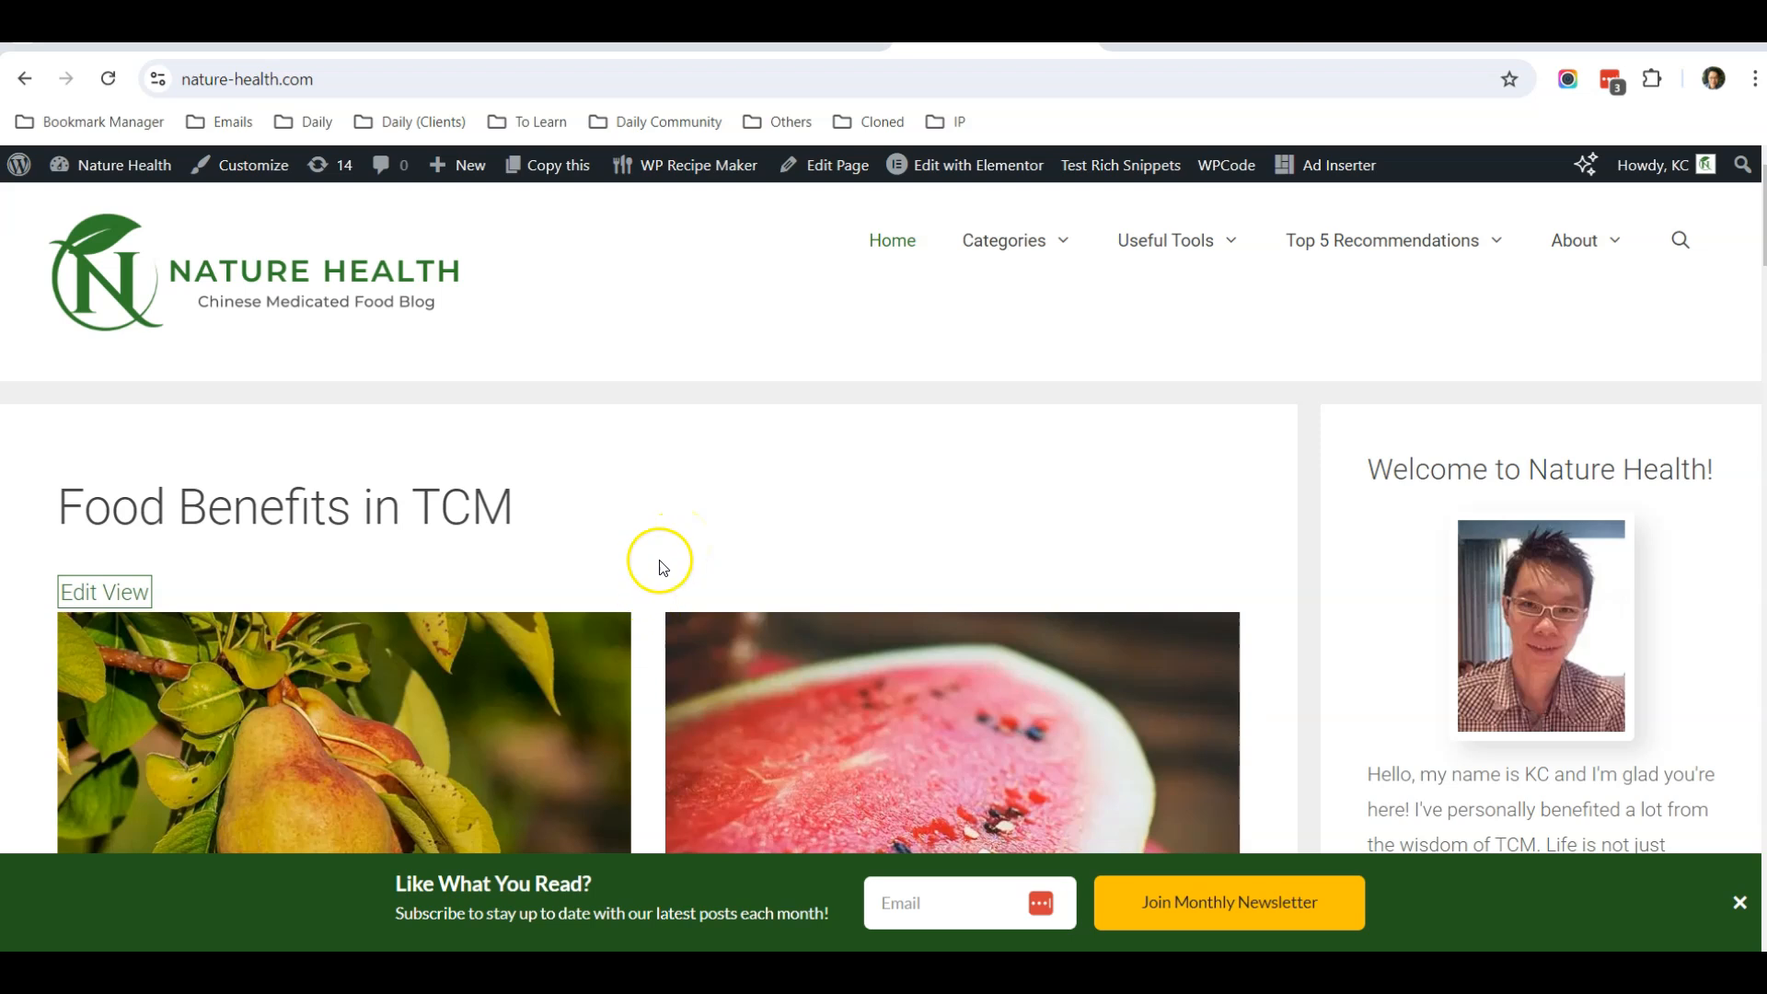
Scroll through the current page to review its content before heading to the admin area
scroll(down, 3)
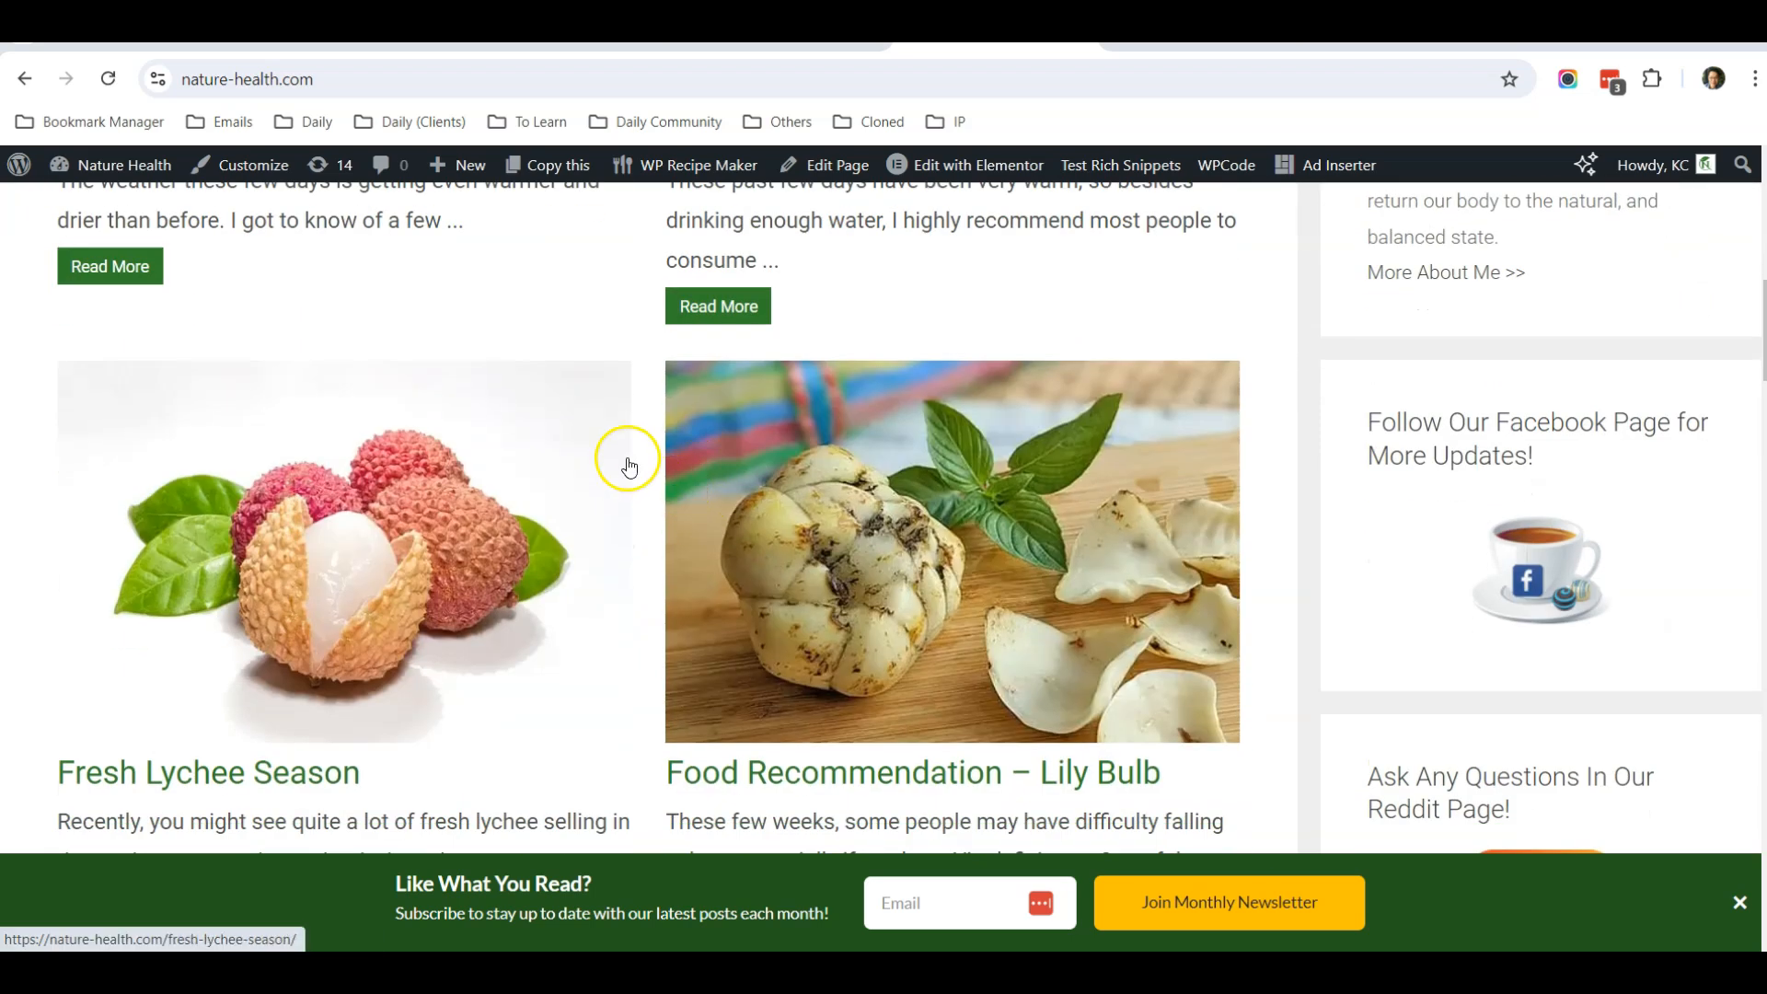
mouse_move(670, 479)
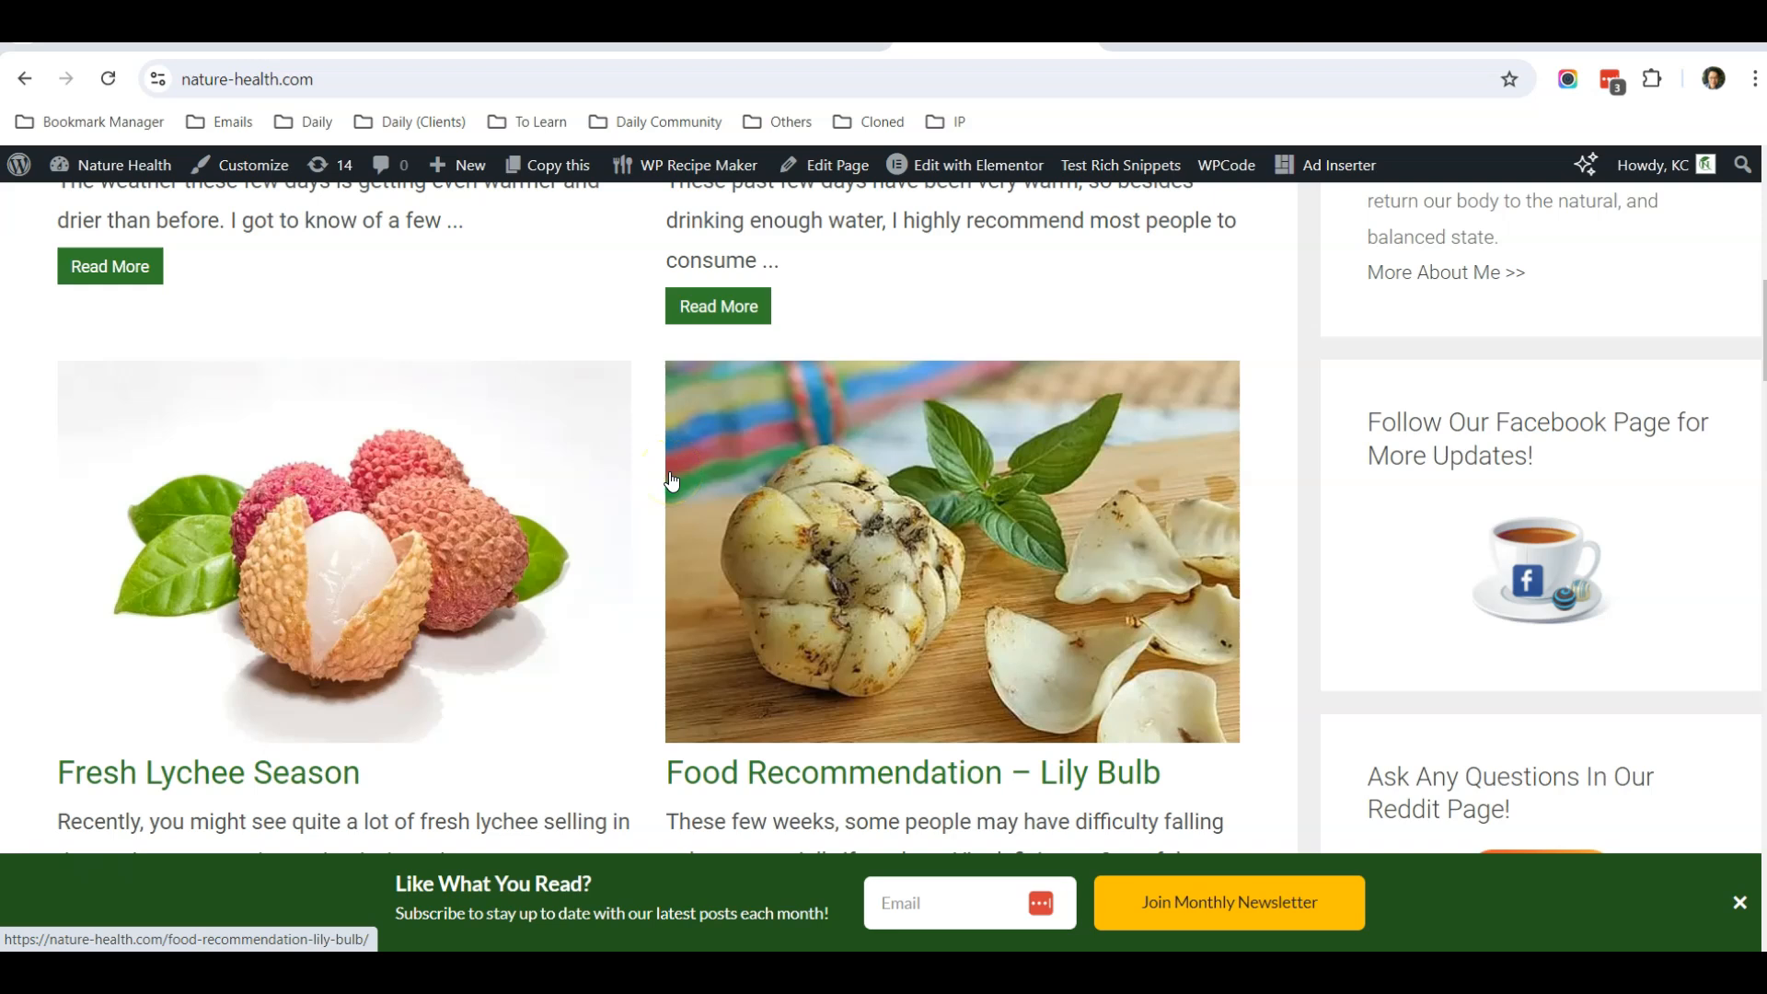
scroll(down, 3)
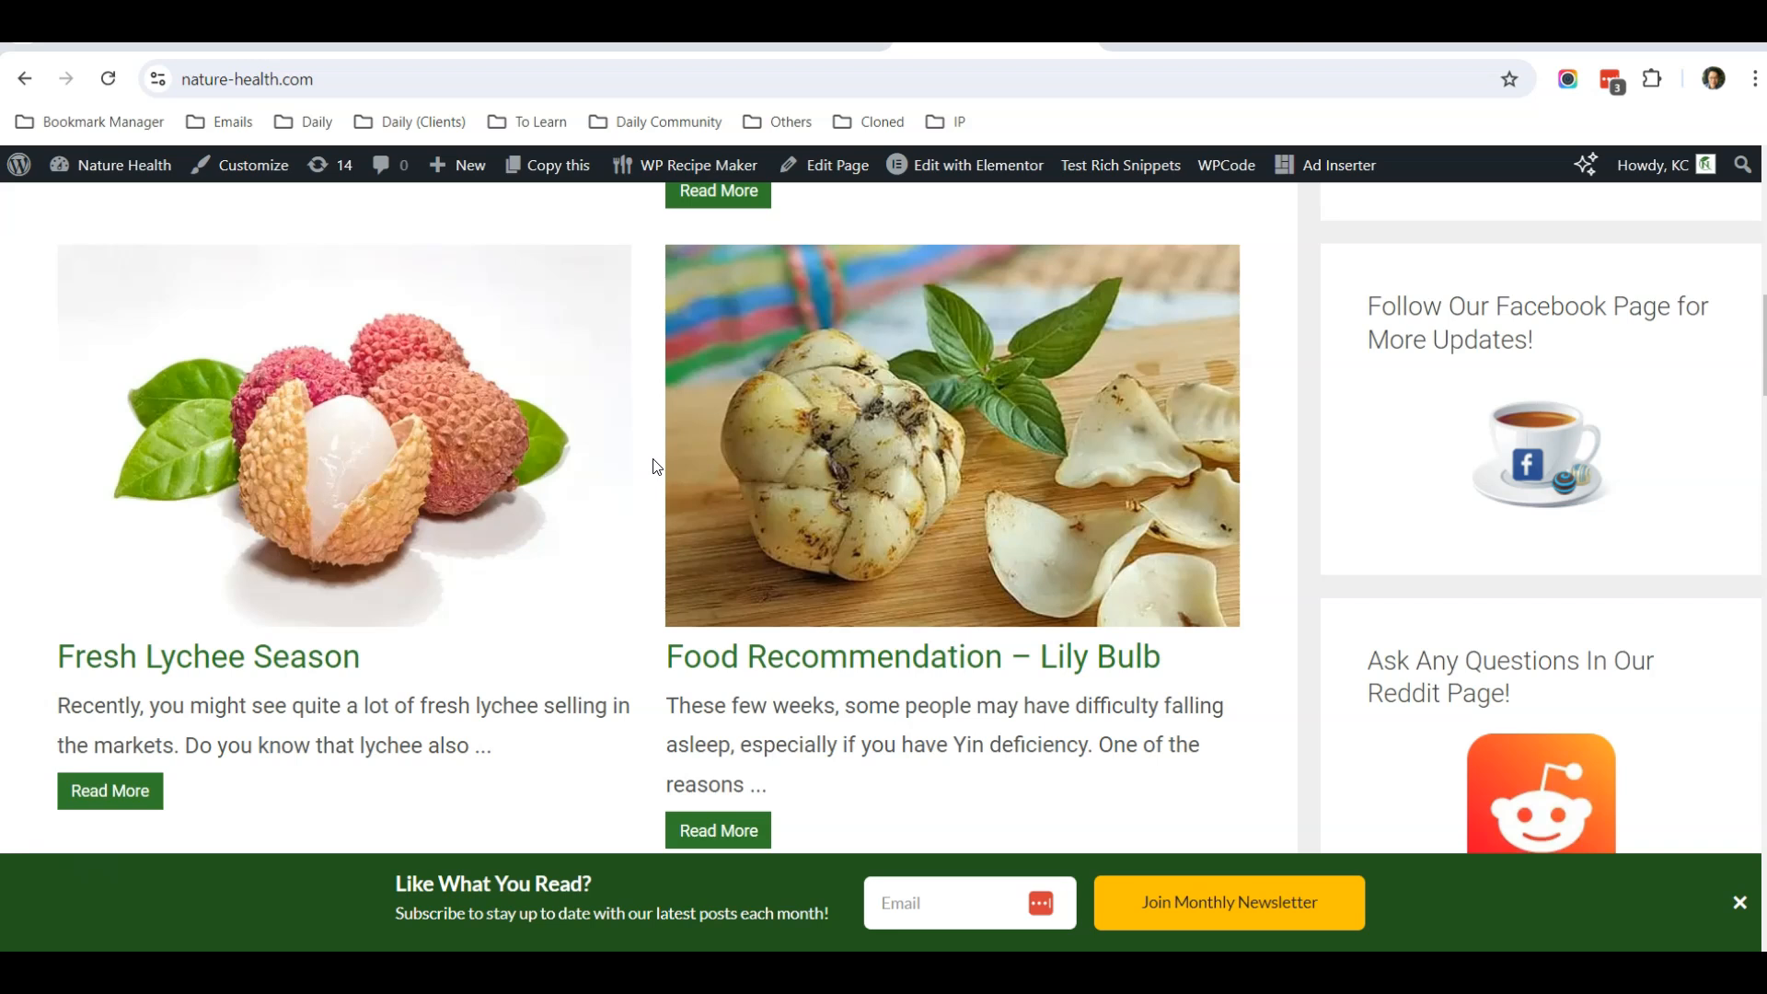
scroll(up, 3)
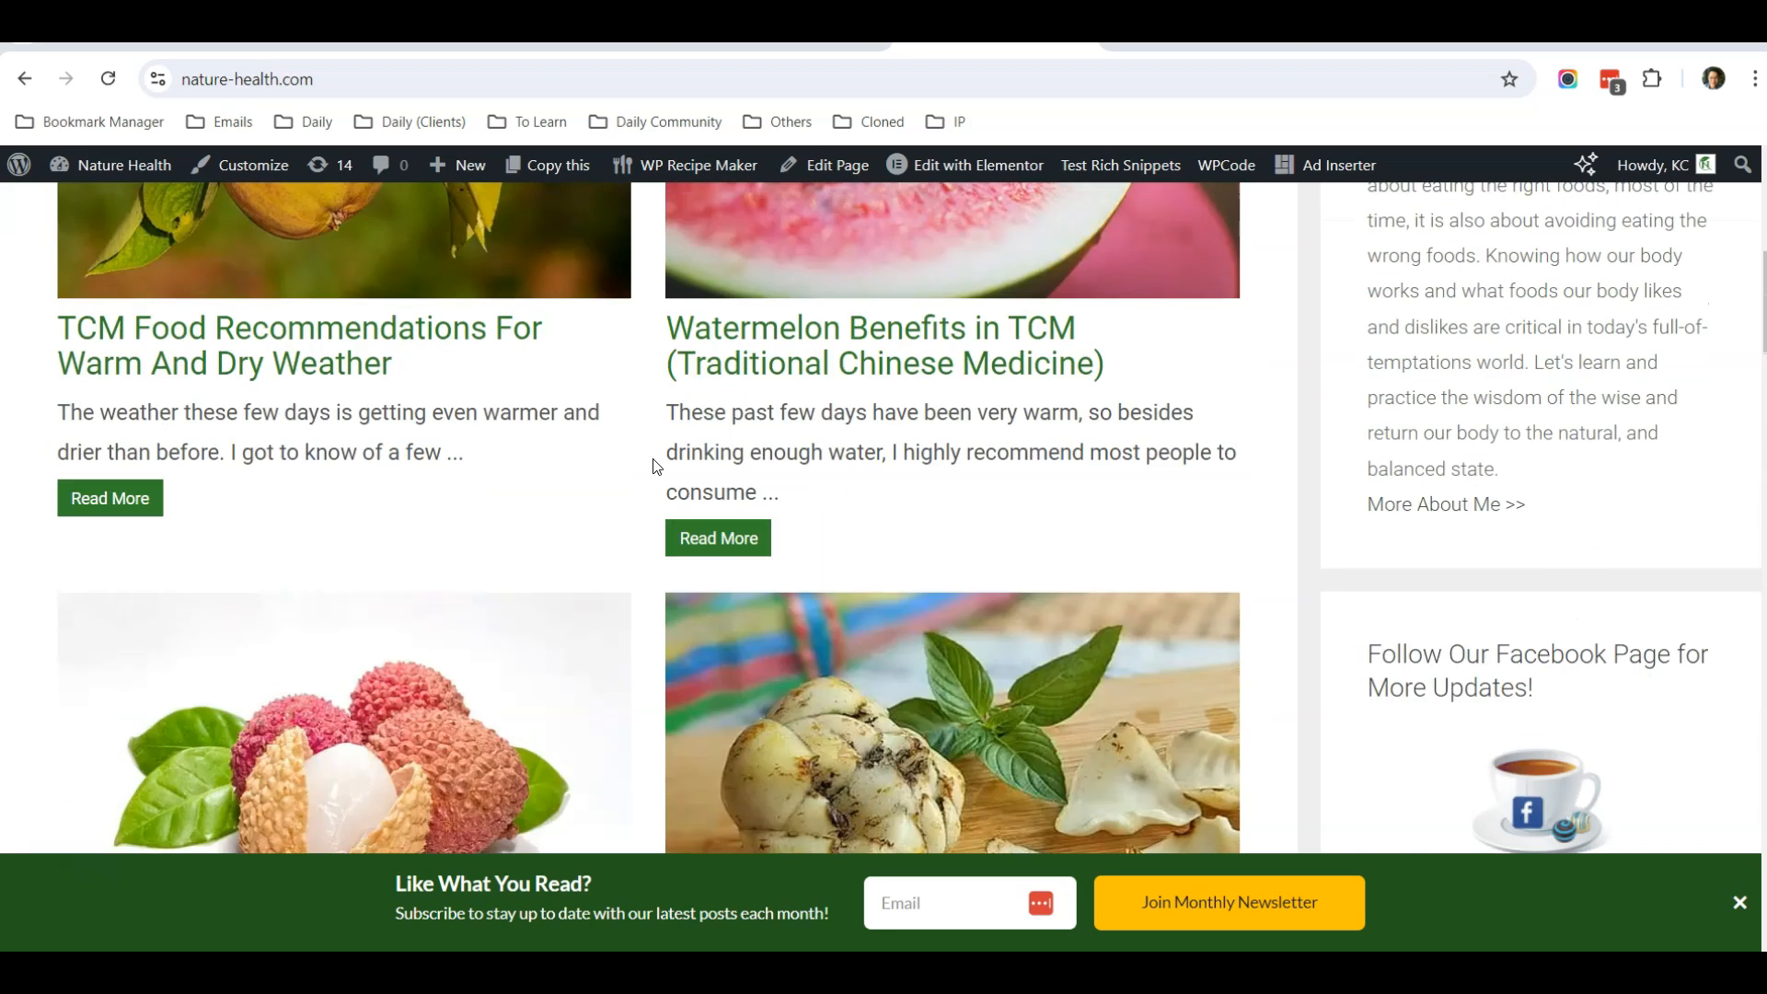
scroll(down, 3)
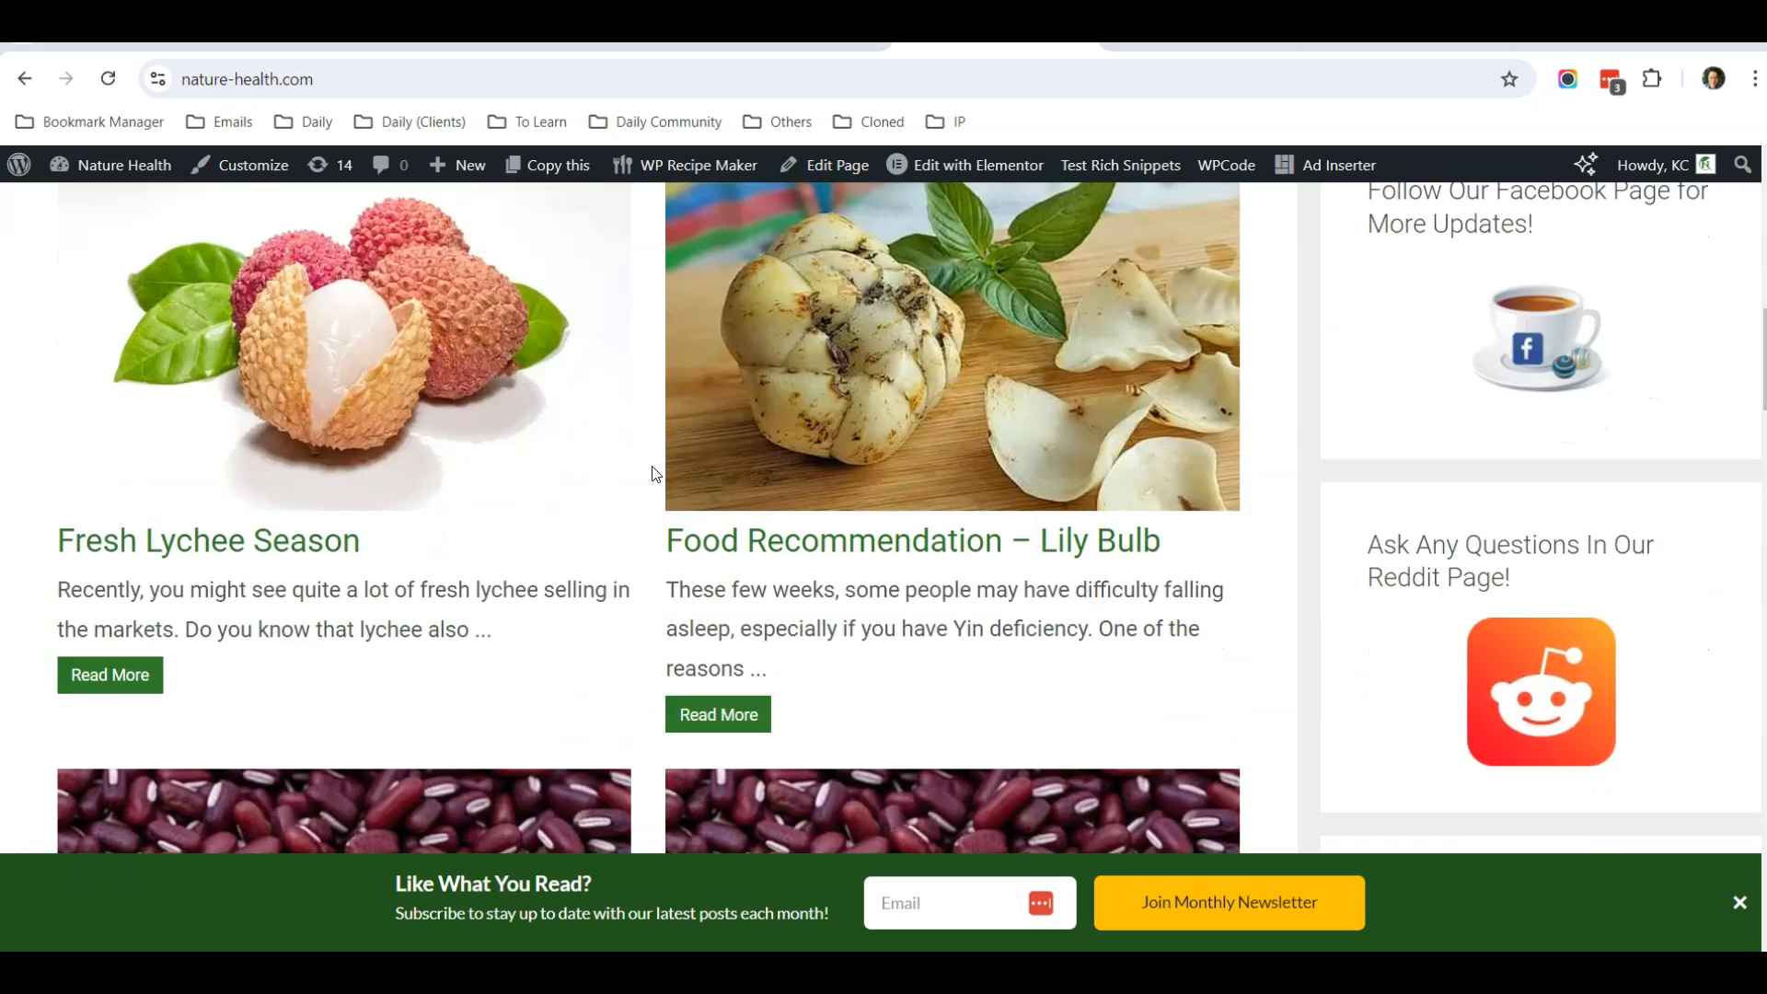
scroll(down, 3)
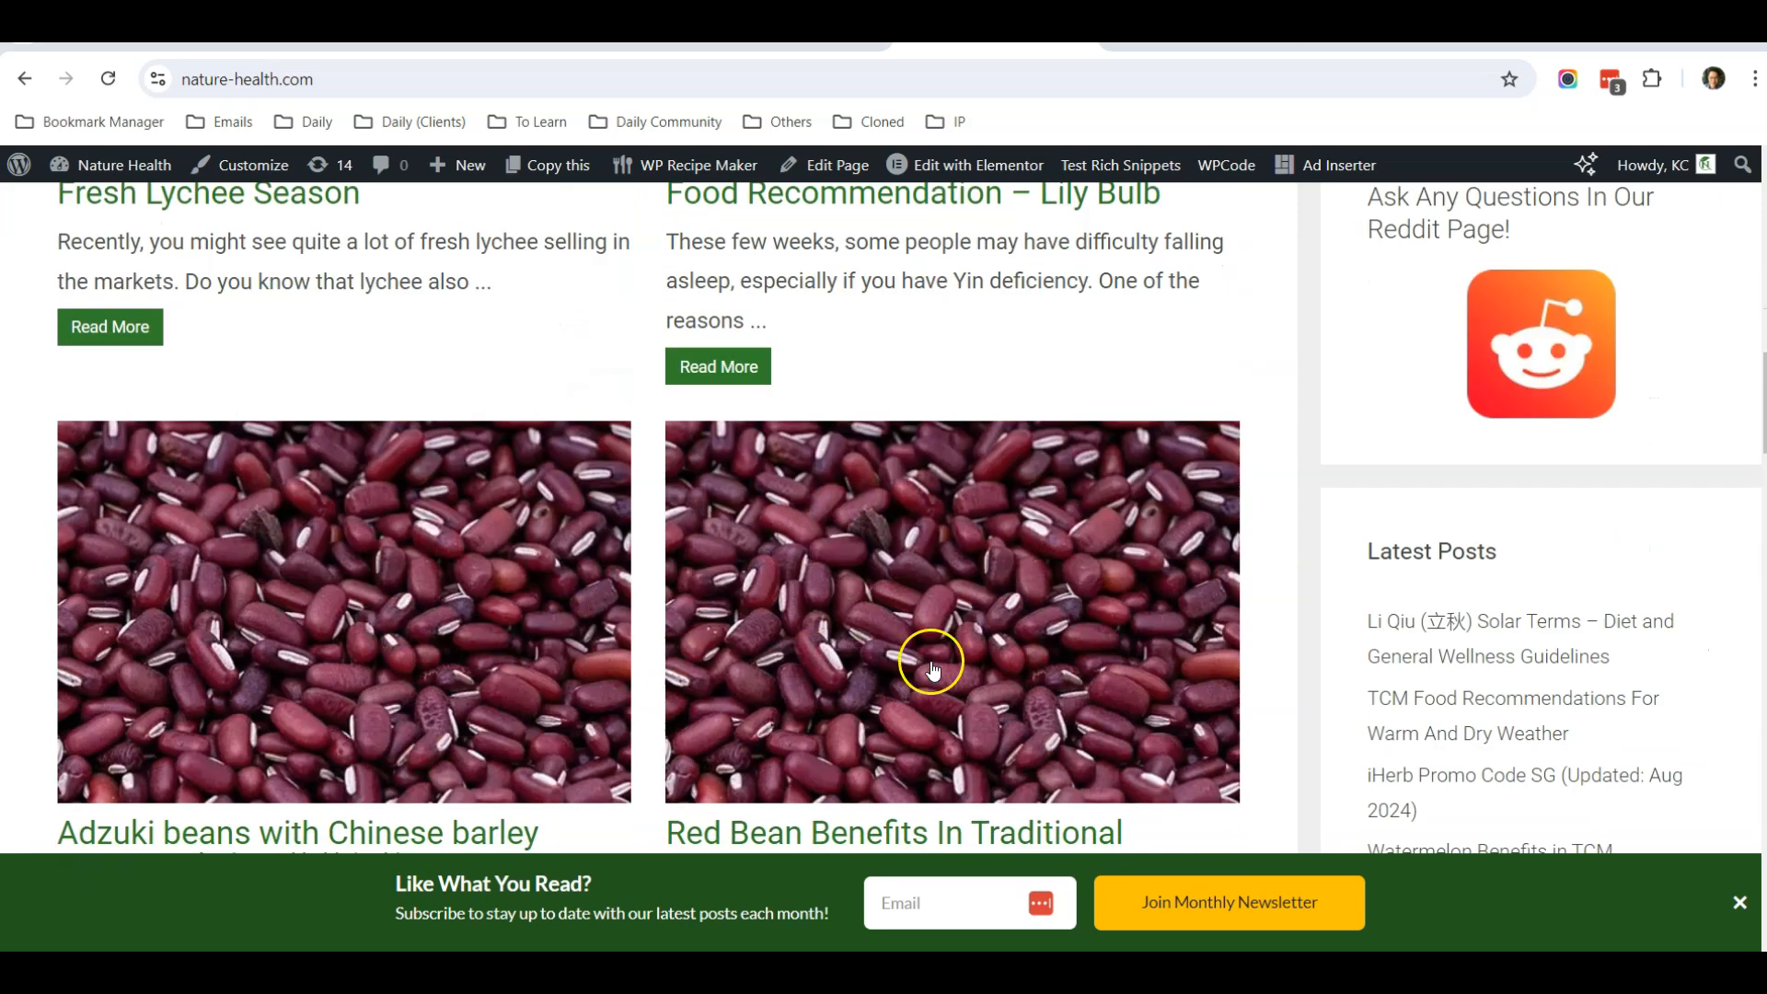
scroll(down, 3)
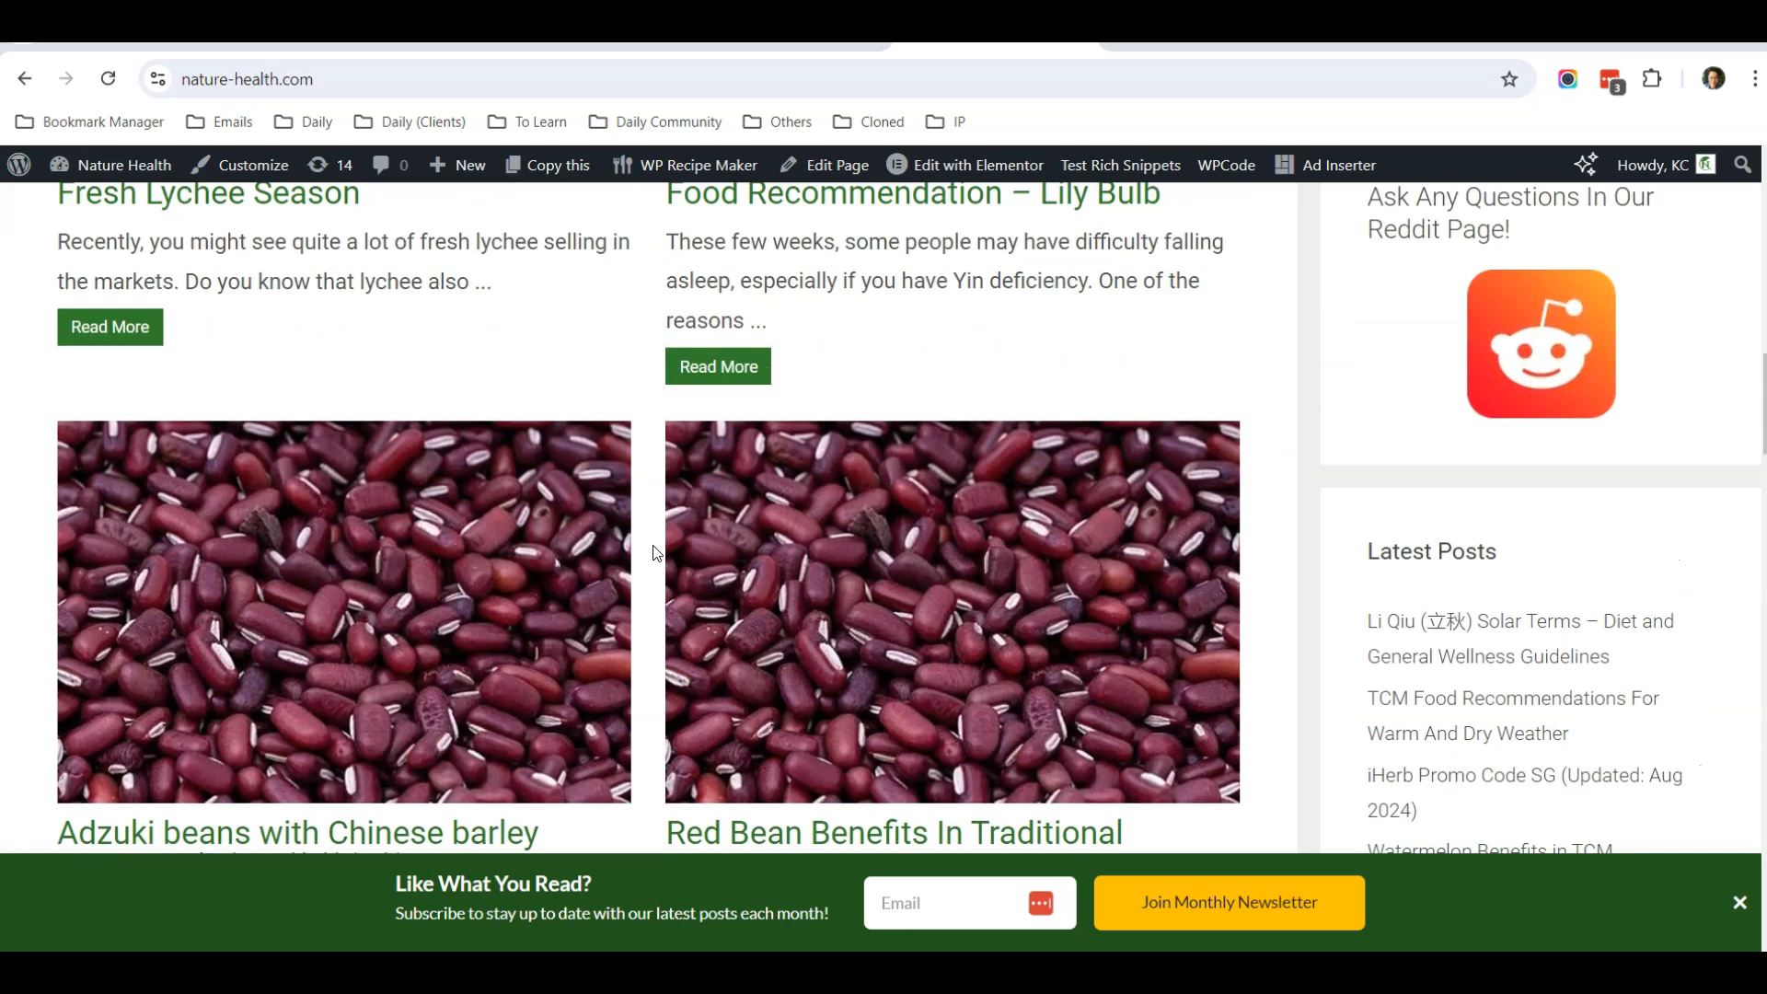
scroll(up, 3)
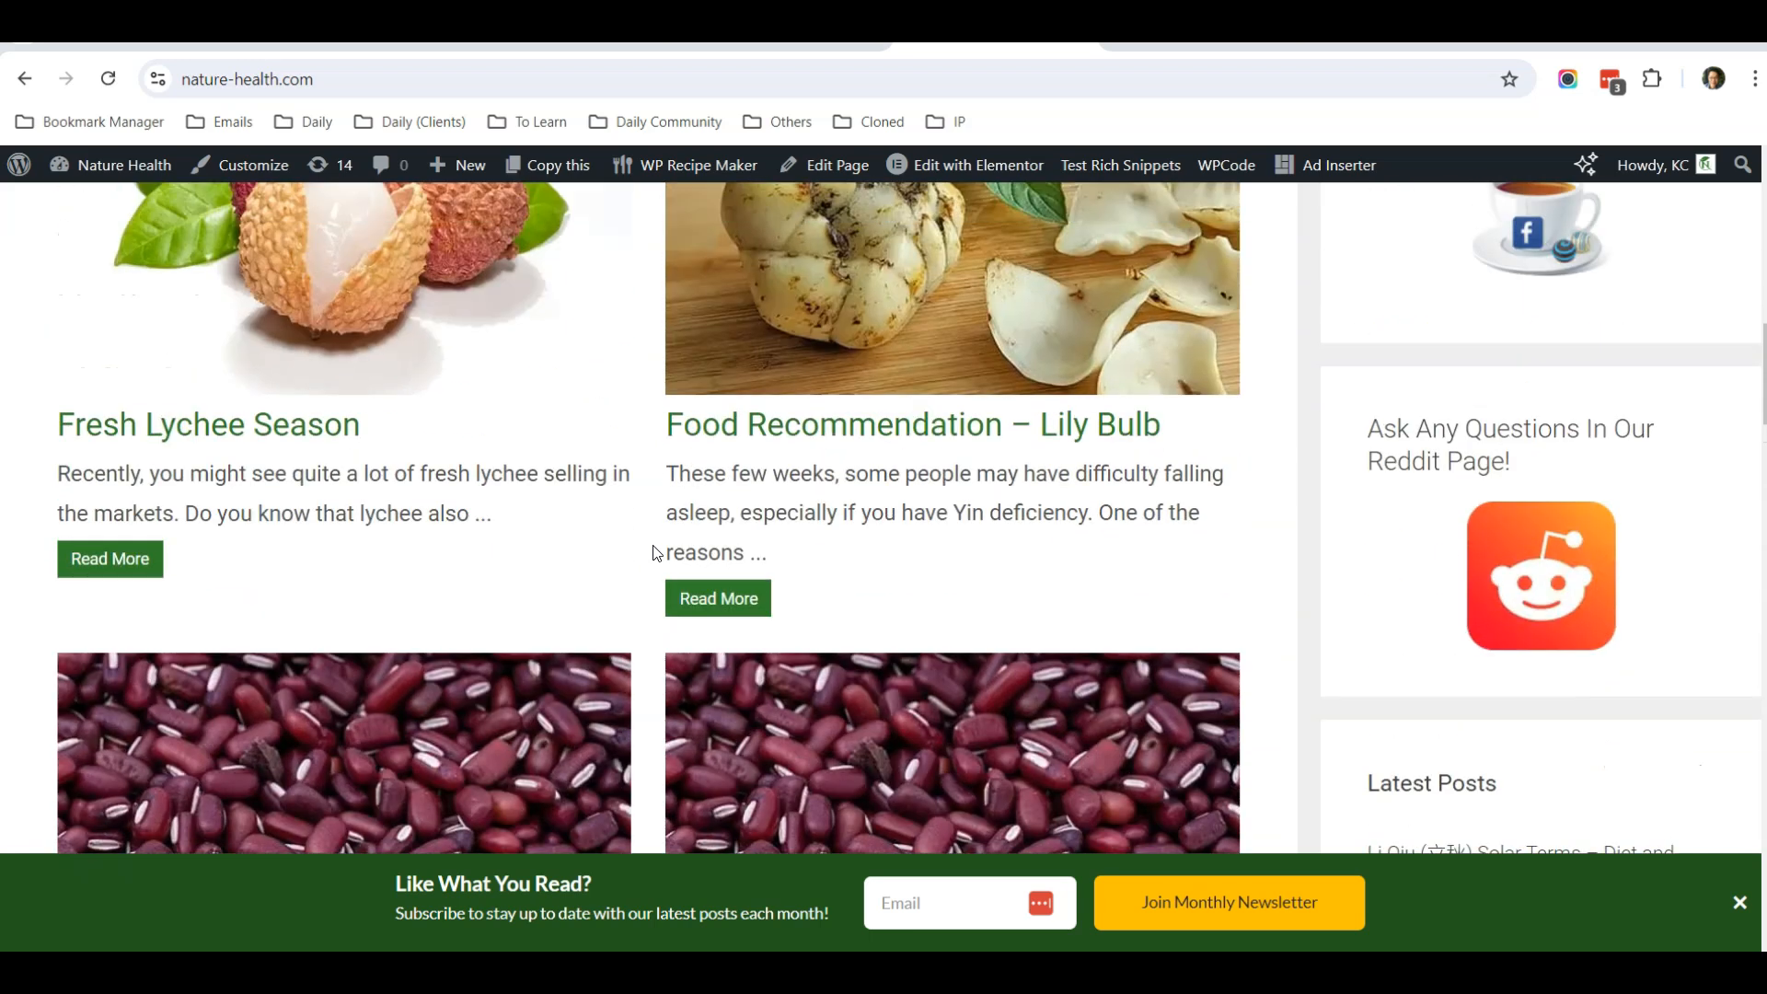
scroll(down, 3)
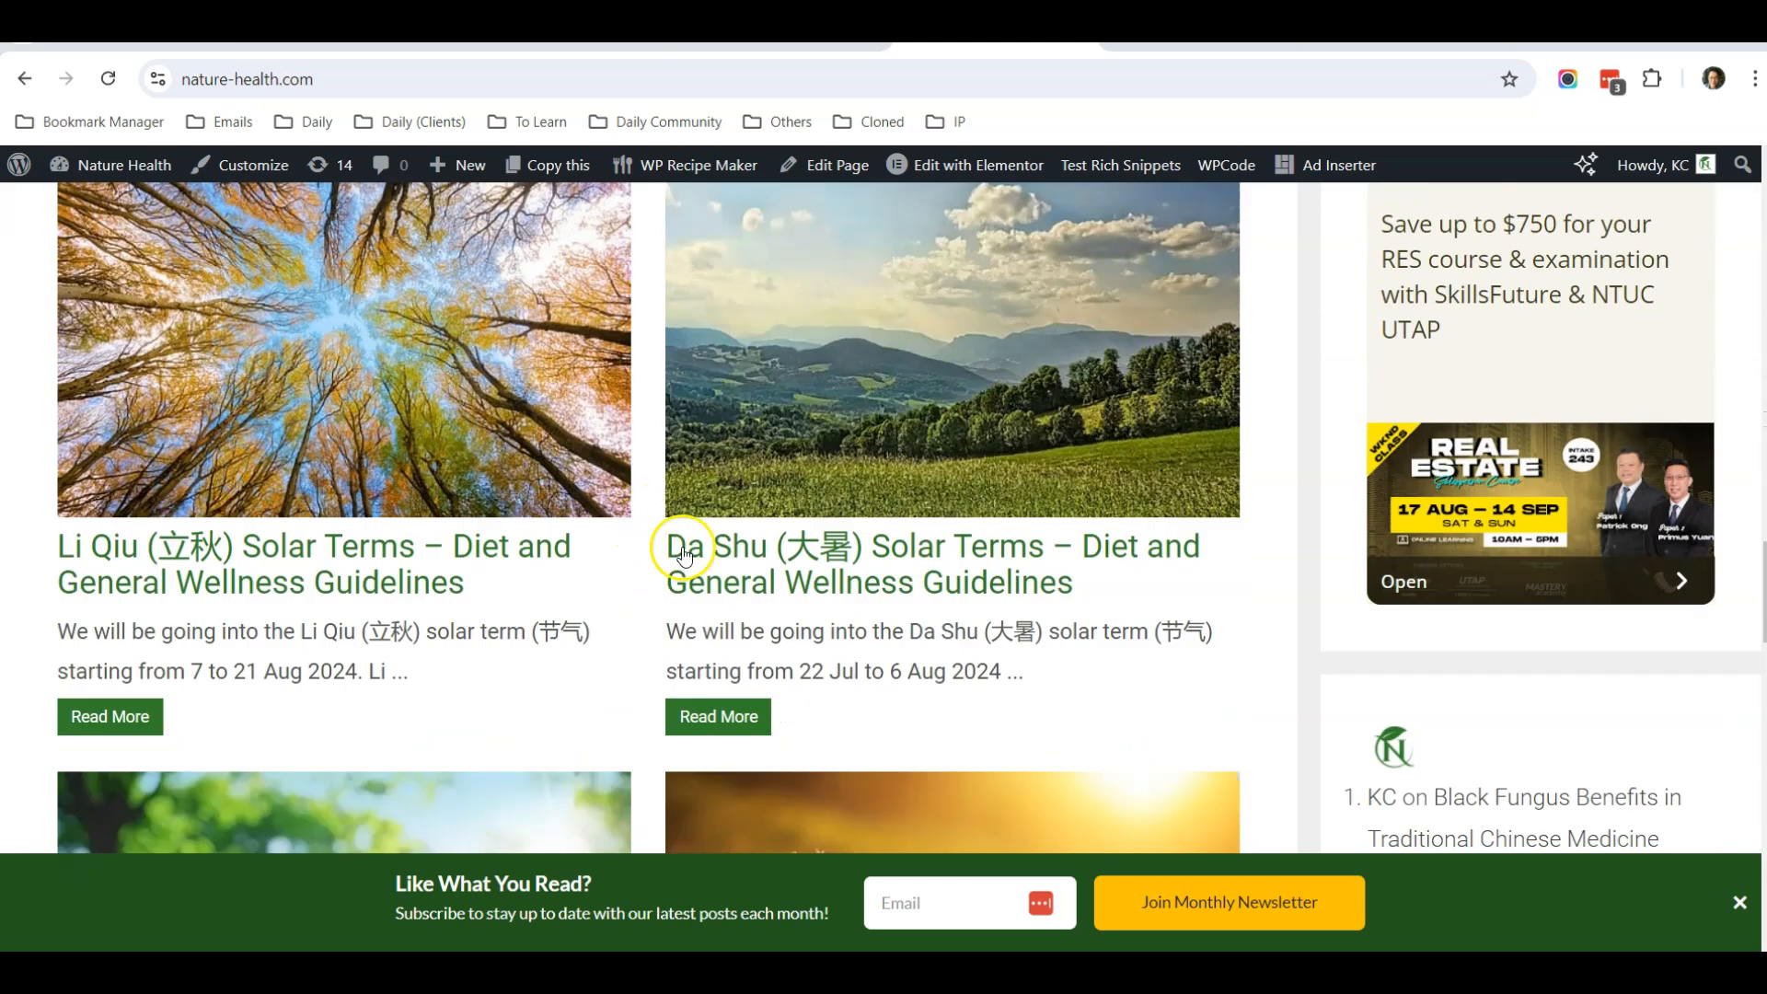
mouse_move(639, 604)
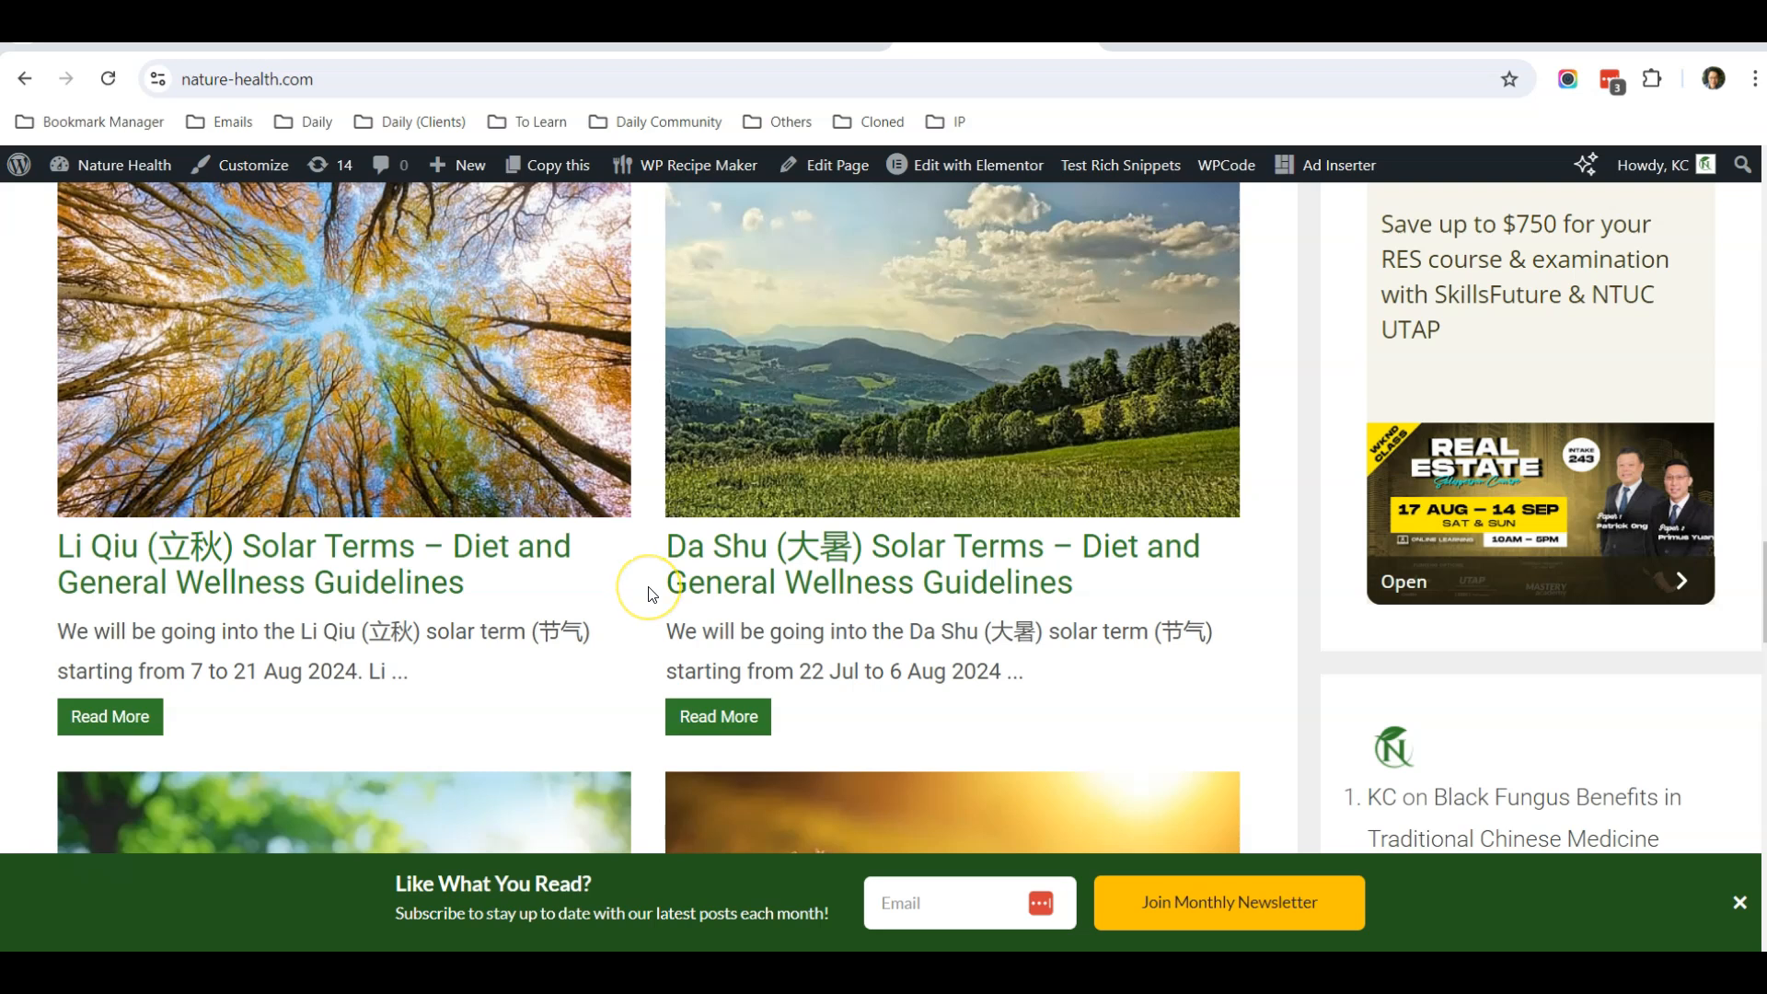
mouse_move(647, 594)
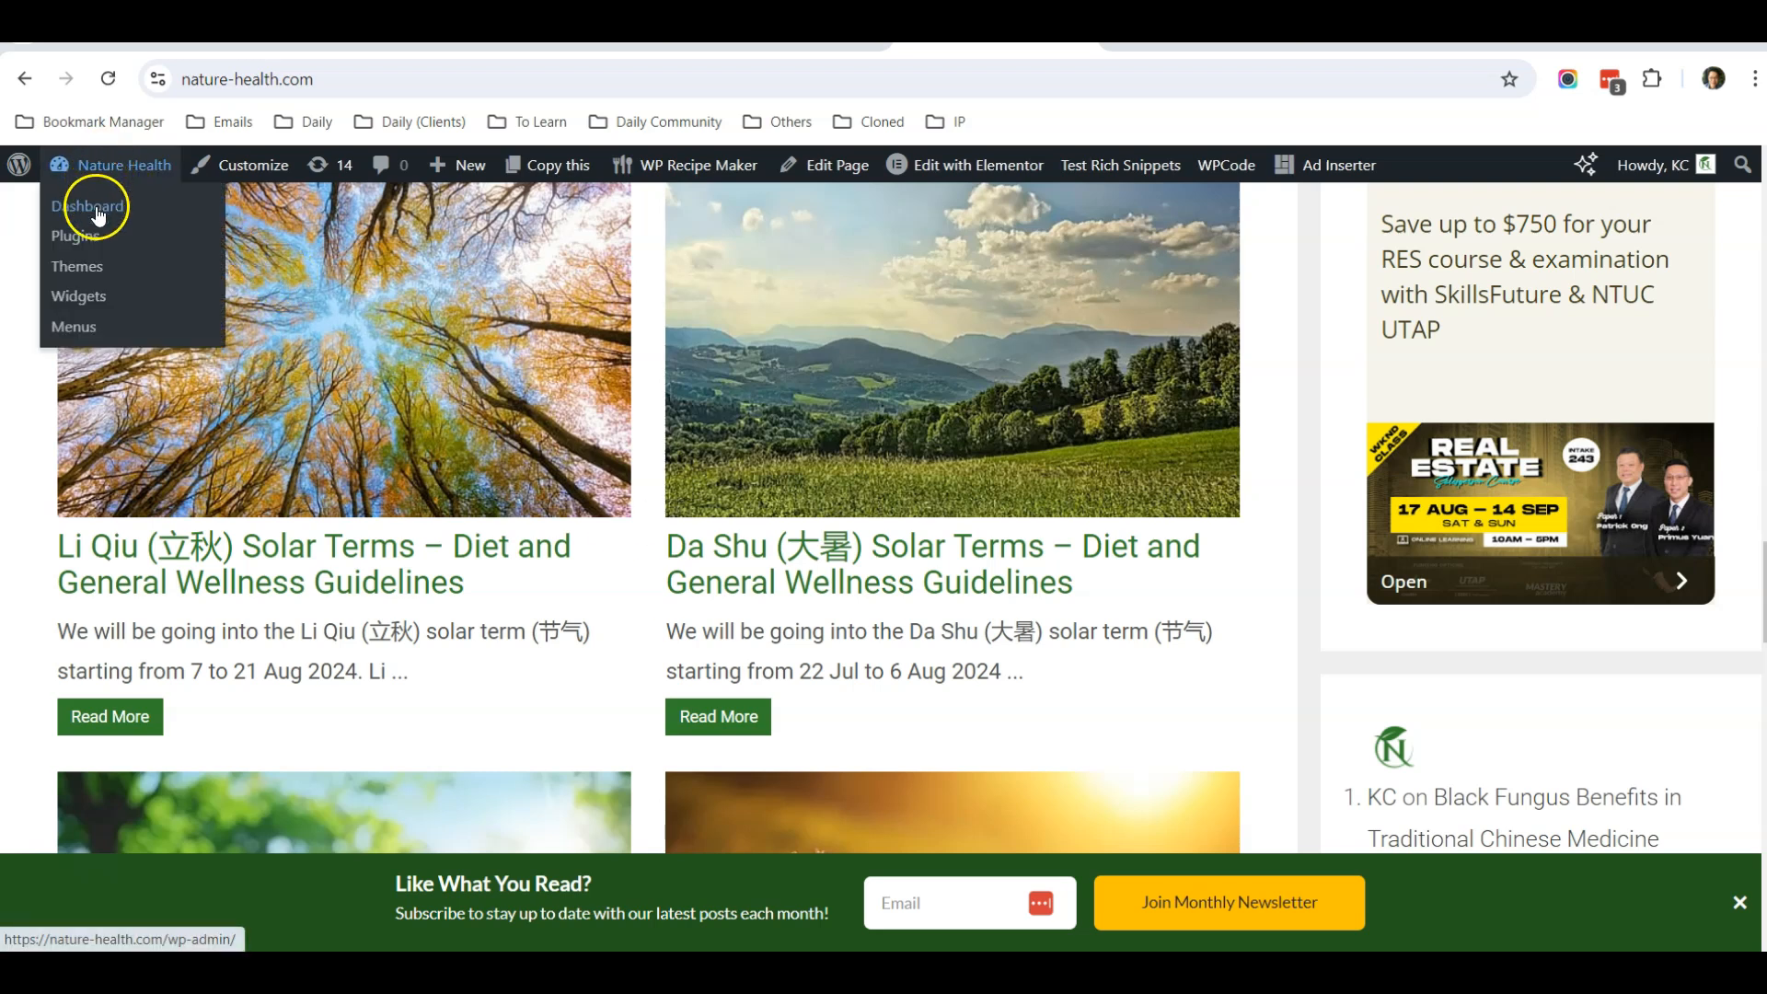
Go to the site's admin Dashboard and then its Plugins list of 27 installed plugins
click(89, 206)
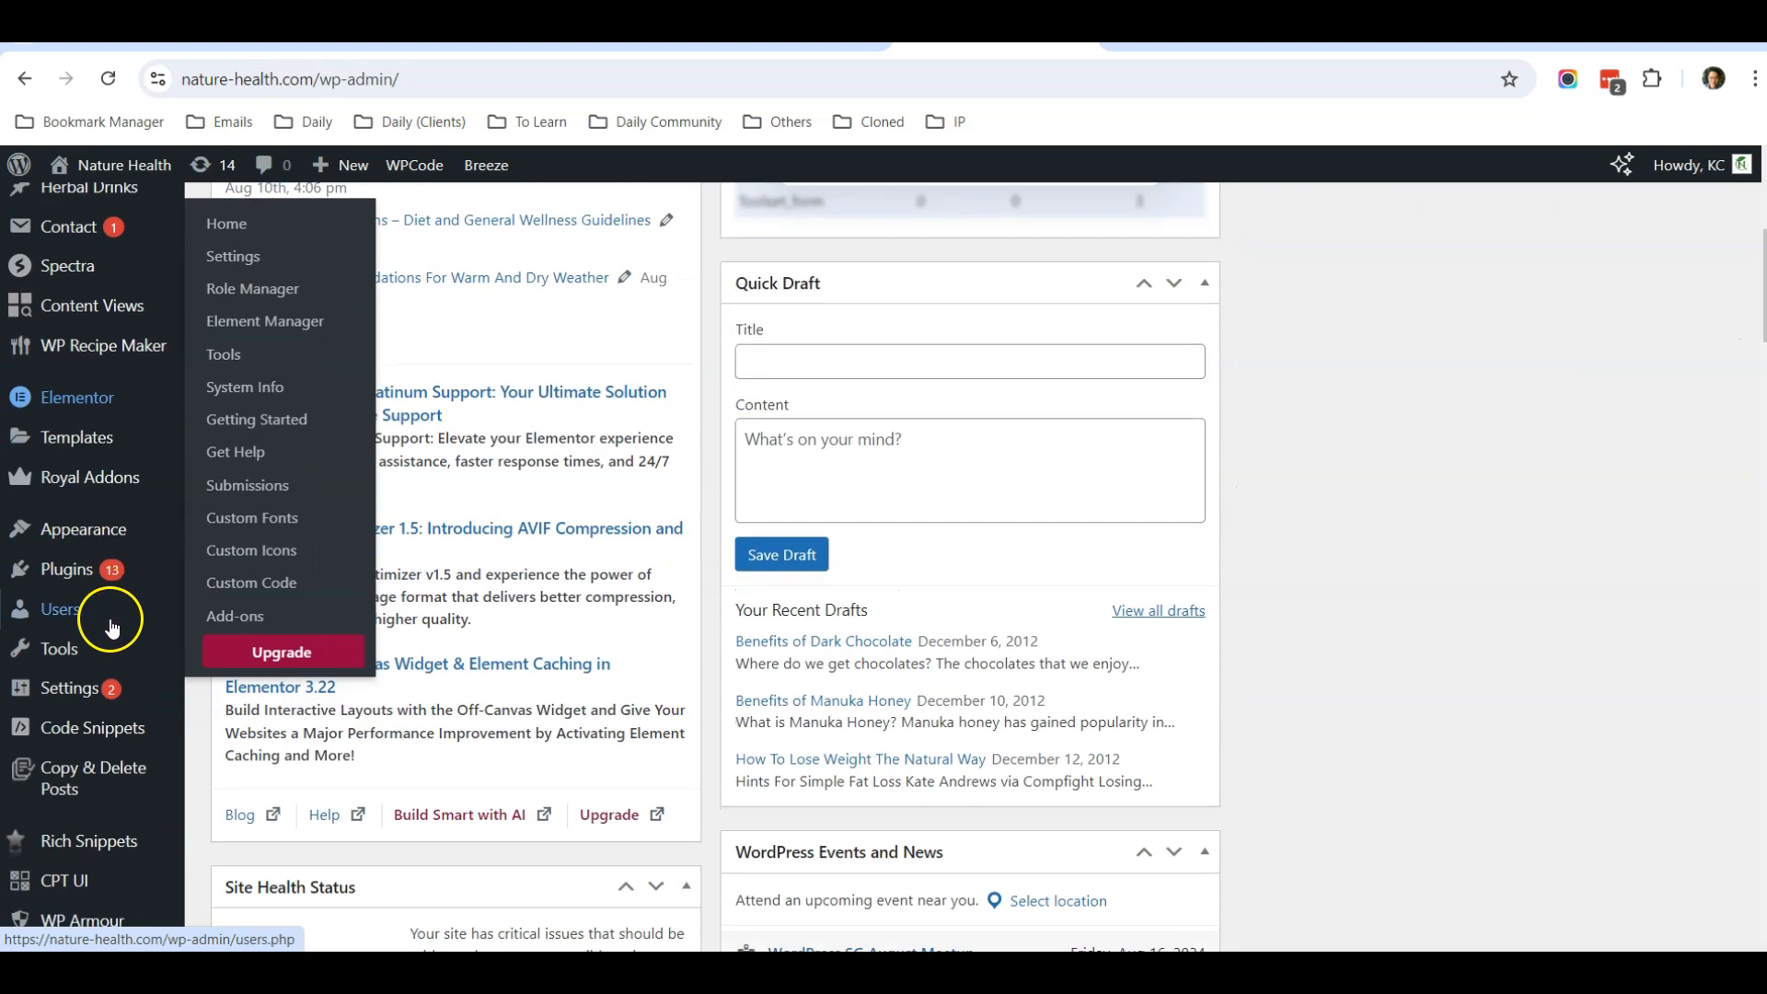
click(68, 569)
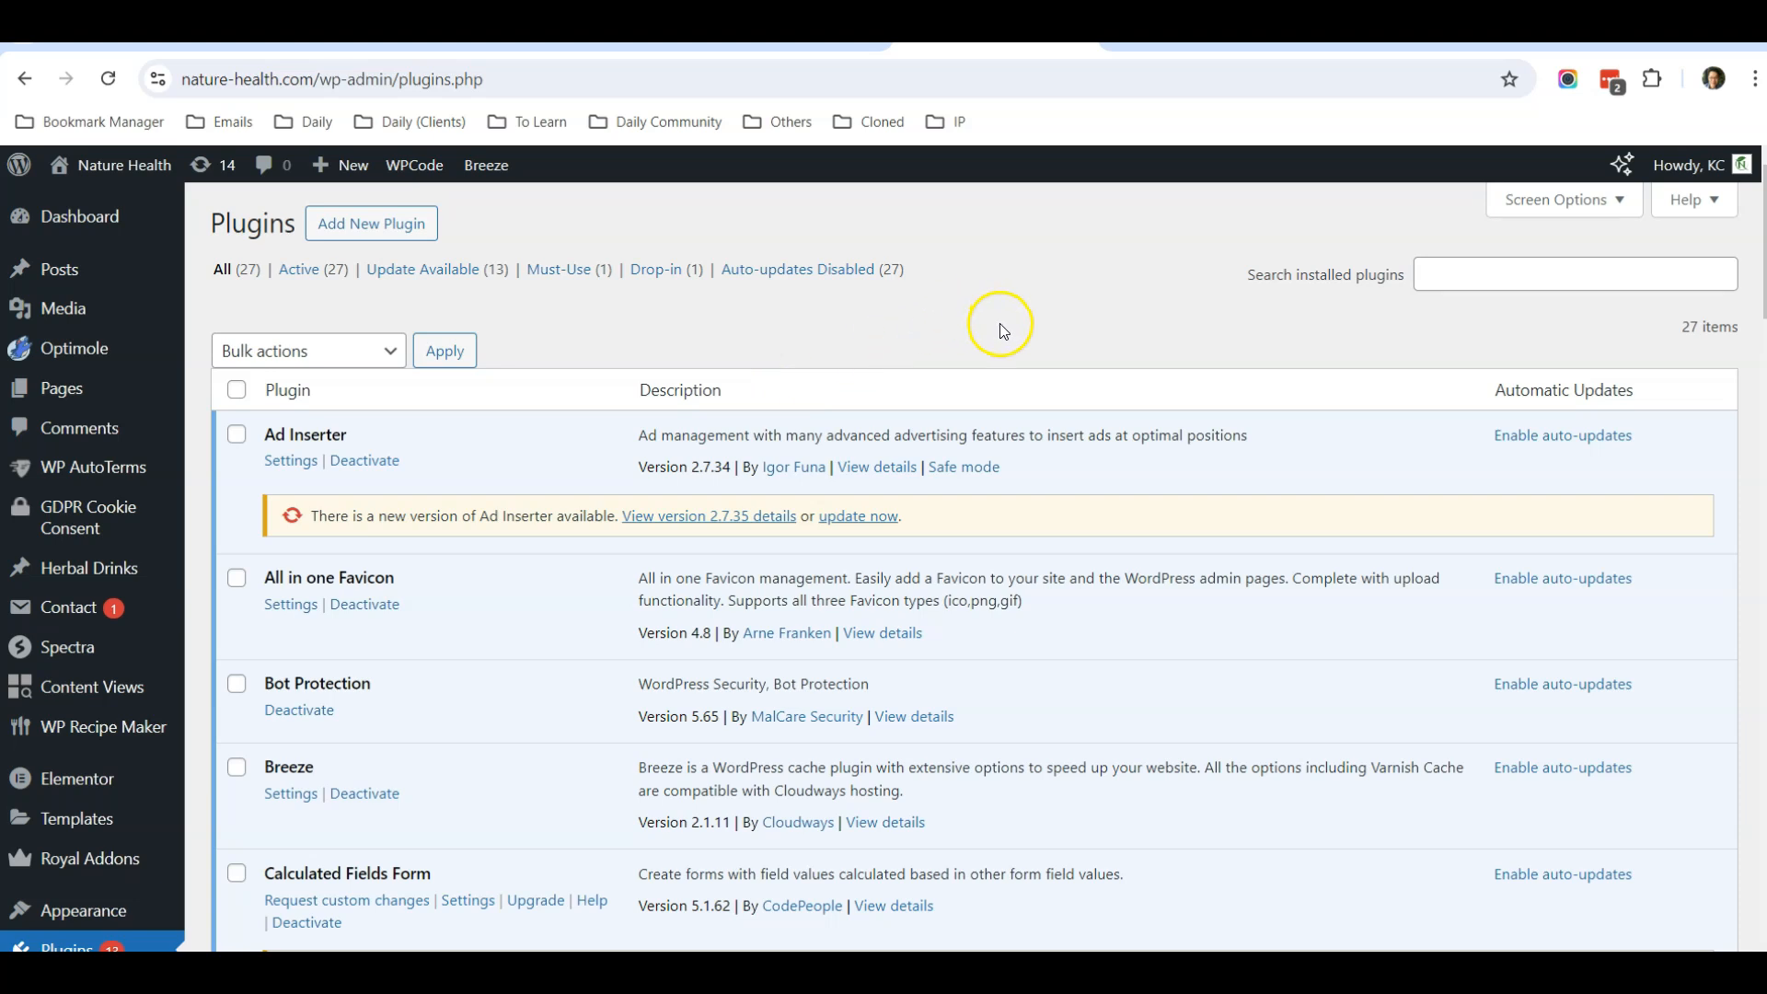
Filter the installed plugins to 'optimole', then move on to adding new plugins
click(1571, 275)
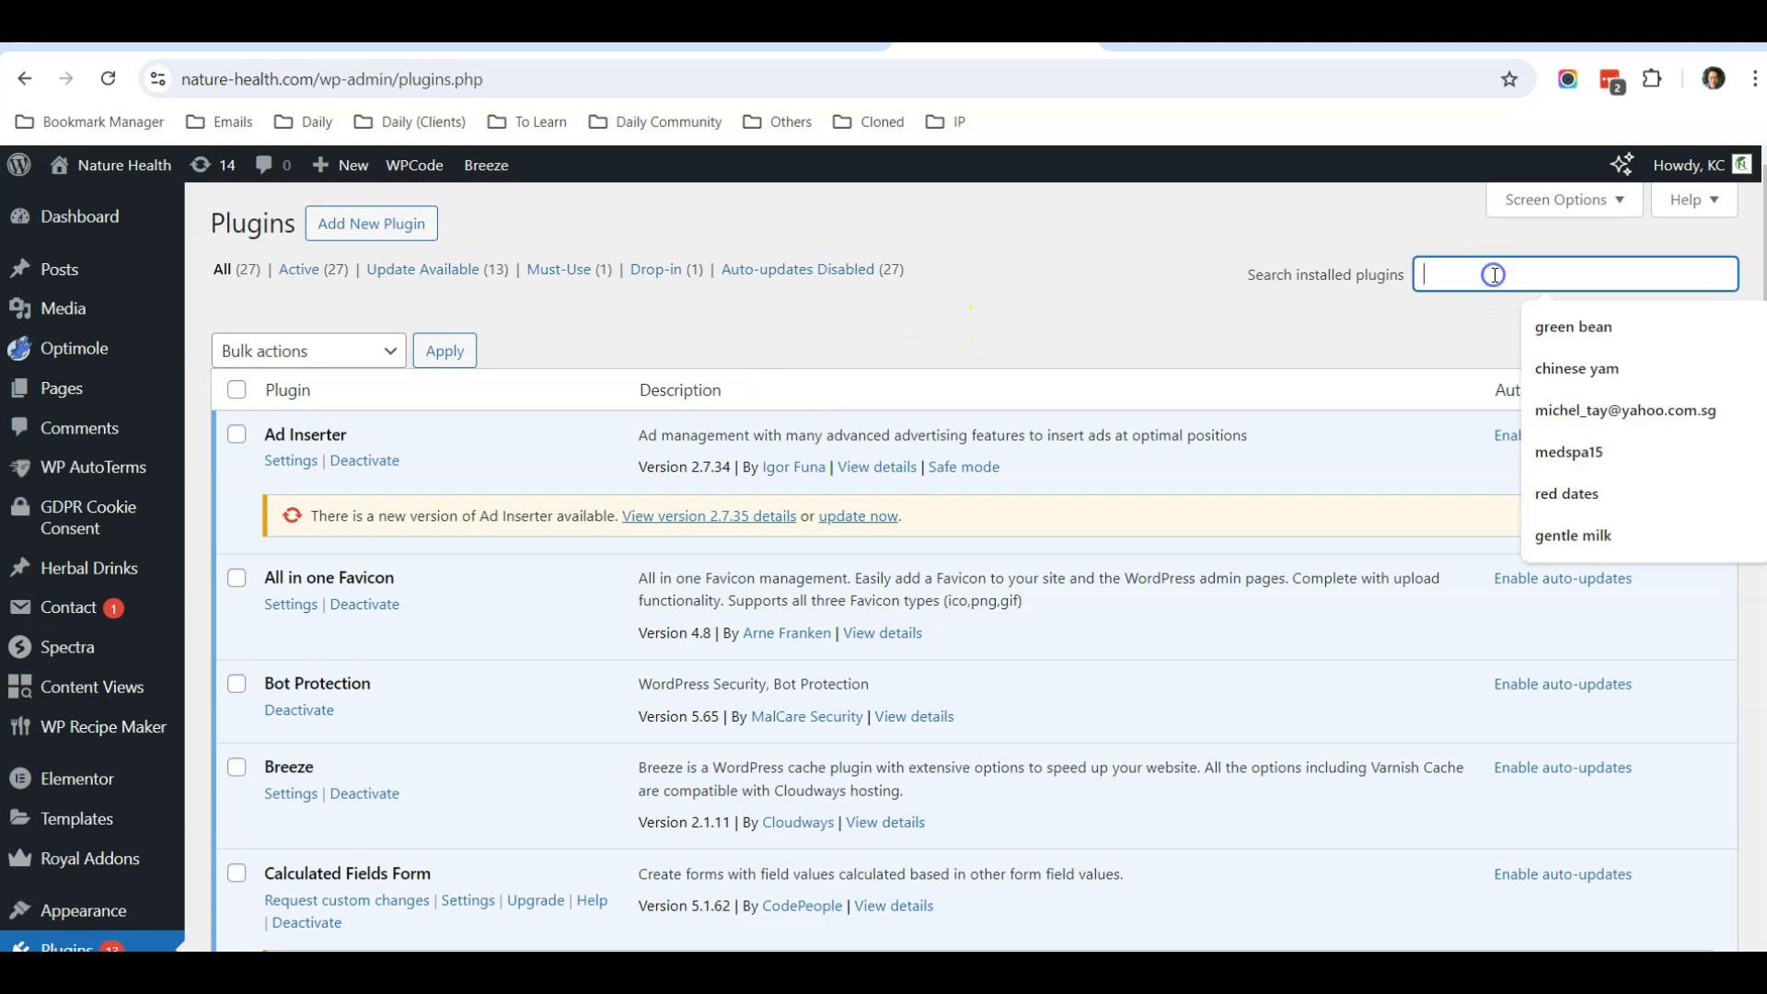
text(o)
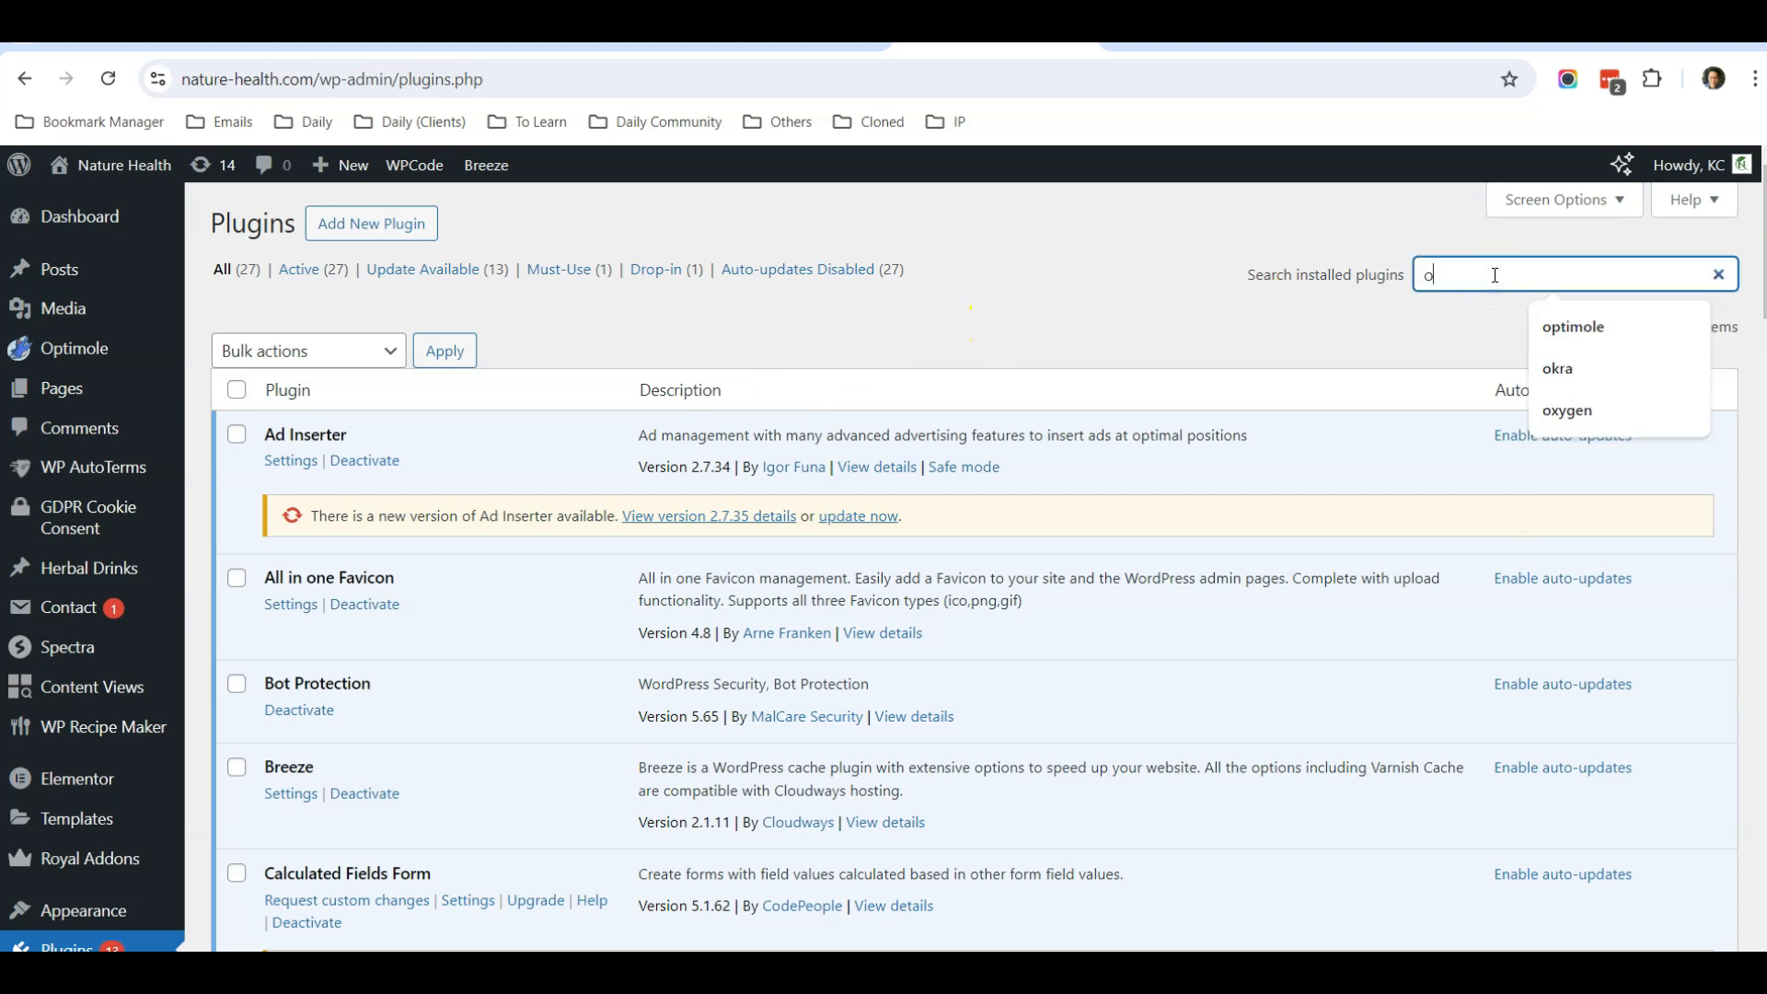
click(1573, 328)
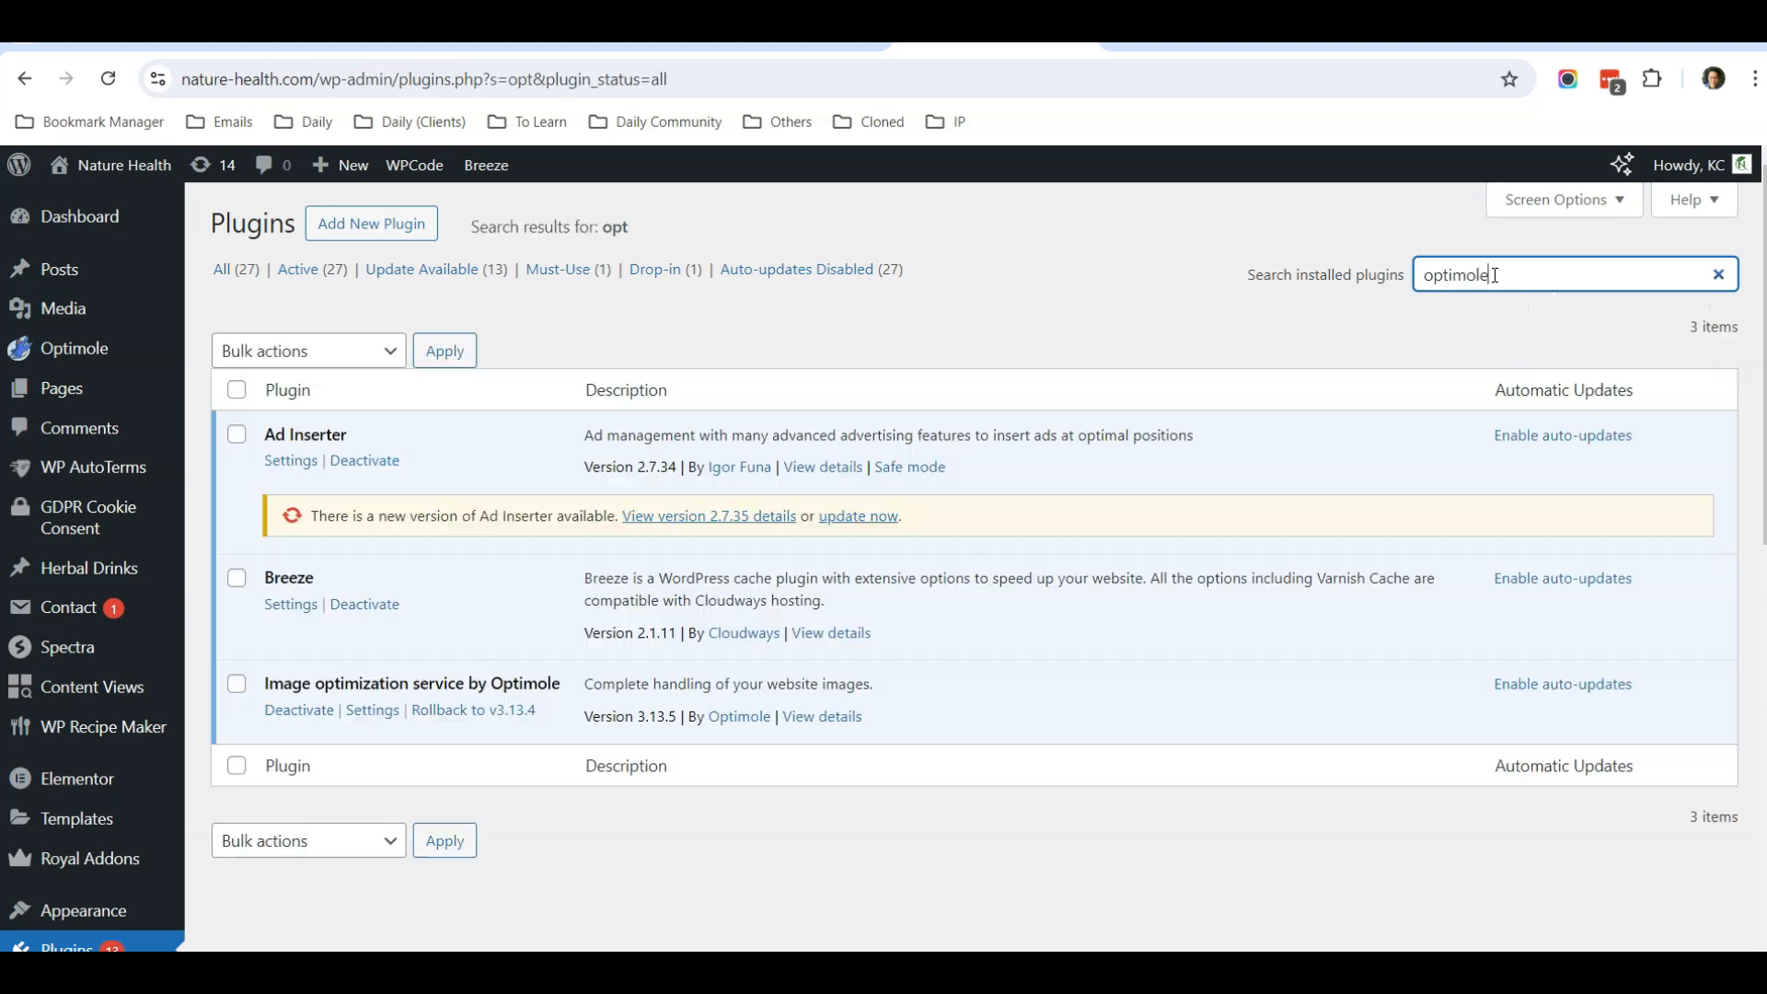
key(Return)
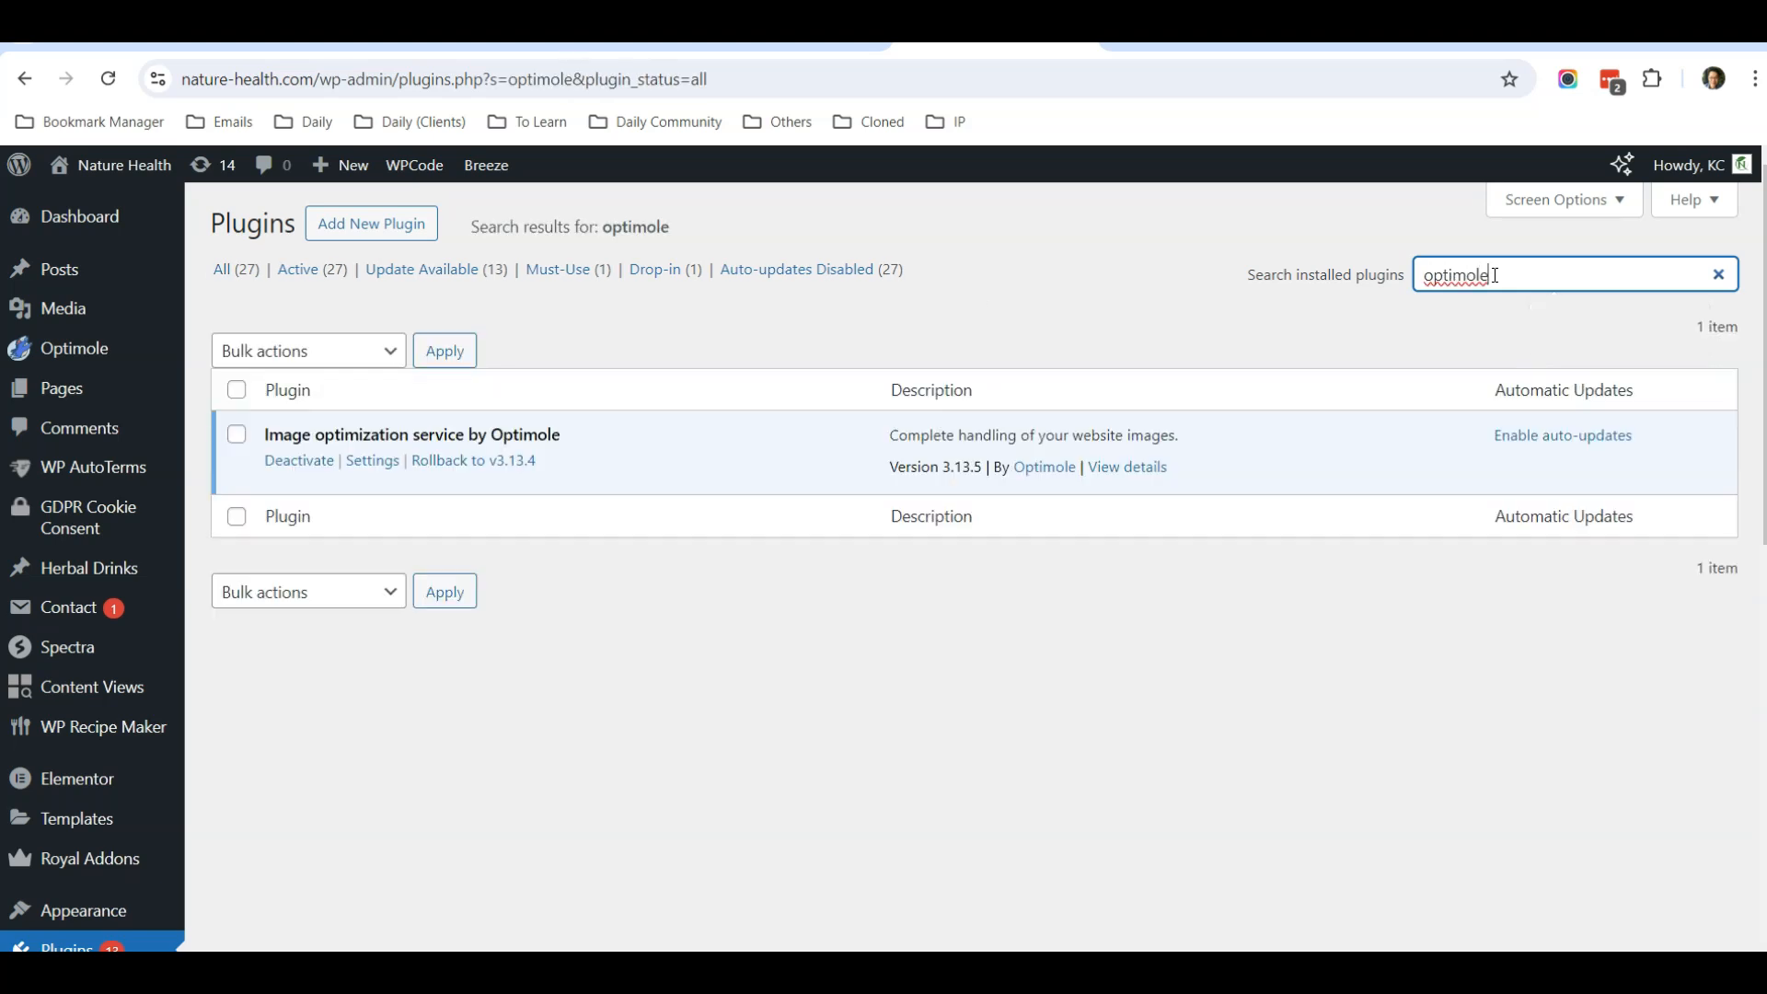
mouse_move(631, 443)
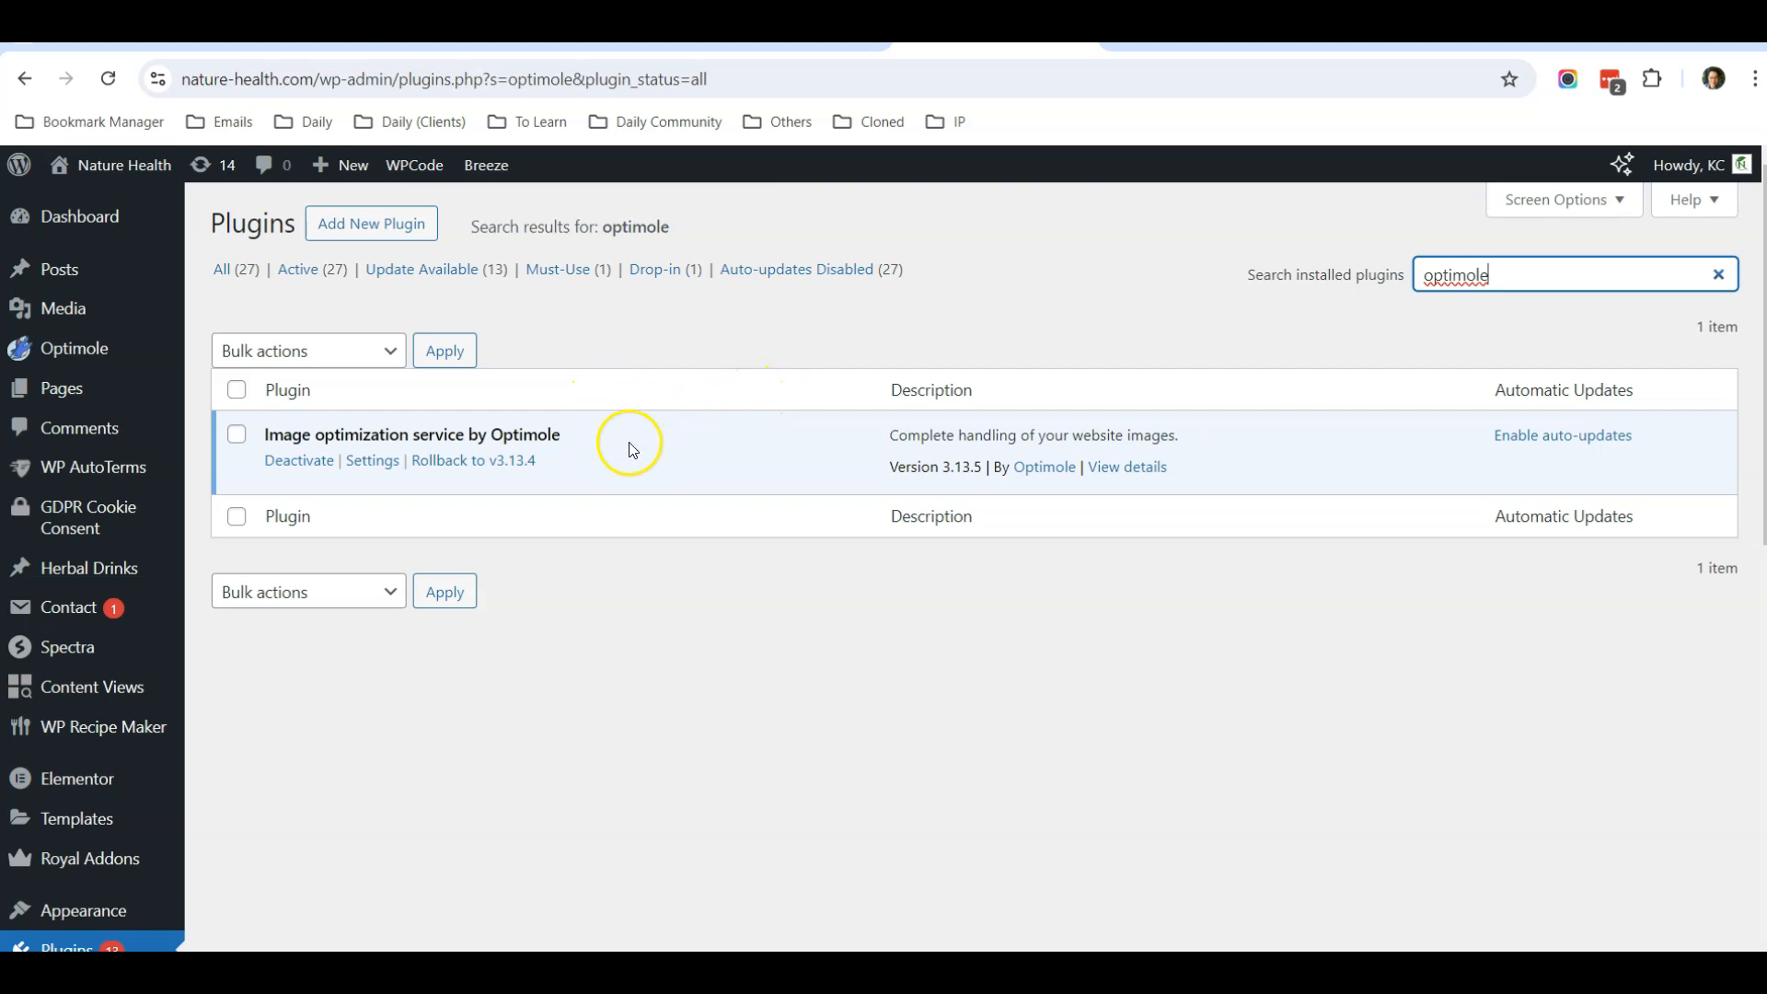
mouse_move(370, 222)
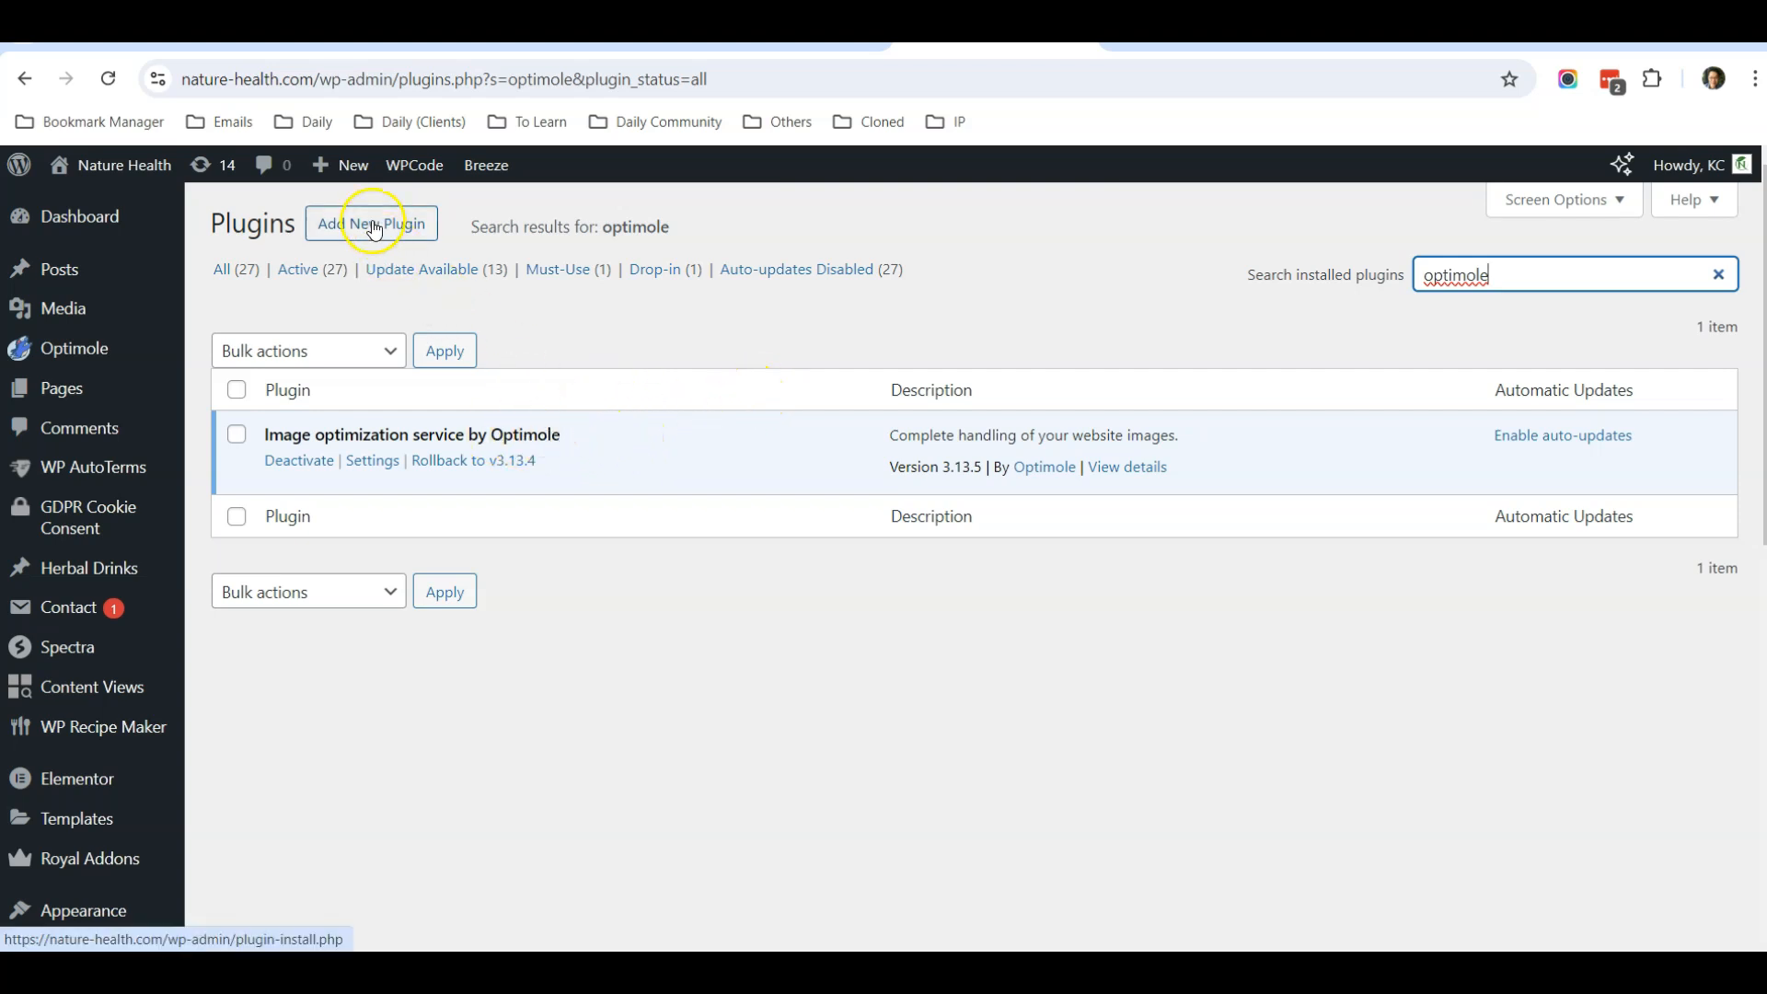
click(370, 223)
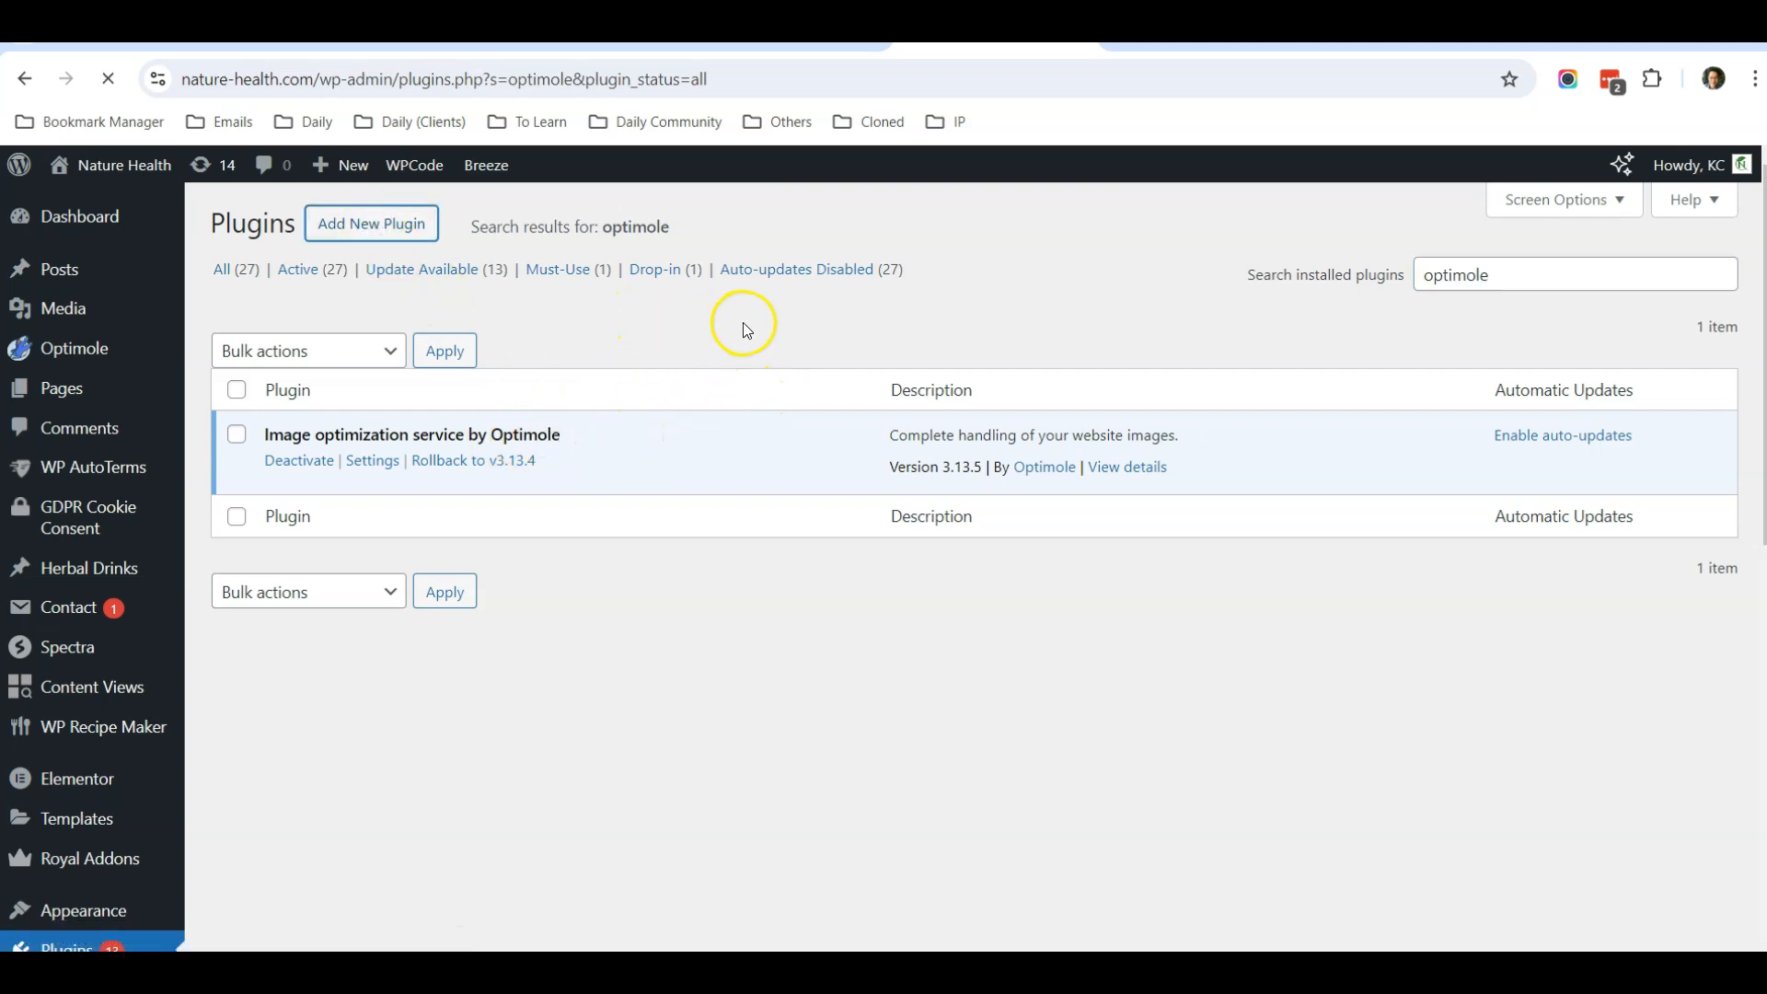
Search the plugin directory for 'optimole', where Optimole shows as already active
click(369, 222)
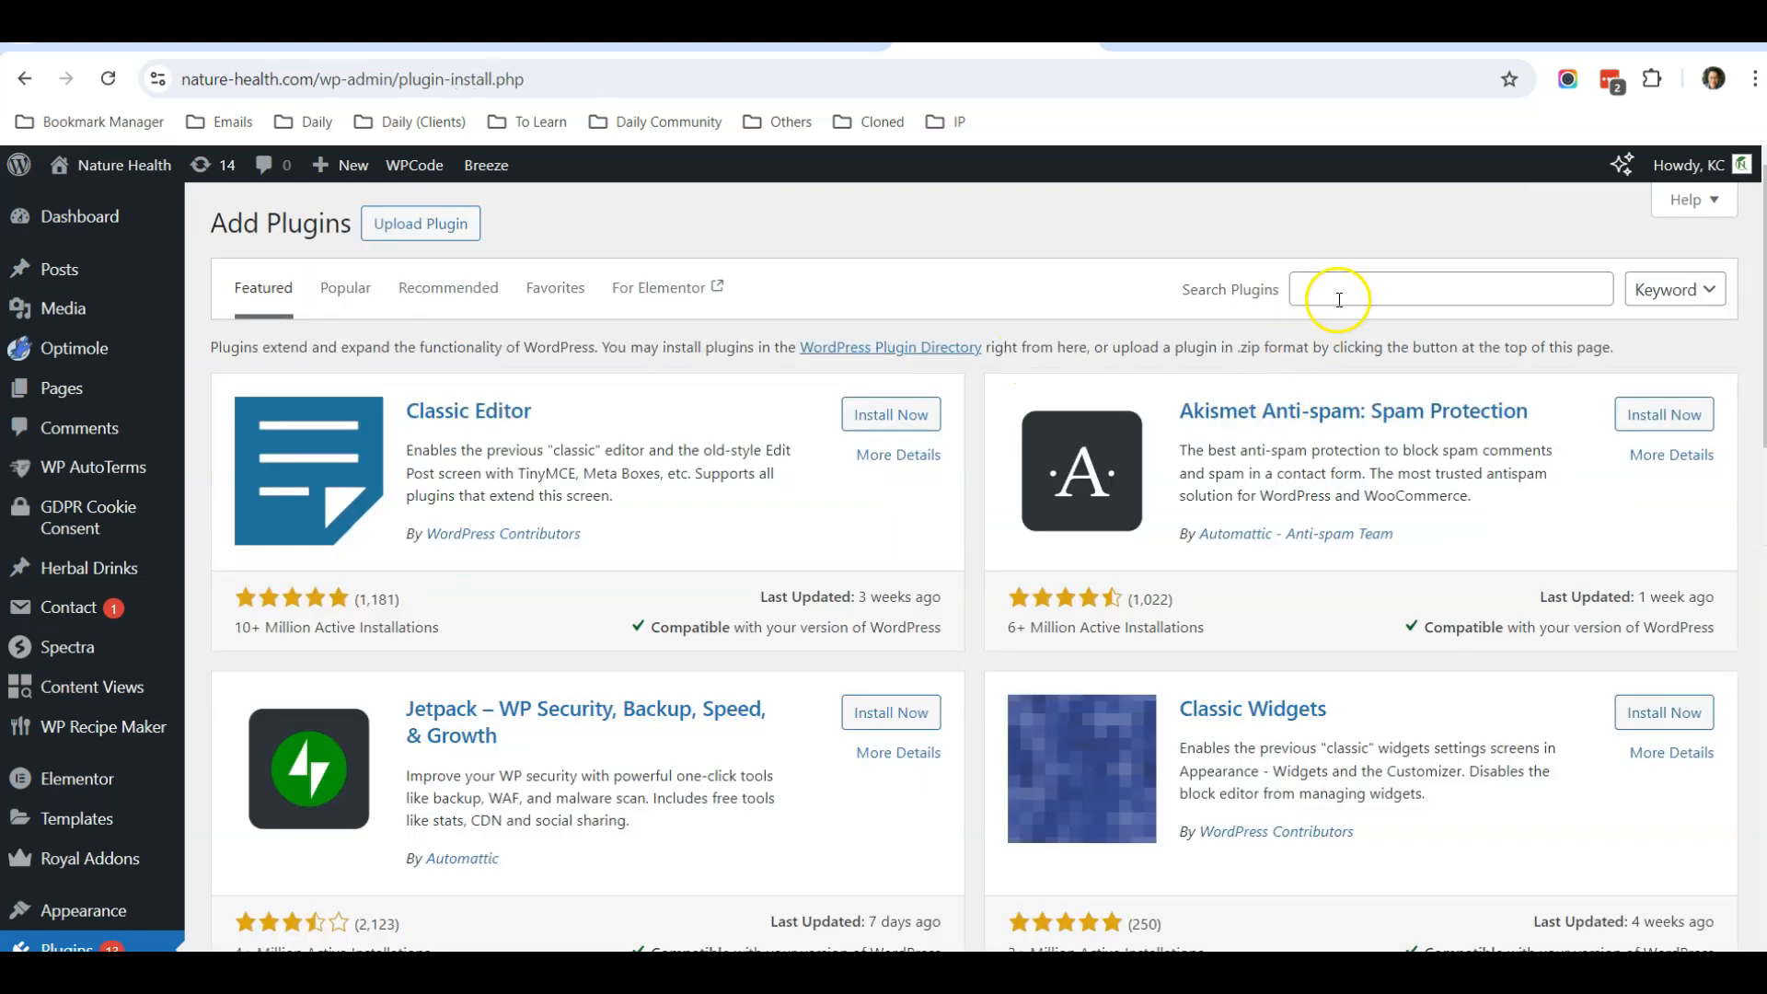
text(optimole)
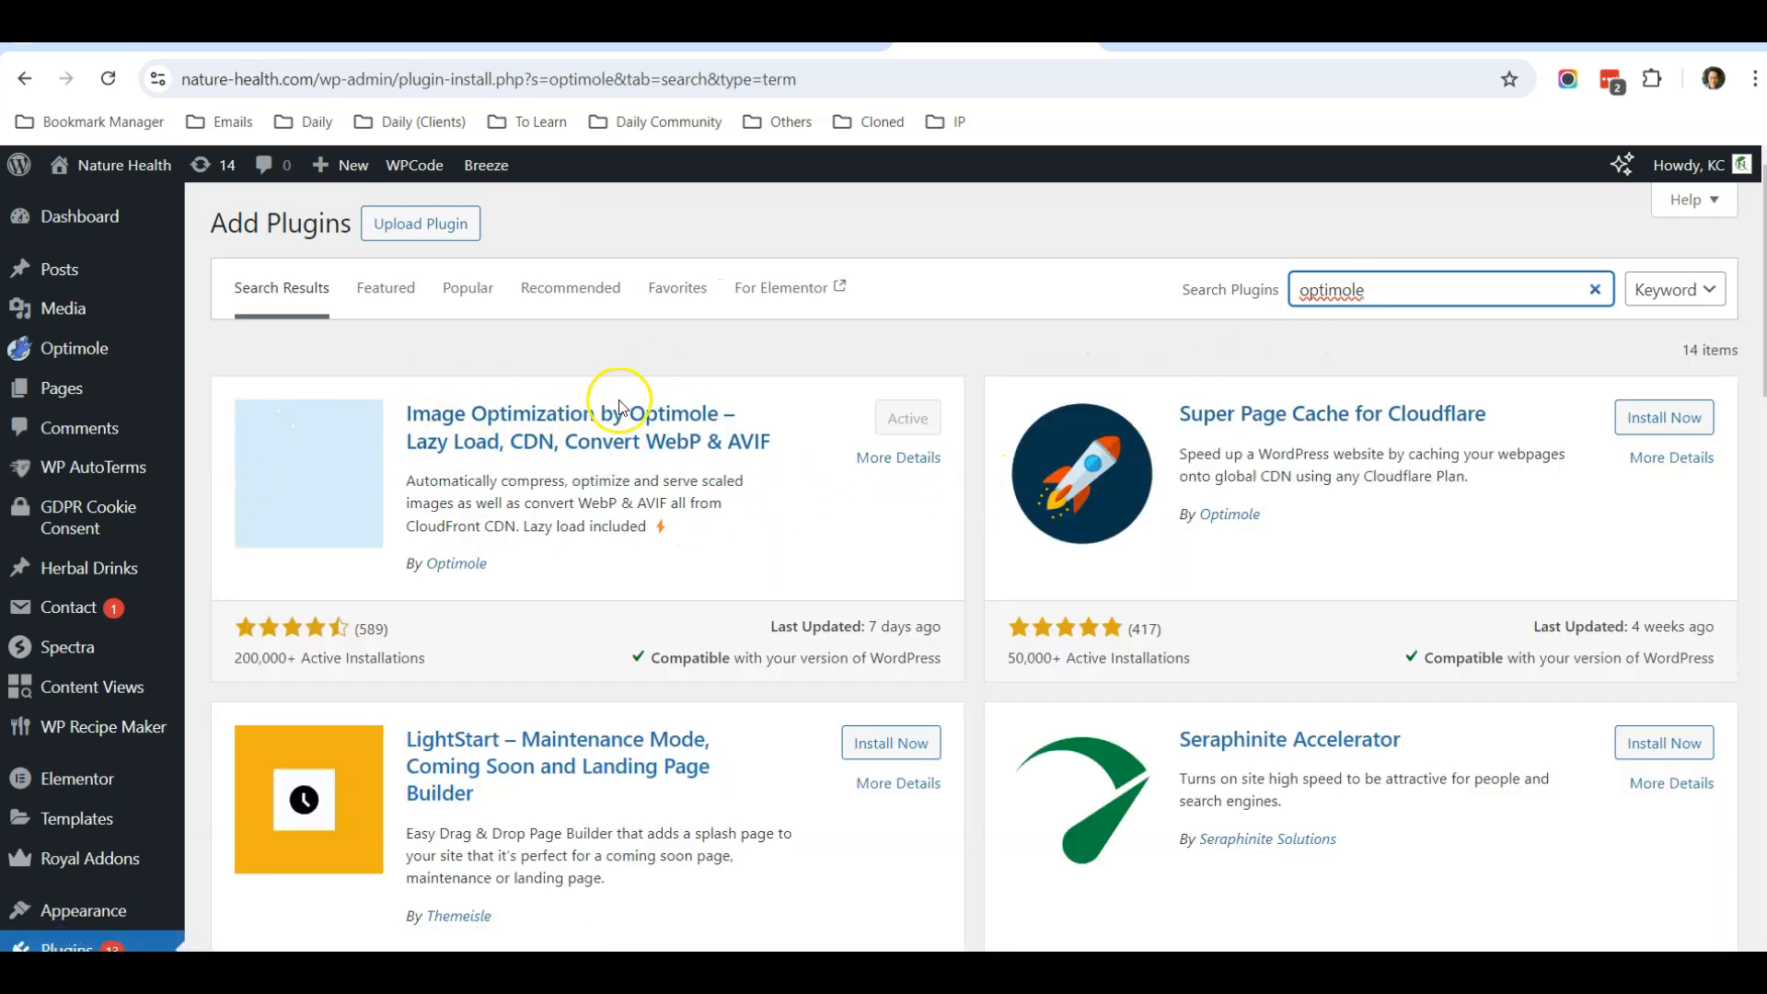
mouse_move(723, 471)
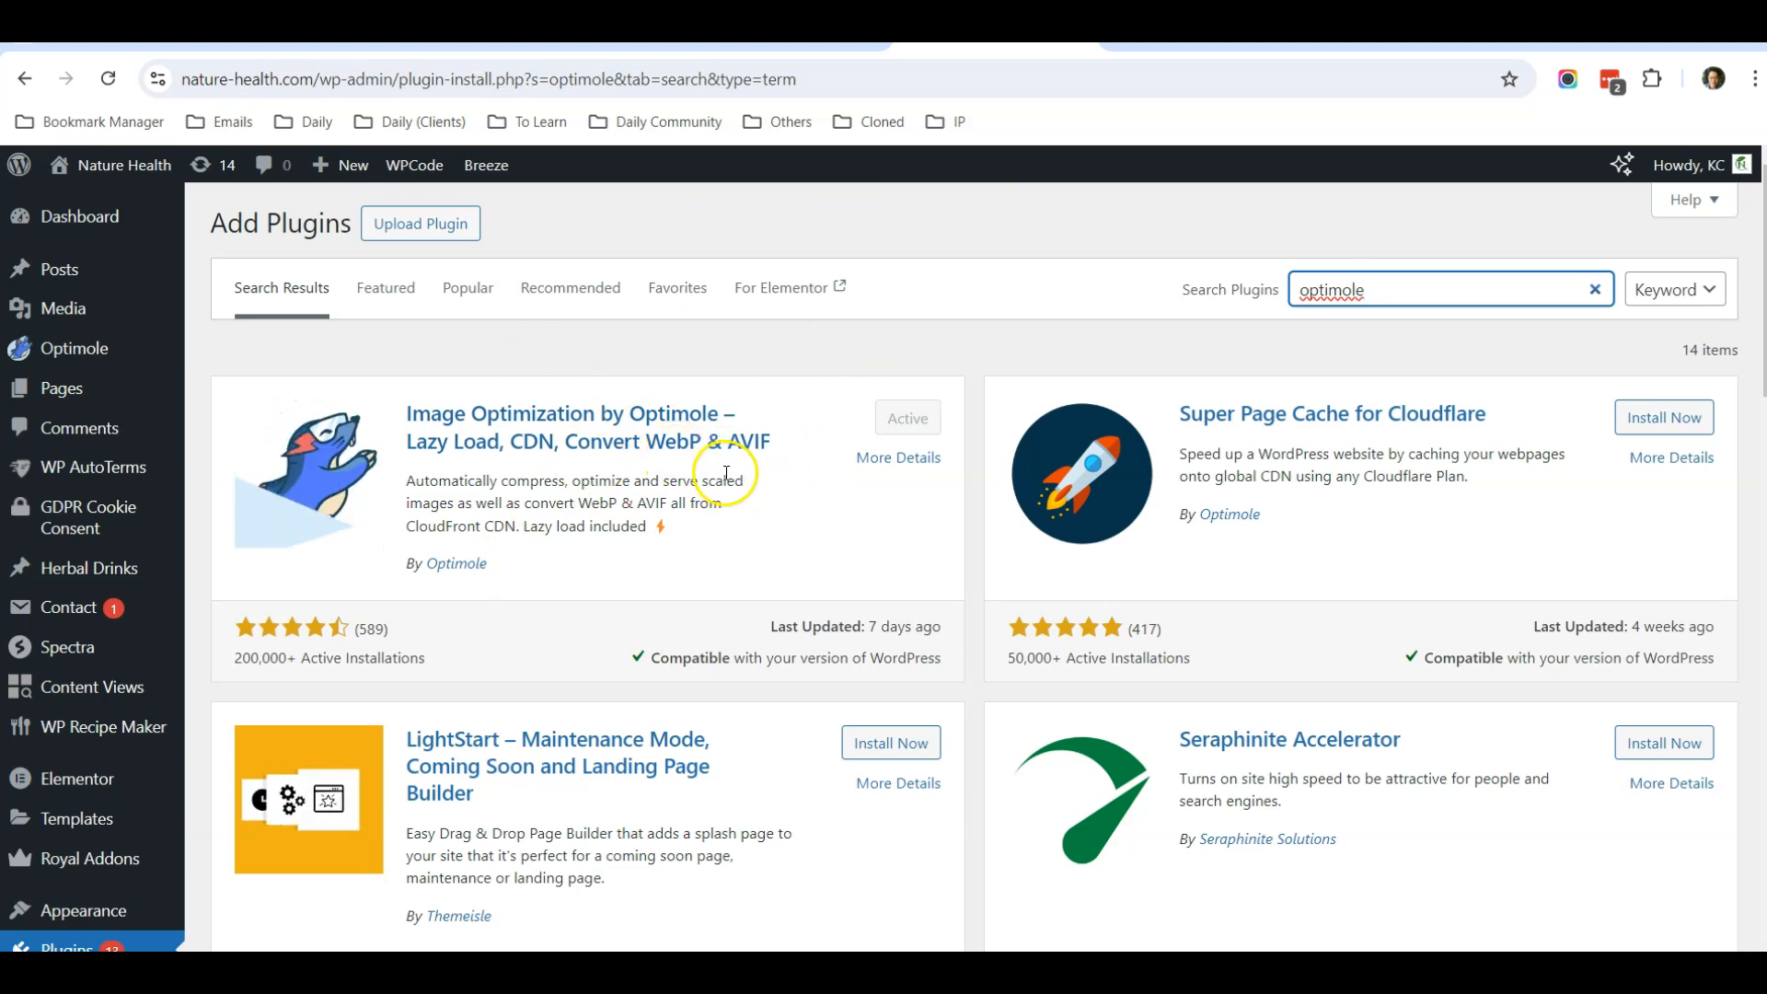
mouse_move(979, 521)
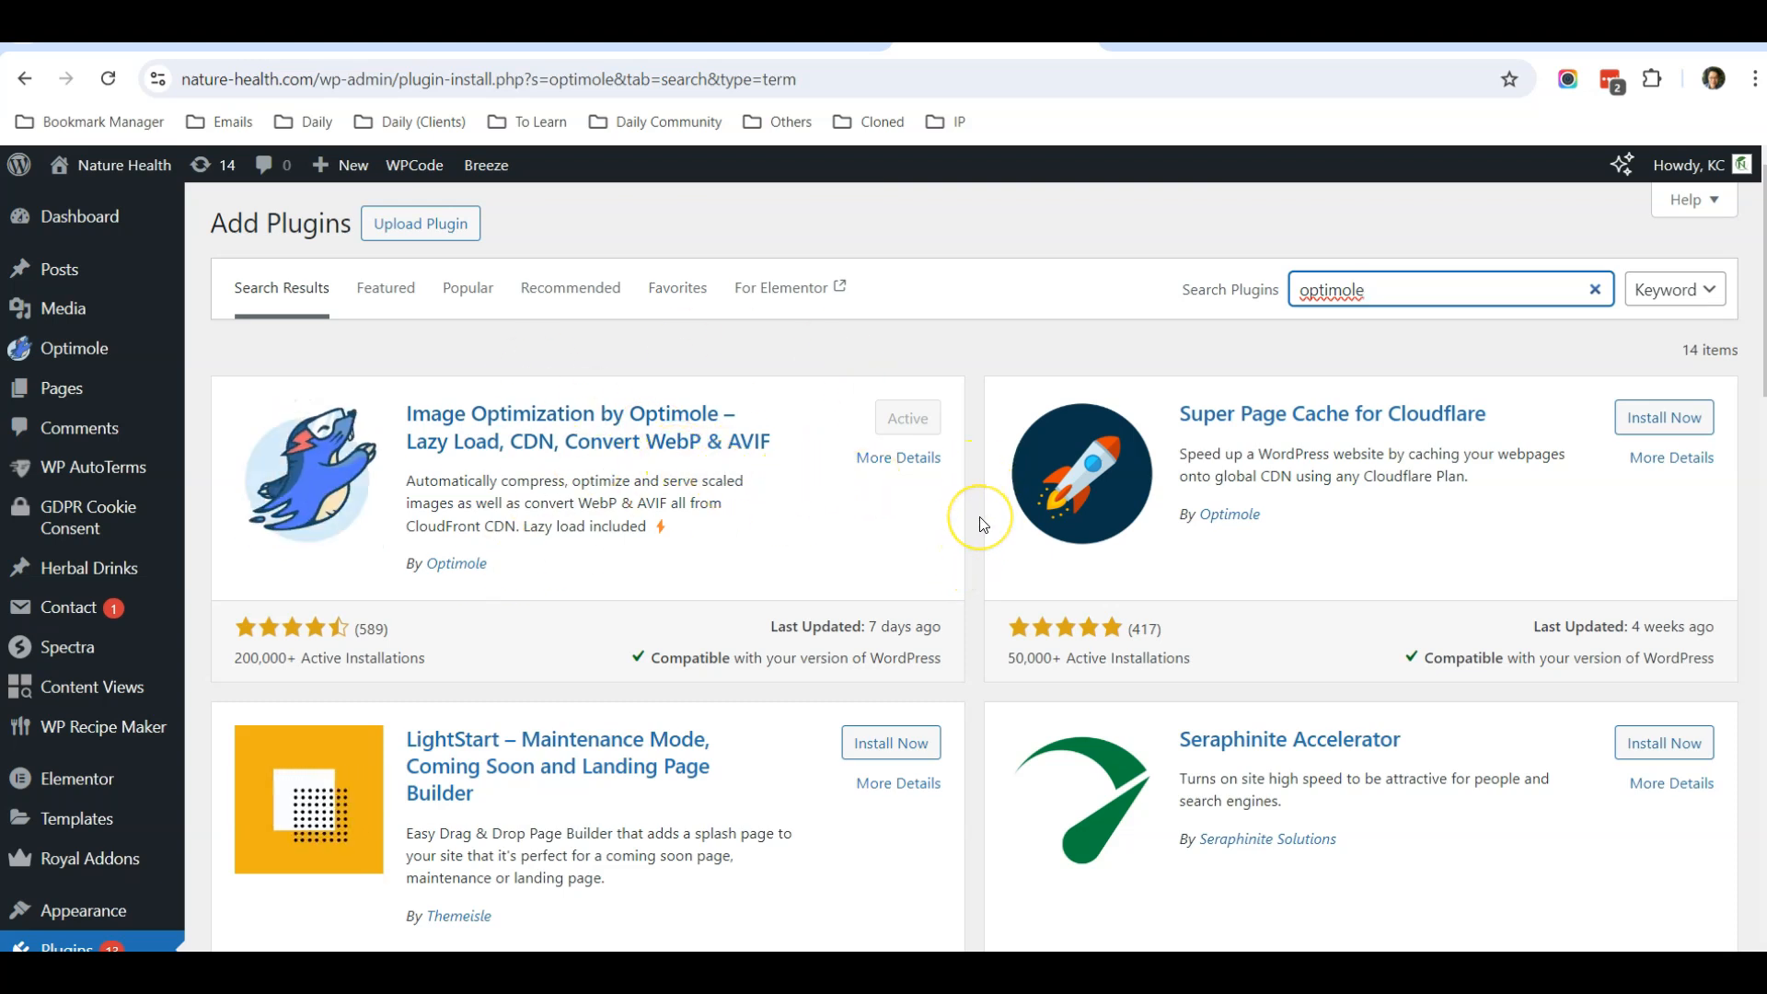
mouse_move(981, 524)
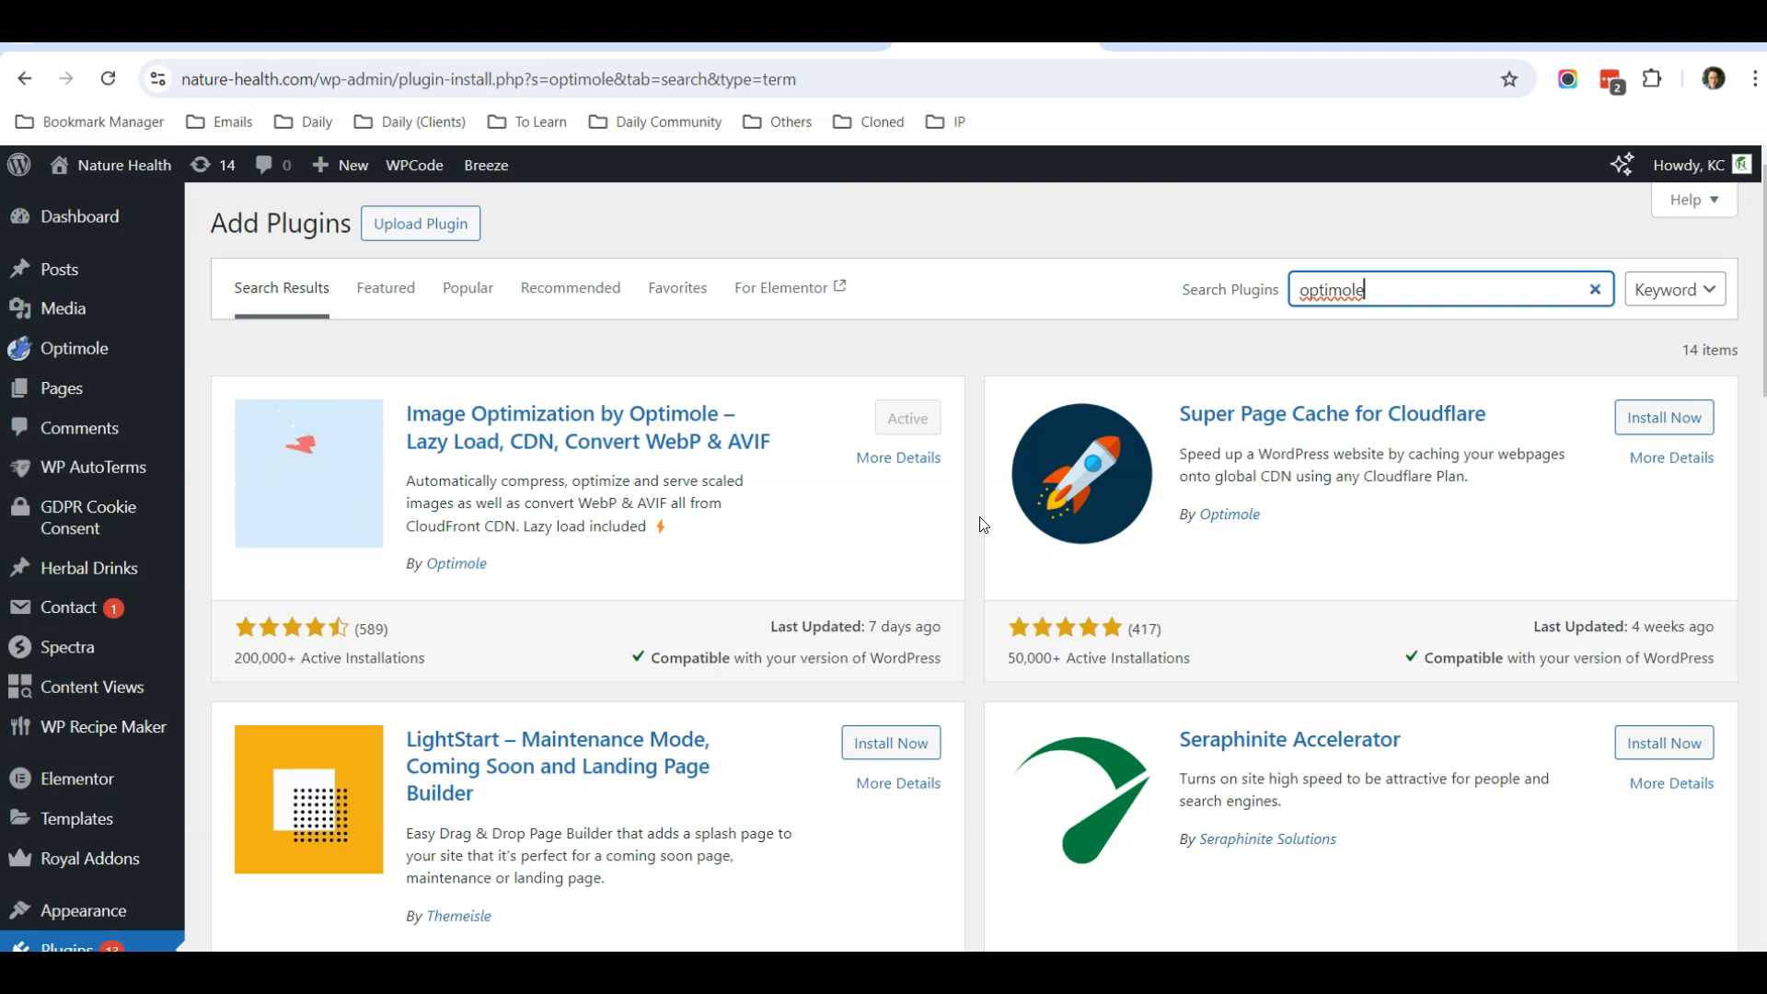
mouse_move(655, 425)
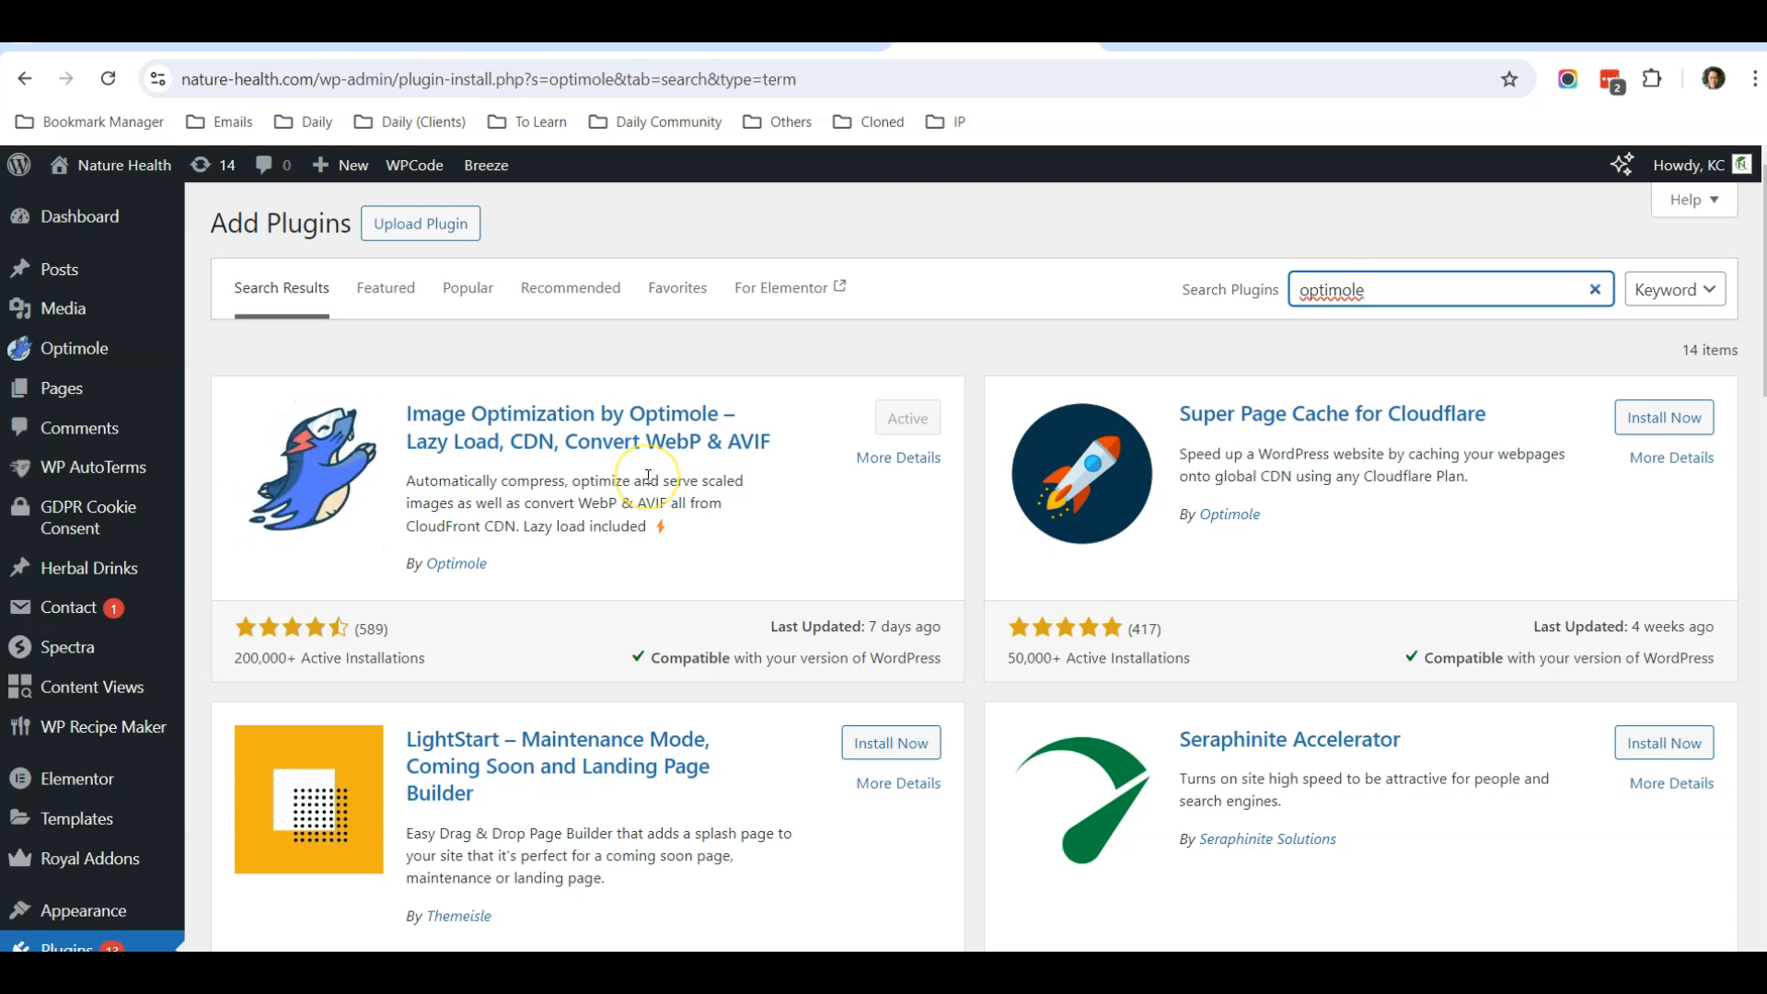
mouse_move(716, 383)
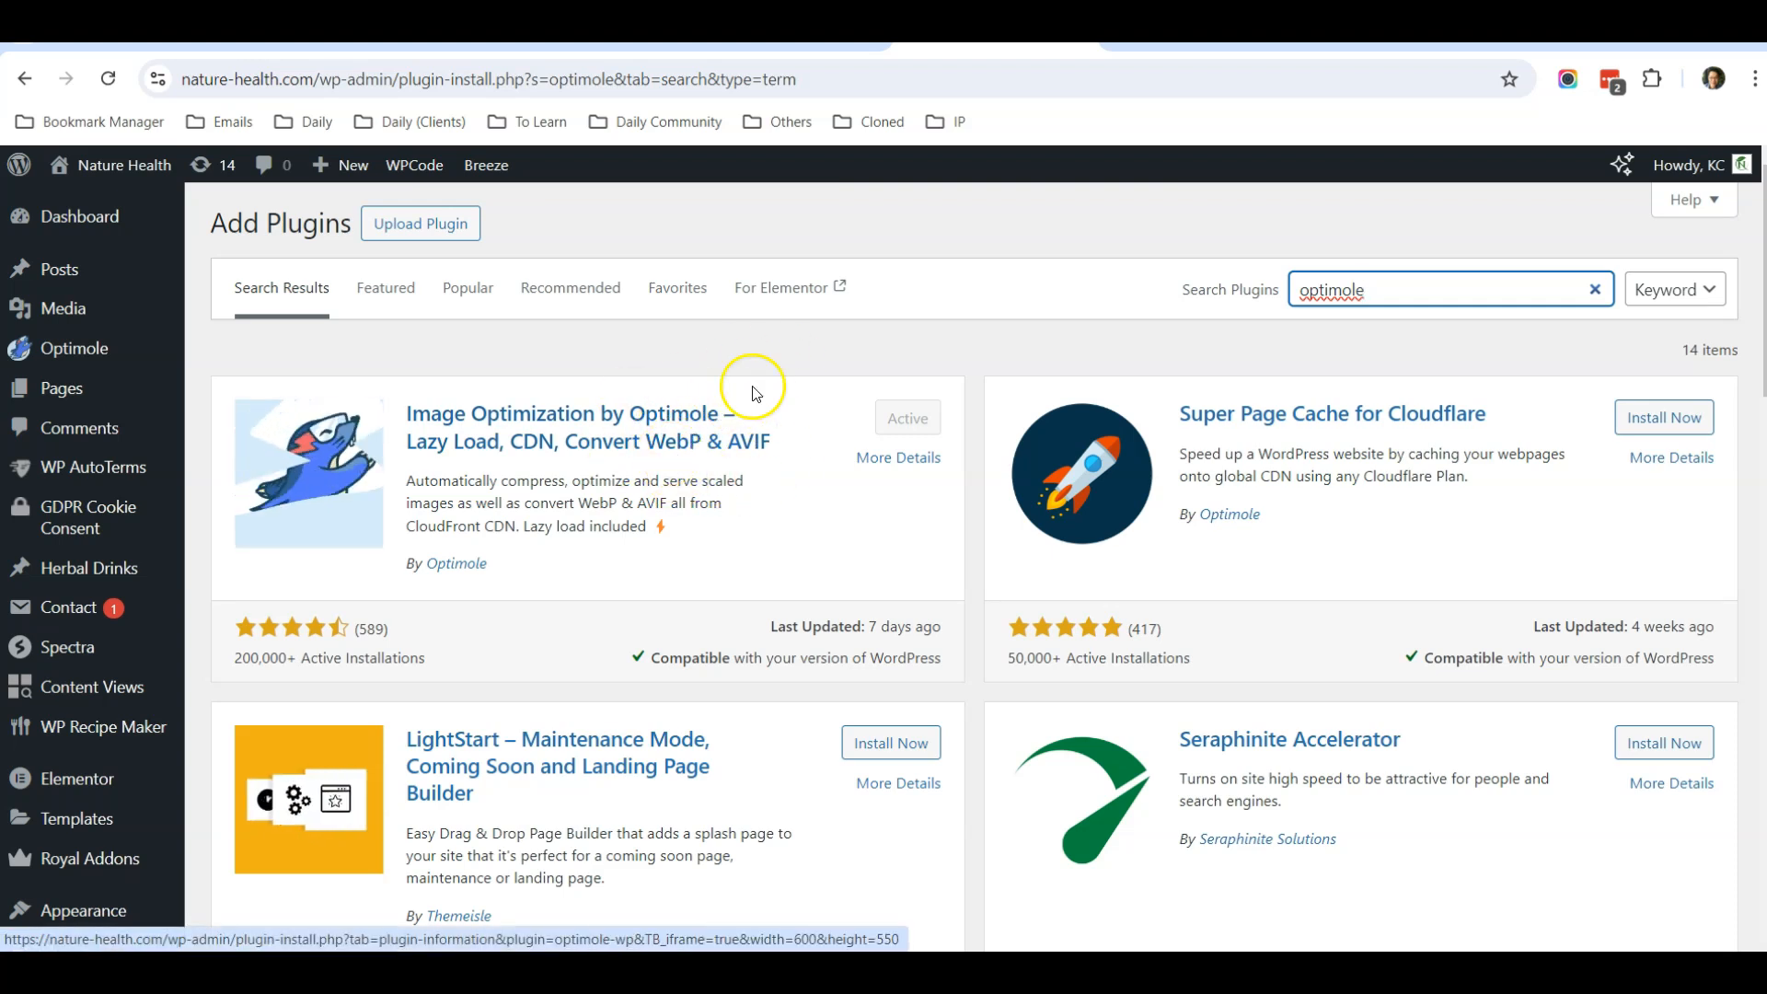
mouse_move(382, 473)
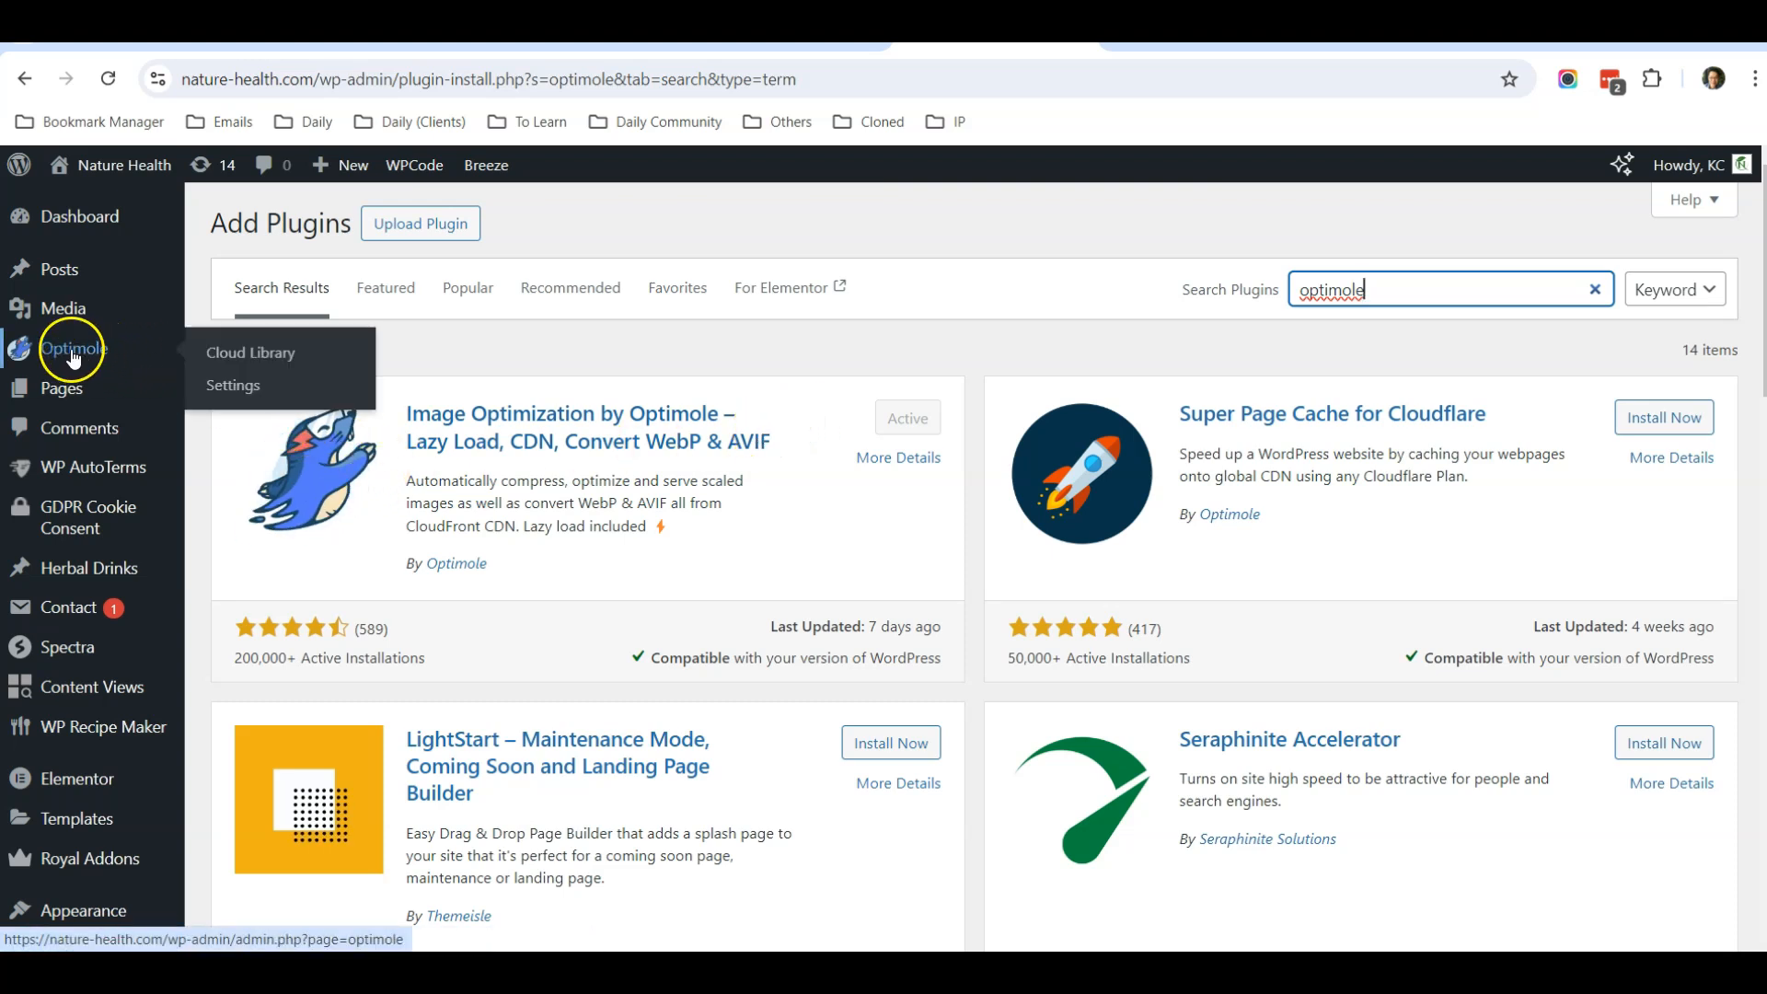
Go through Optimole's Cloud Library to its Settings dashboard showing 336/1K visits and 825 images optimized
click(251, 353)
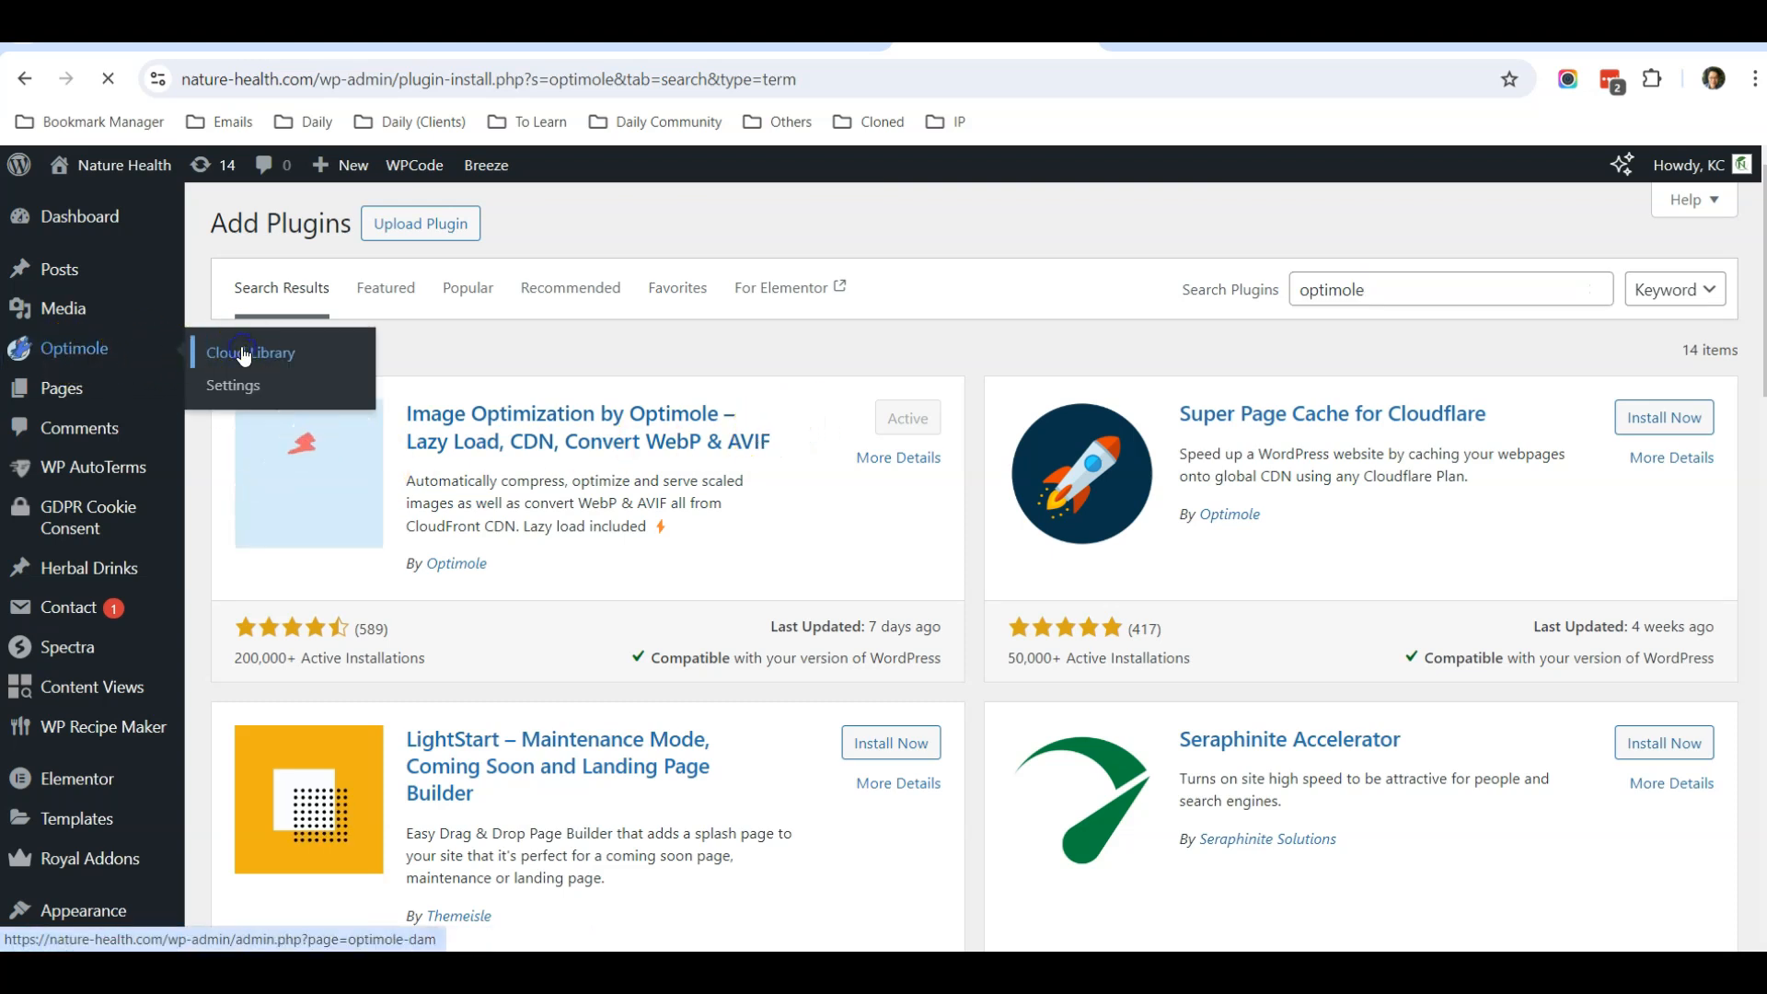
click(249, 354)
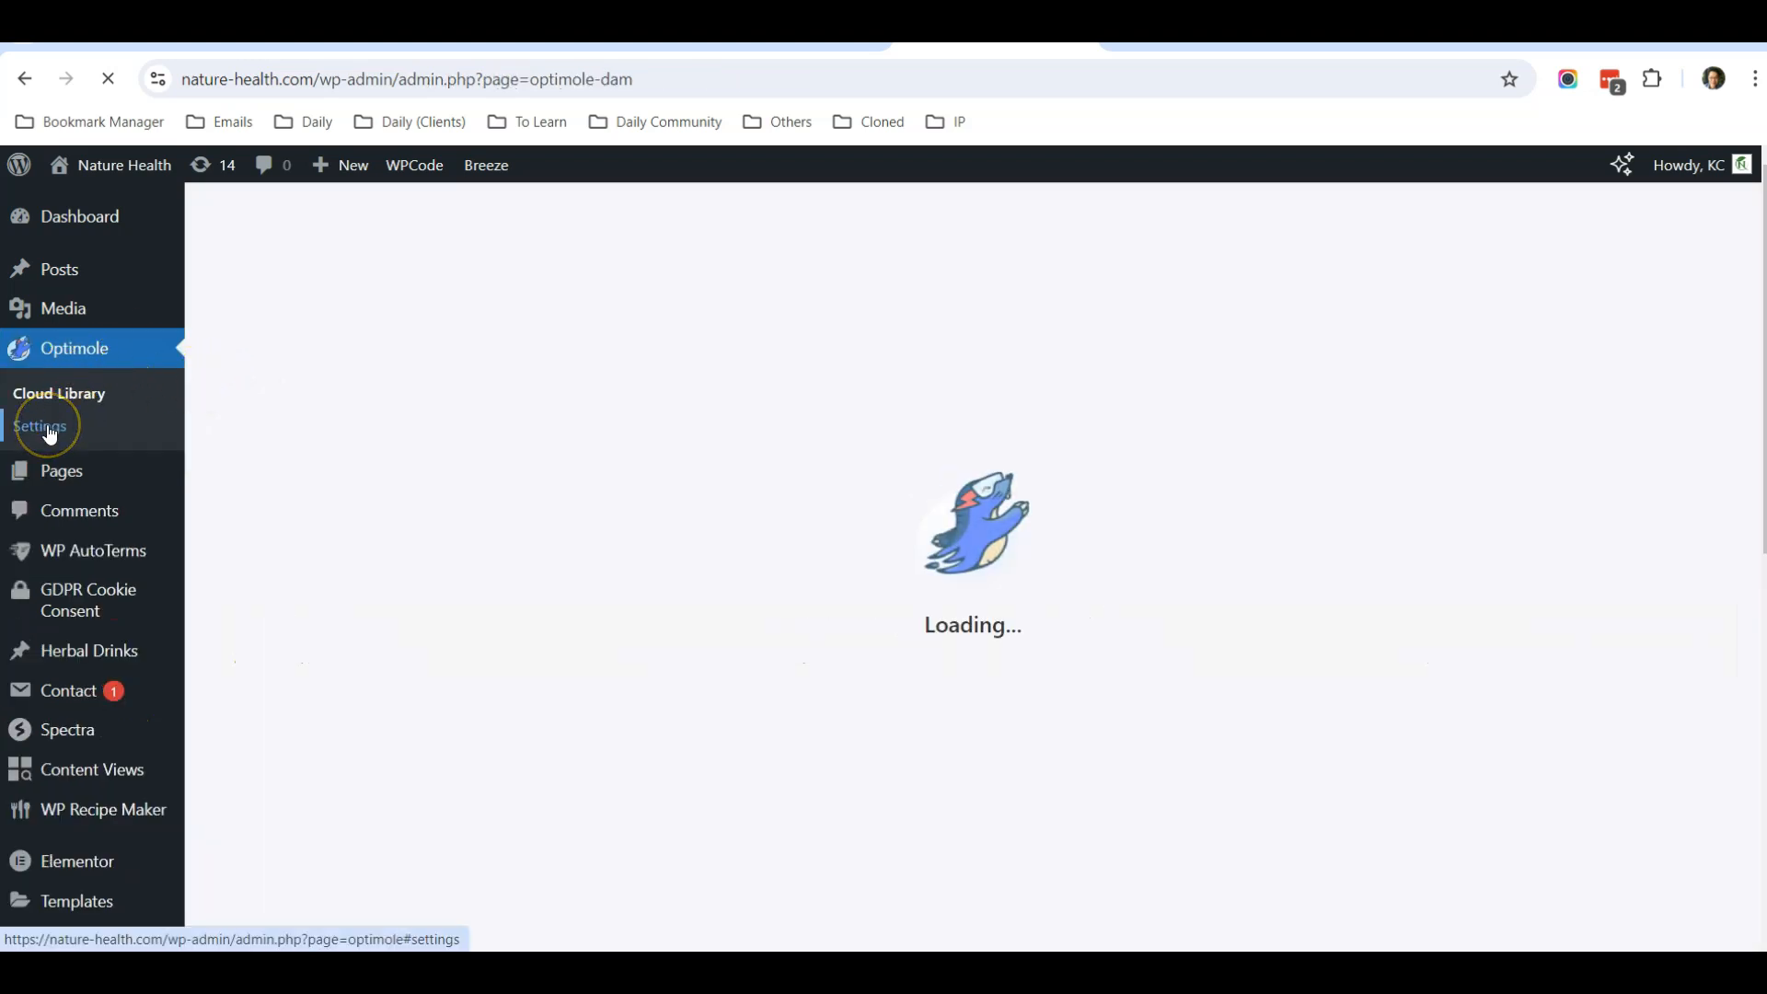
click(43, 425)
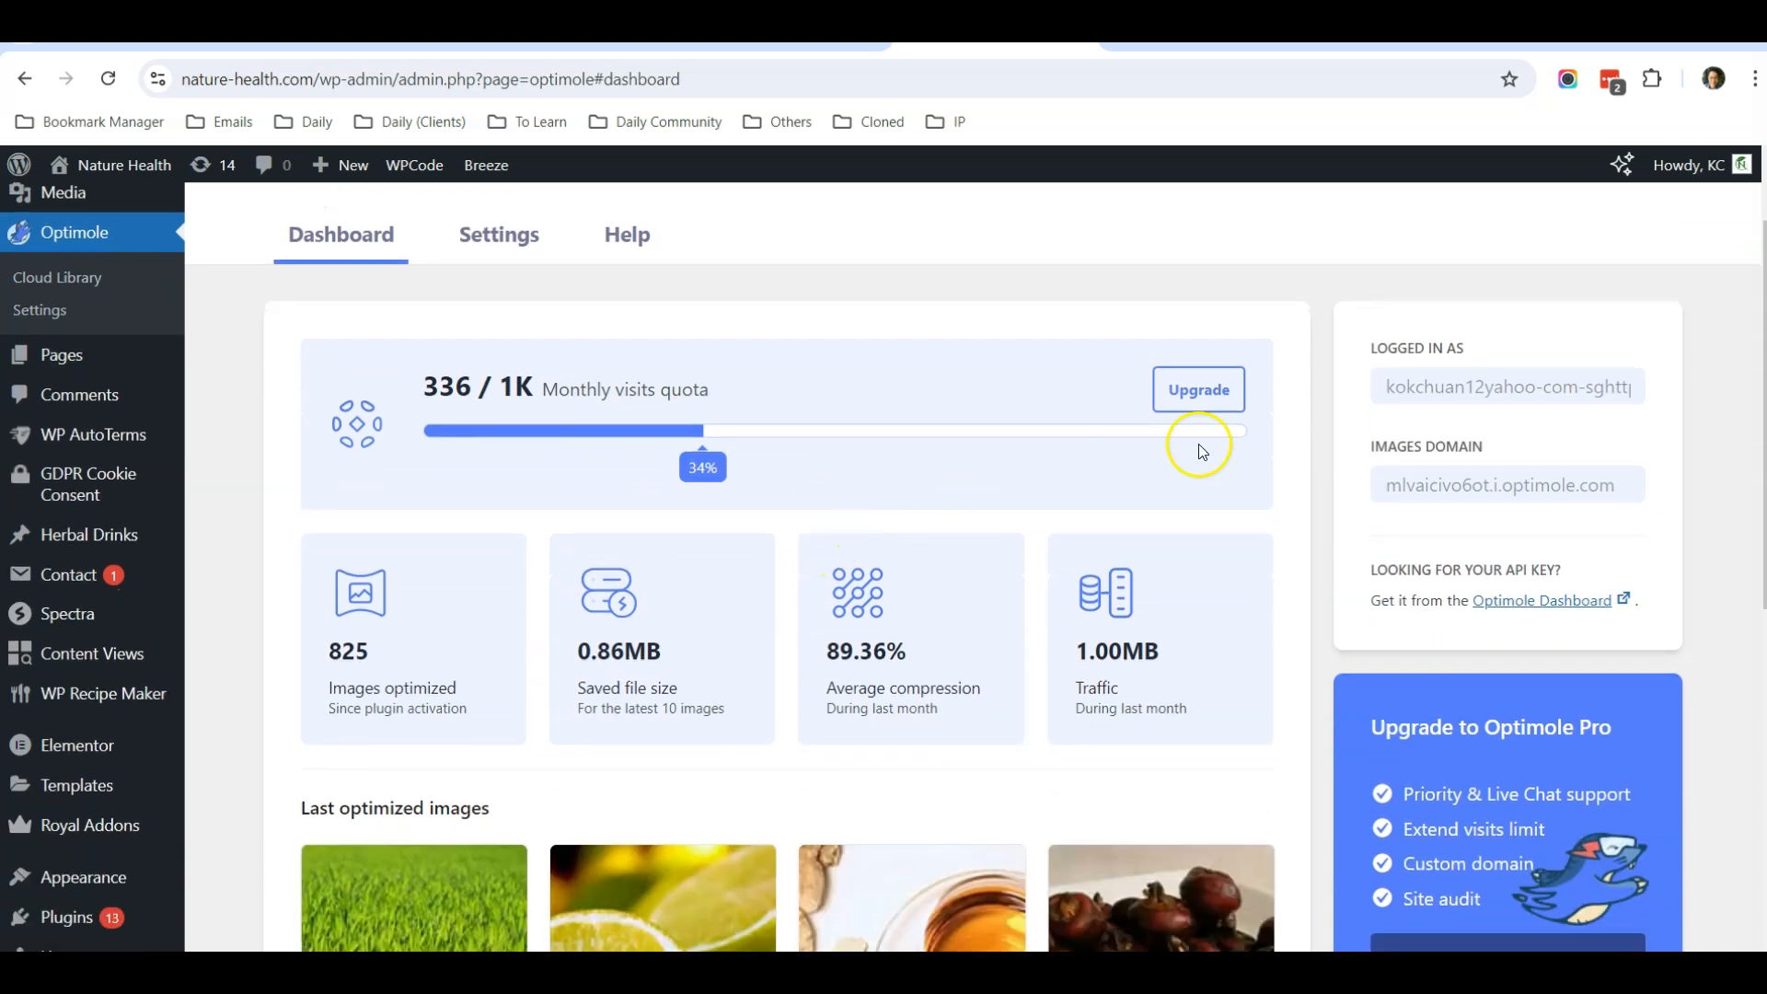
mouse_move(1520, 380)
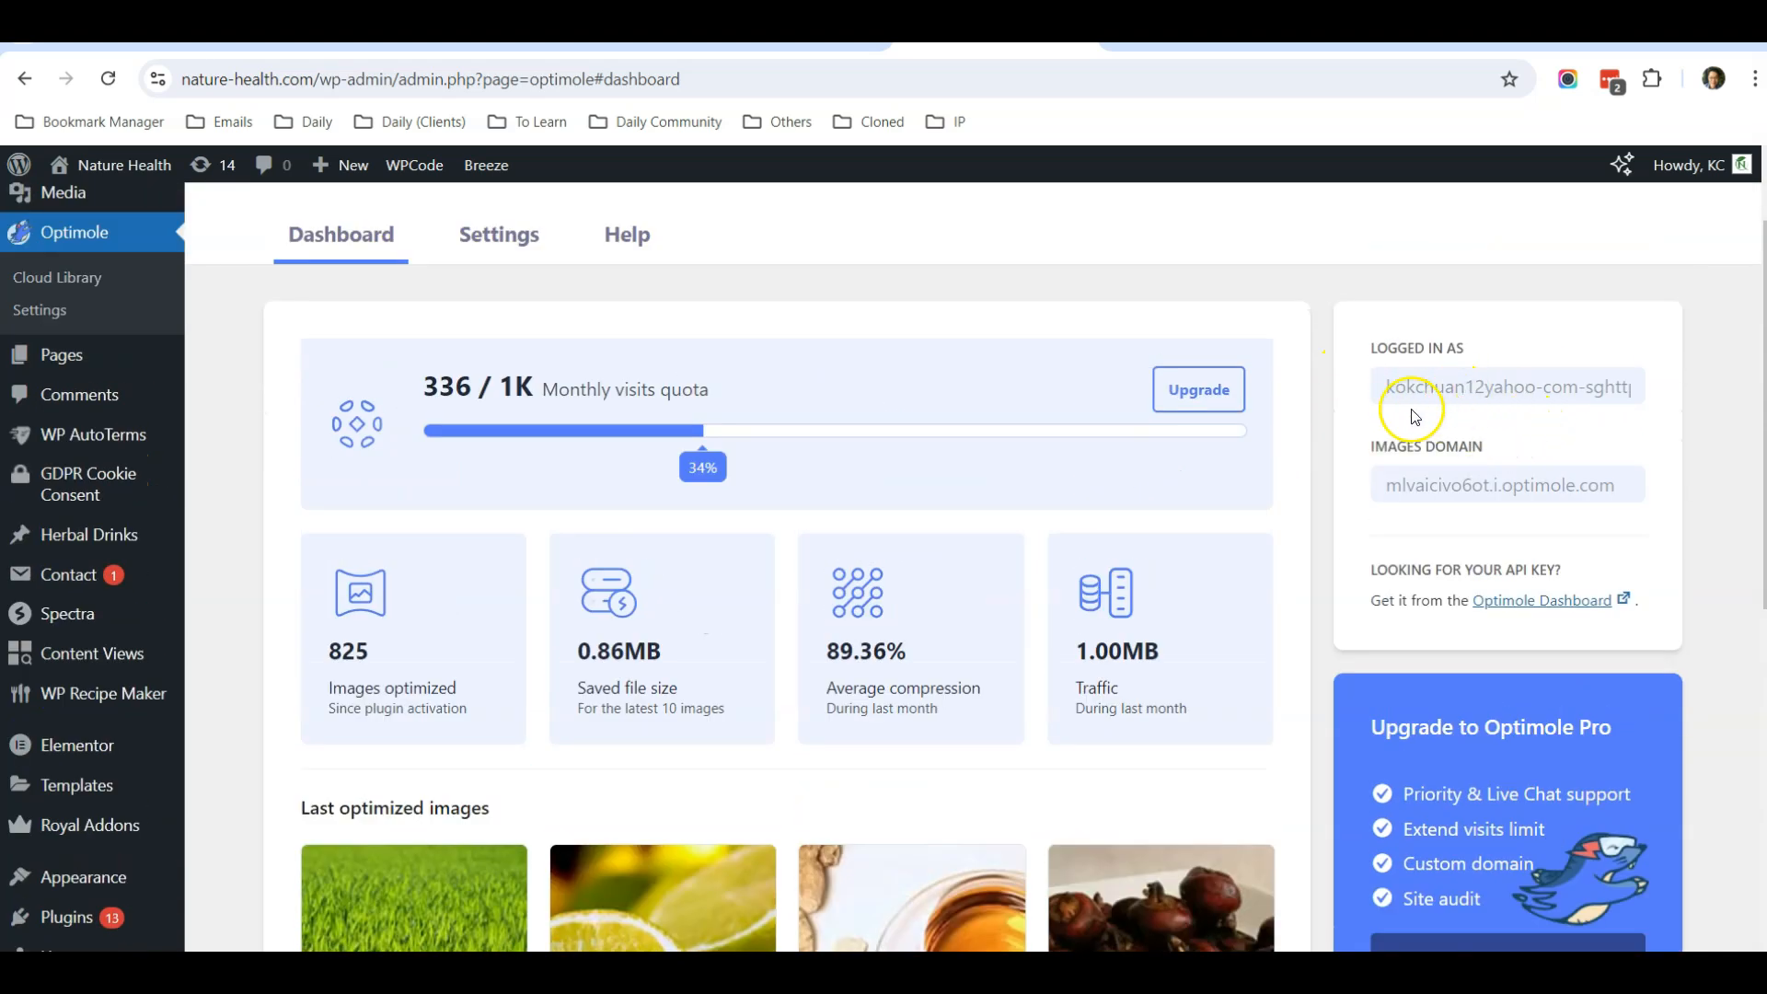
scroll(up, 3)
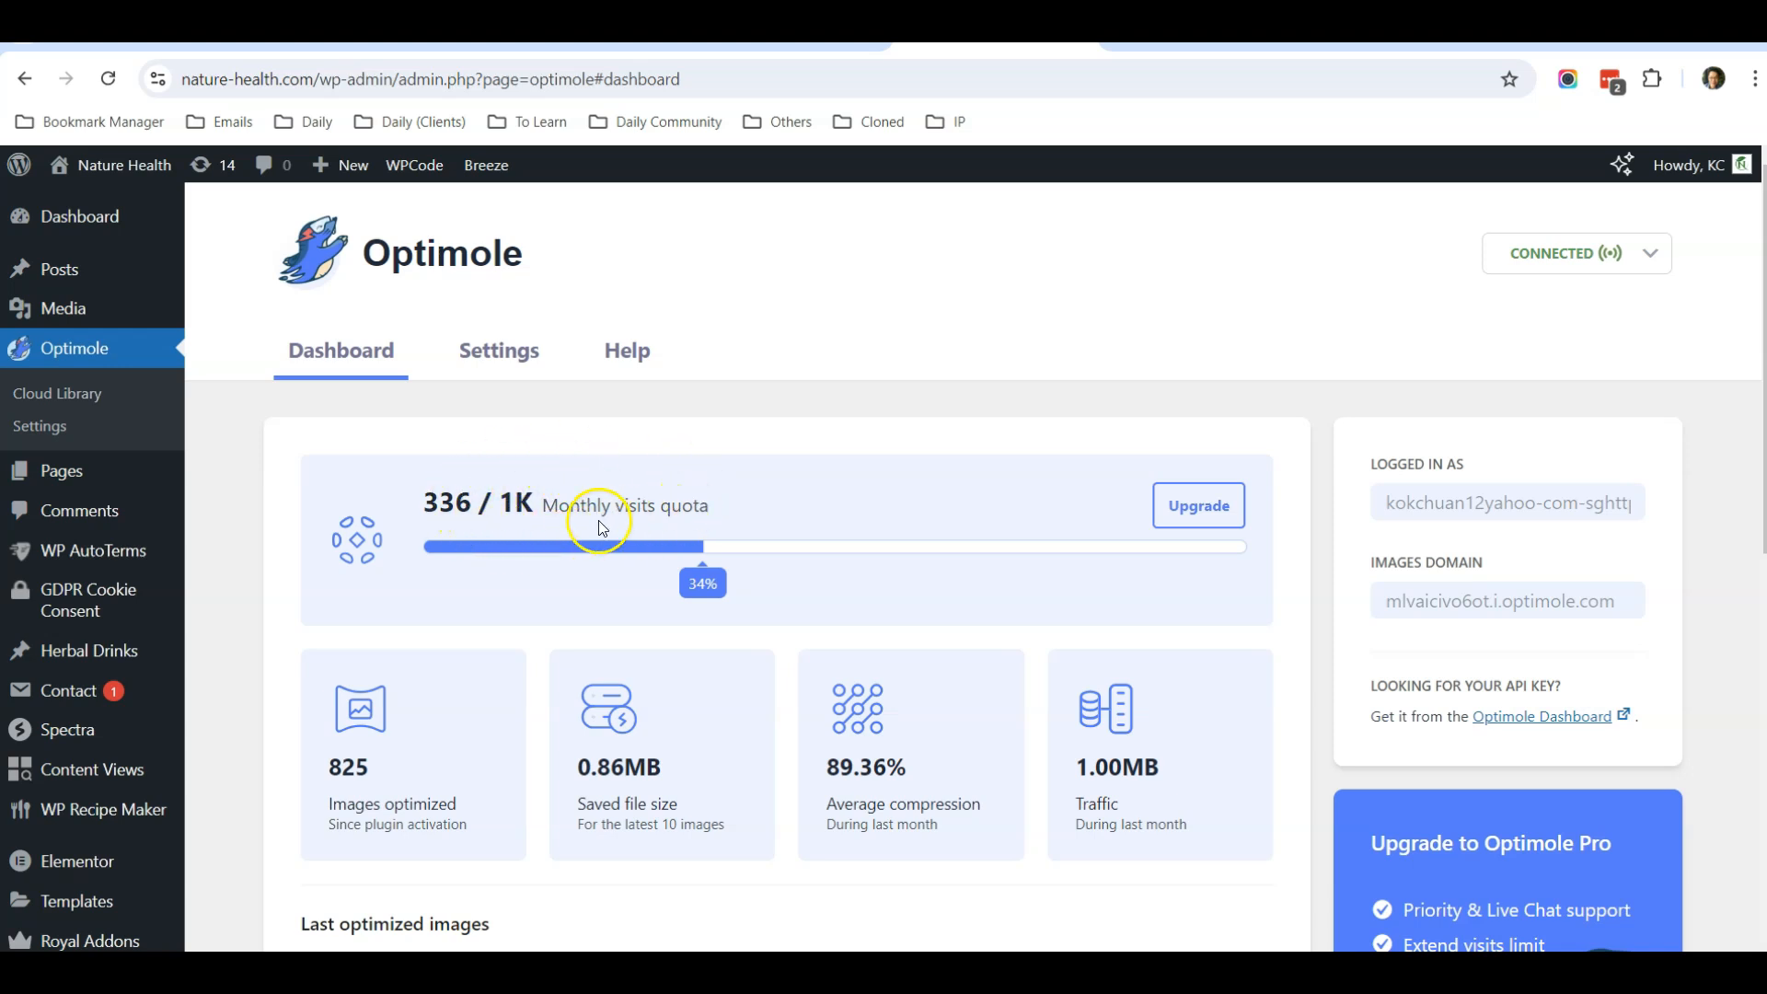
mouse_move(916, 561)
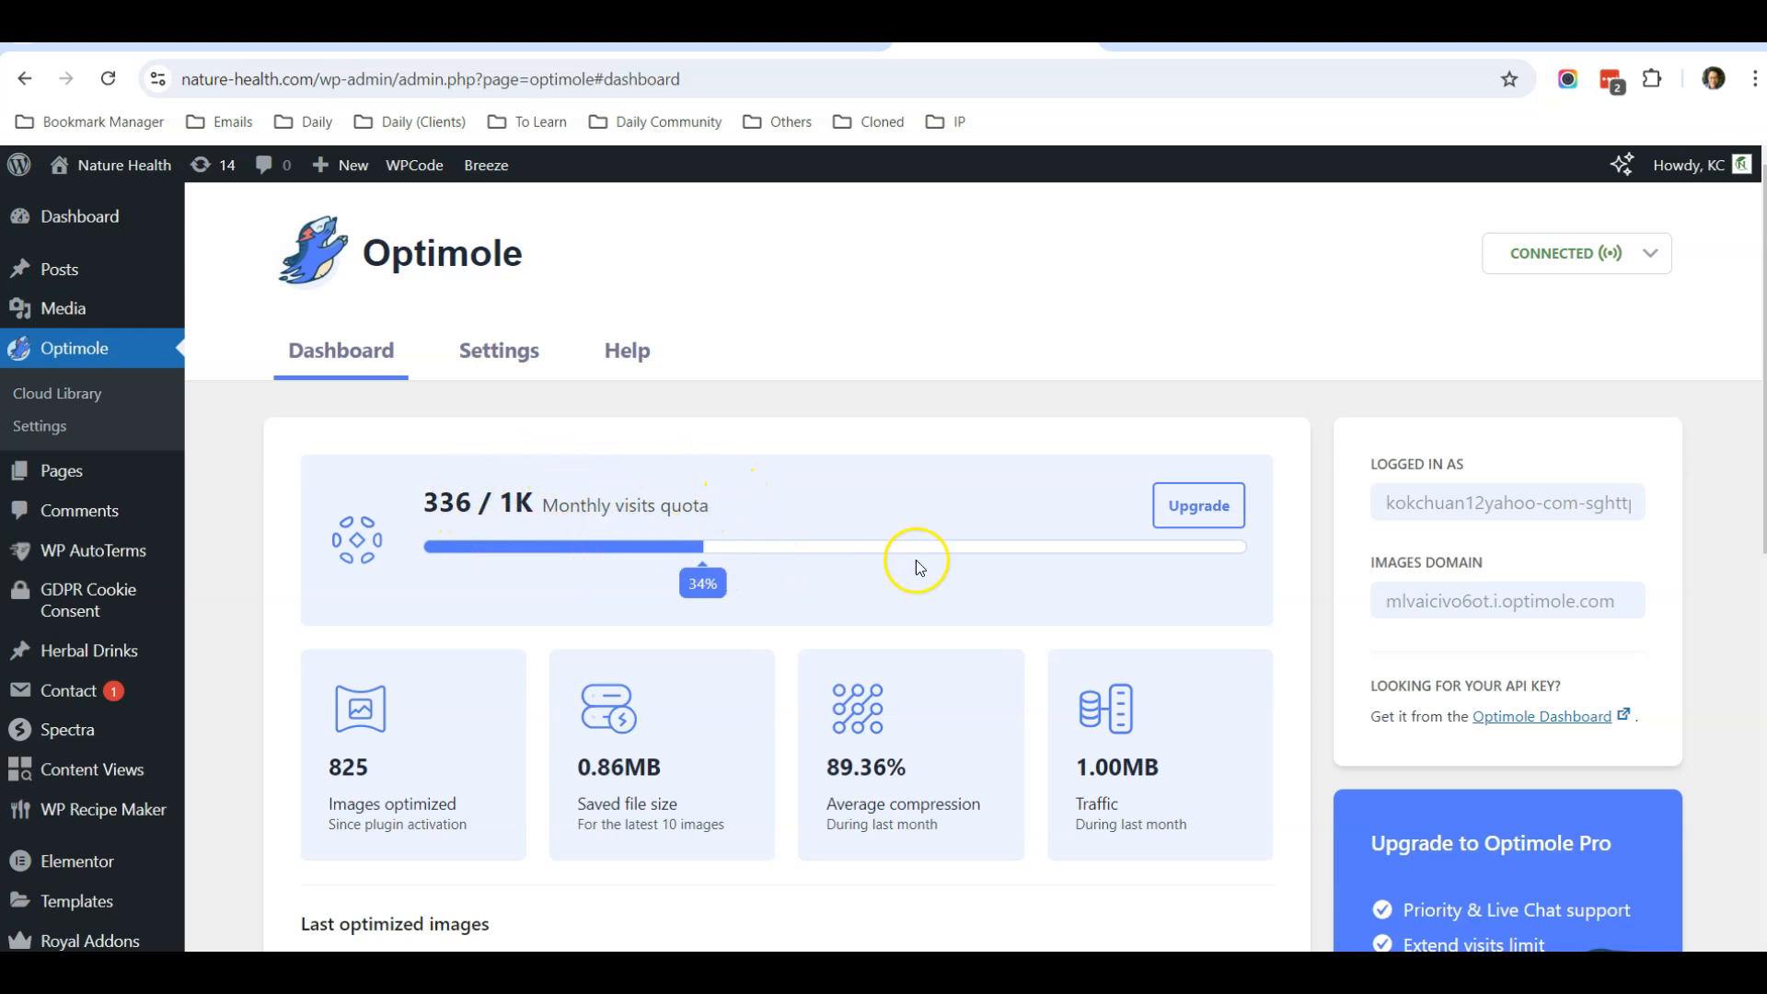
mouse_move(563, 564)
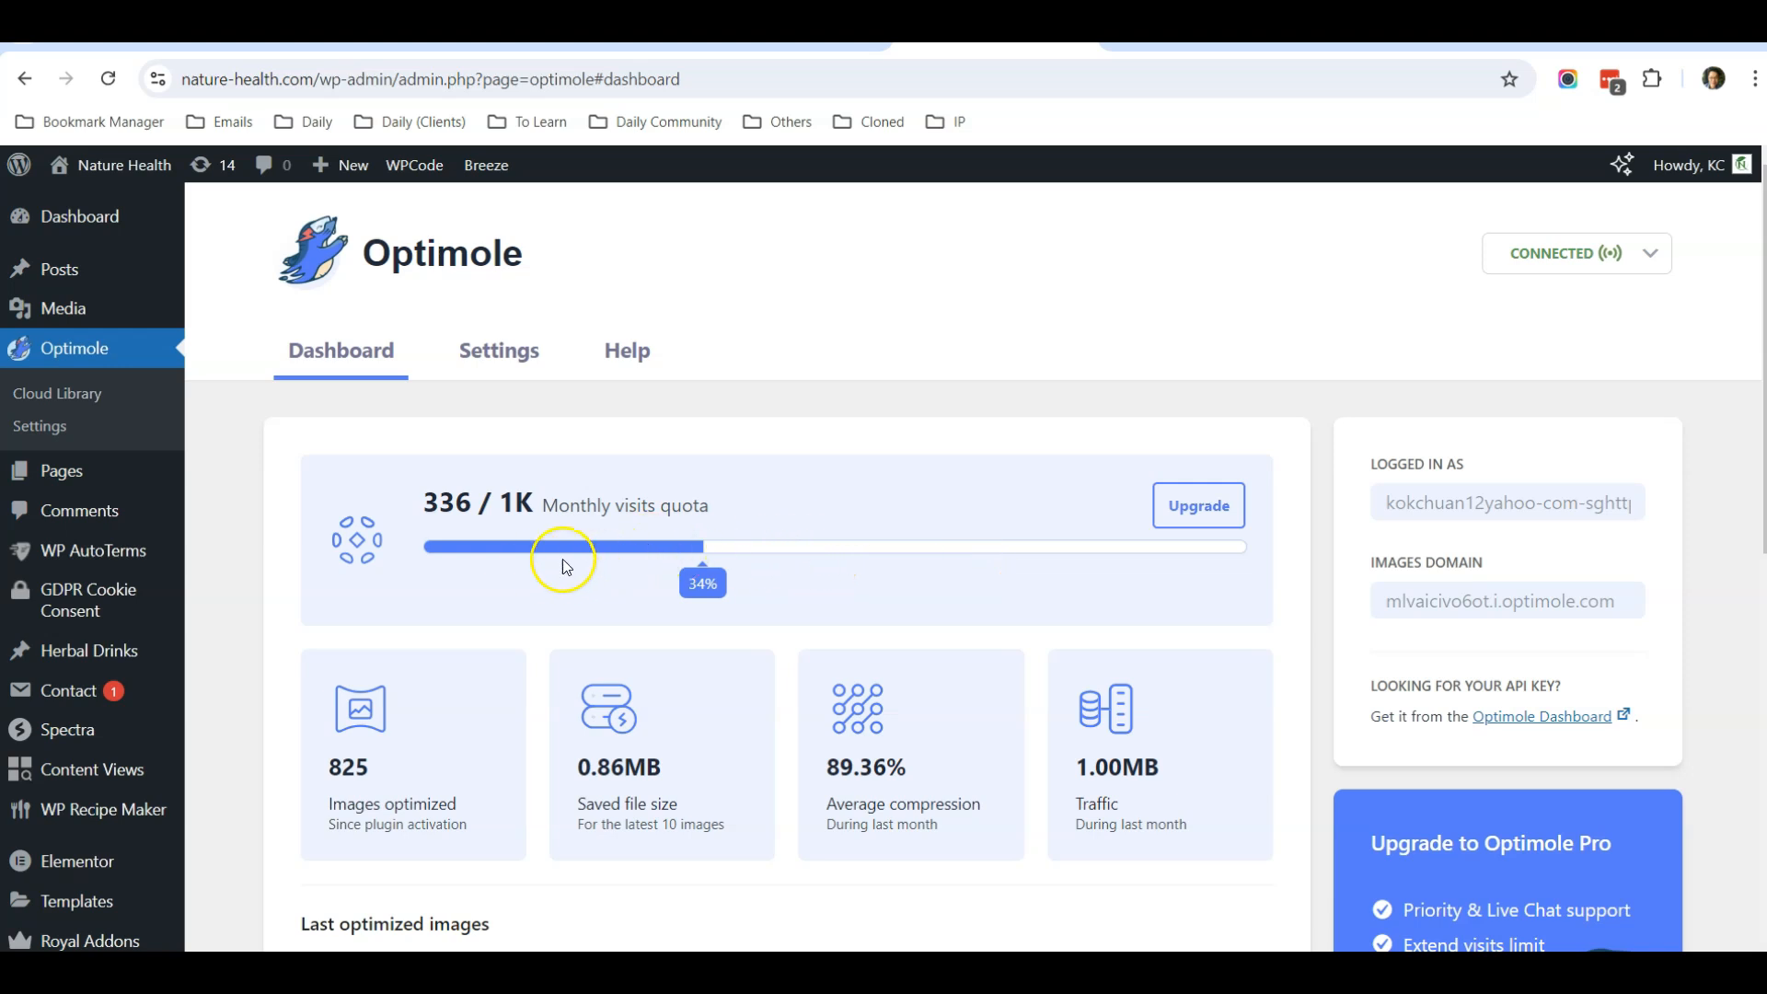
mouse_move(521, 361)
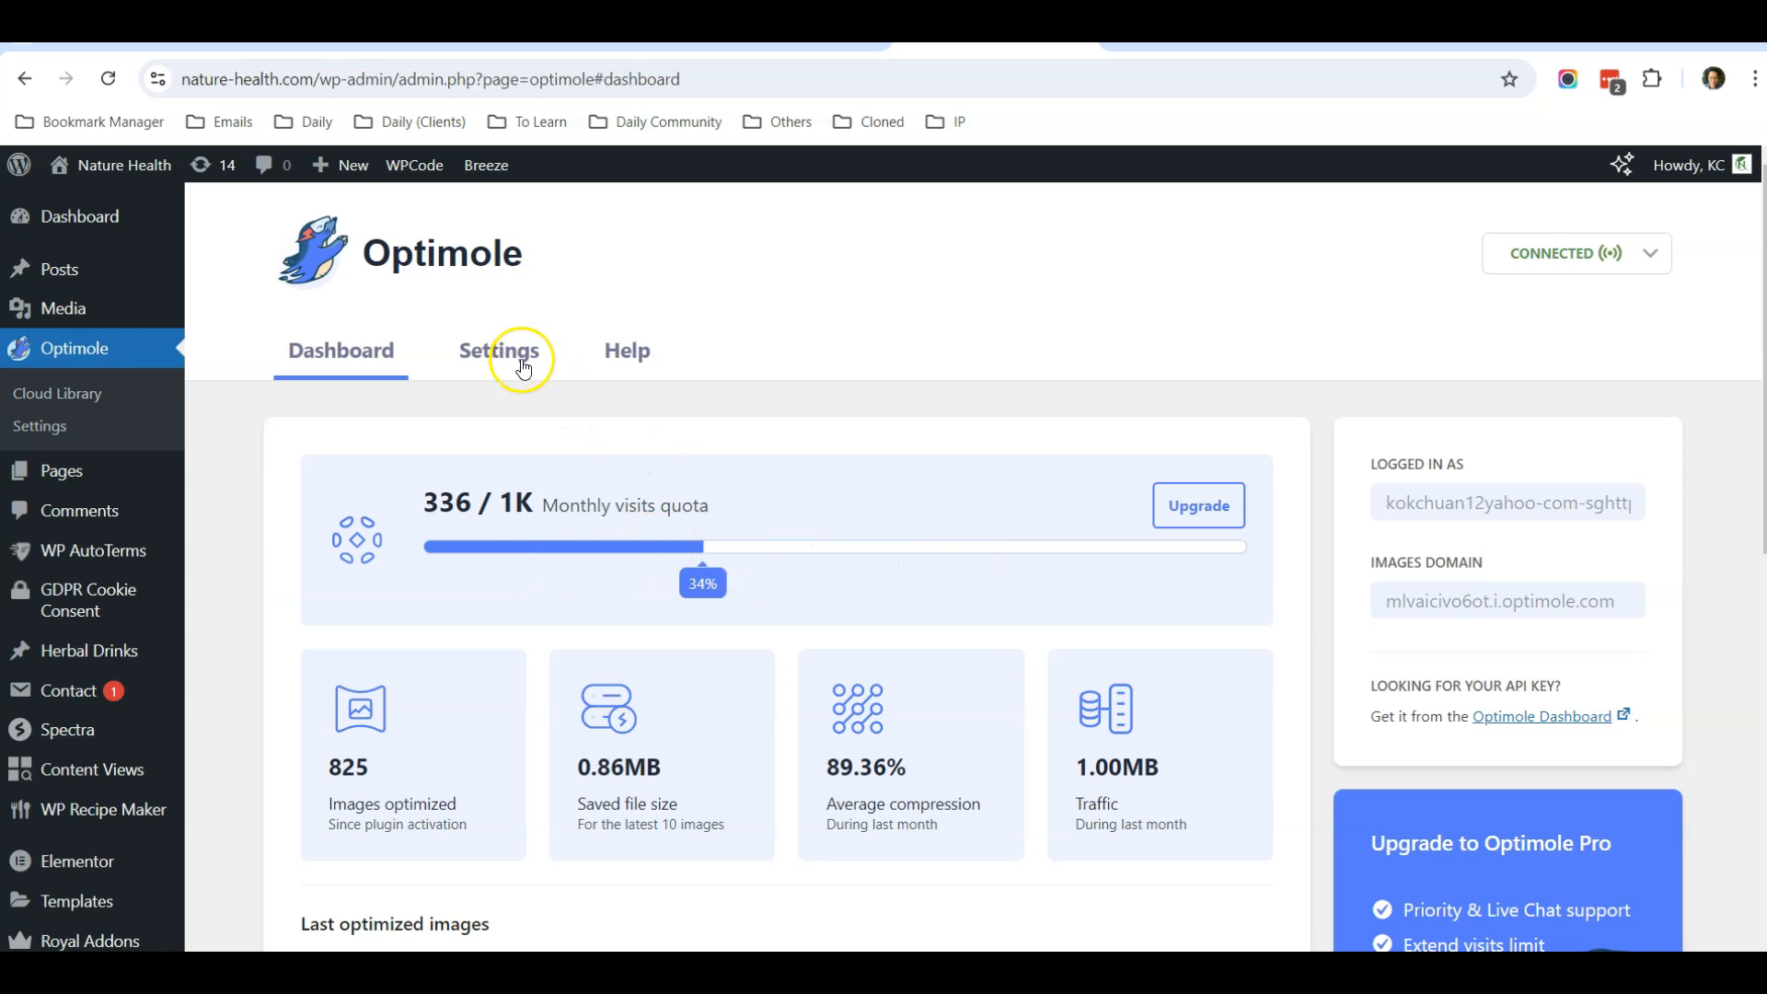
Enable the Optimole badge in the plugin settings and save the changes
click(499, 349)
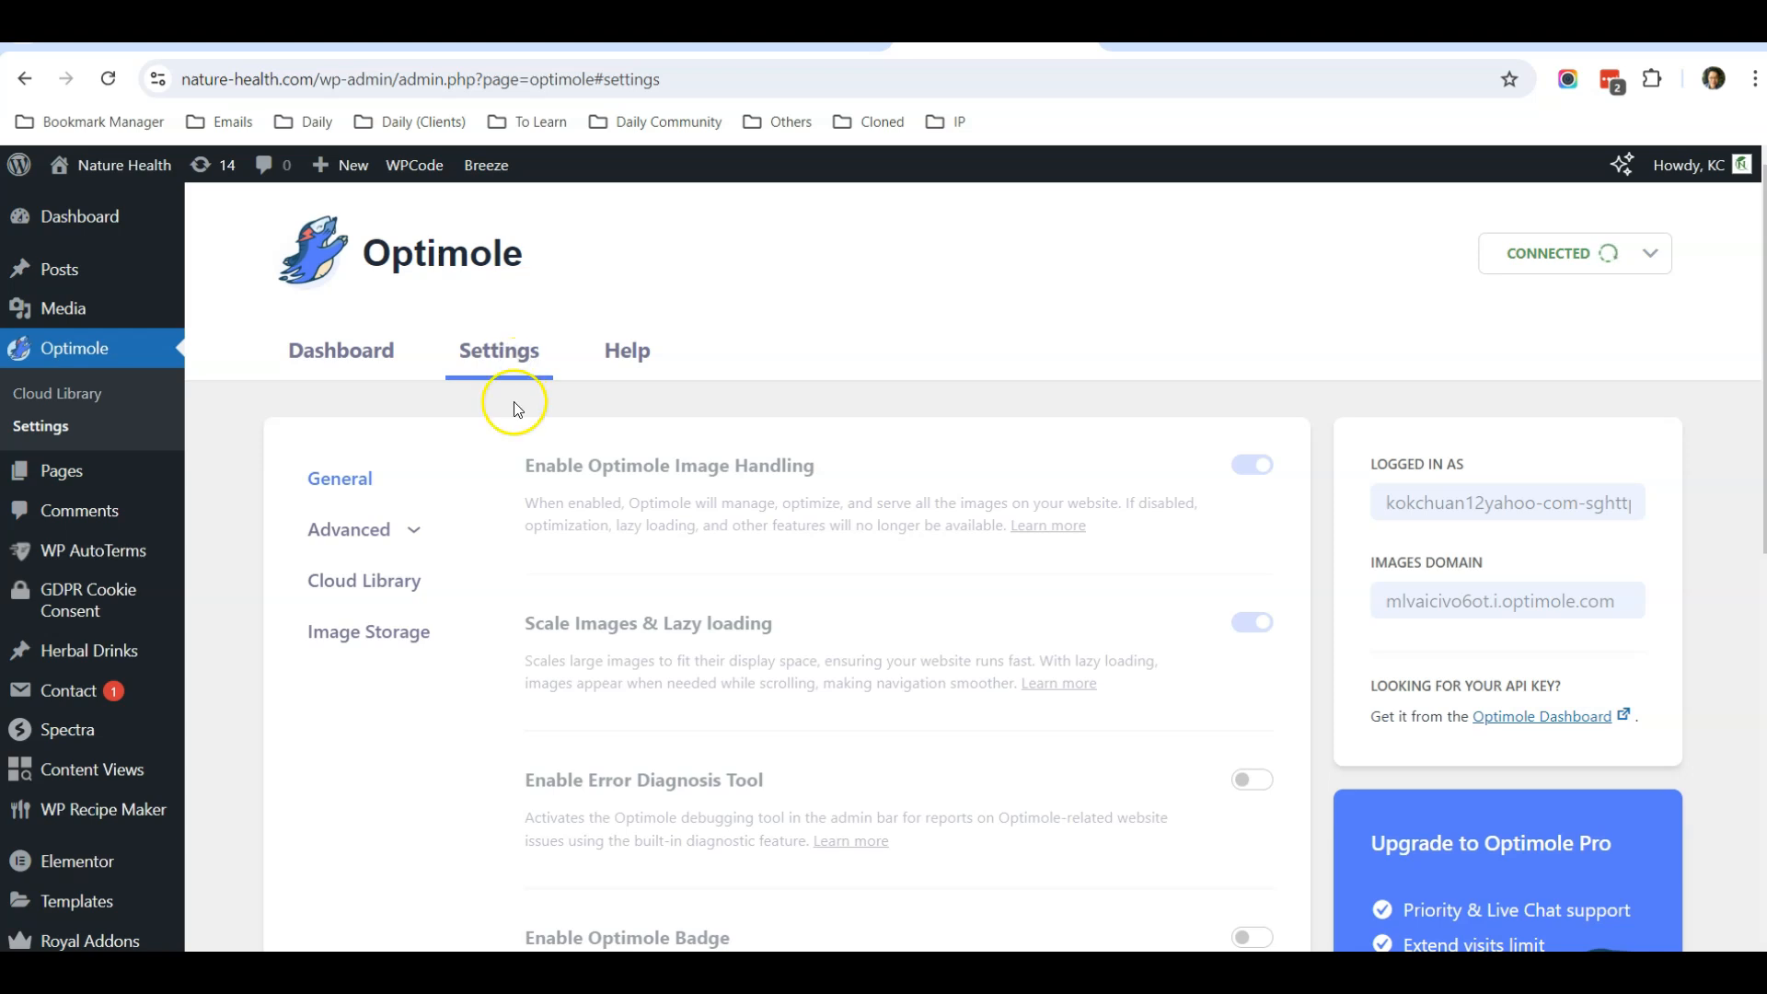
scroll(down, 3)
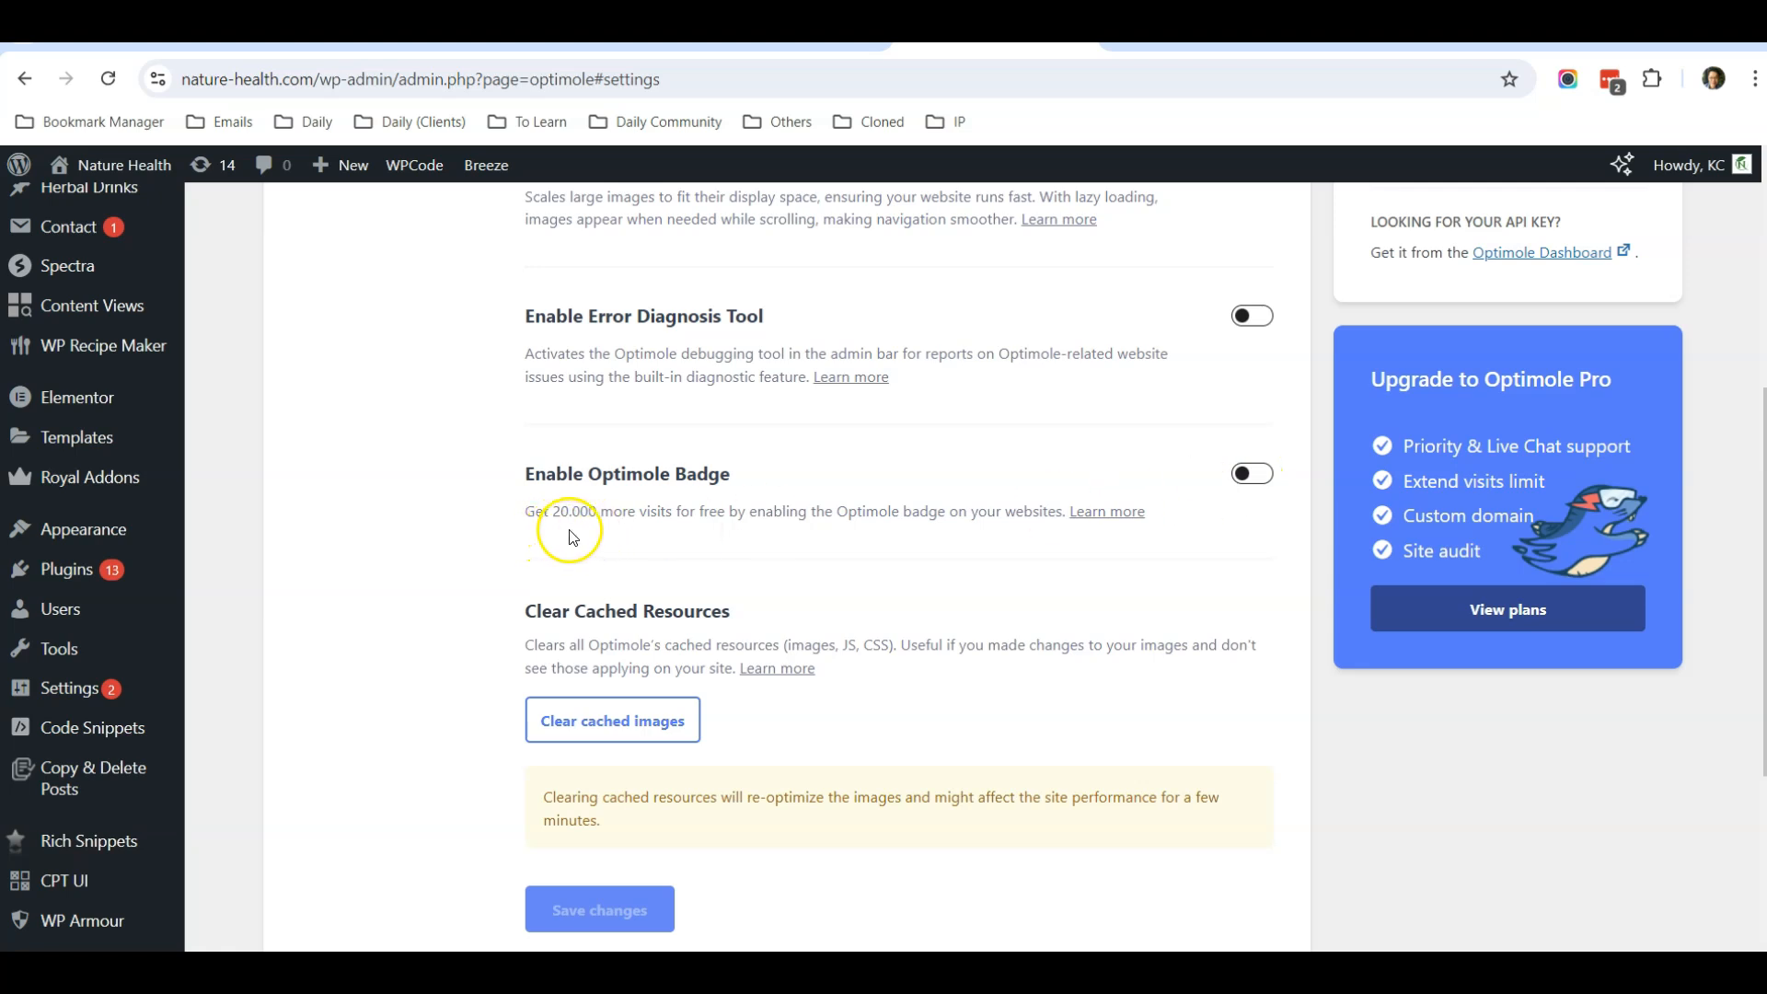
mouse_move(687, 530)
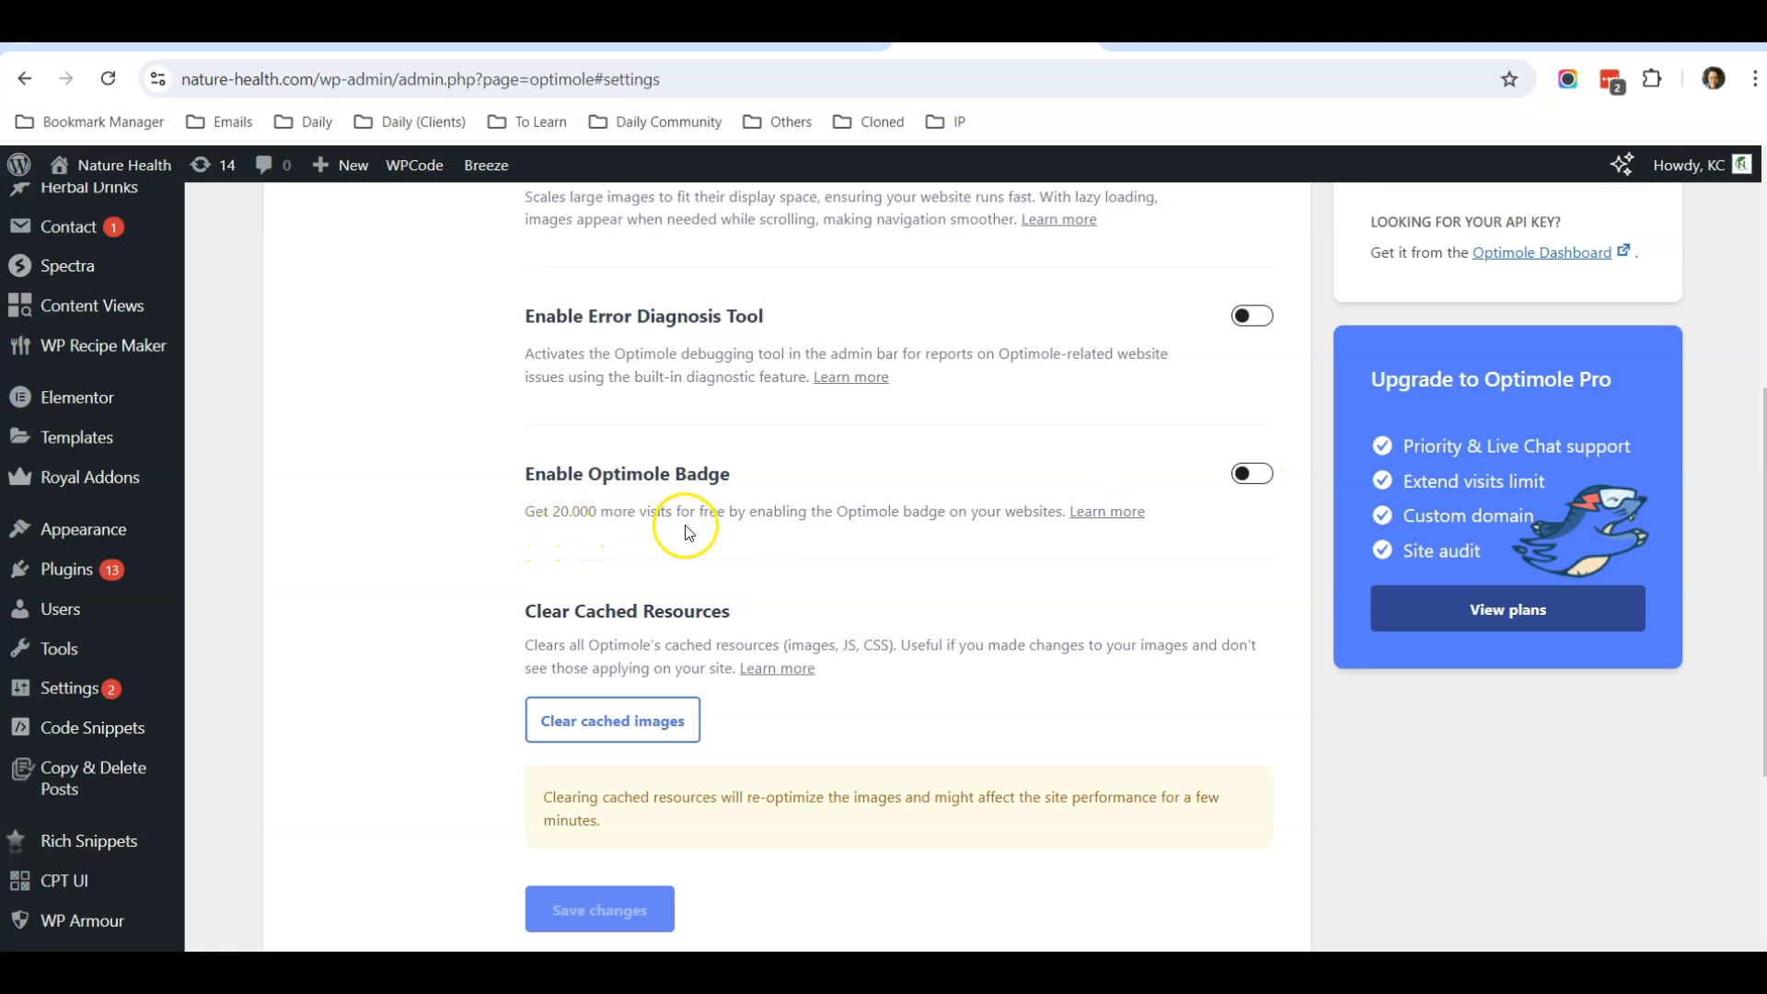
click(1251, 473)
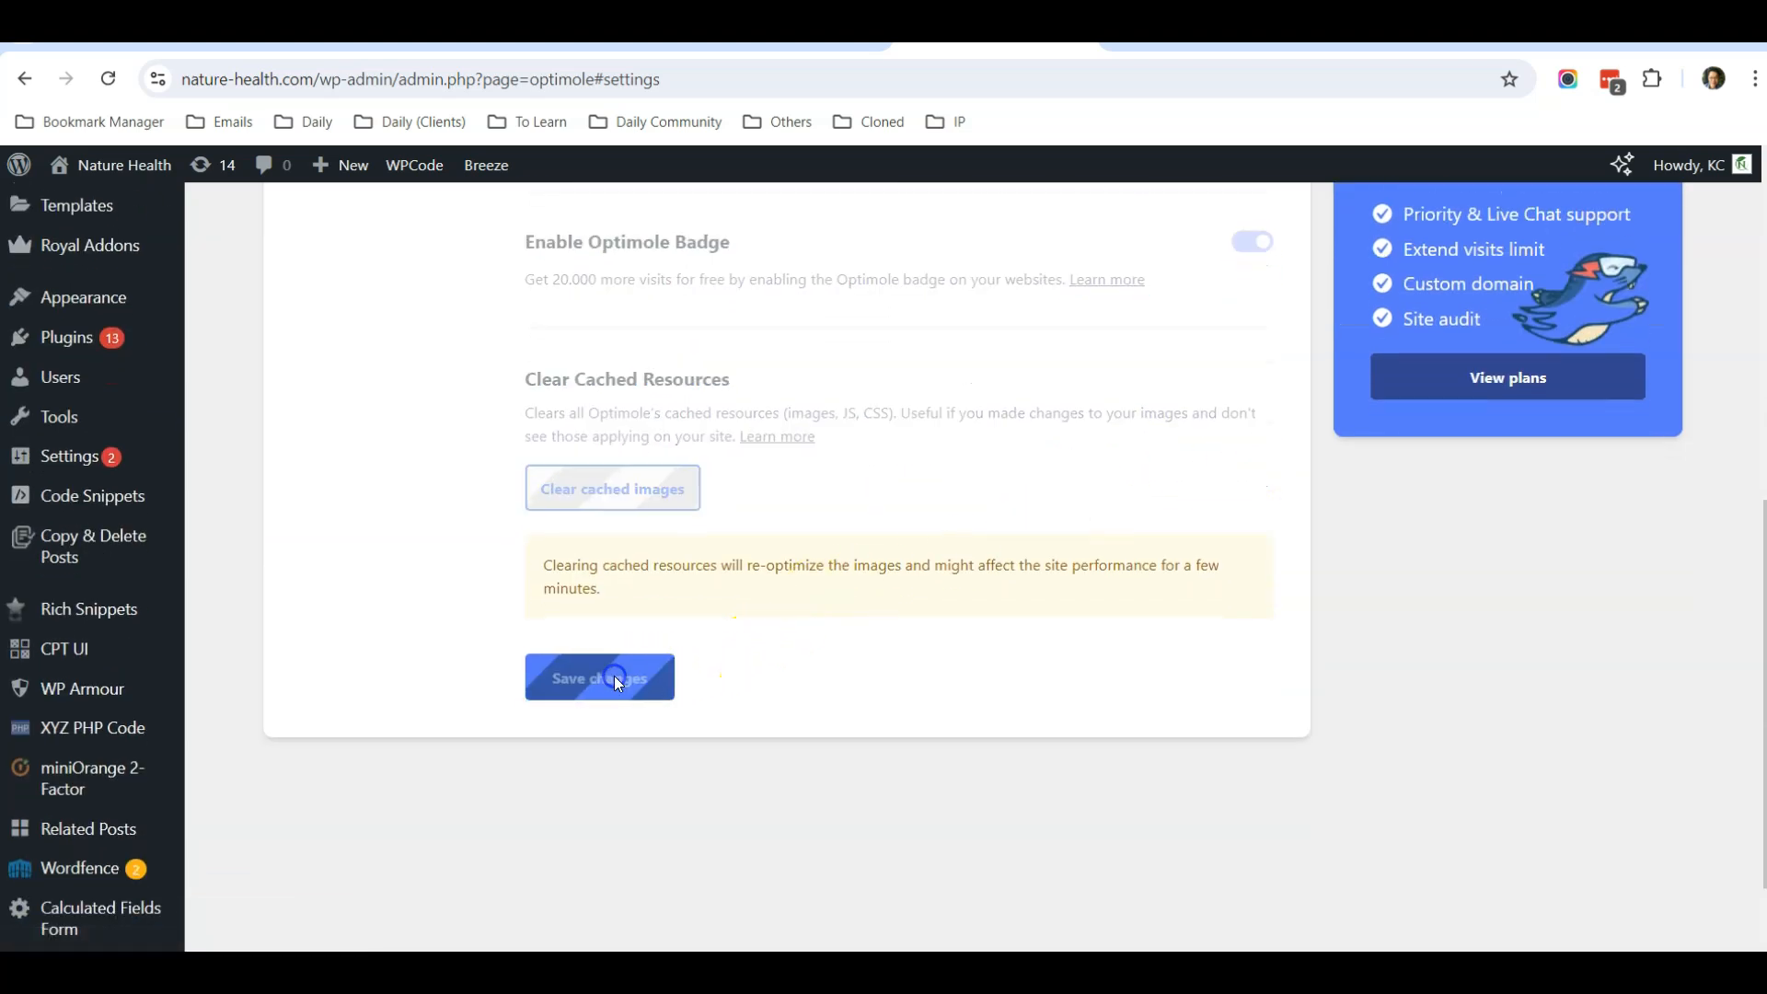
click(599, 678)
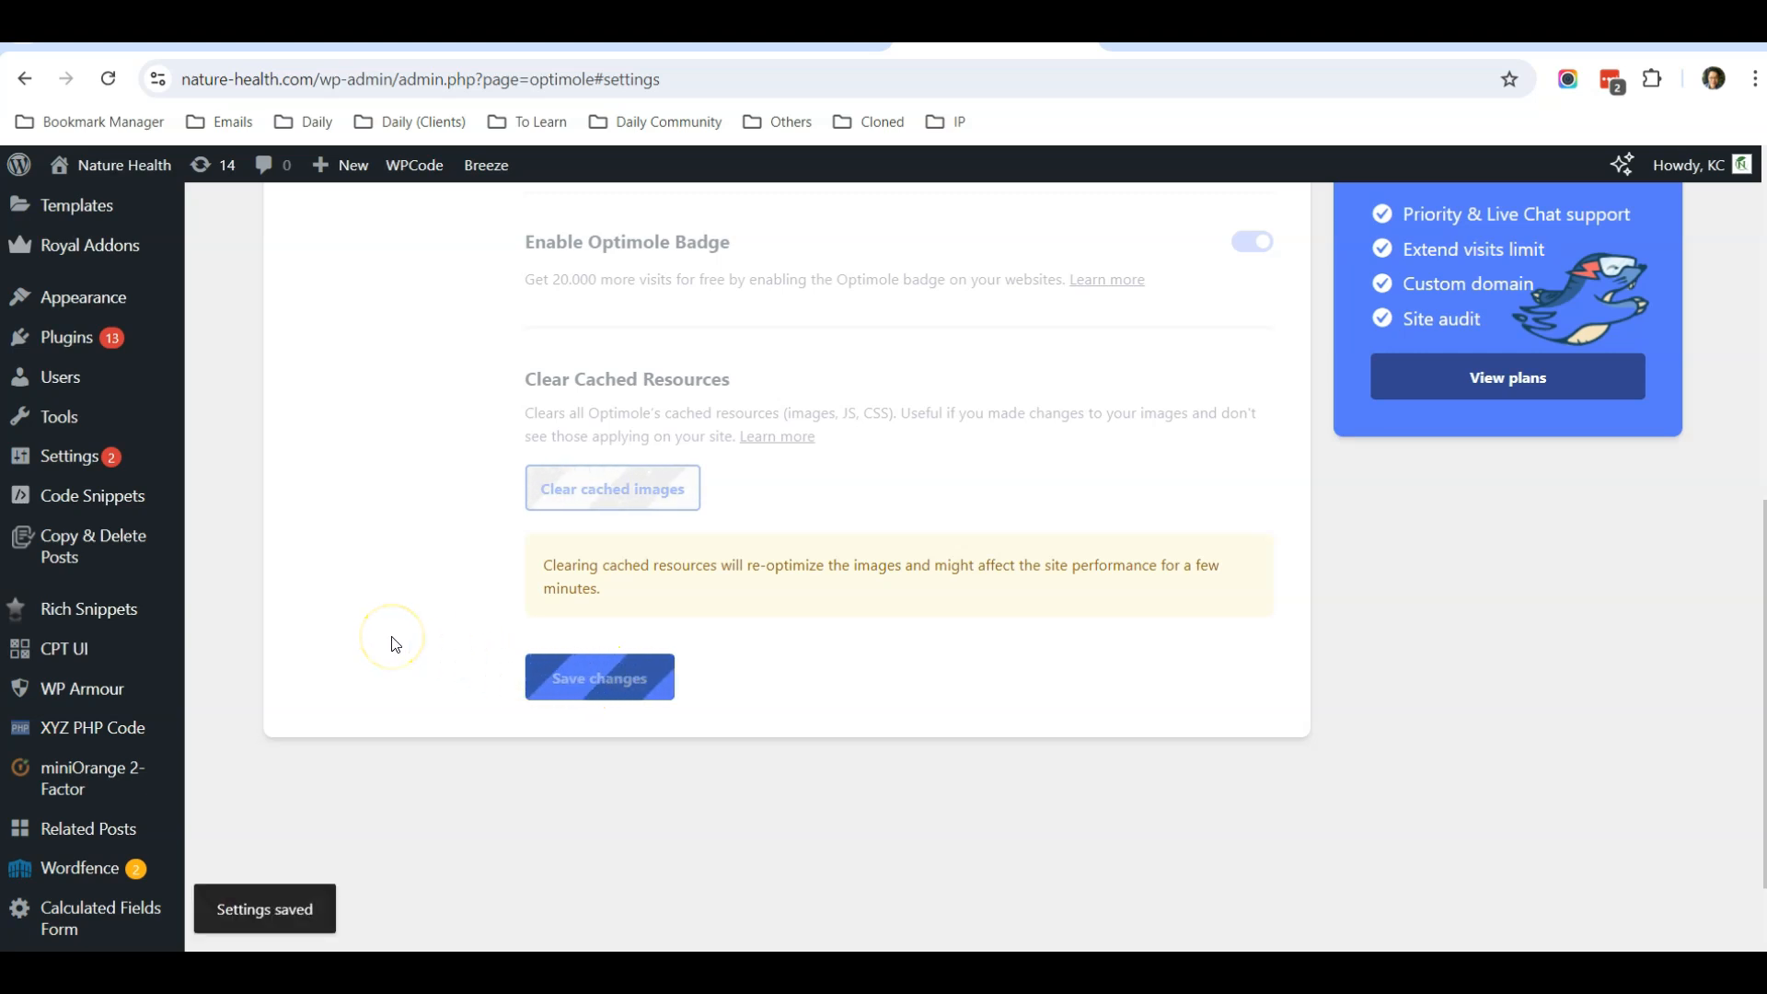
scroll(up, 3)
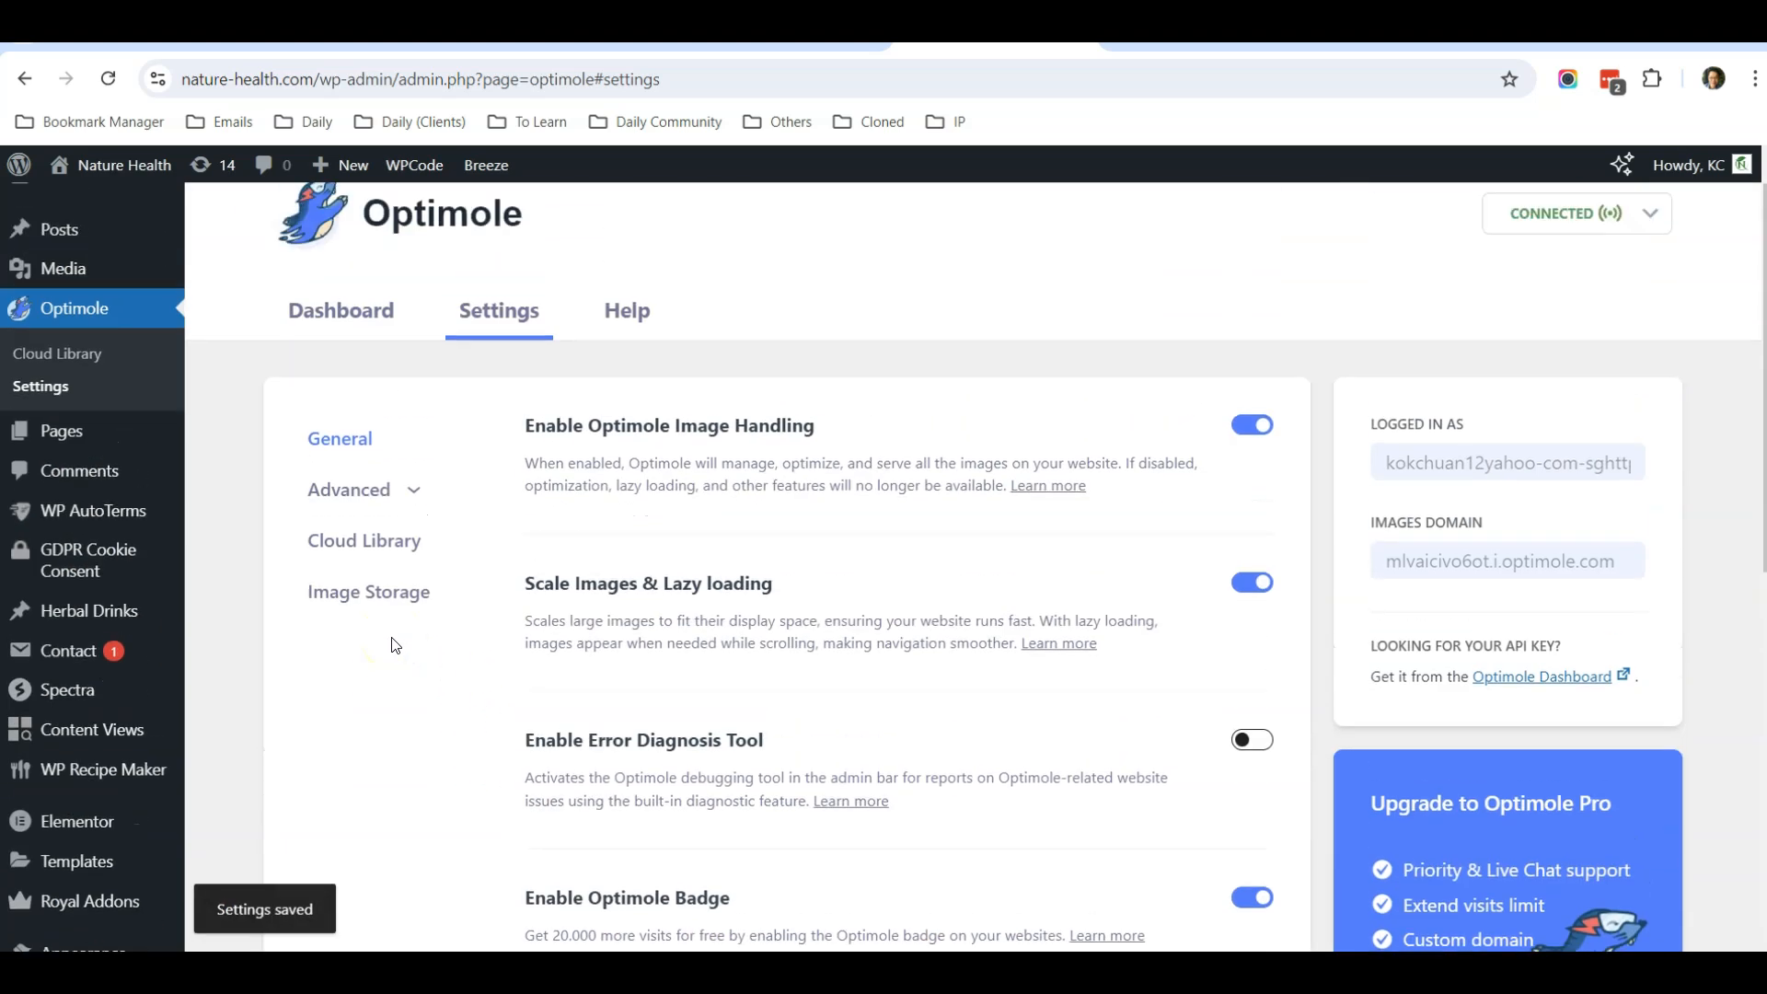
Purge all Breeze cache, then view the live site in a new tab with the Optimized by Optimole badge
click(486, 164)
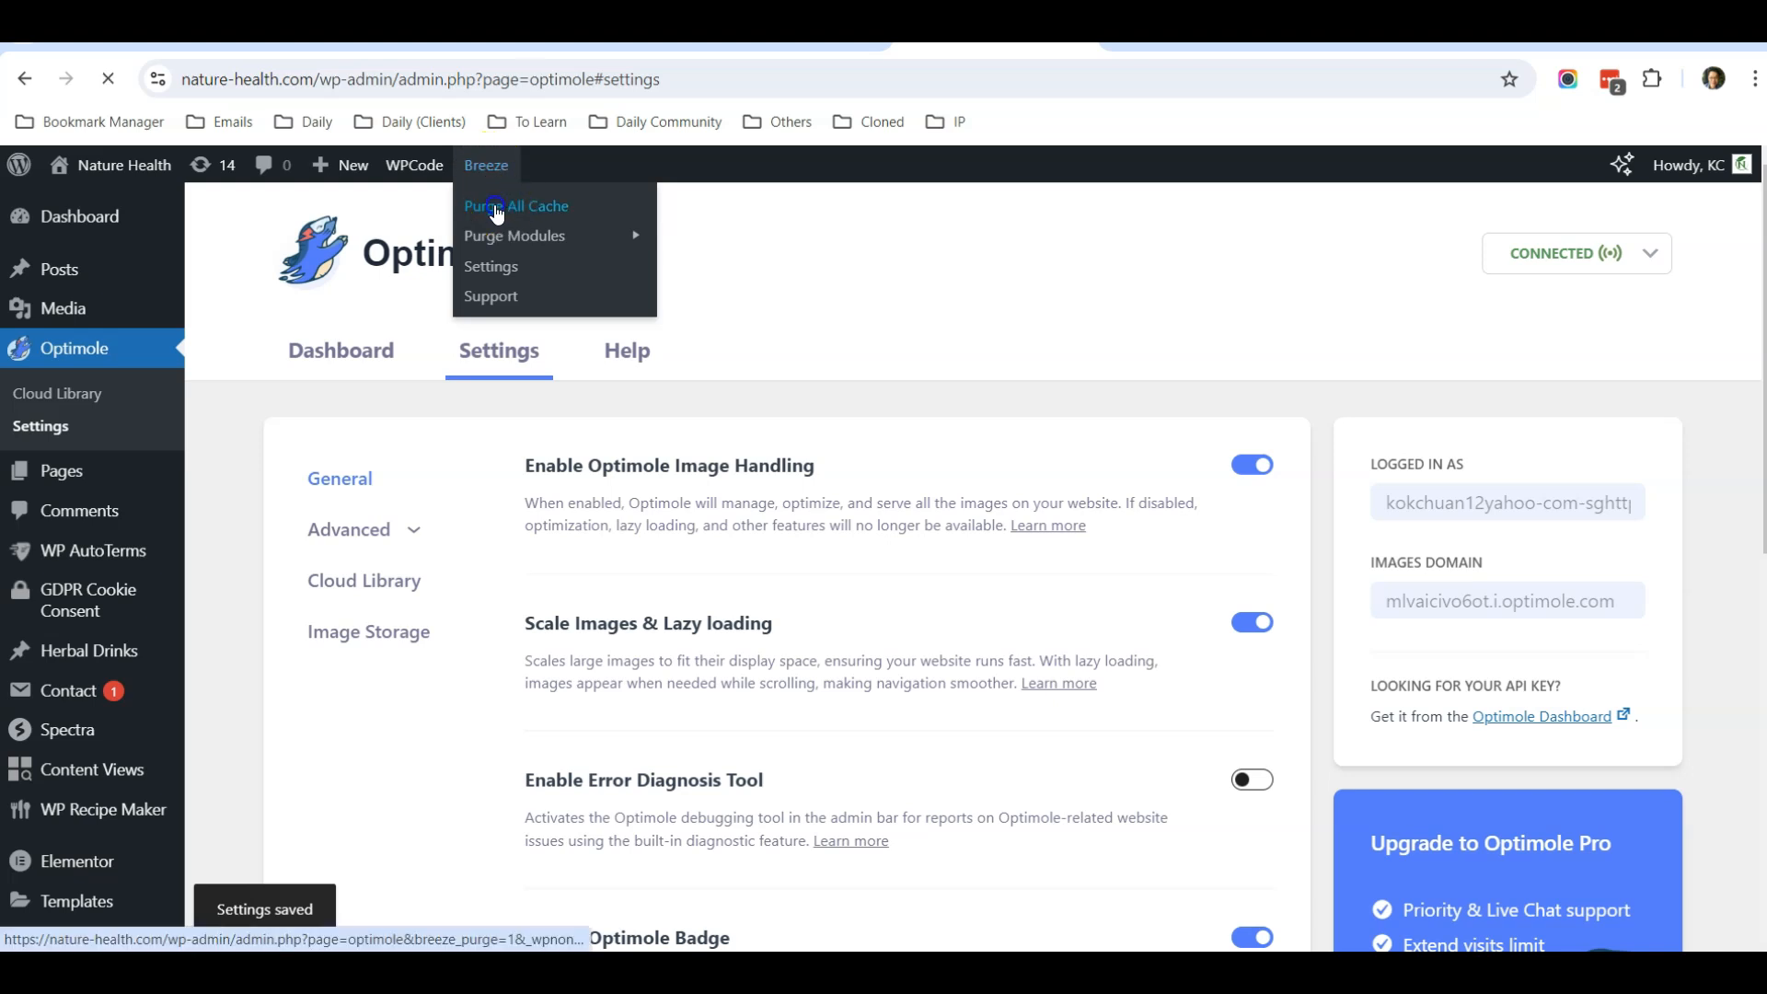
click(516, 204)
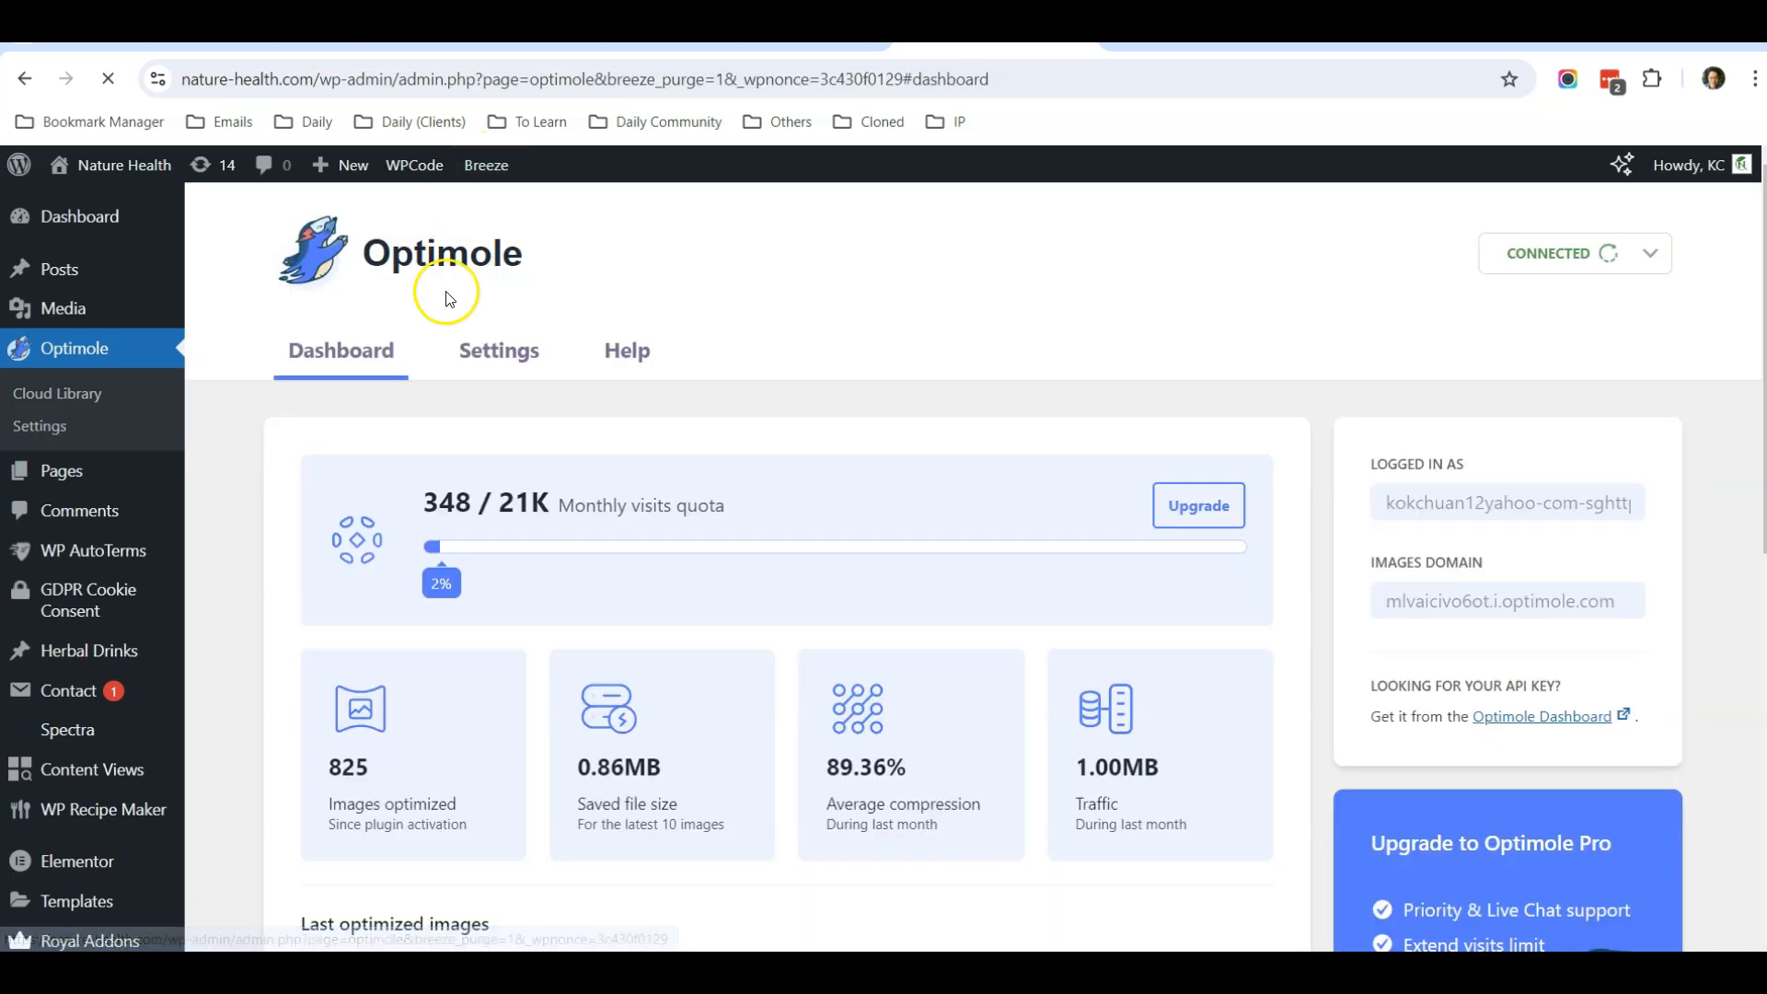
right_click(125, 163)
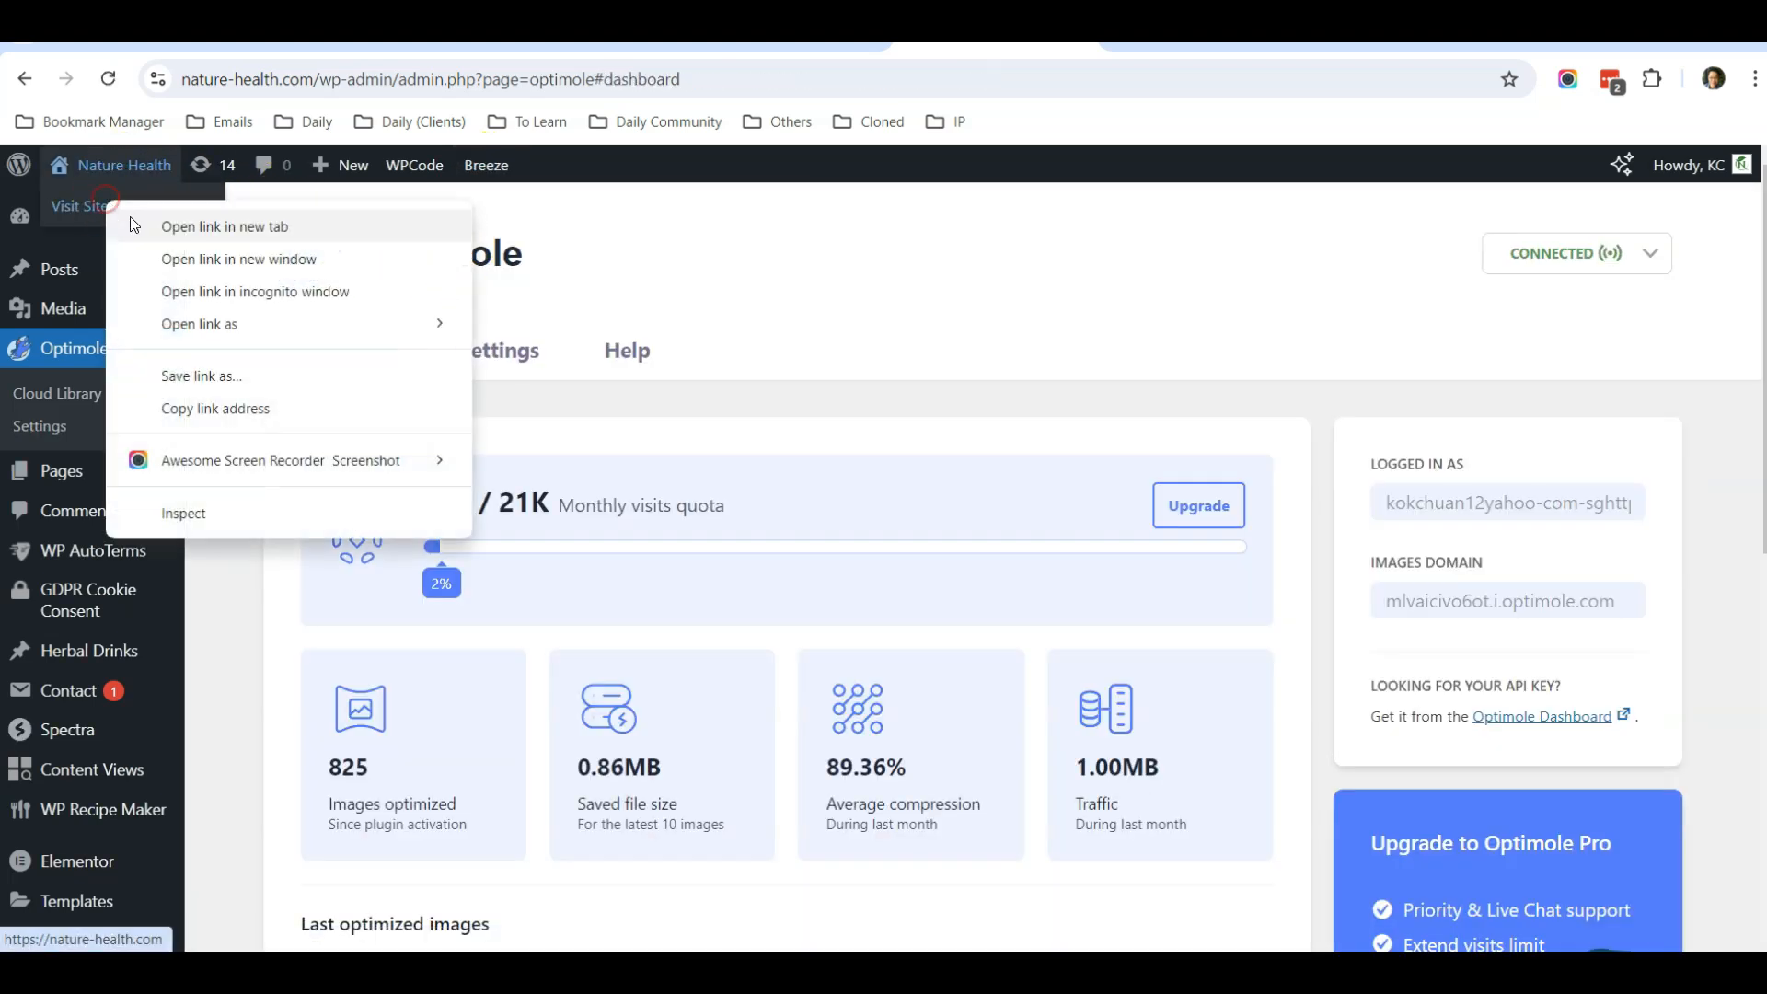
click(223, 226)
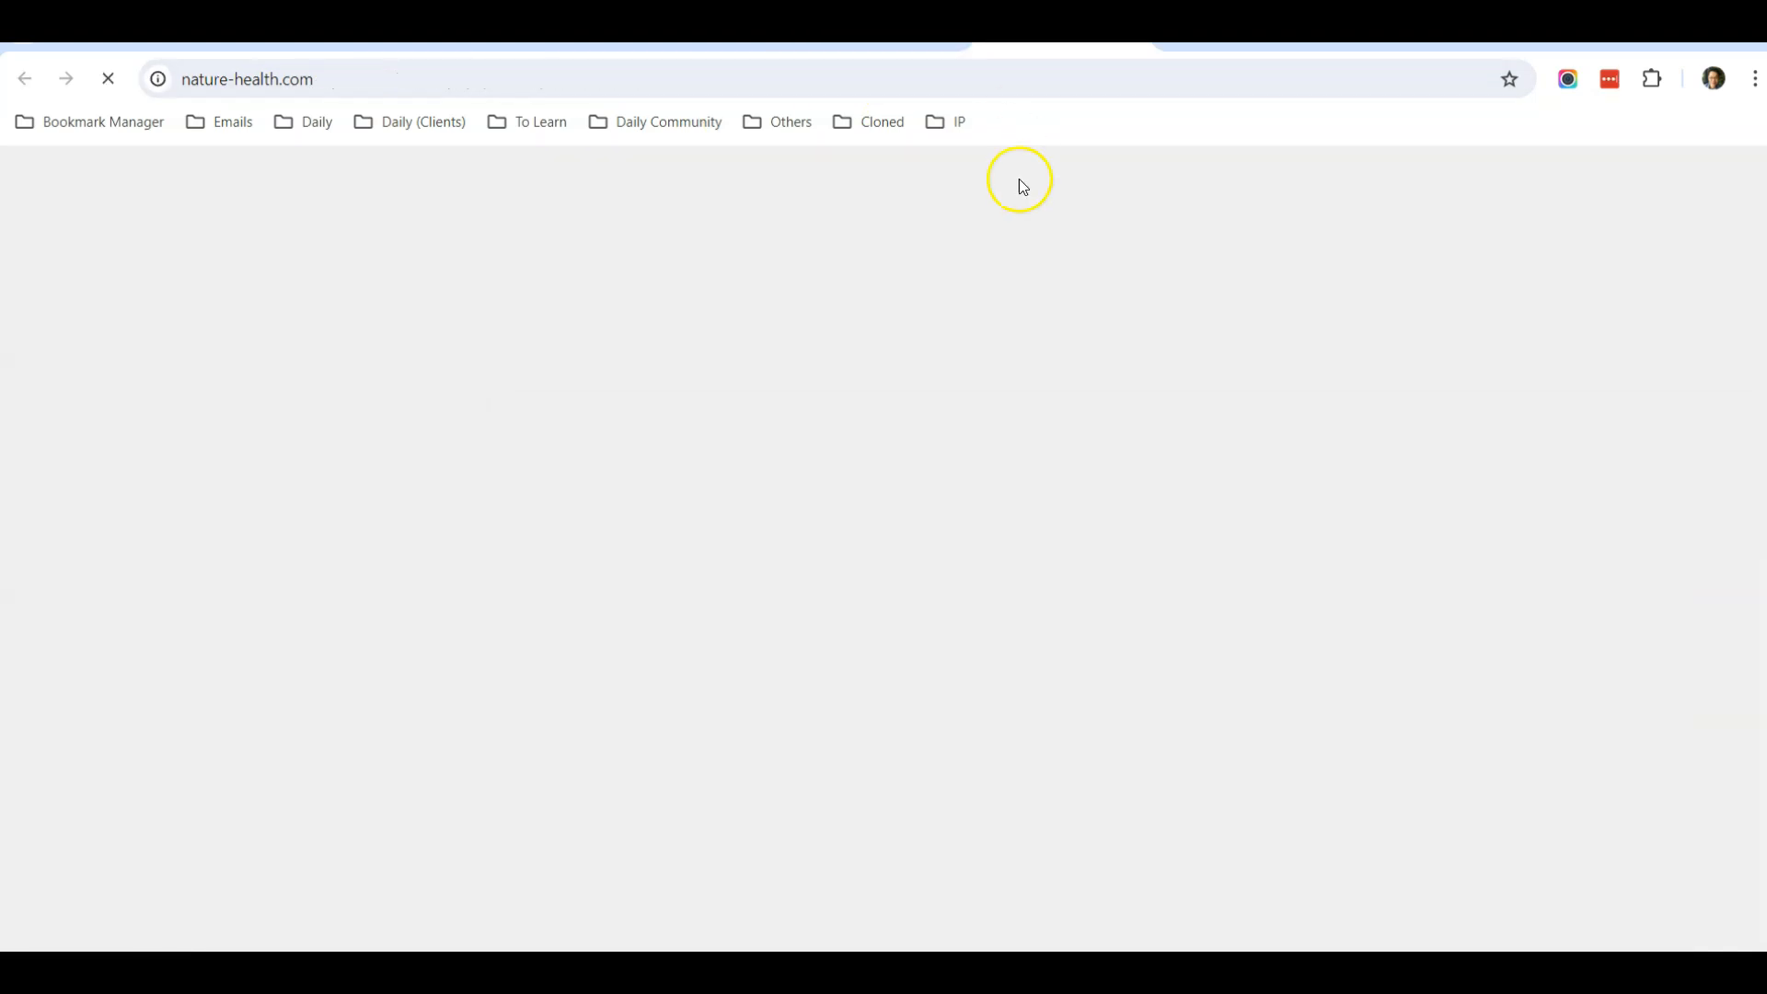
mouse_move(1024, 288)
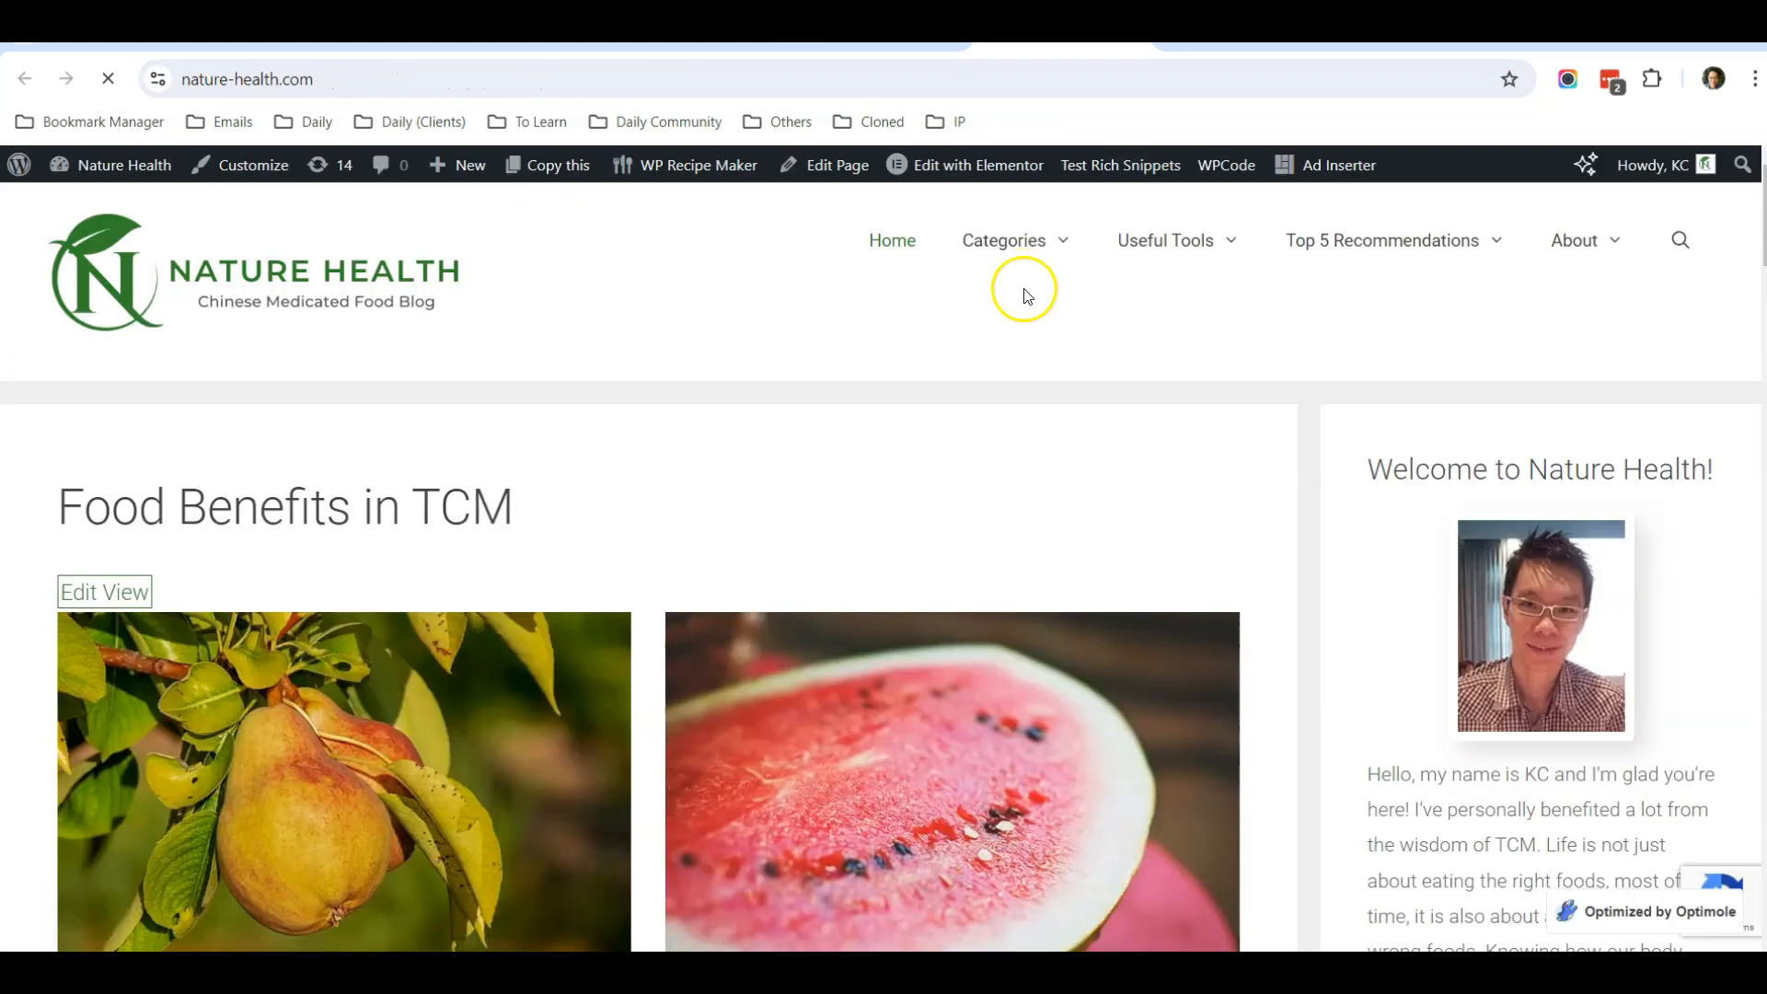
scroll(down, 3)
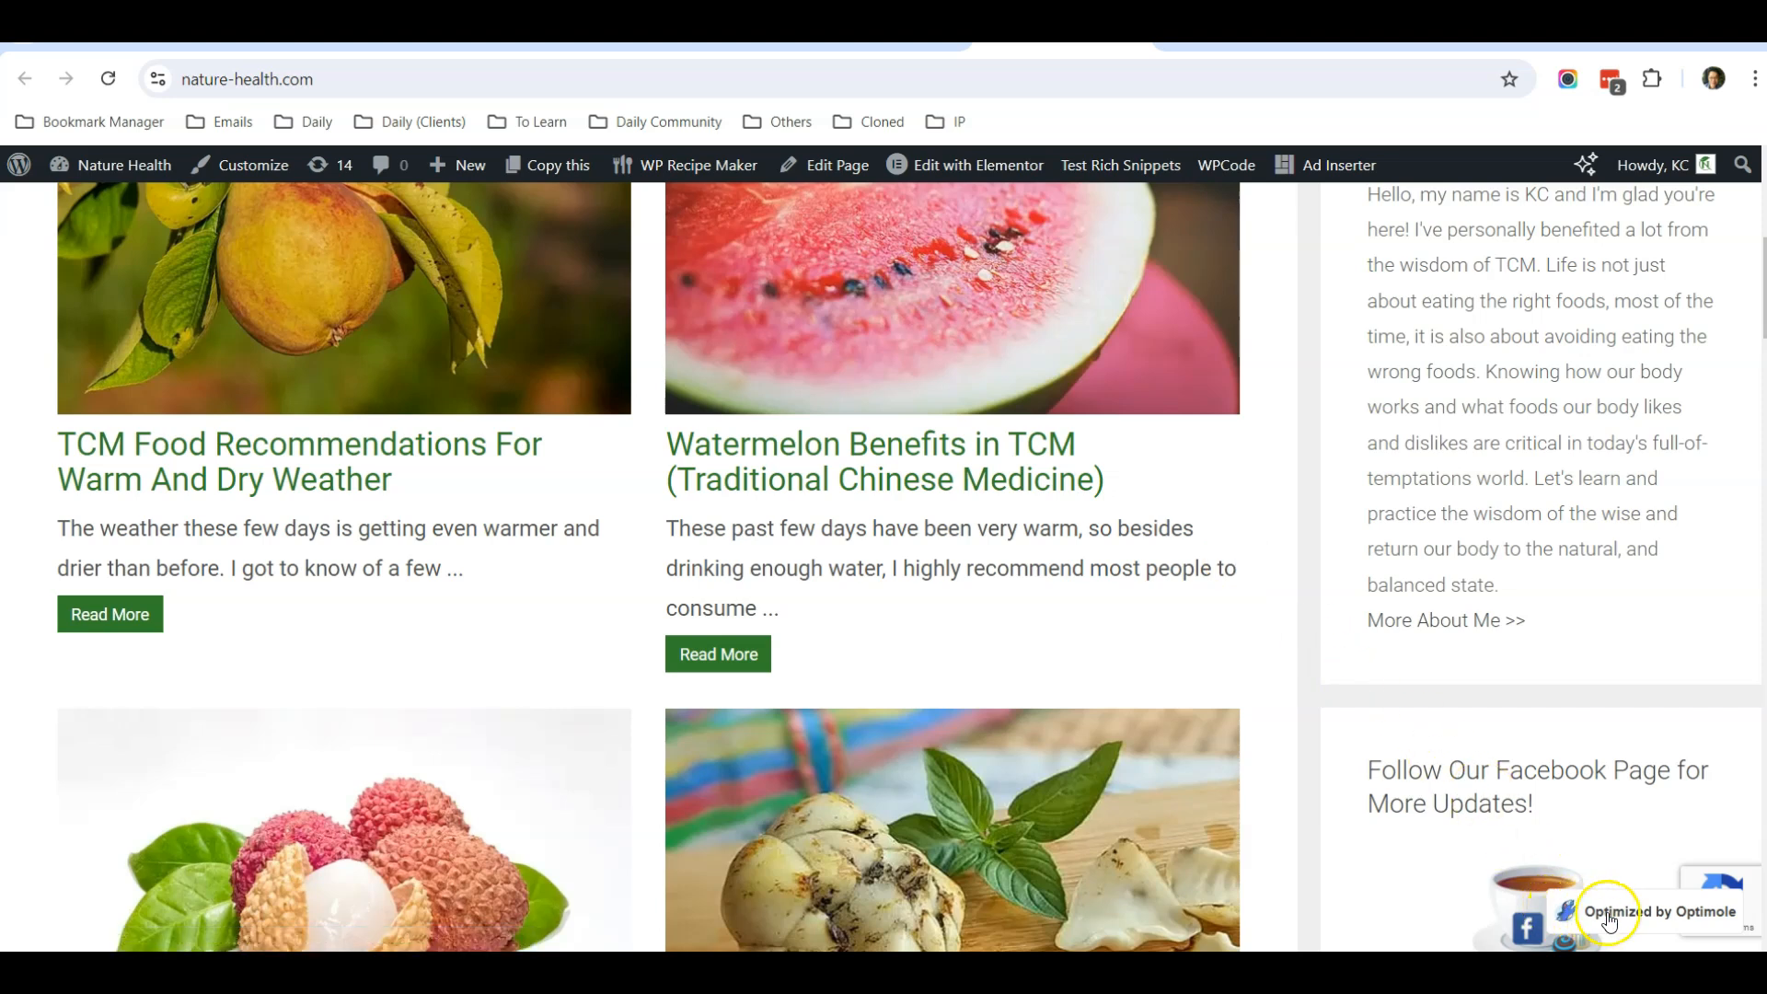
mouse_move(1589, 916)
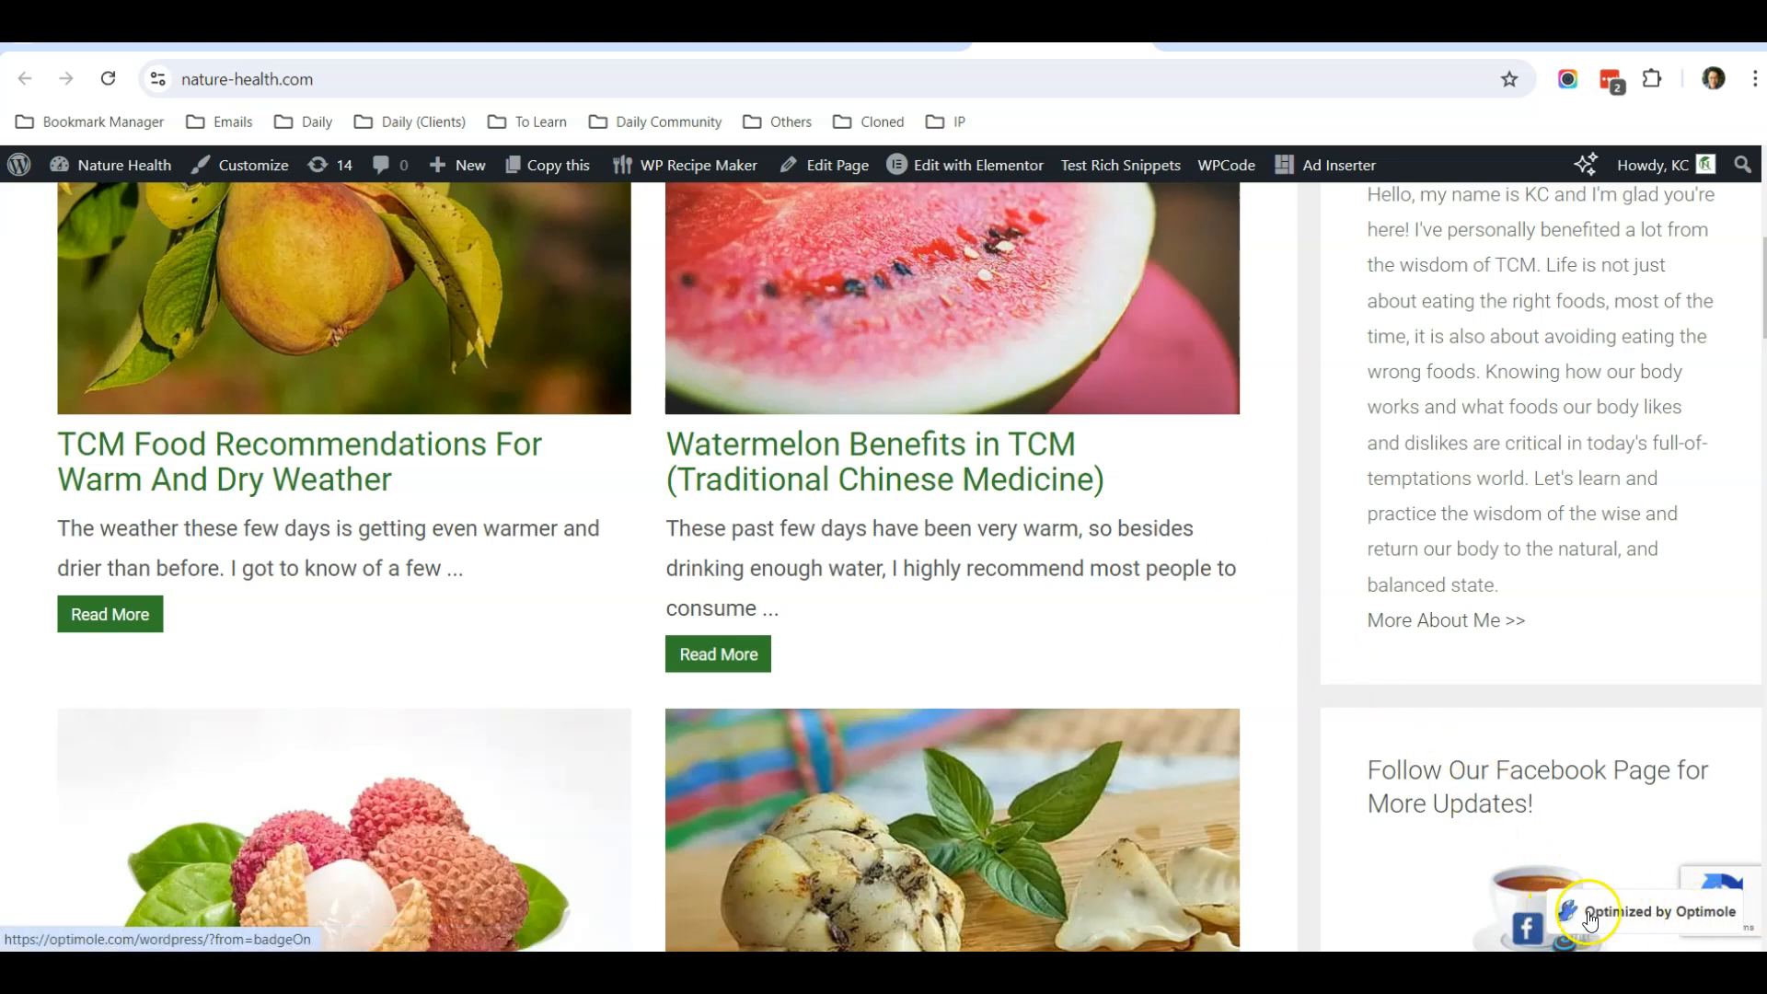
mouse_move(1645, 920)
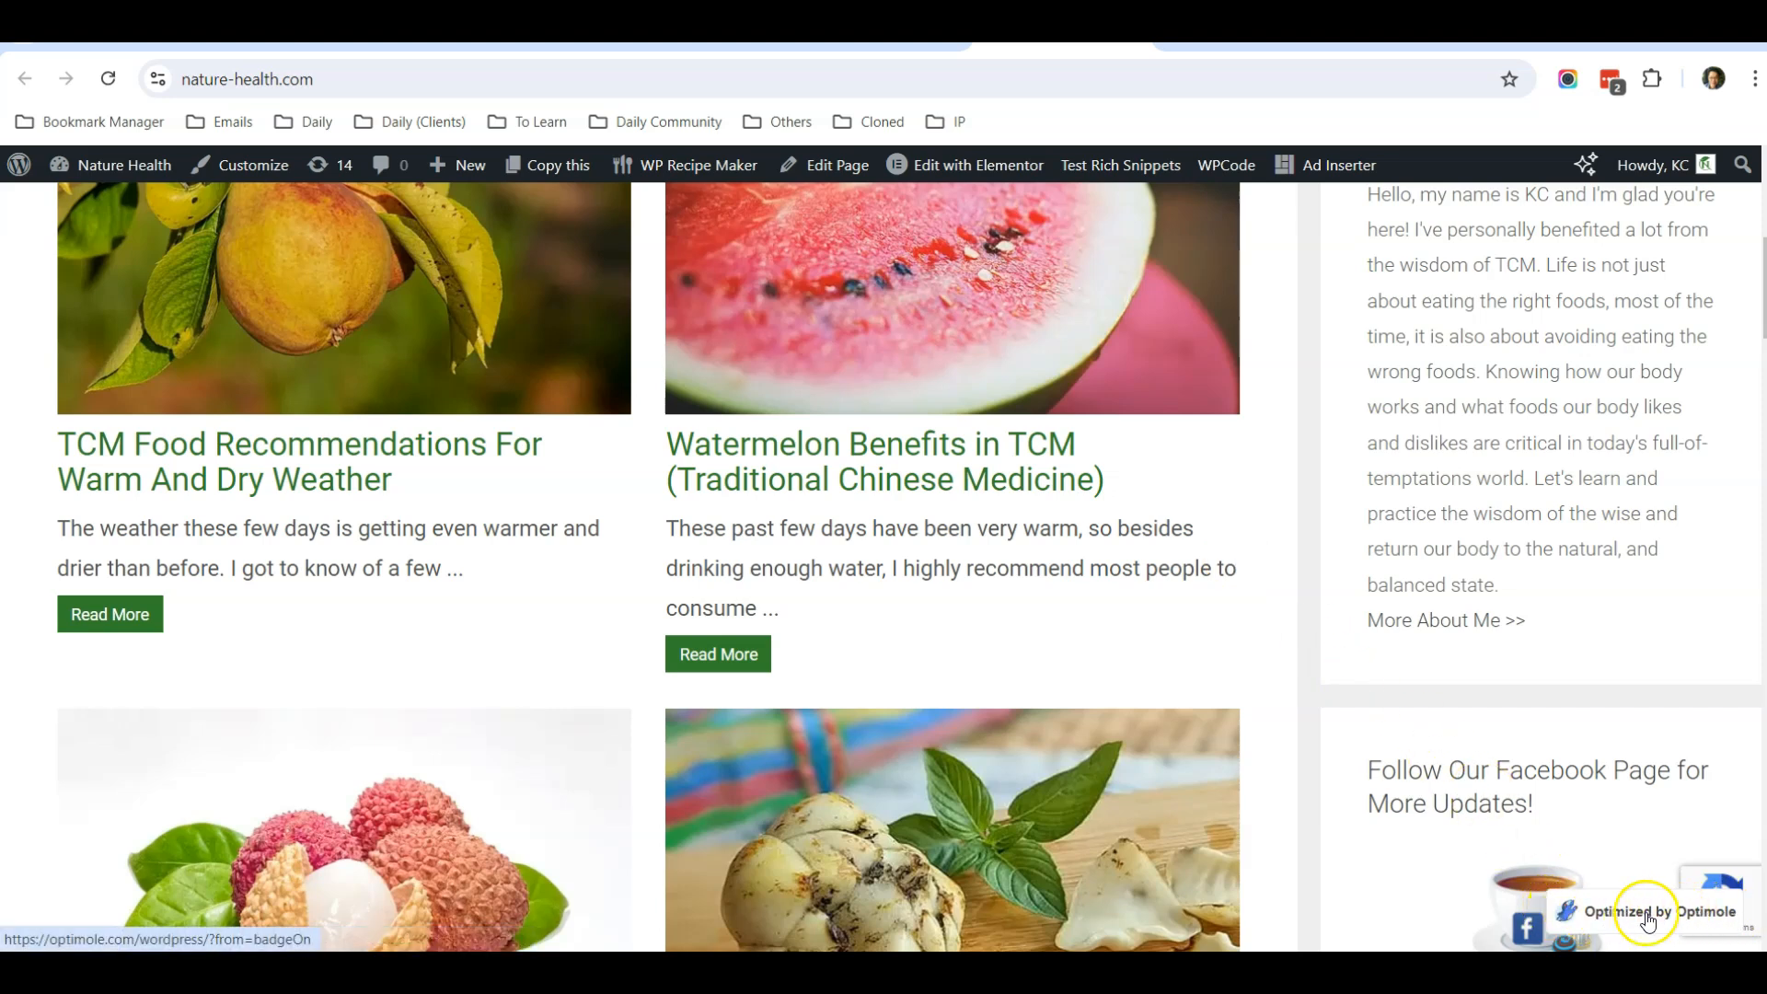
mouse_move(1693, 921)
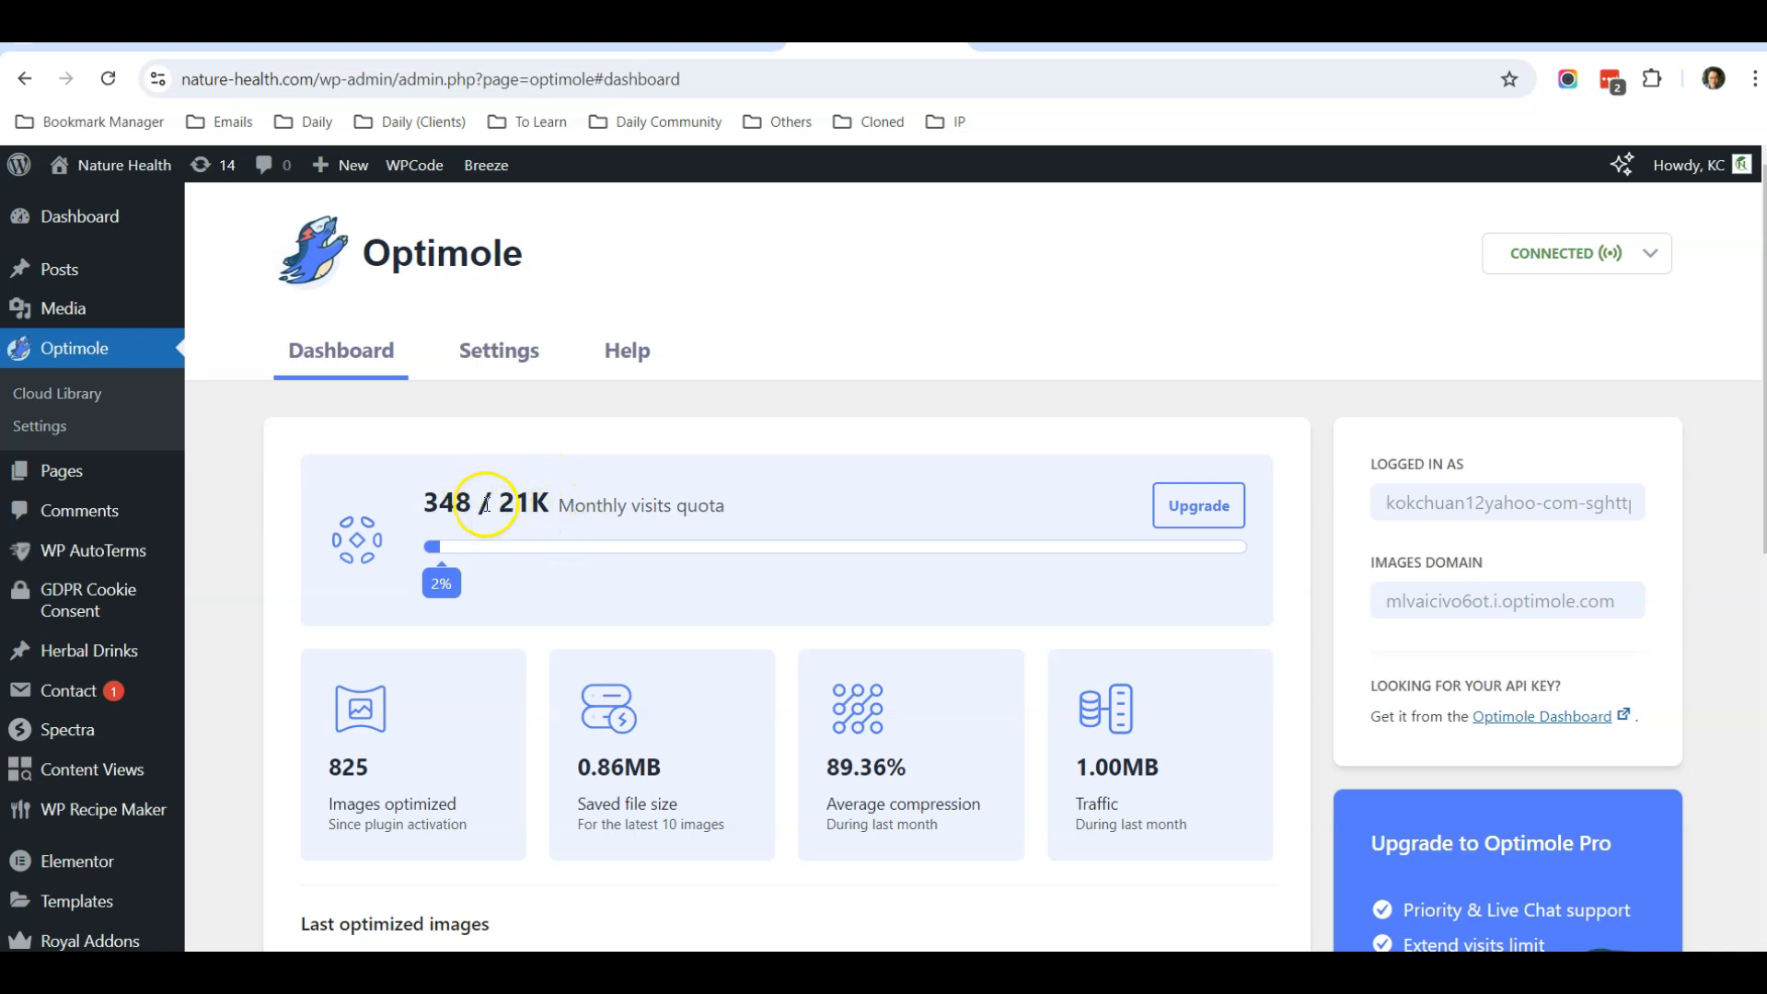
mouse_move(539, 539)
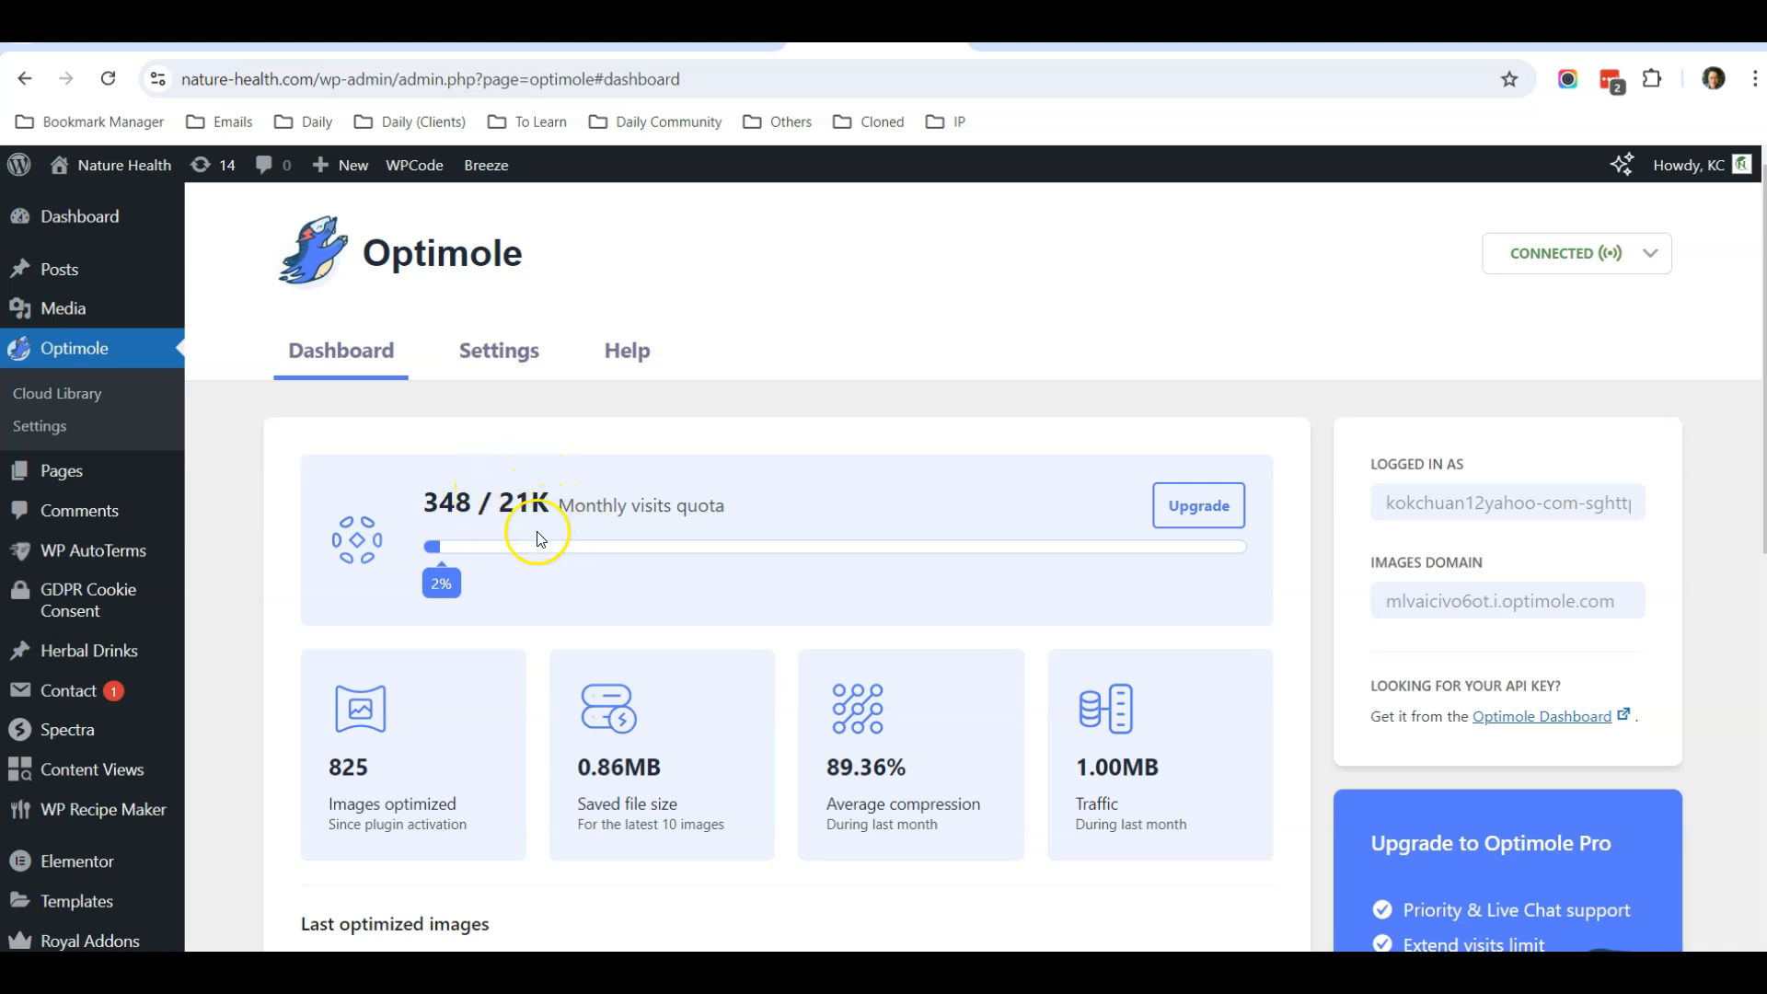
mouse_move(692, 548)
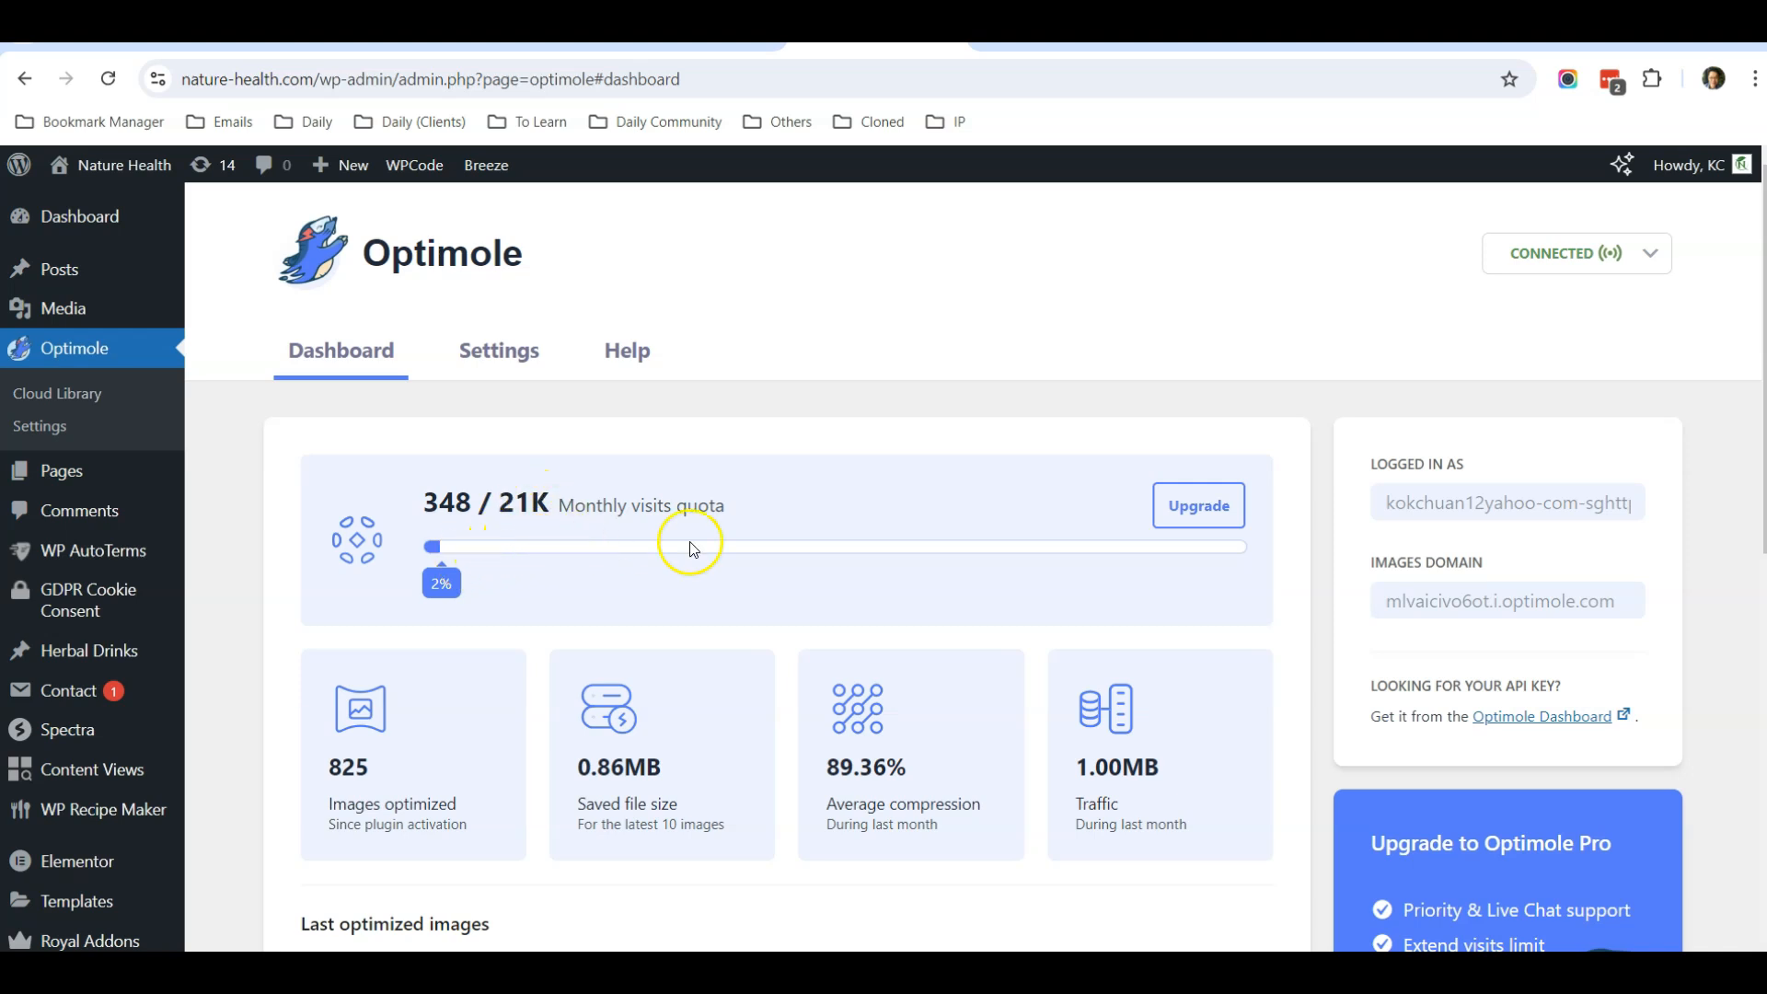
mouse_move(181, 556)
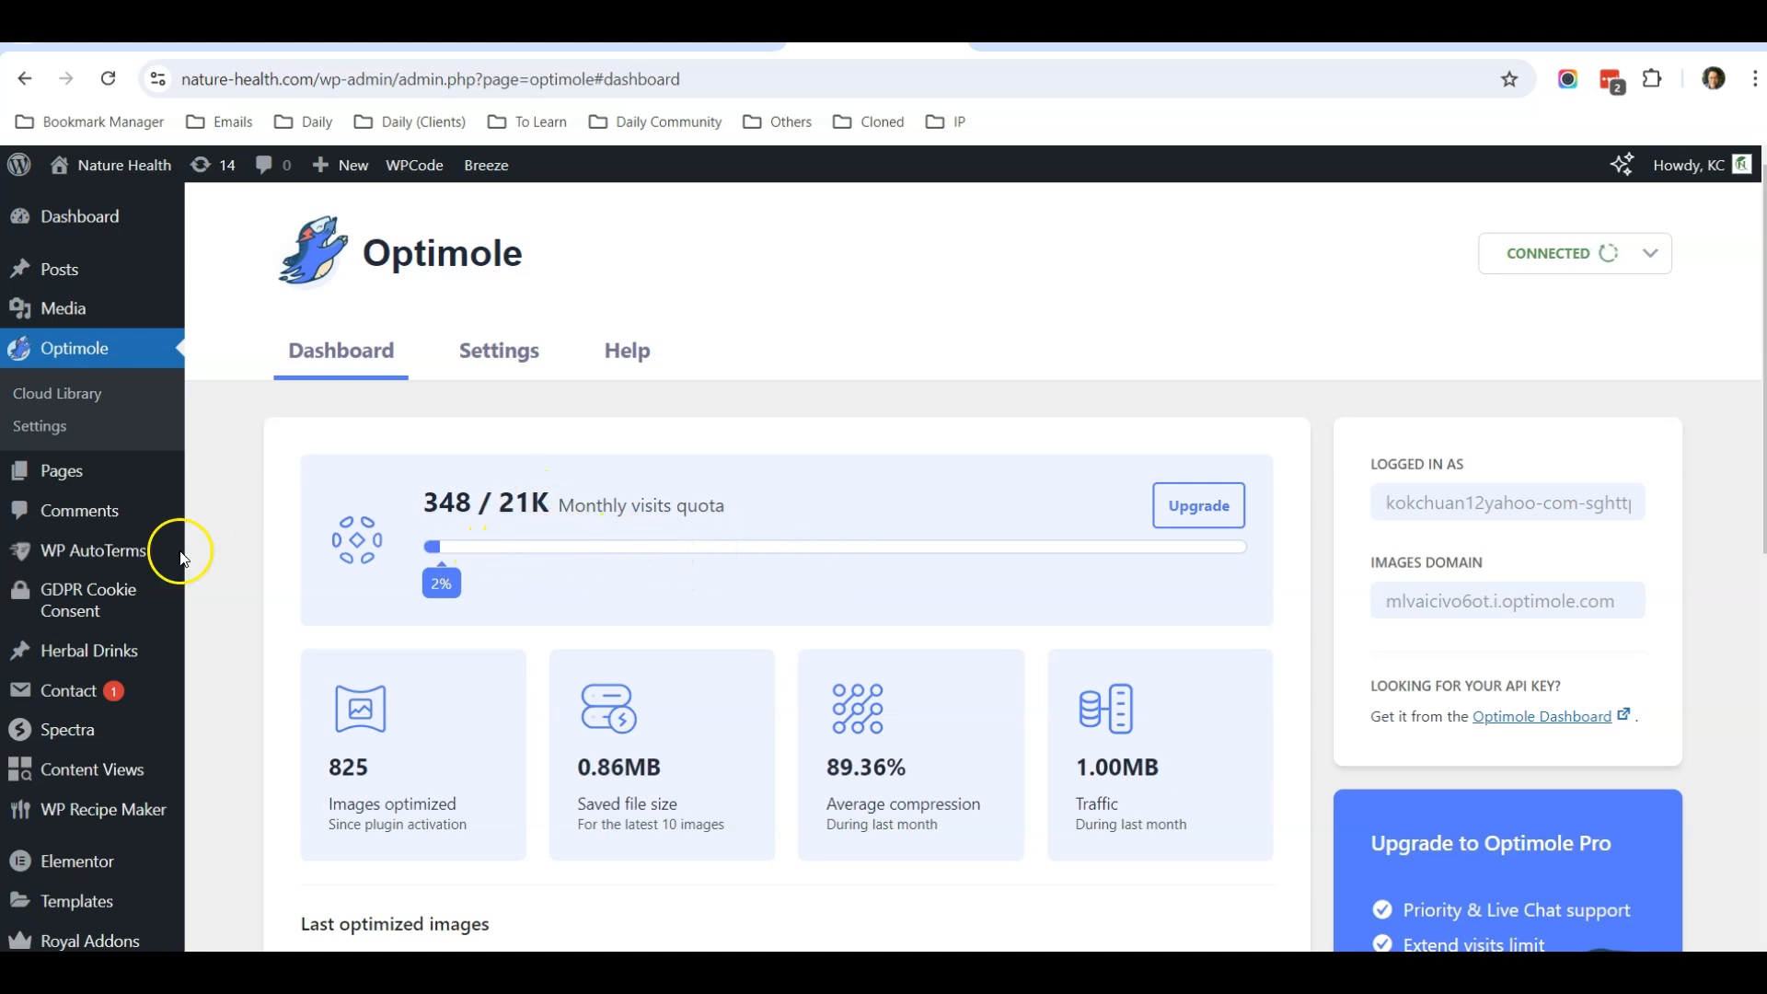
mouse_move(453, 361)
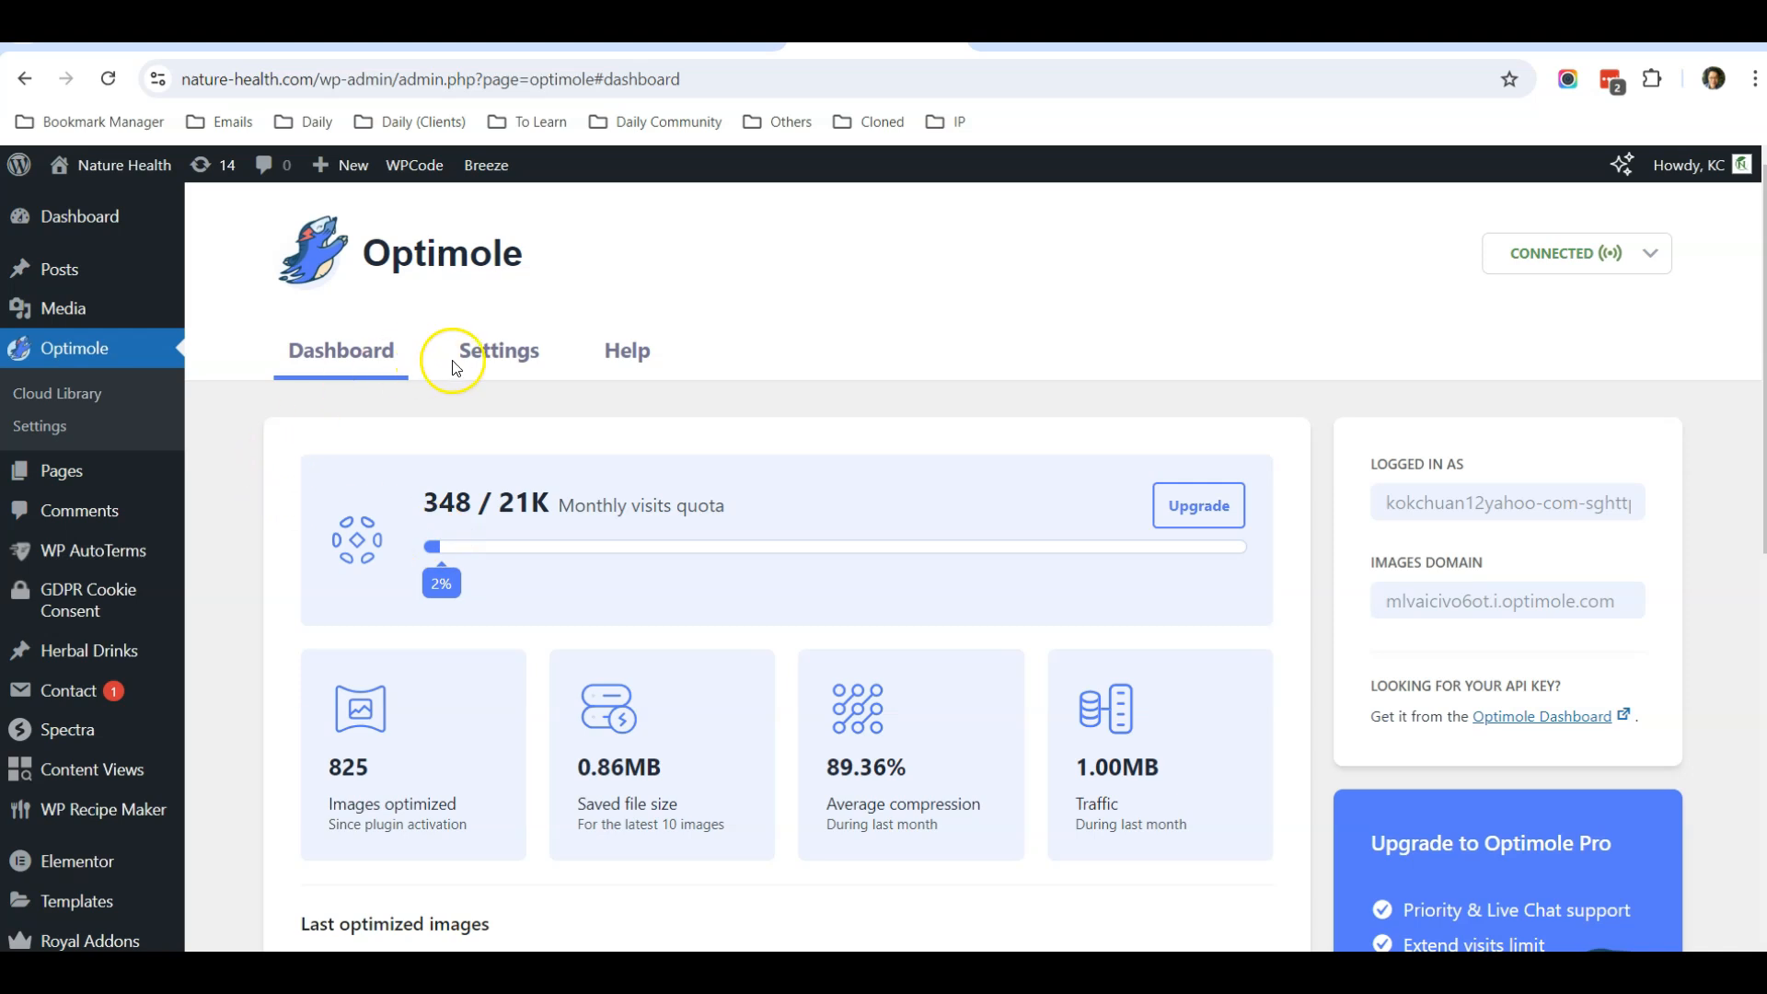
Return to Optimole's Settings page with its General options
click(498, 349)
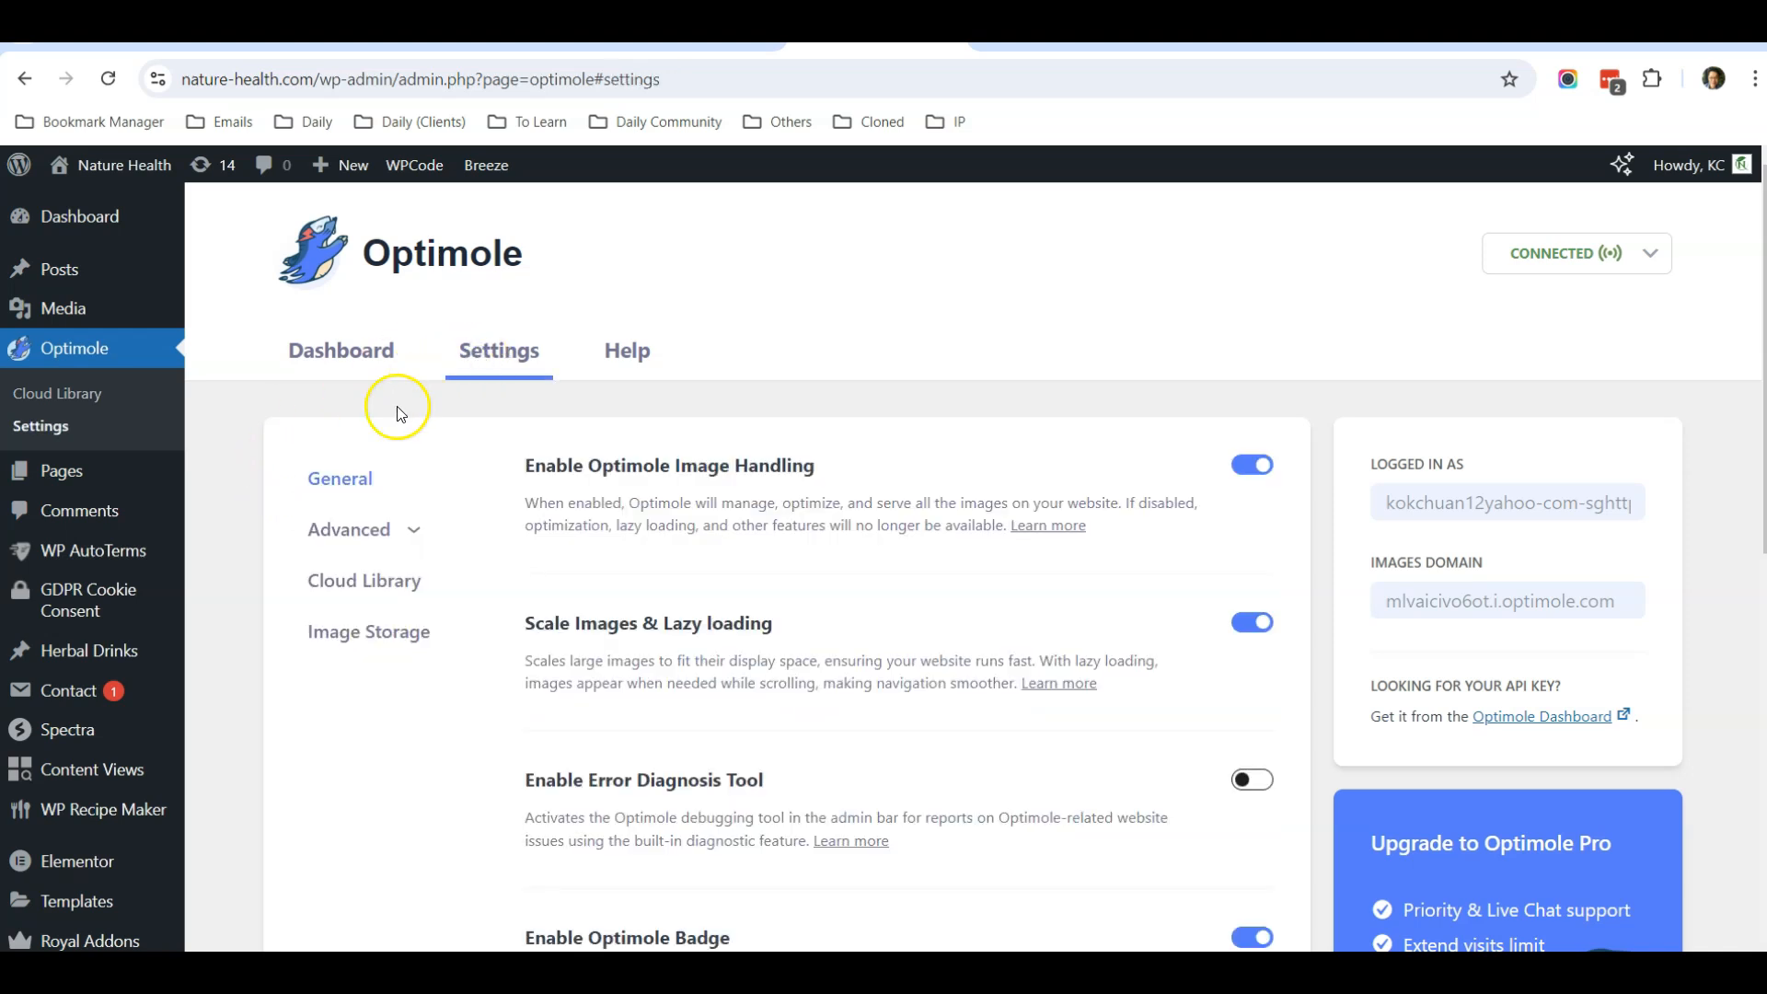
mouse_move(455, 344)
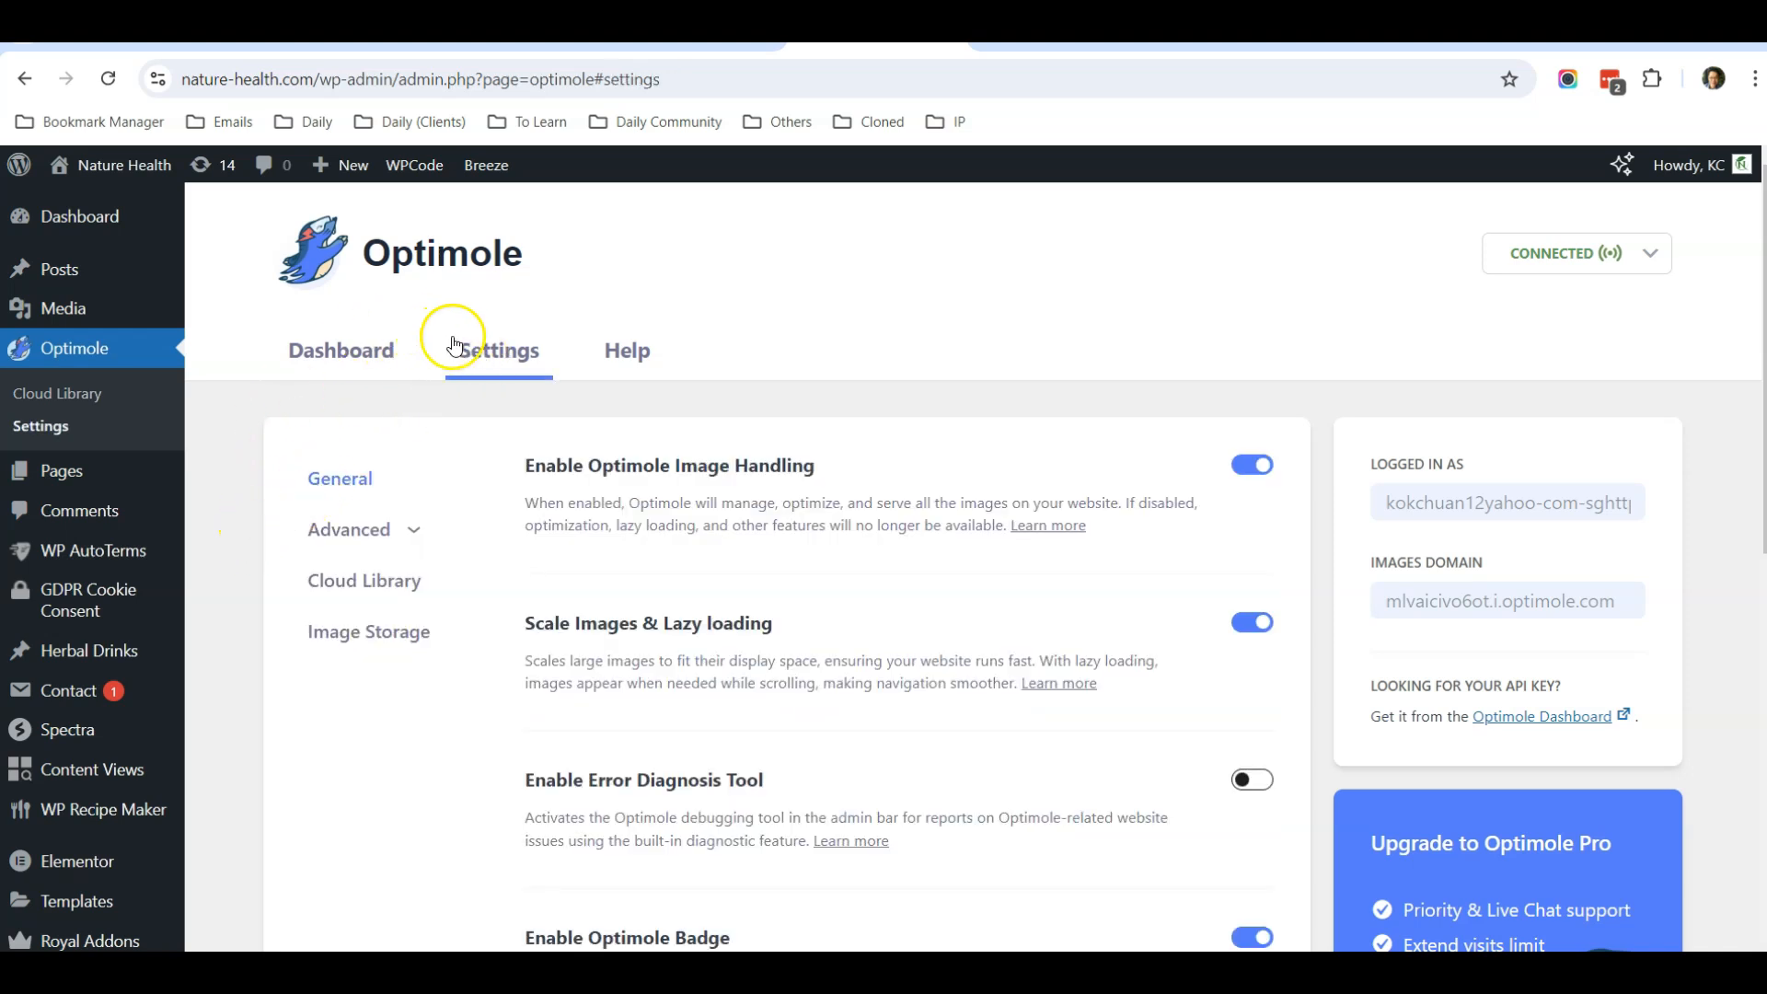
mouse_move(563, 409)
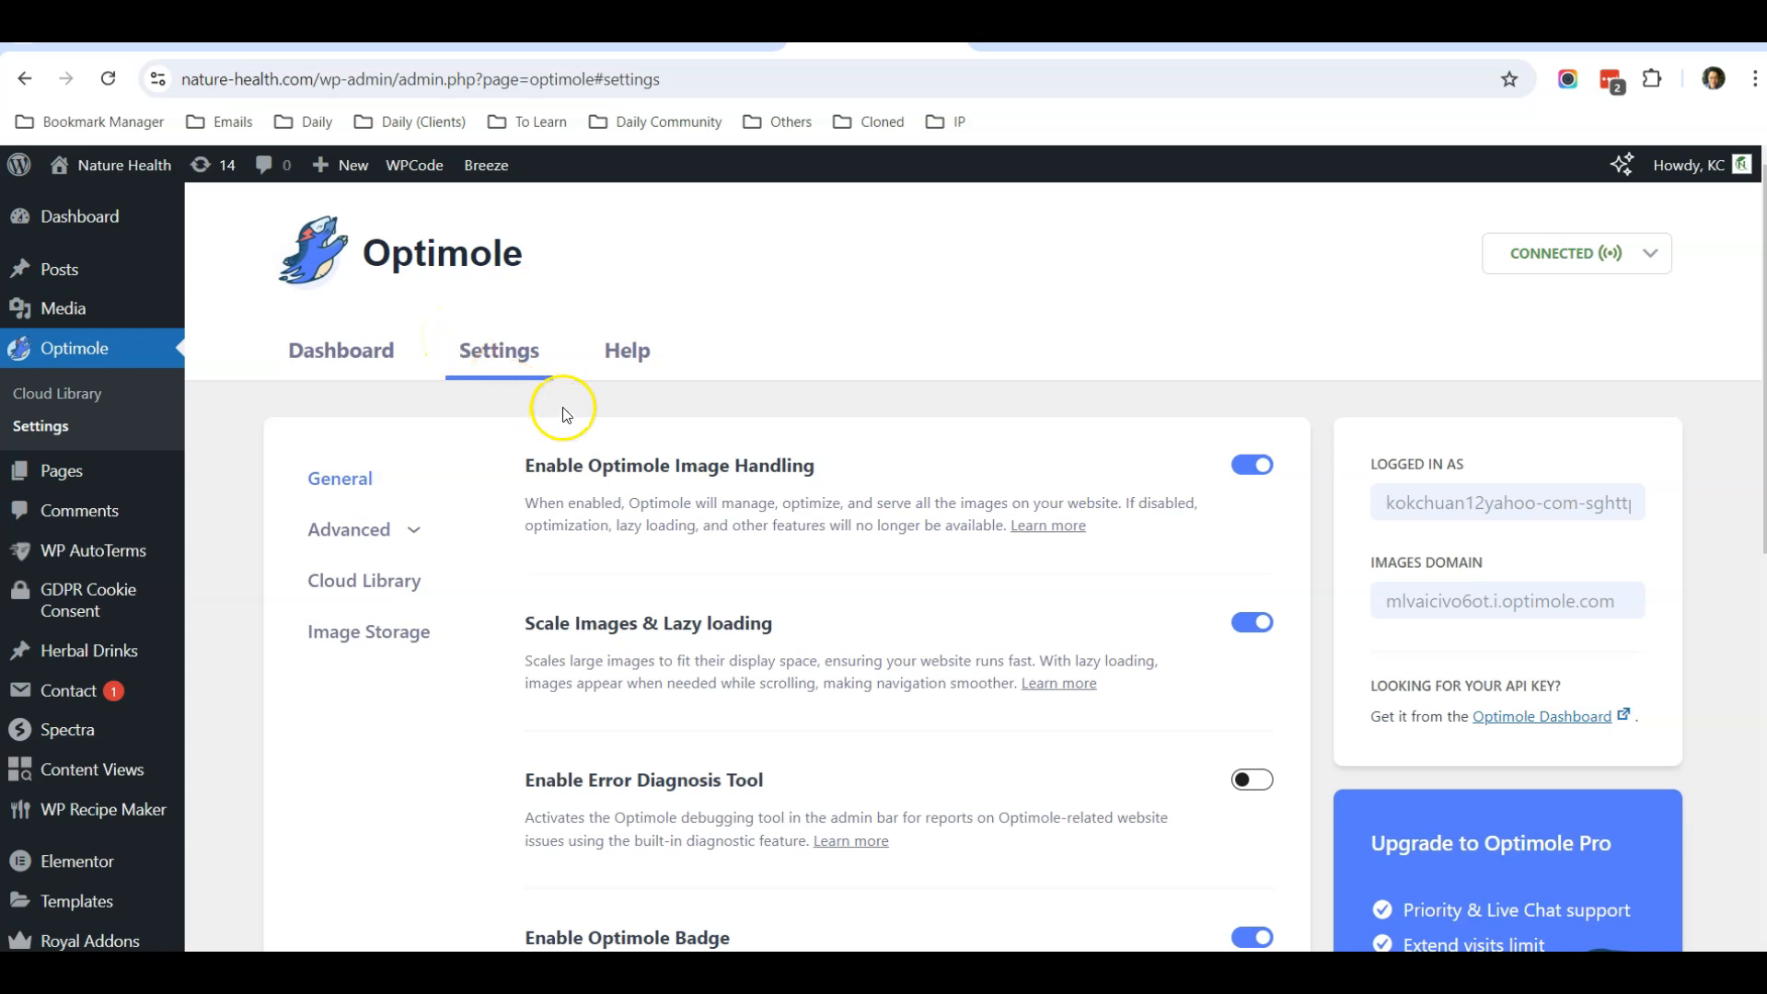
mouse_move(657, 493)
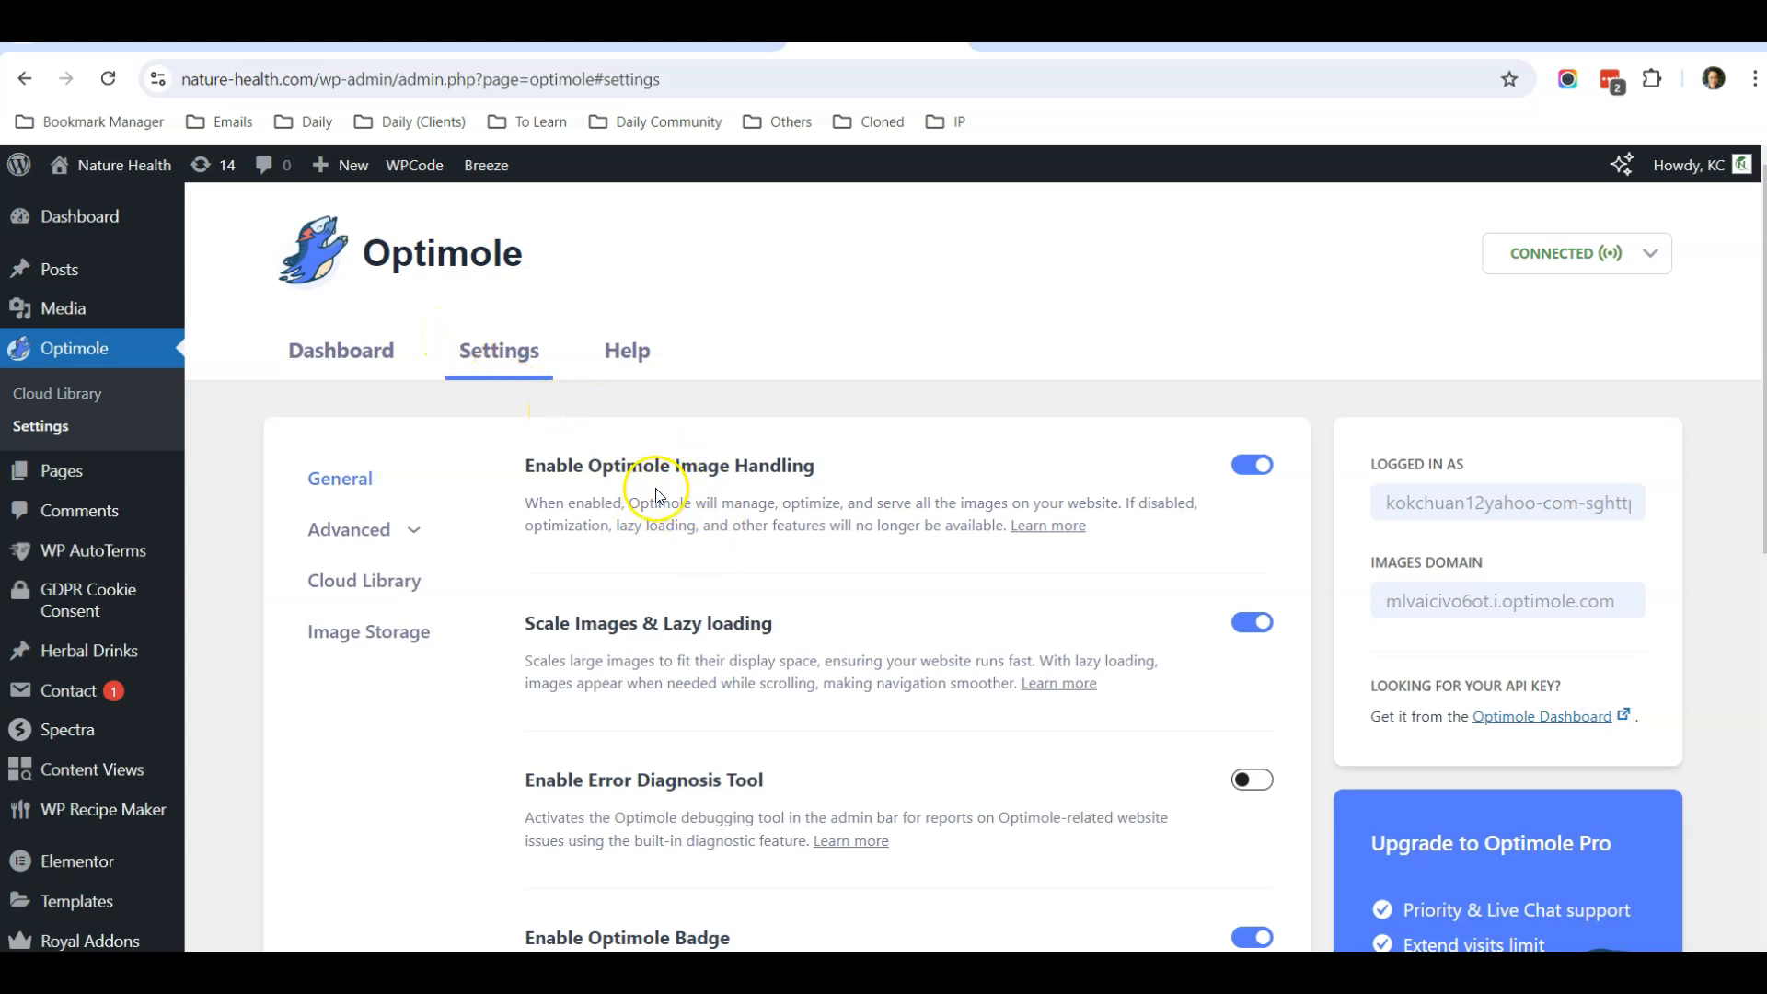
mouse_move(754, 493)
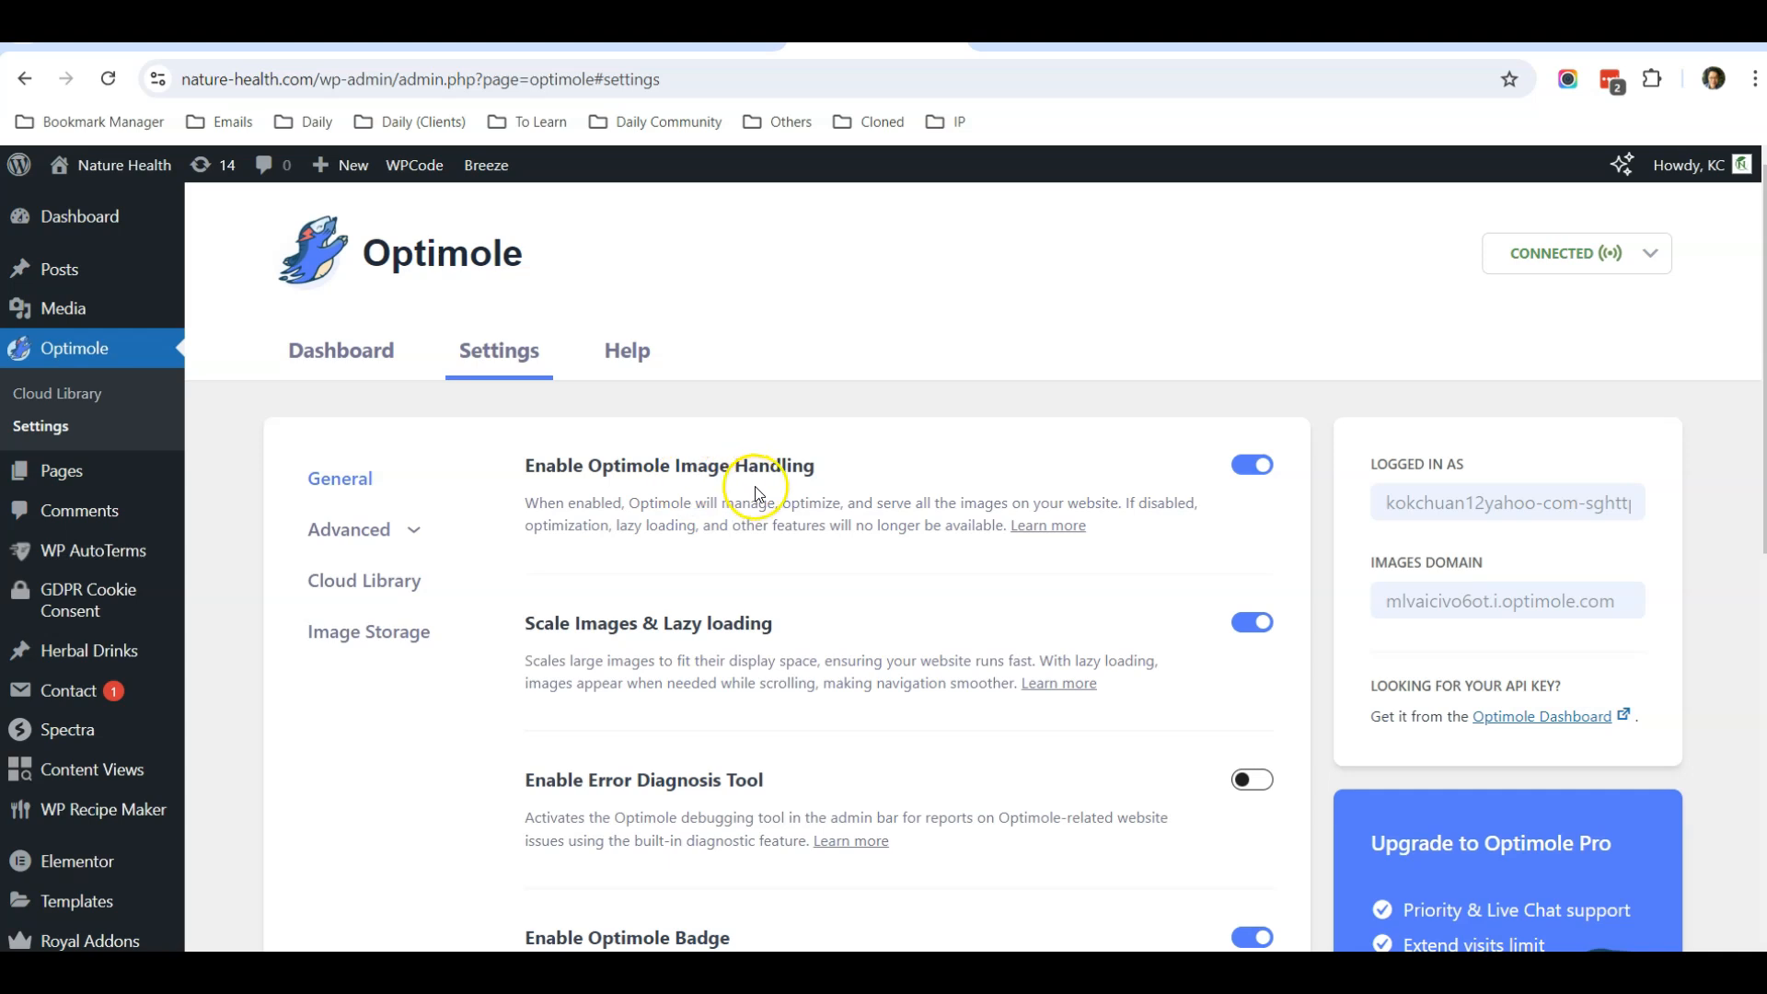
View the live Nature Health homepage and check the Food Benefits in TCM images load
click(123, 164)
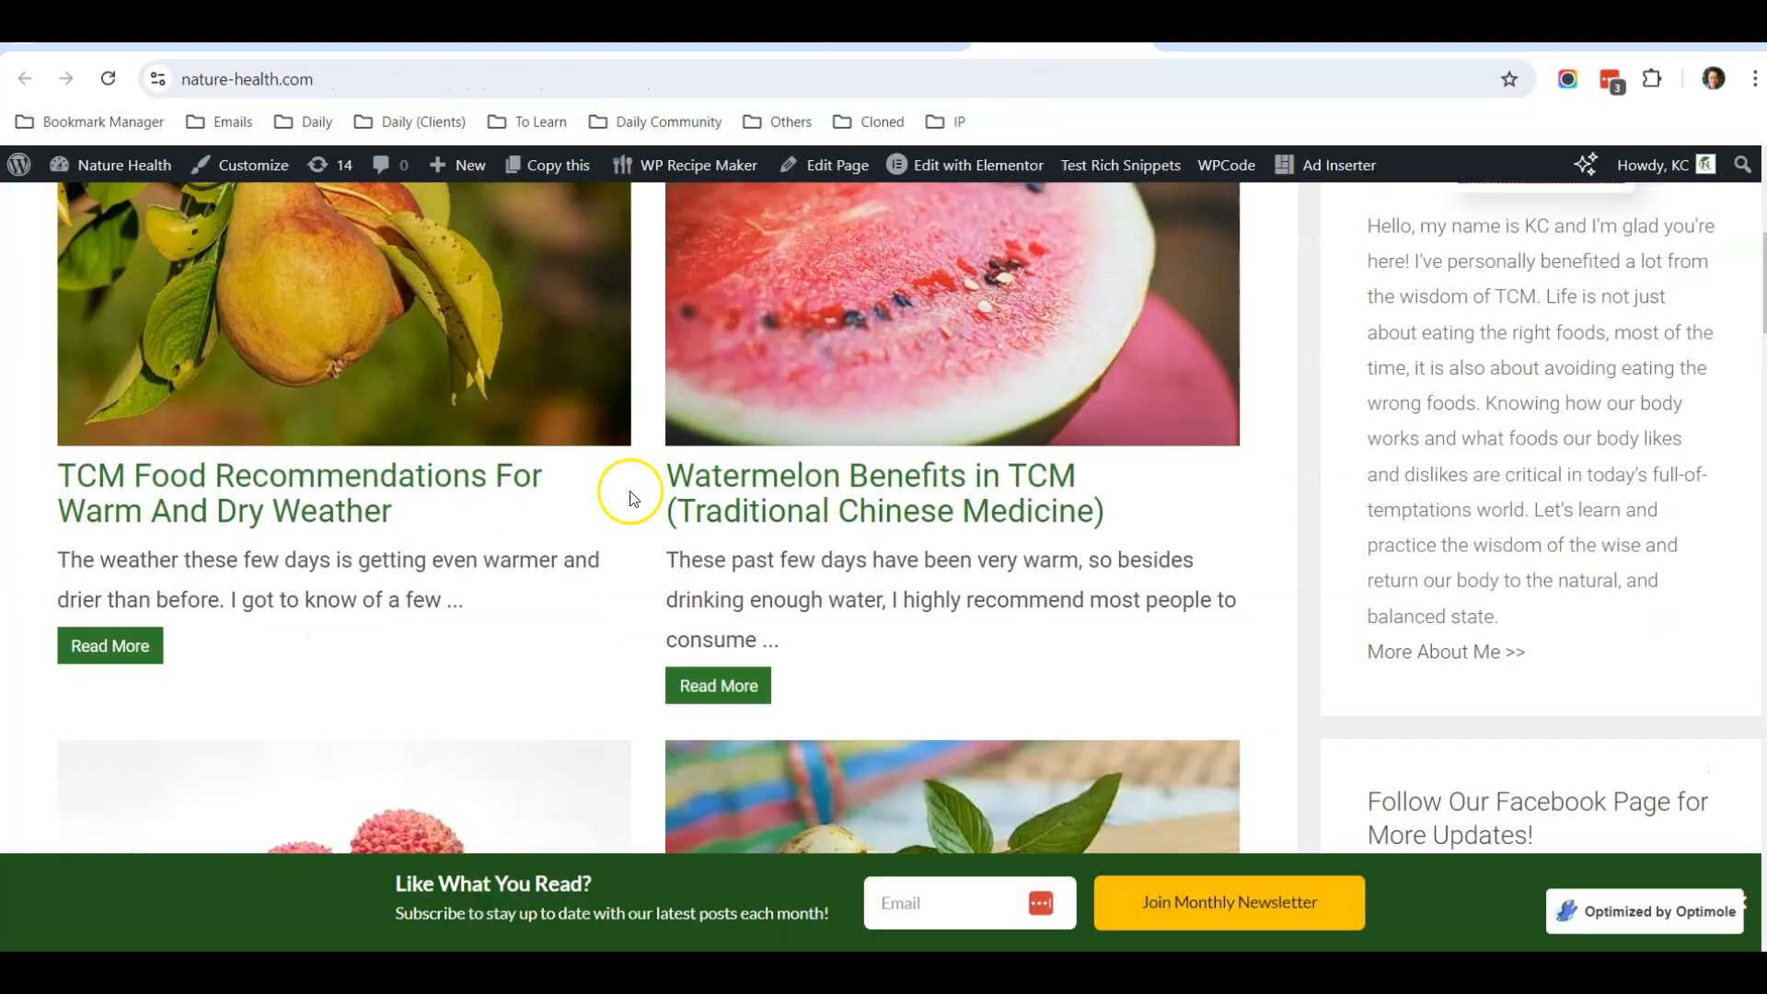
scroll(up, 3)
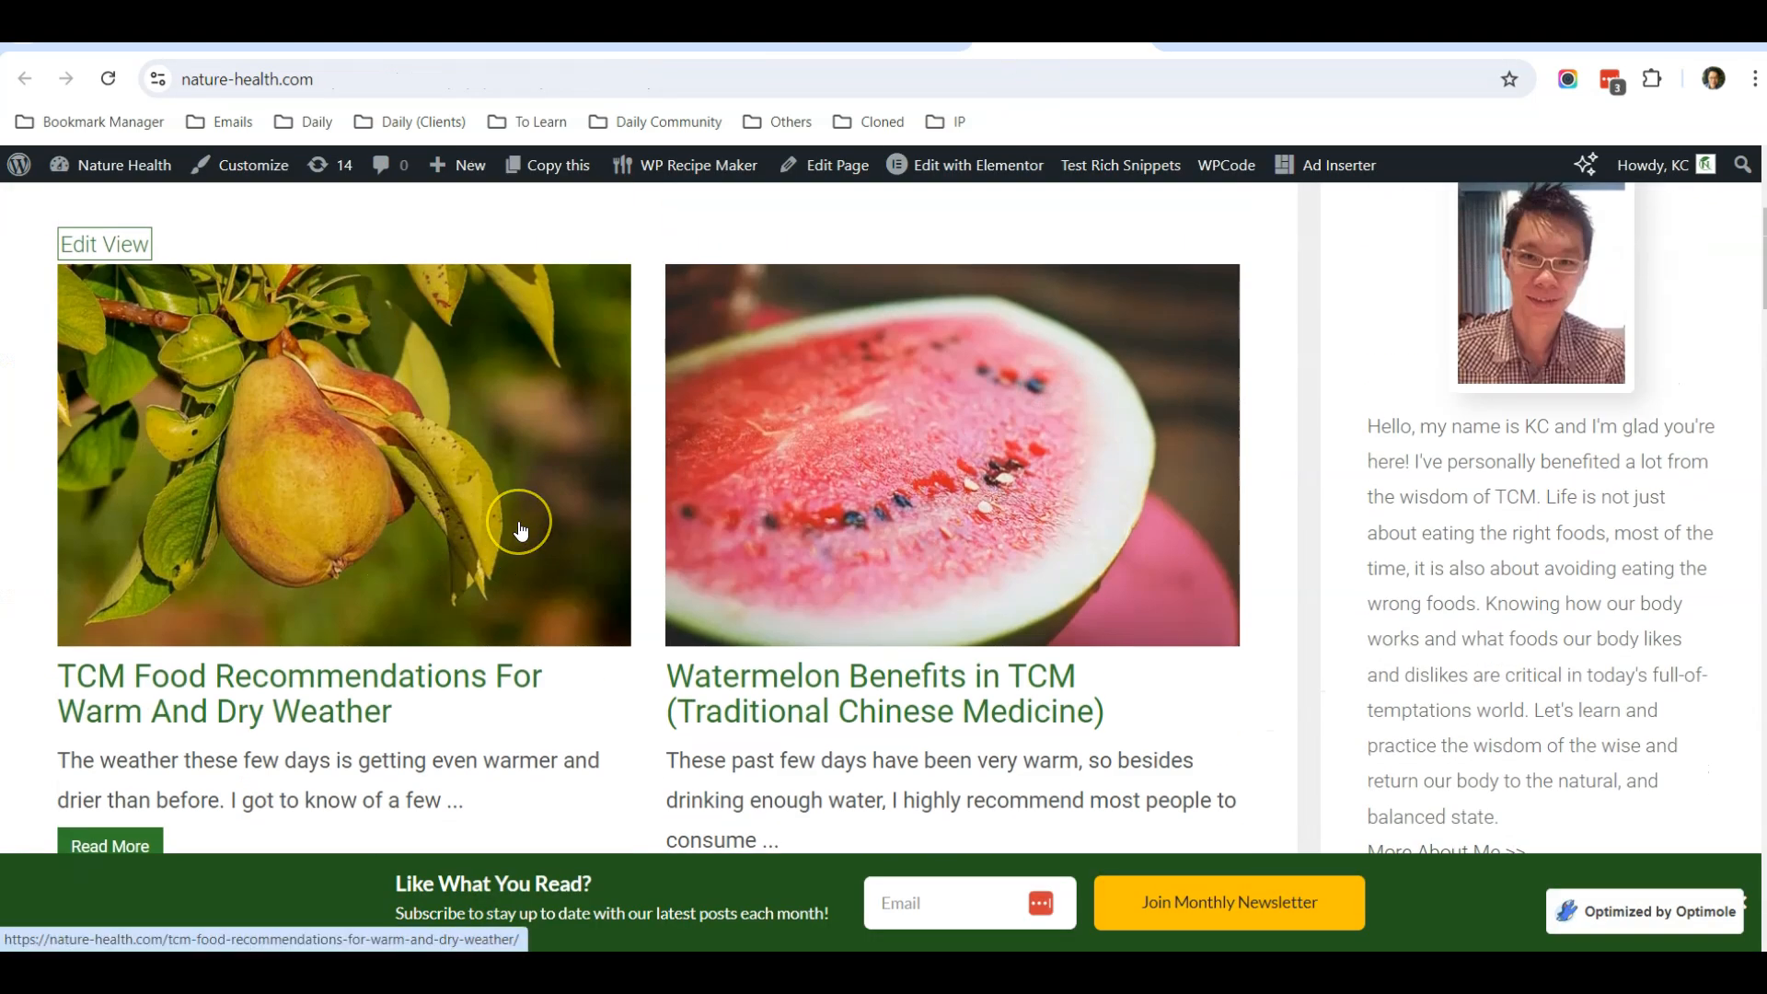
mouse_move(525, 516)
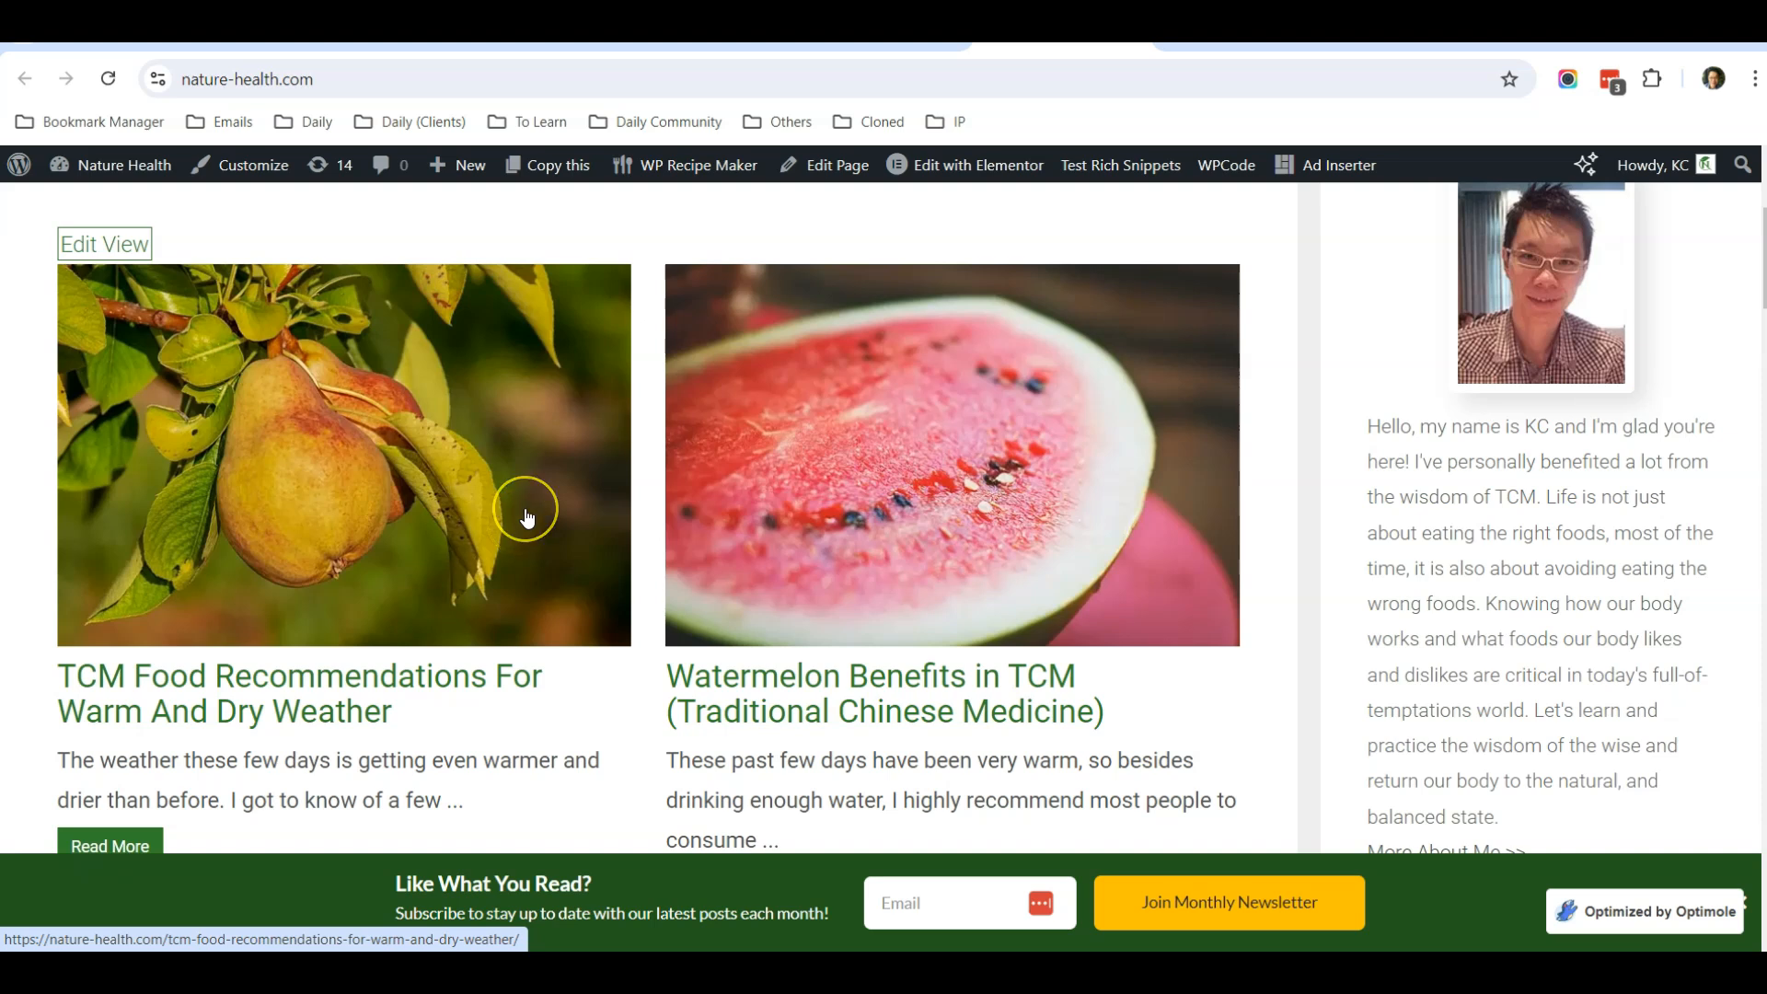
scroll(up, 3)
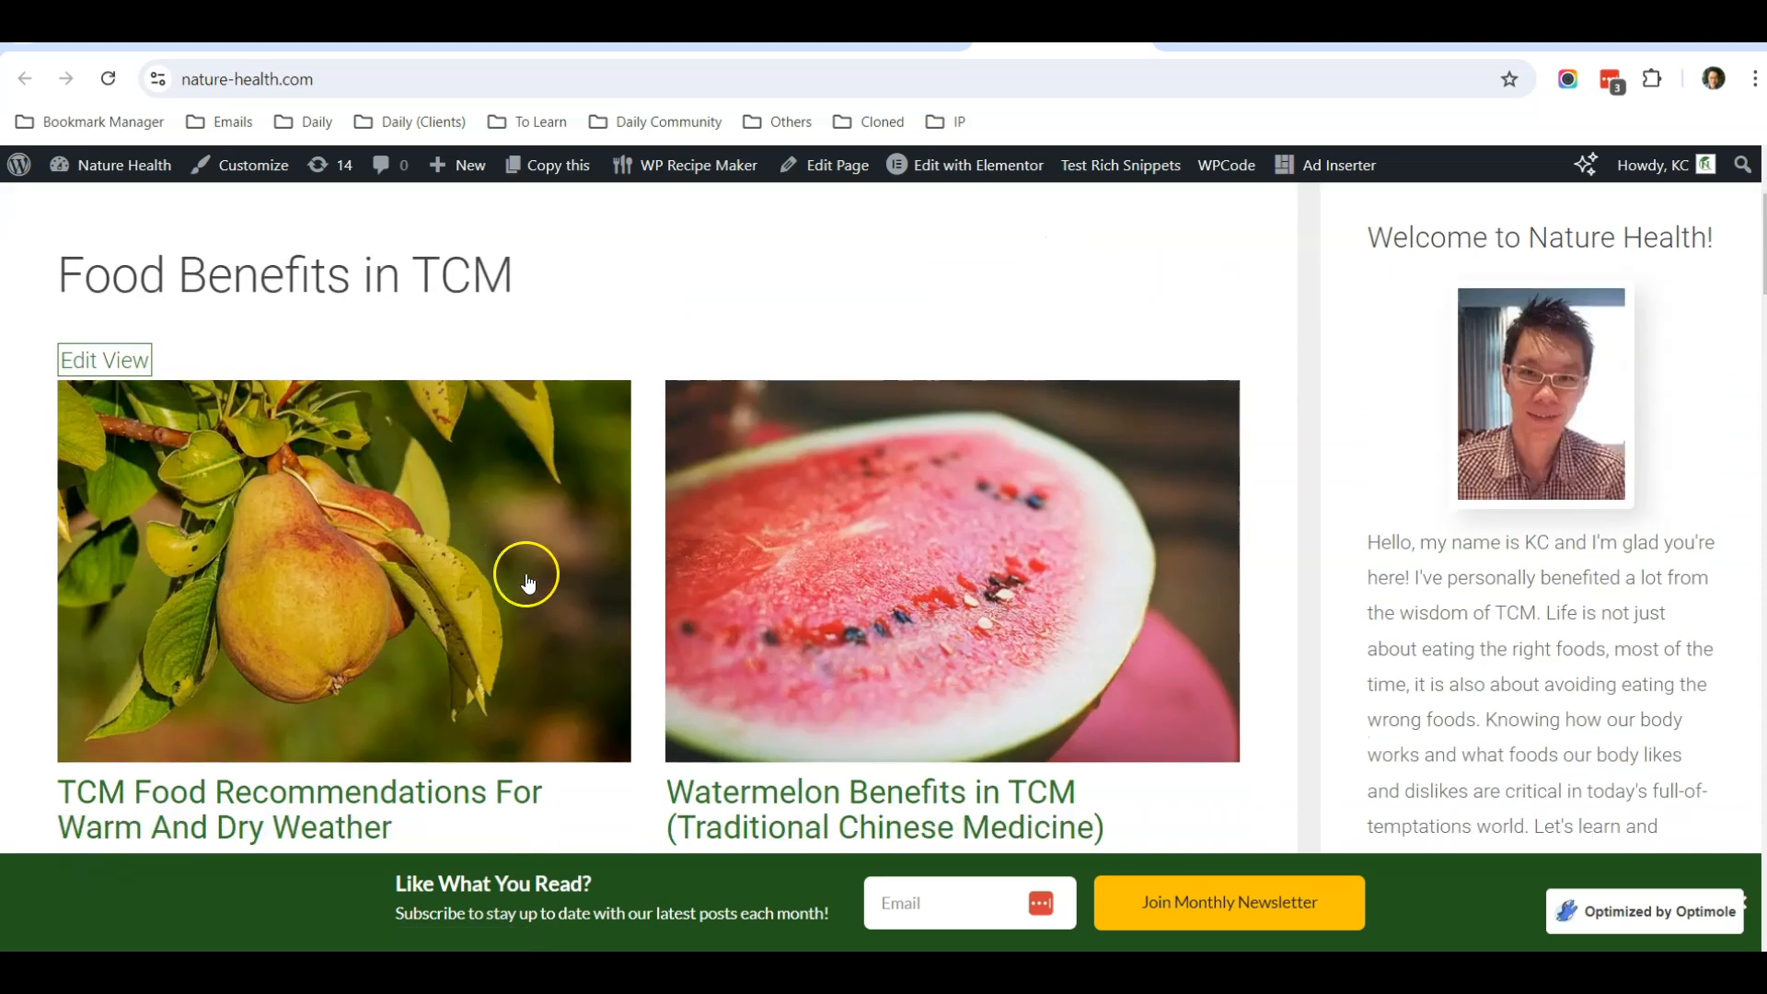
mouse_move(110, 480)
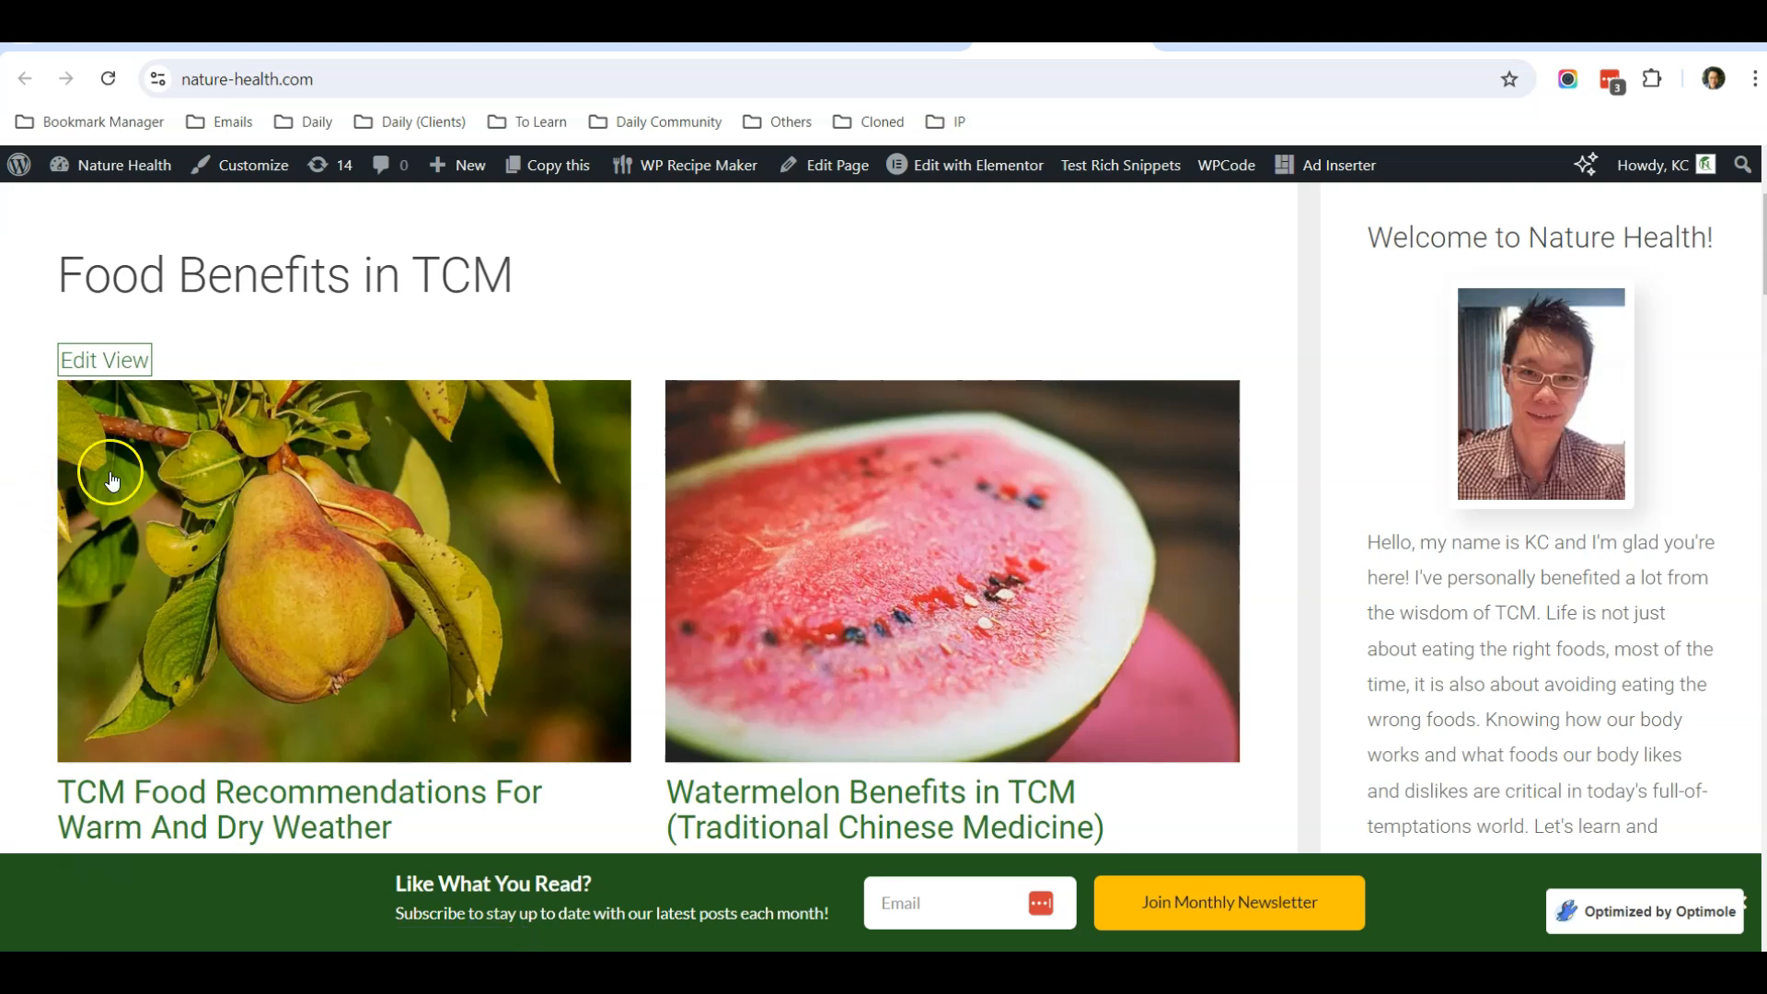
mouse_move(851, 344)
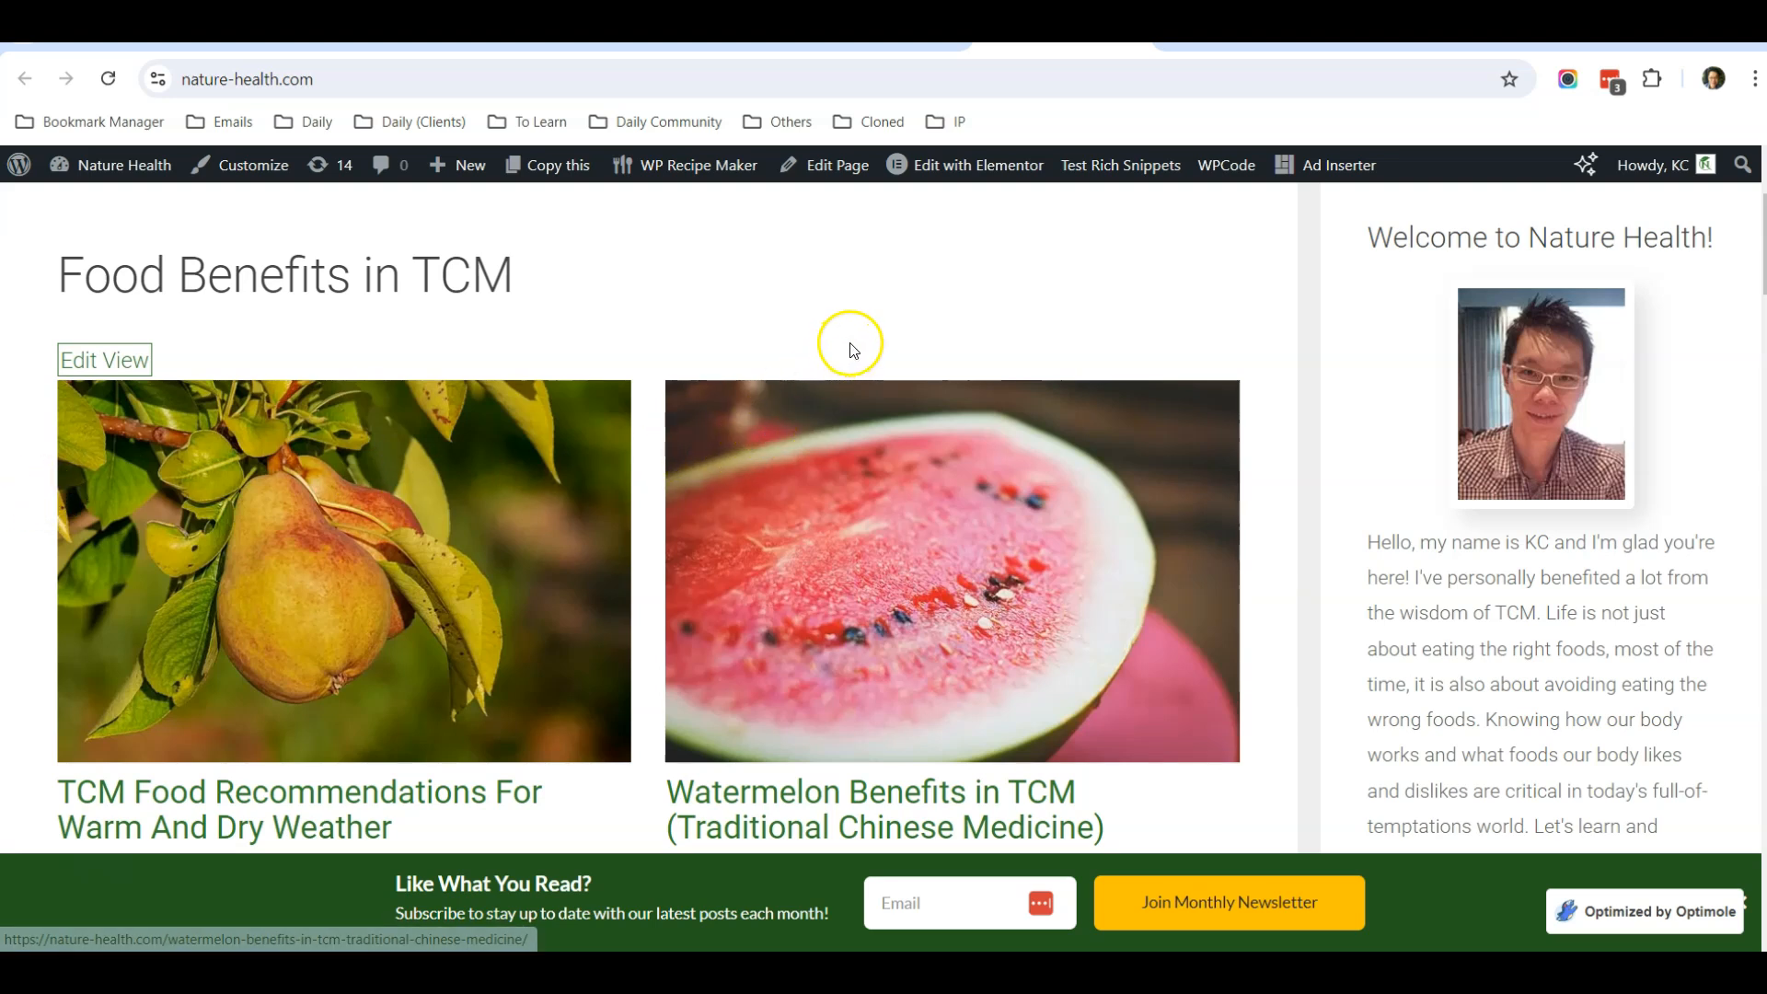
mouse_move(870, 513)
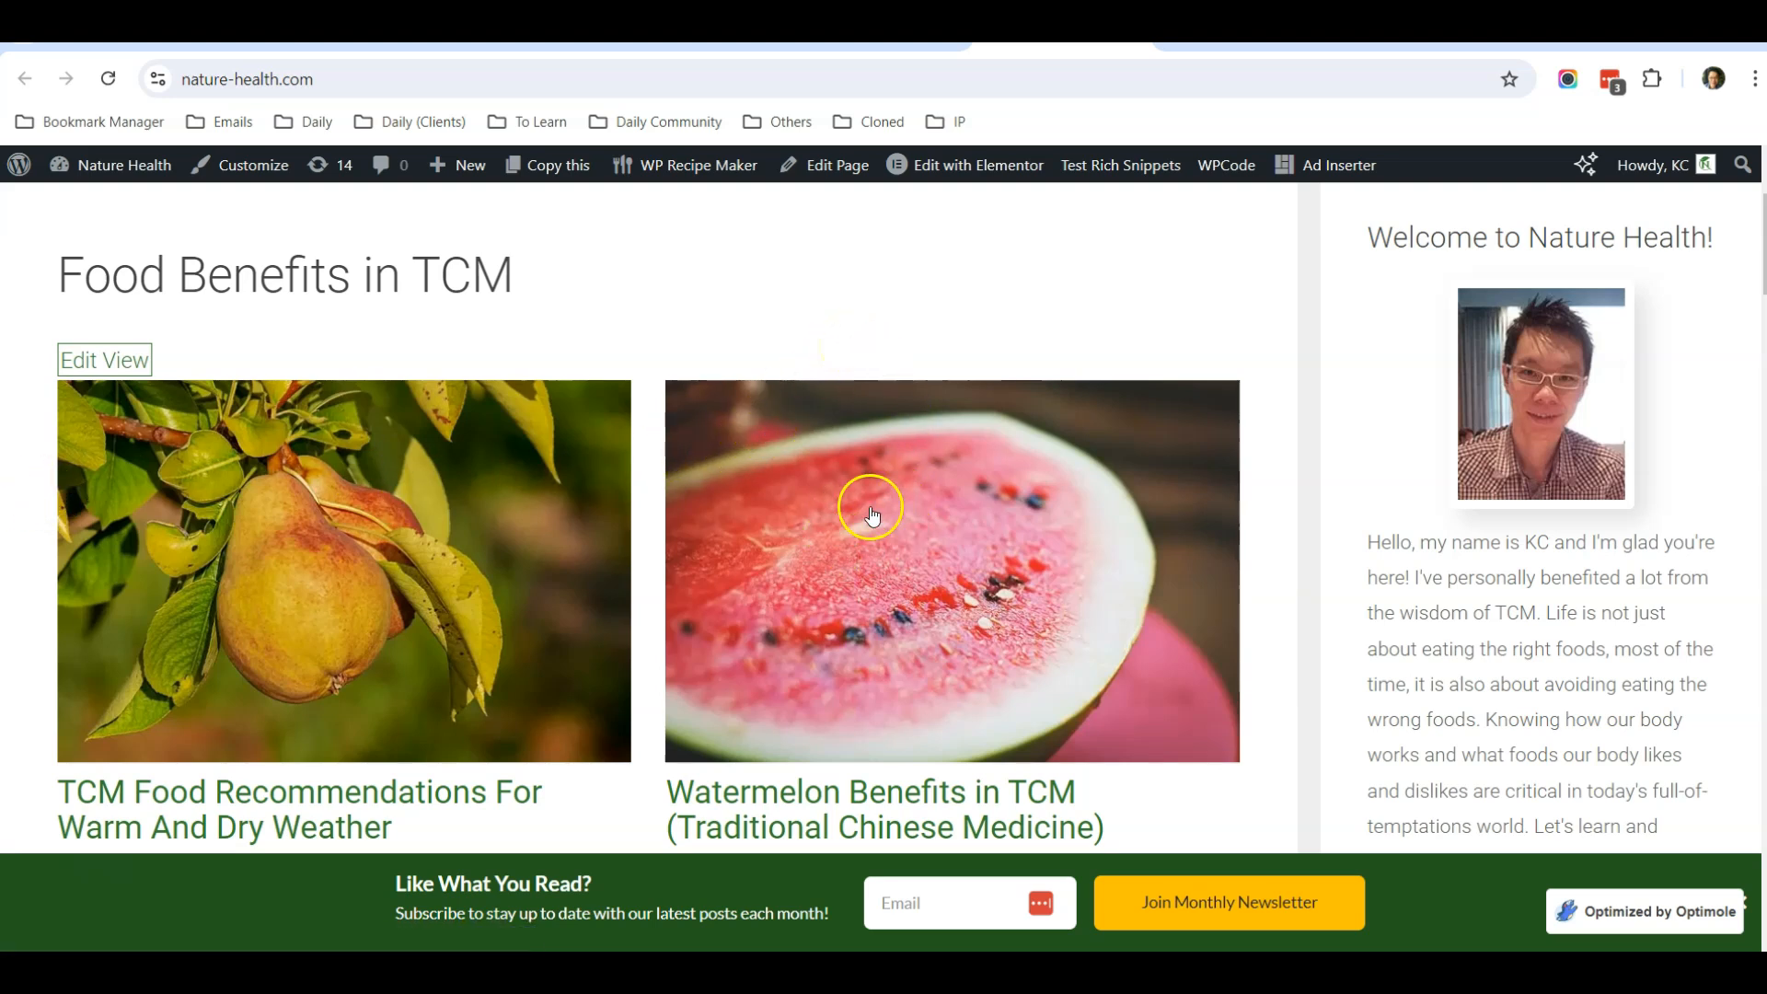
mouse_move(867, 53)
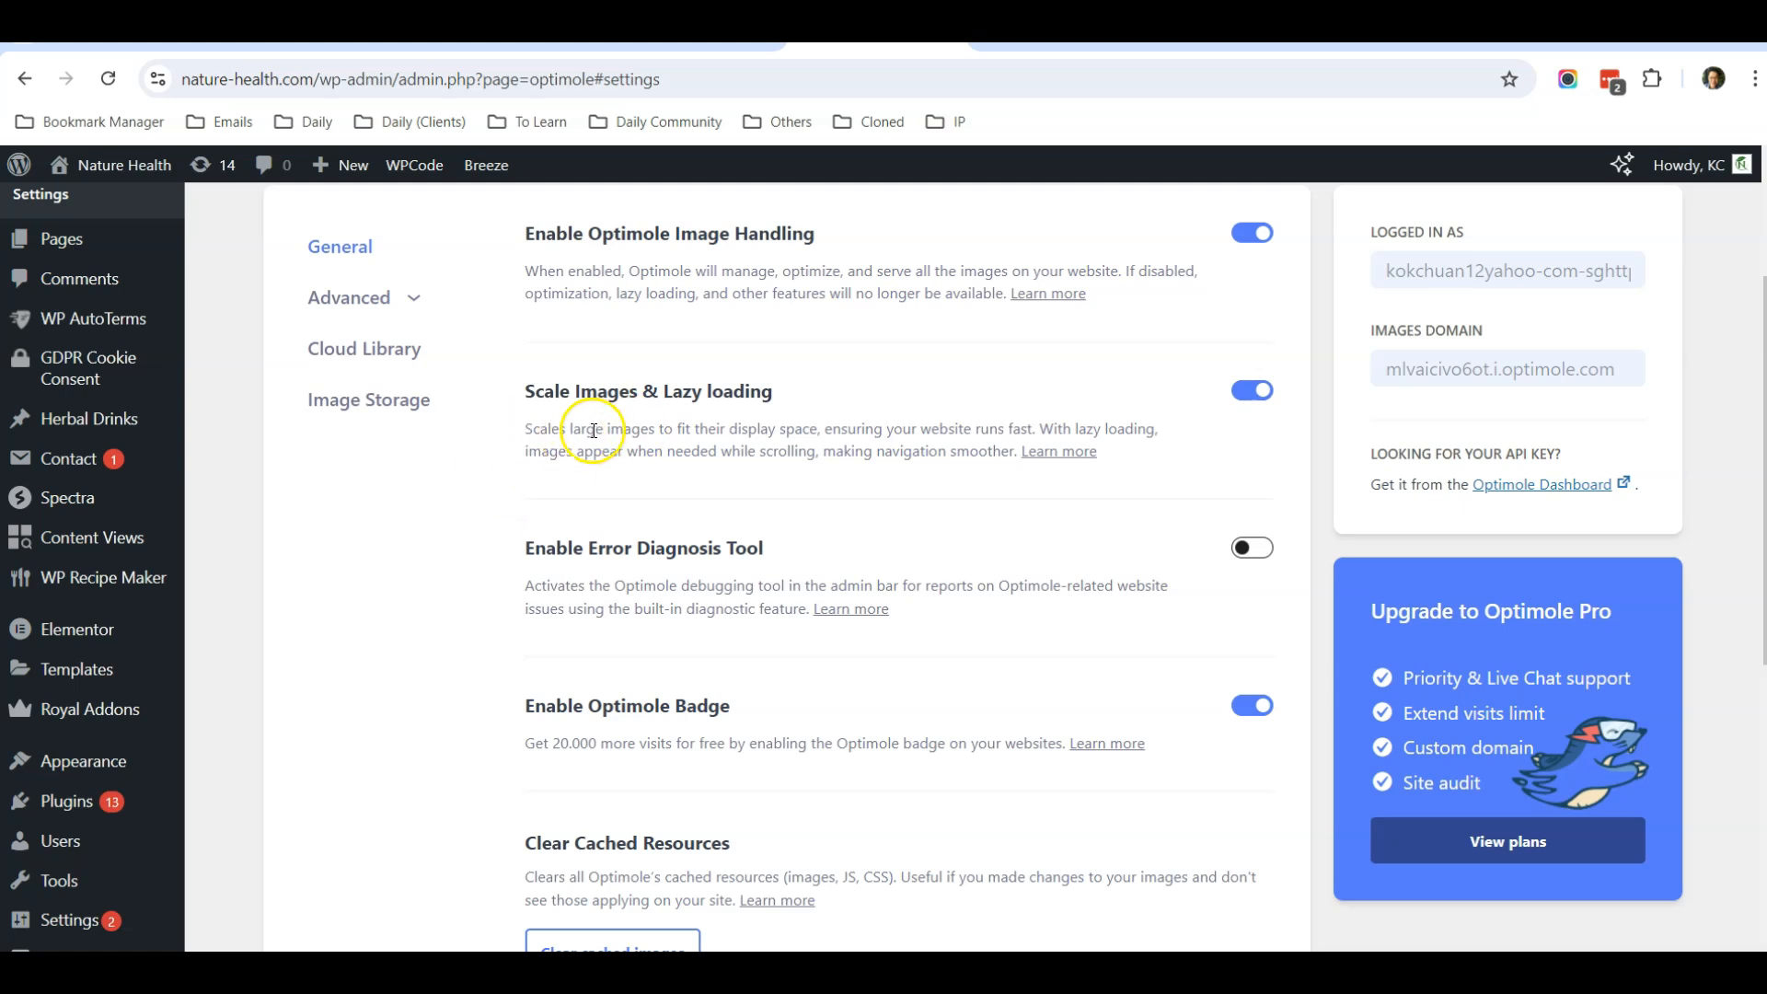
Scroll through Optimole's General options, with image handling, lazy loading and badge enabled
scroll(down, 3)
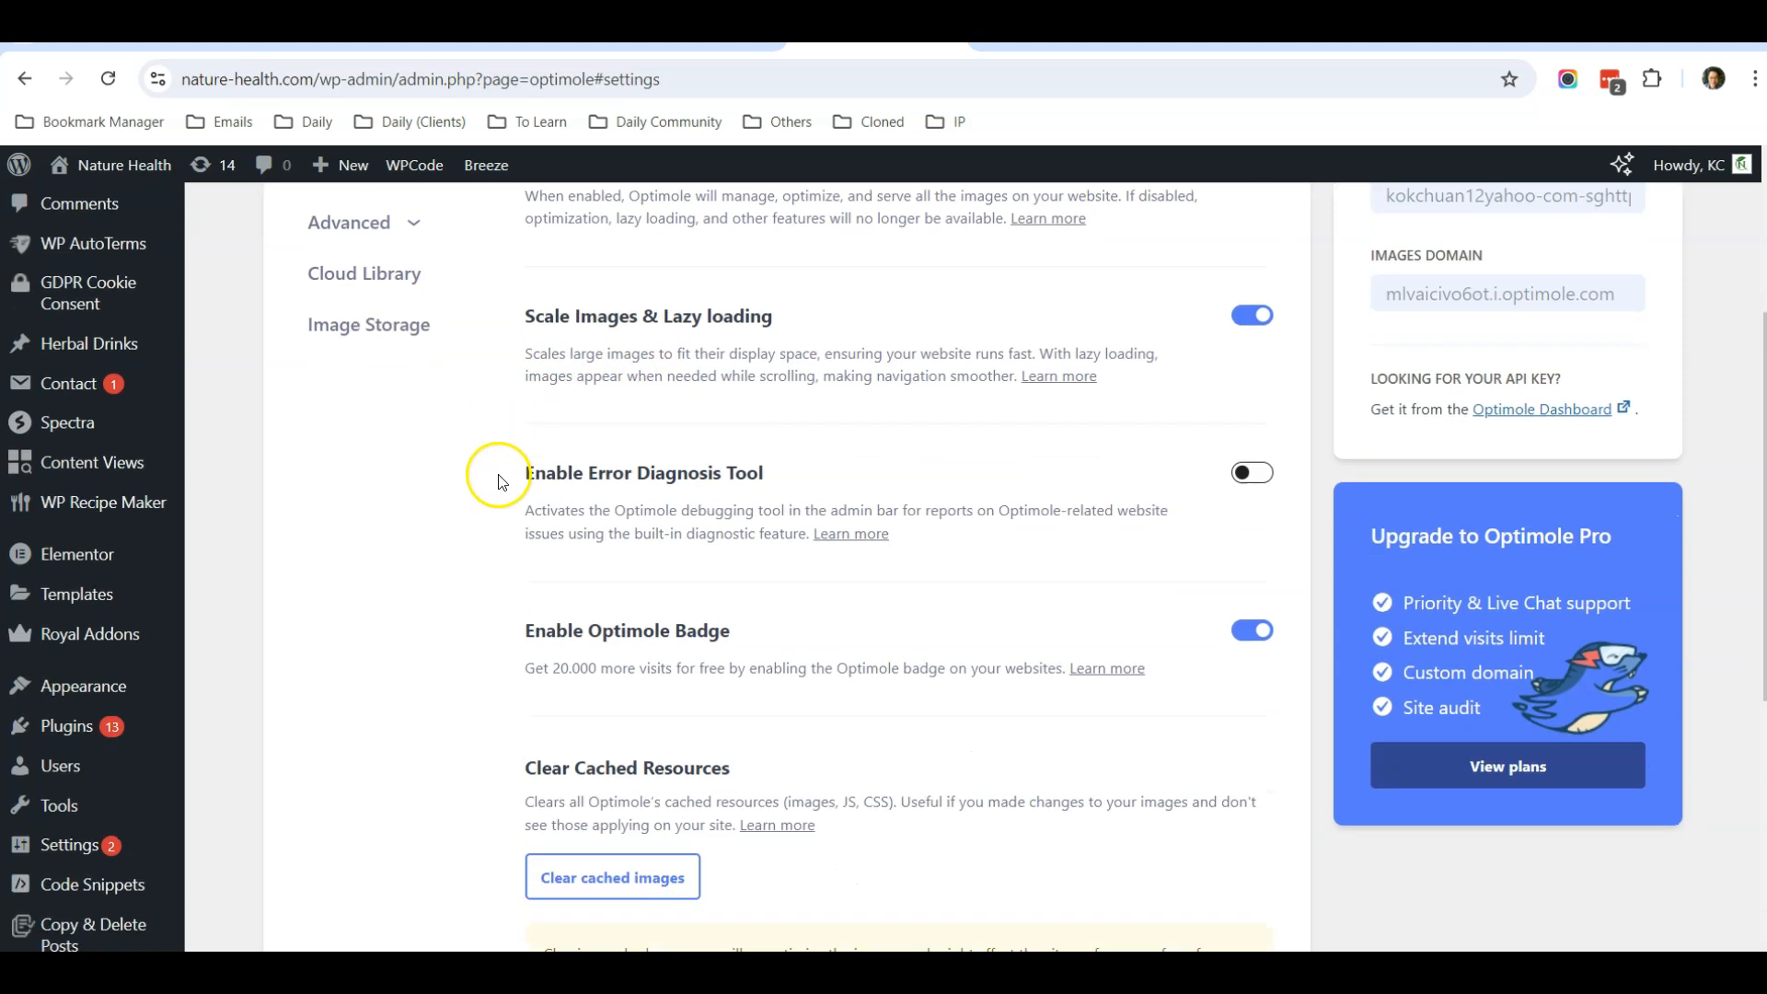
scroll(up, 3)
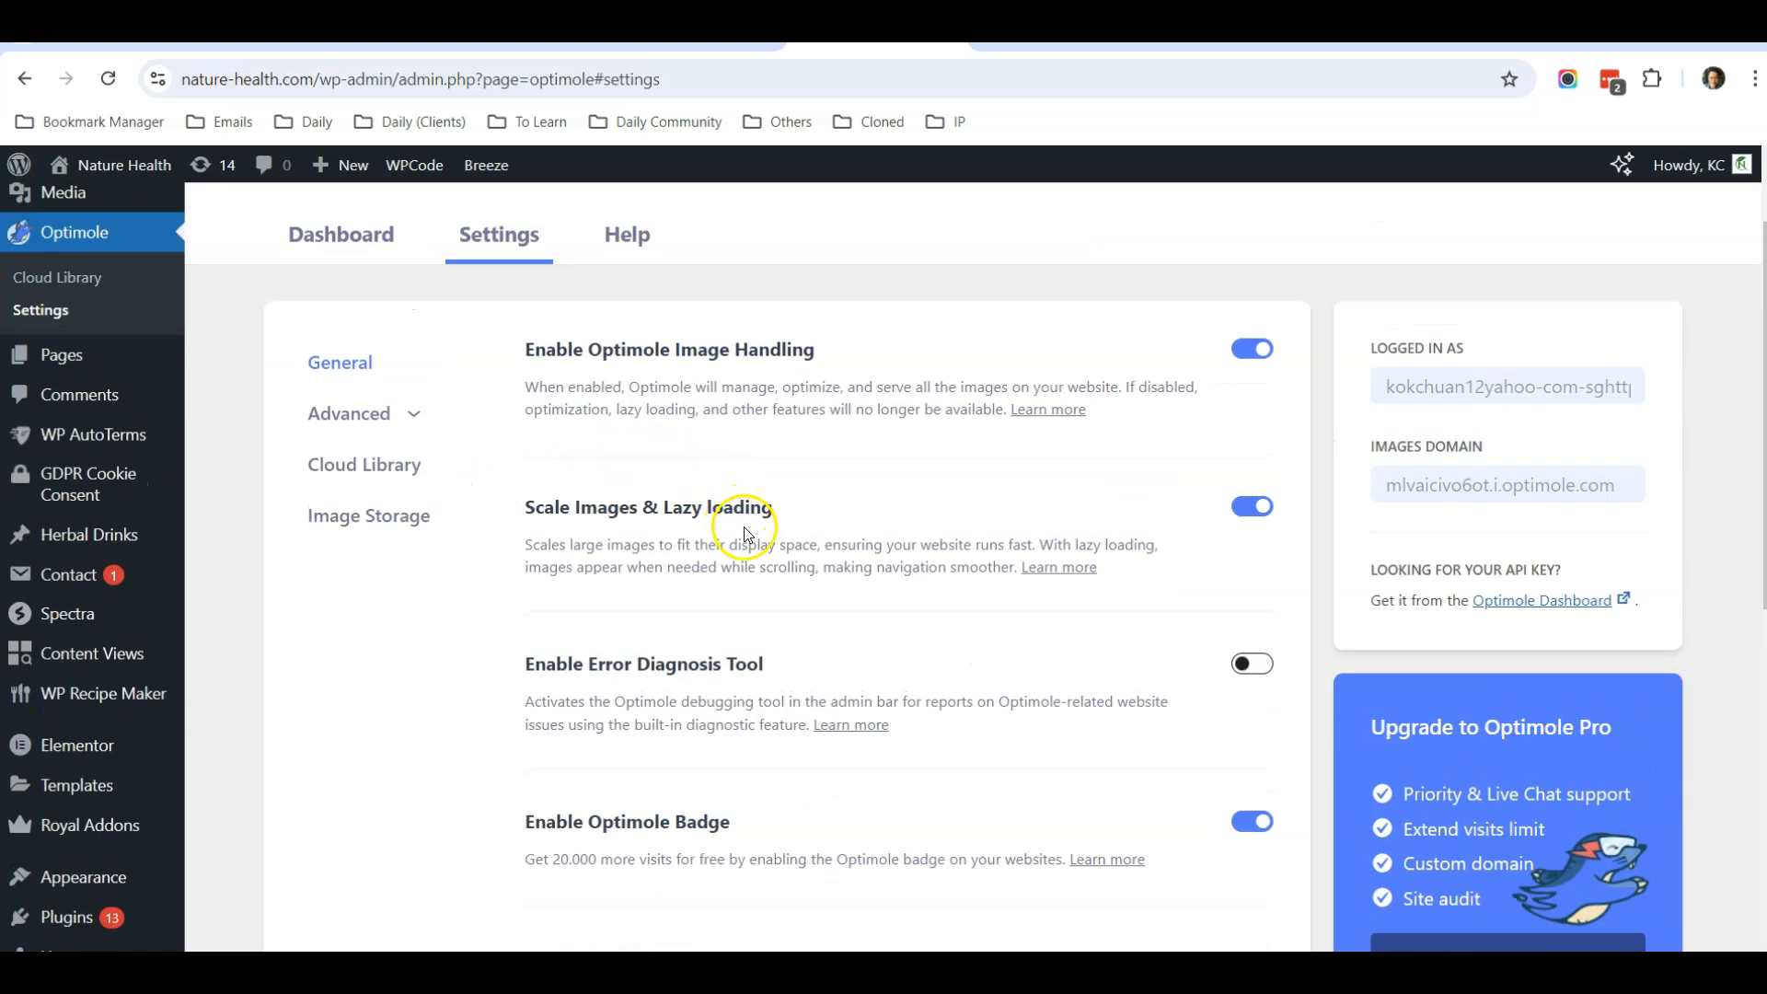
click(347, 412)
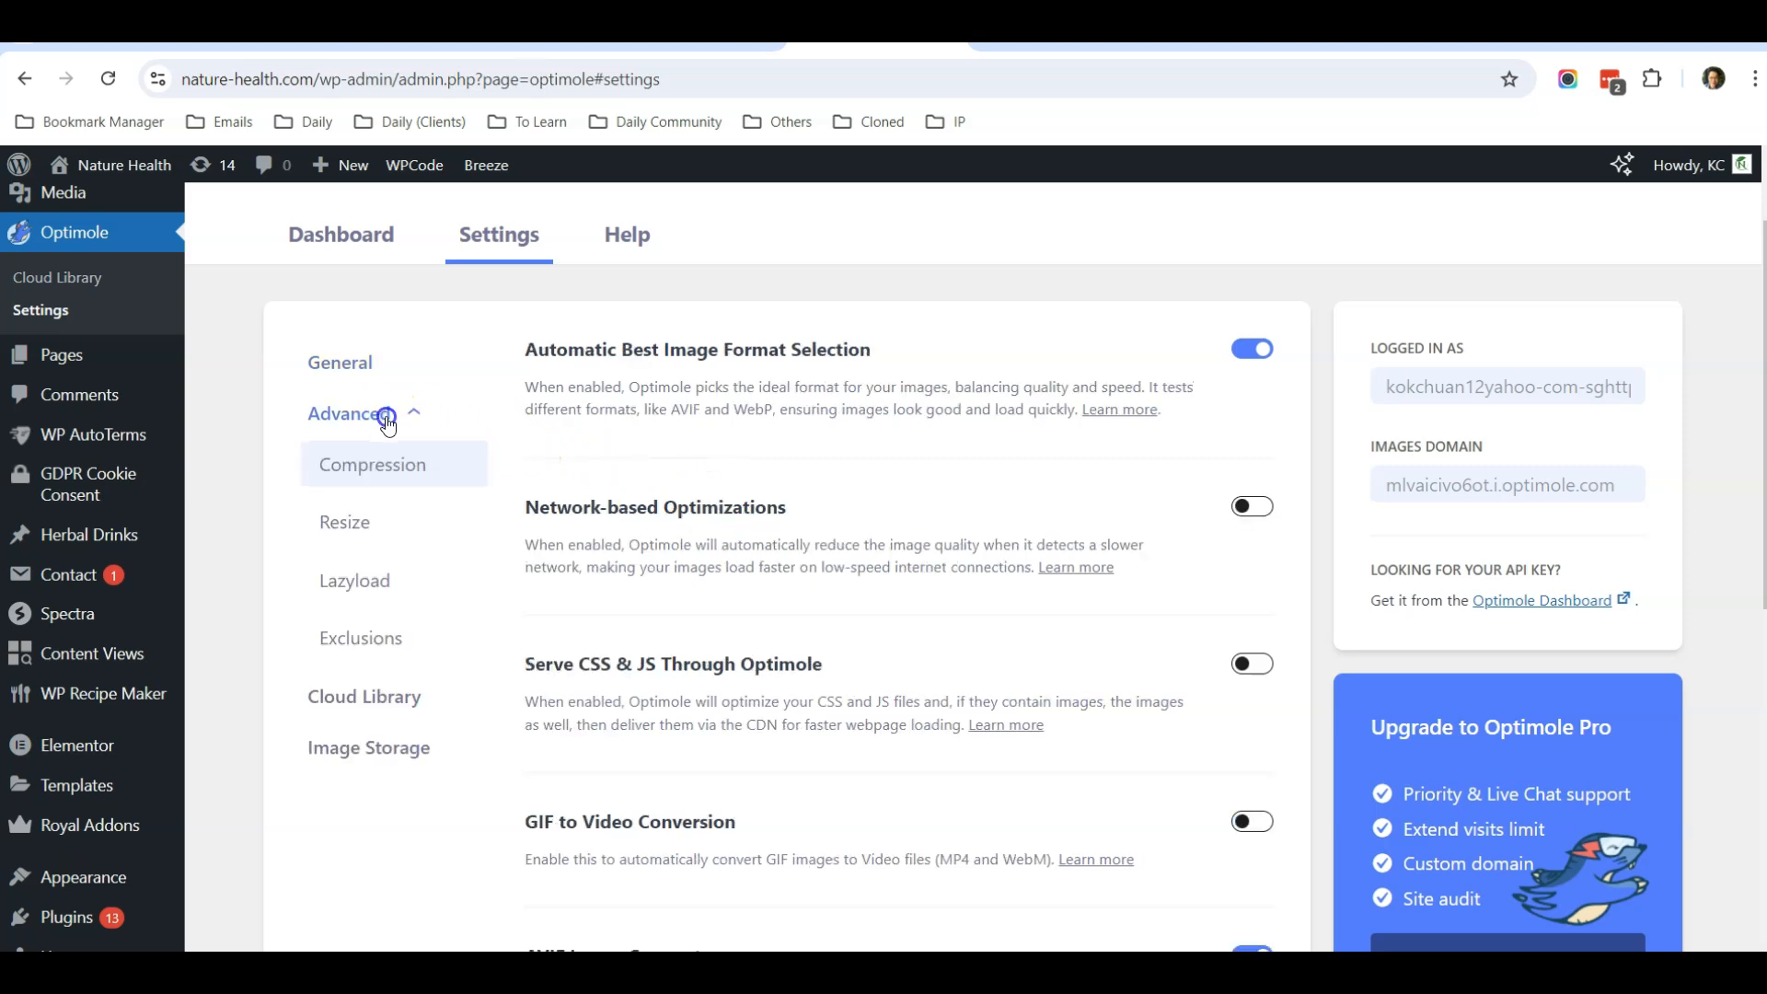
mouse_move(637, 418)
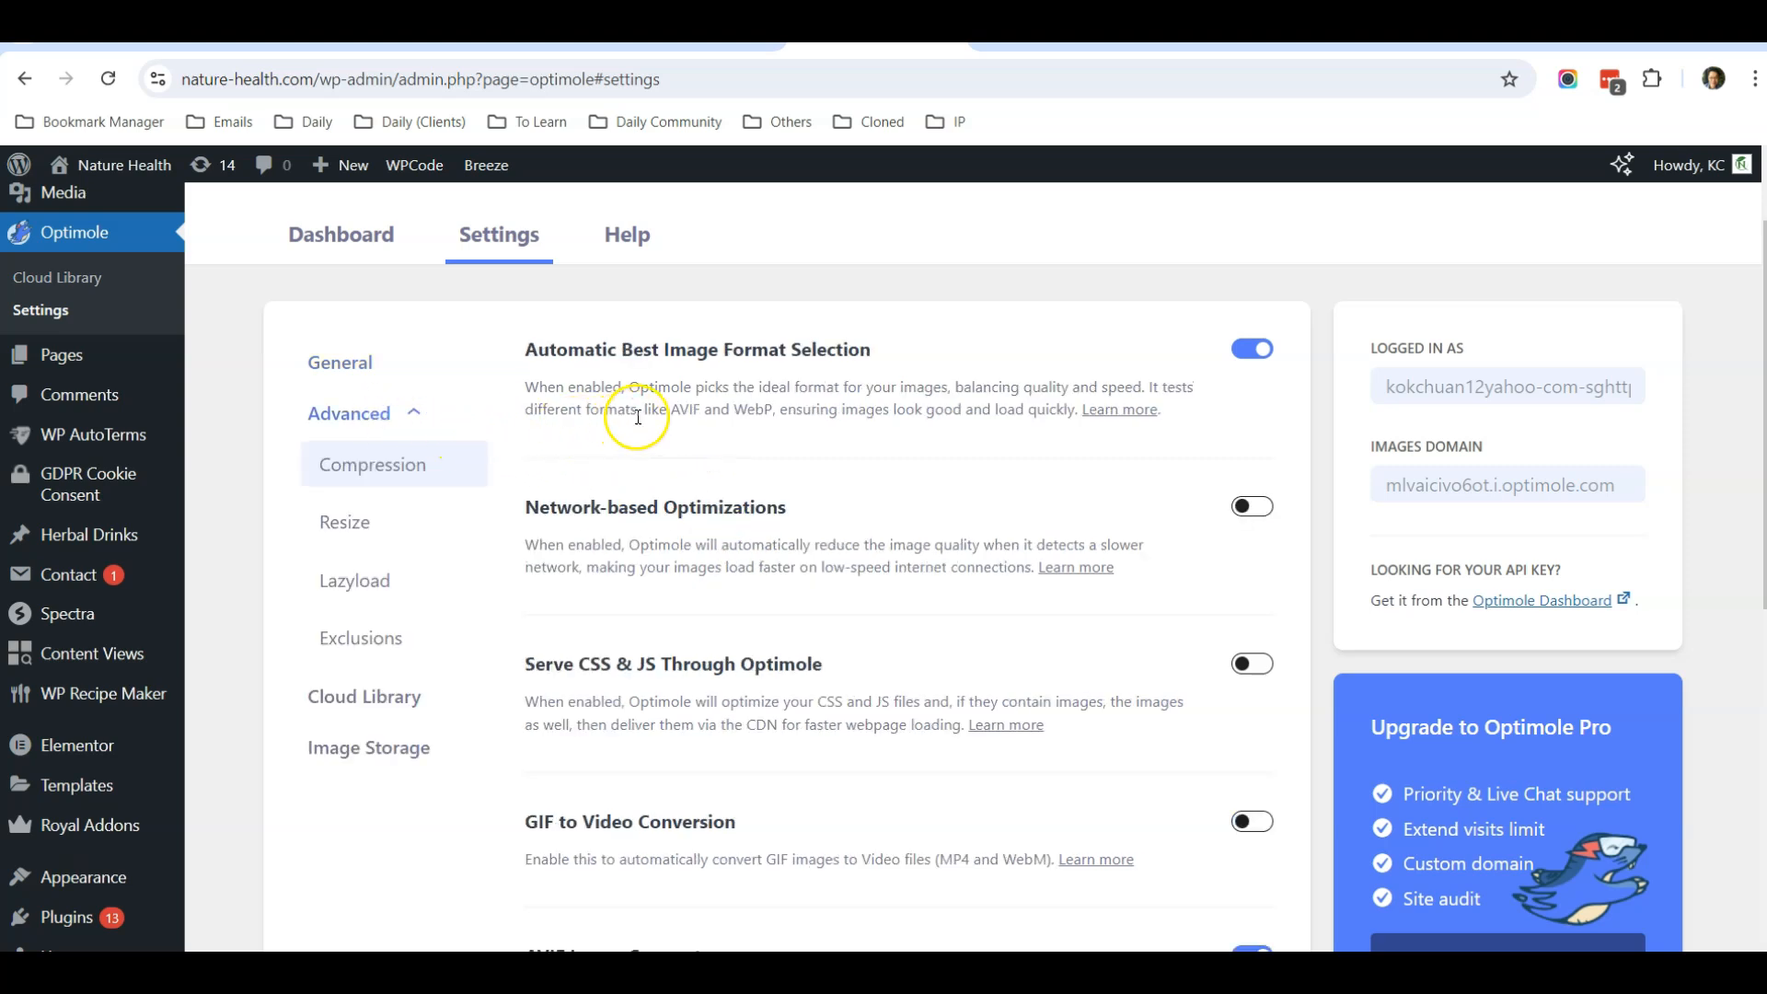
scroll(down, 3)
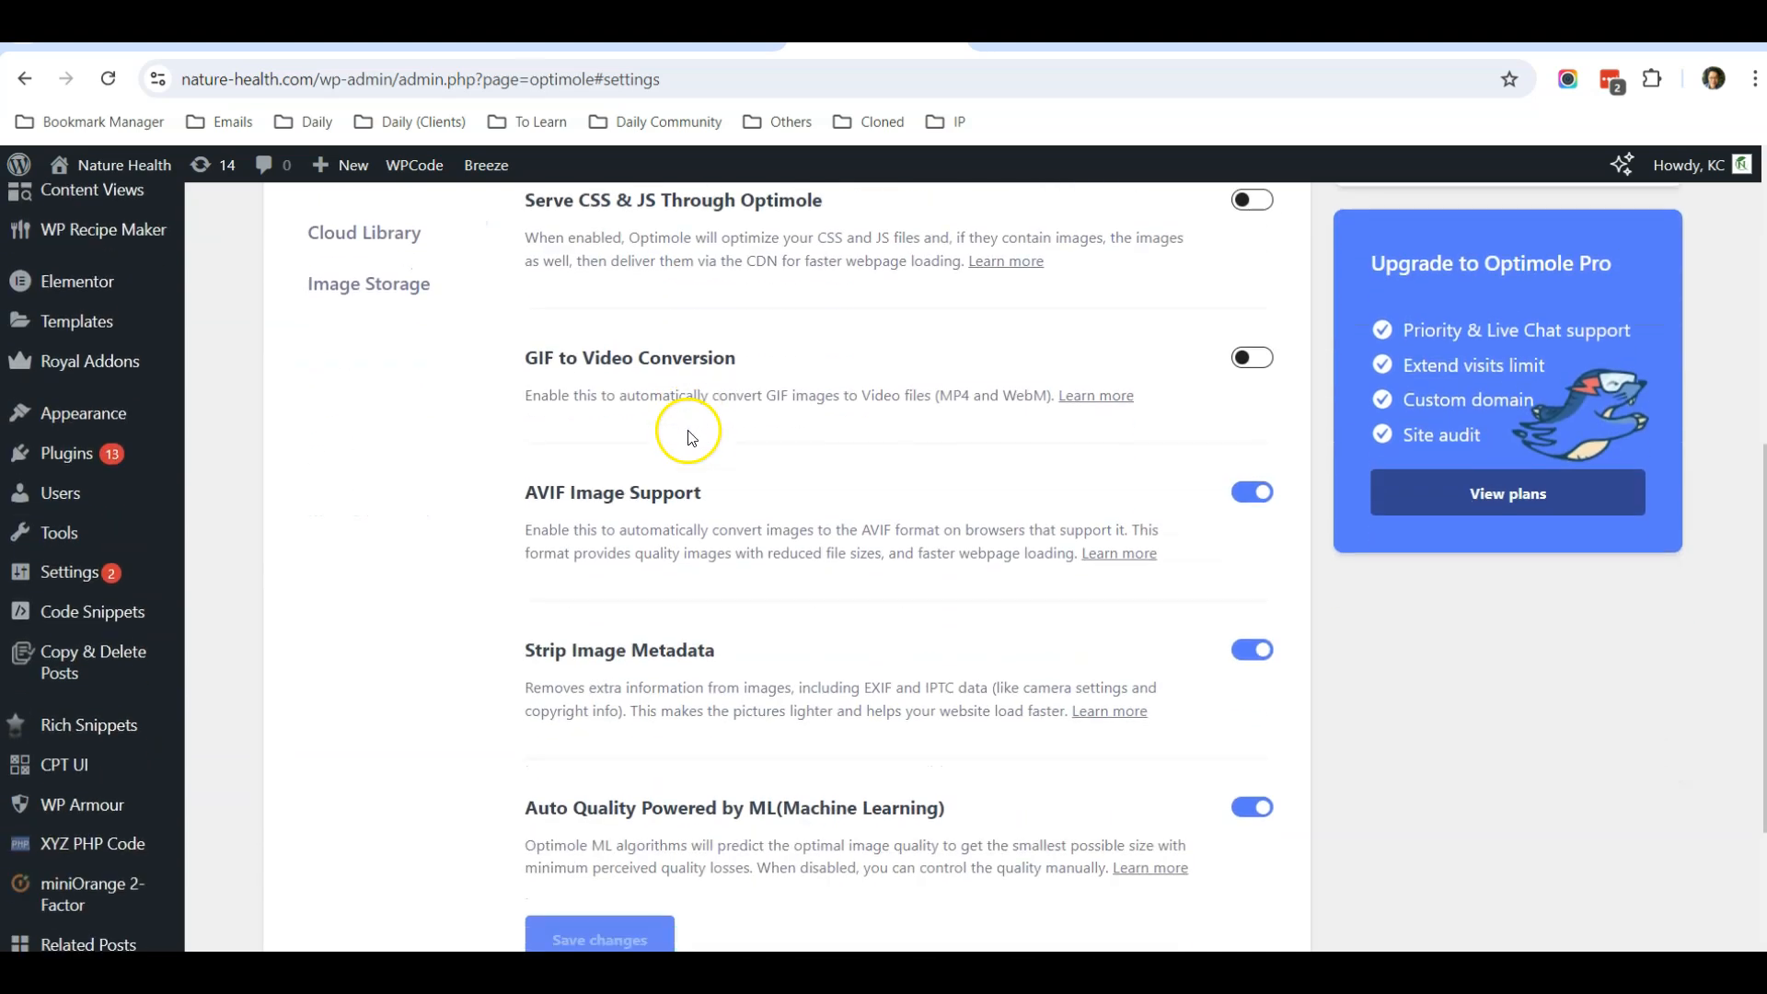
scroll(up, 3)
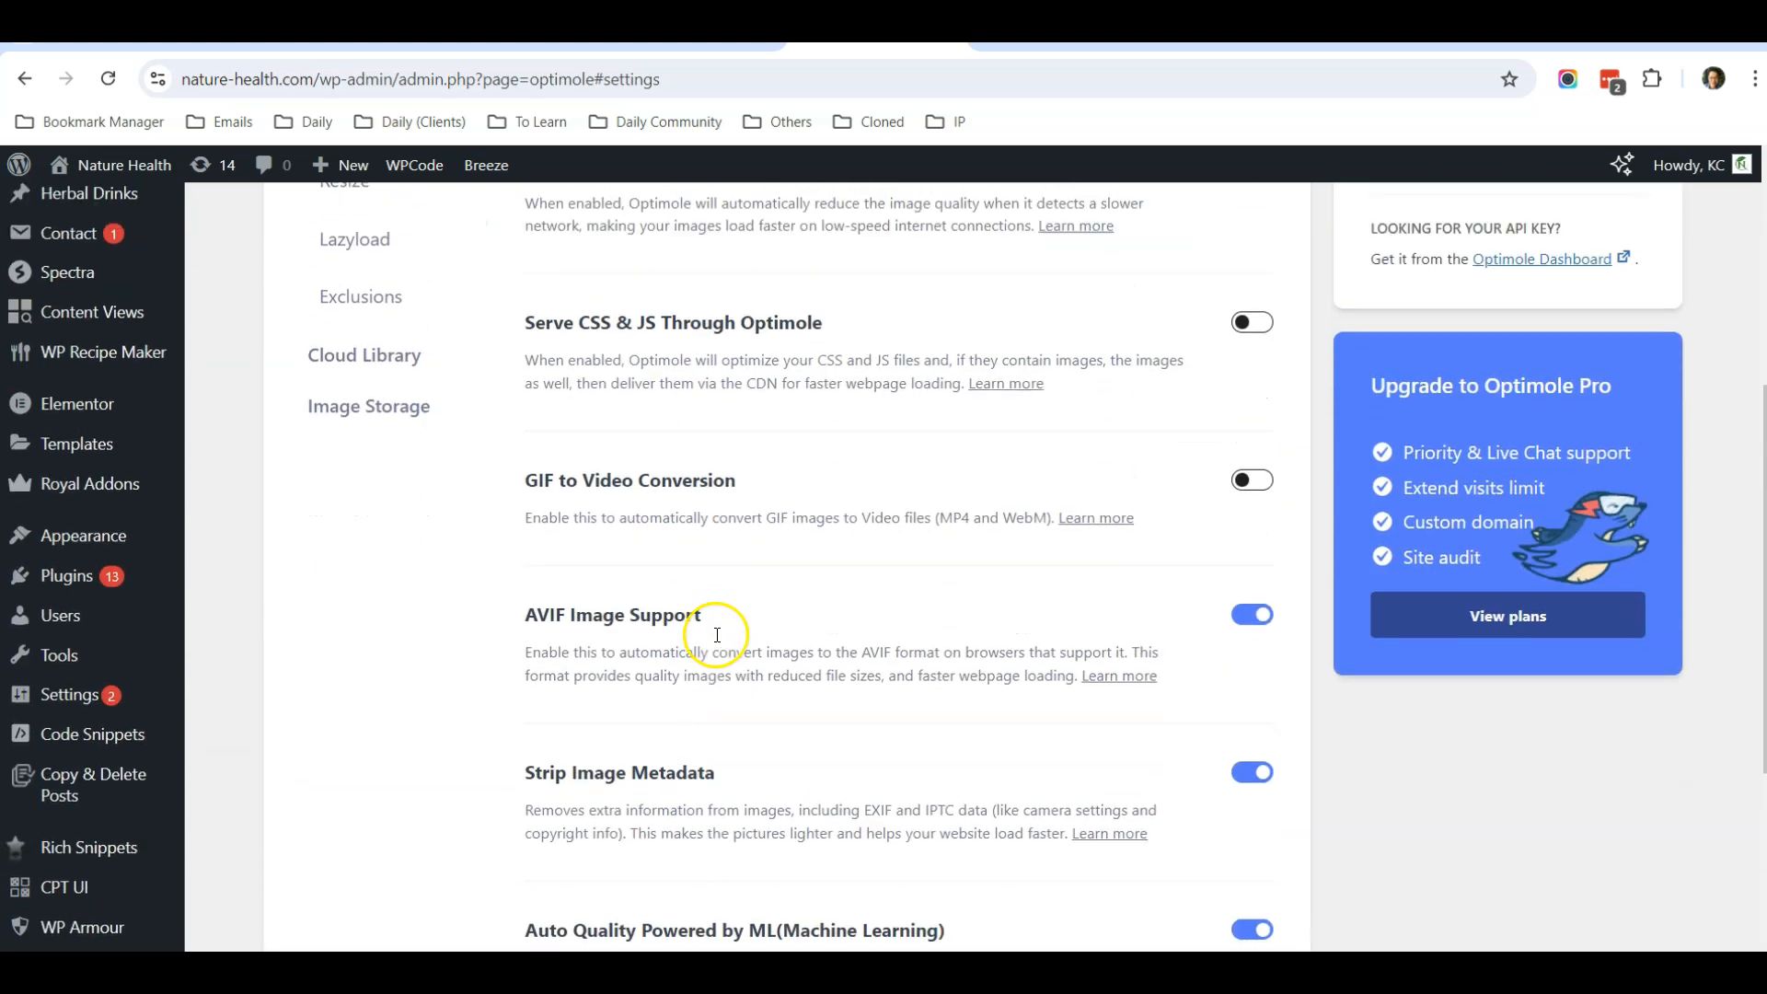
scroll(up, 3)
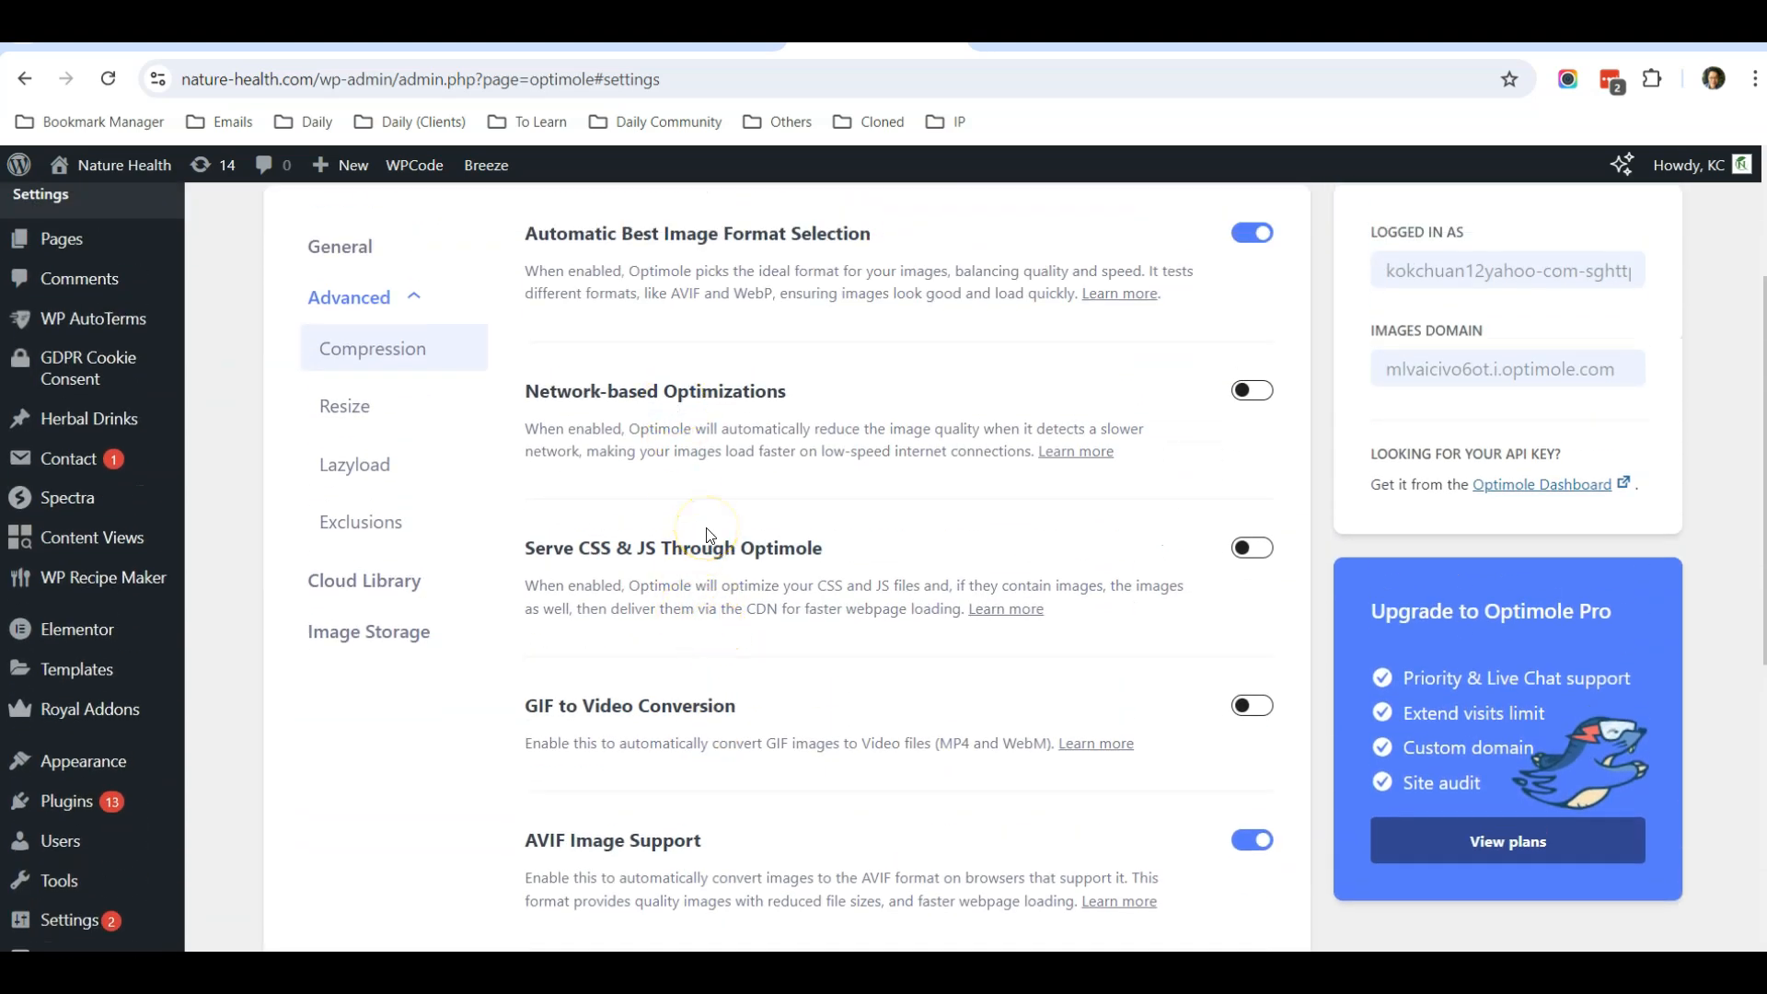
mouse_move(685, 498)
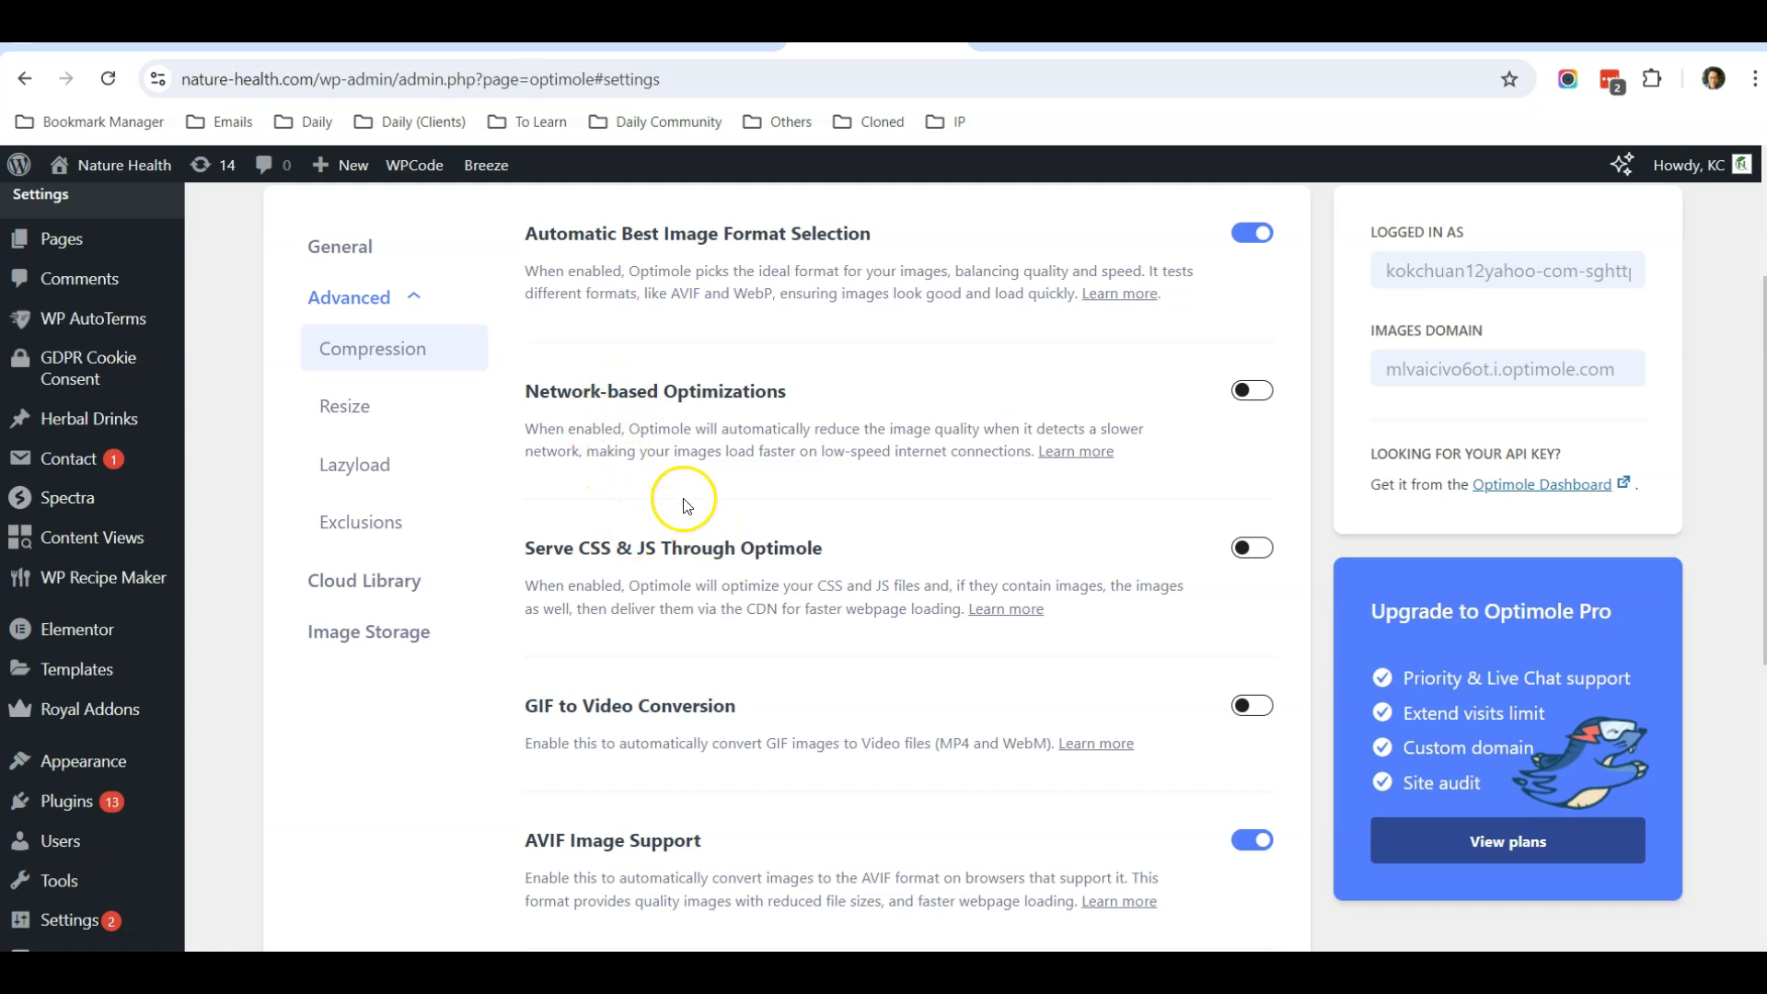
scroll(up, 3)
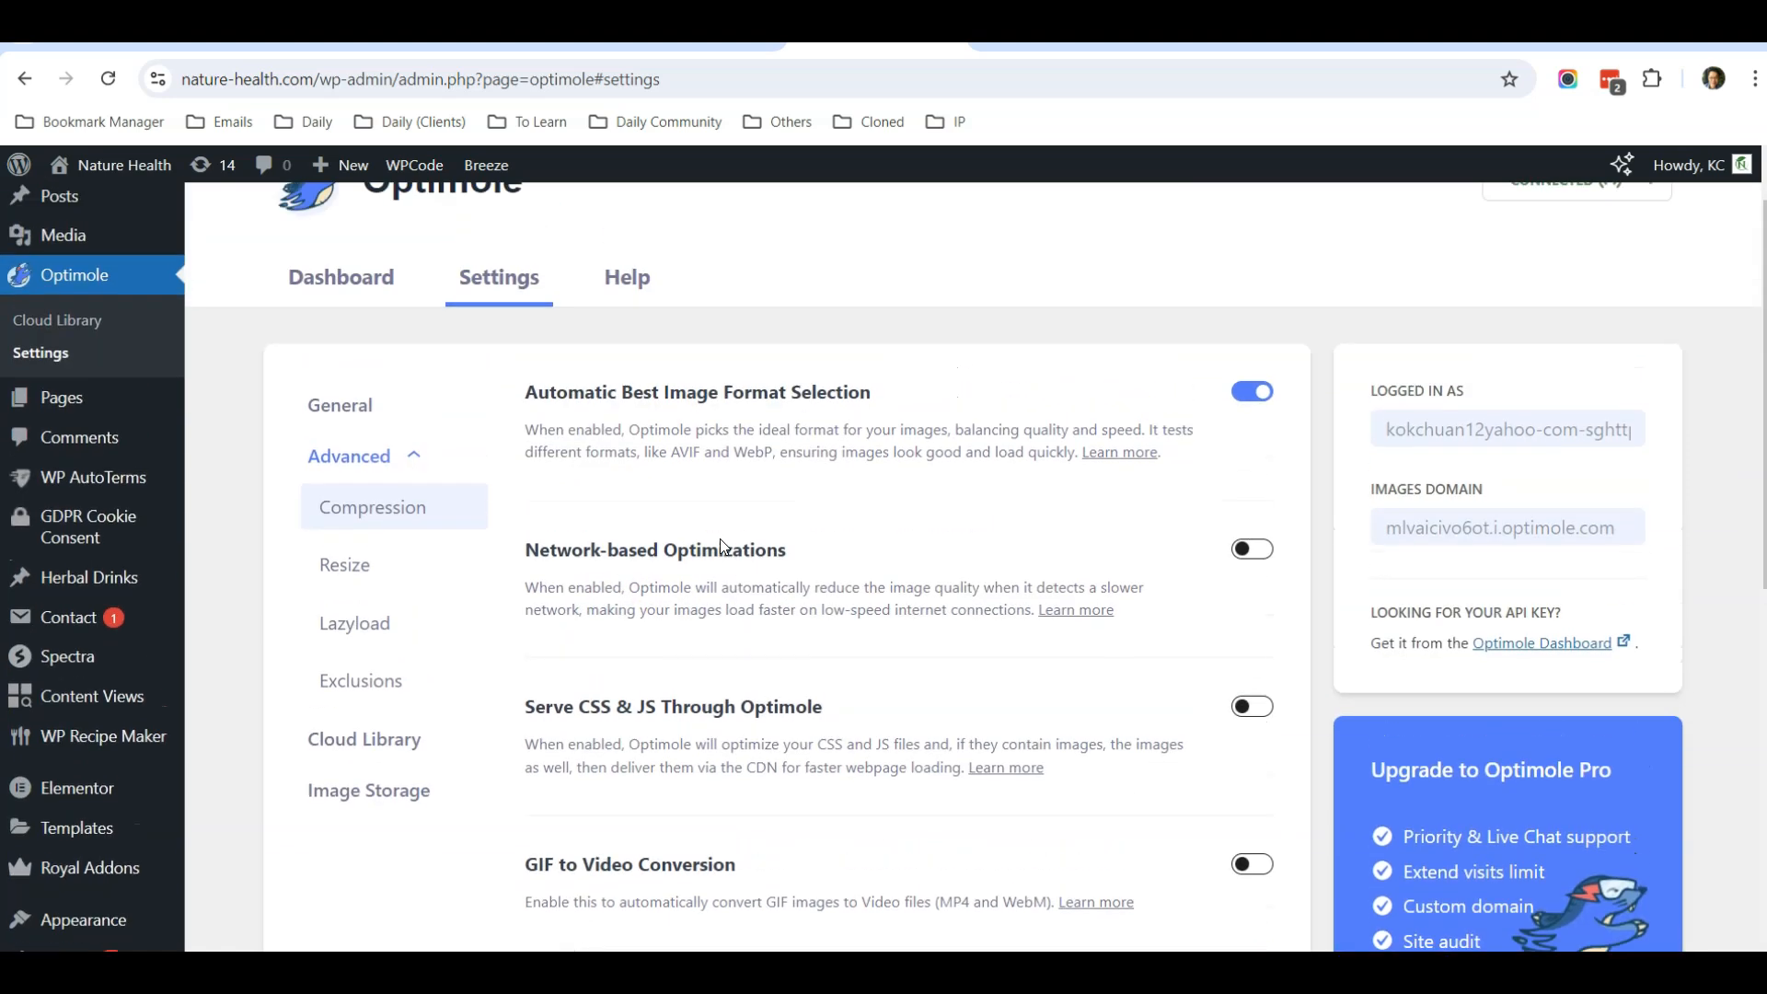
scroll(down, 3)
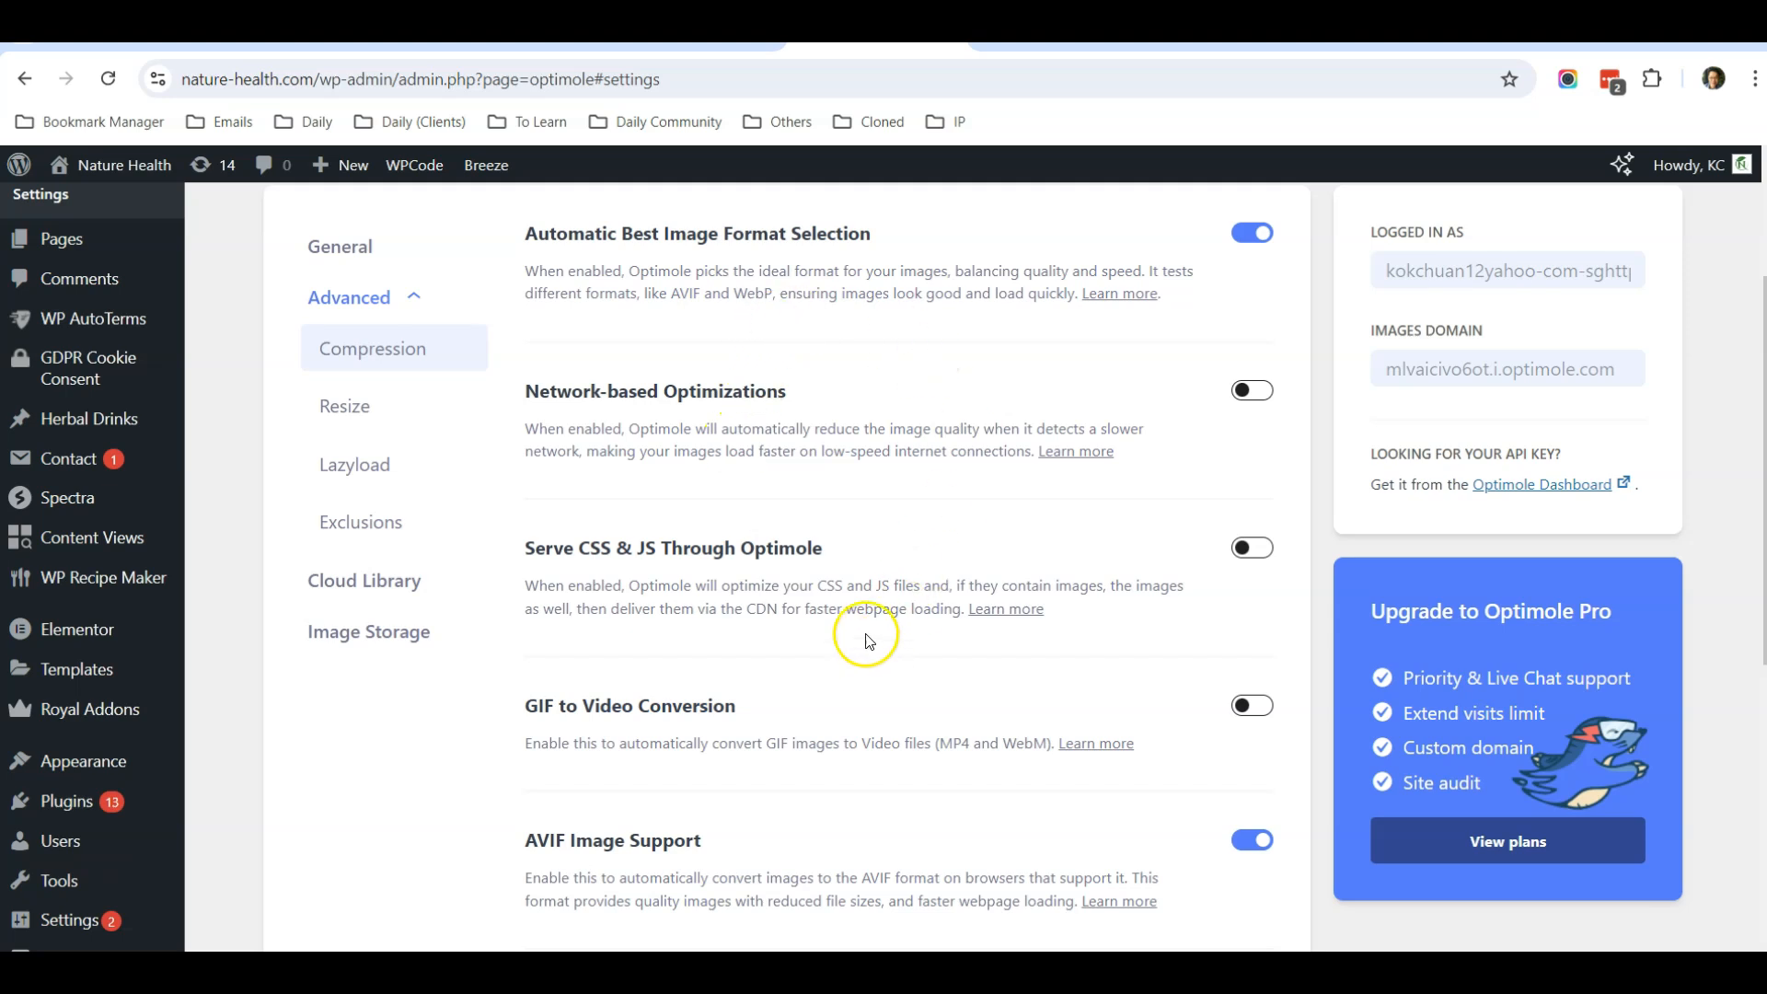
scroll(up, 3)
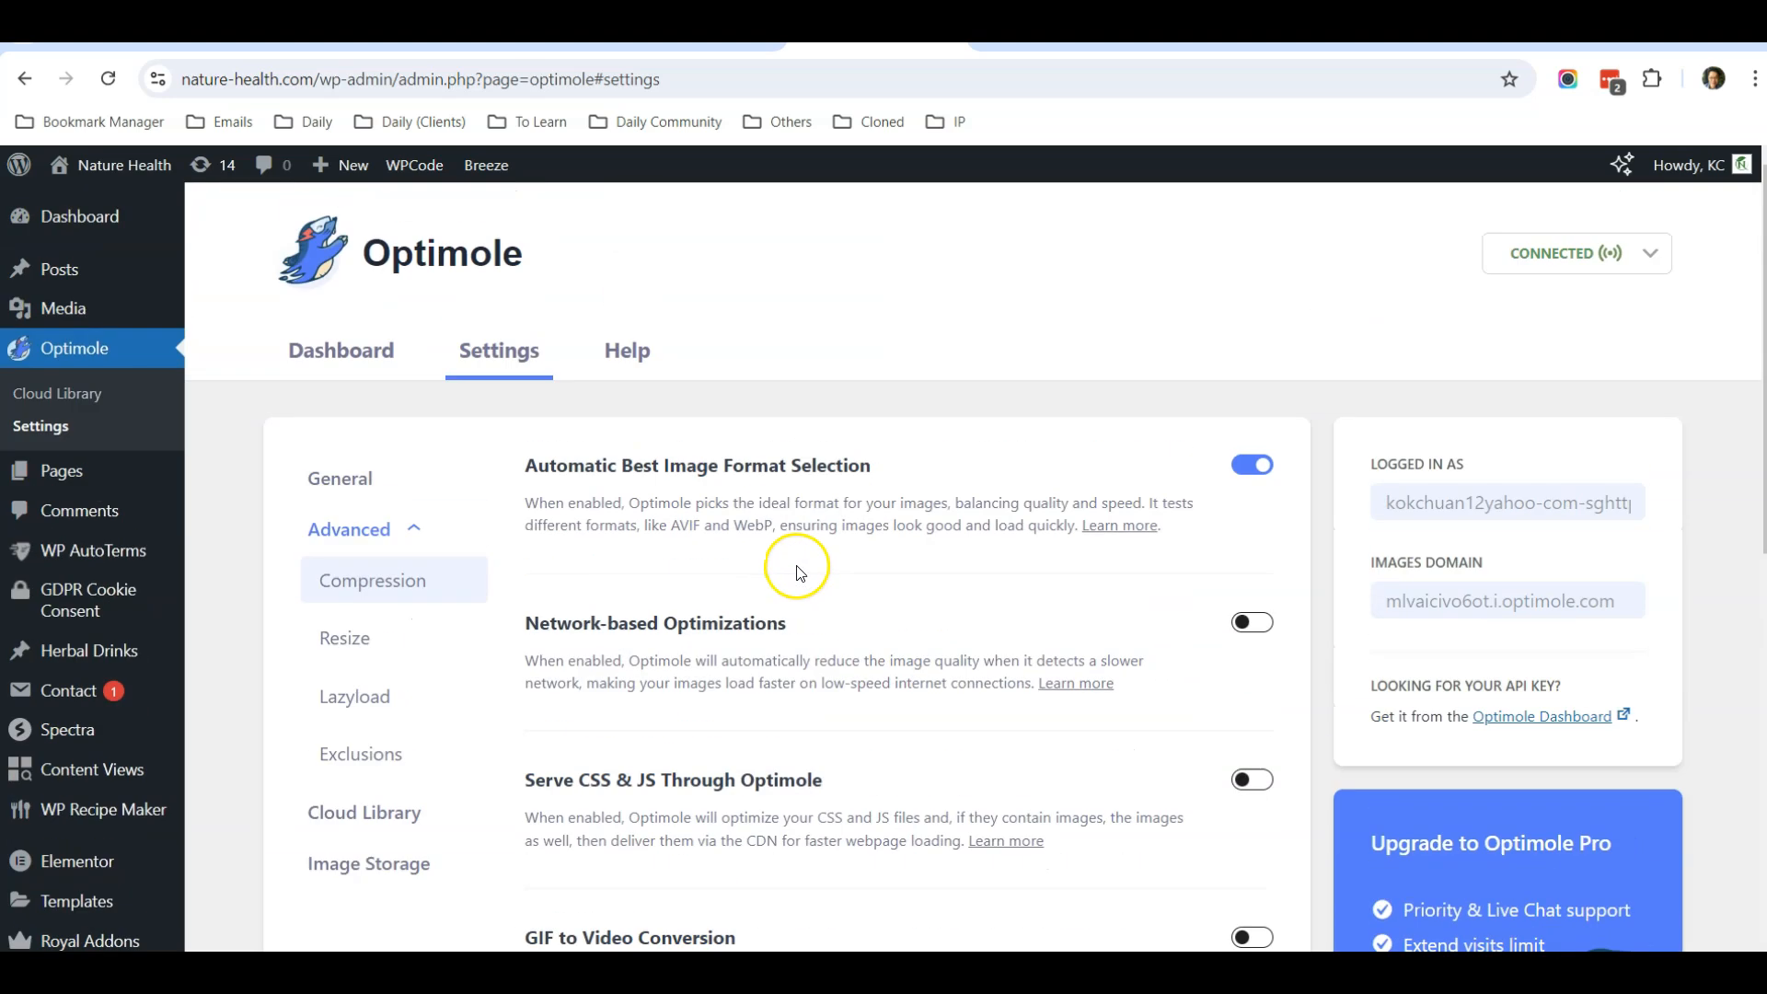
mouse_move(461, 279)
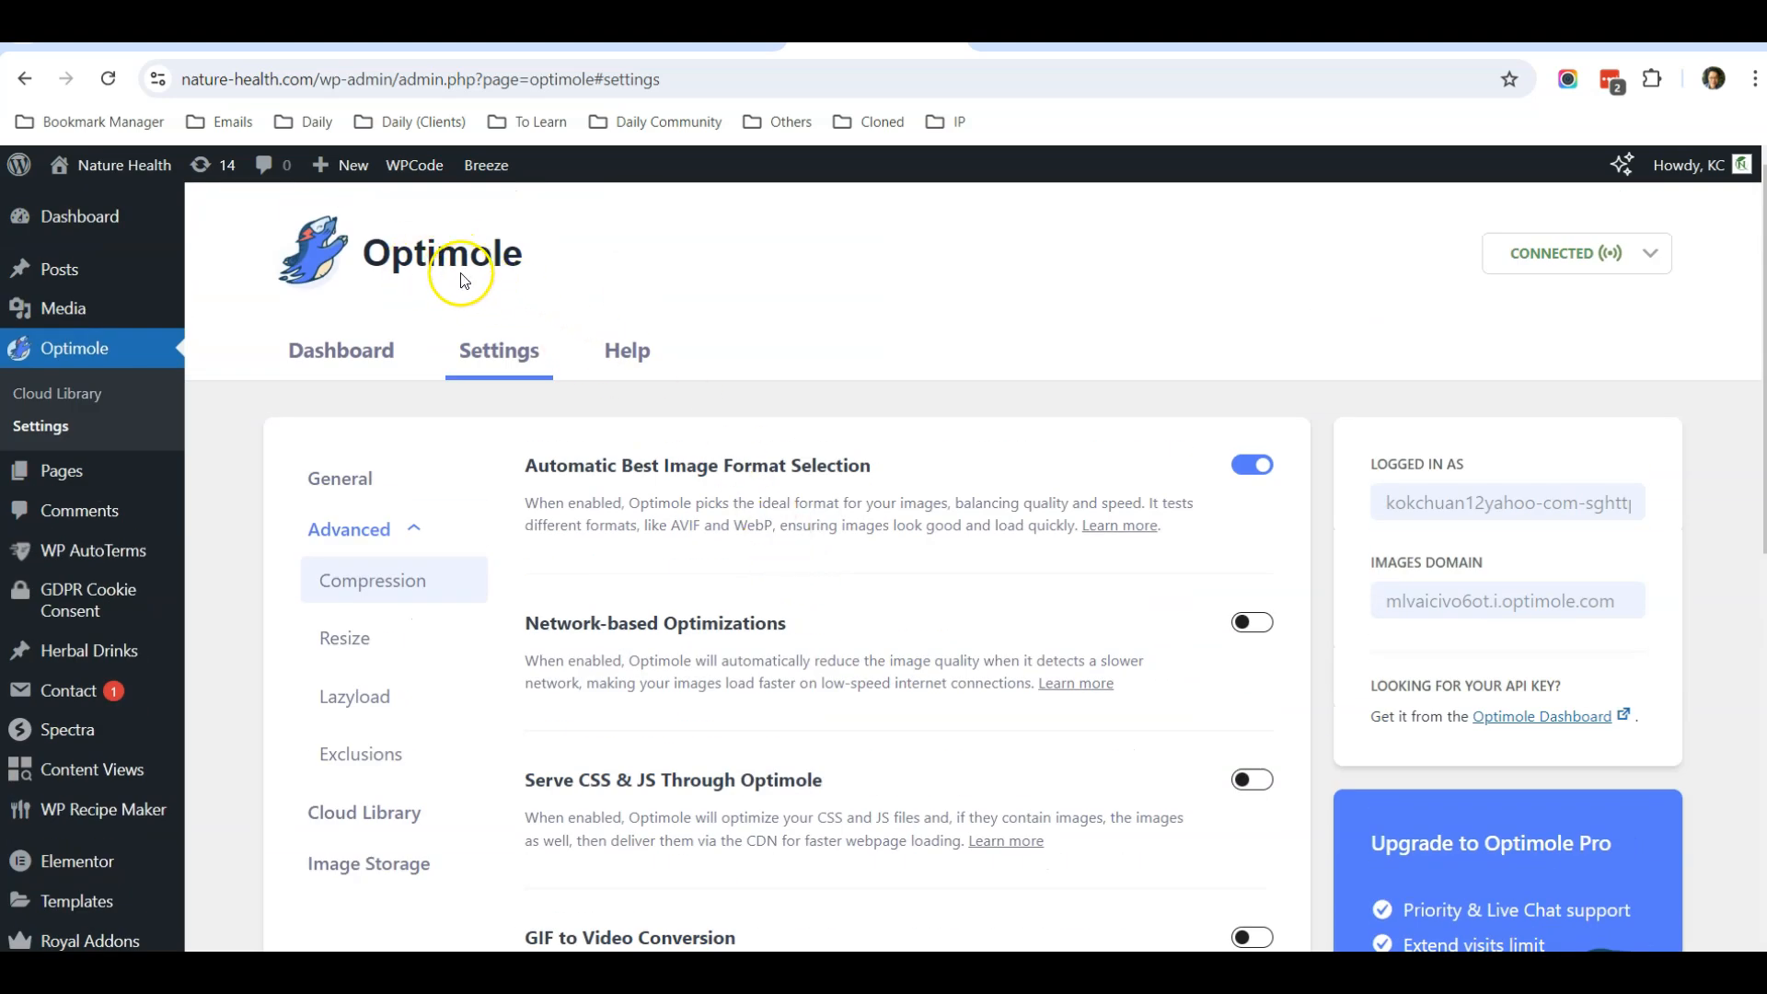
mouse_move(429, 280)
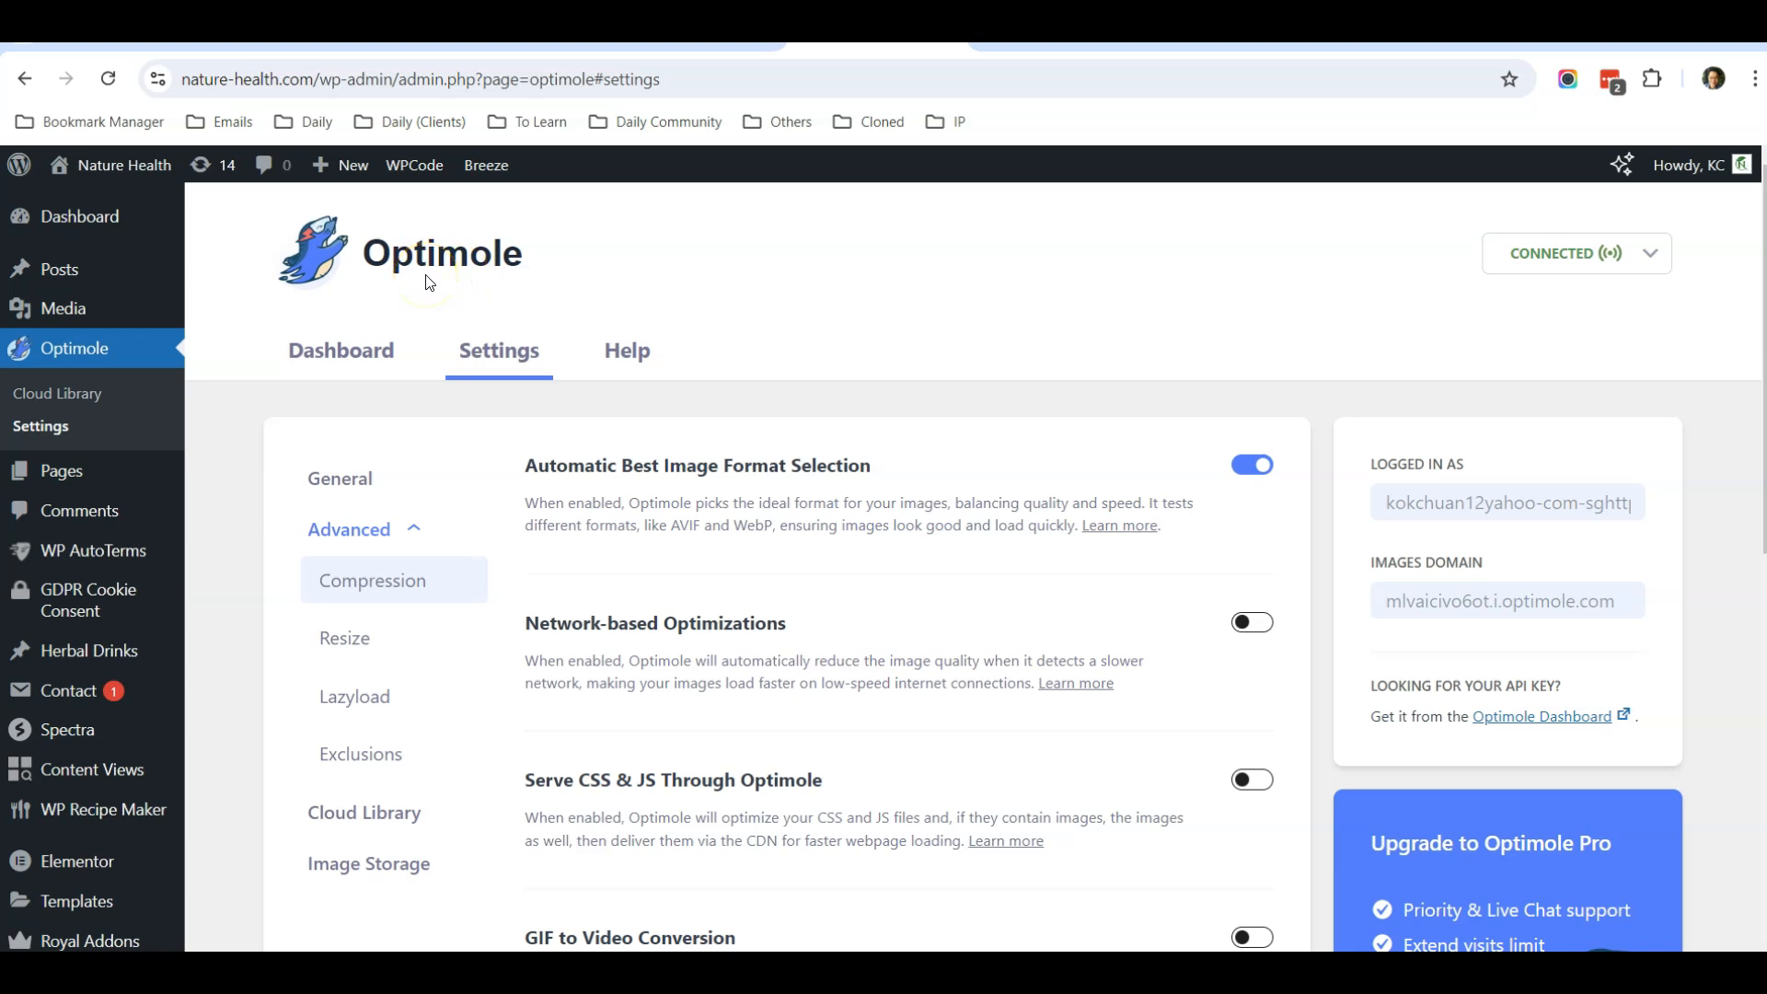
mouse_move(232, 443)
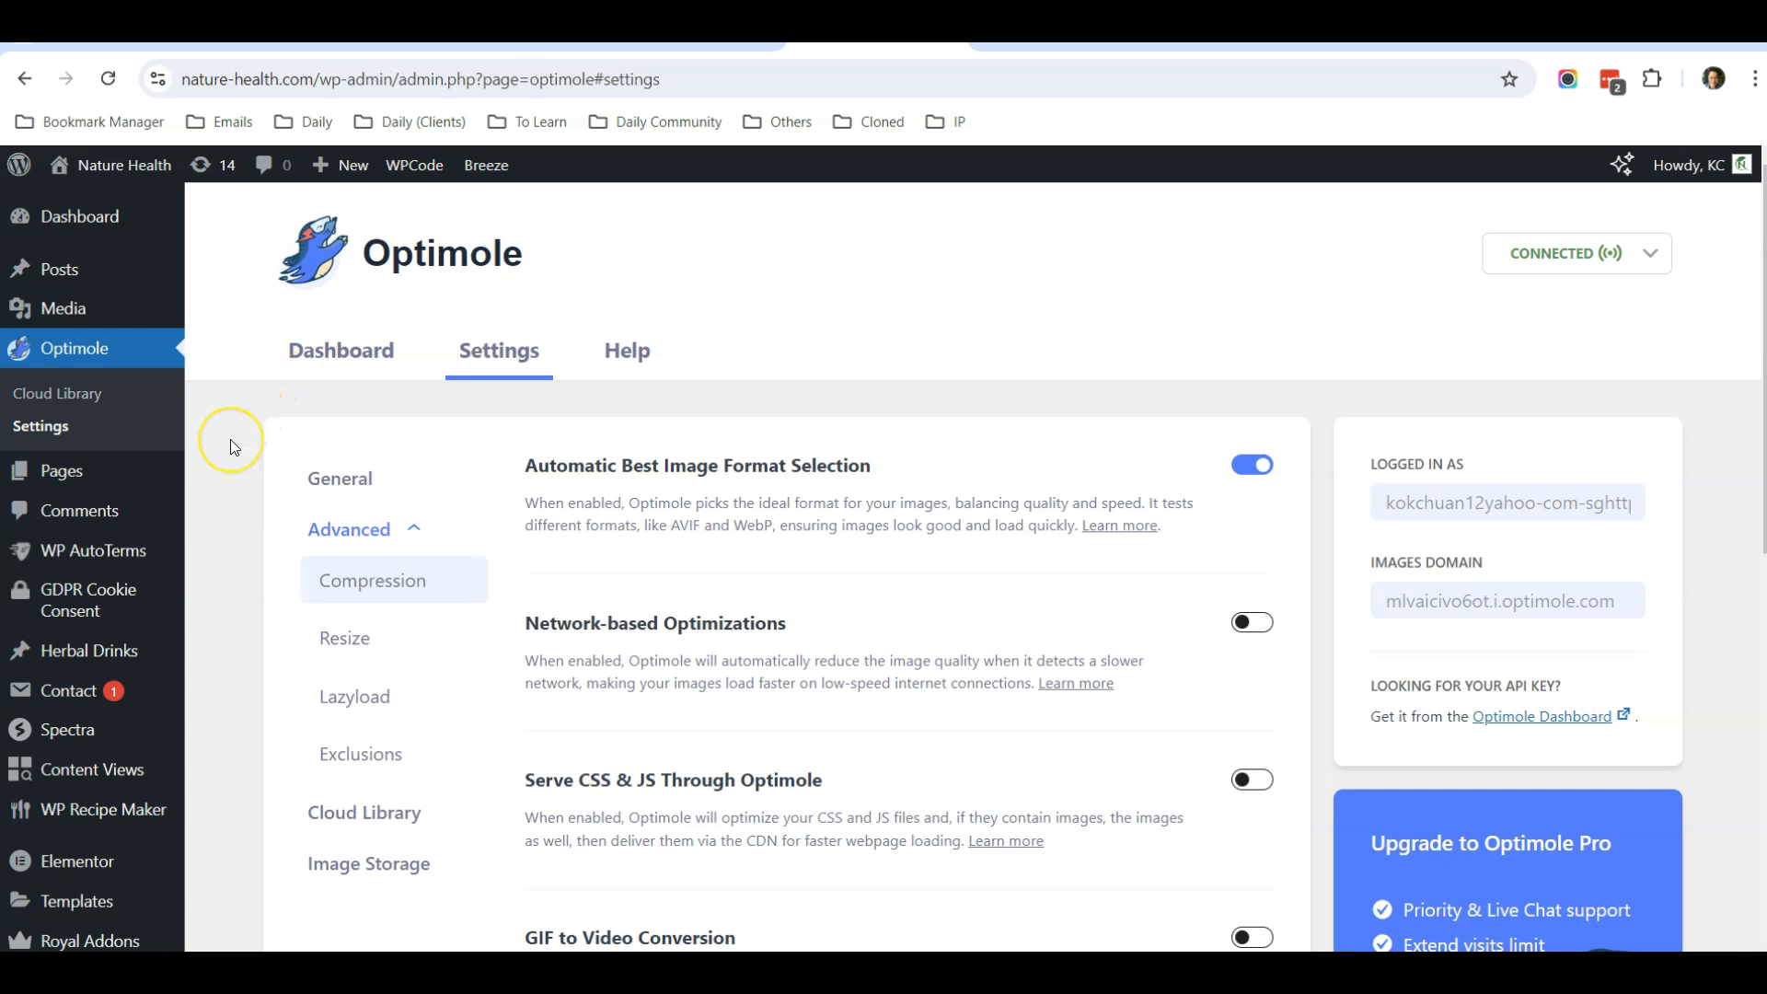
mouse_move(230, 440)
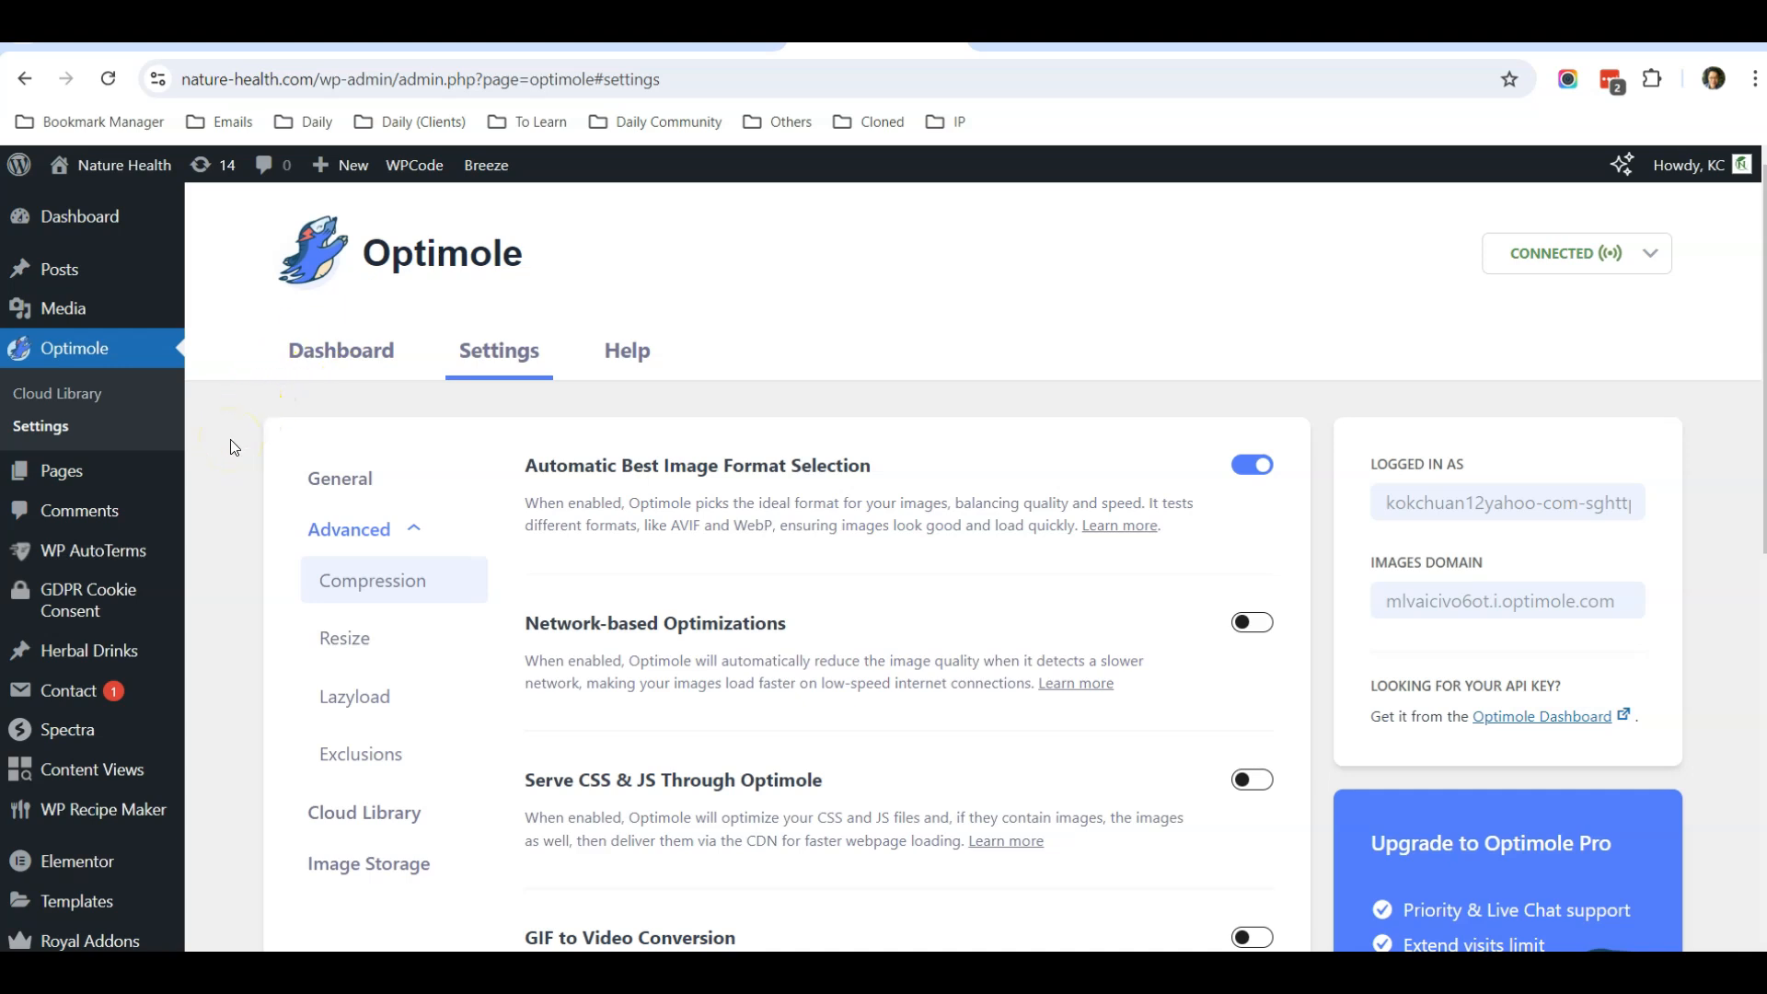
mouse_move(428, 302)
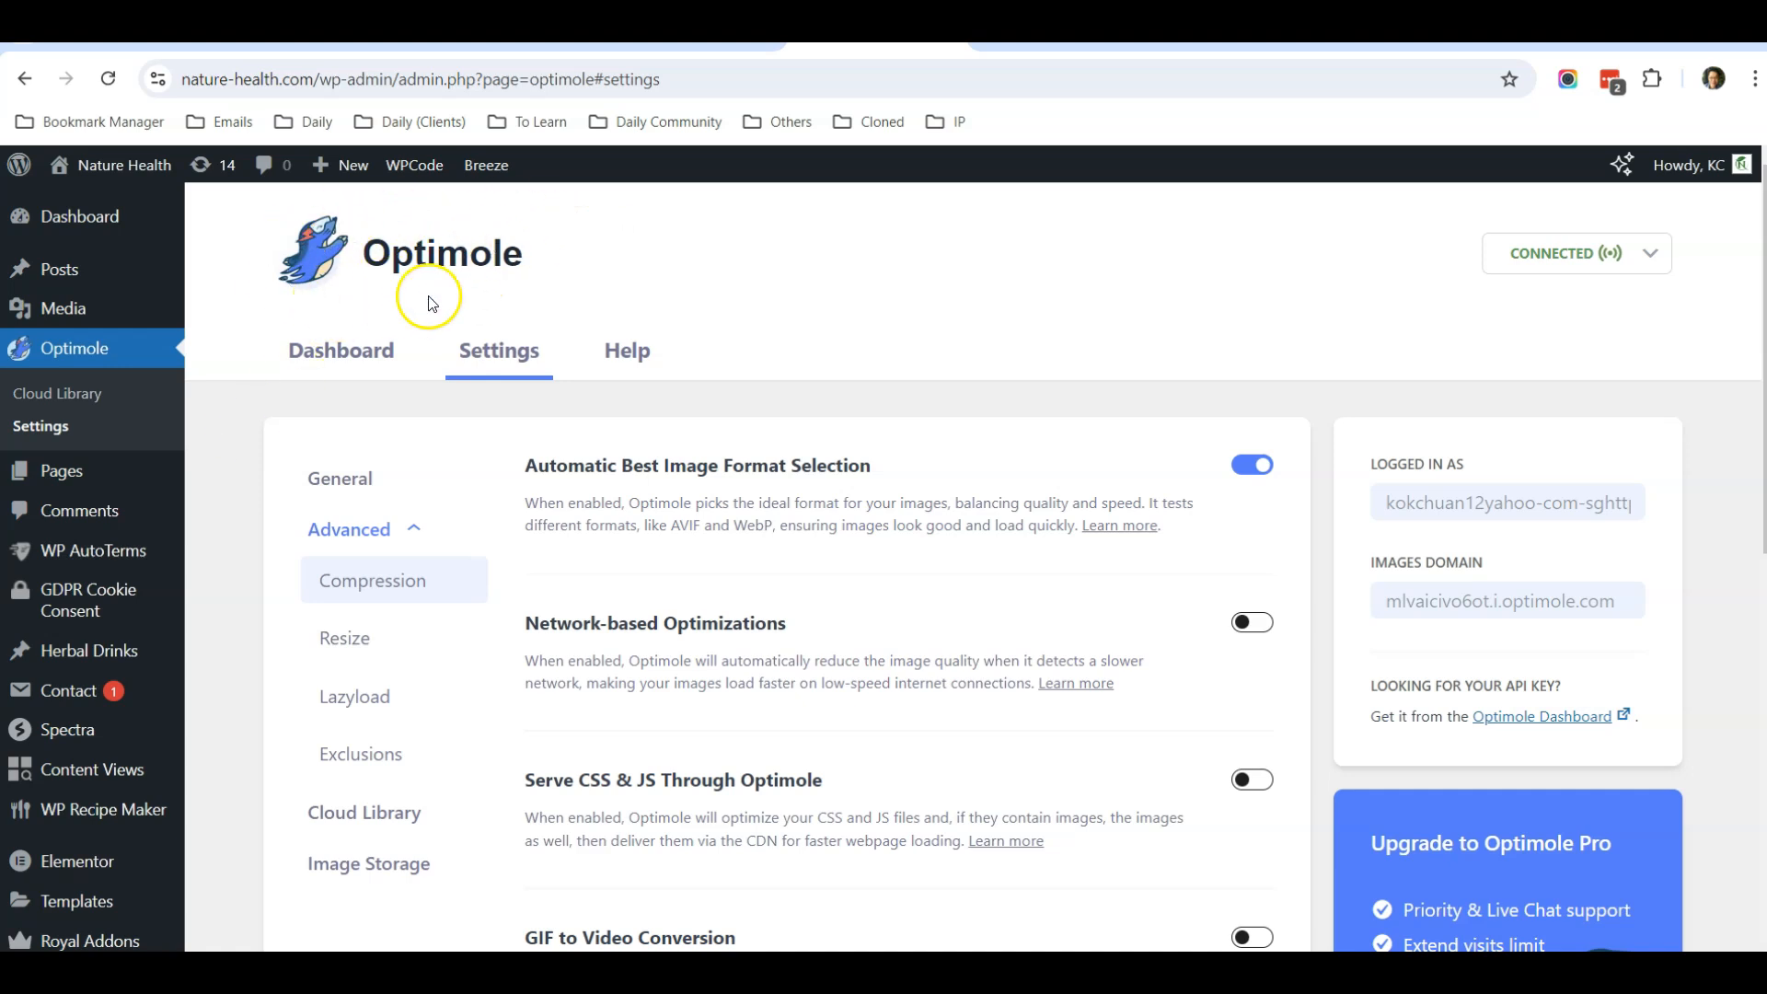
mouse_move(480, 275)
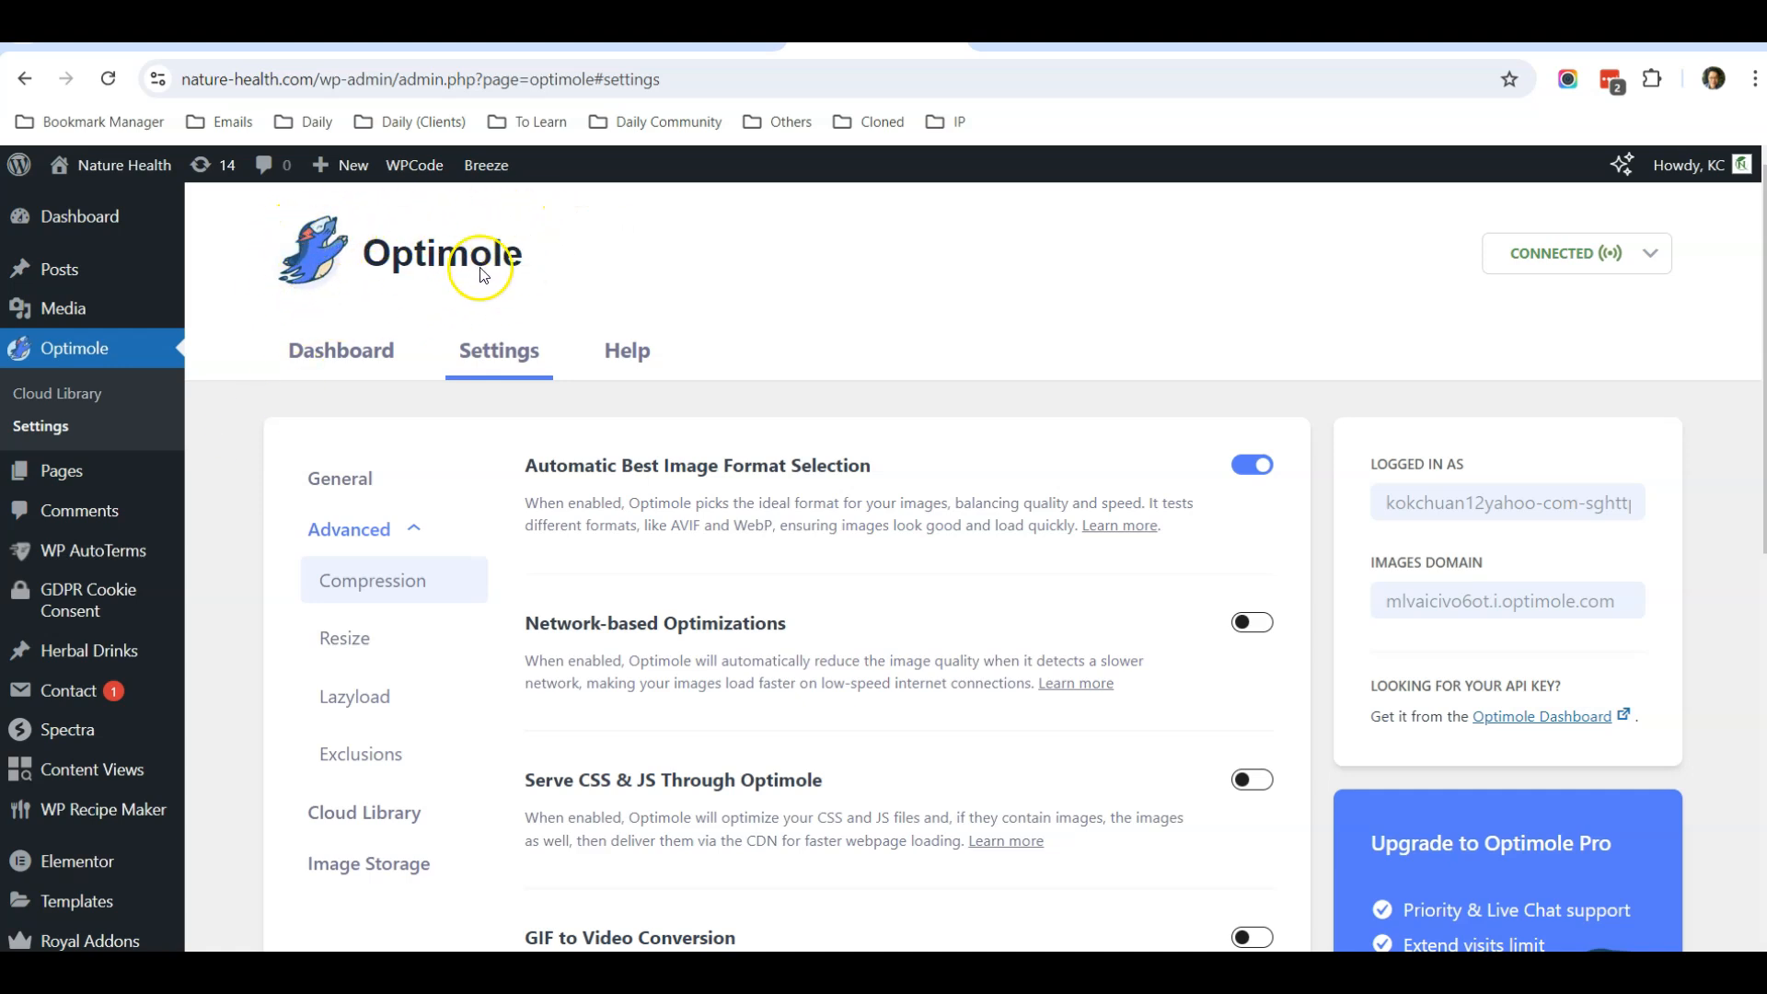
mouse_move(284, 283)
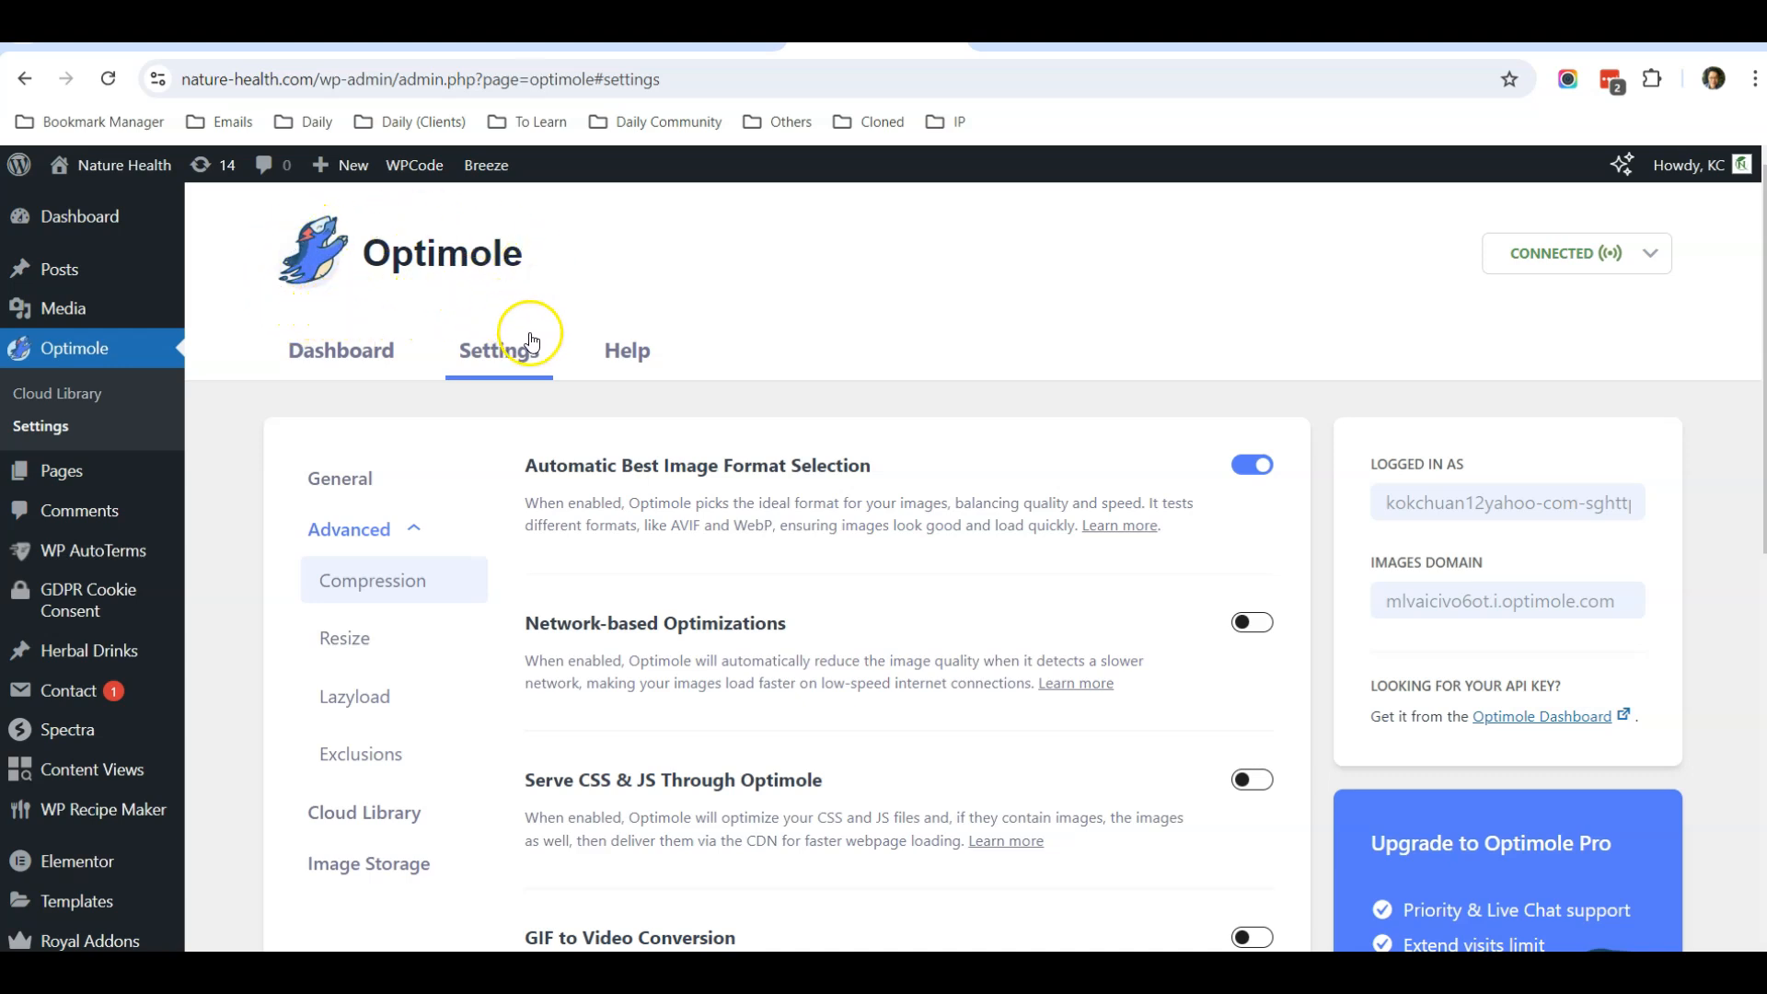
mouse_move(898, 211)
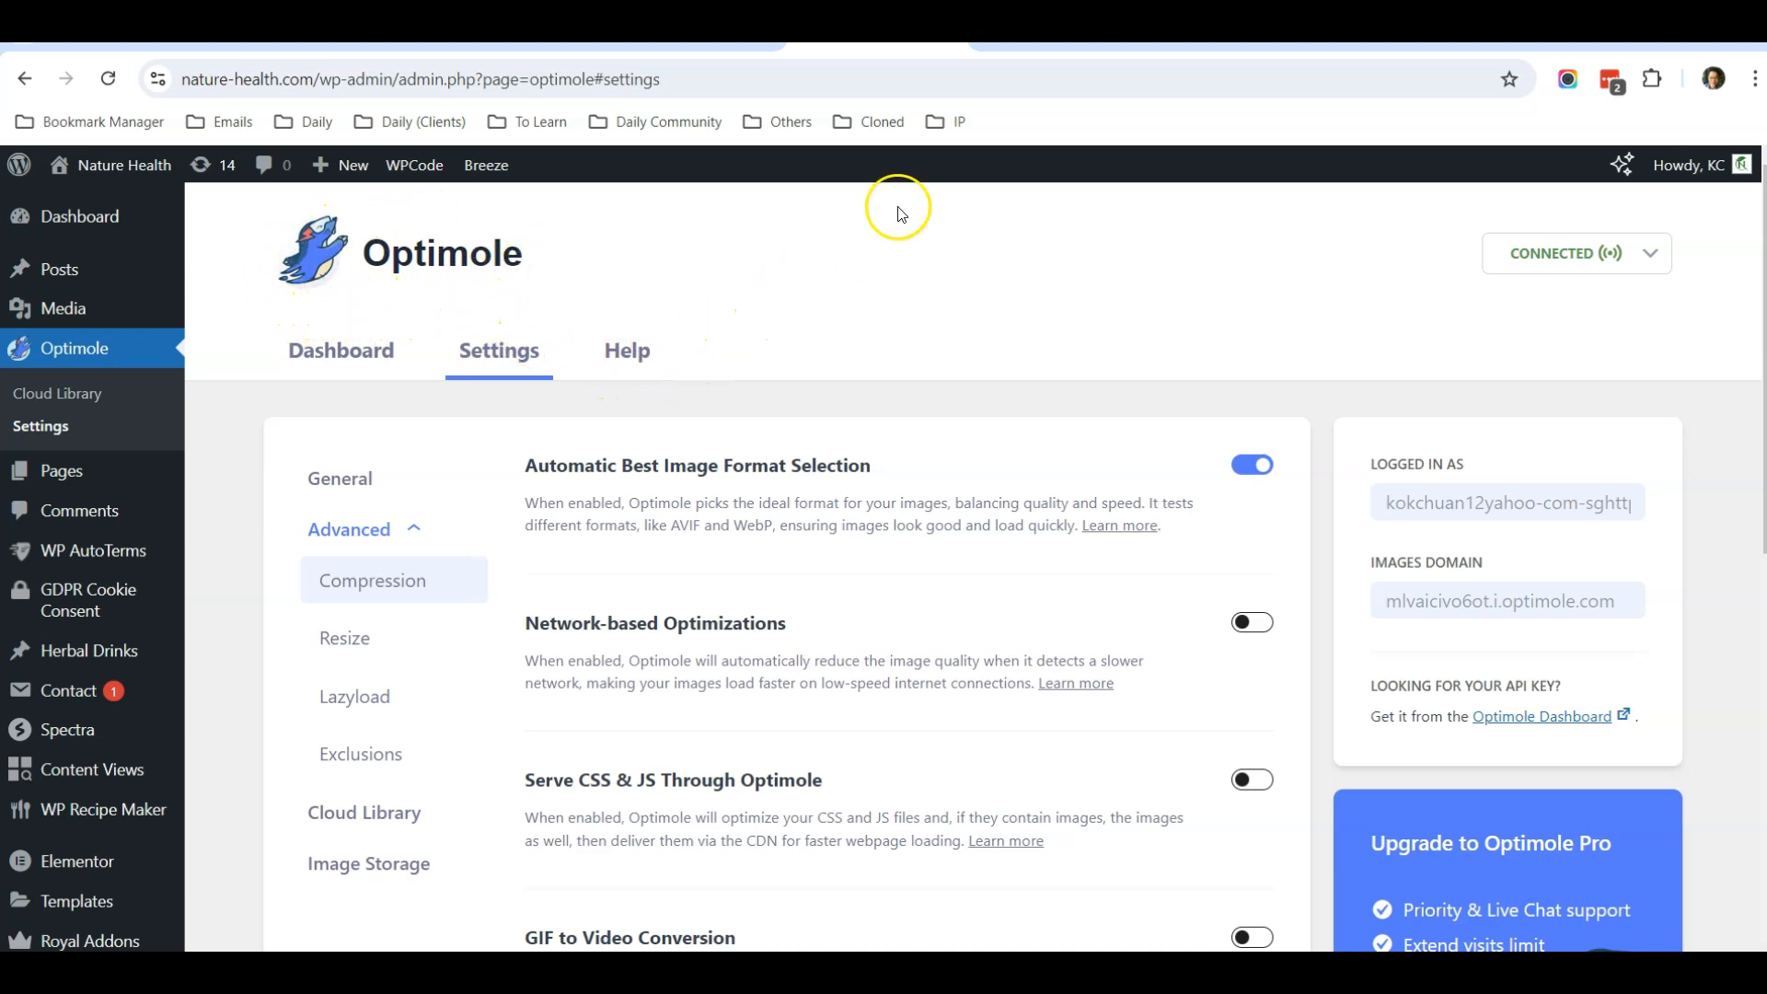
mouse_move(898, 211)
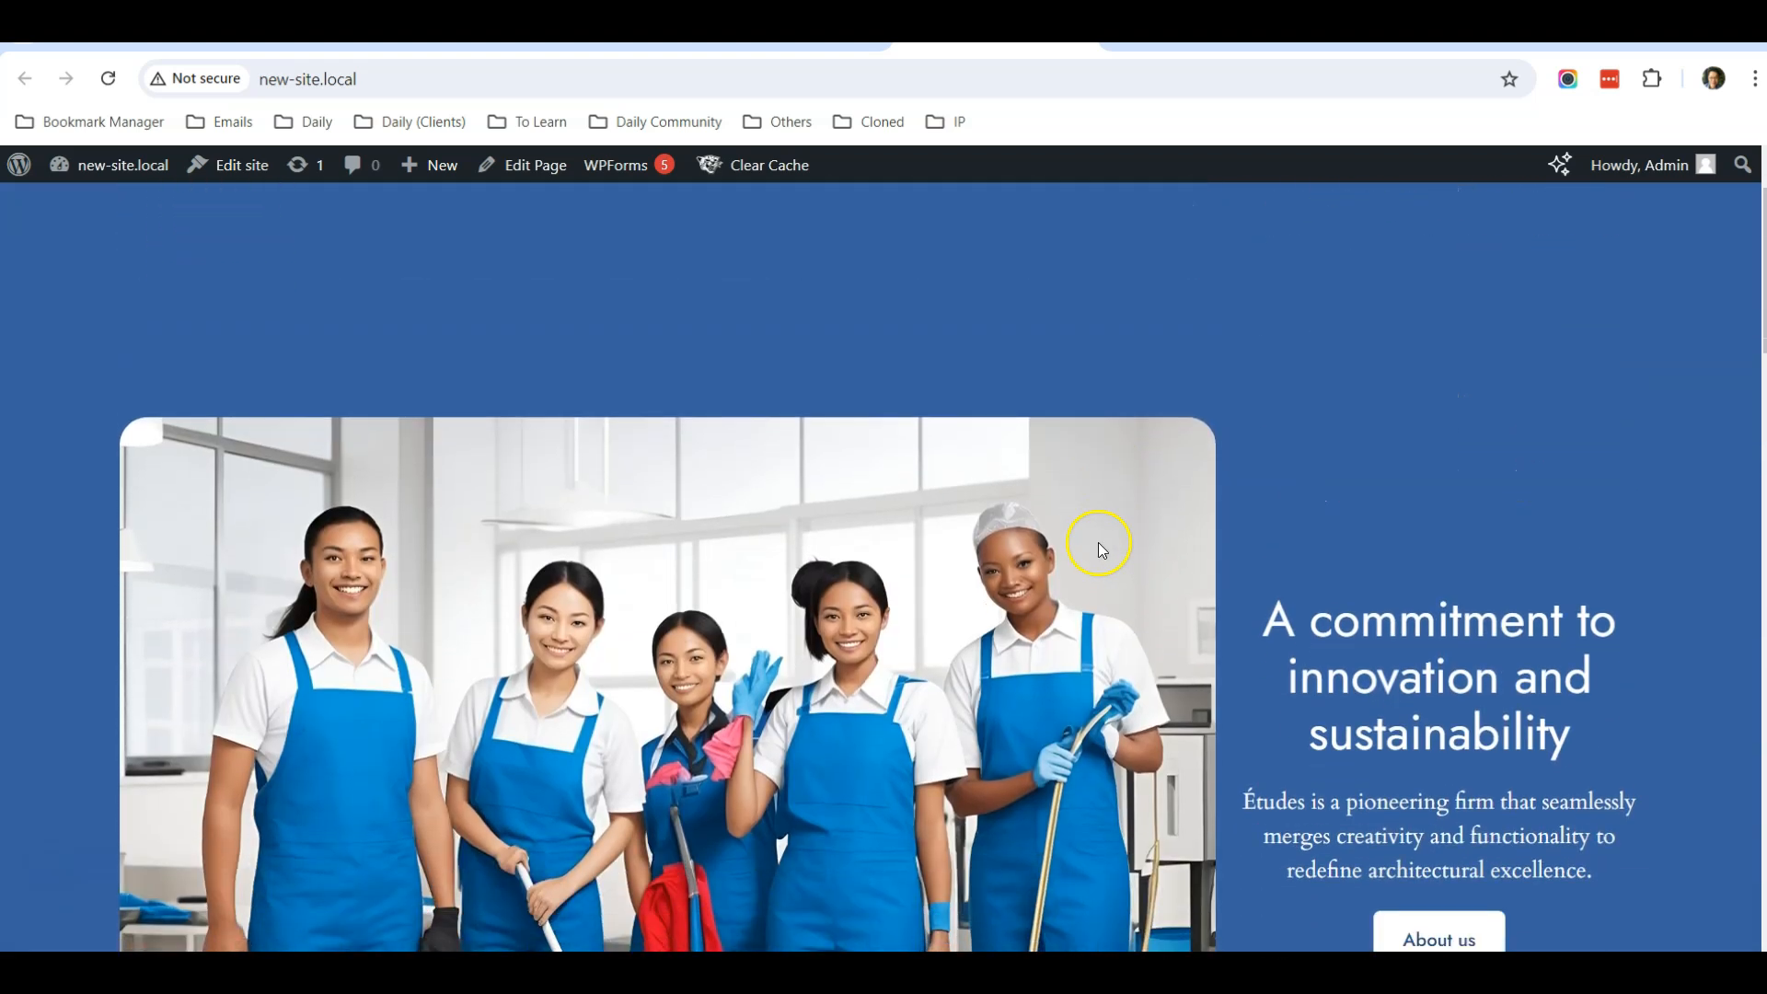
mouse_move(1029, 375)
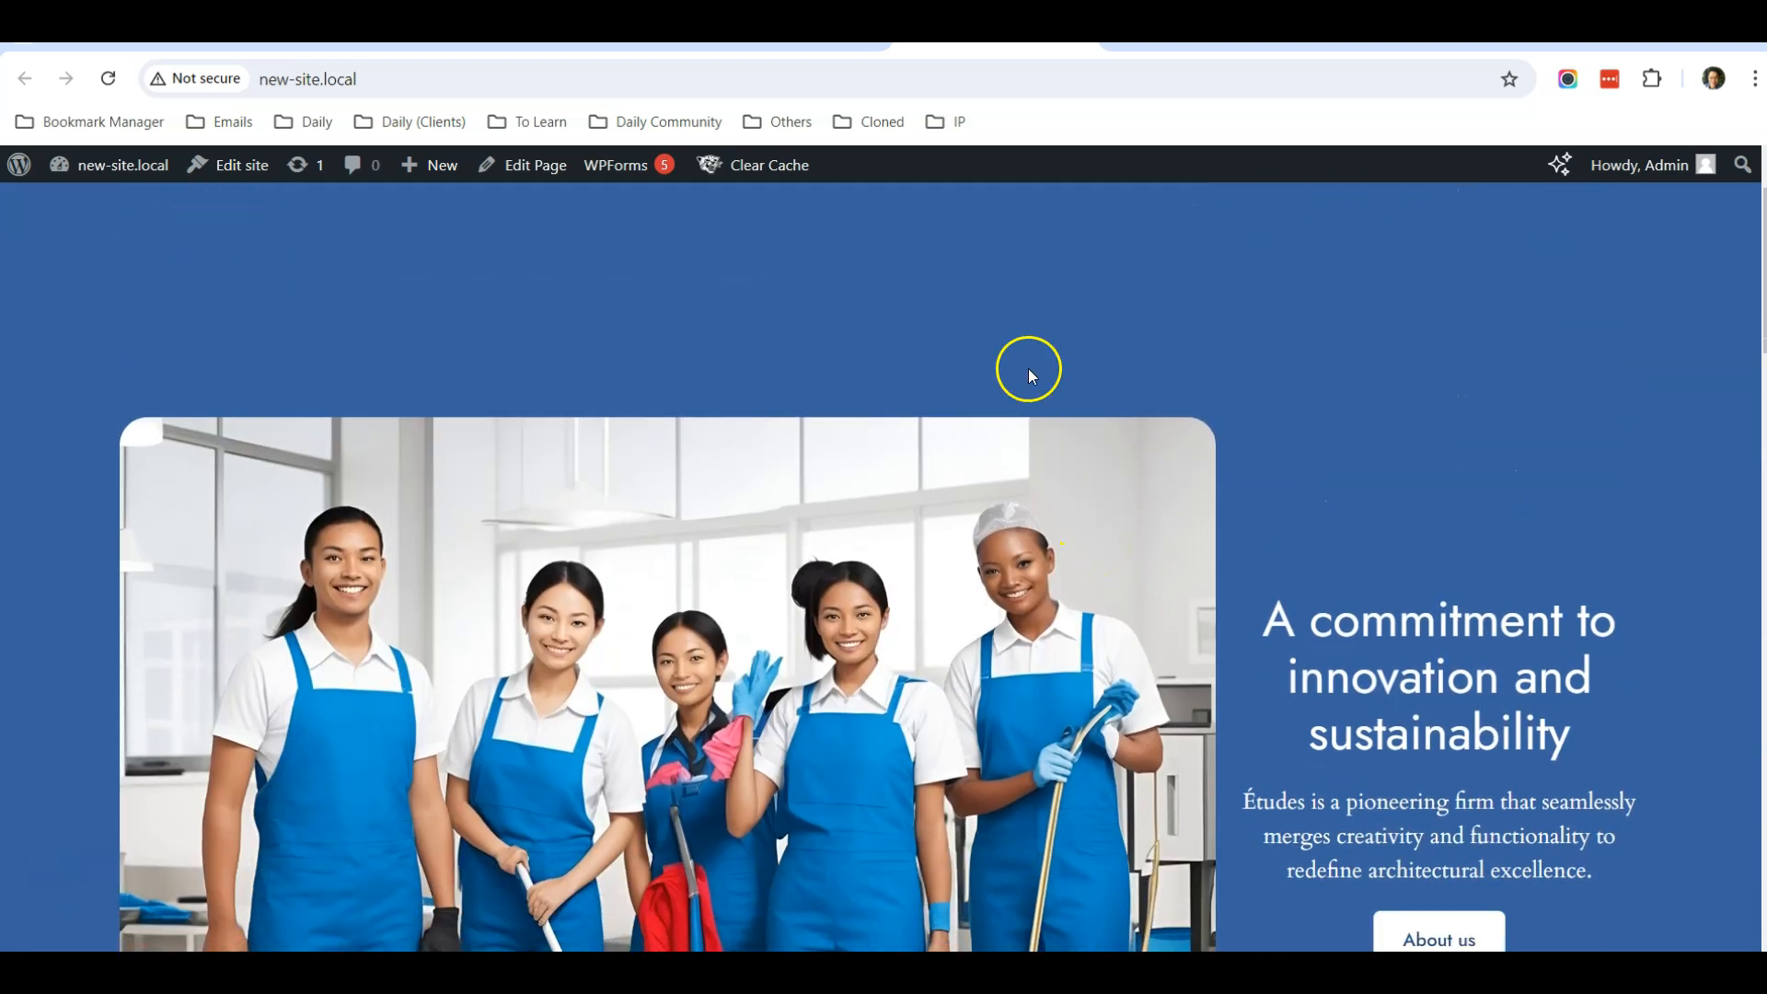
mouse_move(1153, 289)
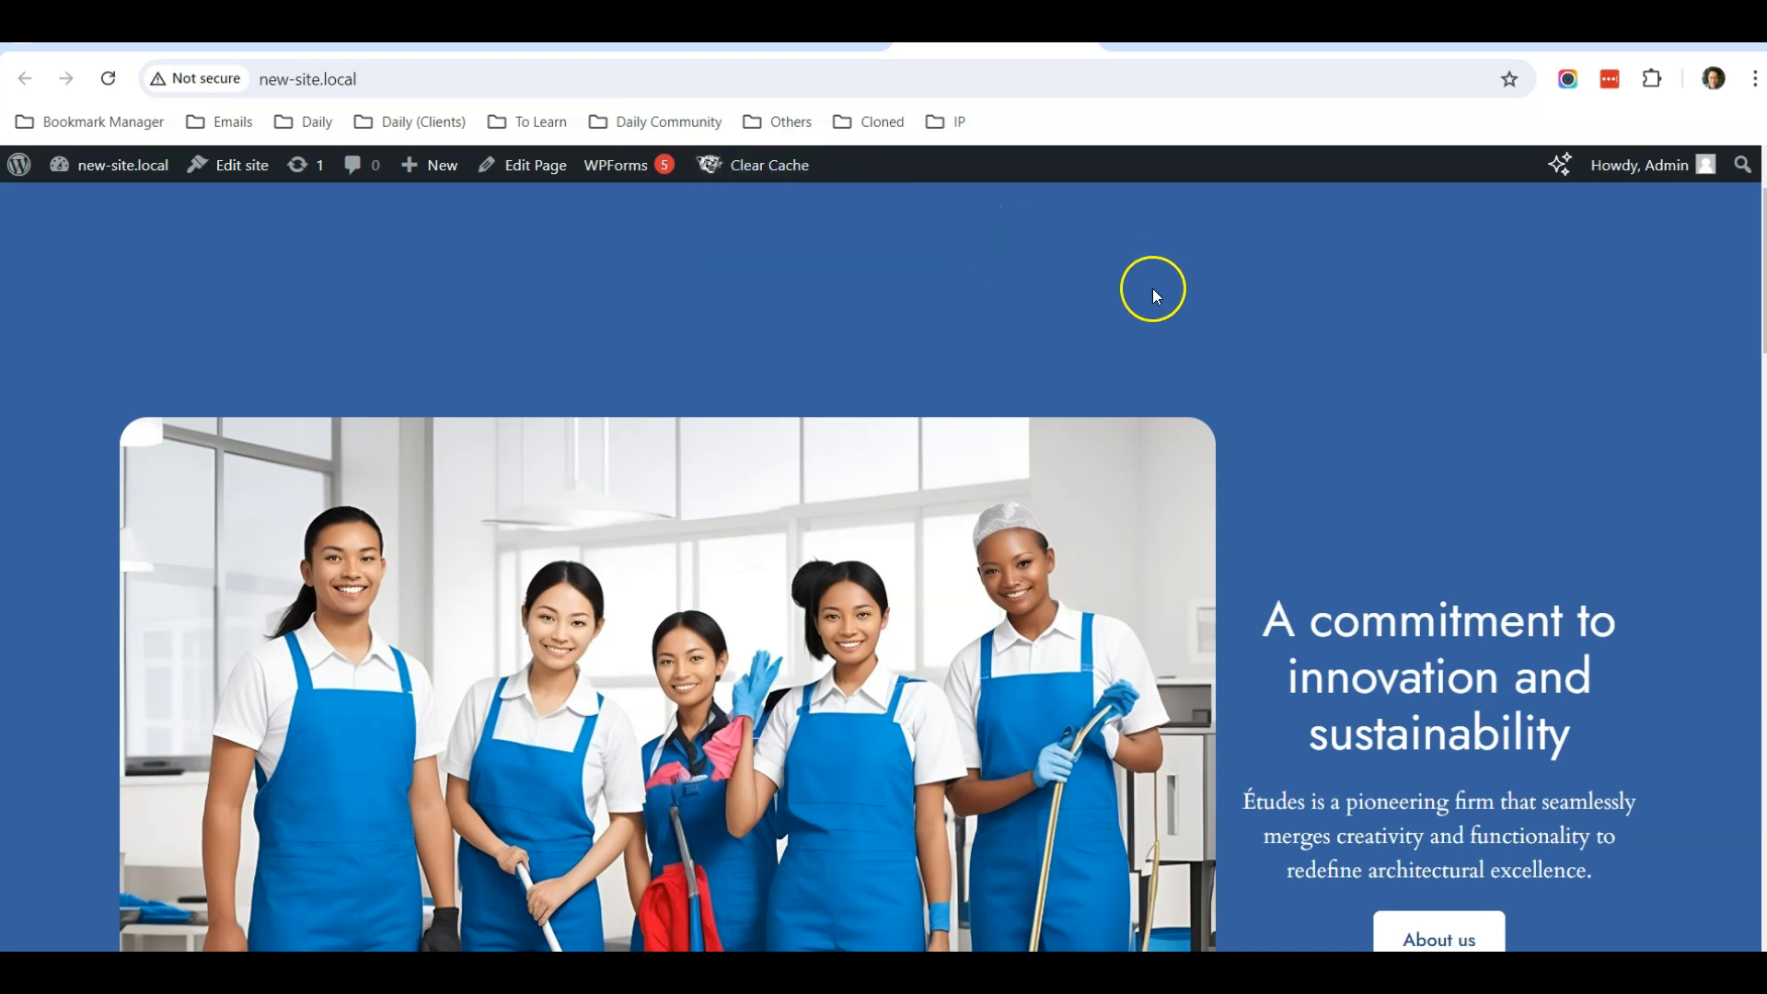
Scroll through the All Clean Services homepage on new-site.local and back to the top
scroll(down, 3)
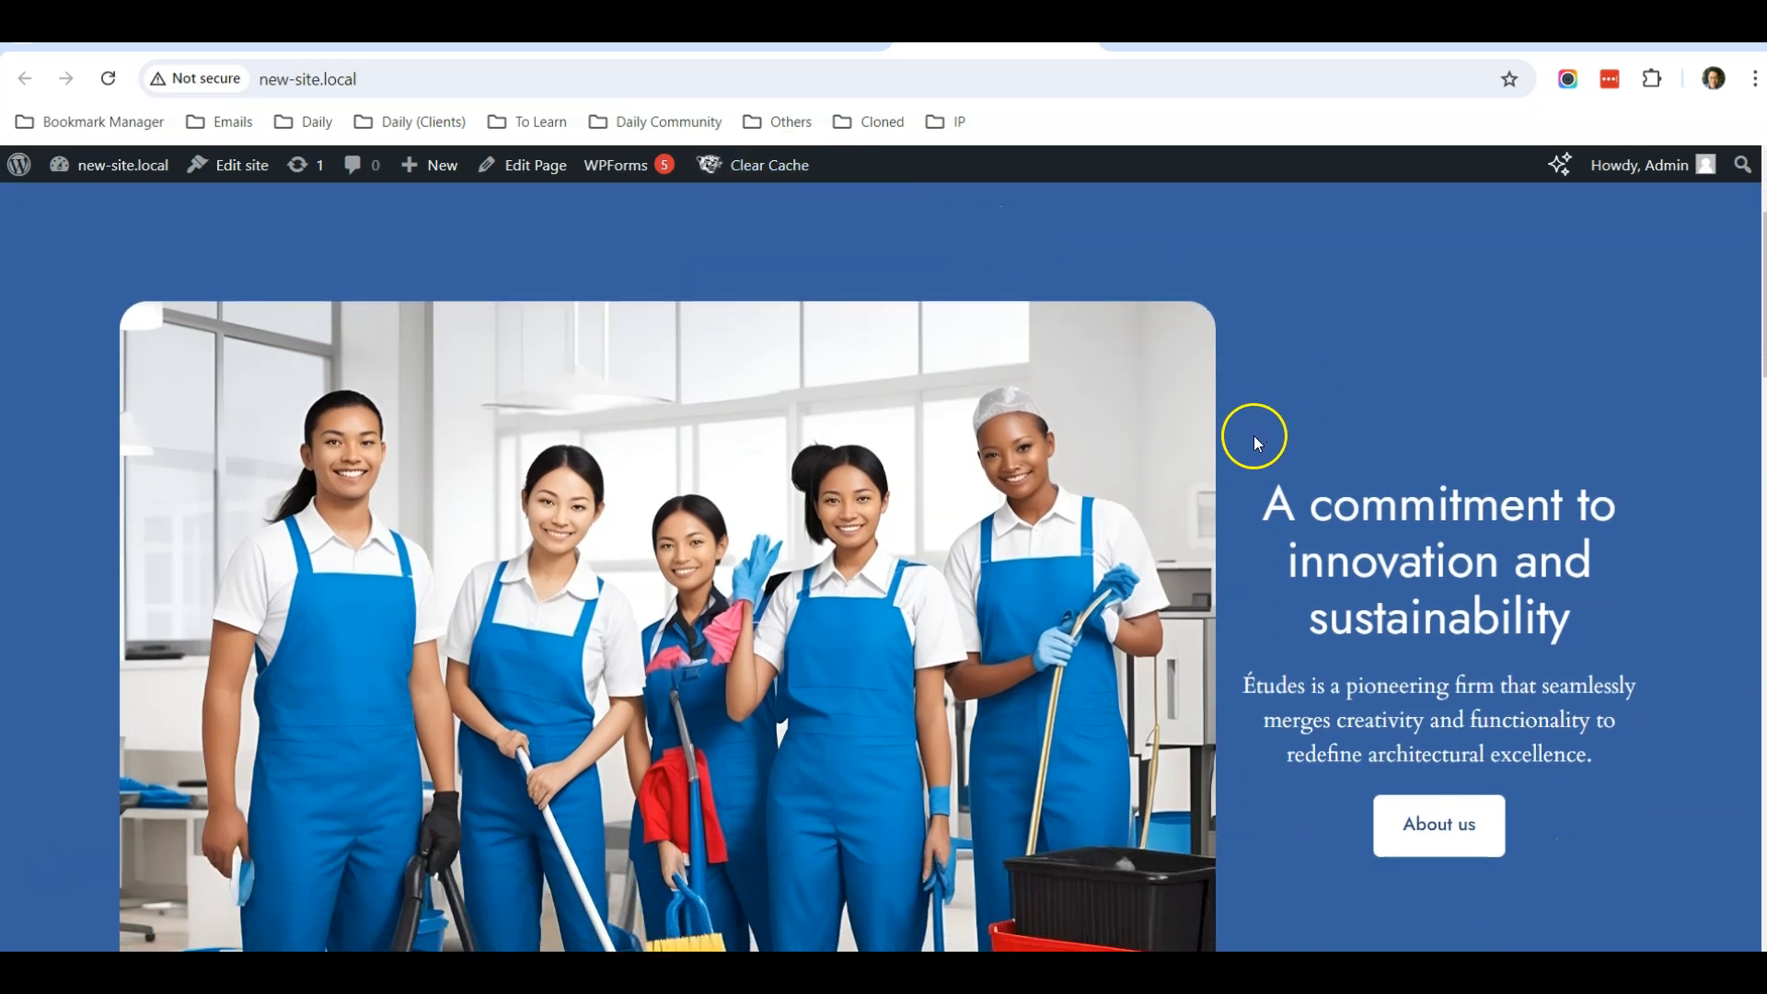
mouse_move(1248, 617)
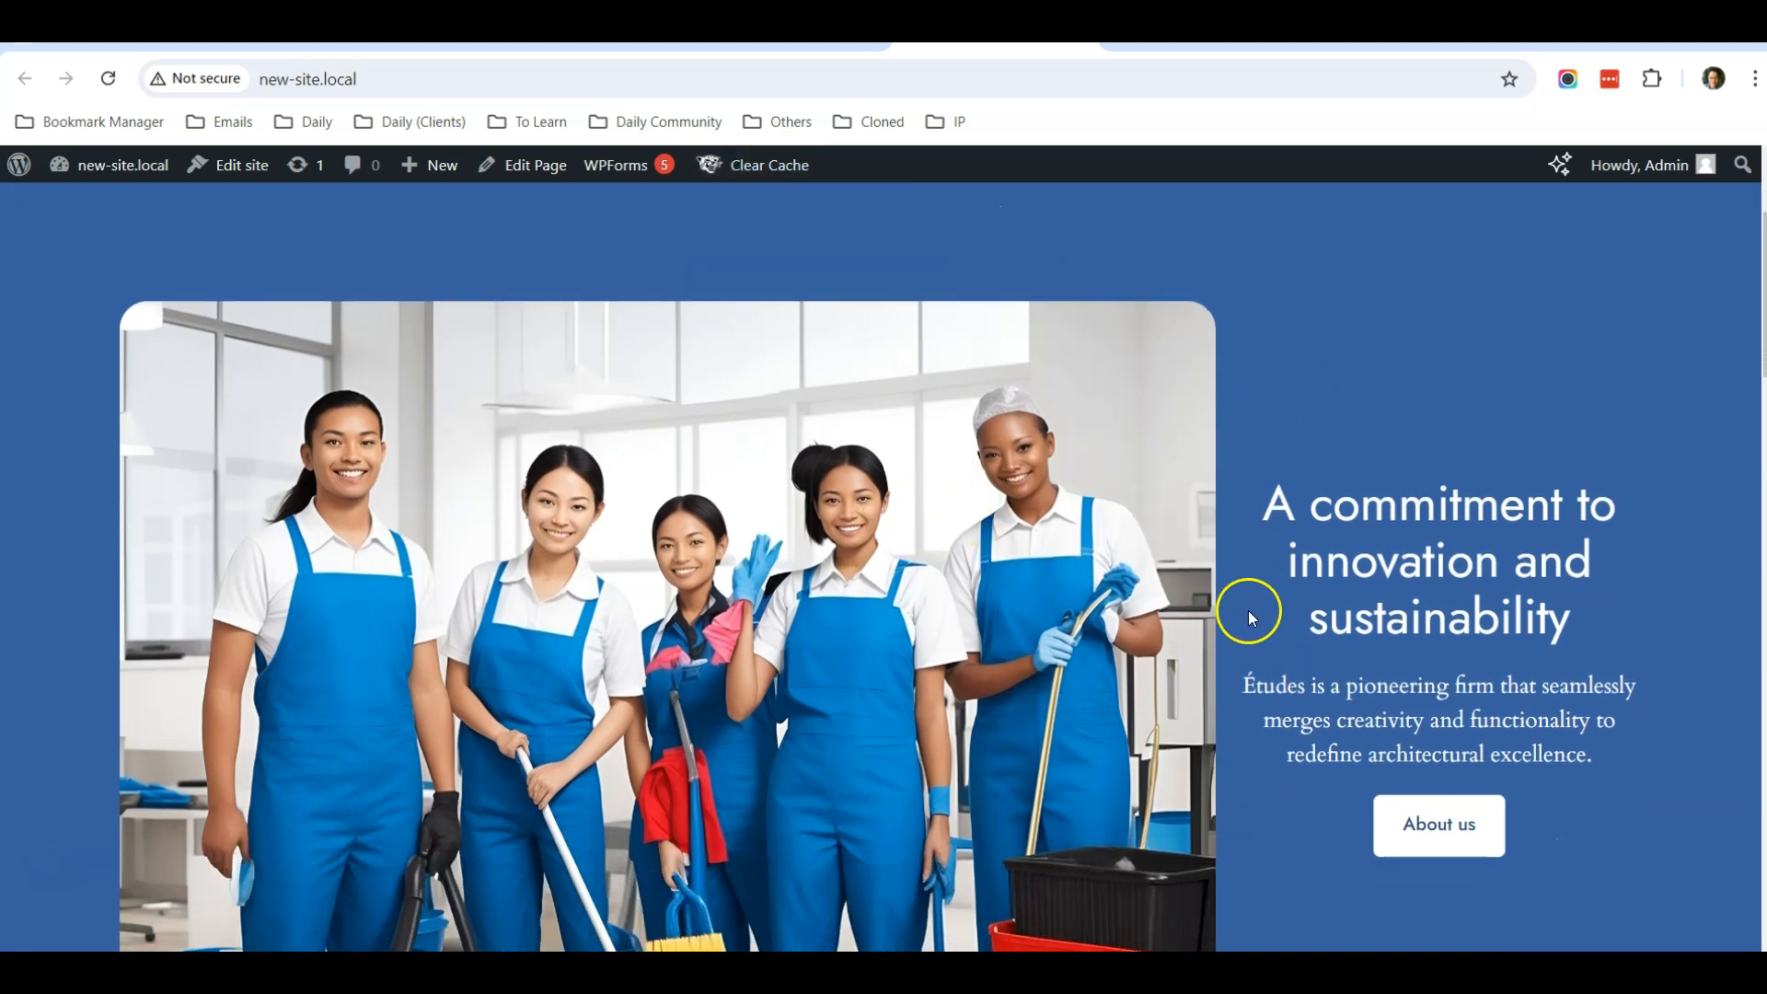
scroll(down, 3)
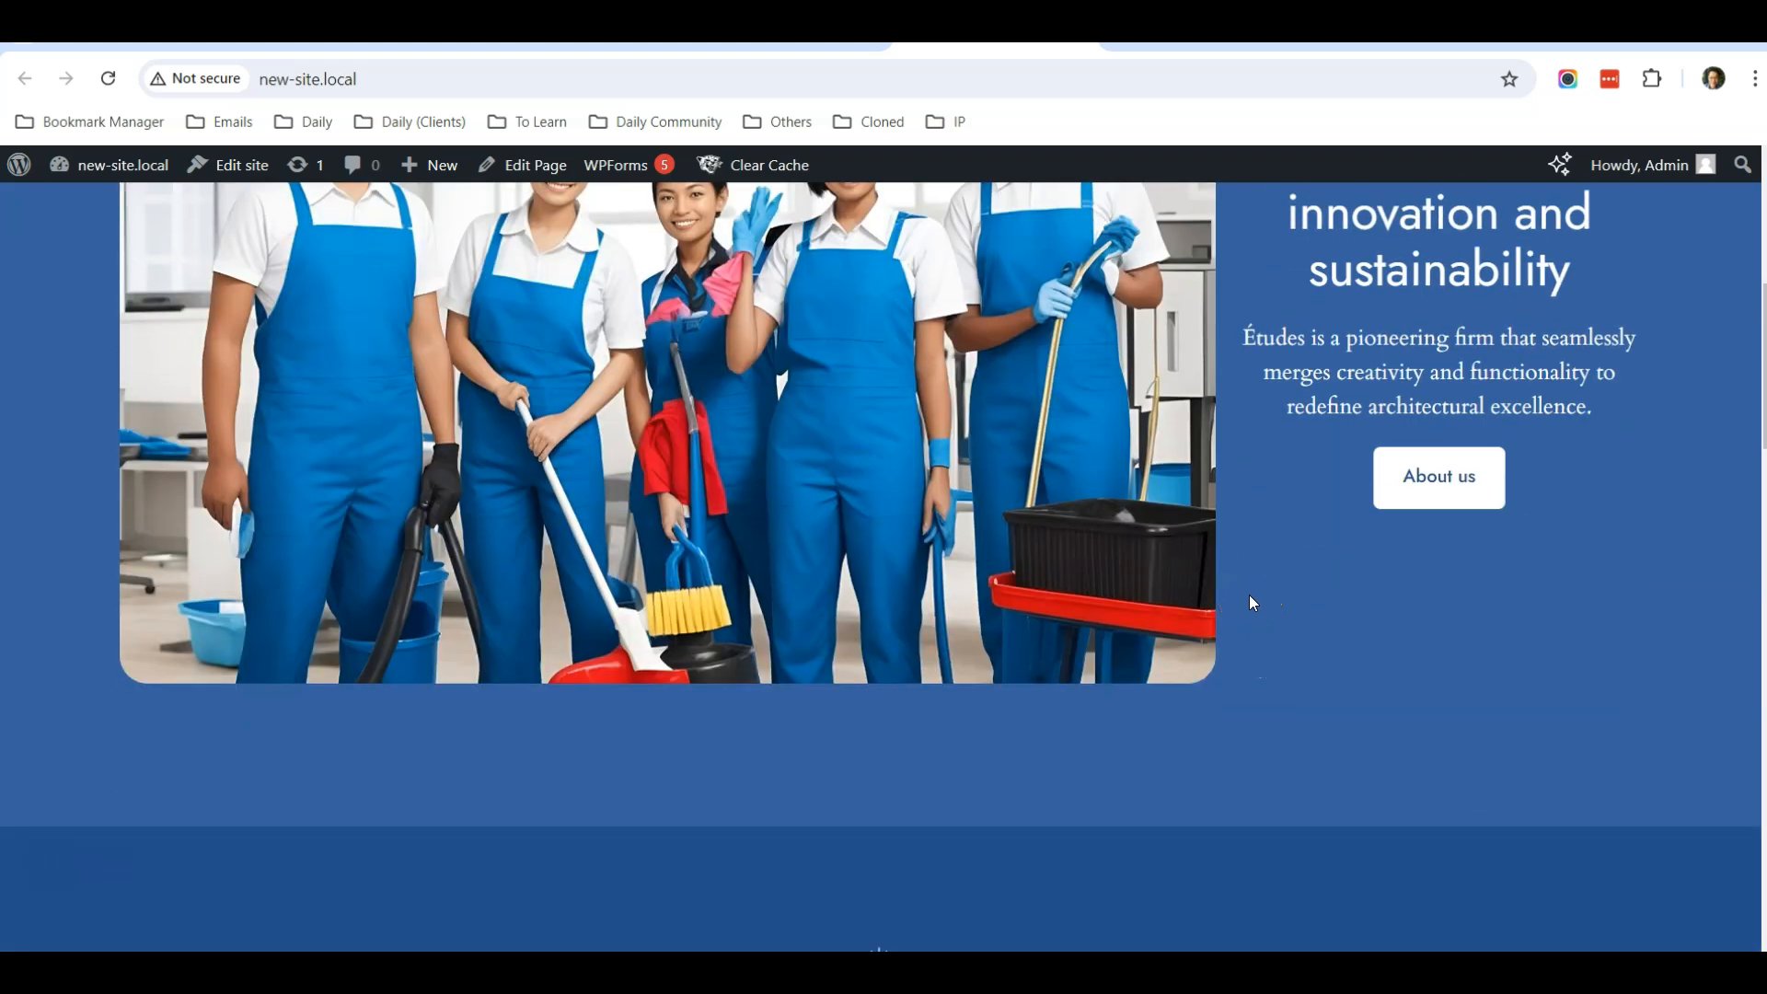
scroll(down, 3)
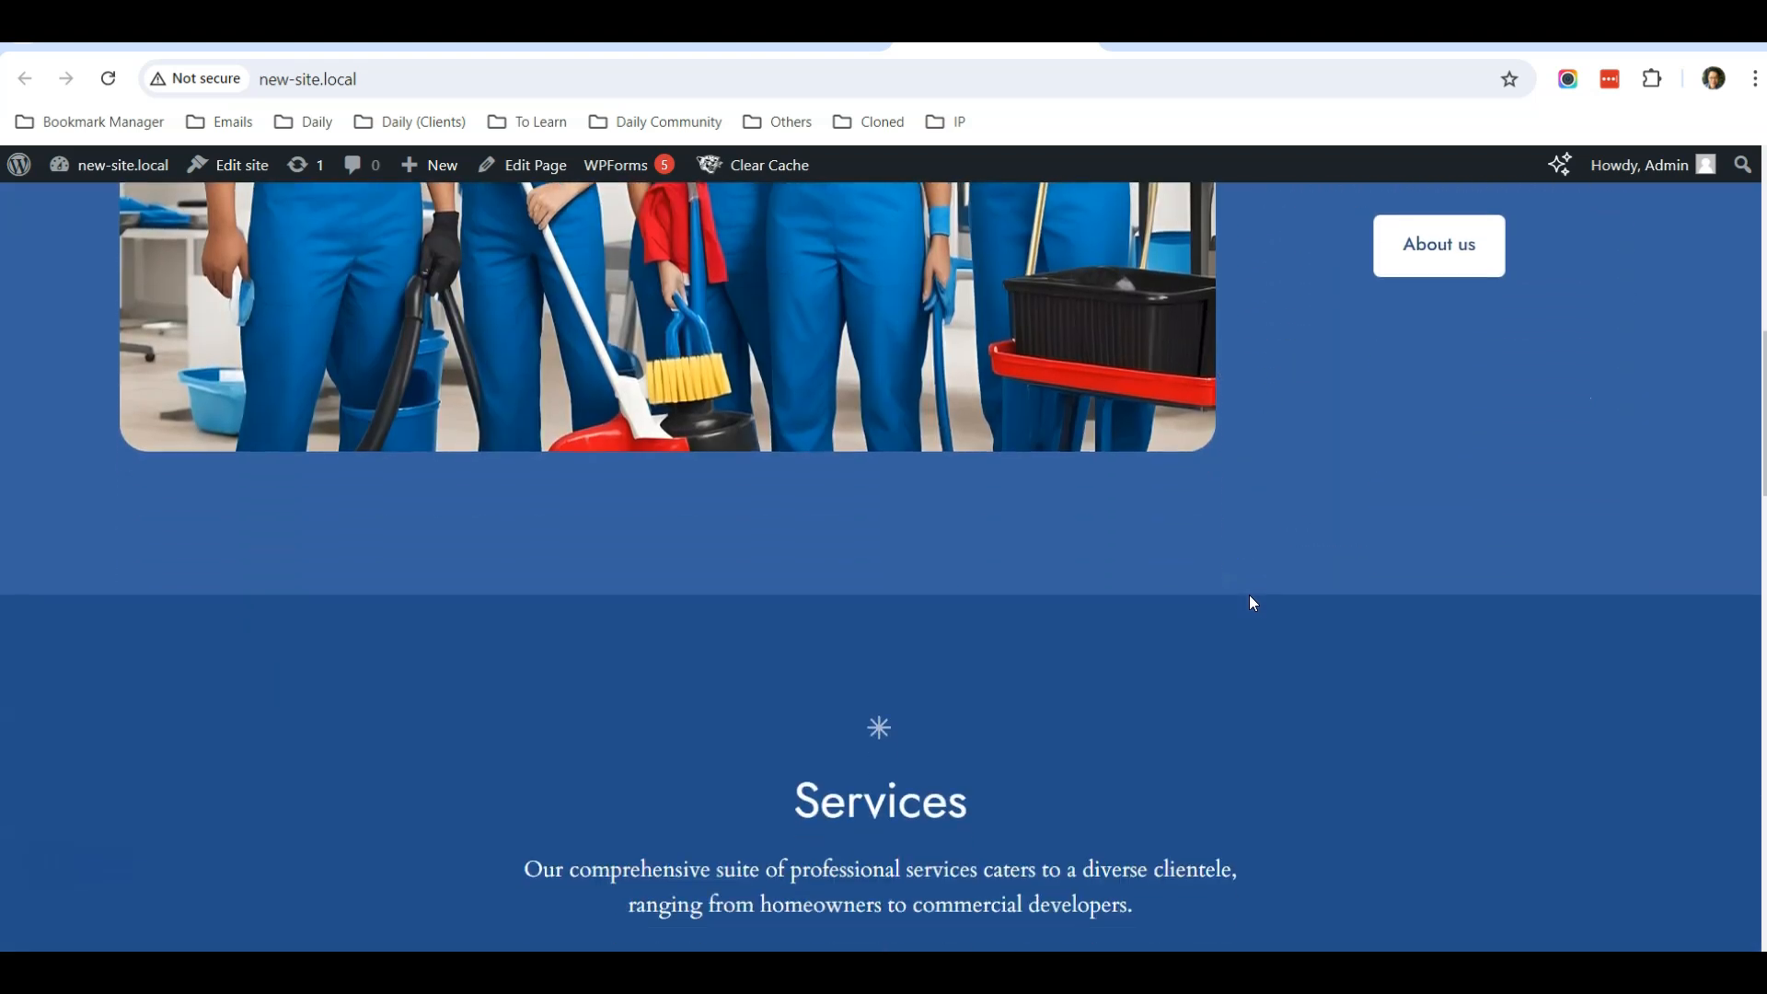
scroll(up, 3)
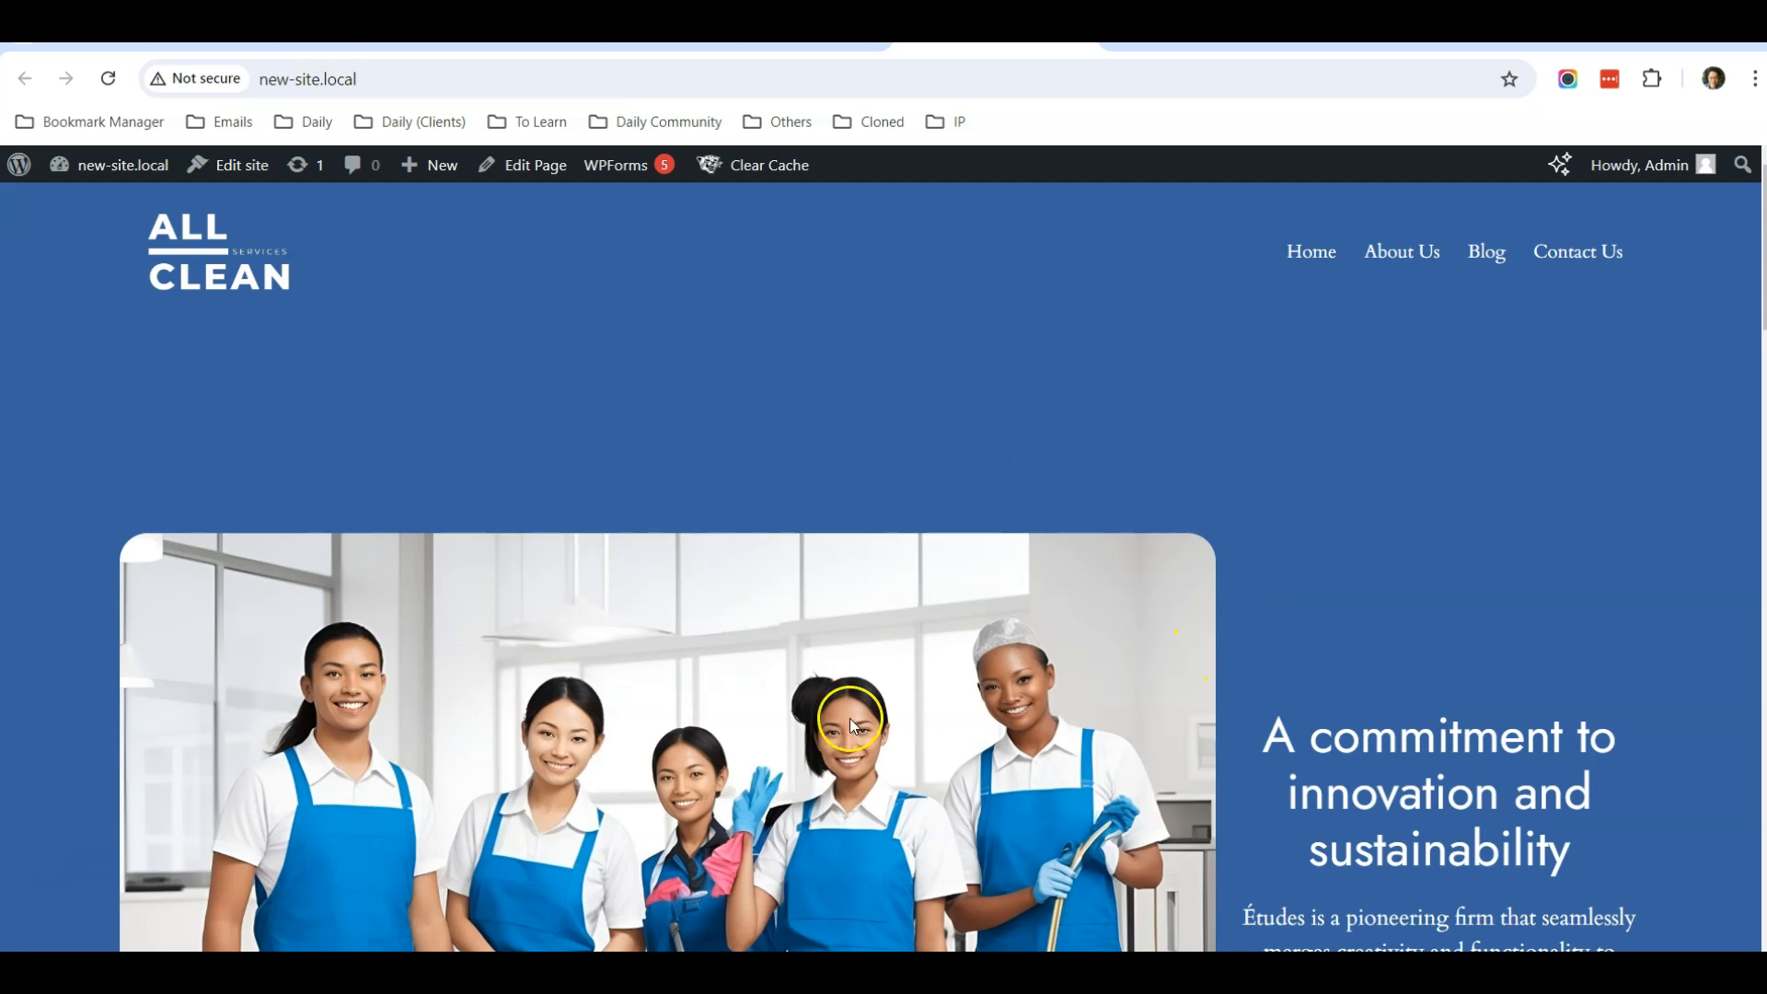
mouse_move(1342, 587)
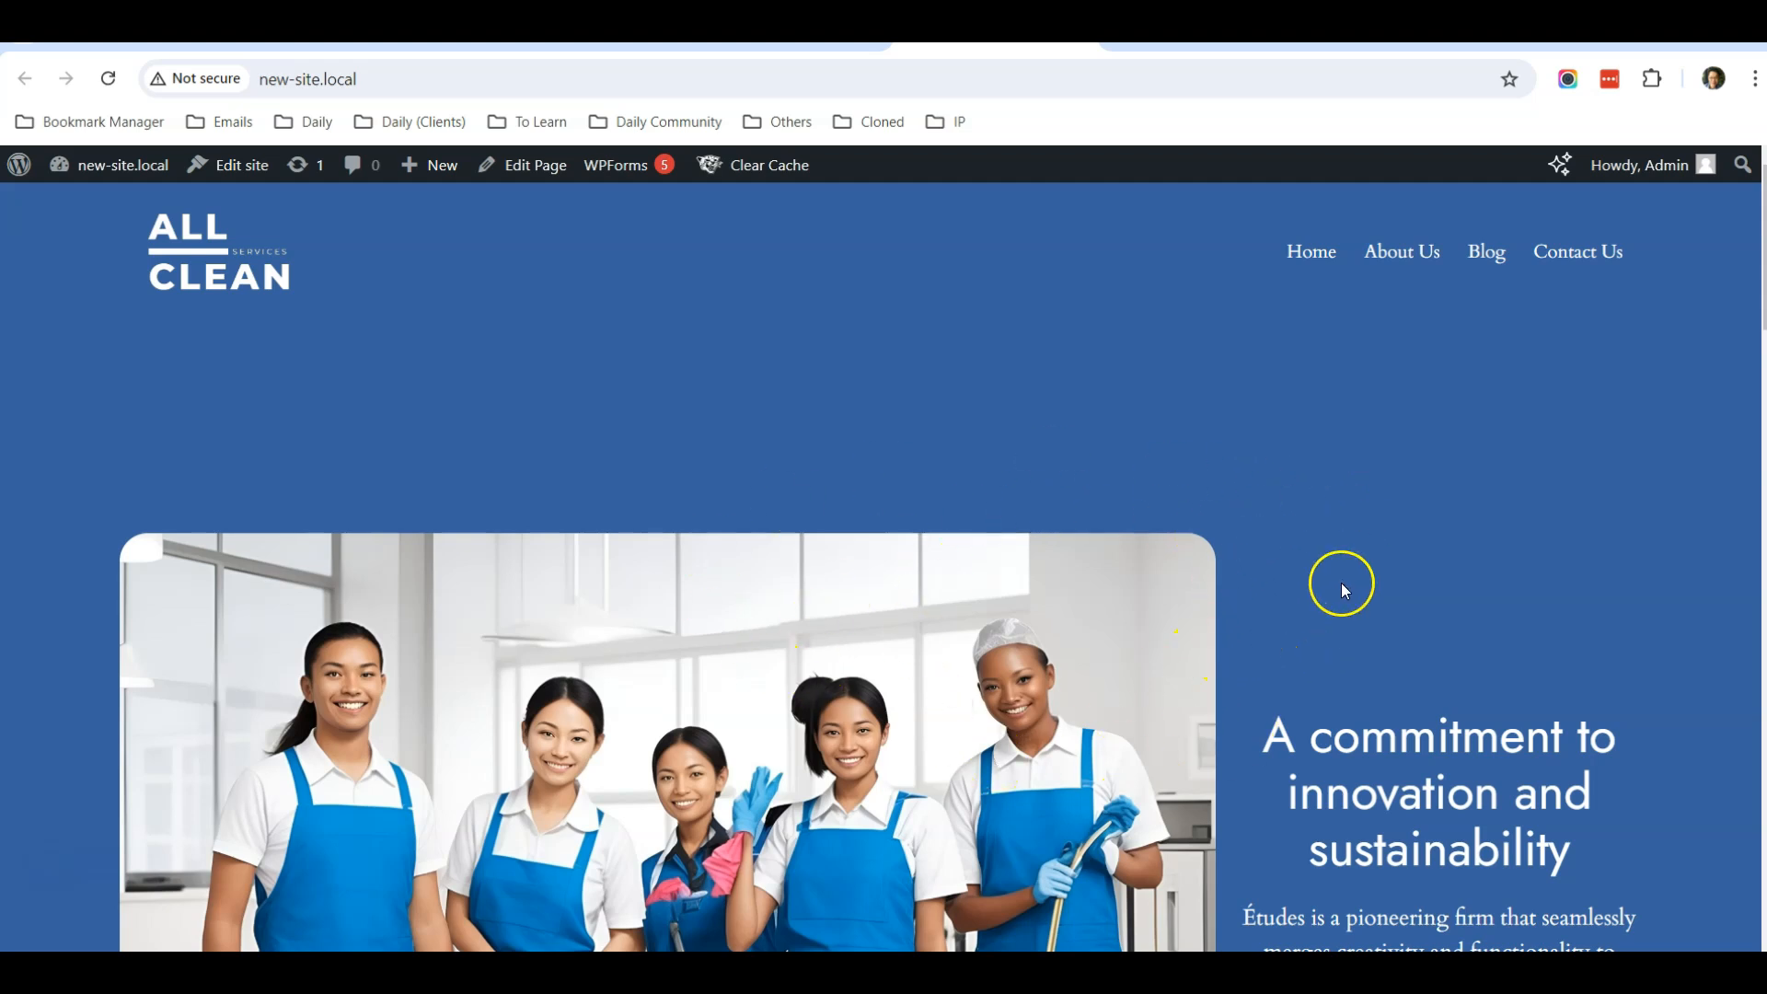
Show the installed plugins list for new-site.local from the wp-admin Dashboard
click(19, 164)
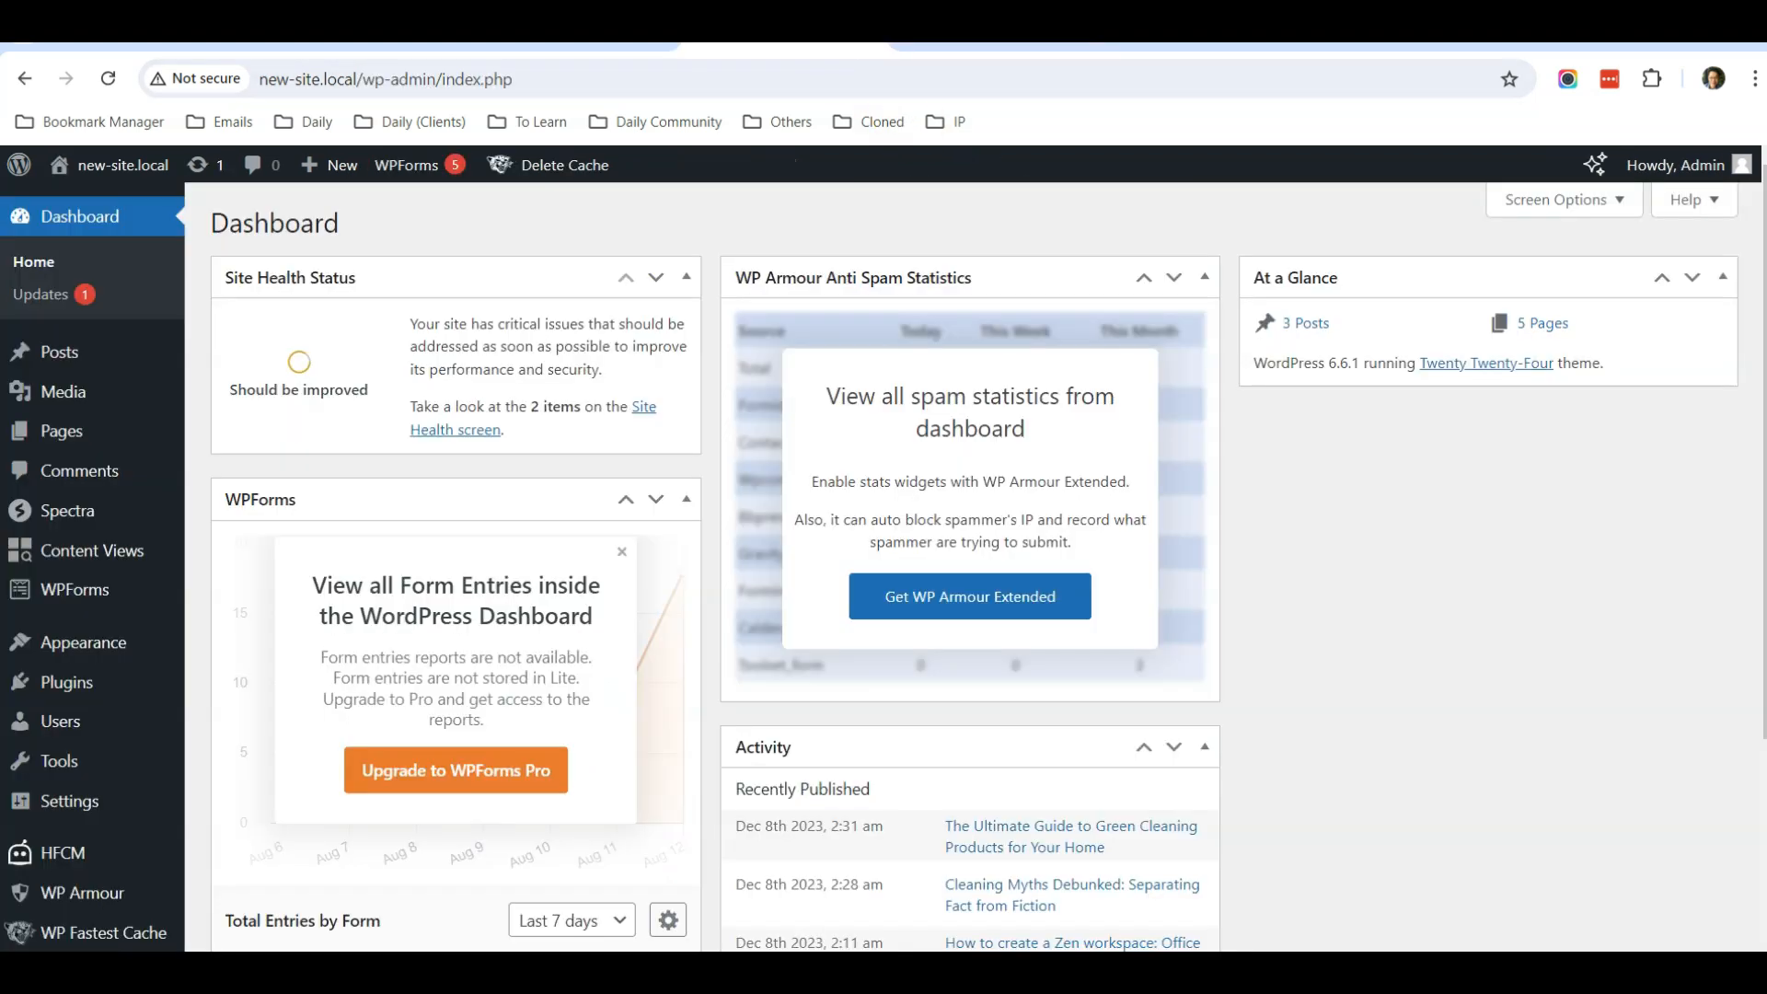
mouse_move(712, 280)
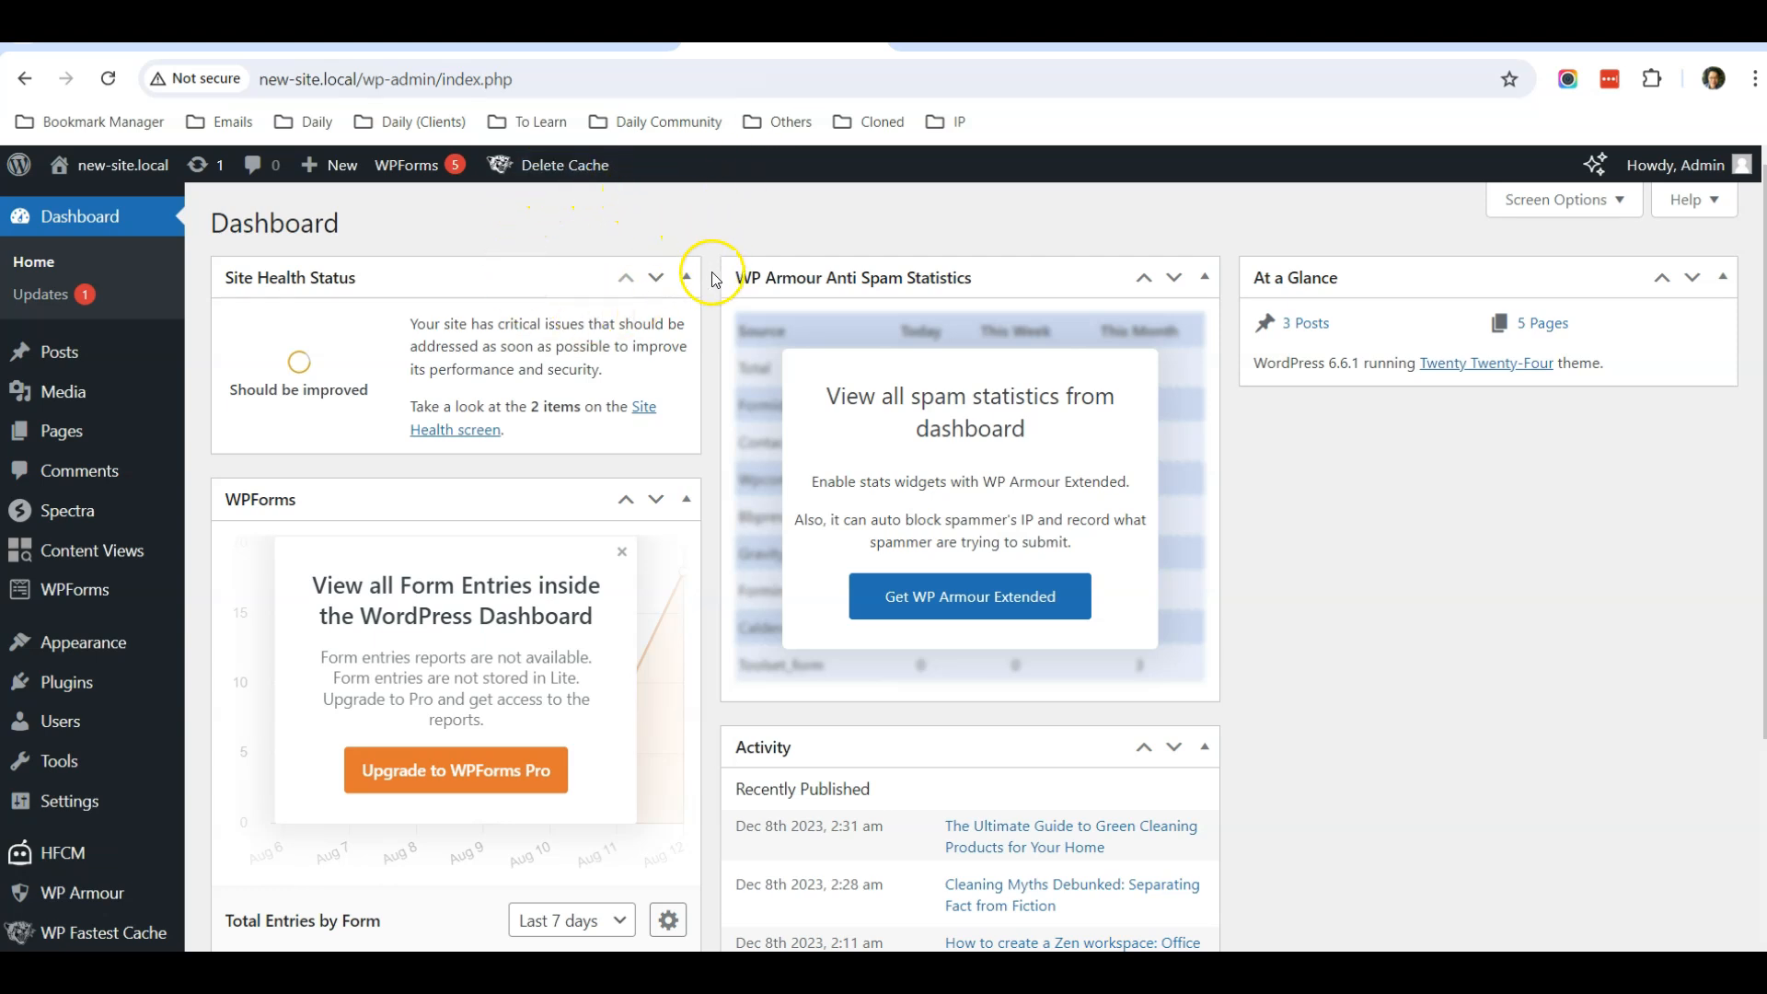
mouse_move(712, 384)
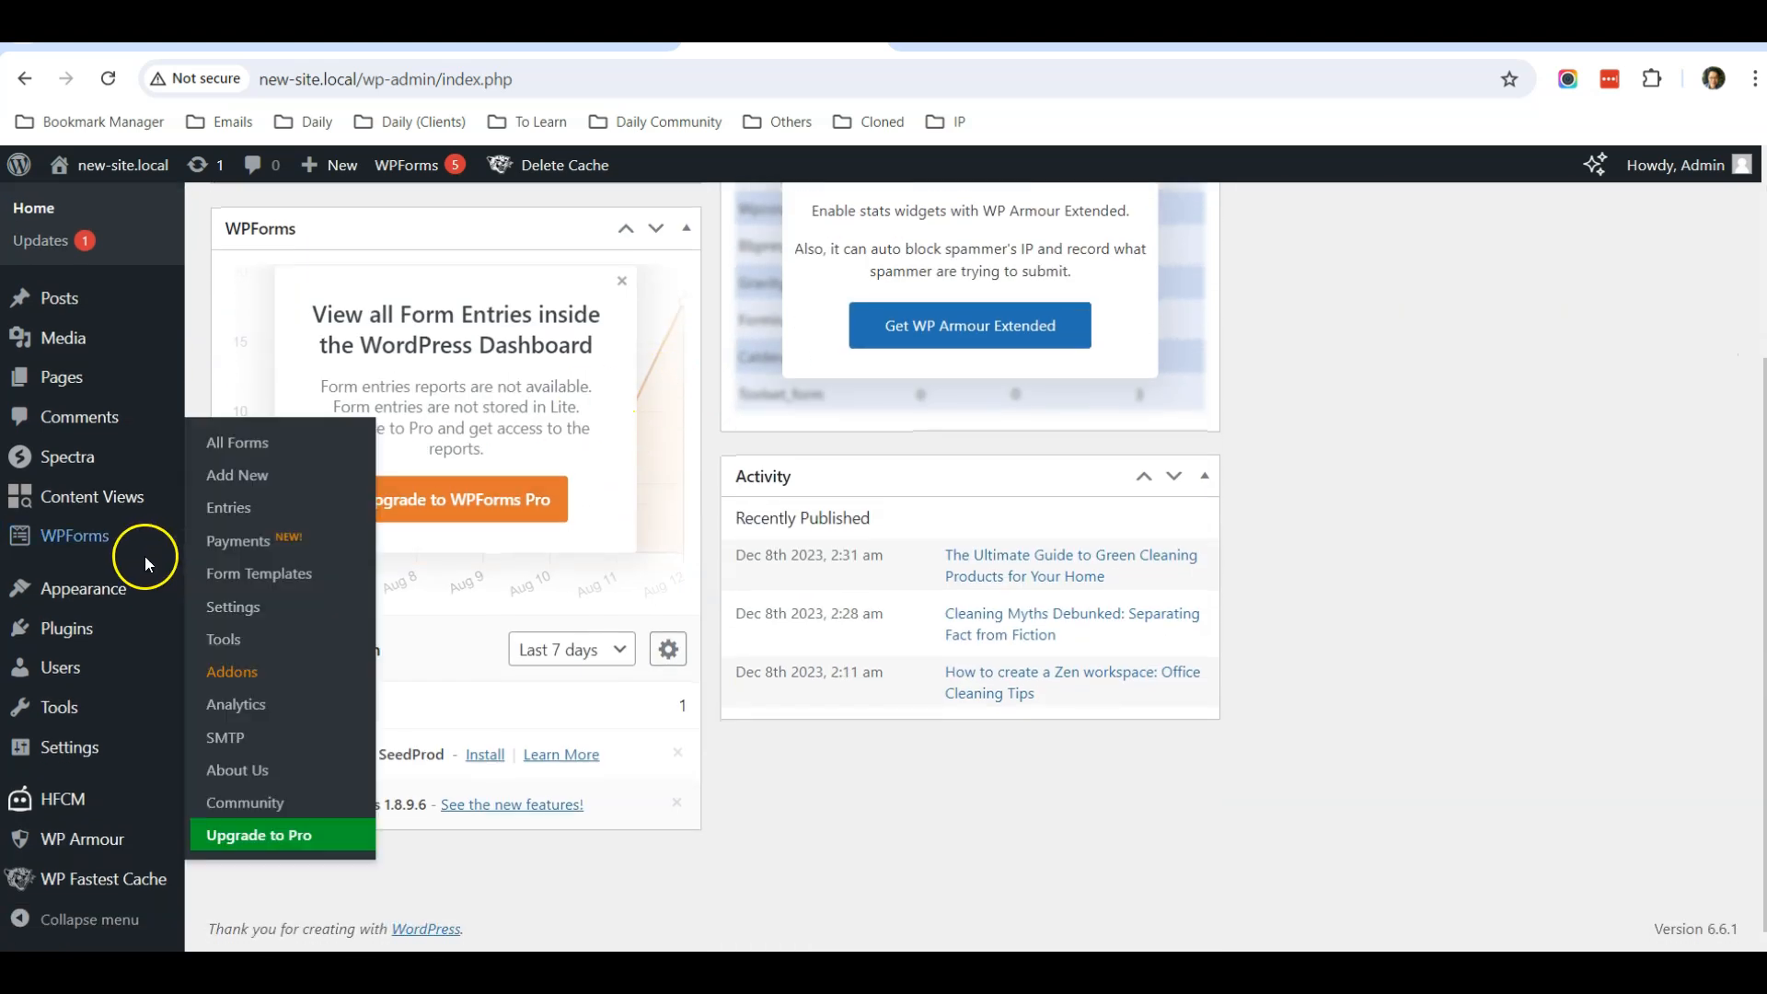
click(66, 628)
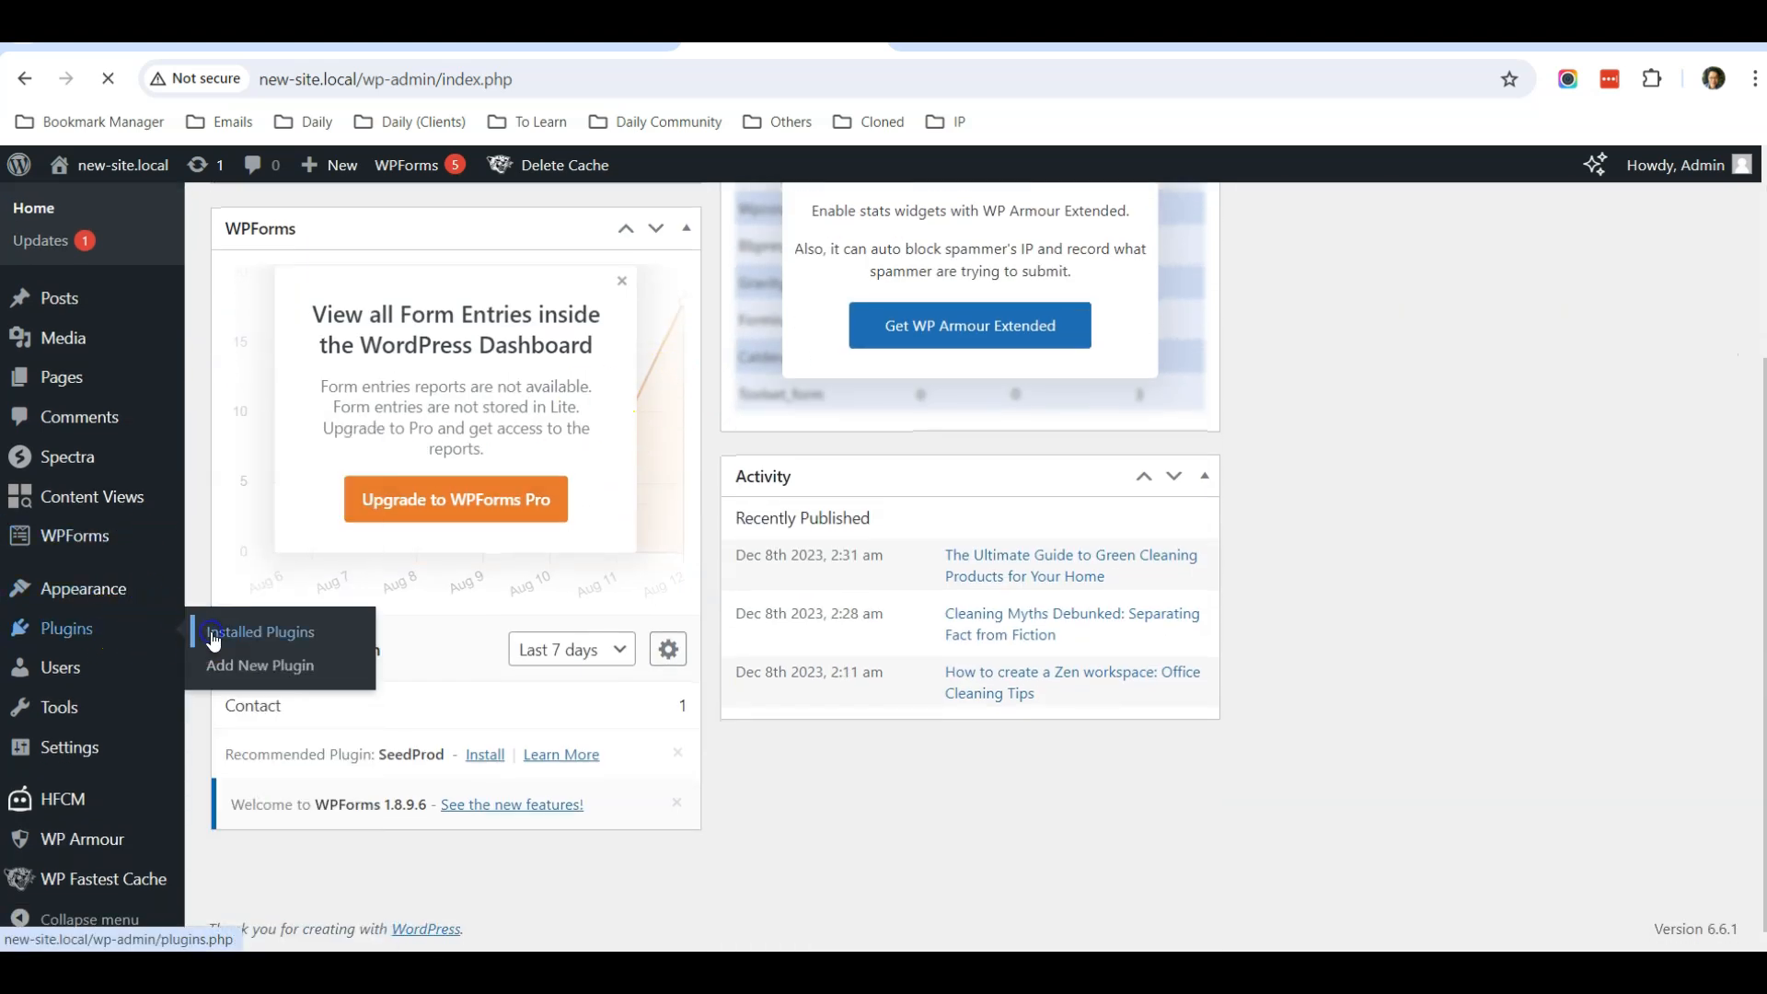
click(263, 631)
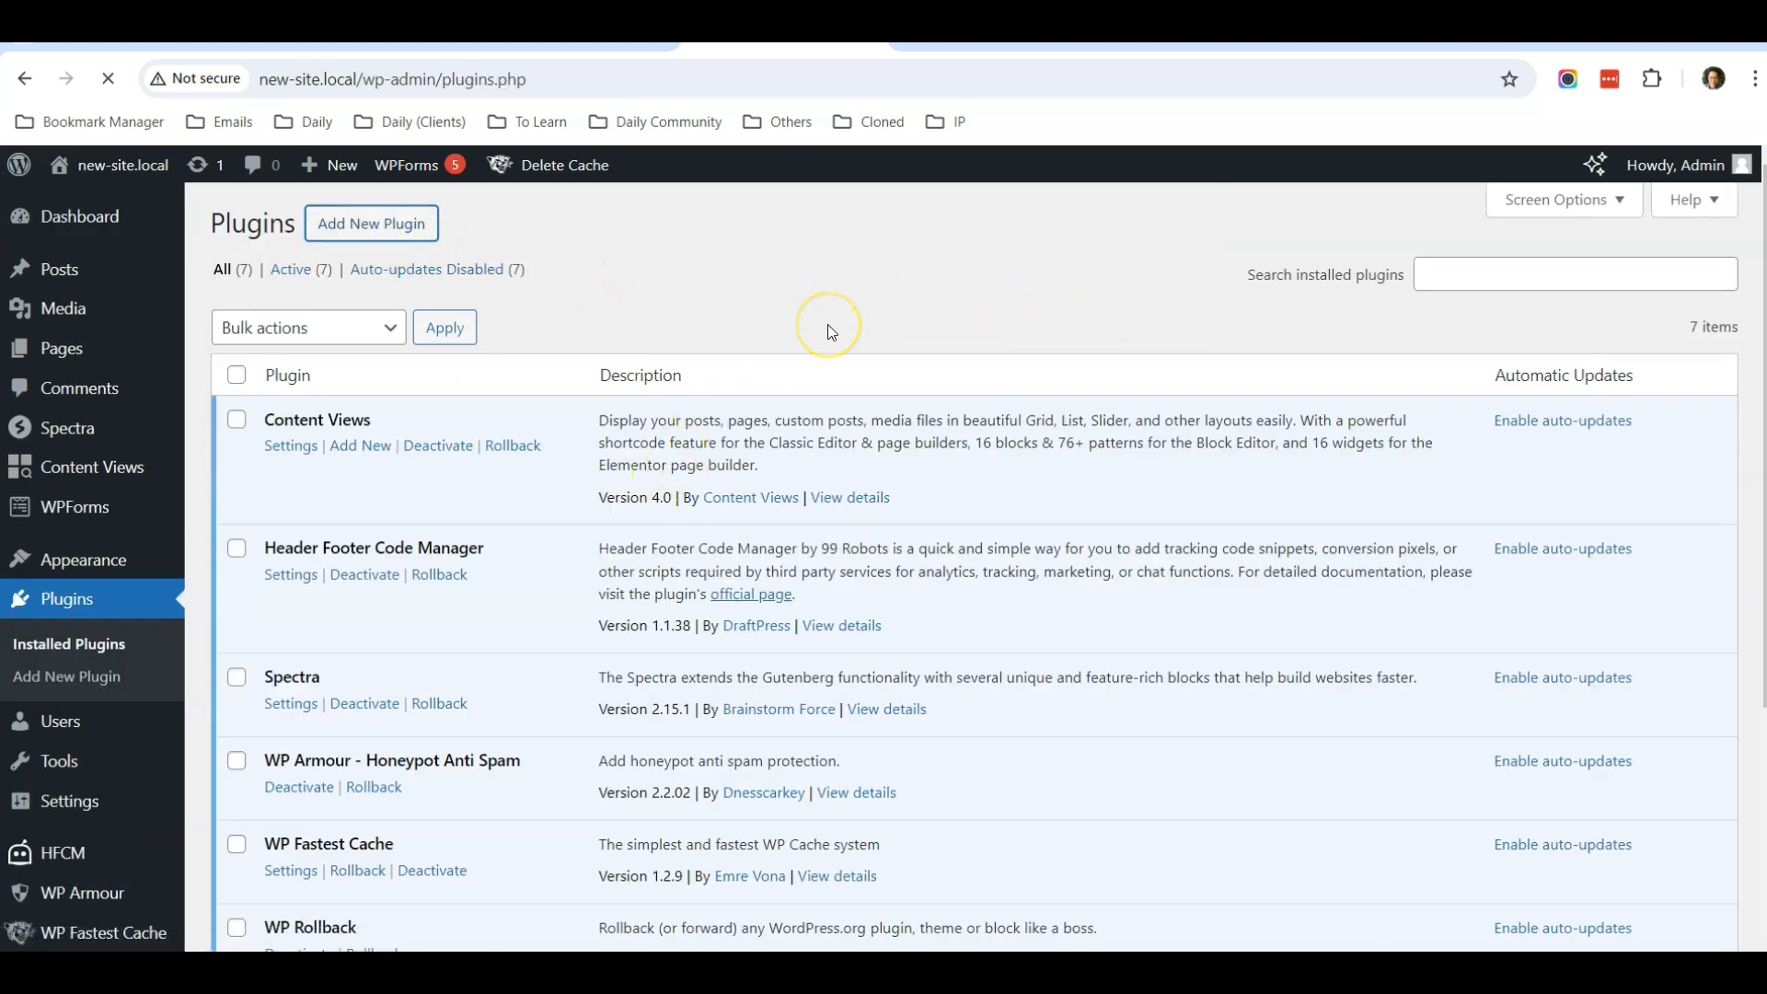
Search the Add New Plugin directory for "wp fas" to find WP Fastest Cache
click(370, 223)
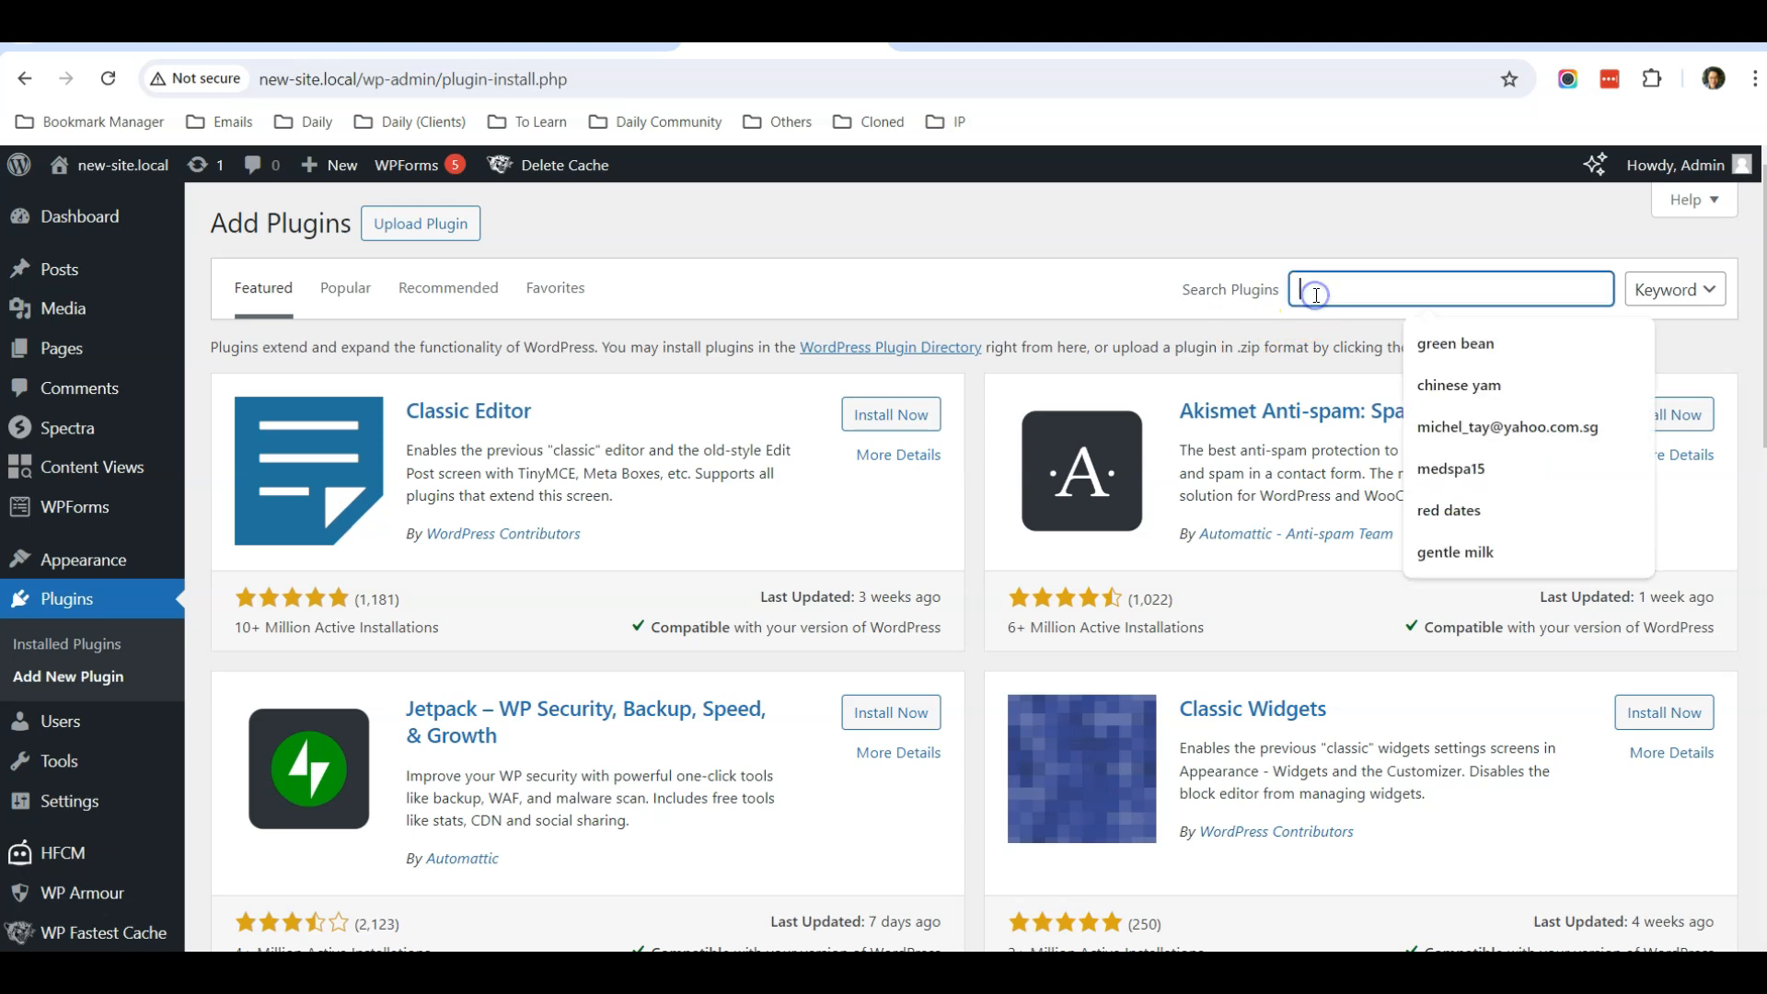
text(wp fastest)
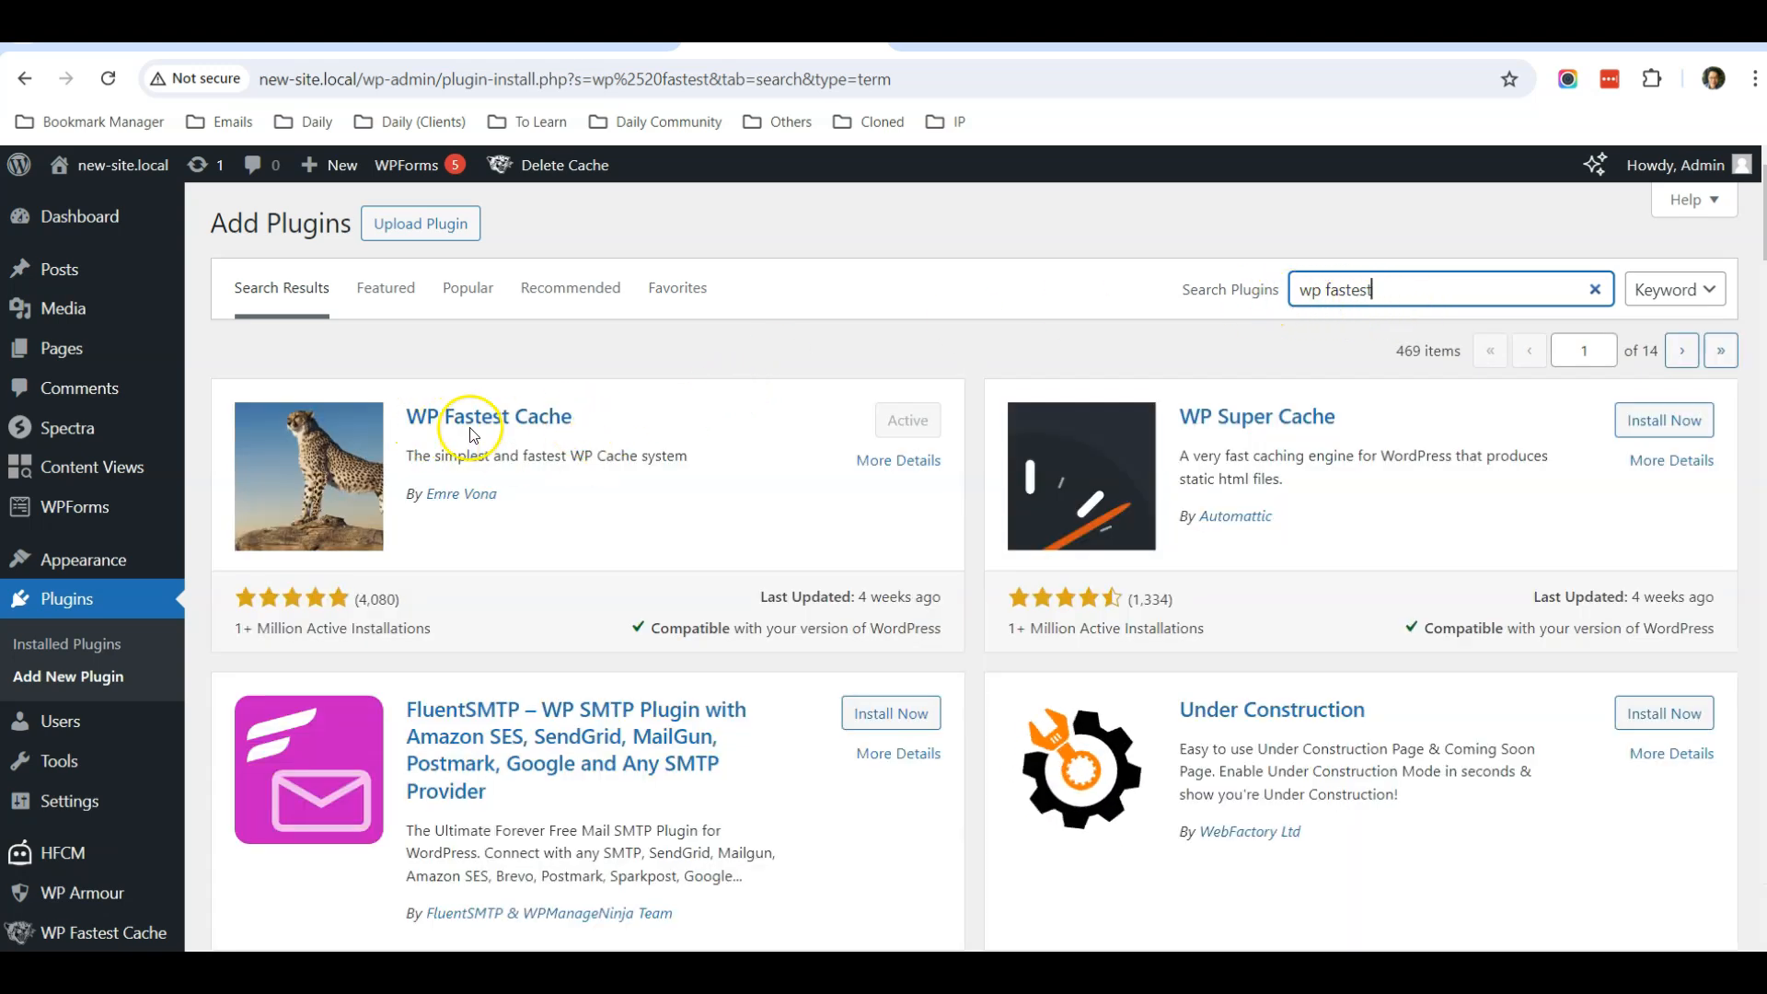
mouse_move(530, 423)
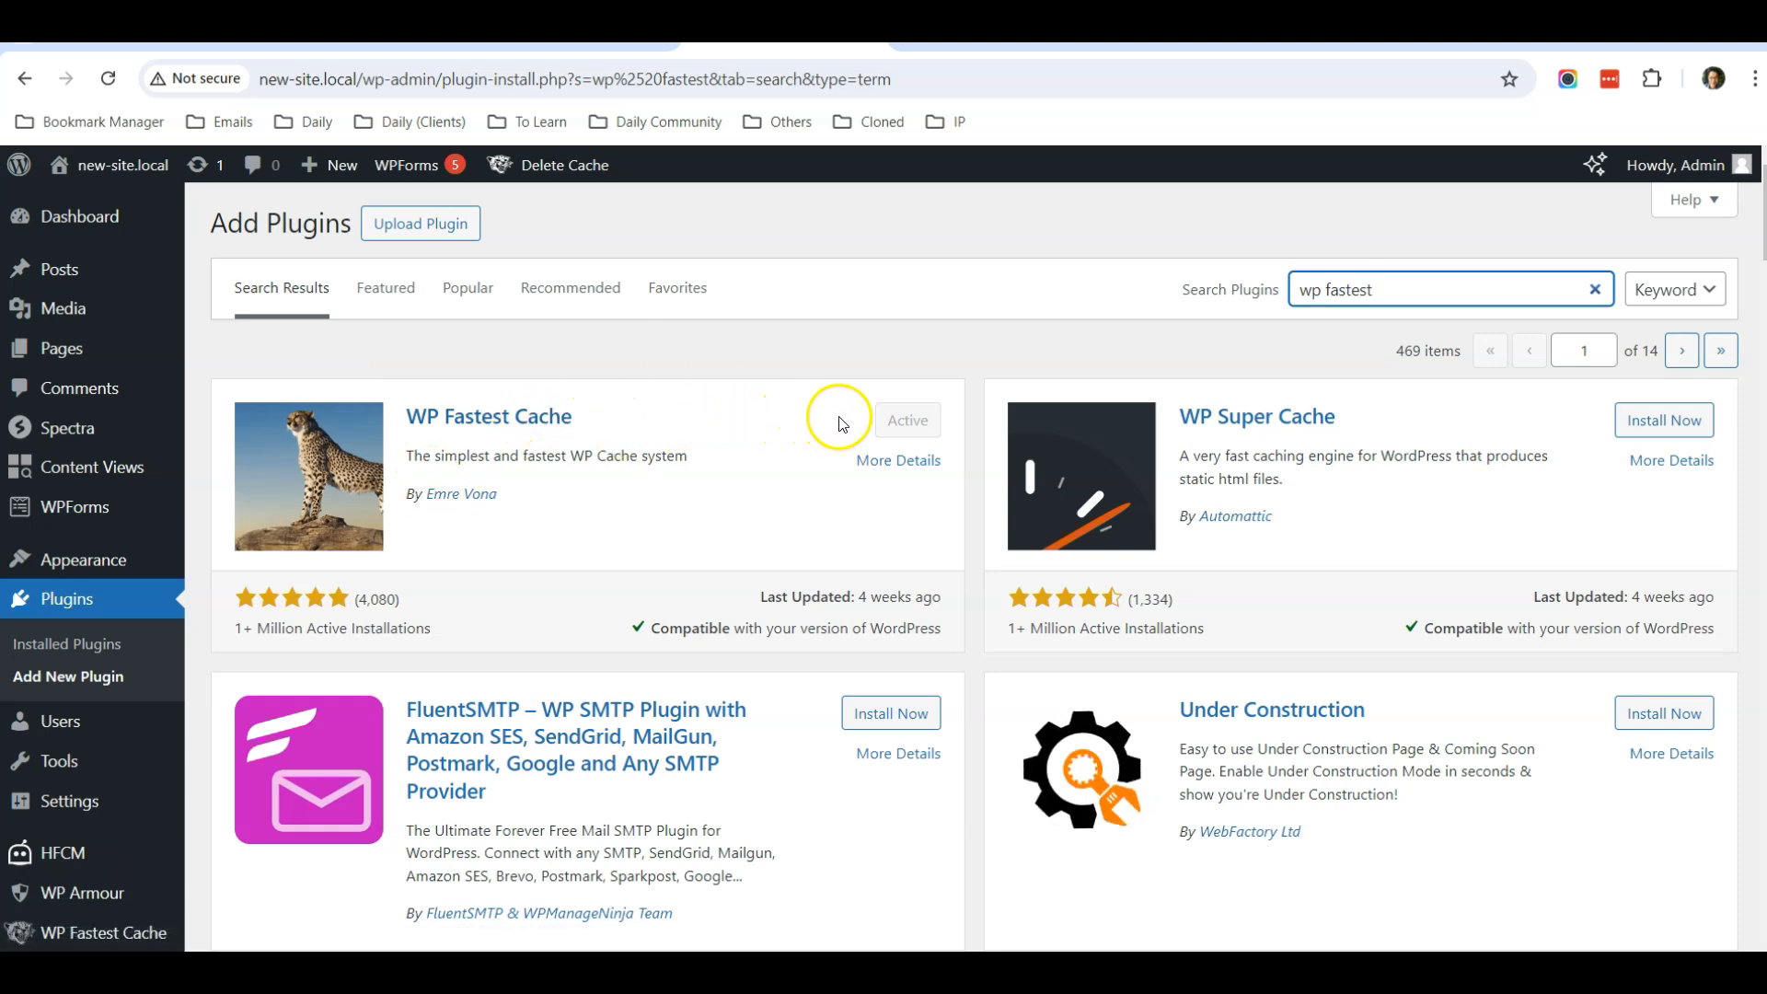
mouse_move(615, 457)
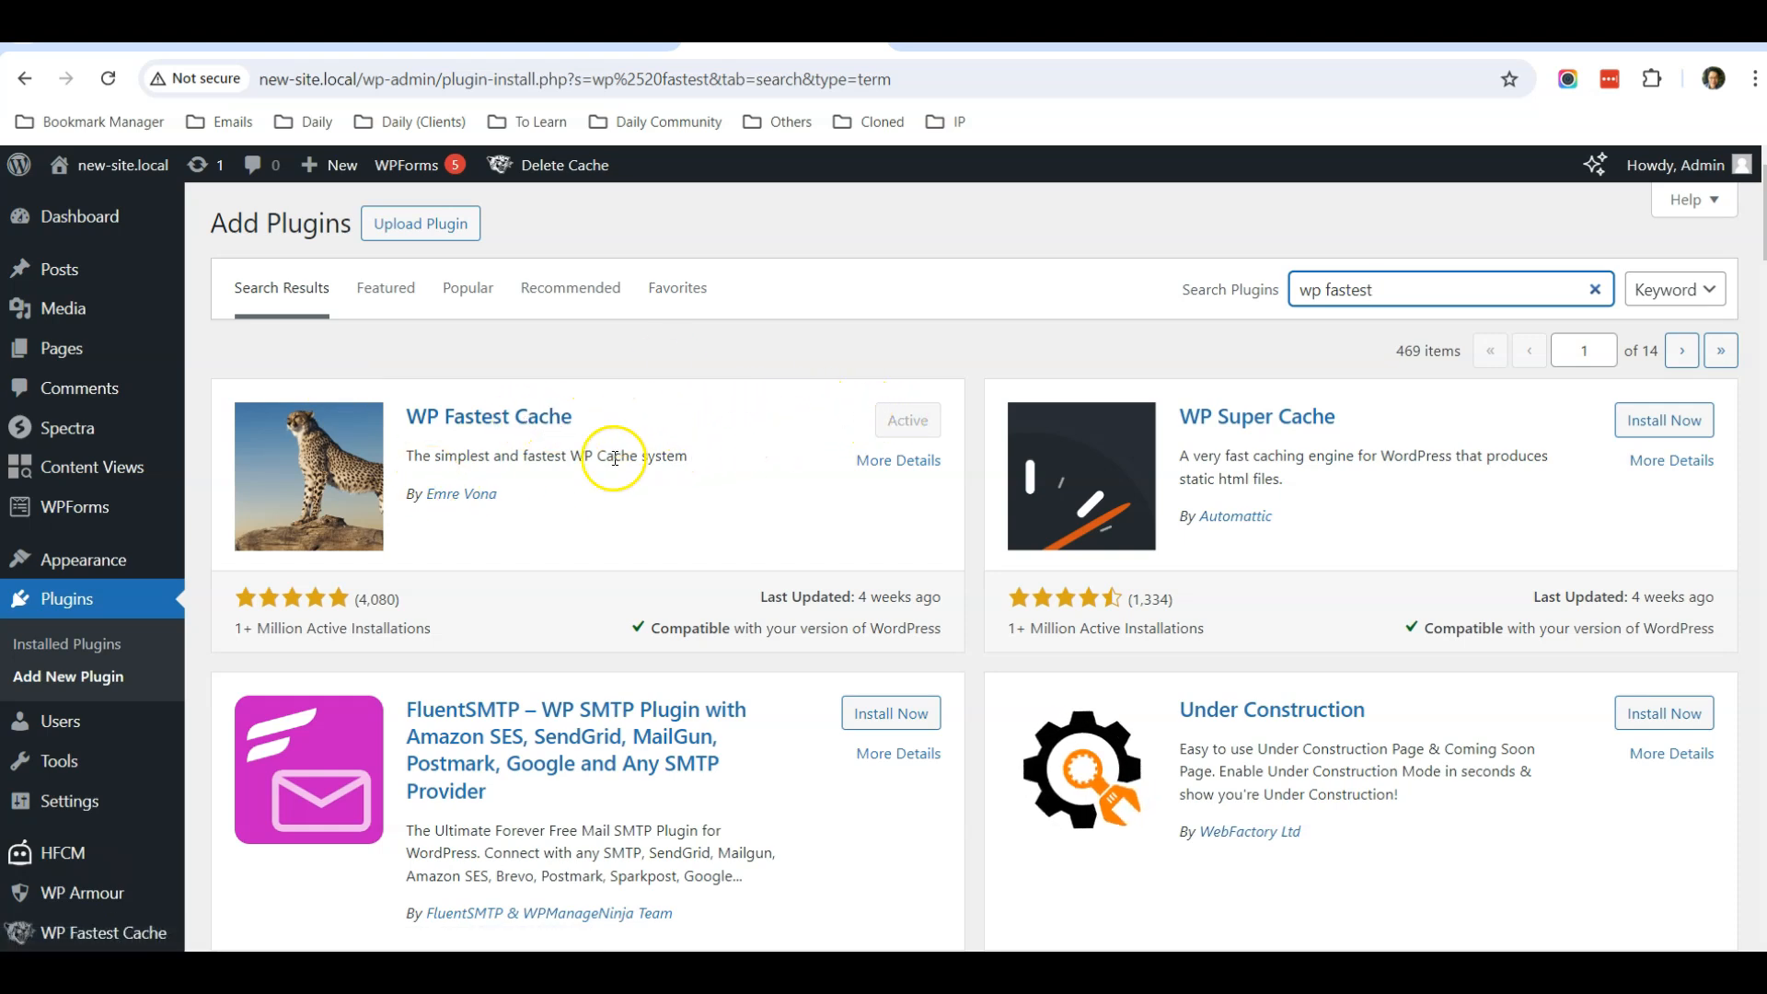
Return to Installed Plugins and reach the WP Fastest Cache entry's Settings link
click(66, 644)
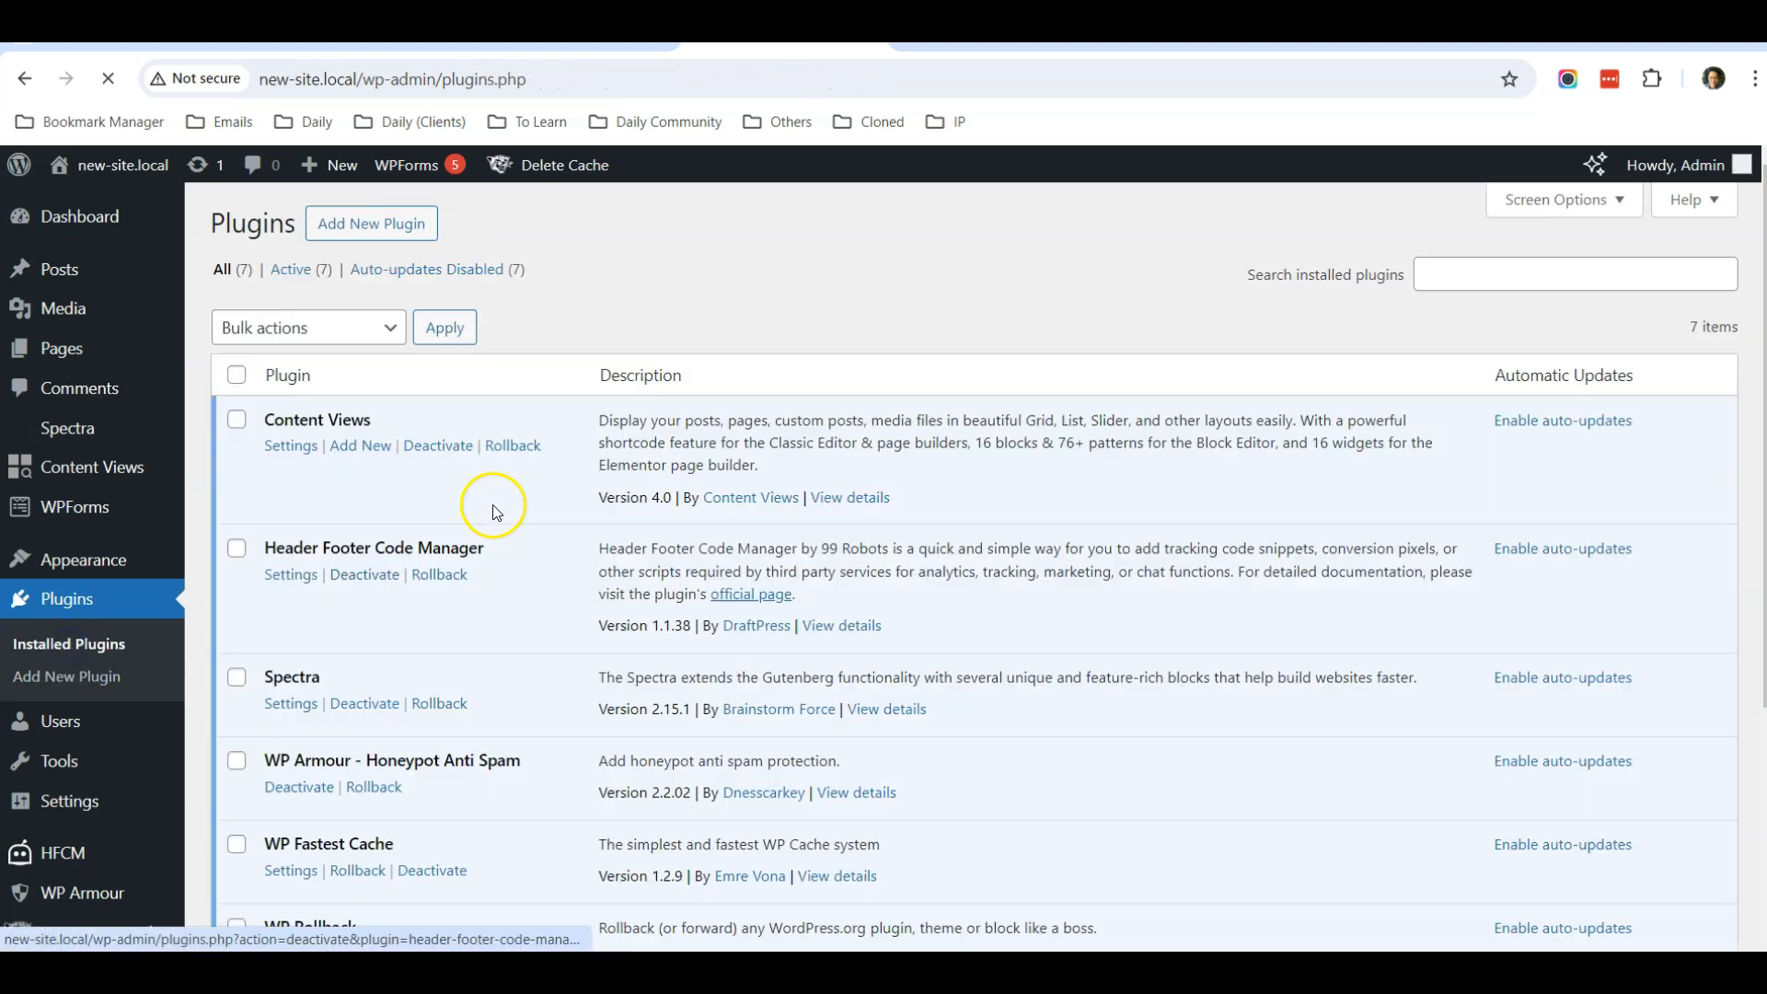
scroll(down, 3)
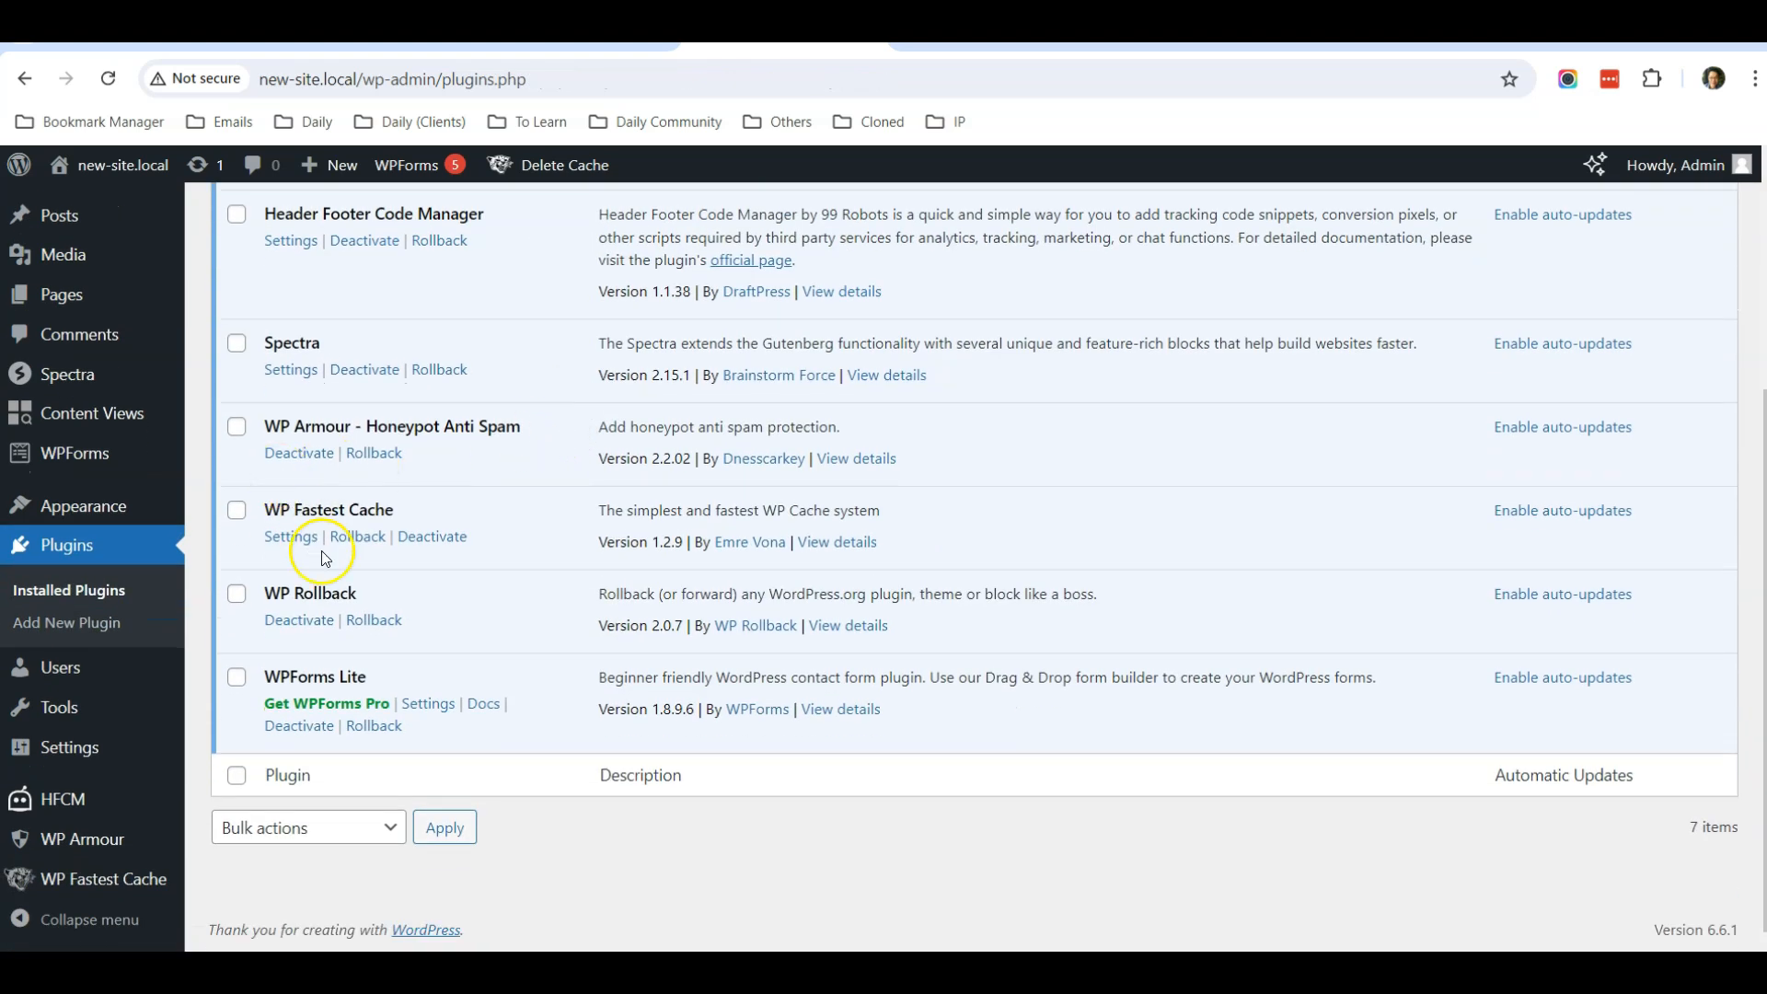
mouse_move(355, 510)
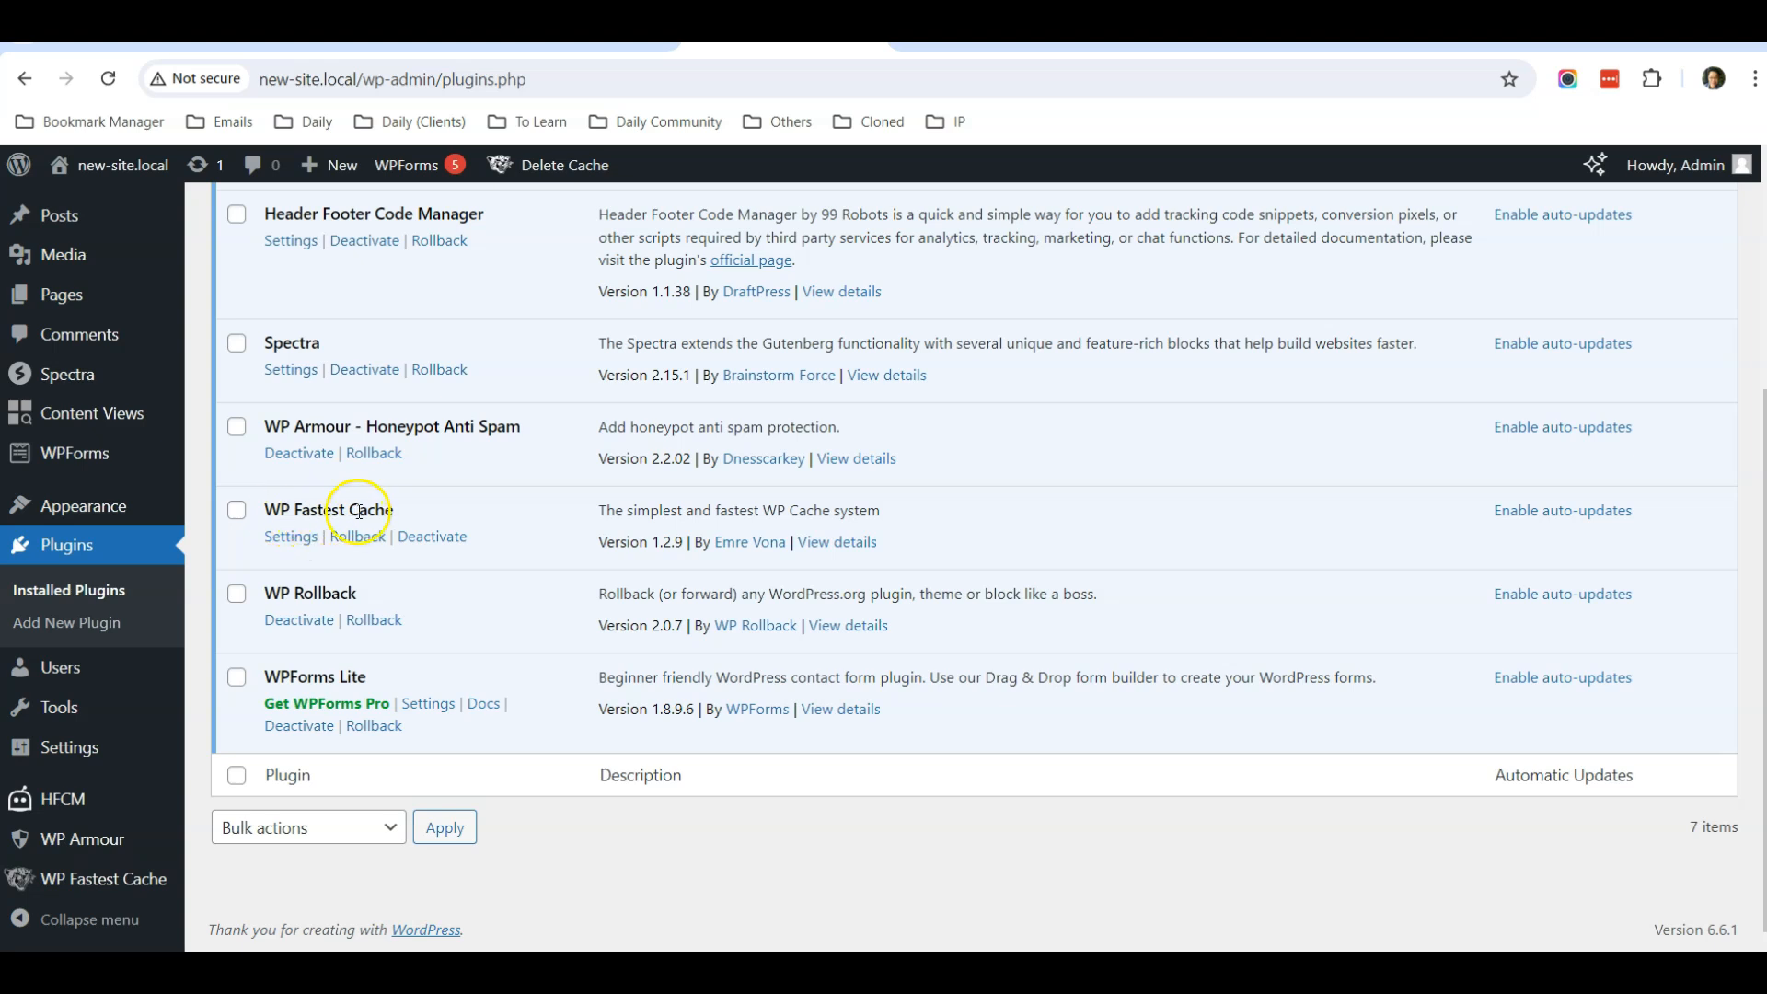
click(289, 536)
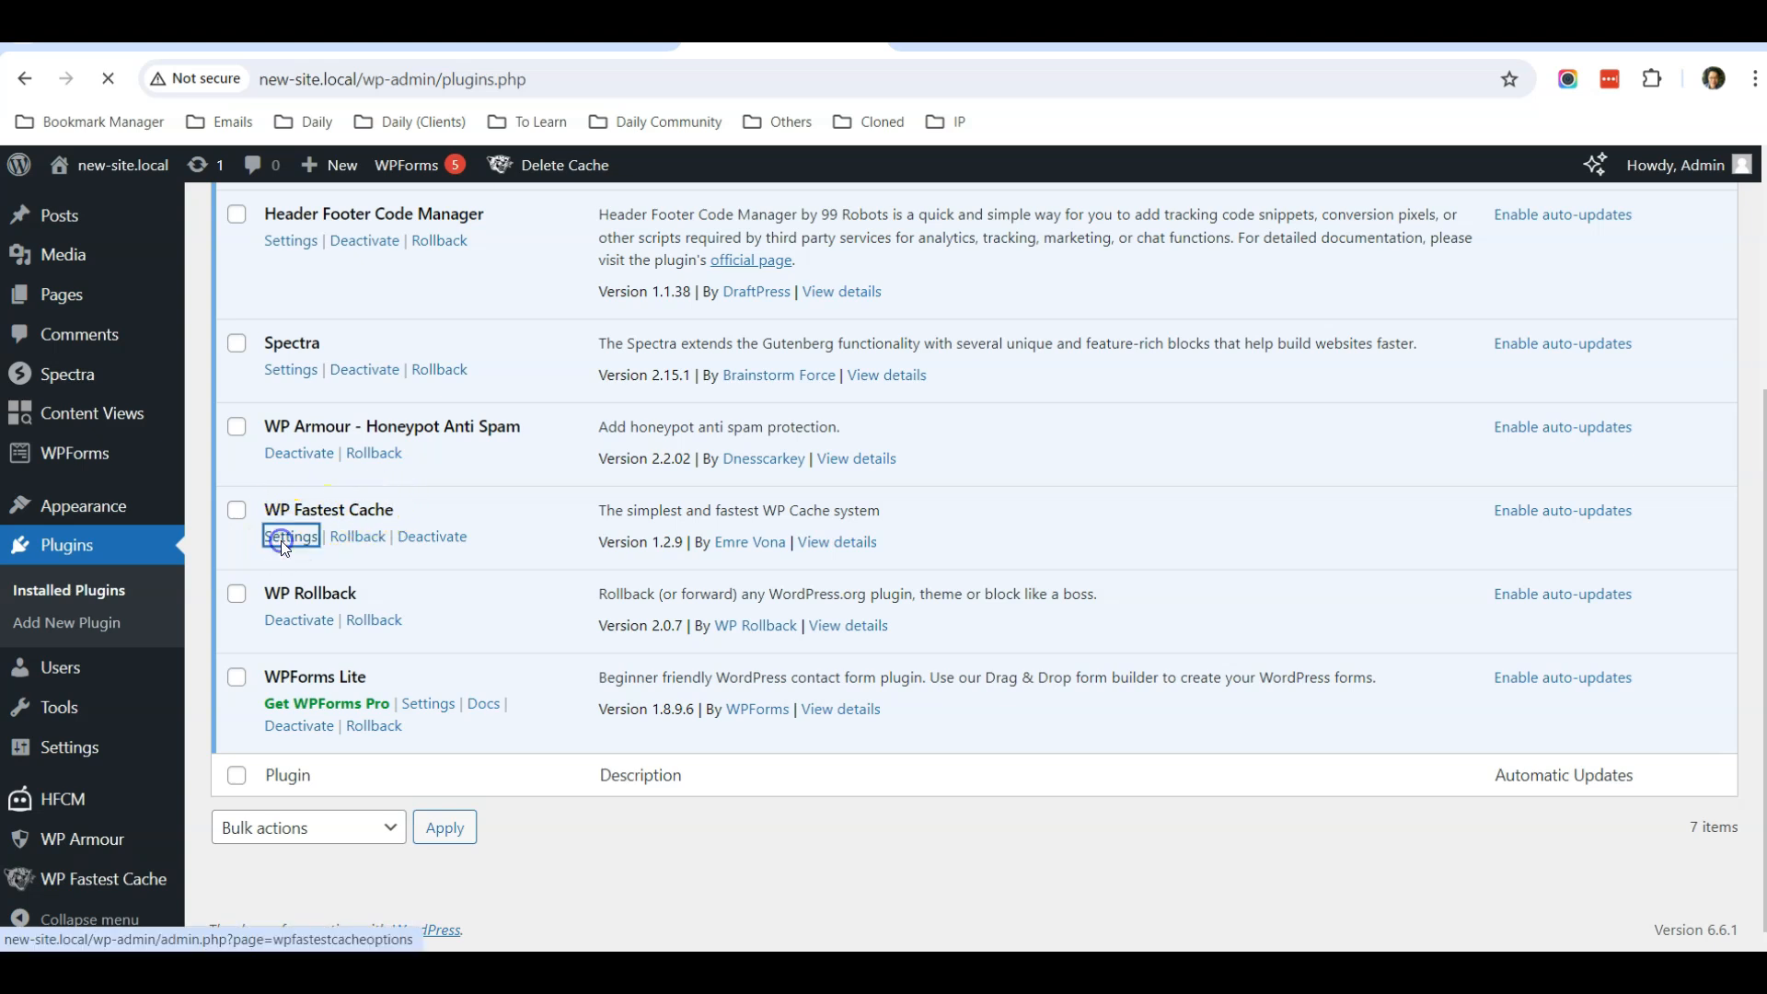
Enable the WP Fastest Cache system and preload, keeping the default preload method
click(291, 536)
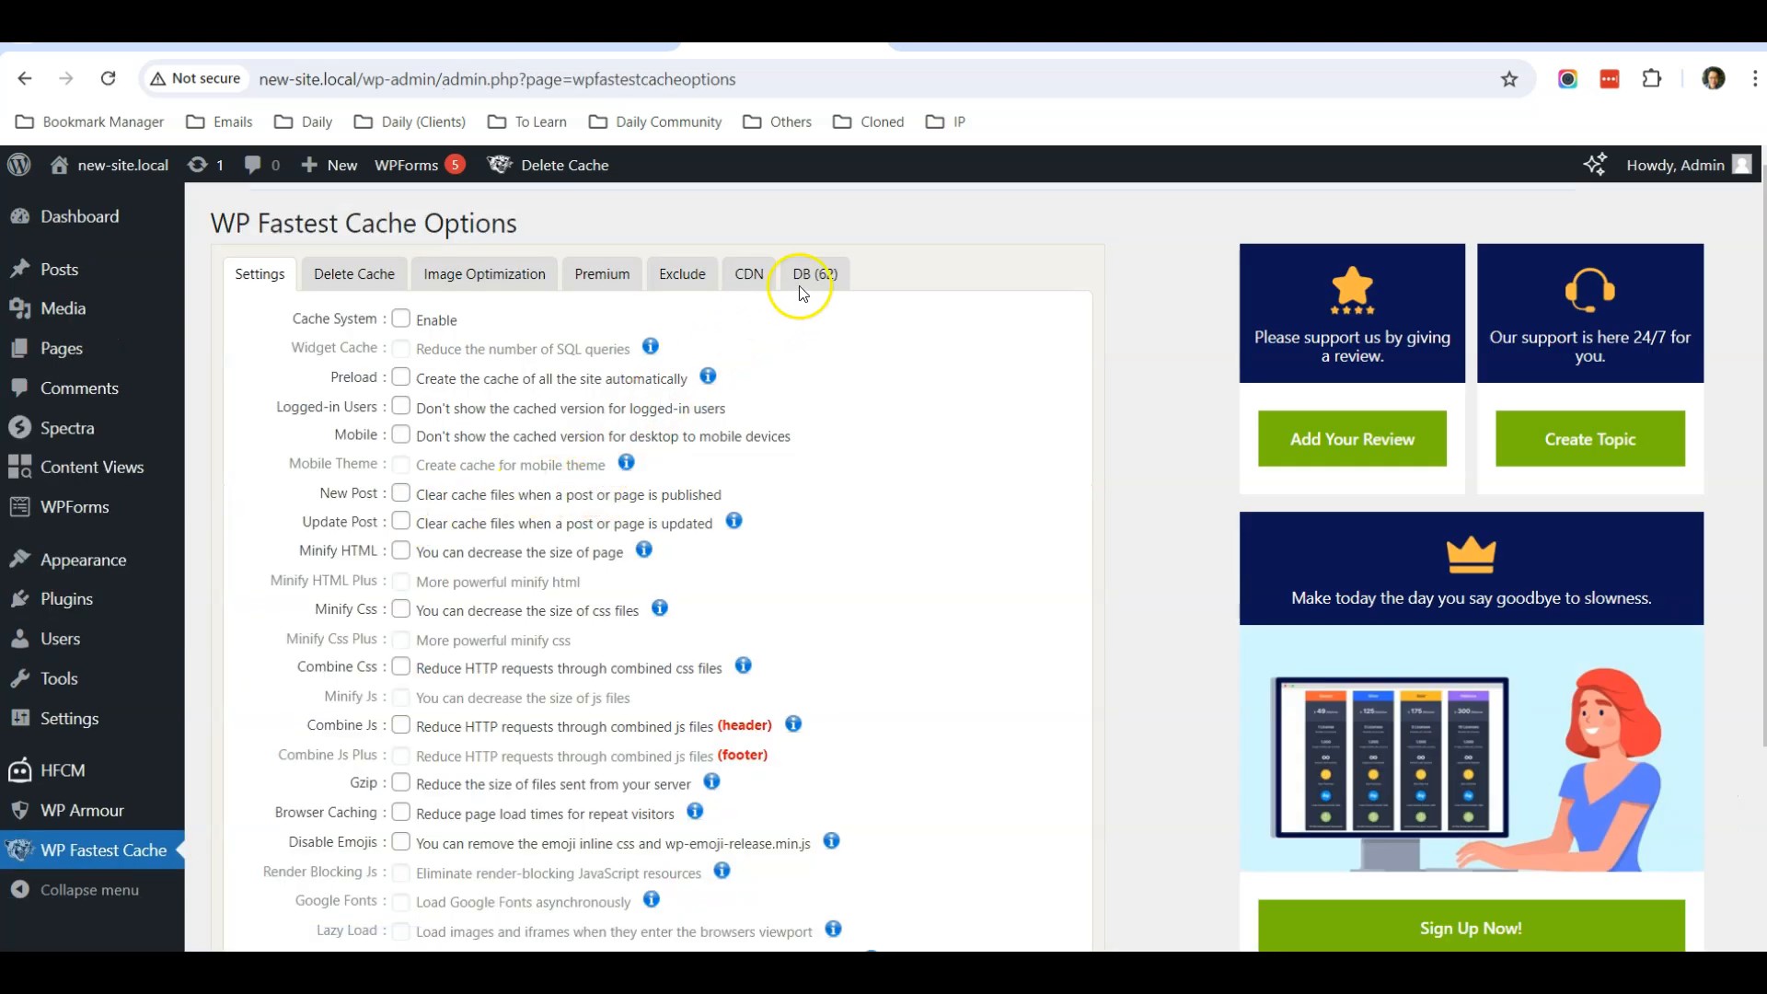
mouse_move(887, 426)
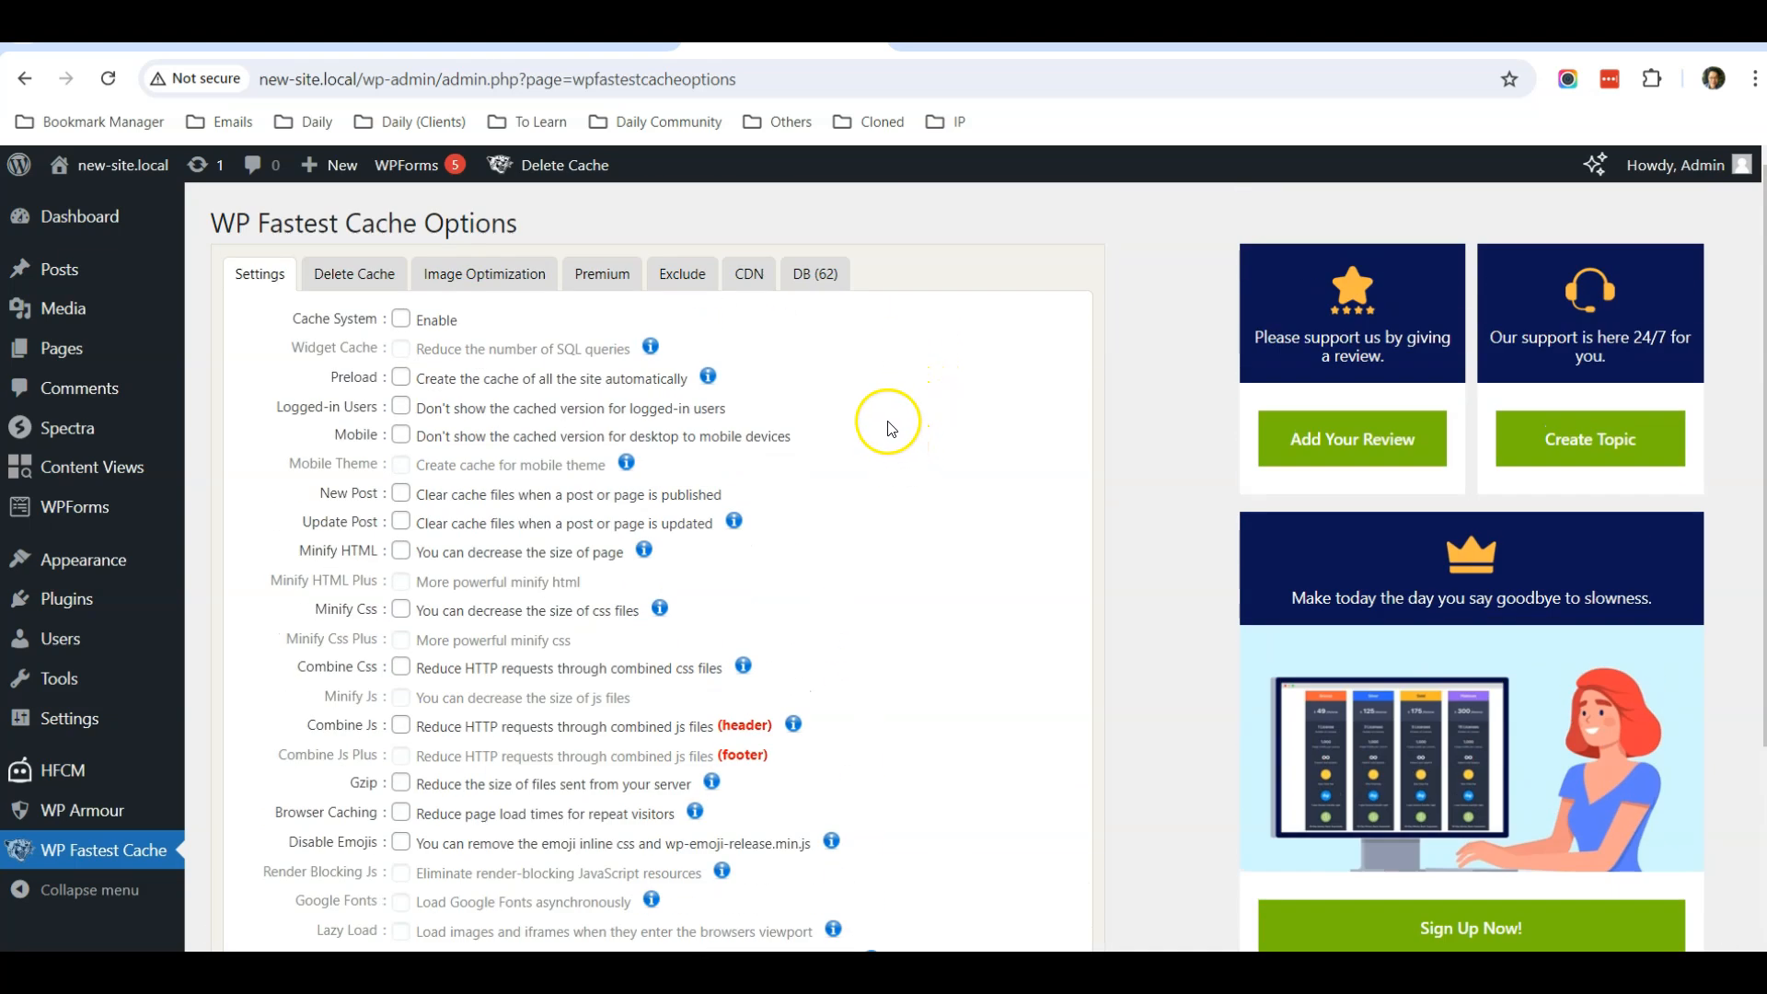
mouse_move(797, 396)
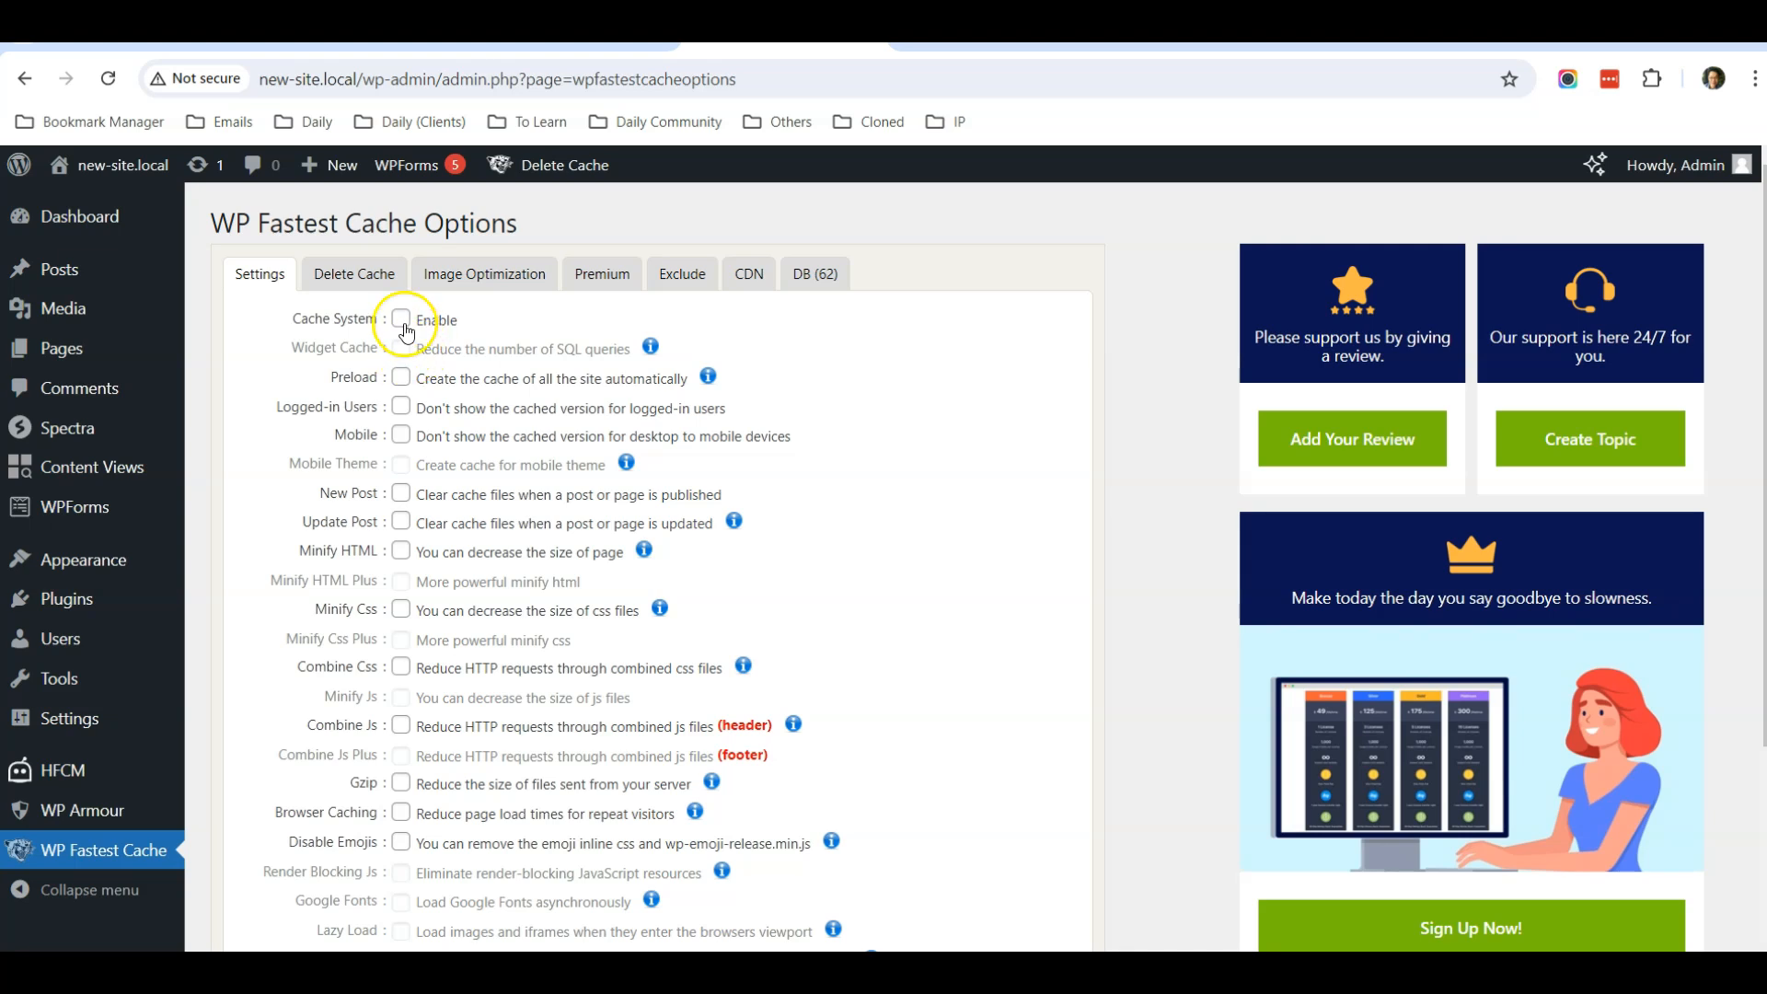
mouse_move(240, 414)
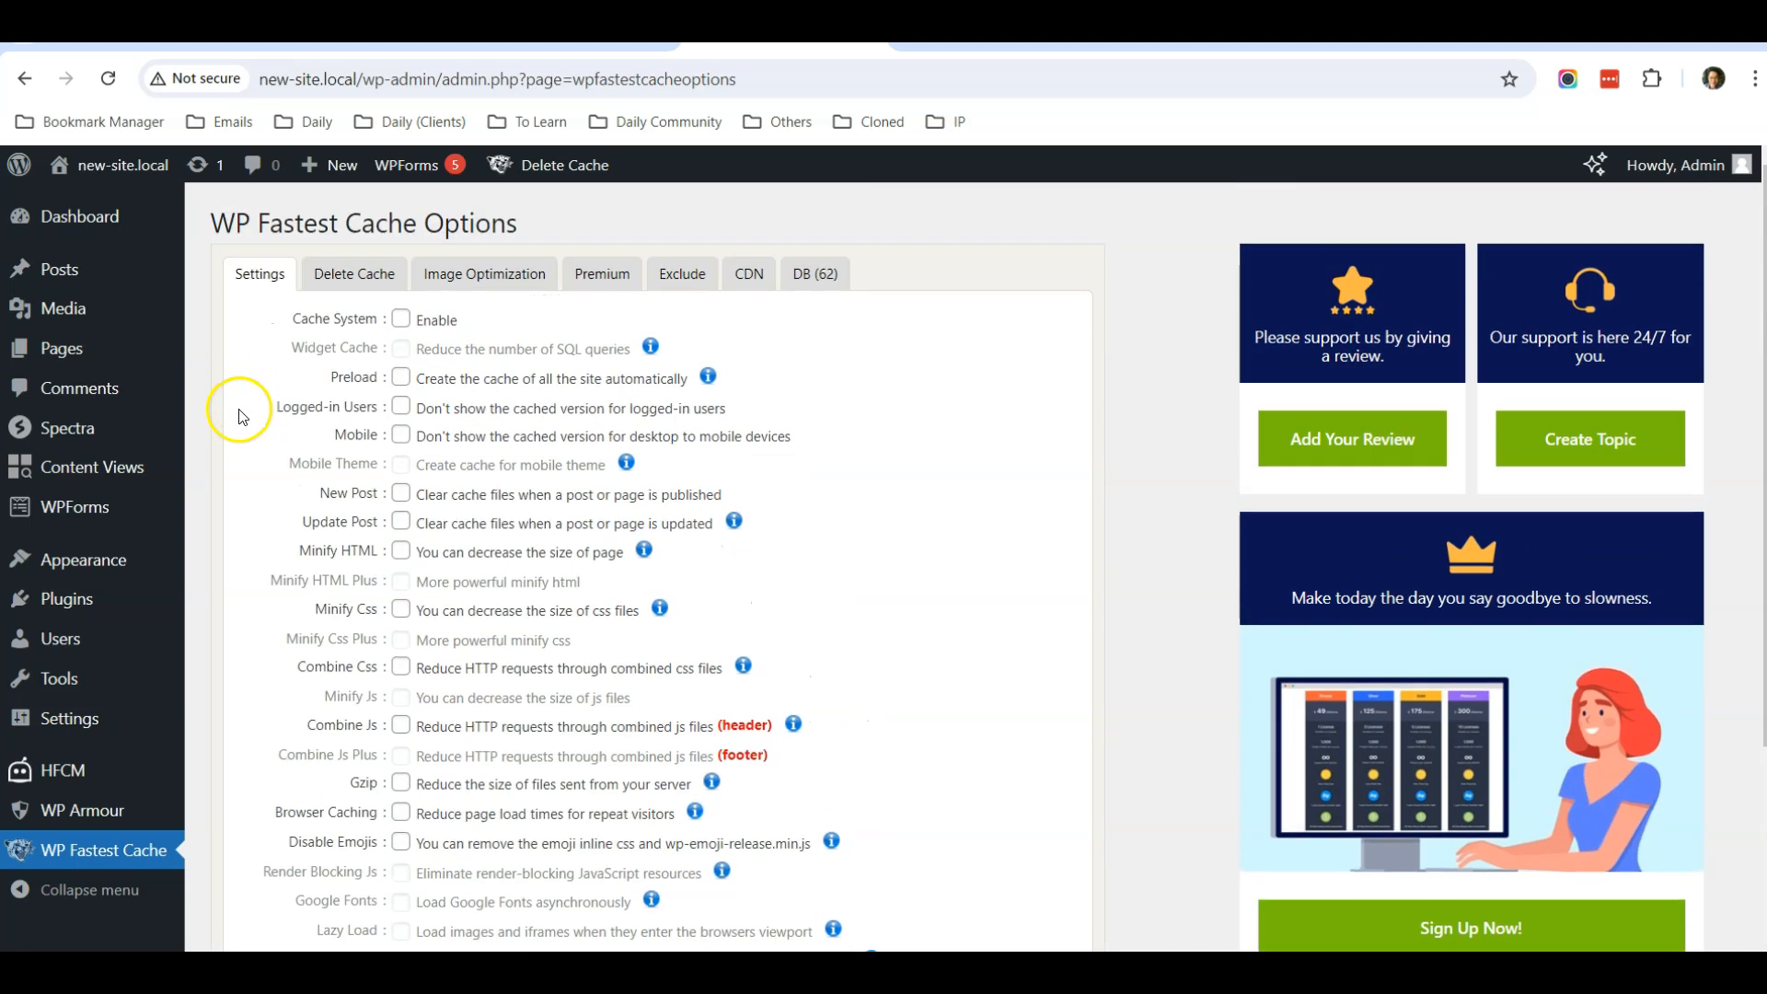
mouse_move(383, 795)
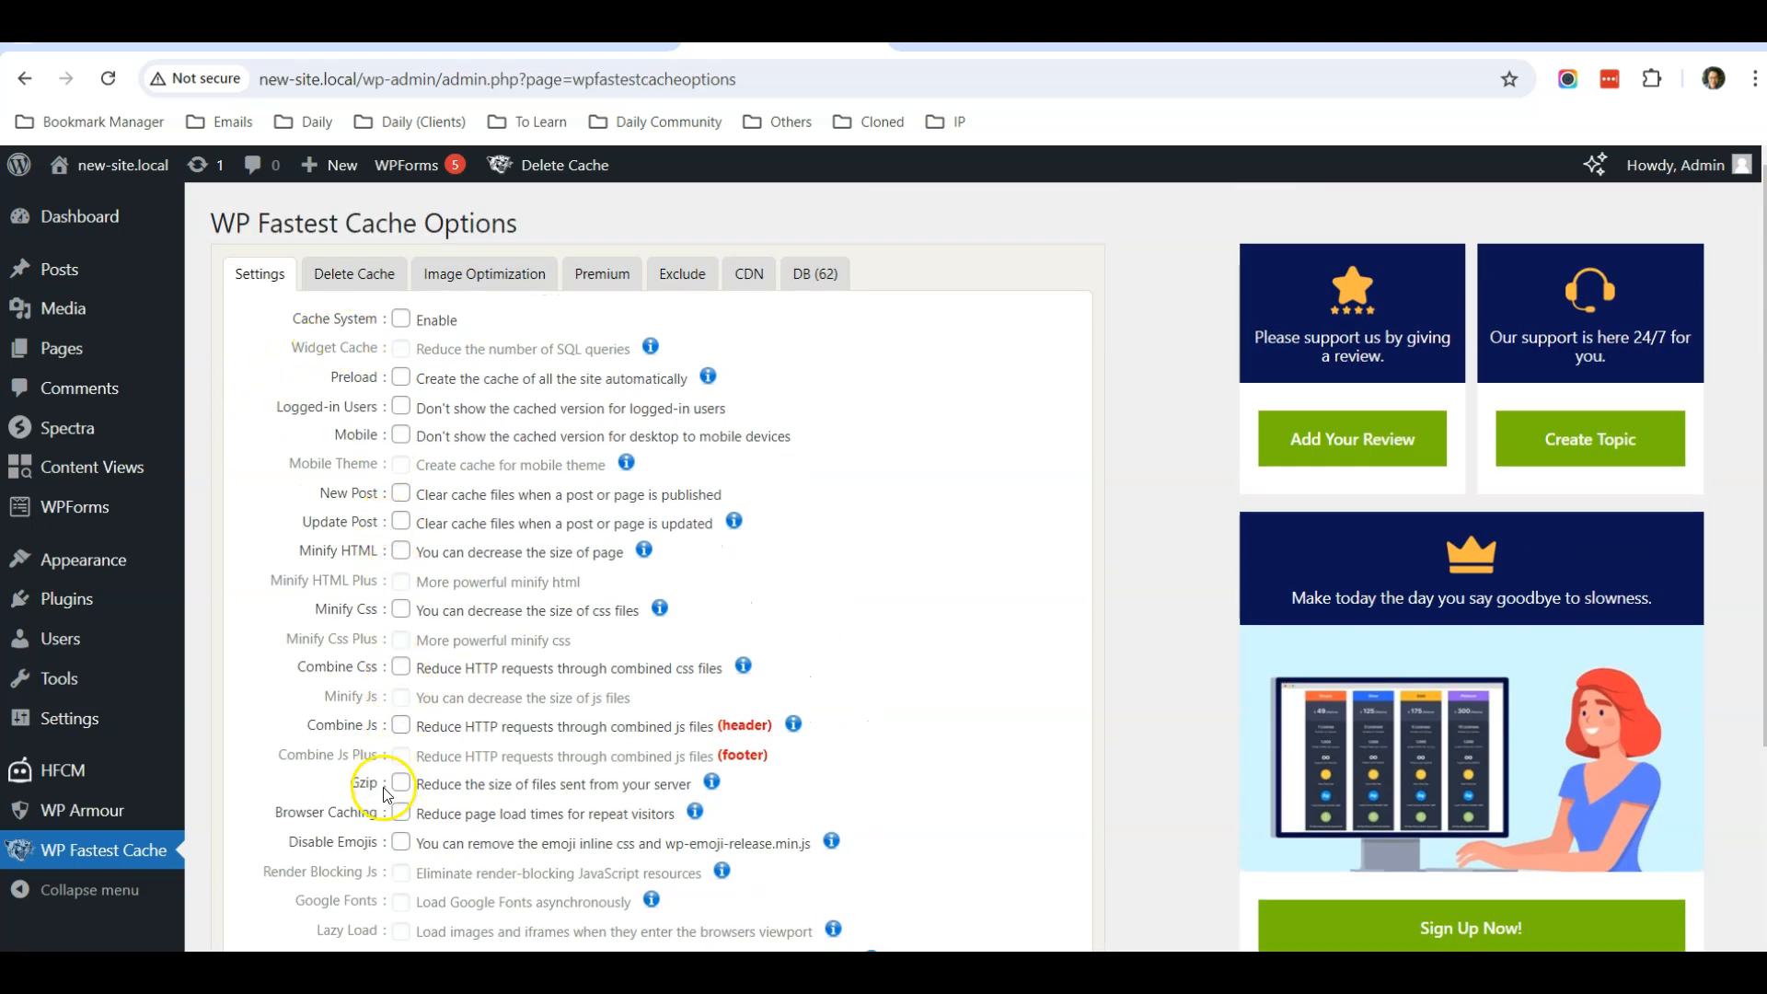
mouse_move(371, 744)
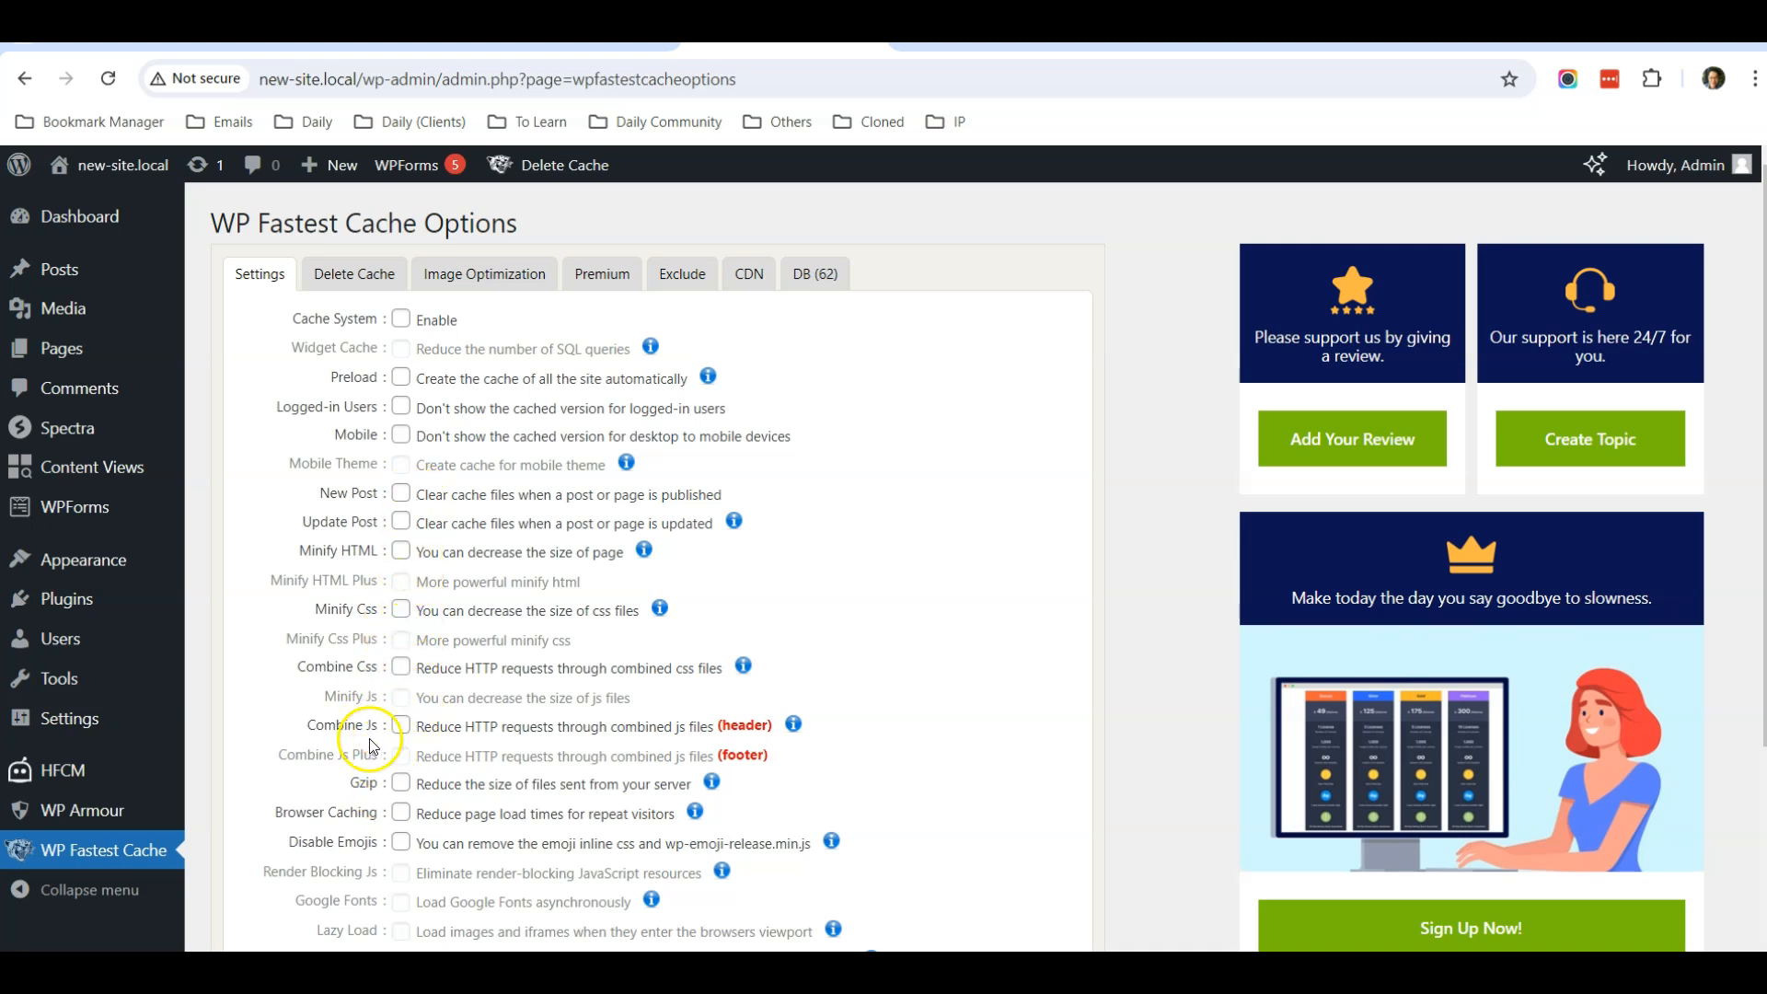
mouse_move(245, 350)
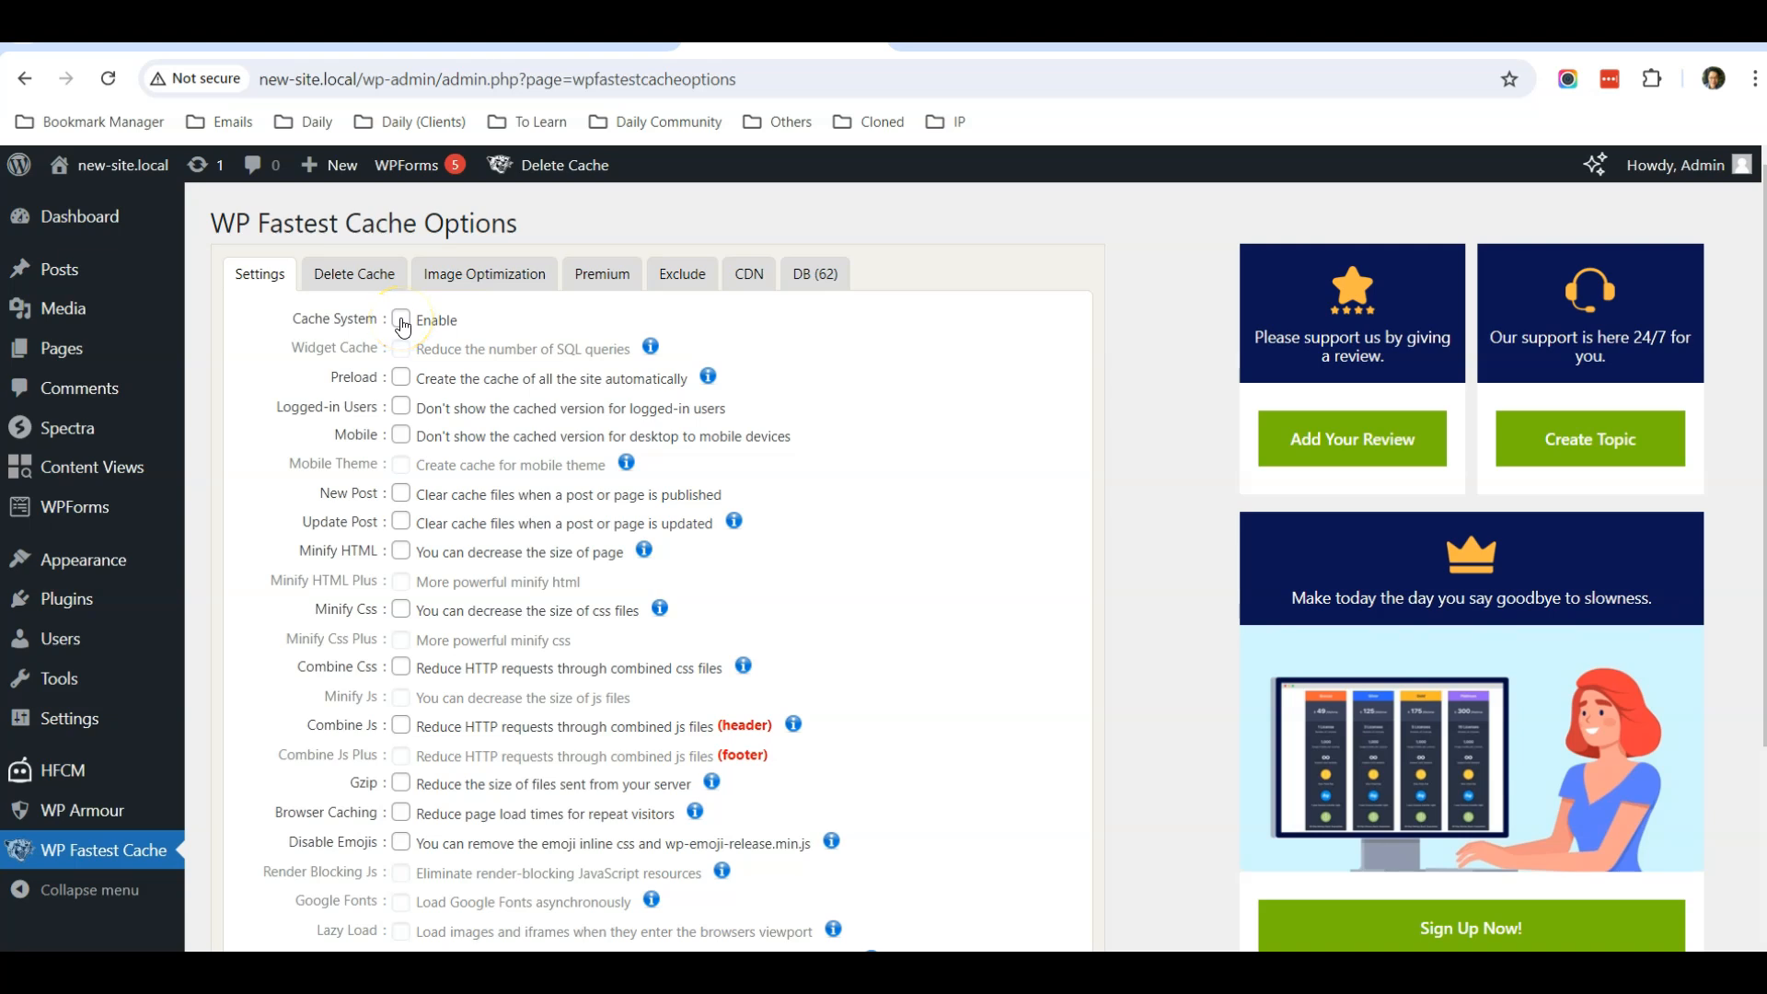
click(401, 320)
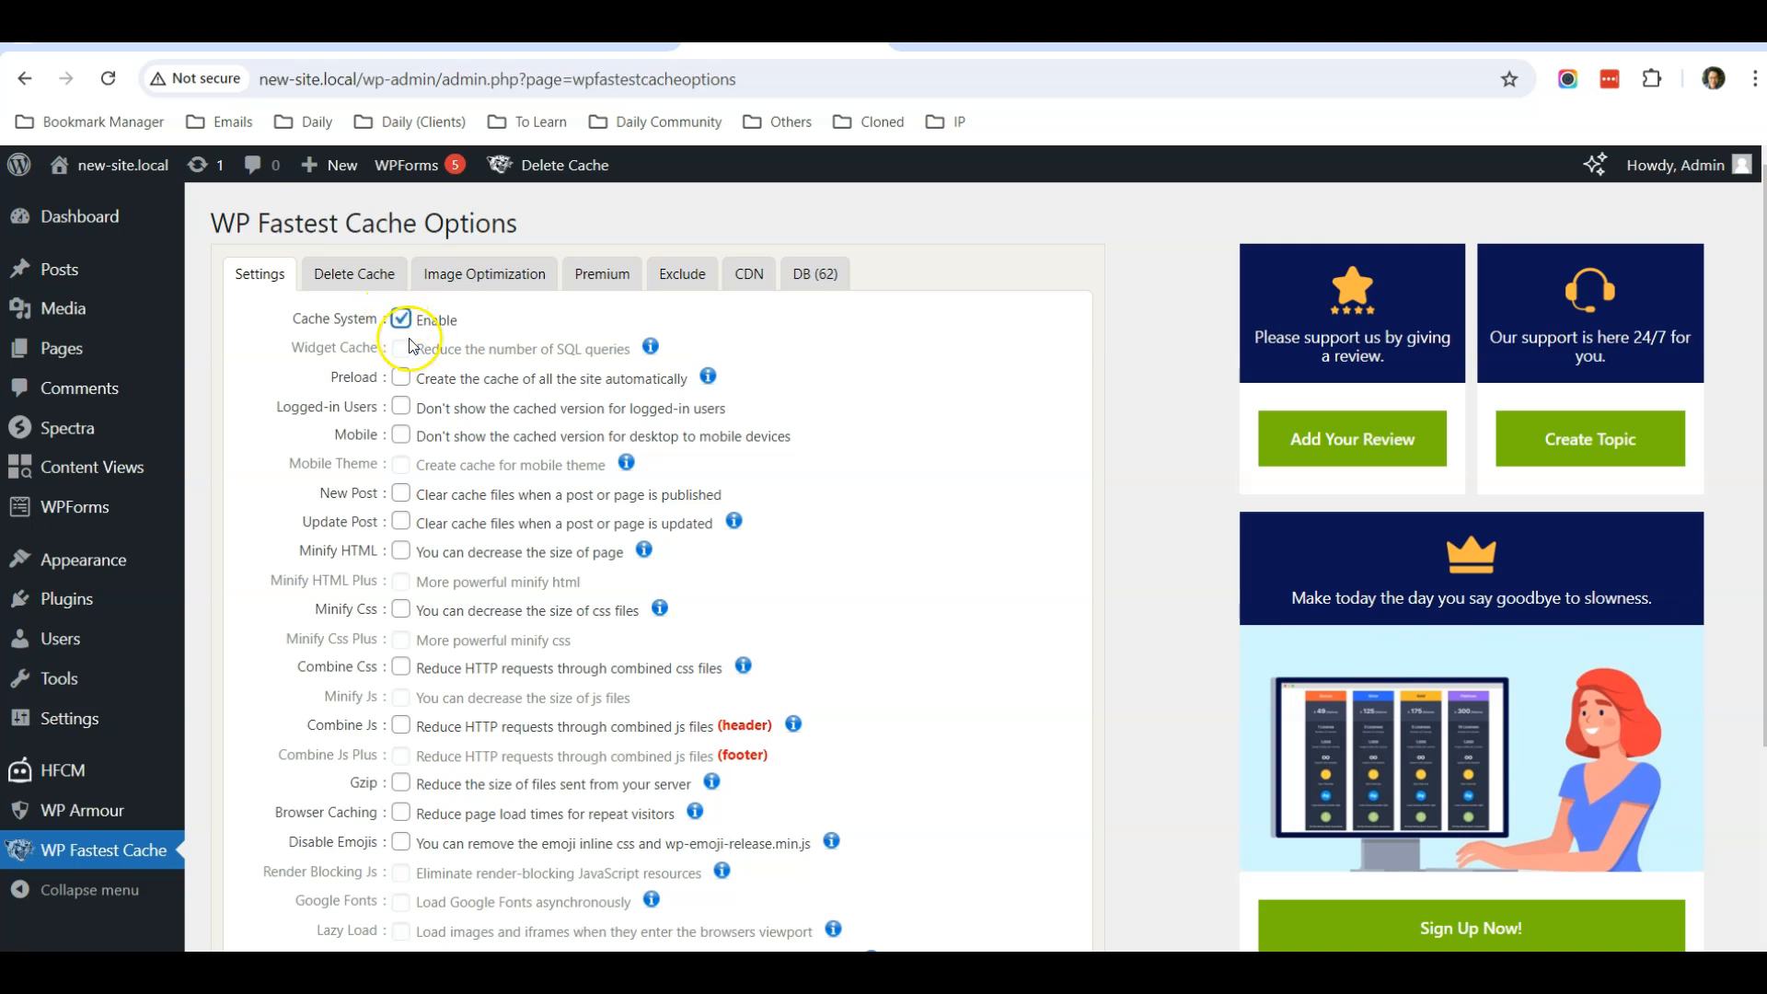
click(401, 377)
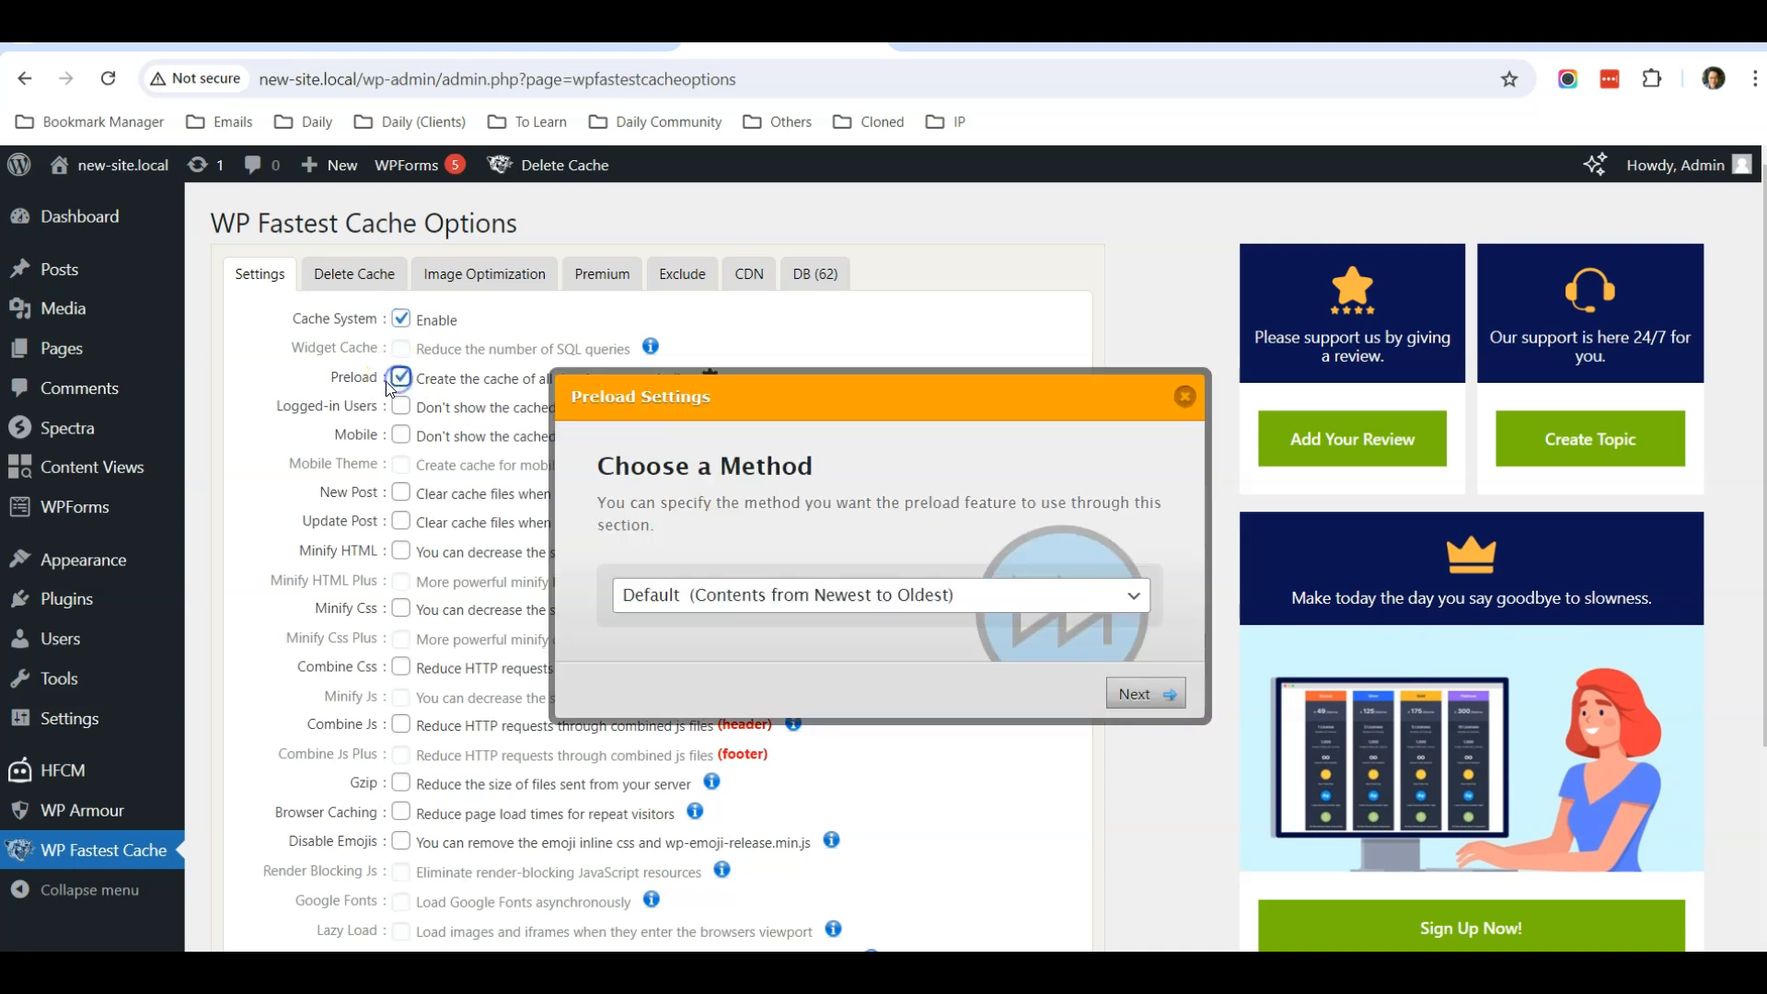
mouse_move(876, 595)
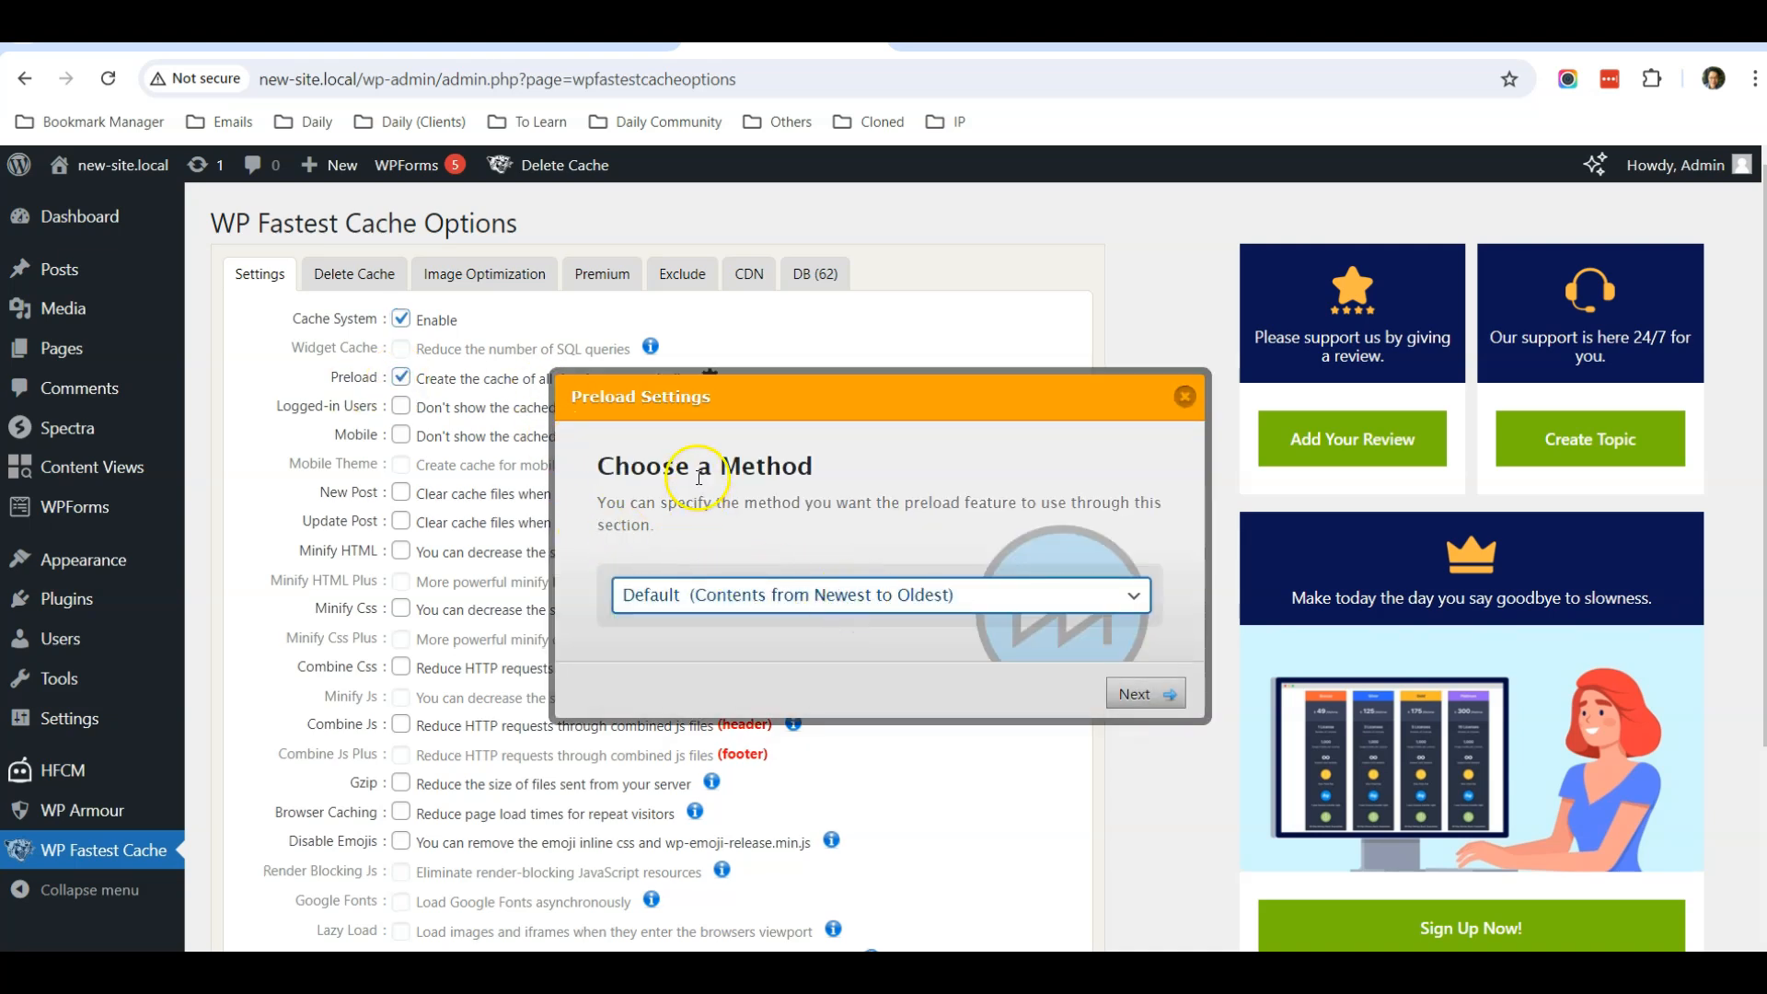
mouse_move(786, 525)
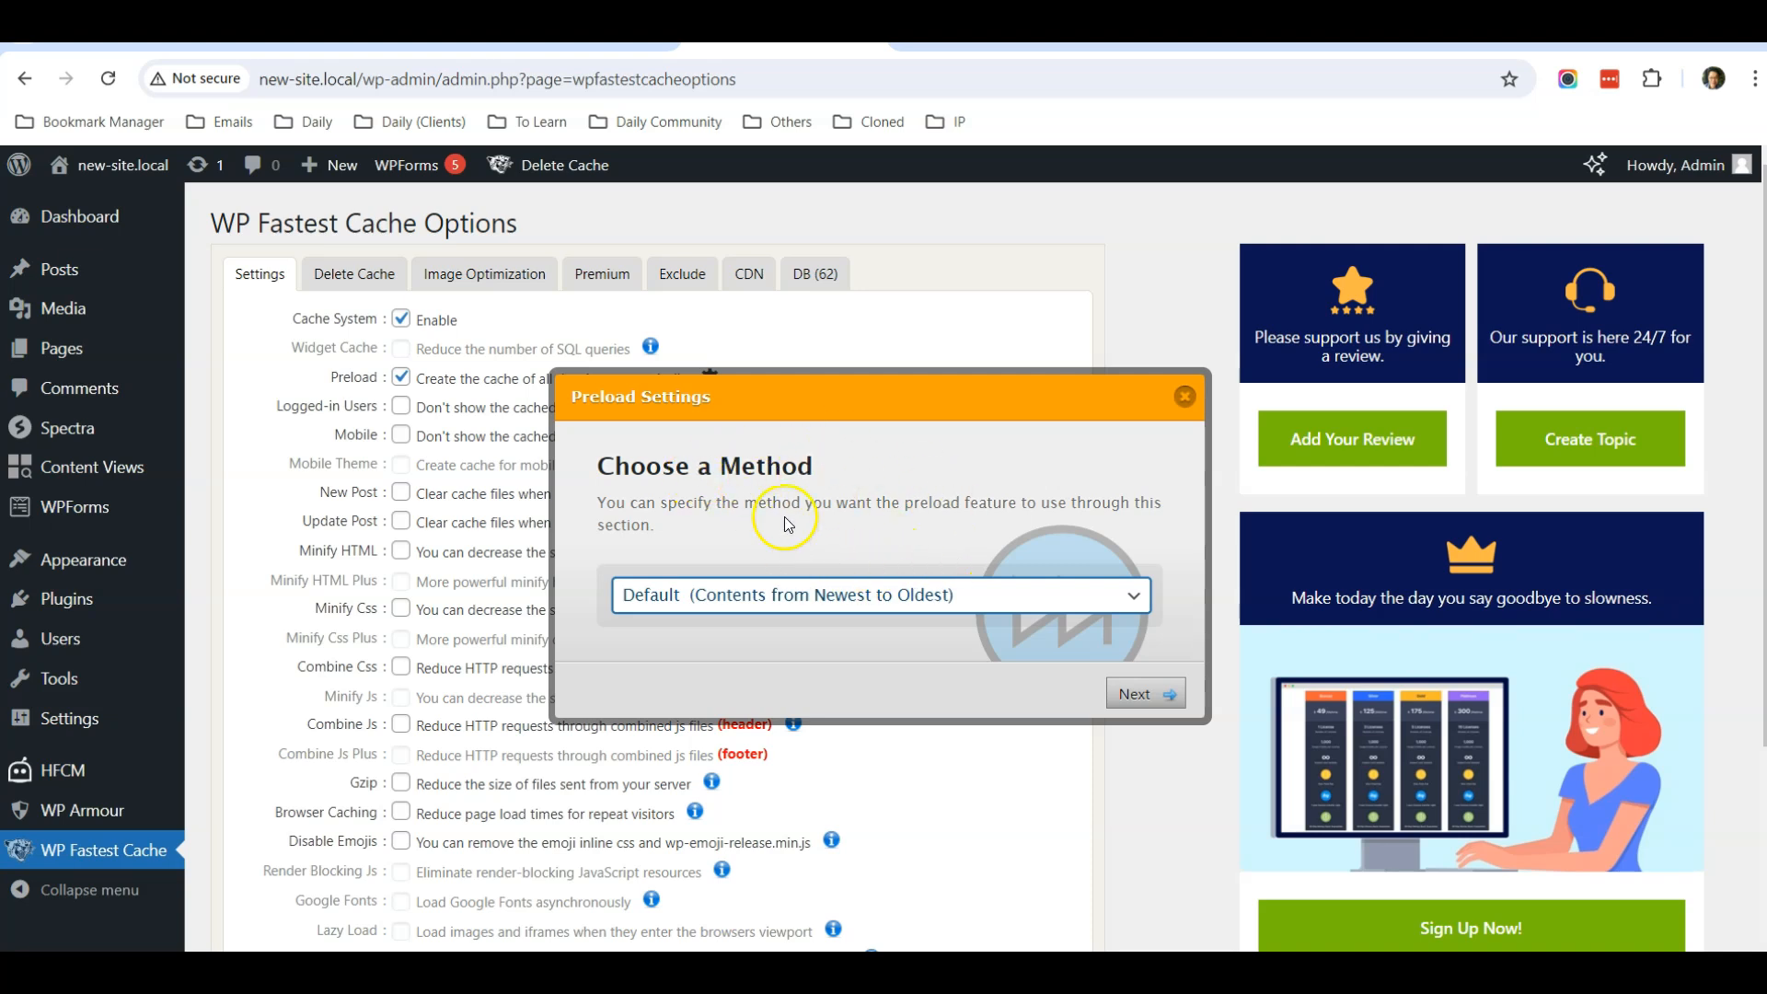
mouse_move(952, 508)
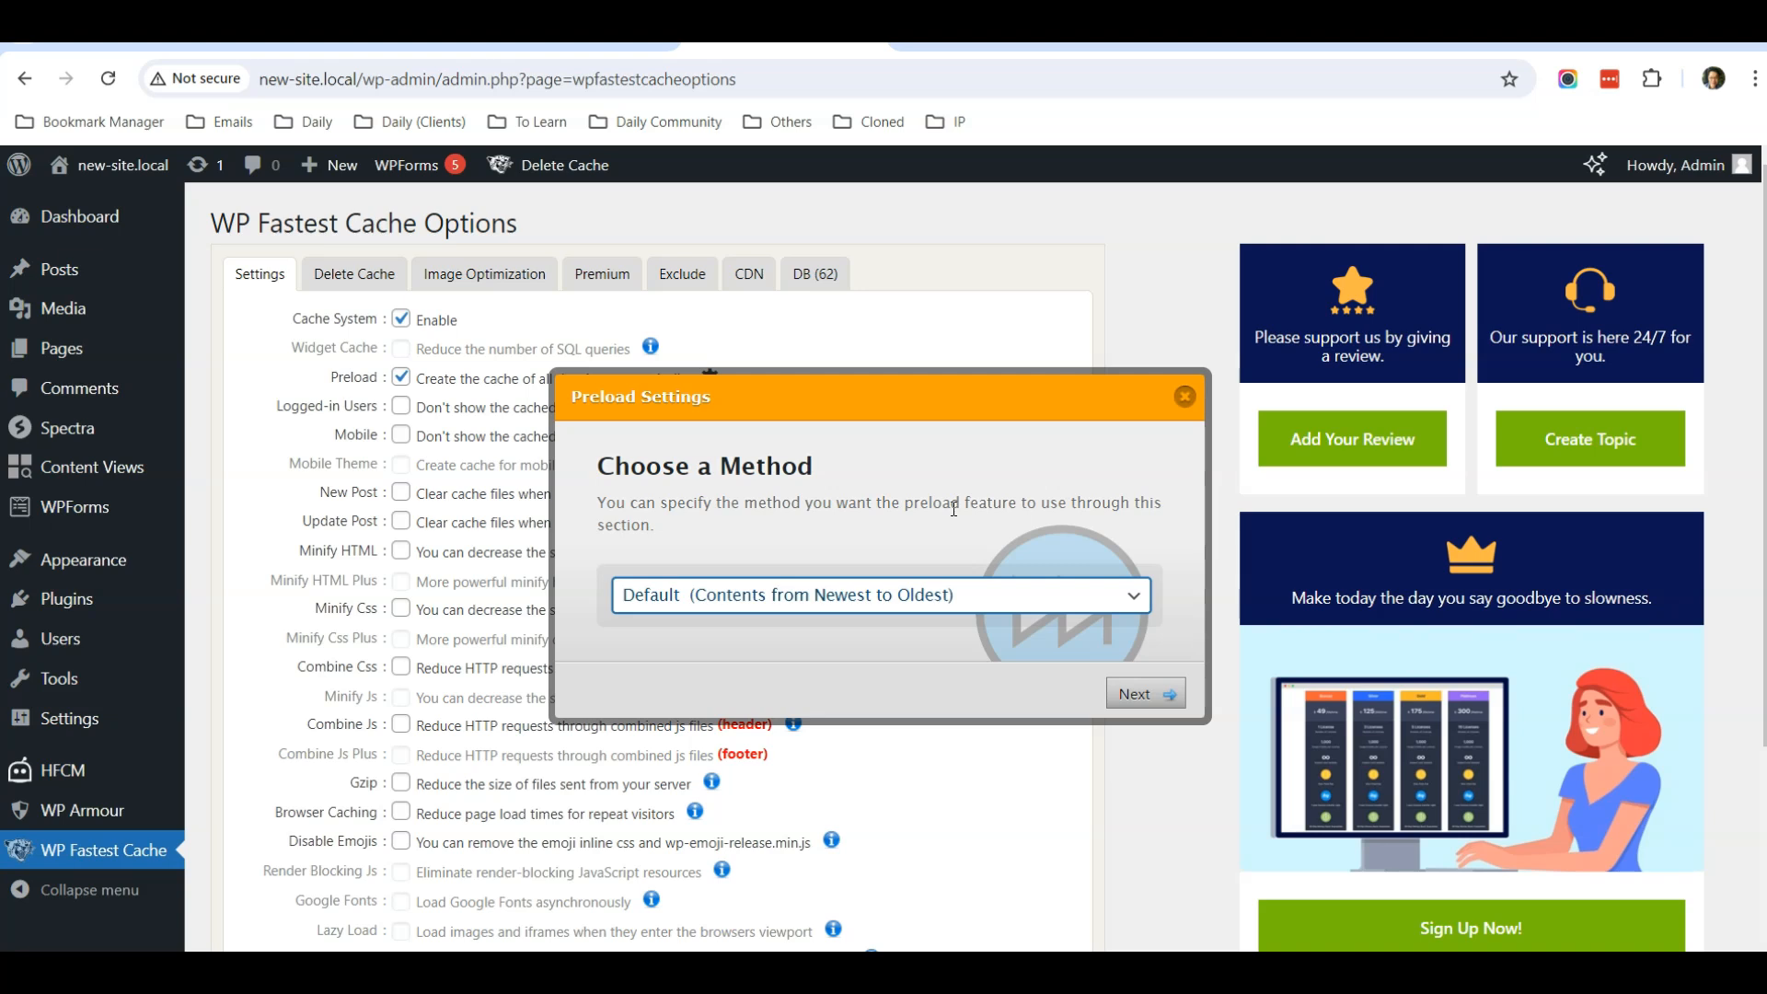
click(1143, 692)
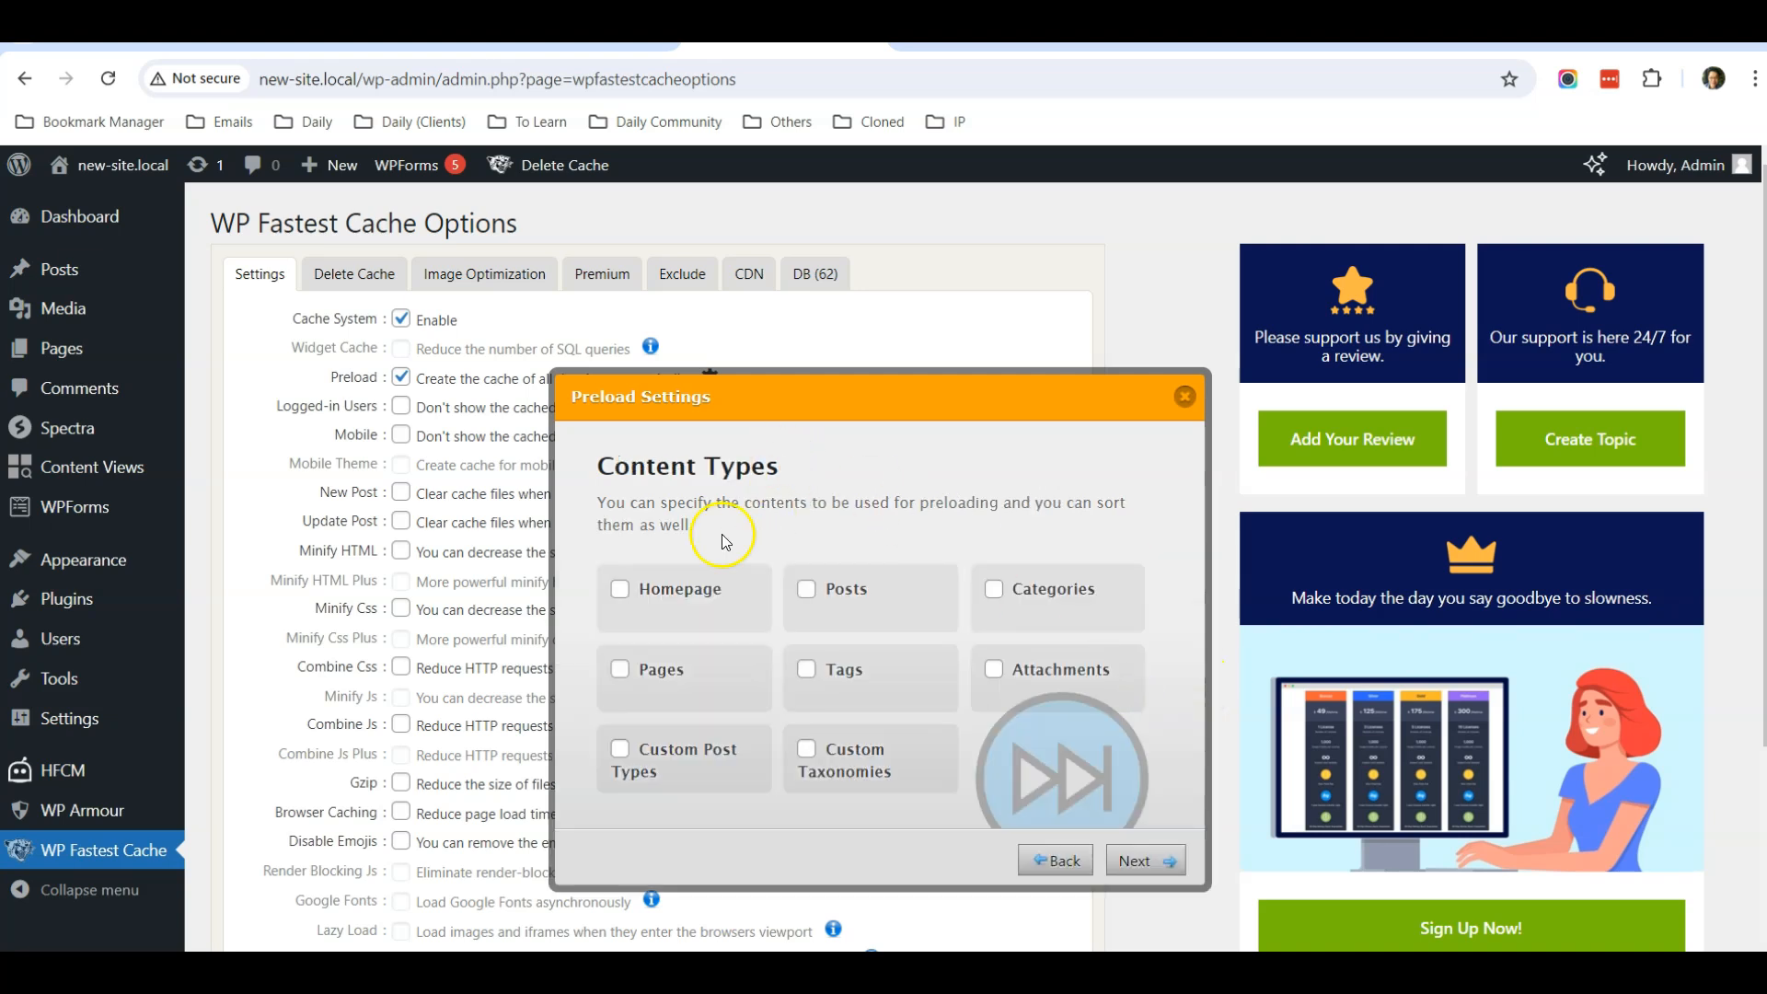
Preload homepage, posts, categories and pages, restarting after completion, and finish the setup
click(620, 589)
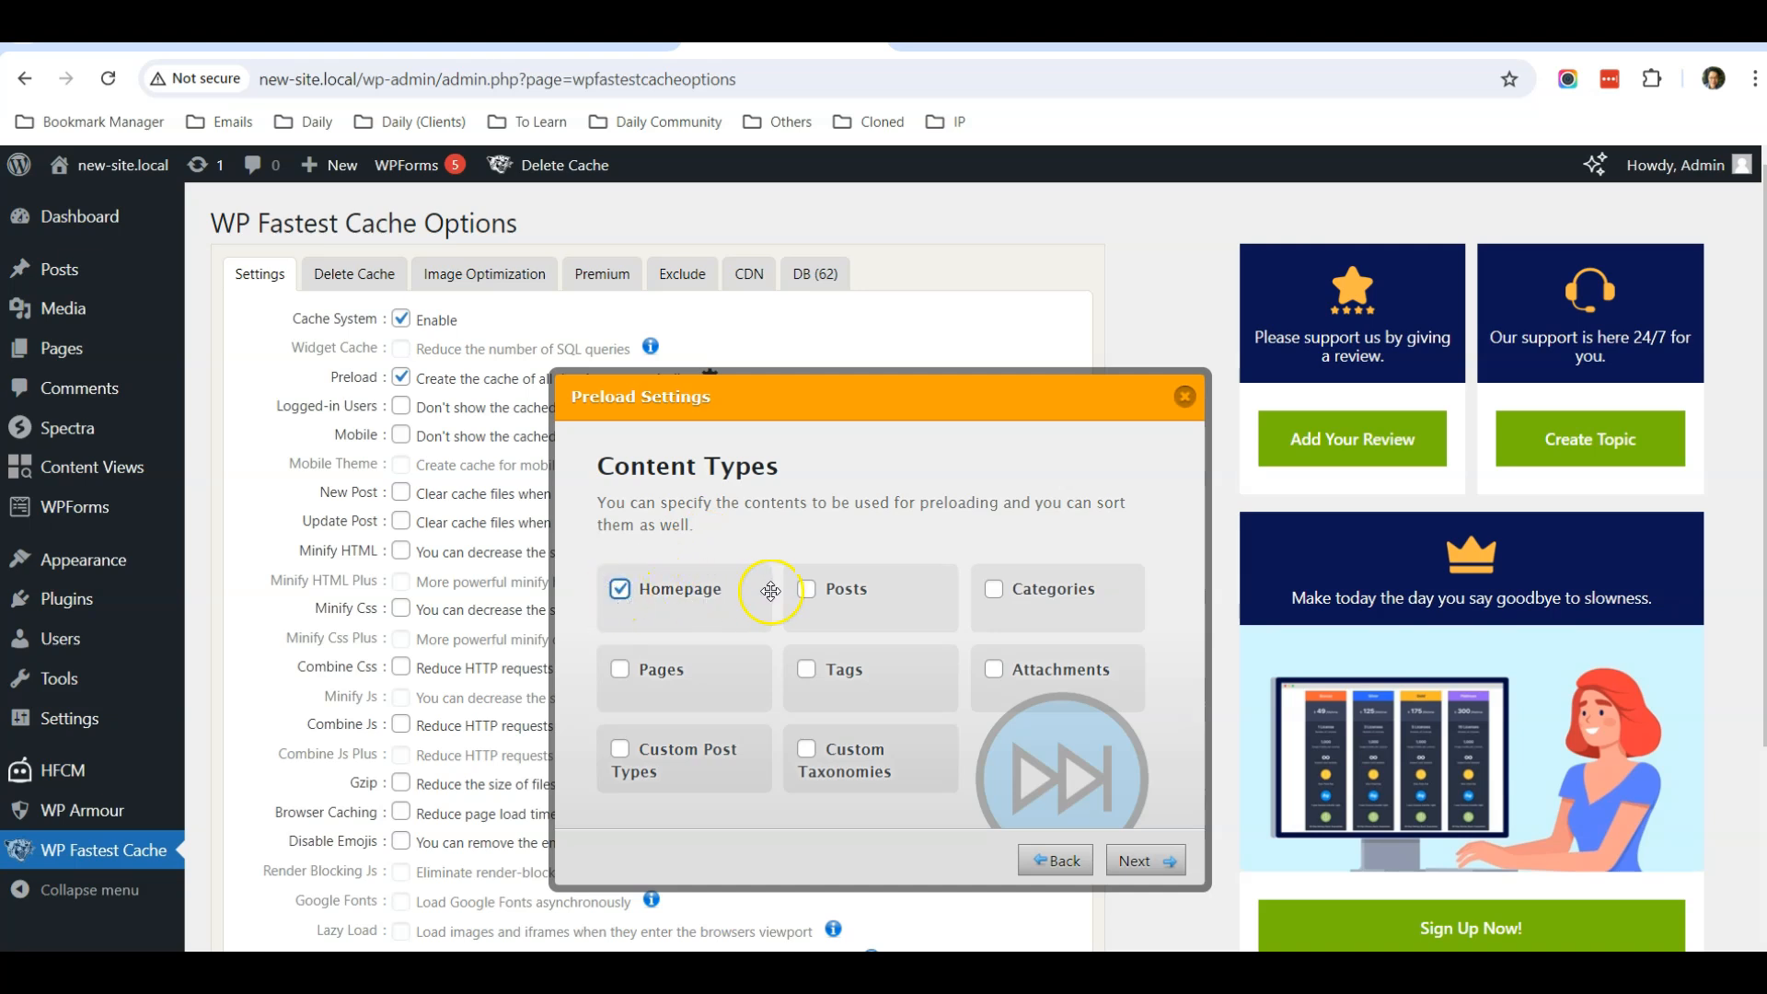
click(805, 589)
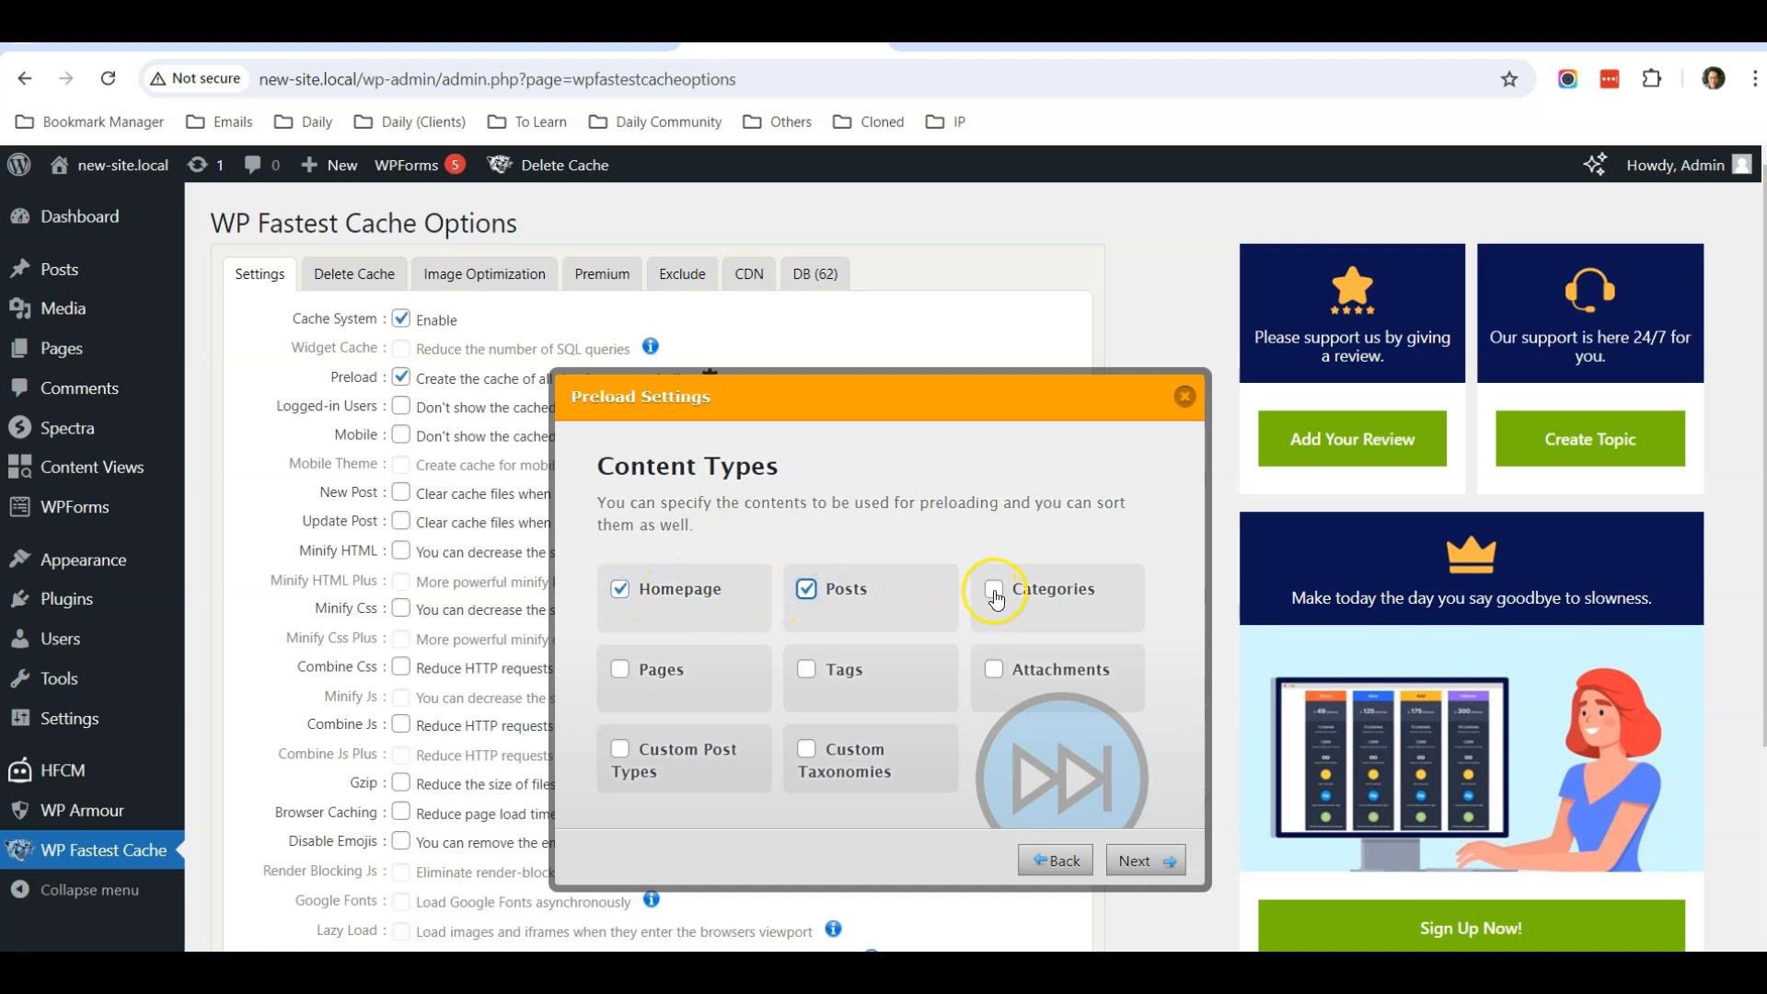
click(992, 589)
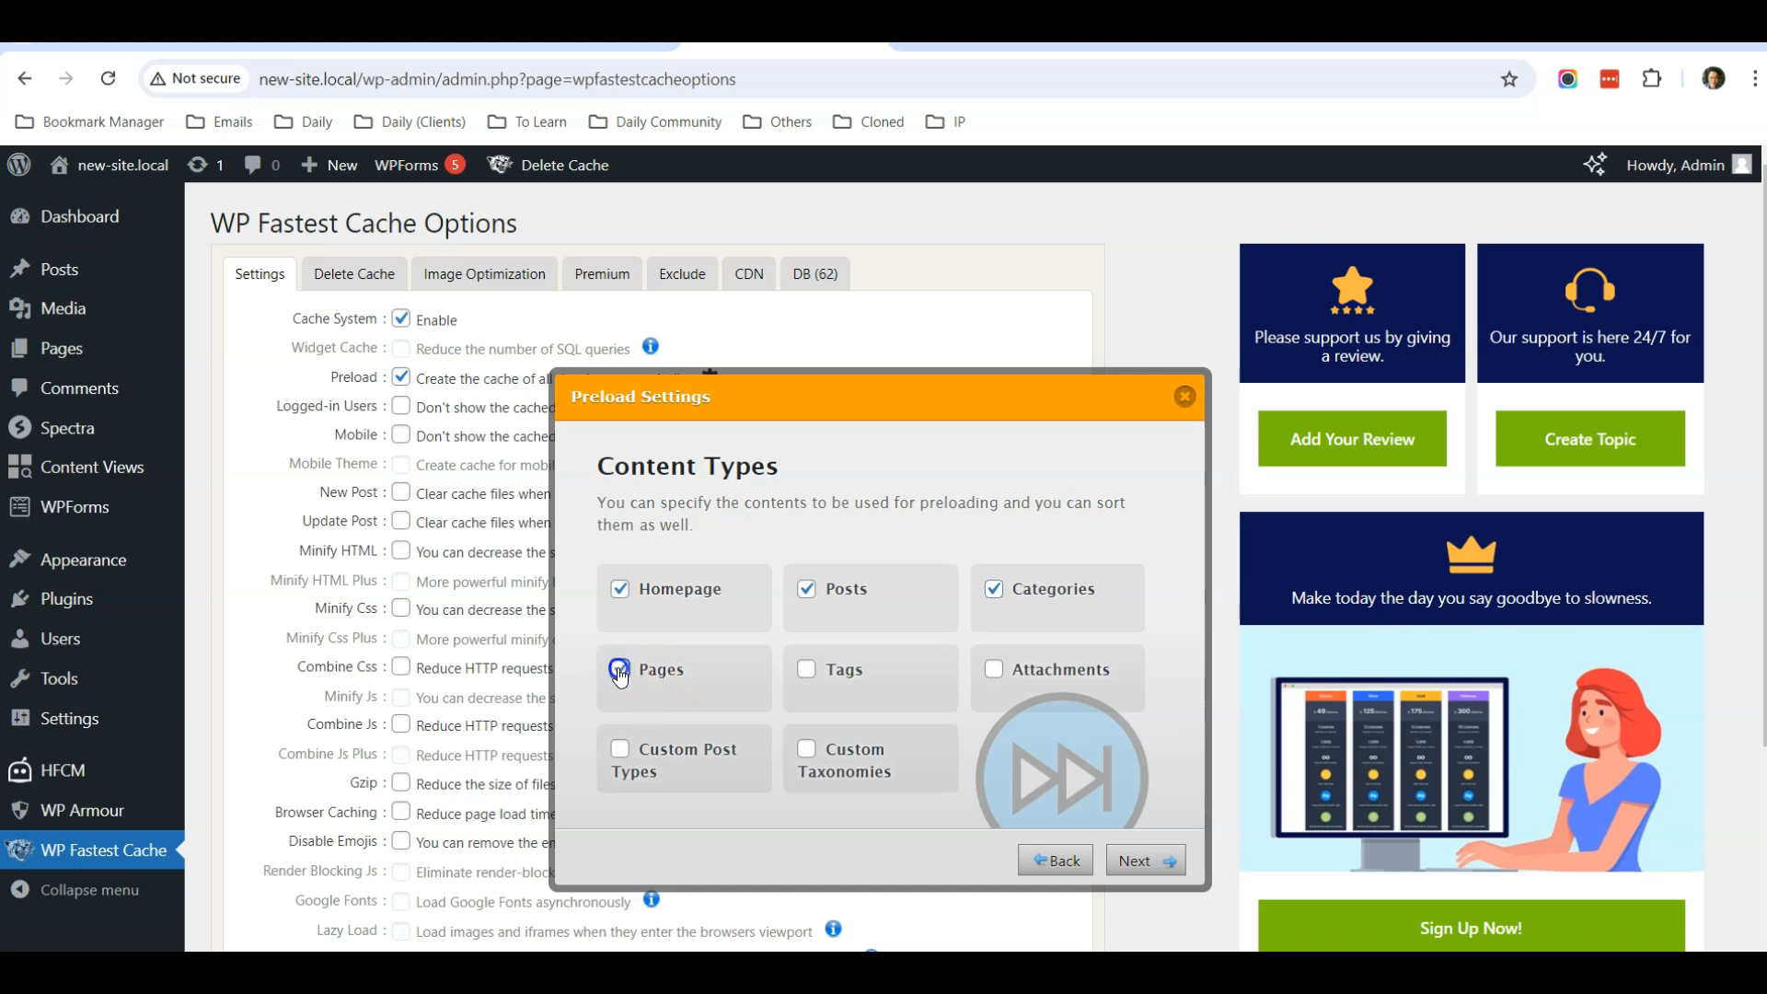
click(620, 669)
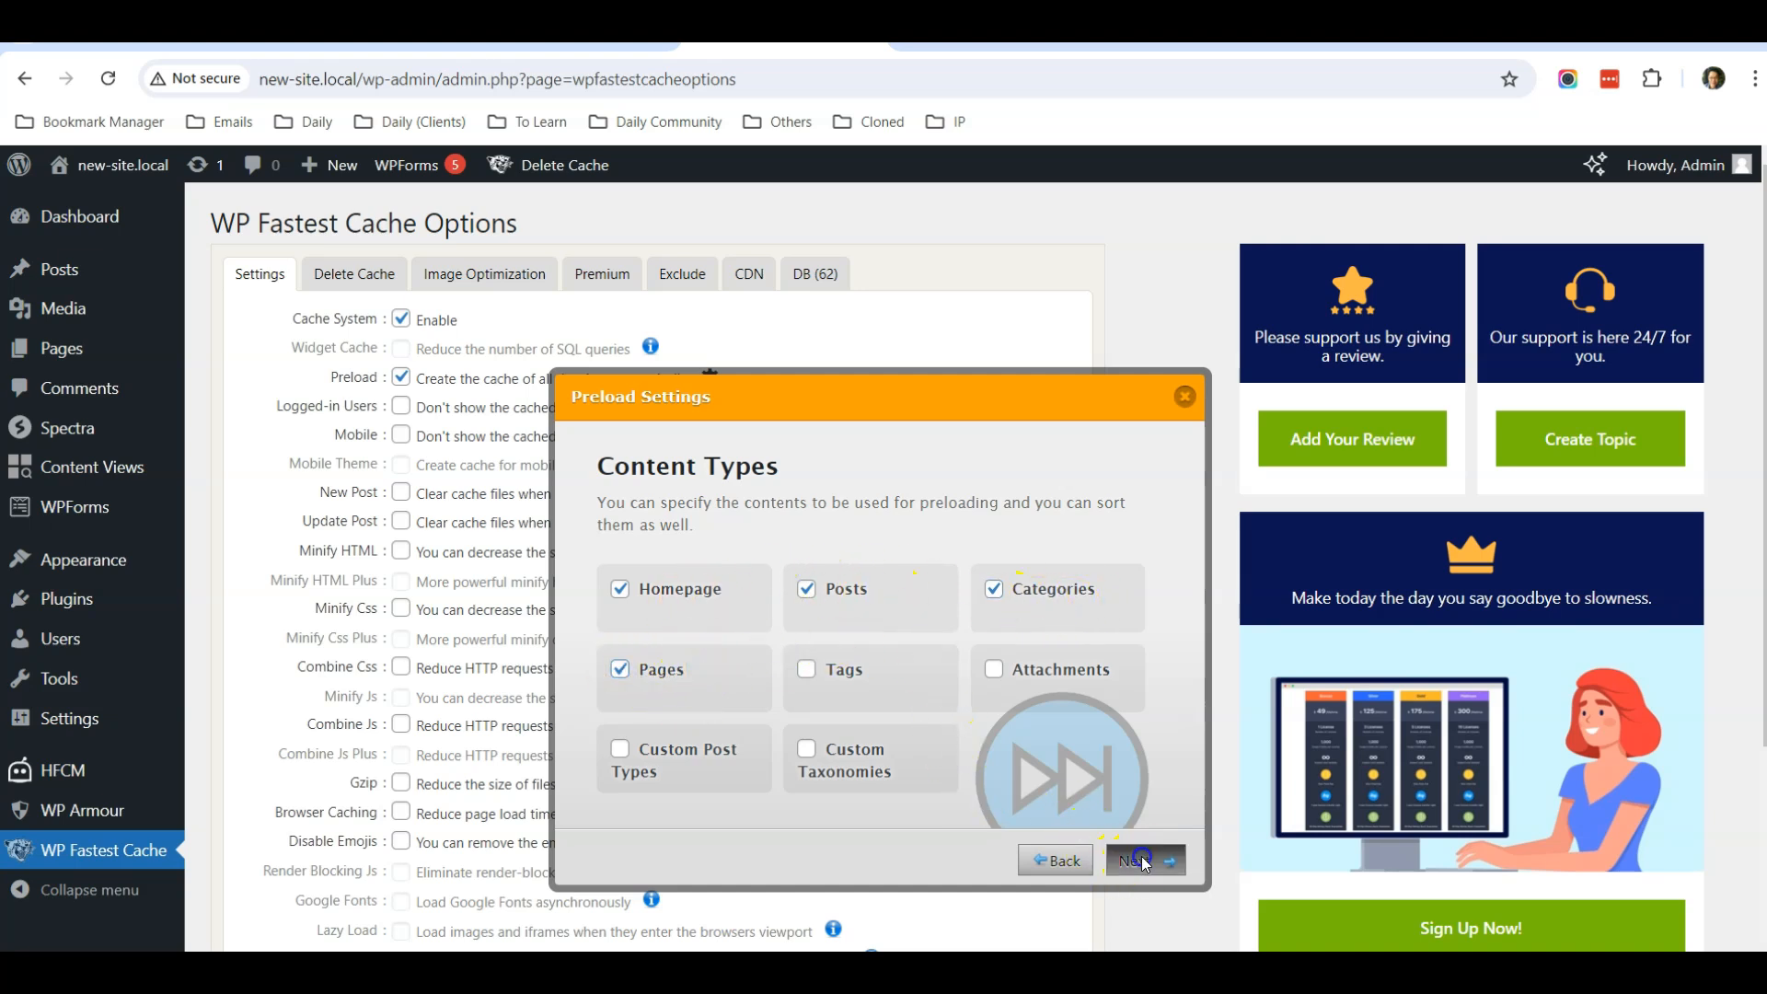
click(1136, 860)
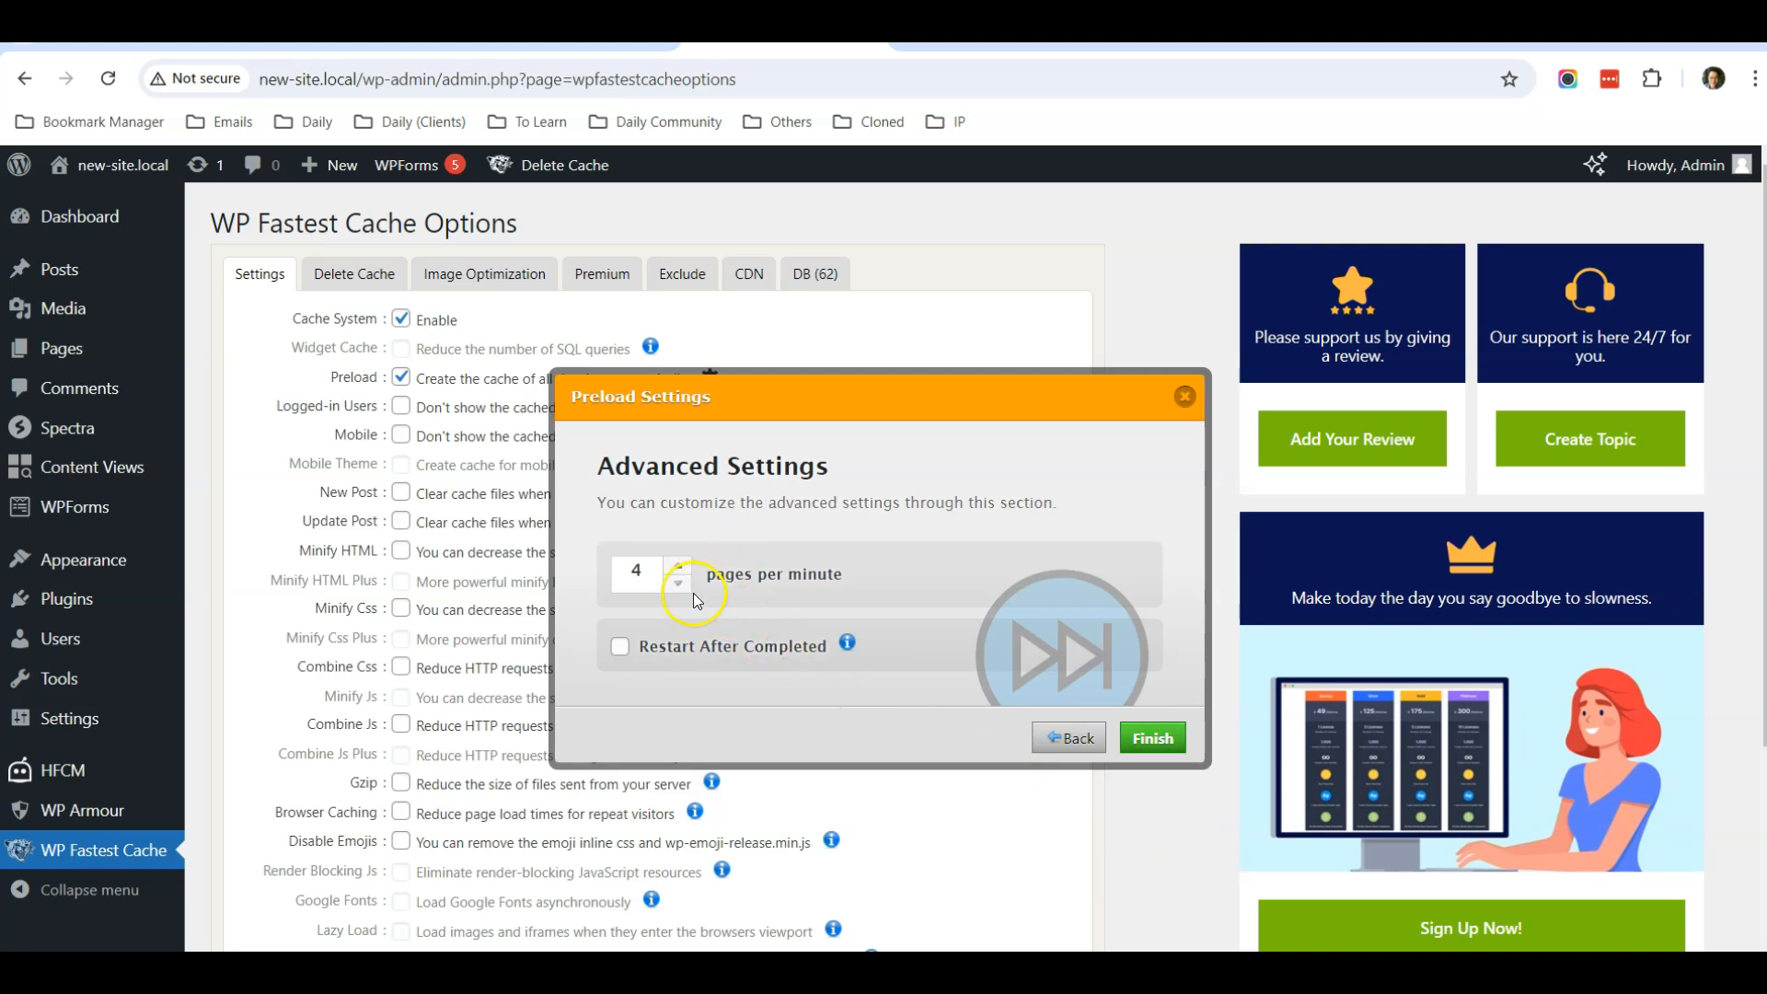
click(620, 646)
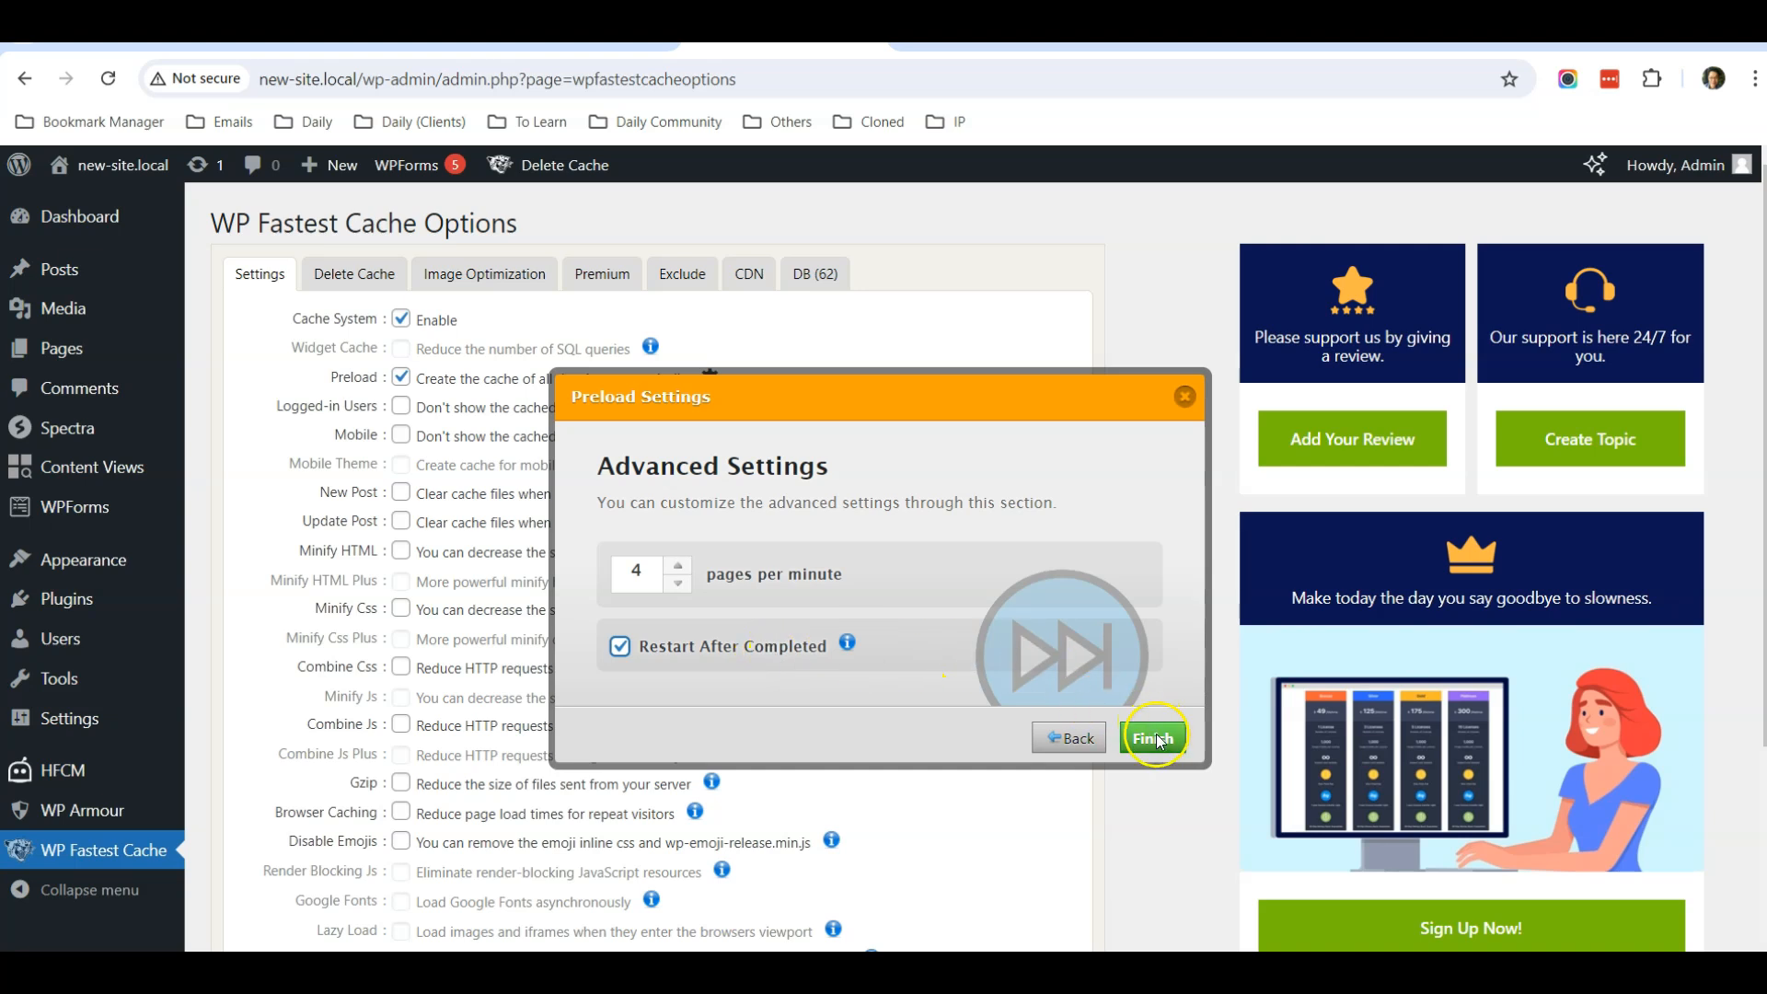
click(1152, 736)
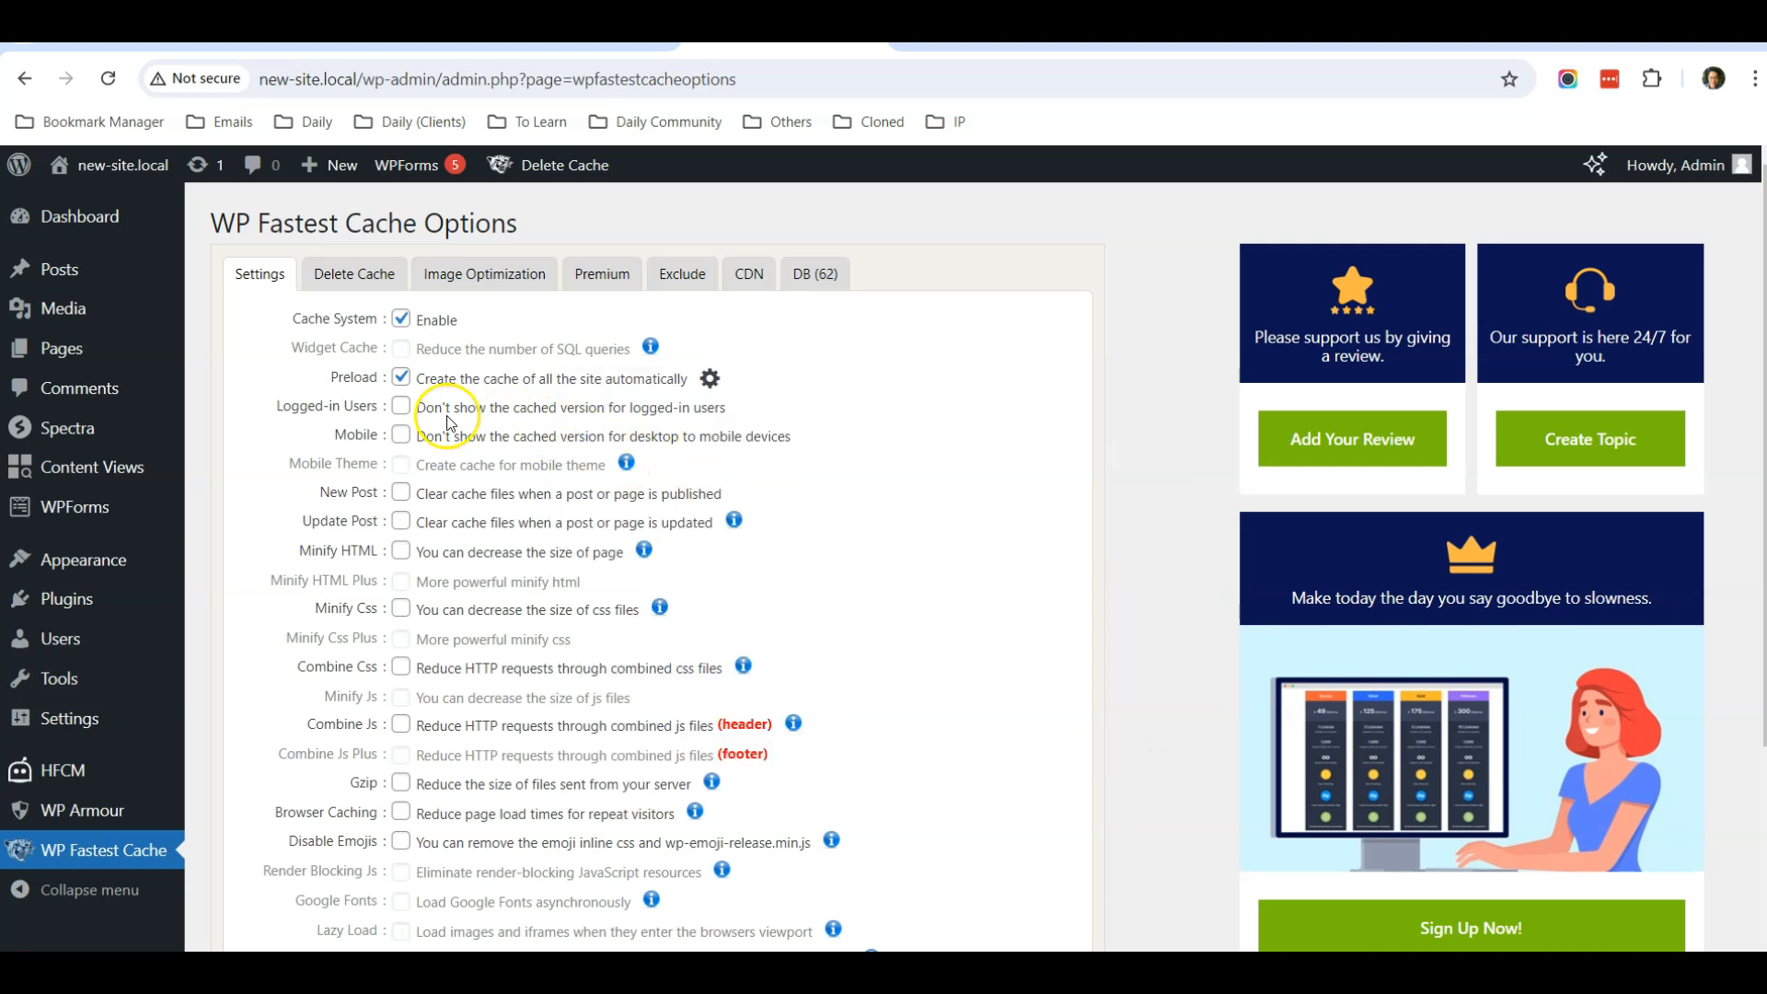
mouse_move(565, 425)
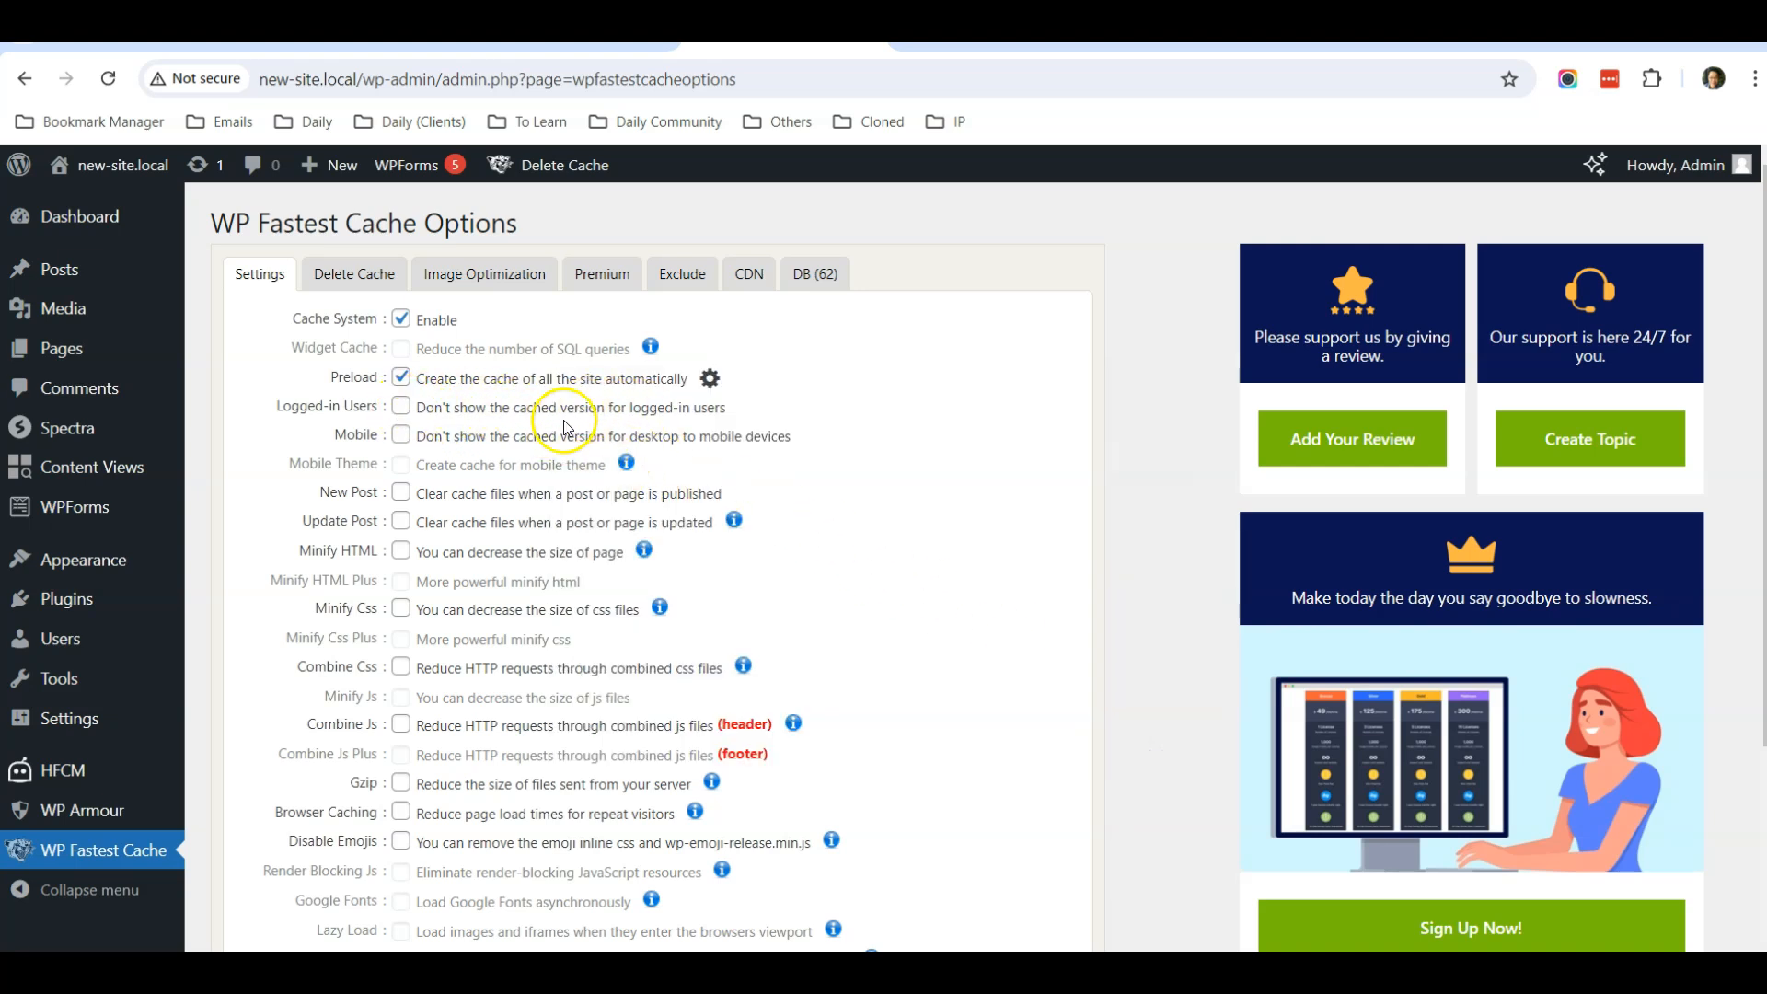
Skip cache for logged-in users and clear cache on new and updated posts, confirming both popups
click(402, 407)
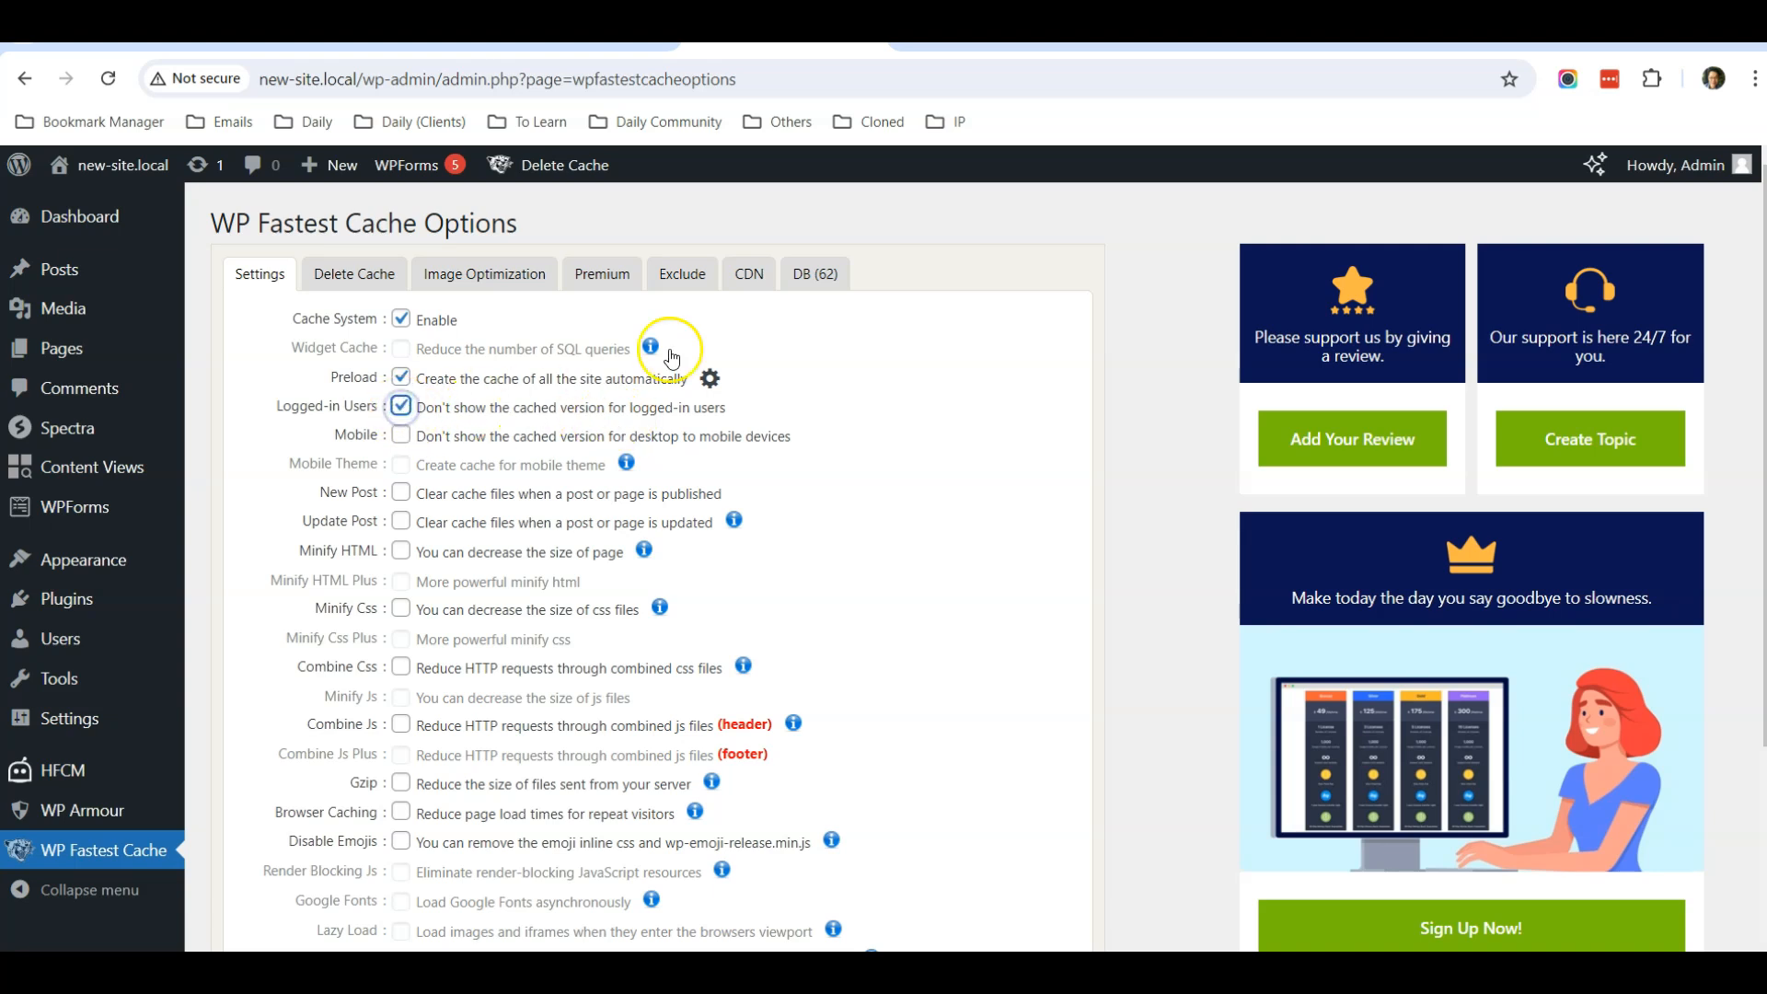
mouse_move(930, 420)
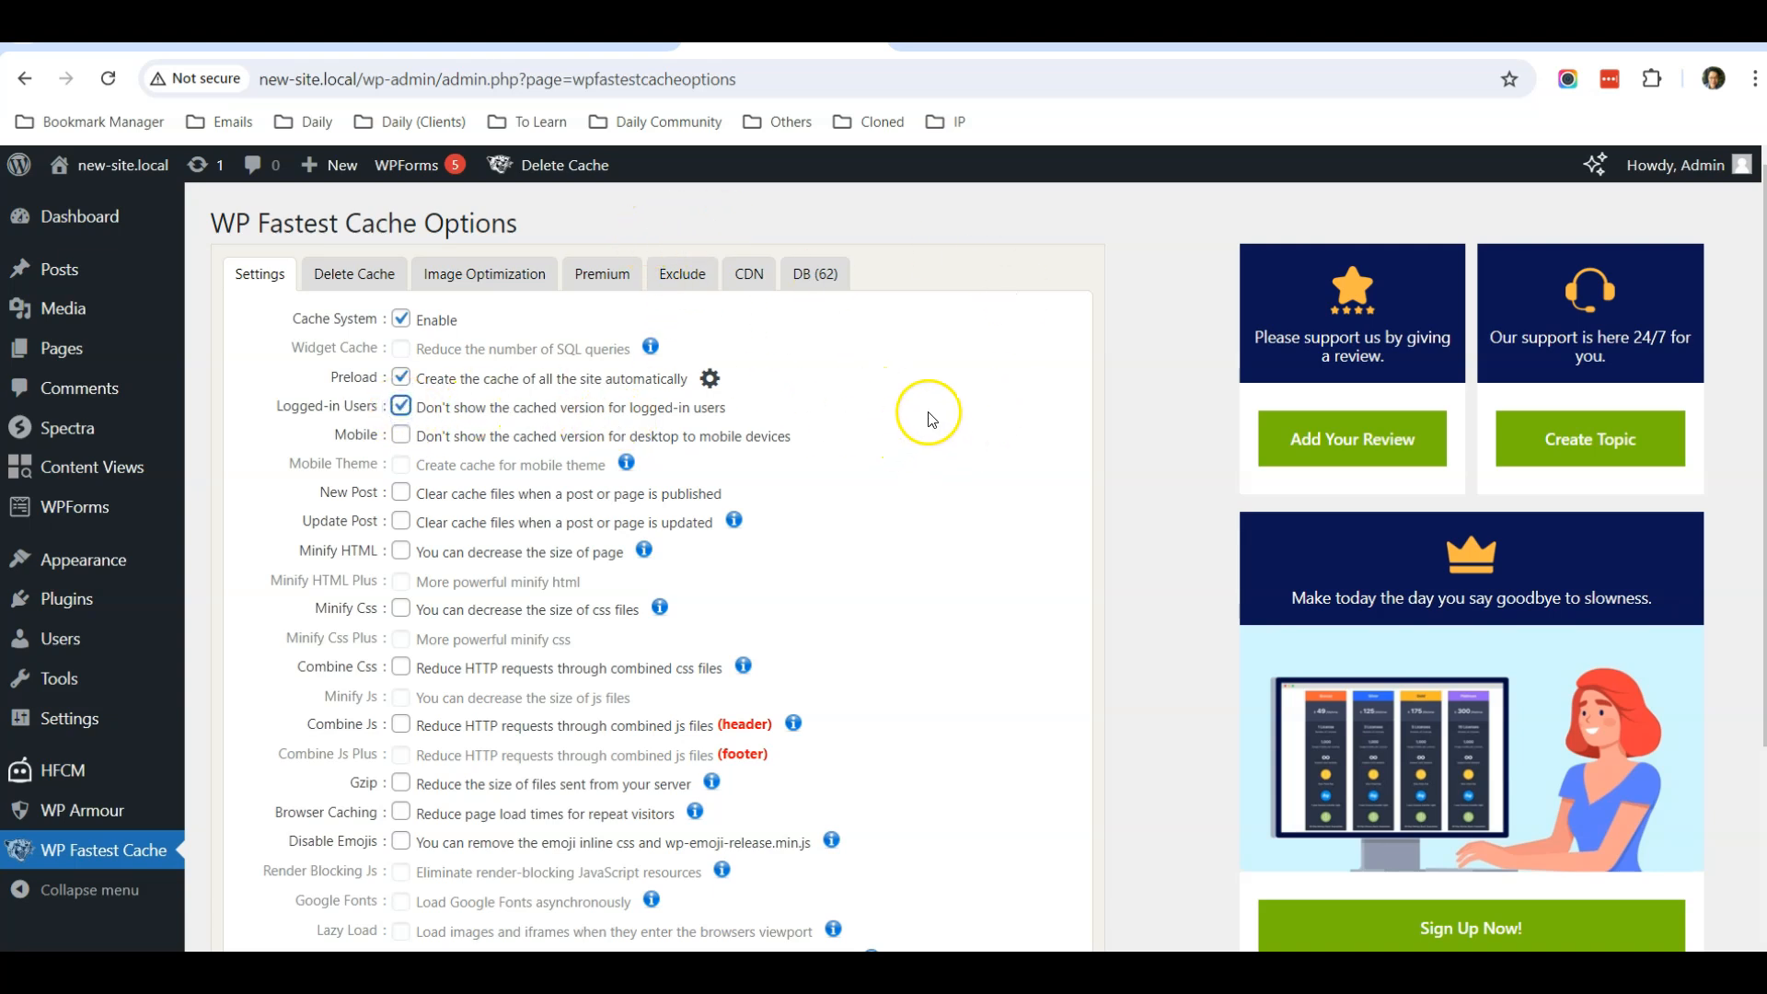
mouse_move(1018, 519)
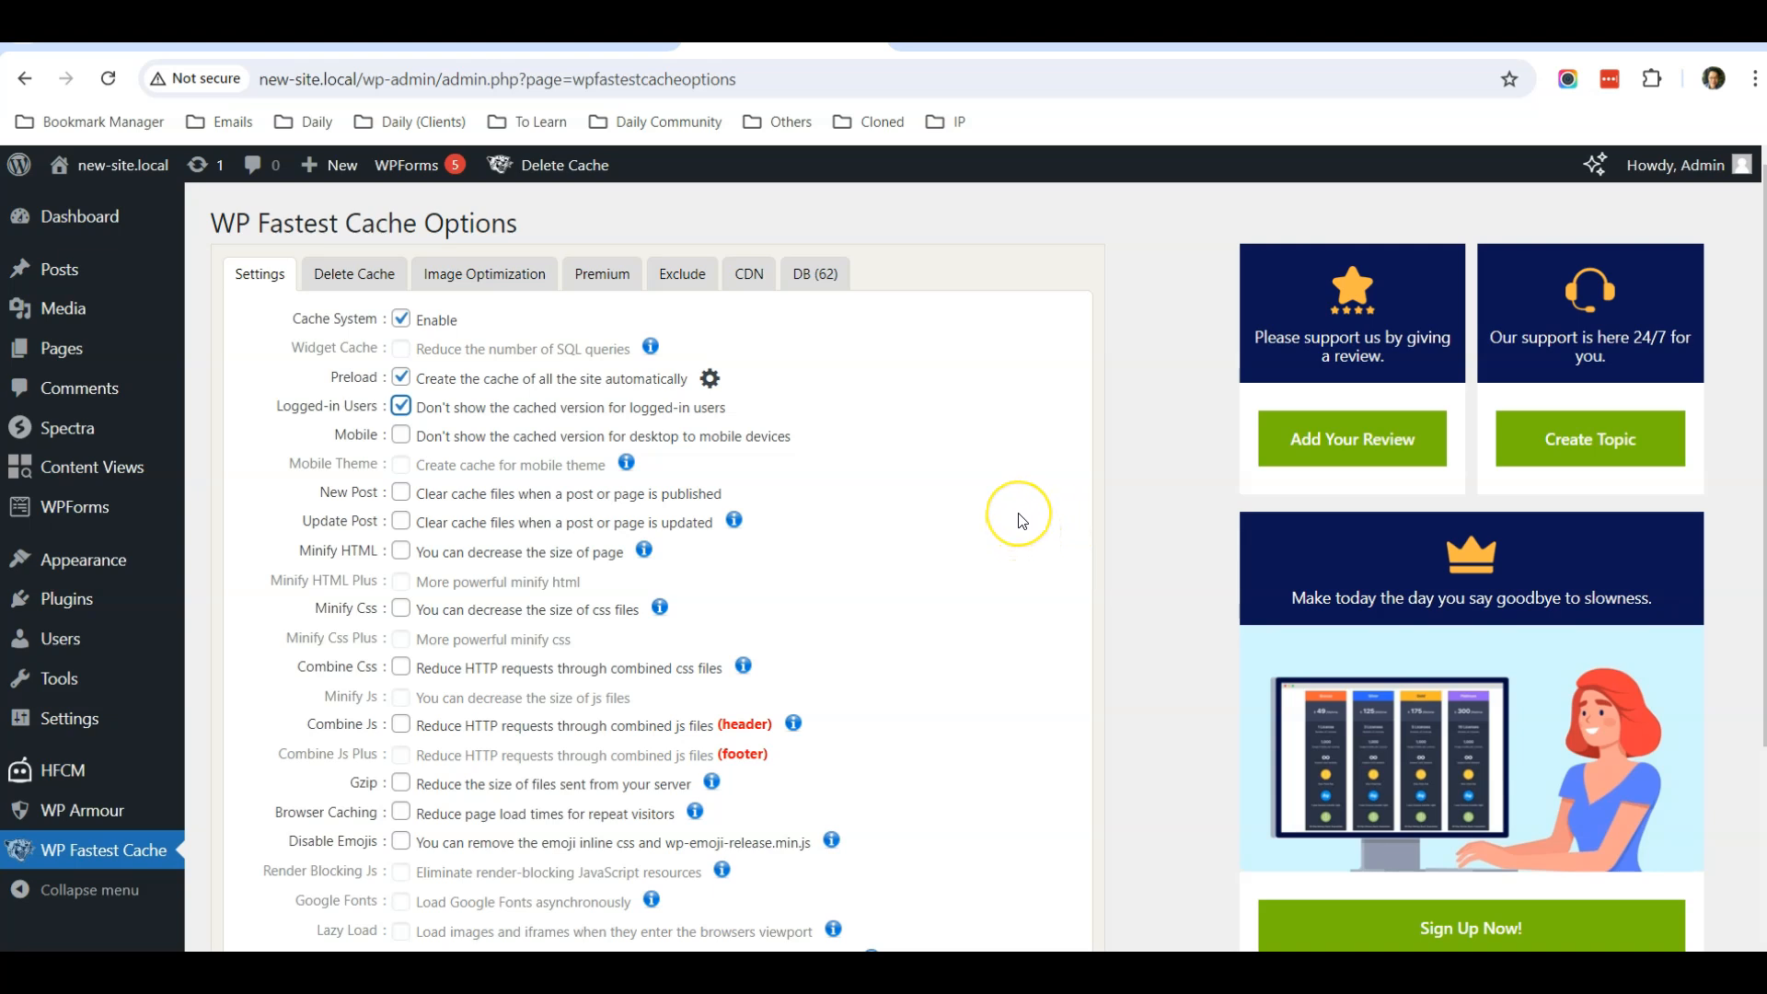
mouse_move(595, 435)
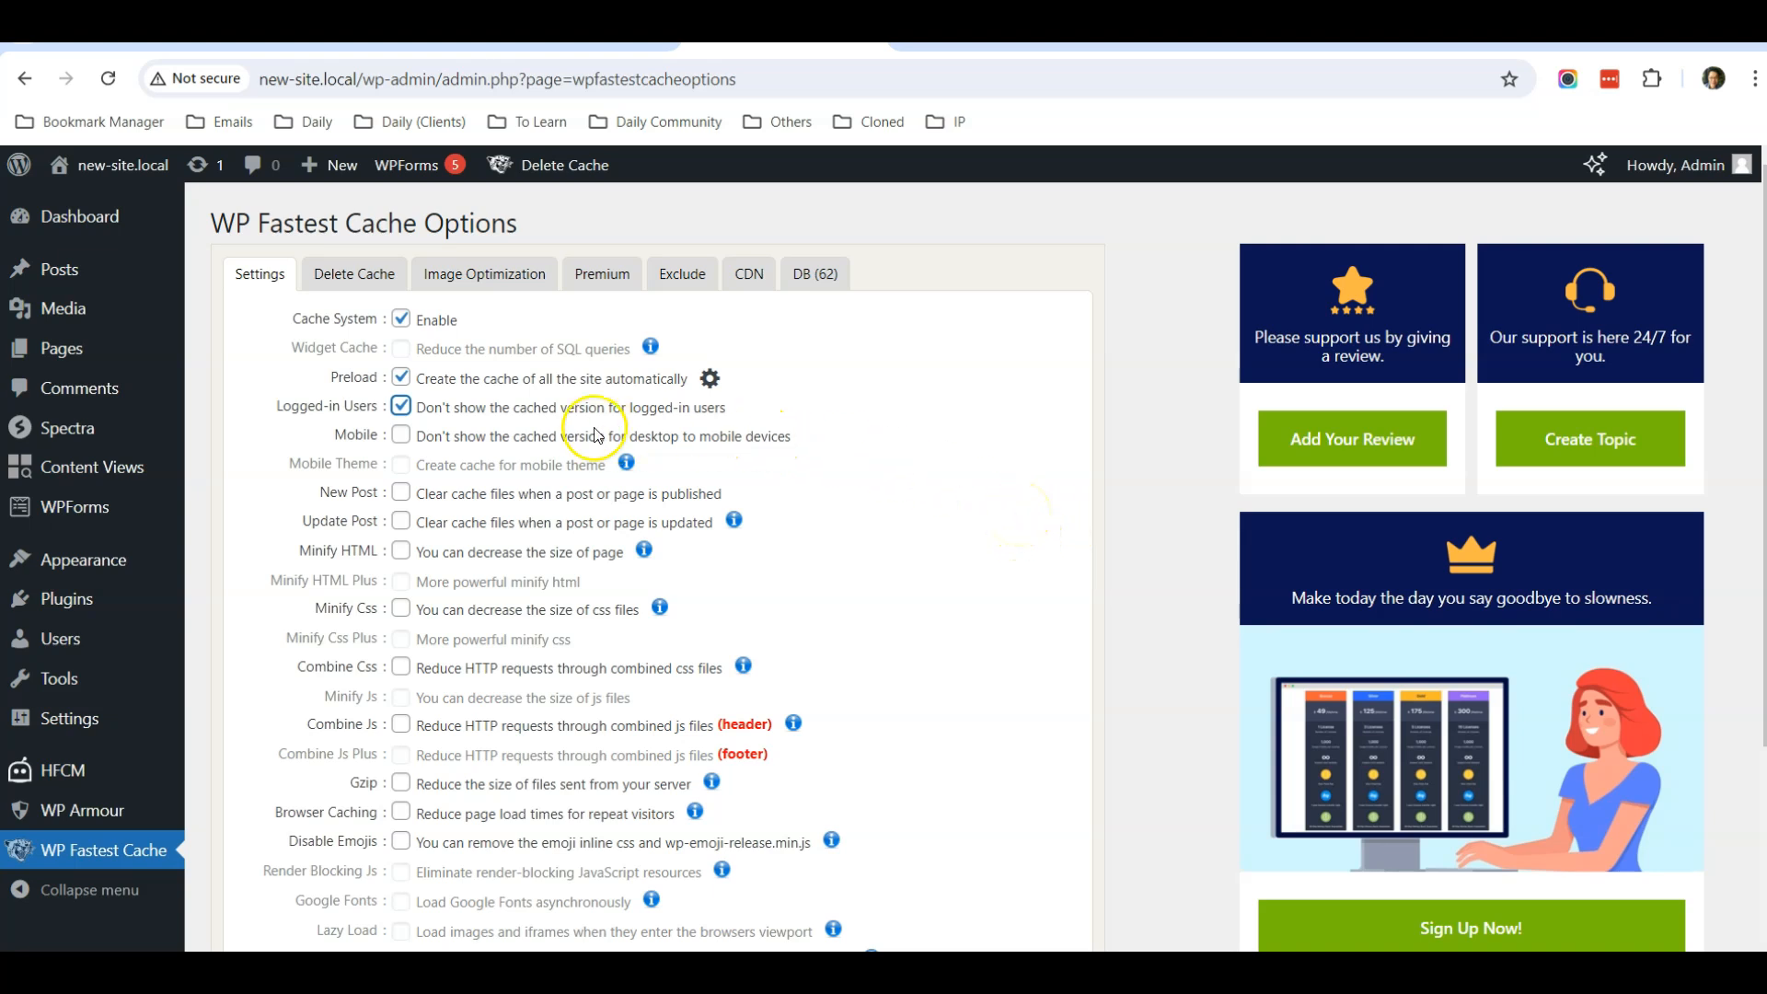
mouse_move(451, 536)
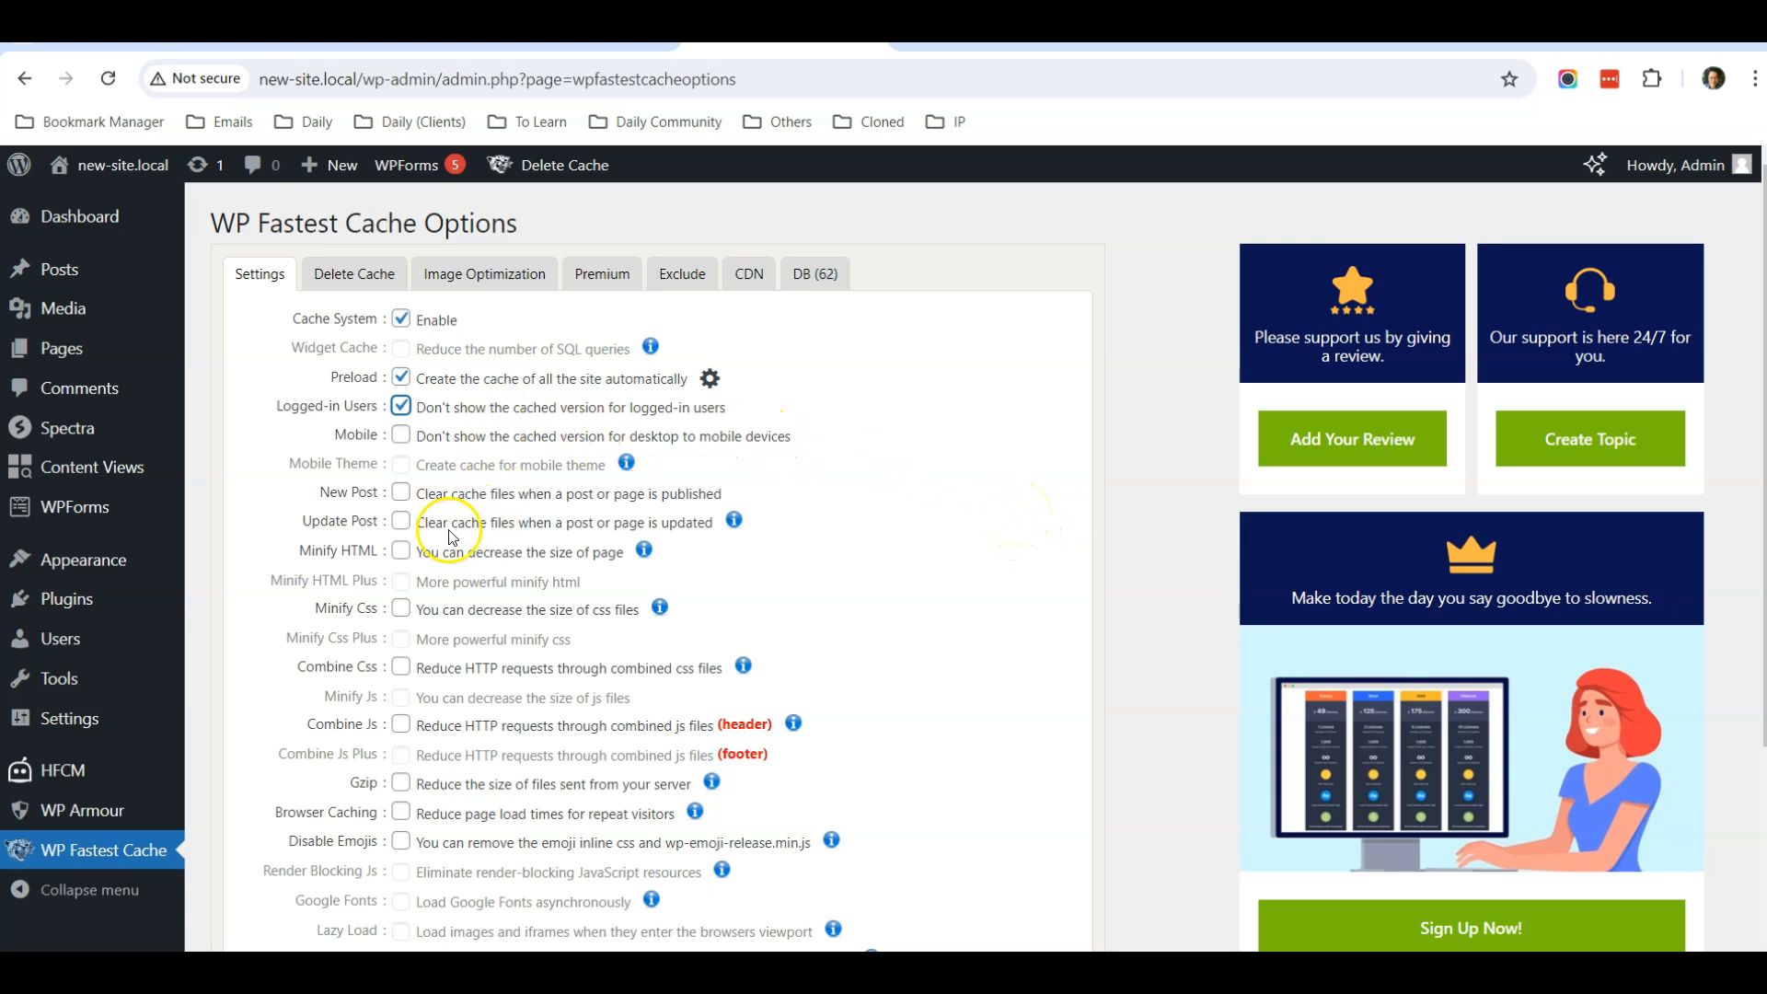
click(401, 493)
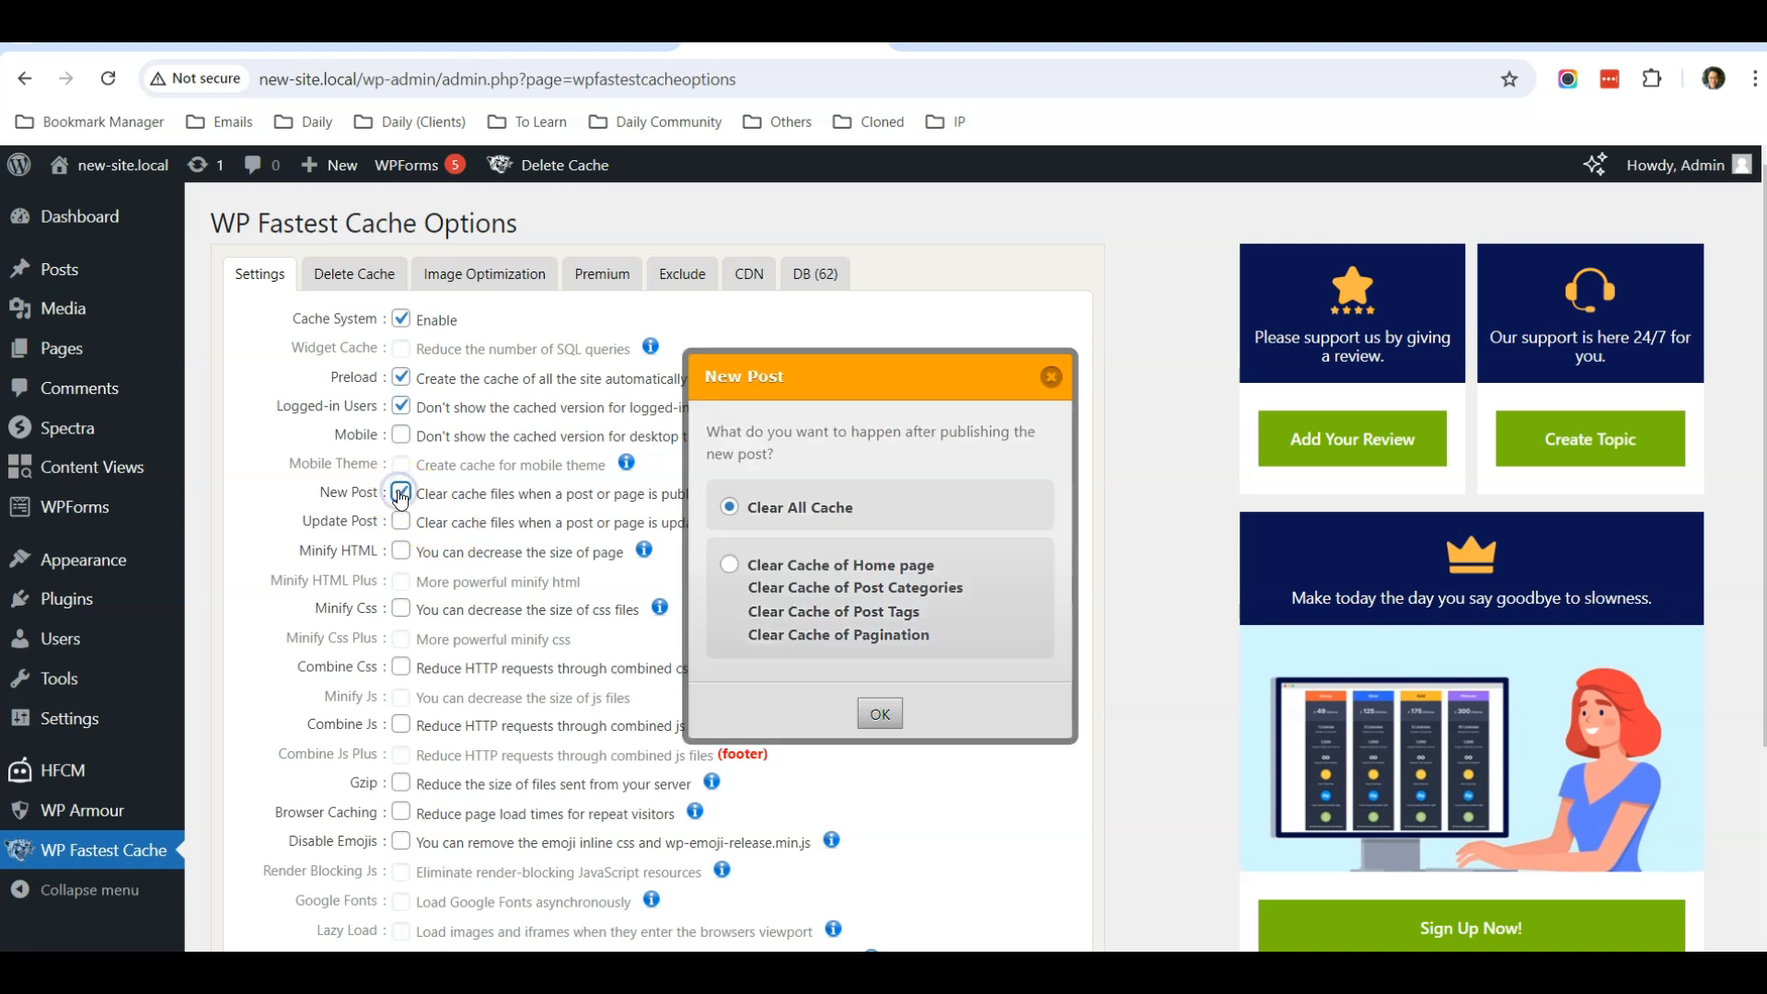
click(879, 713)
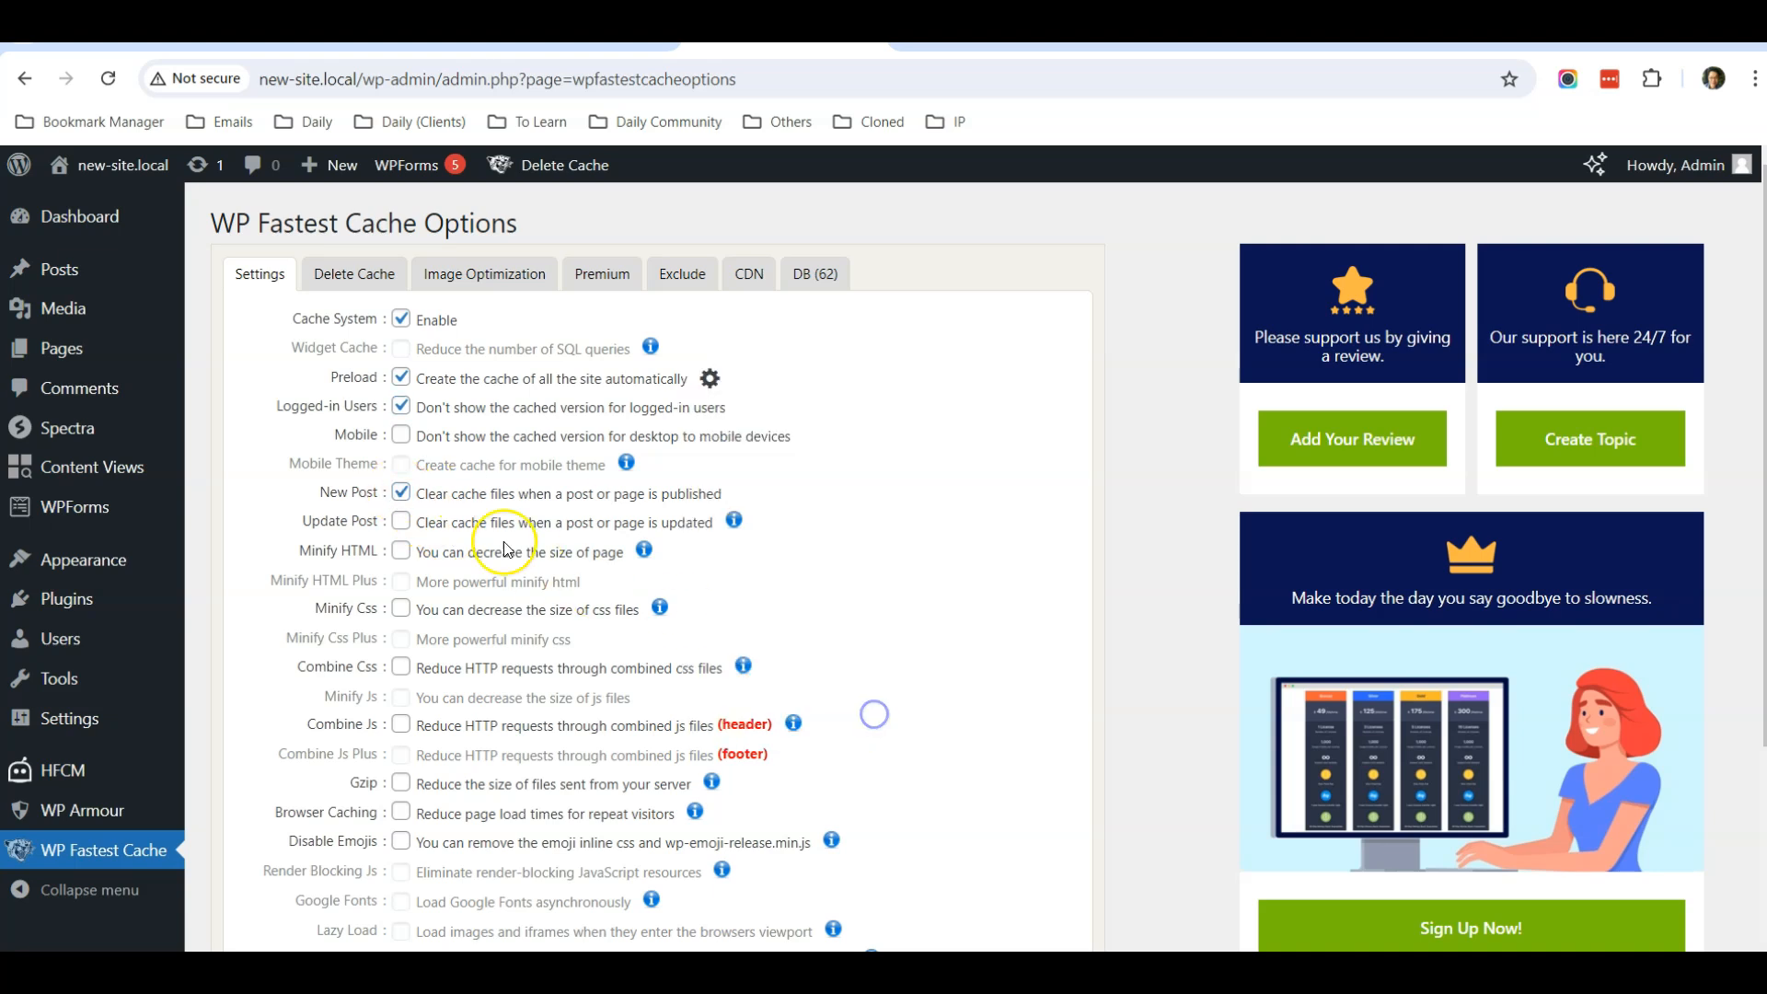
click(401, 521)
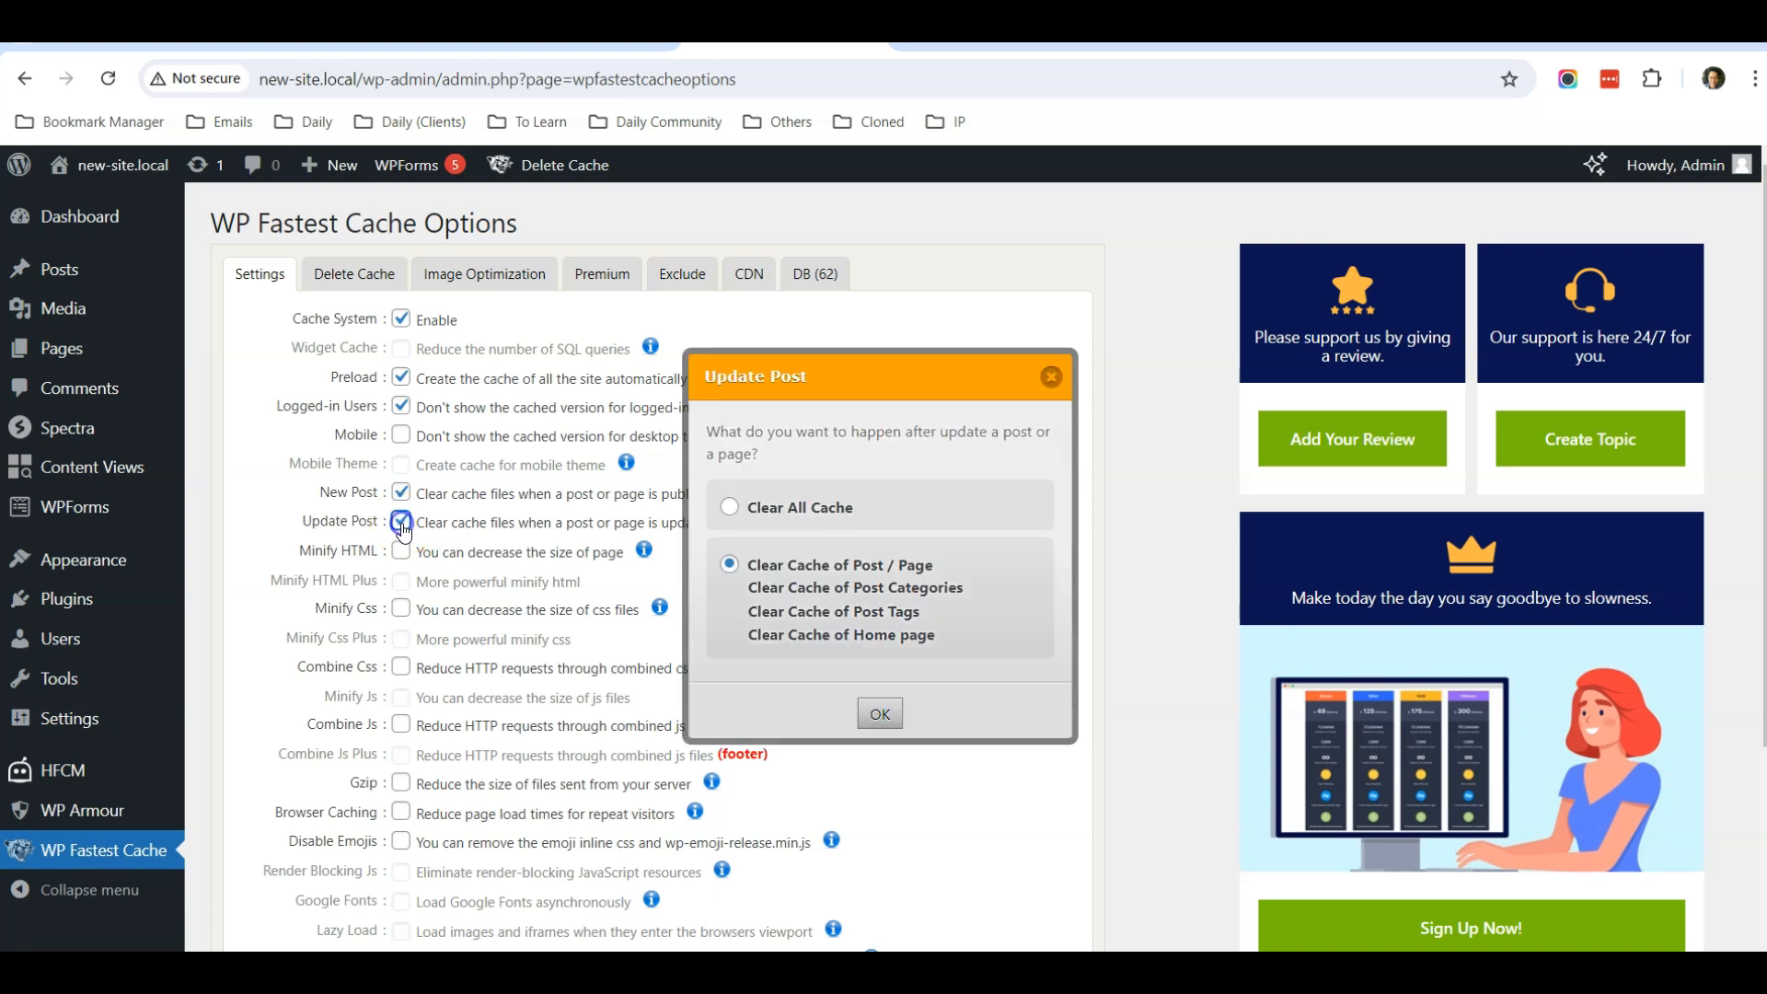
click(880, 713)
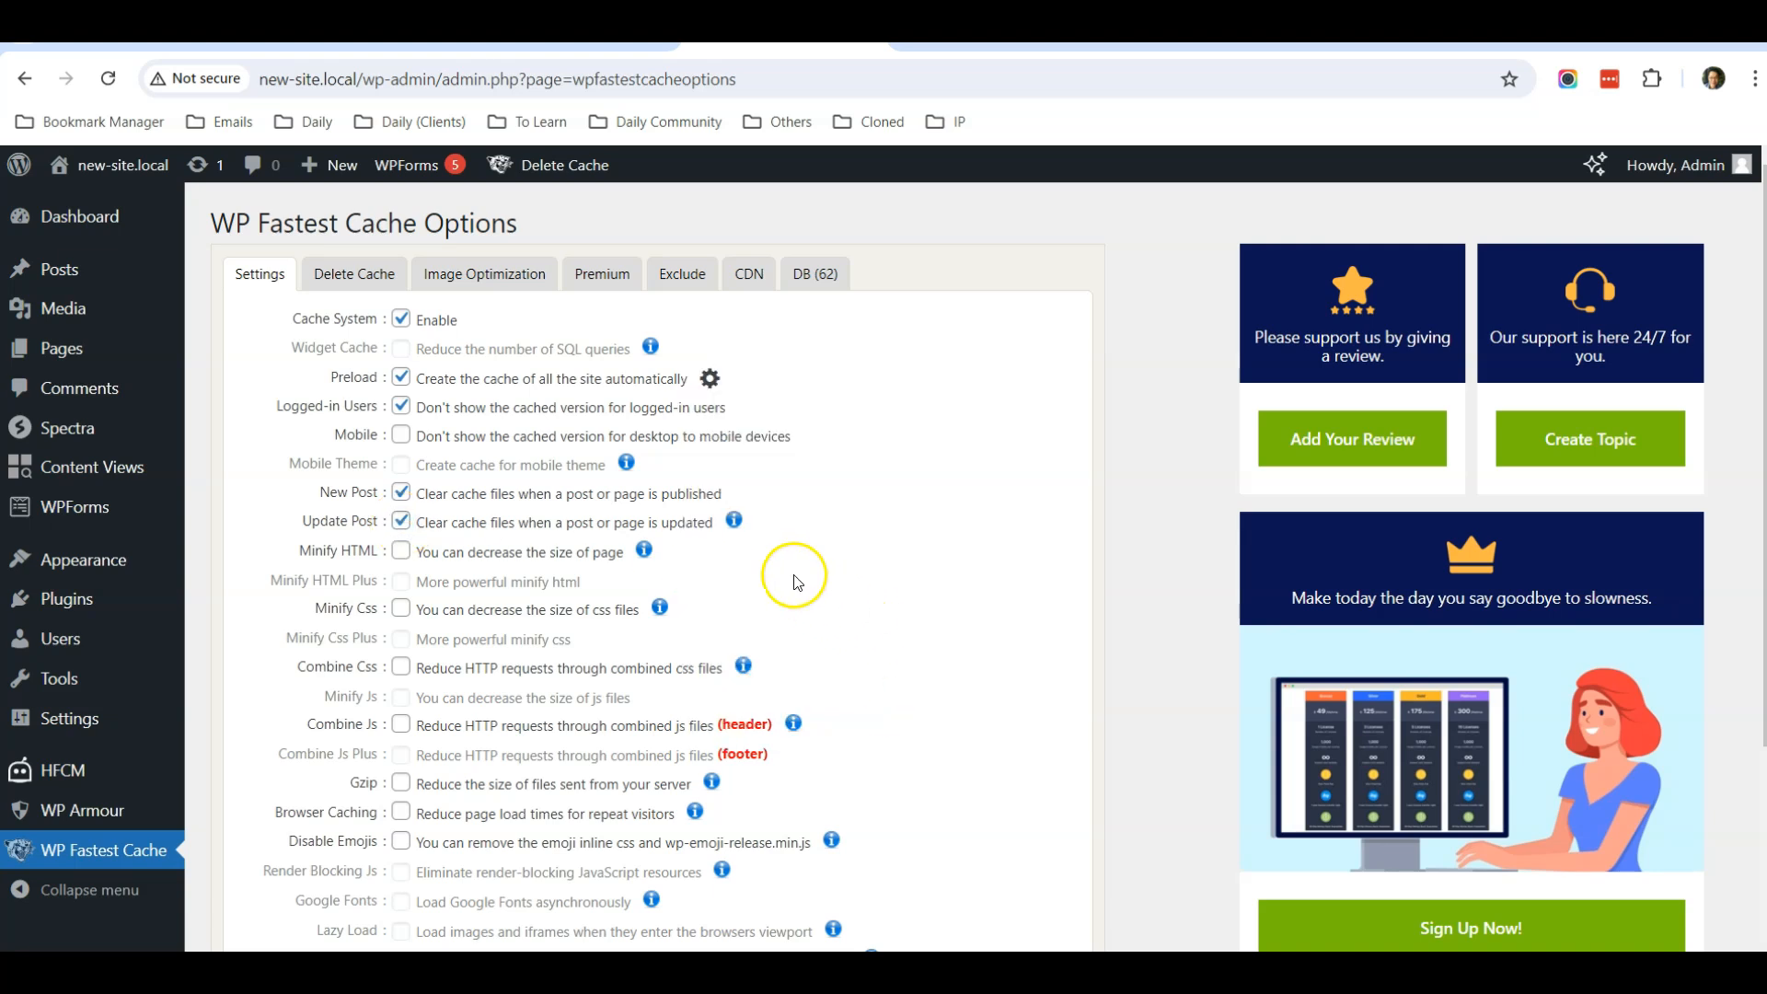
Turn on Gzip, Browser Caching and Disable Emojis, then submit the cache options
scroll(down, 3)
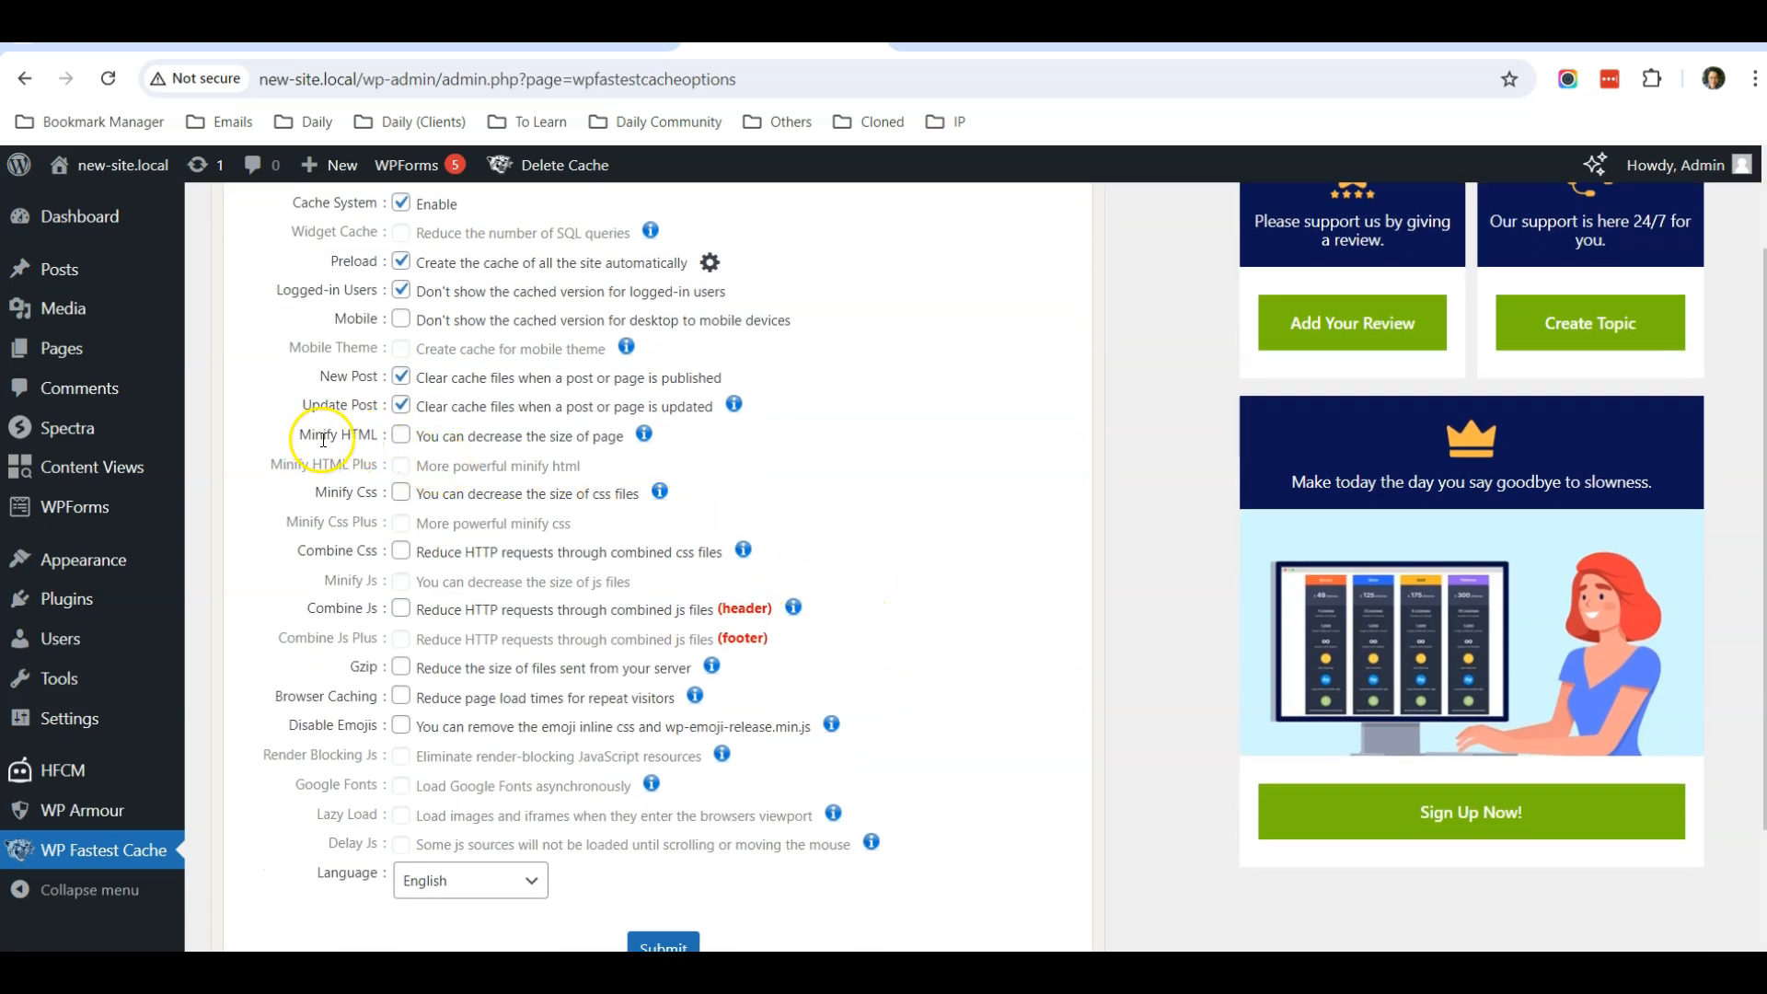
mouse_move(359, 493)
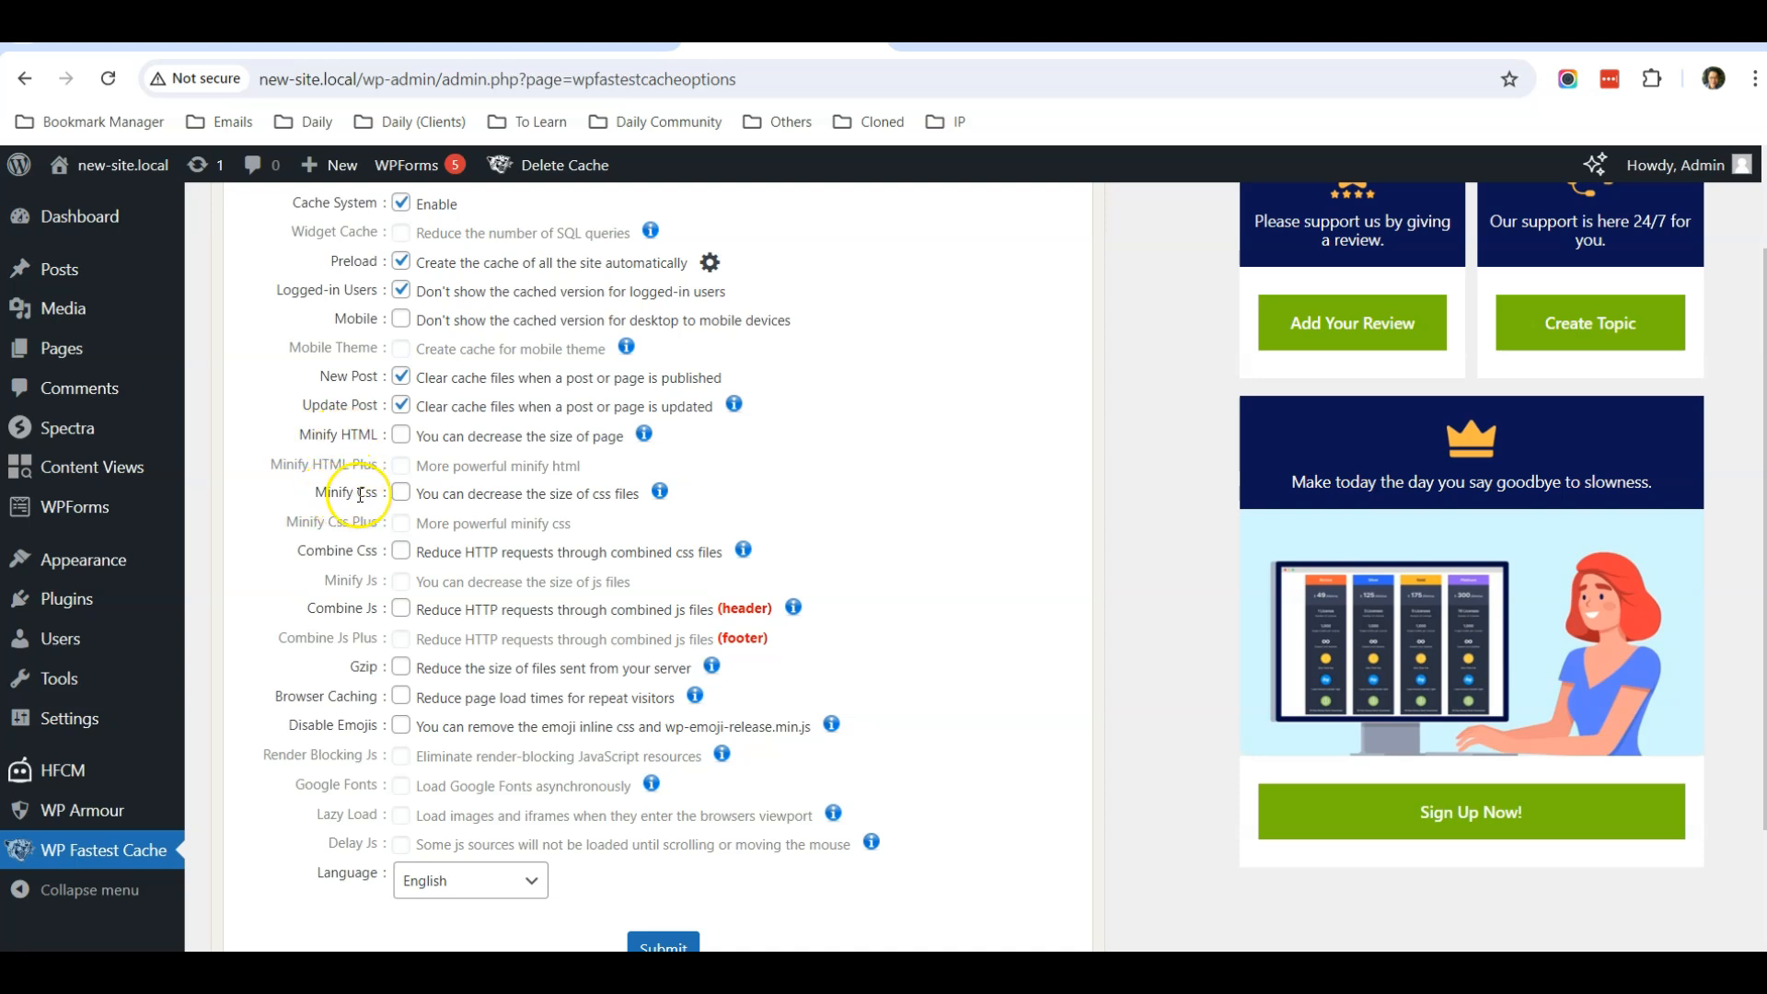
scroll(down, 3)
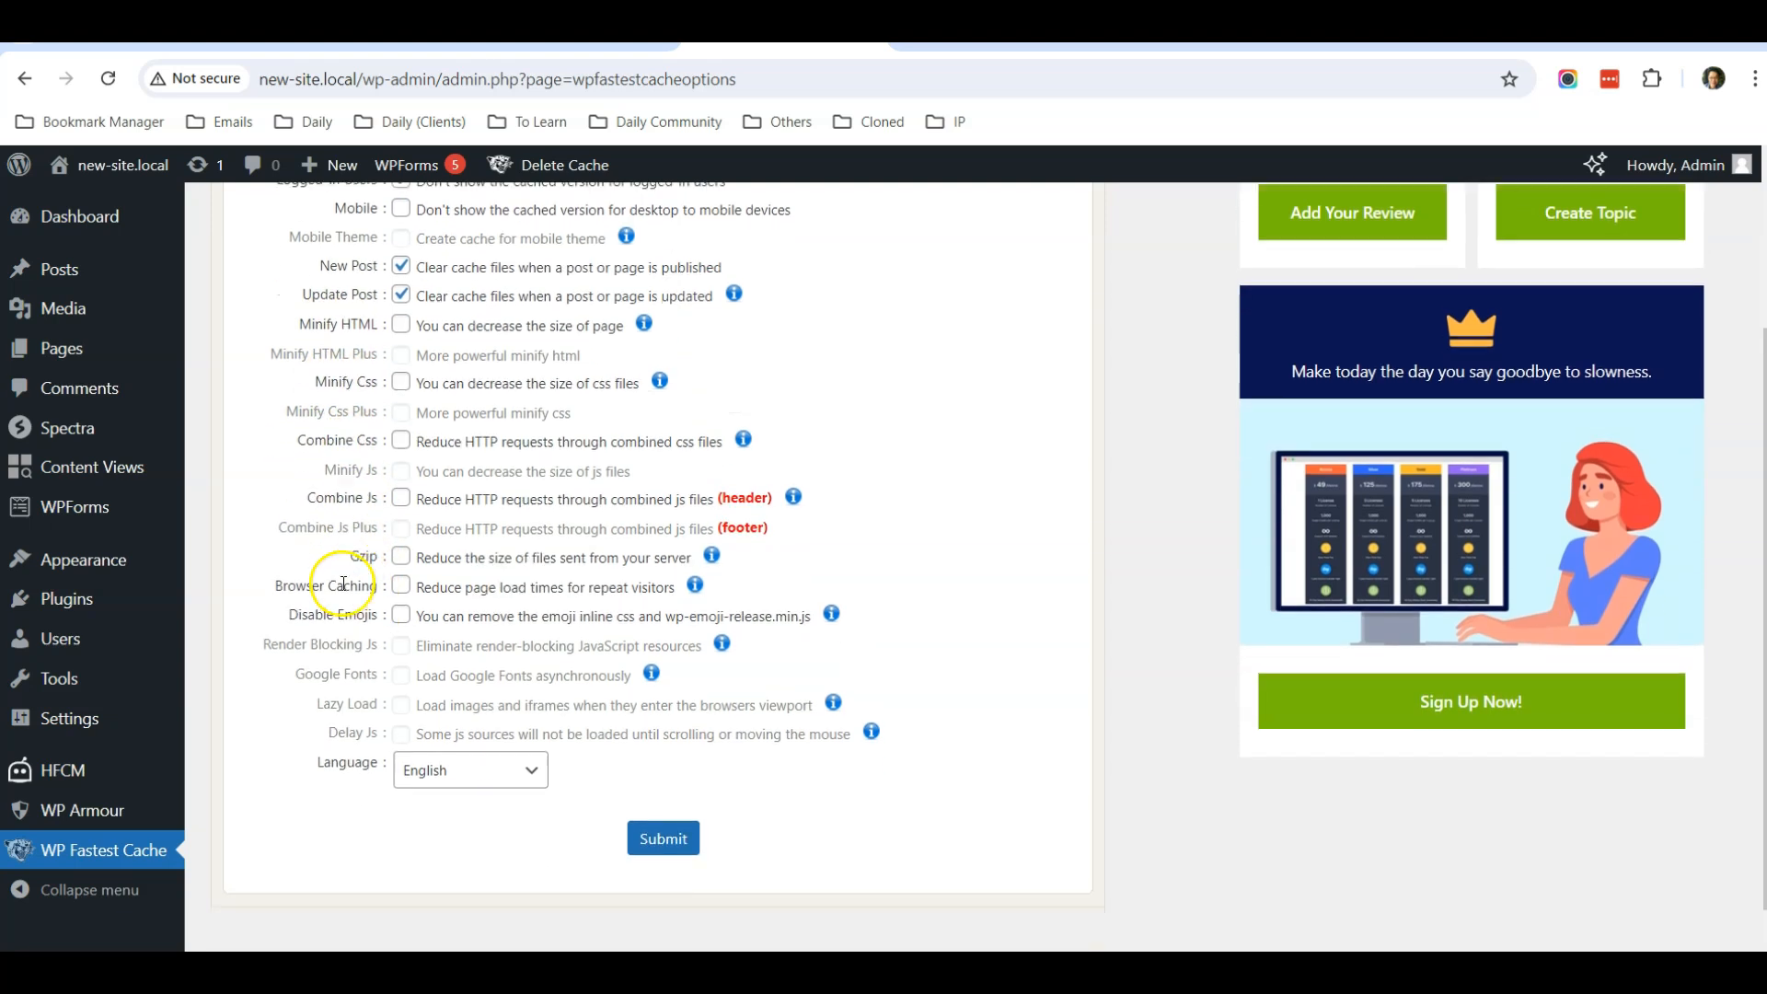
click(399, 555)
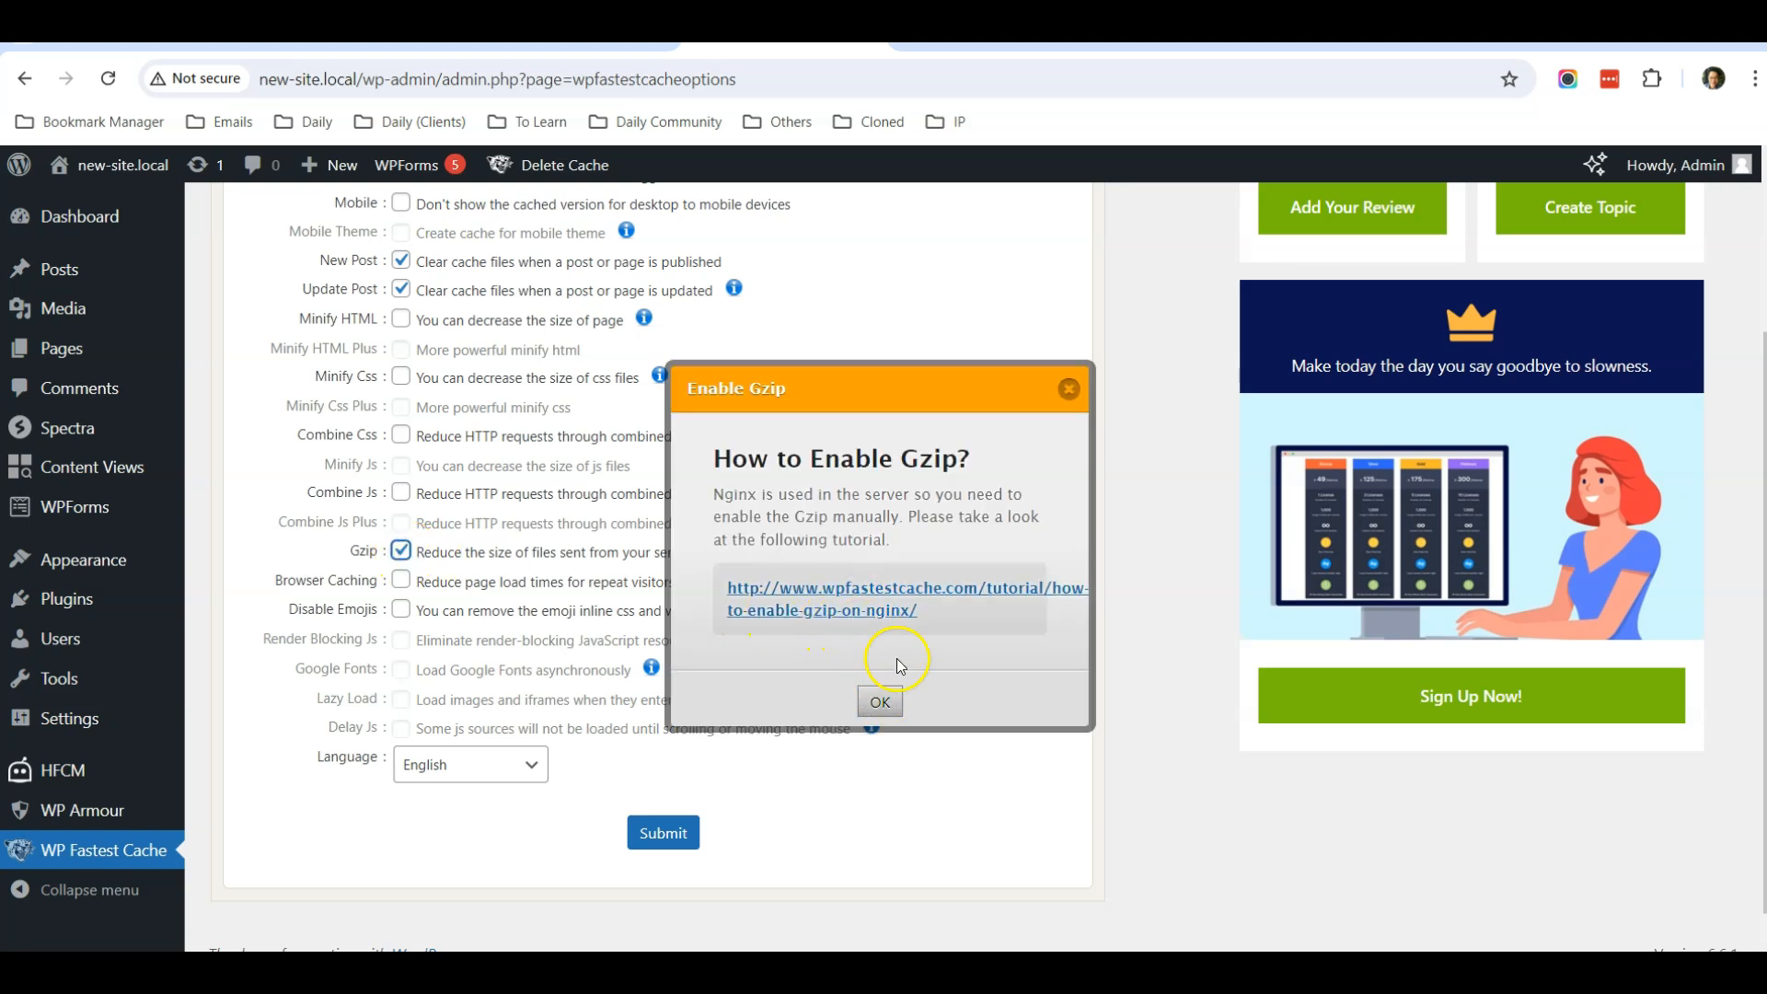
click(880, 701)
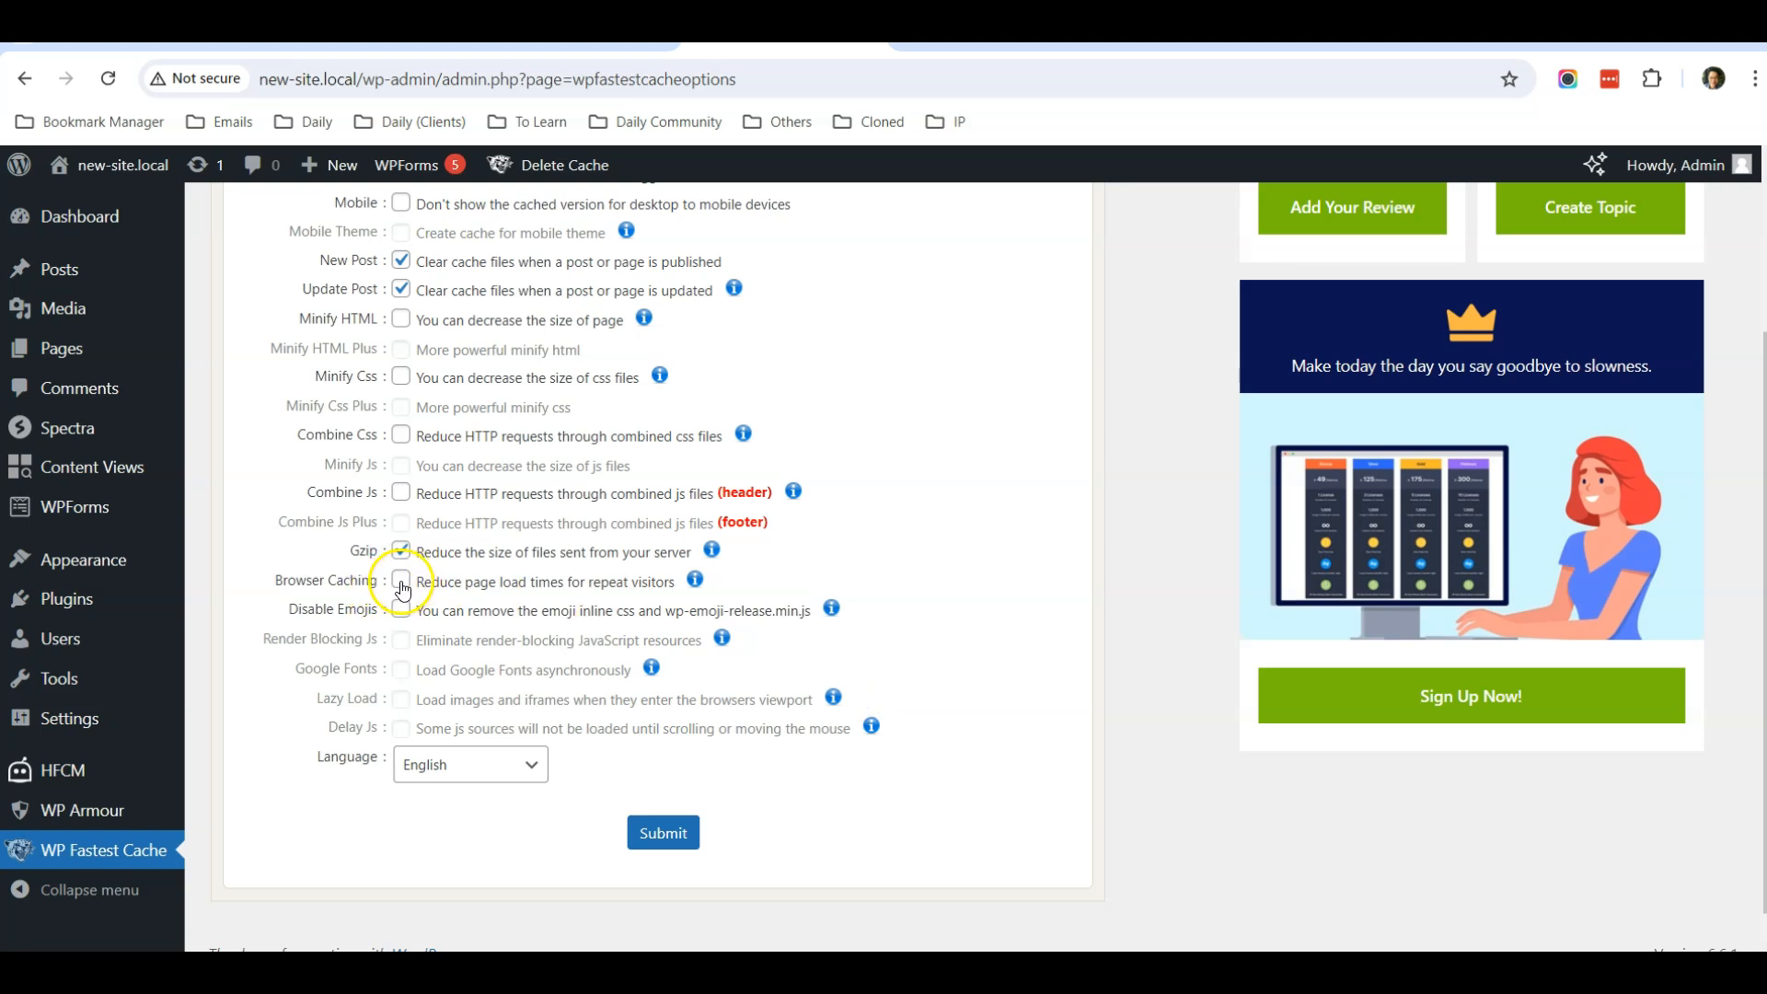
click(401, 580)
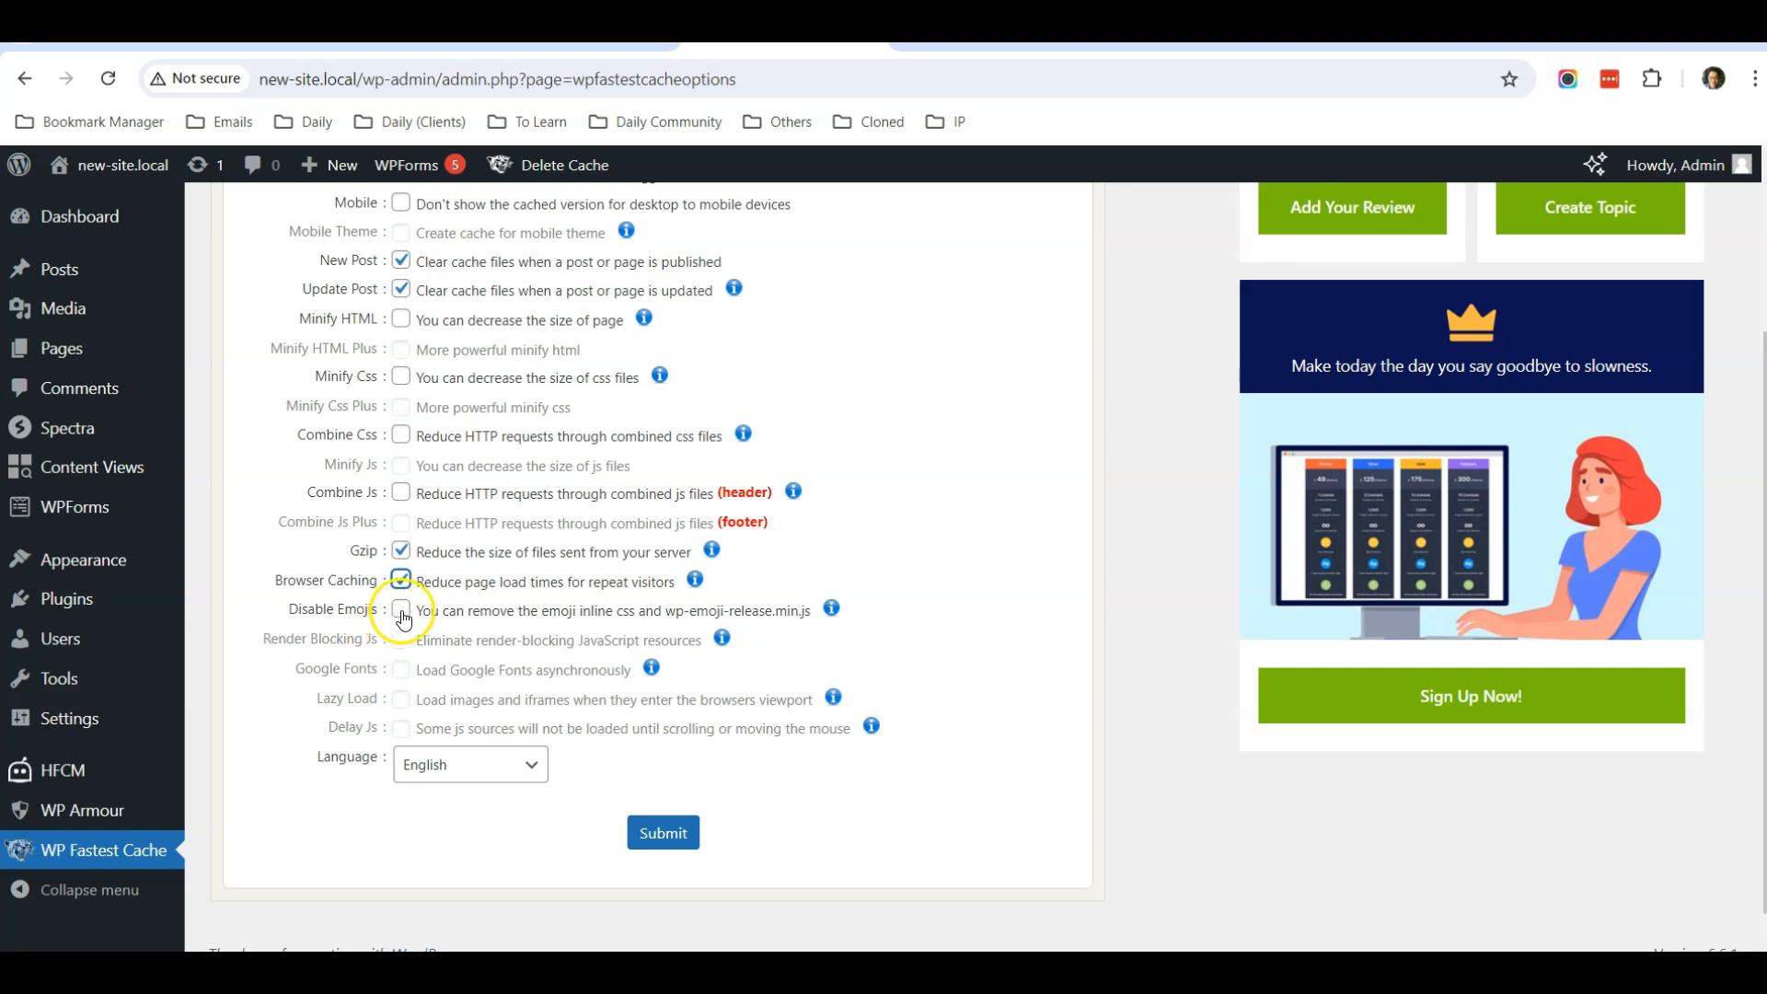
click(401, 609)
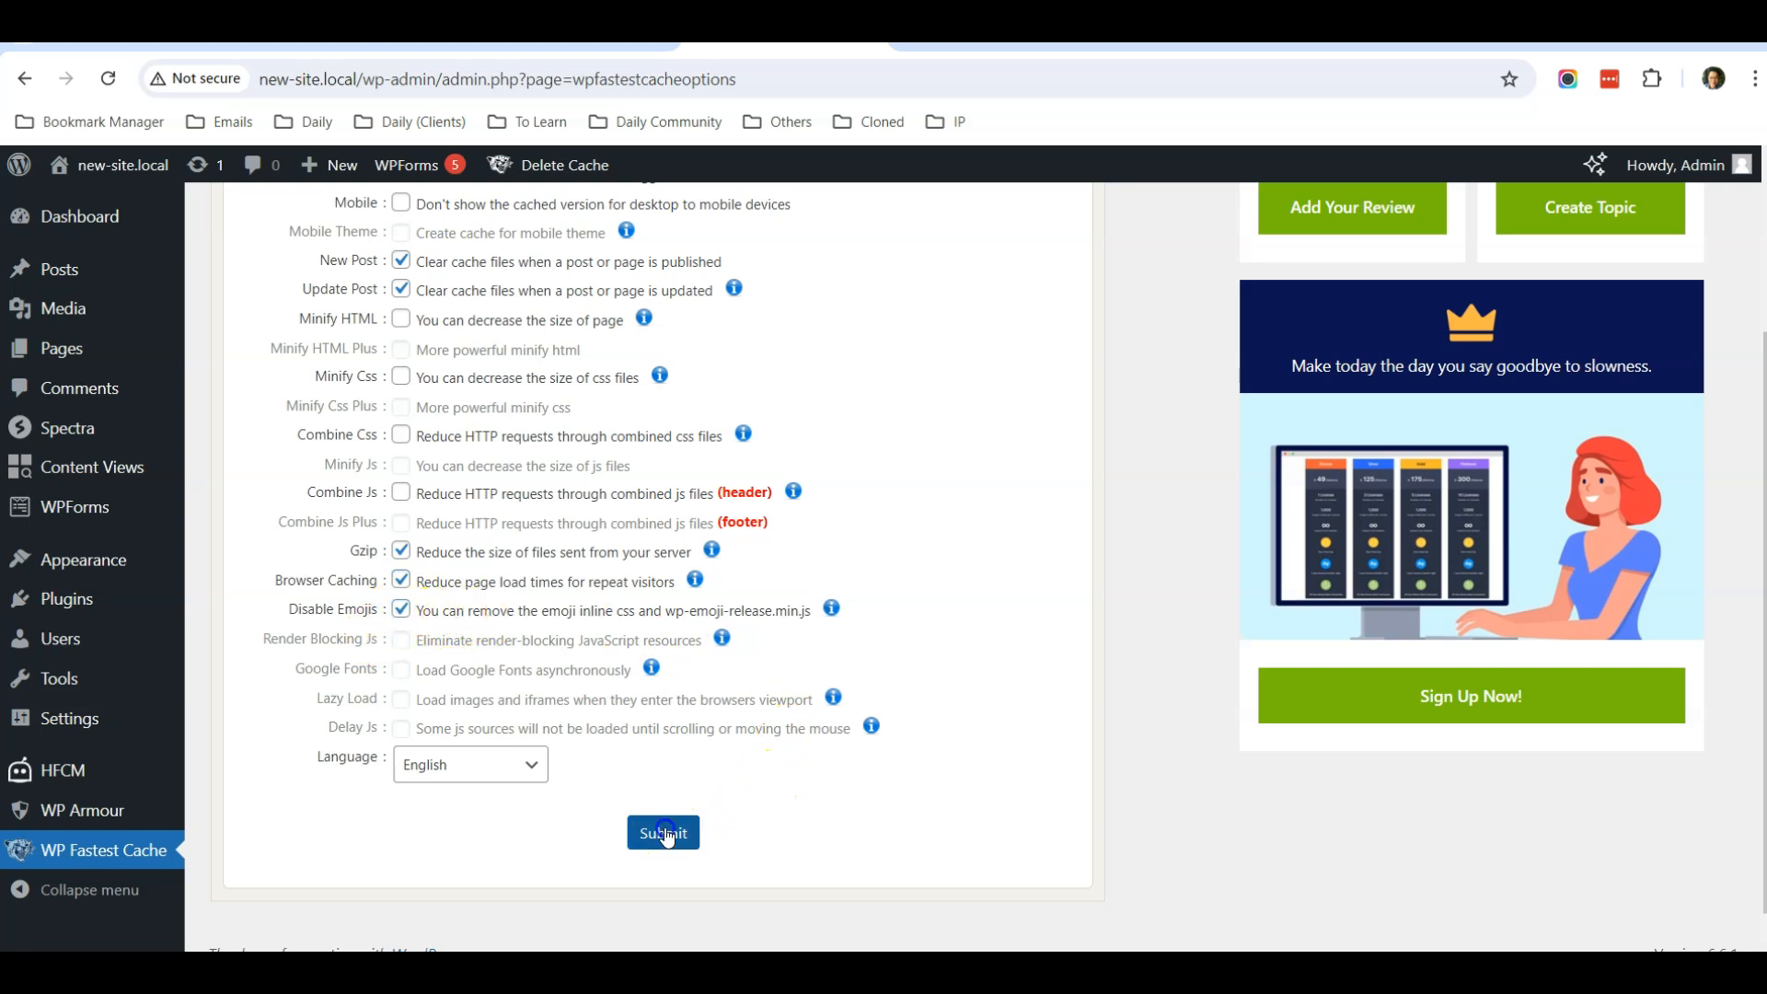
click(663, 832)
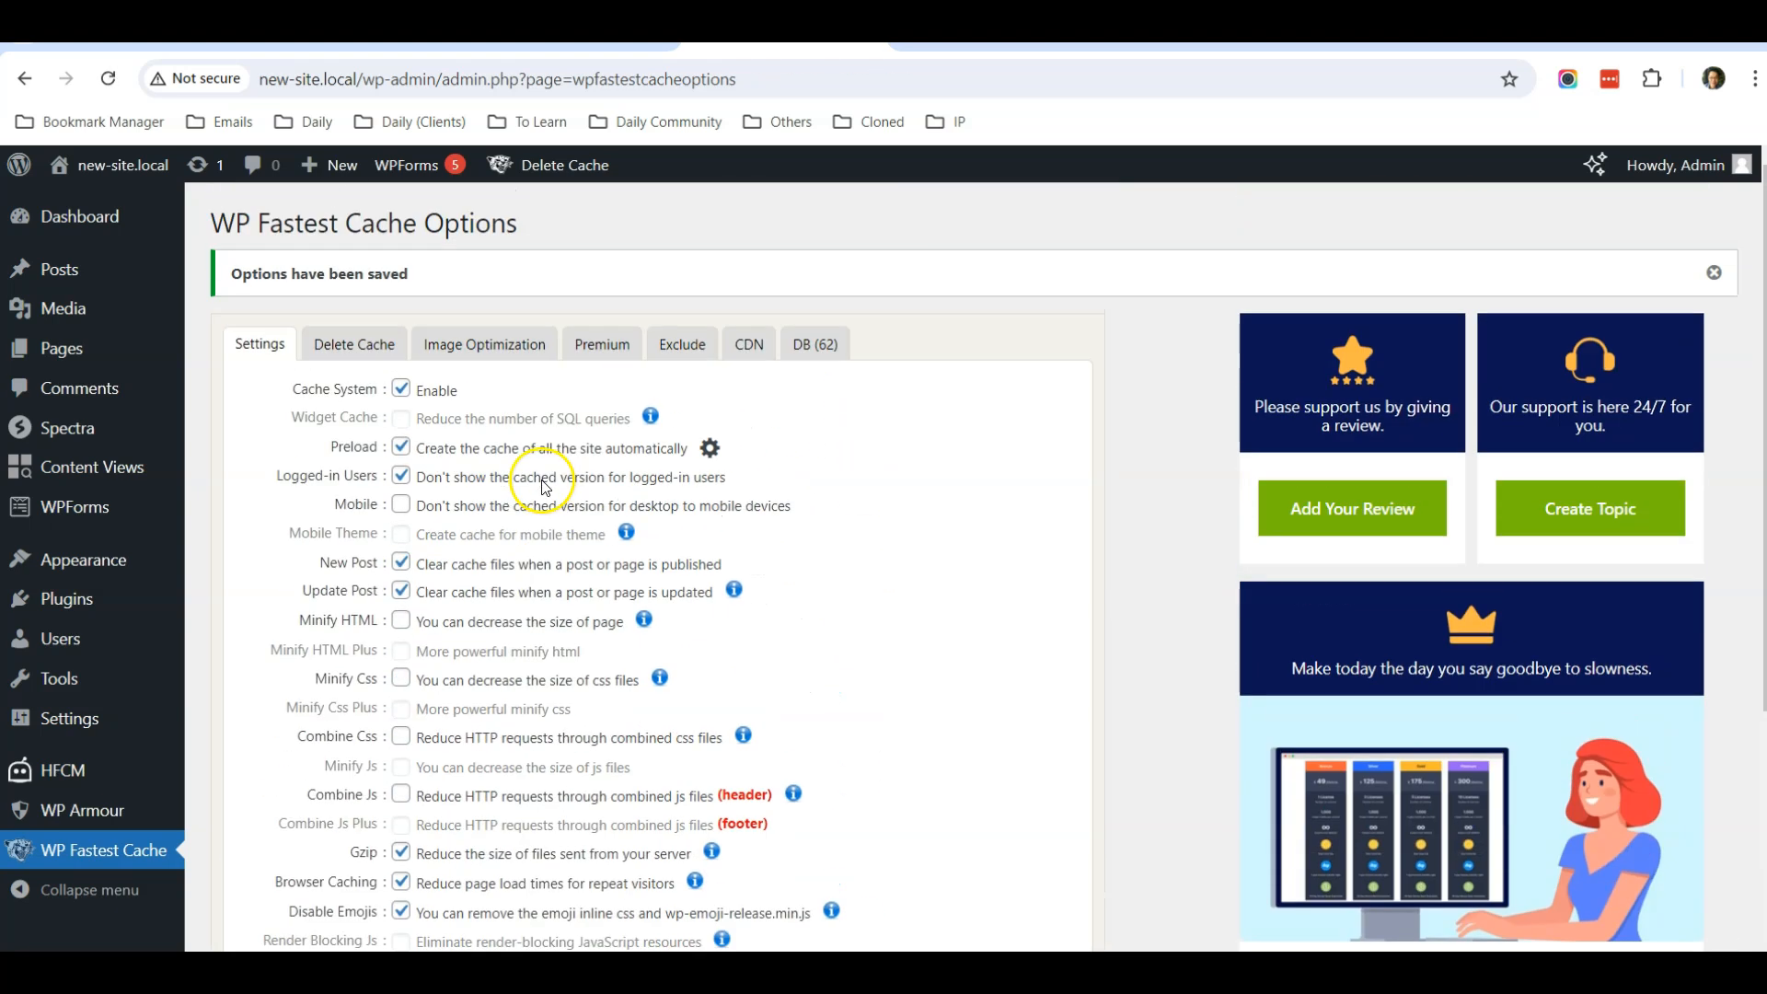
mouse_move(909, 324)
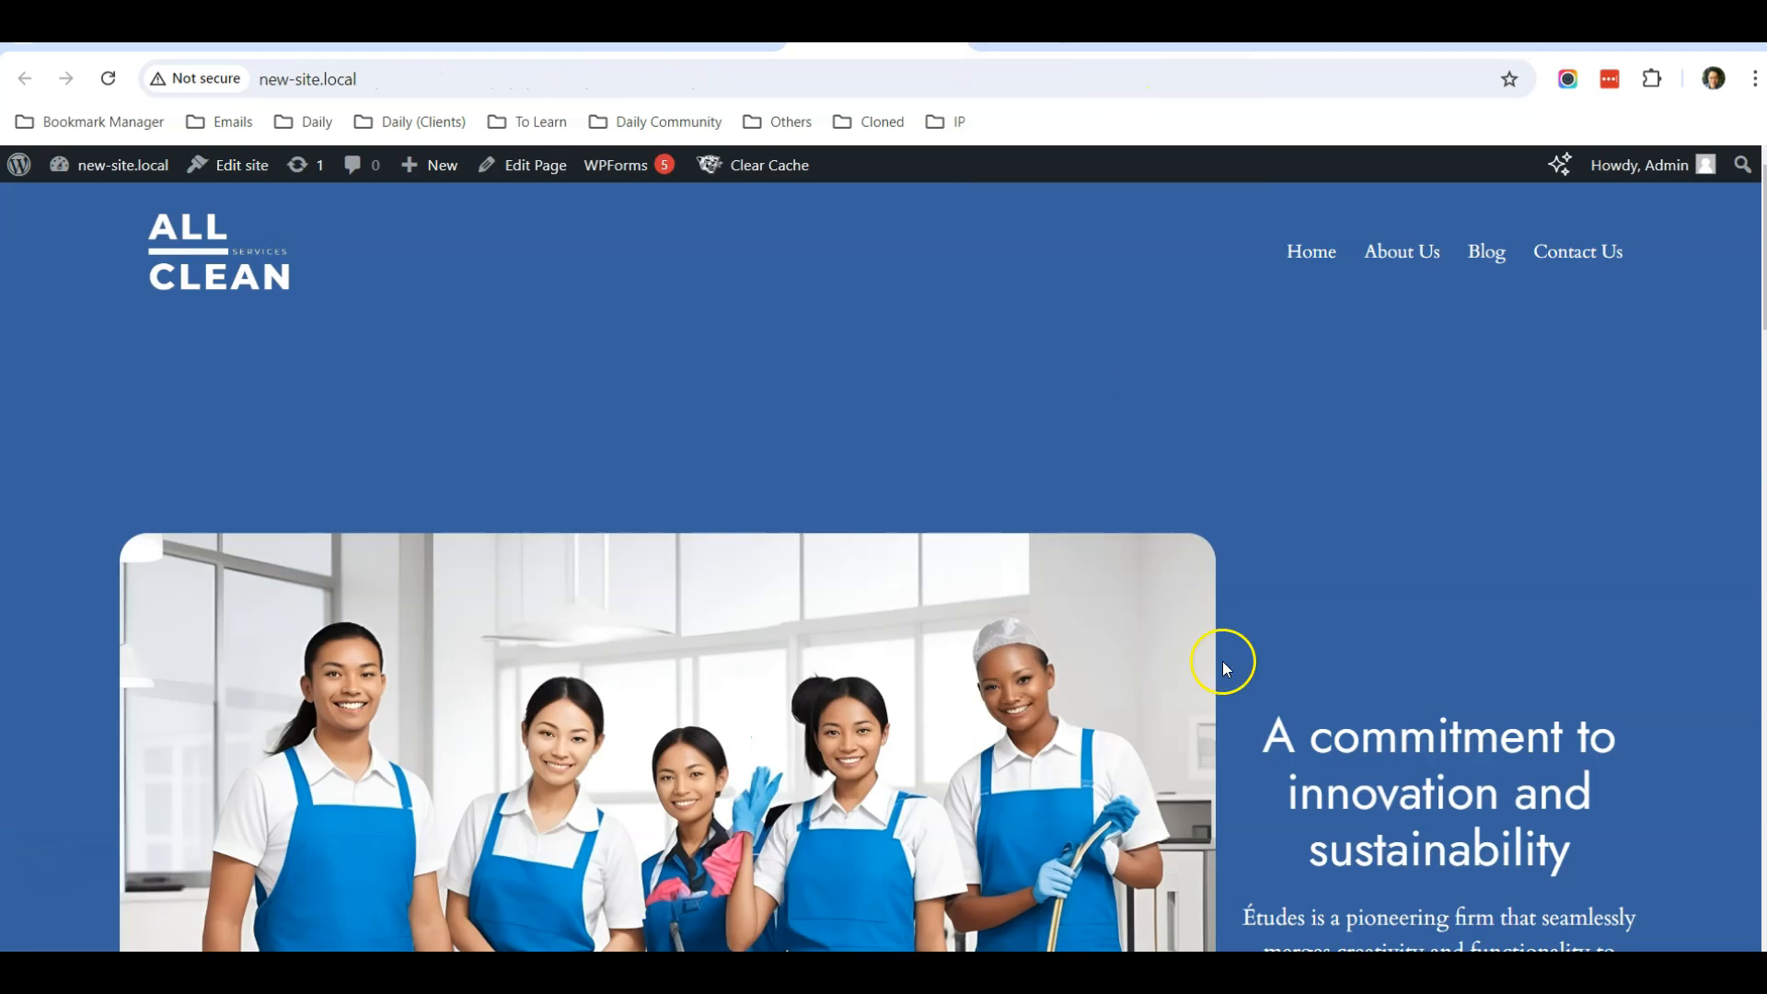
Delete the whole site cache from the admin bar's Clear Cache menu on the front page
click(770, 164)
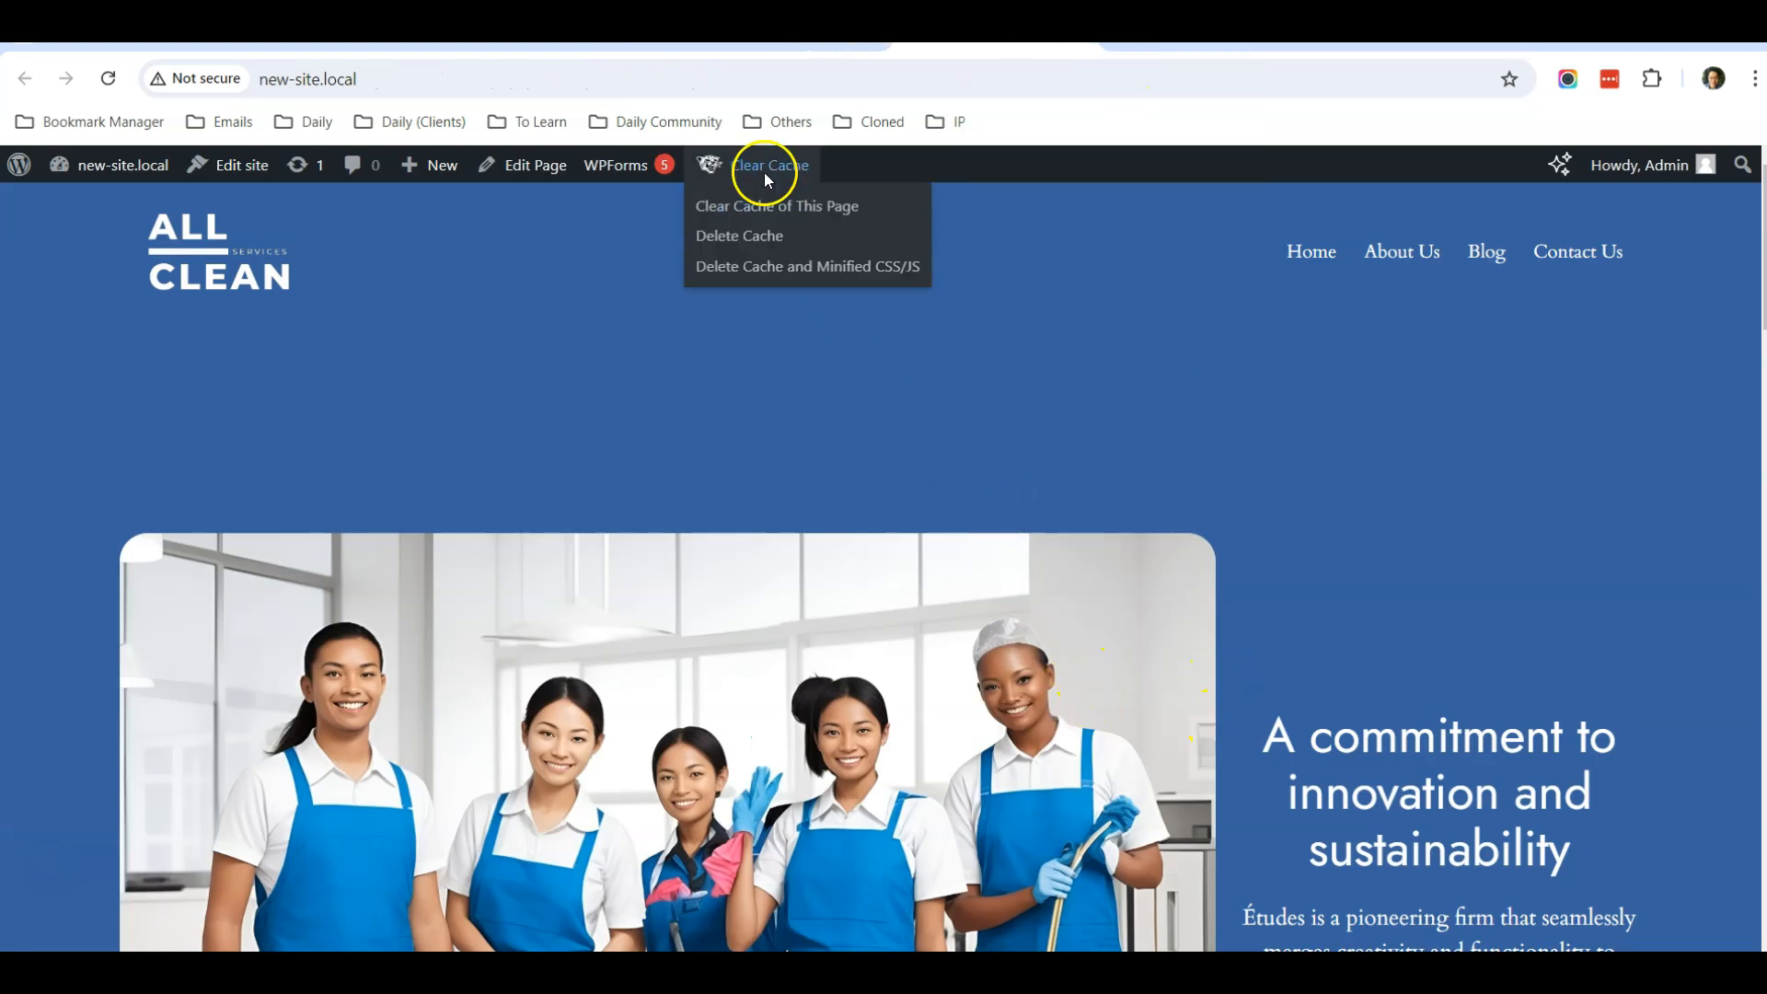
mouse_move(823, 237)
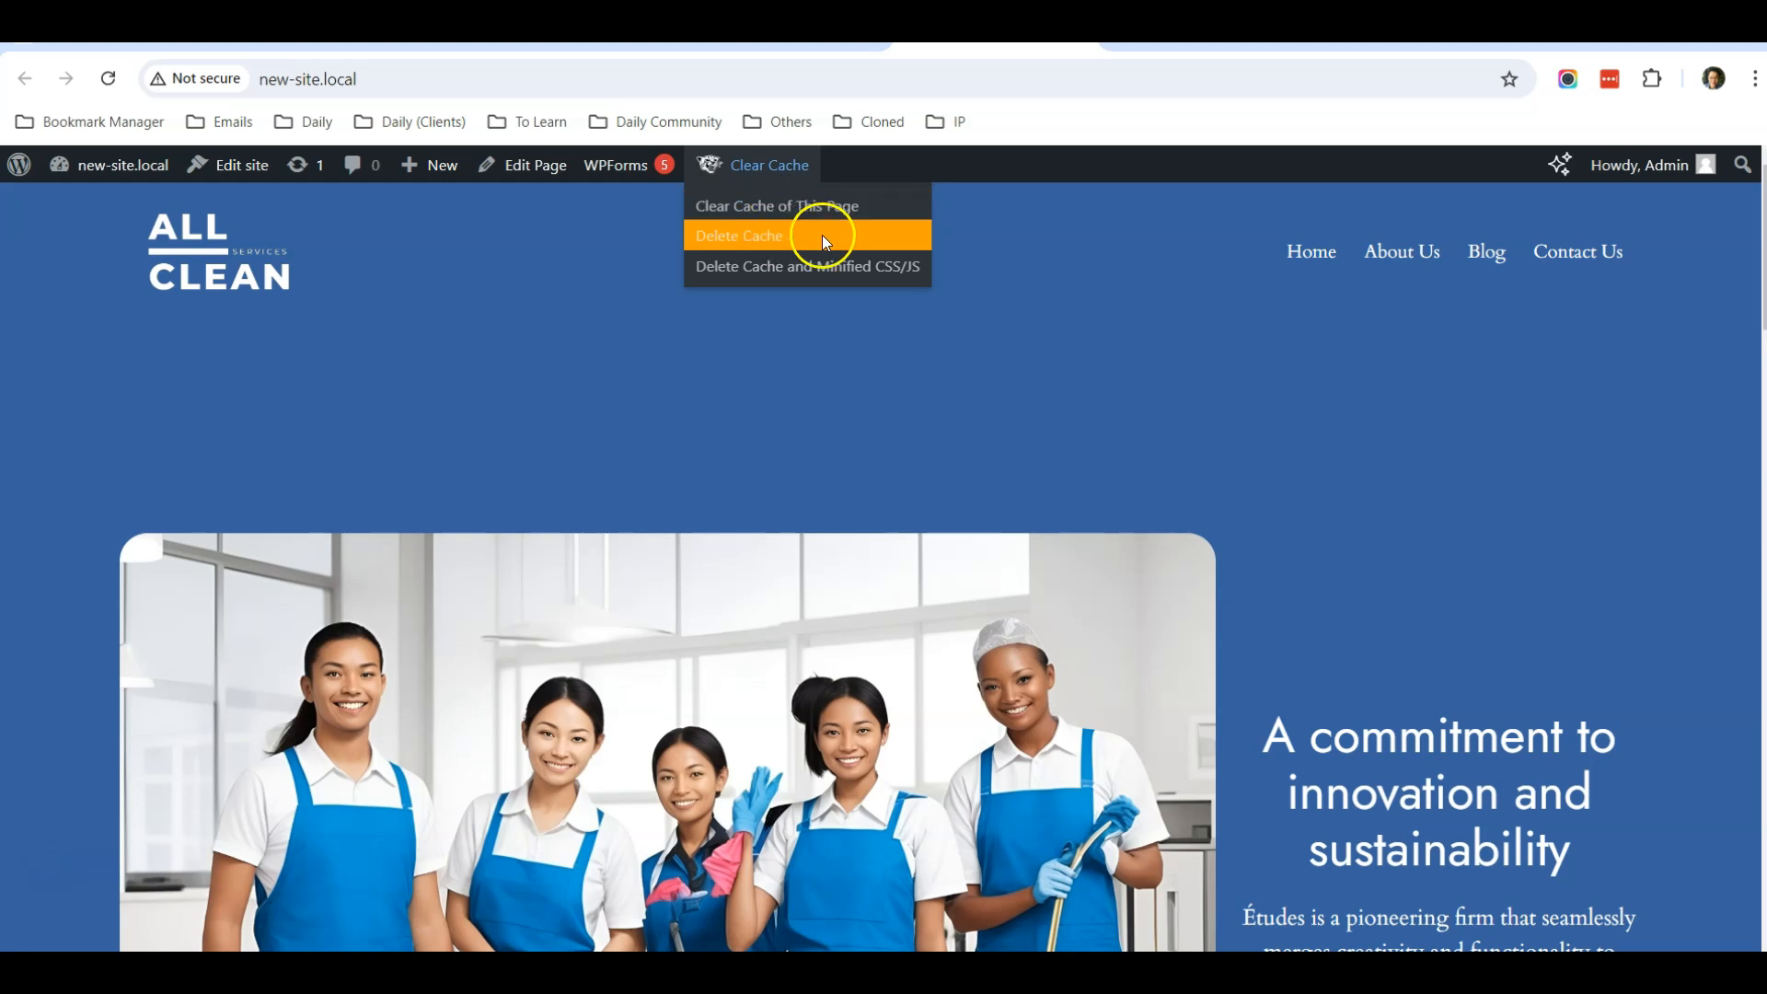
click(740, 236)
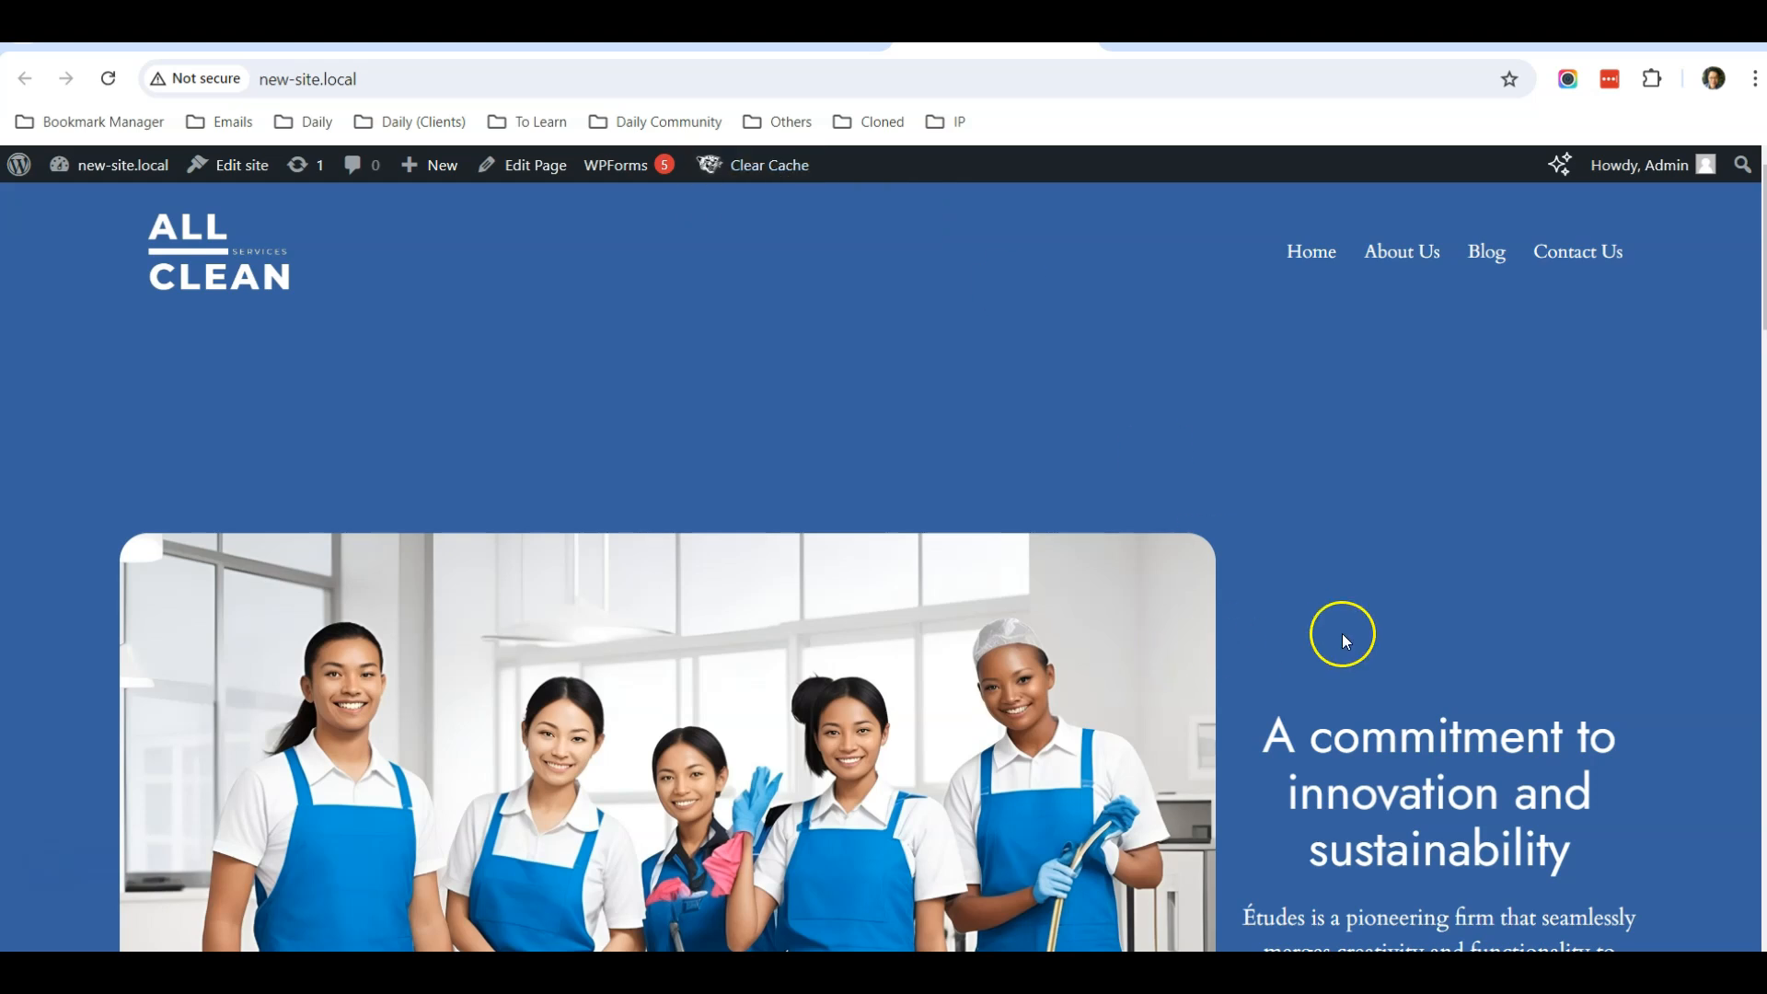
mouse_move(1189, 378)
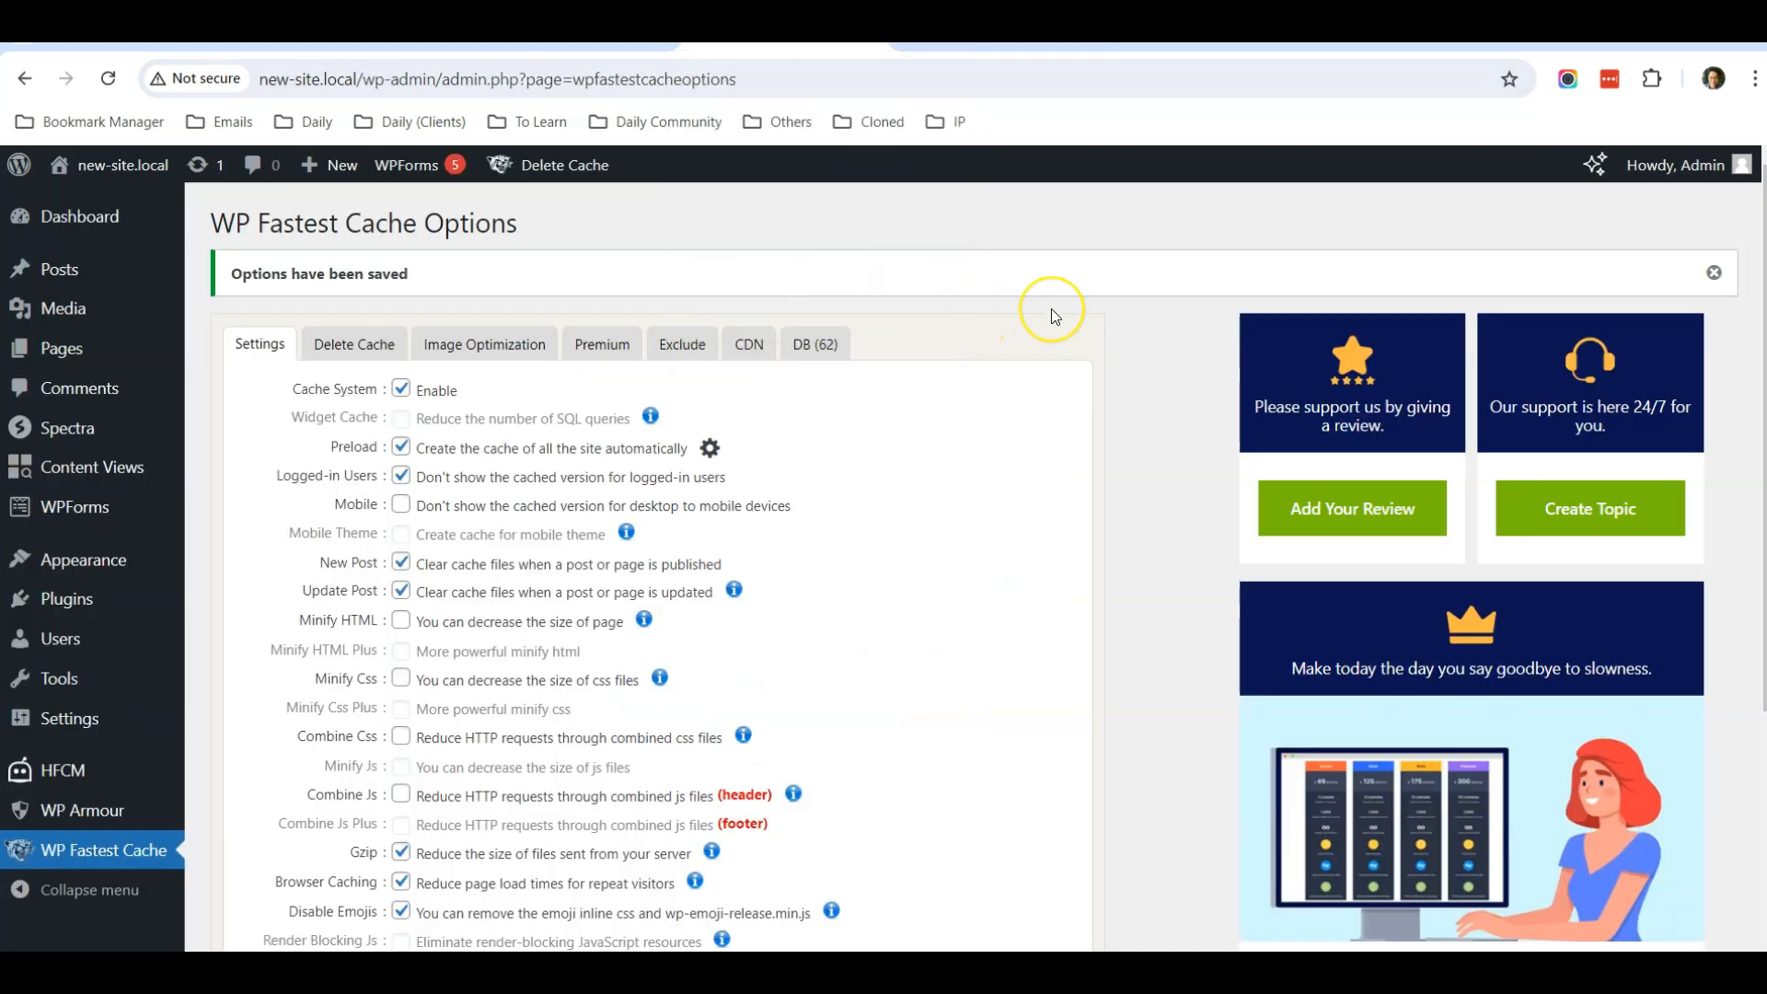
mouse_move(1053, 314)
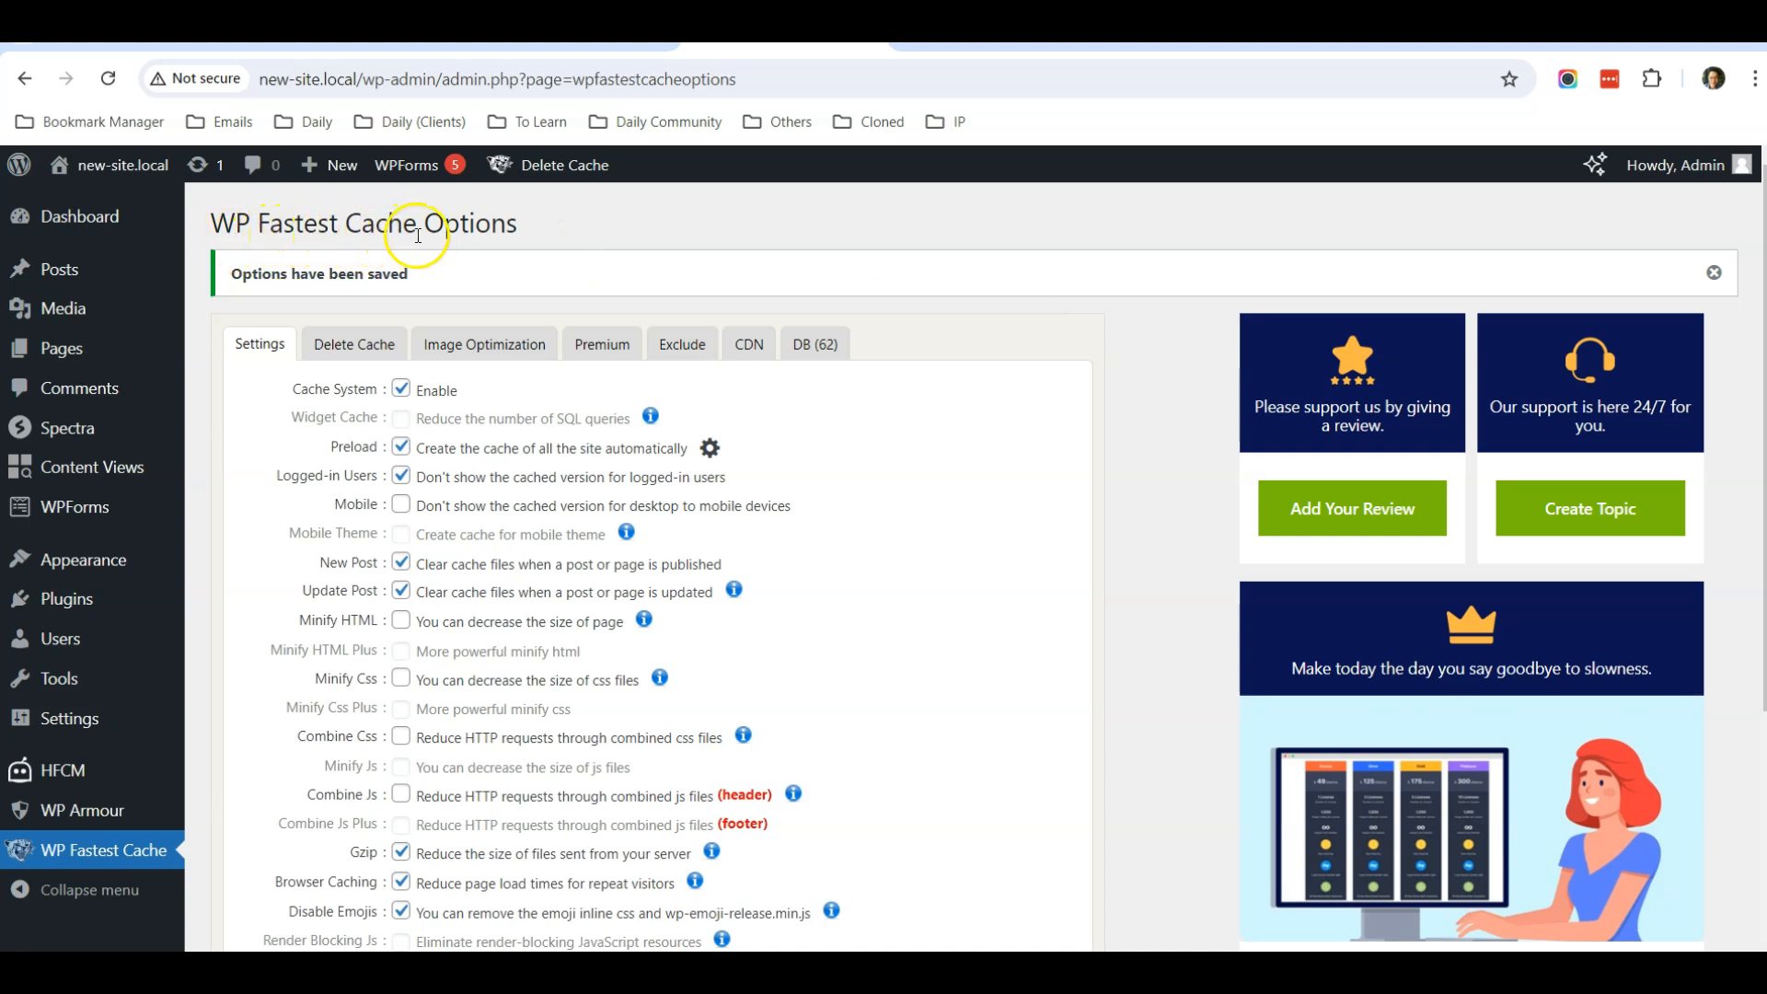
mouse_move(1147, 278)
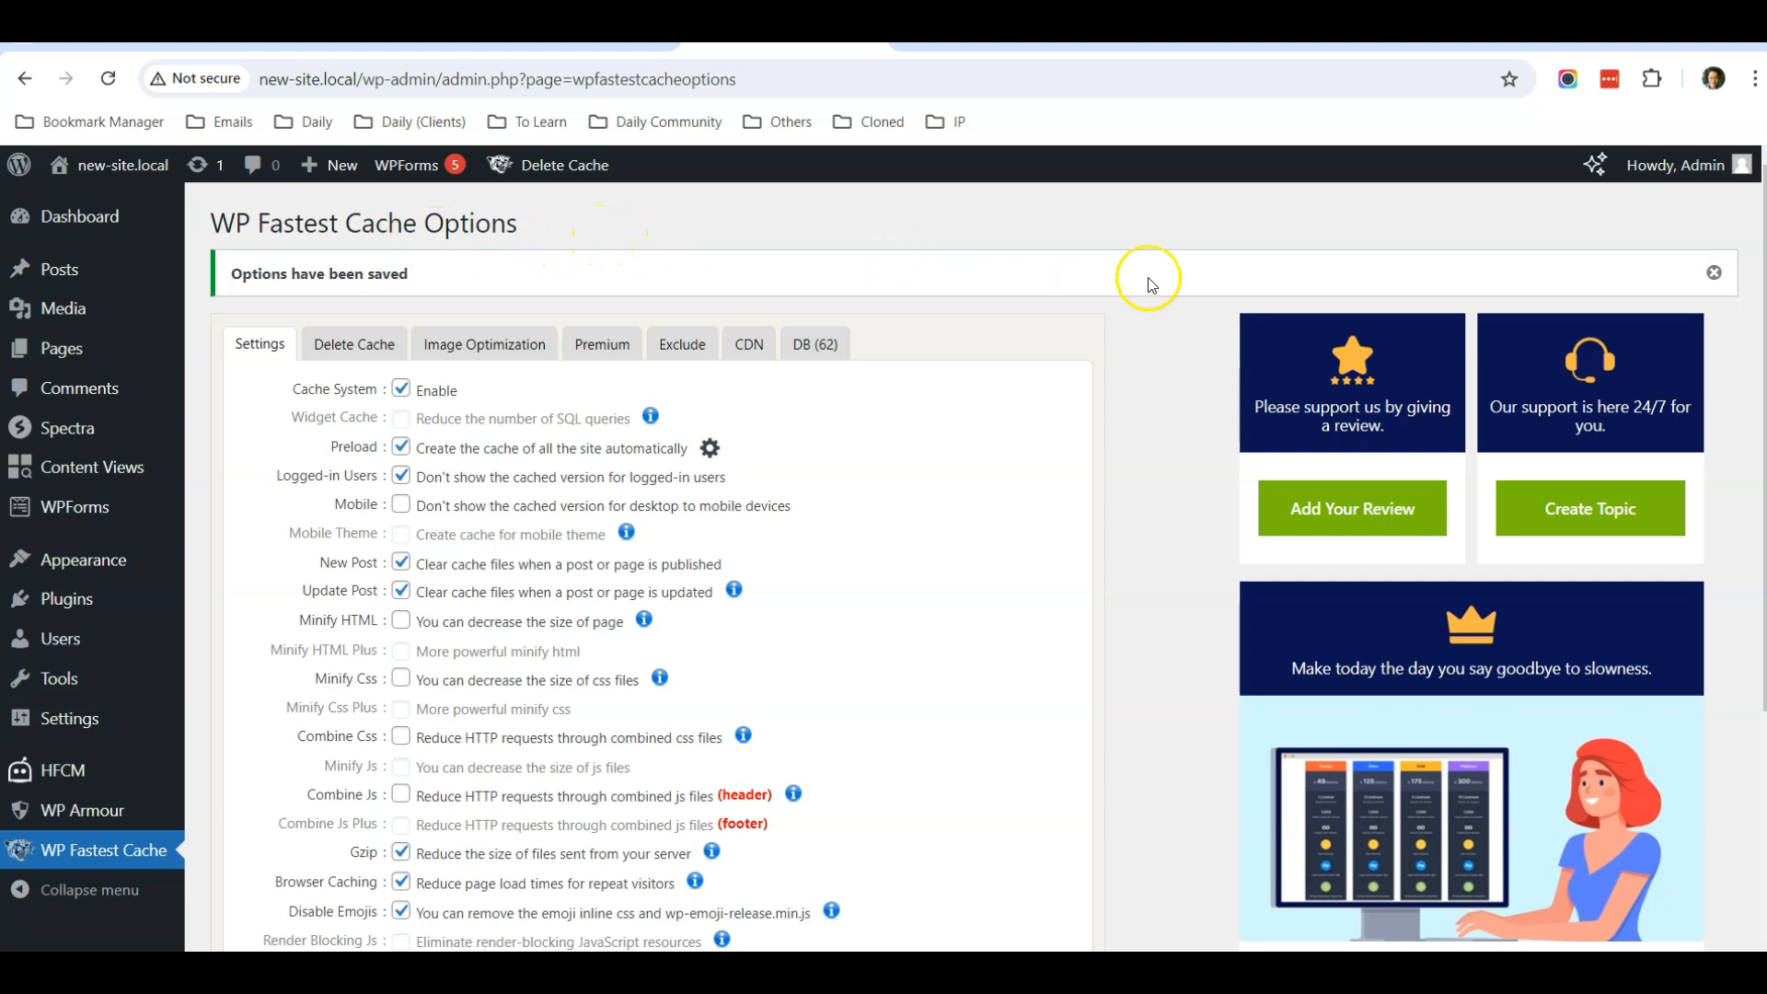
mouse_move(1139, 440)
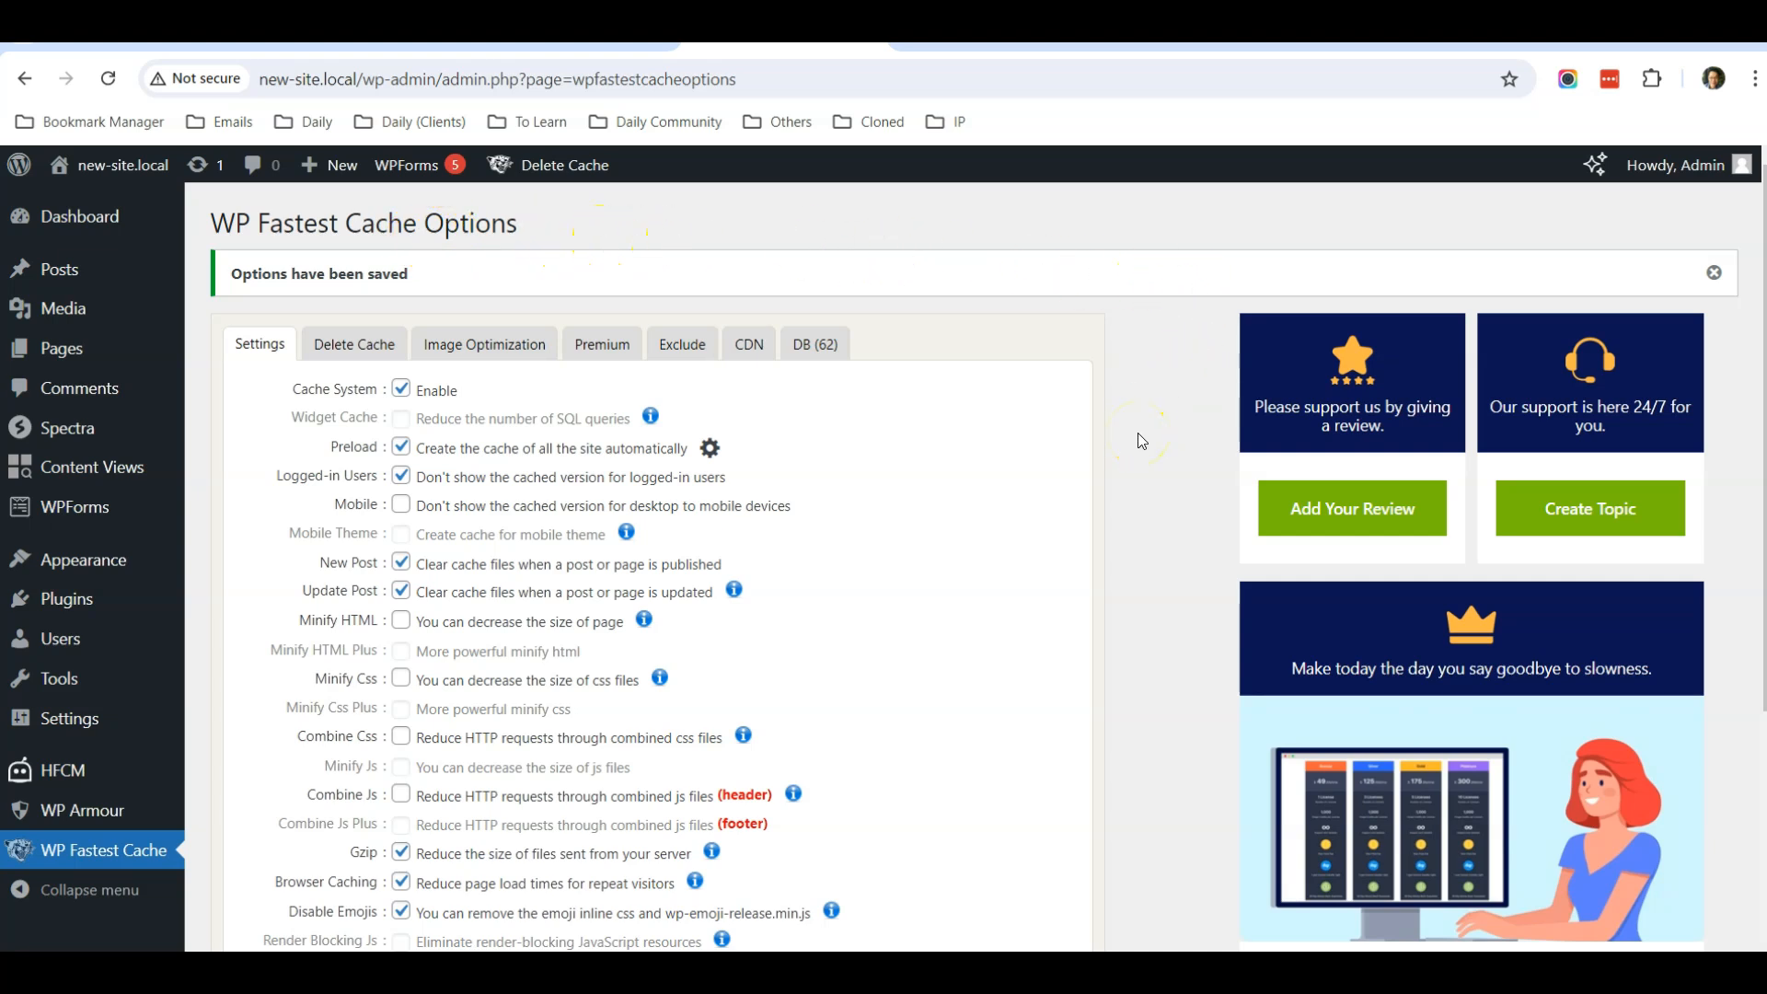
mouse_move(374, 263)
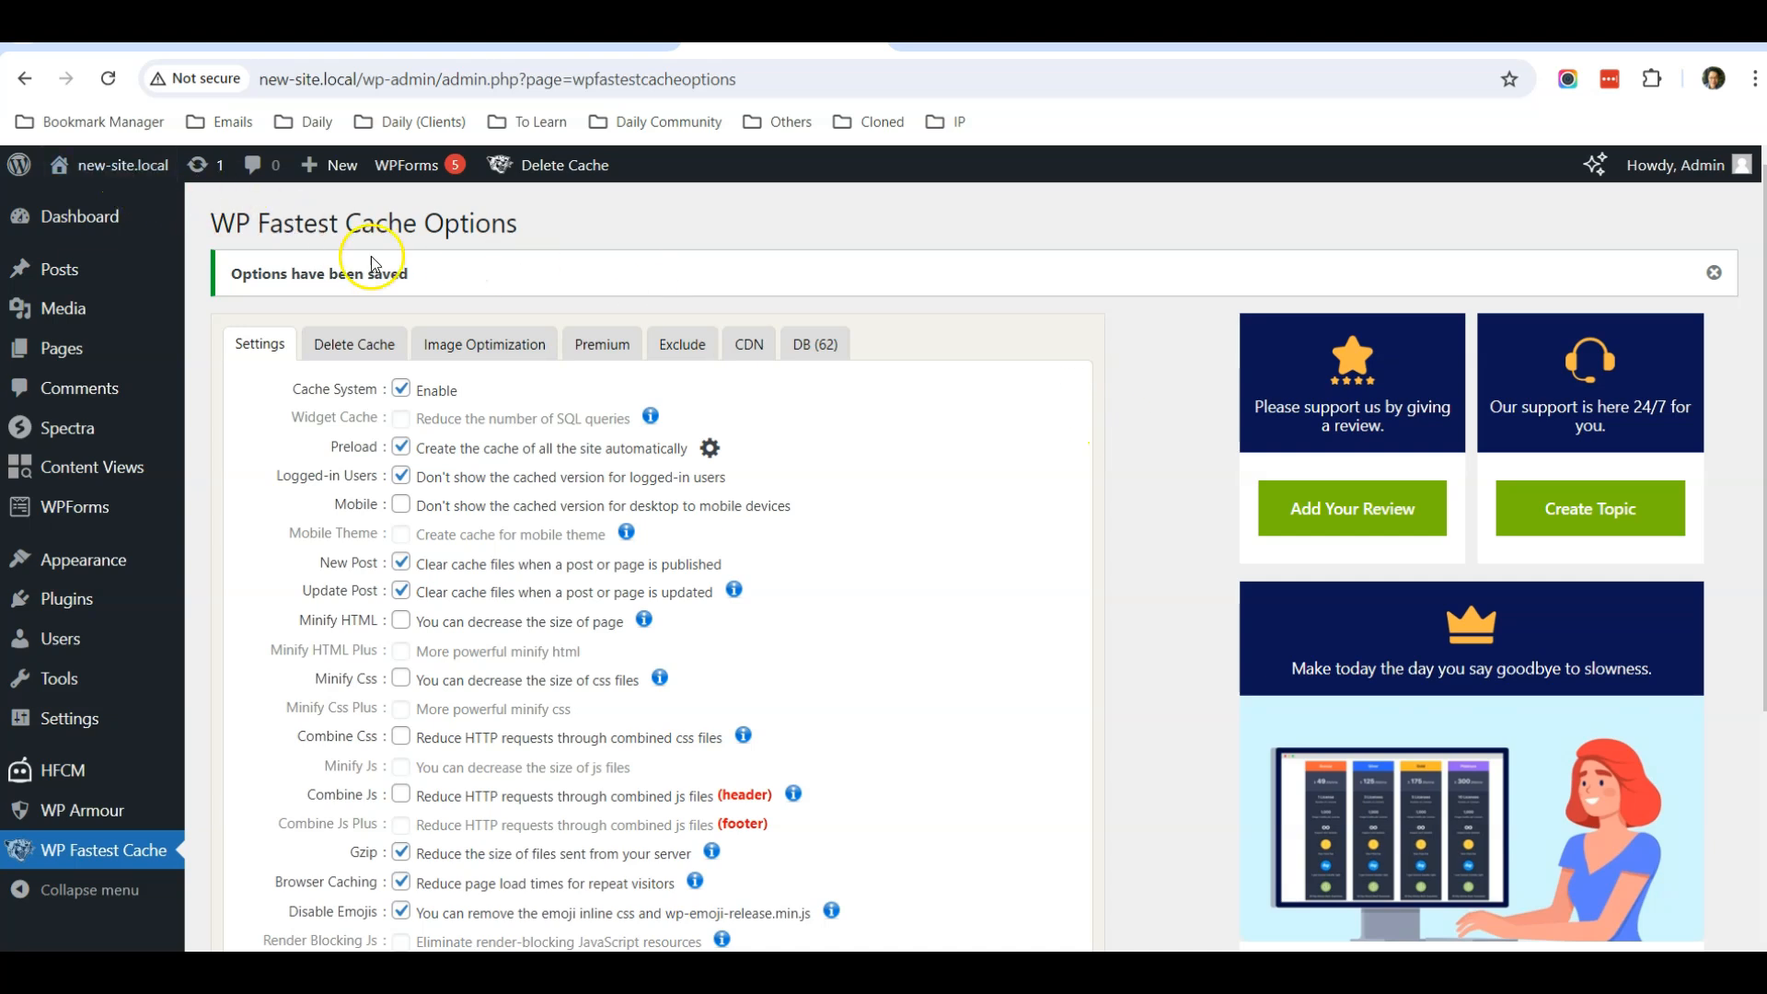
mouse_move(554, 272)
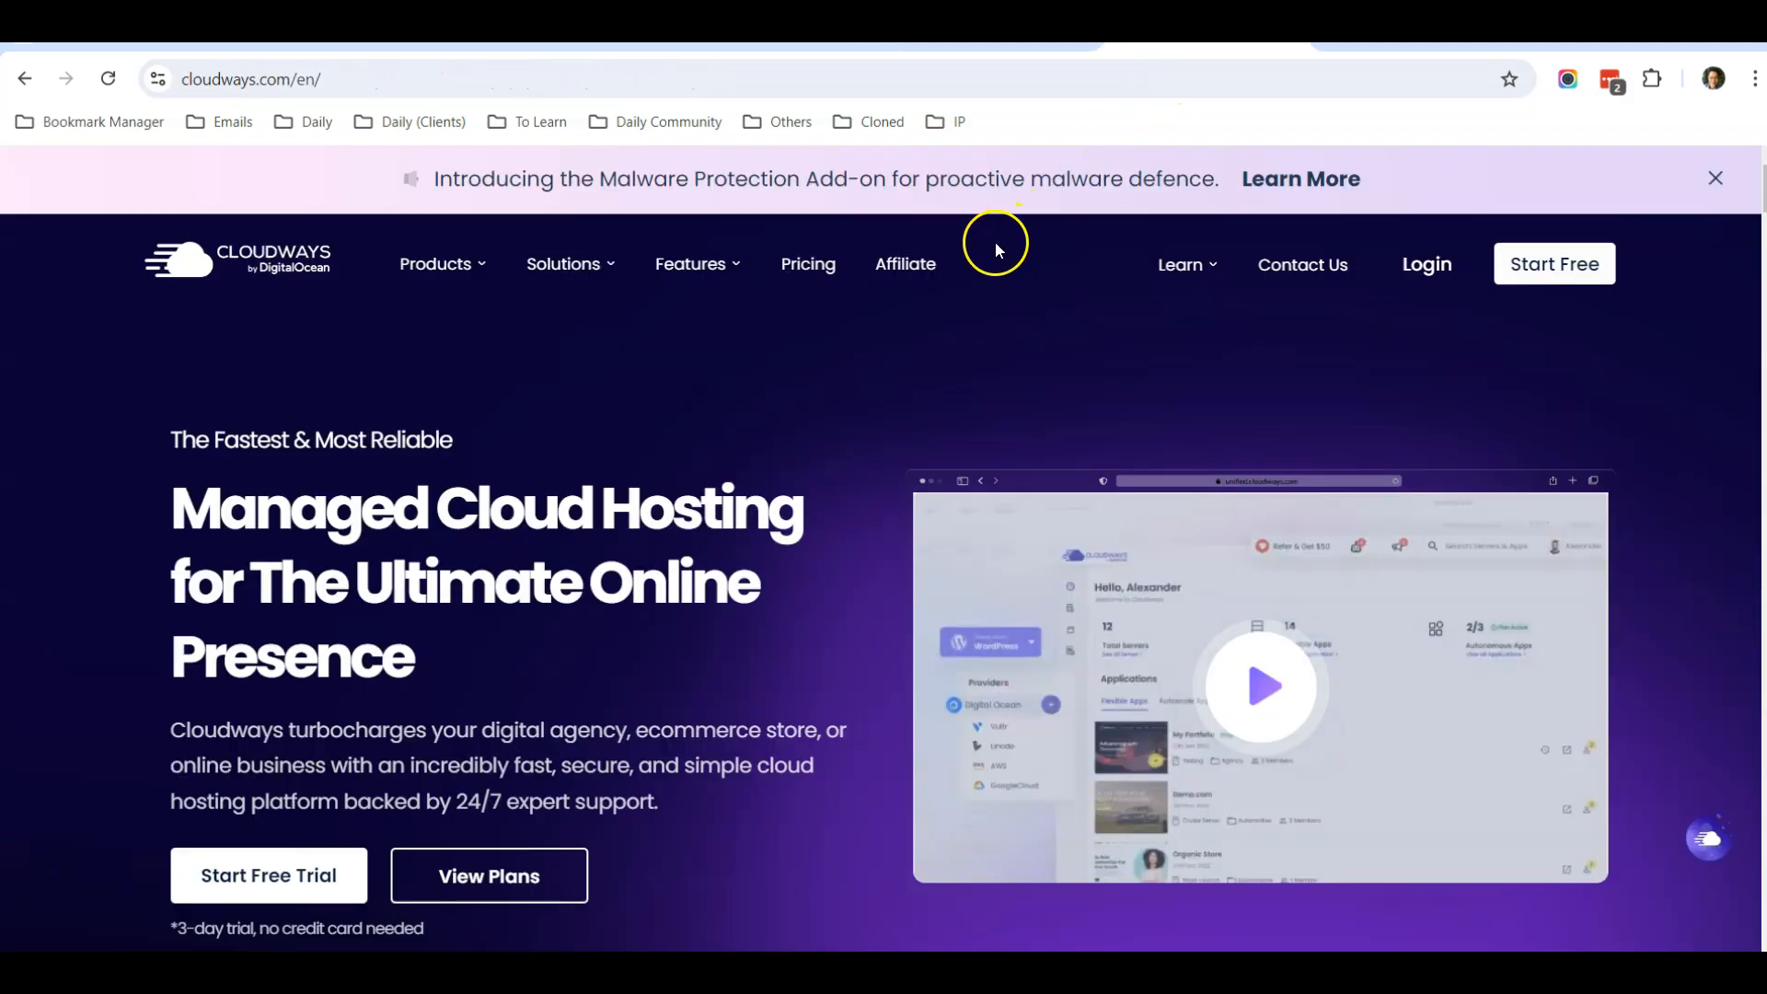
mouse_move(298, 282)
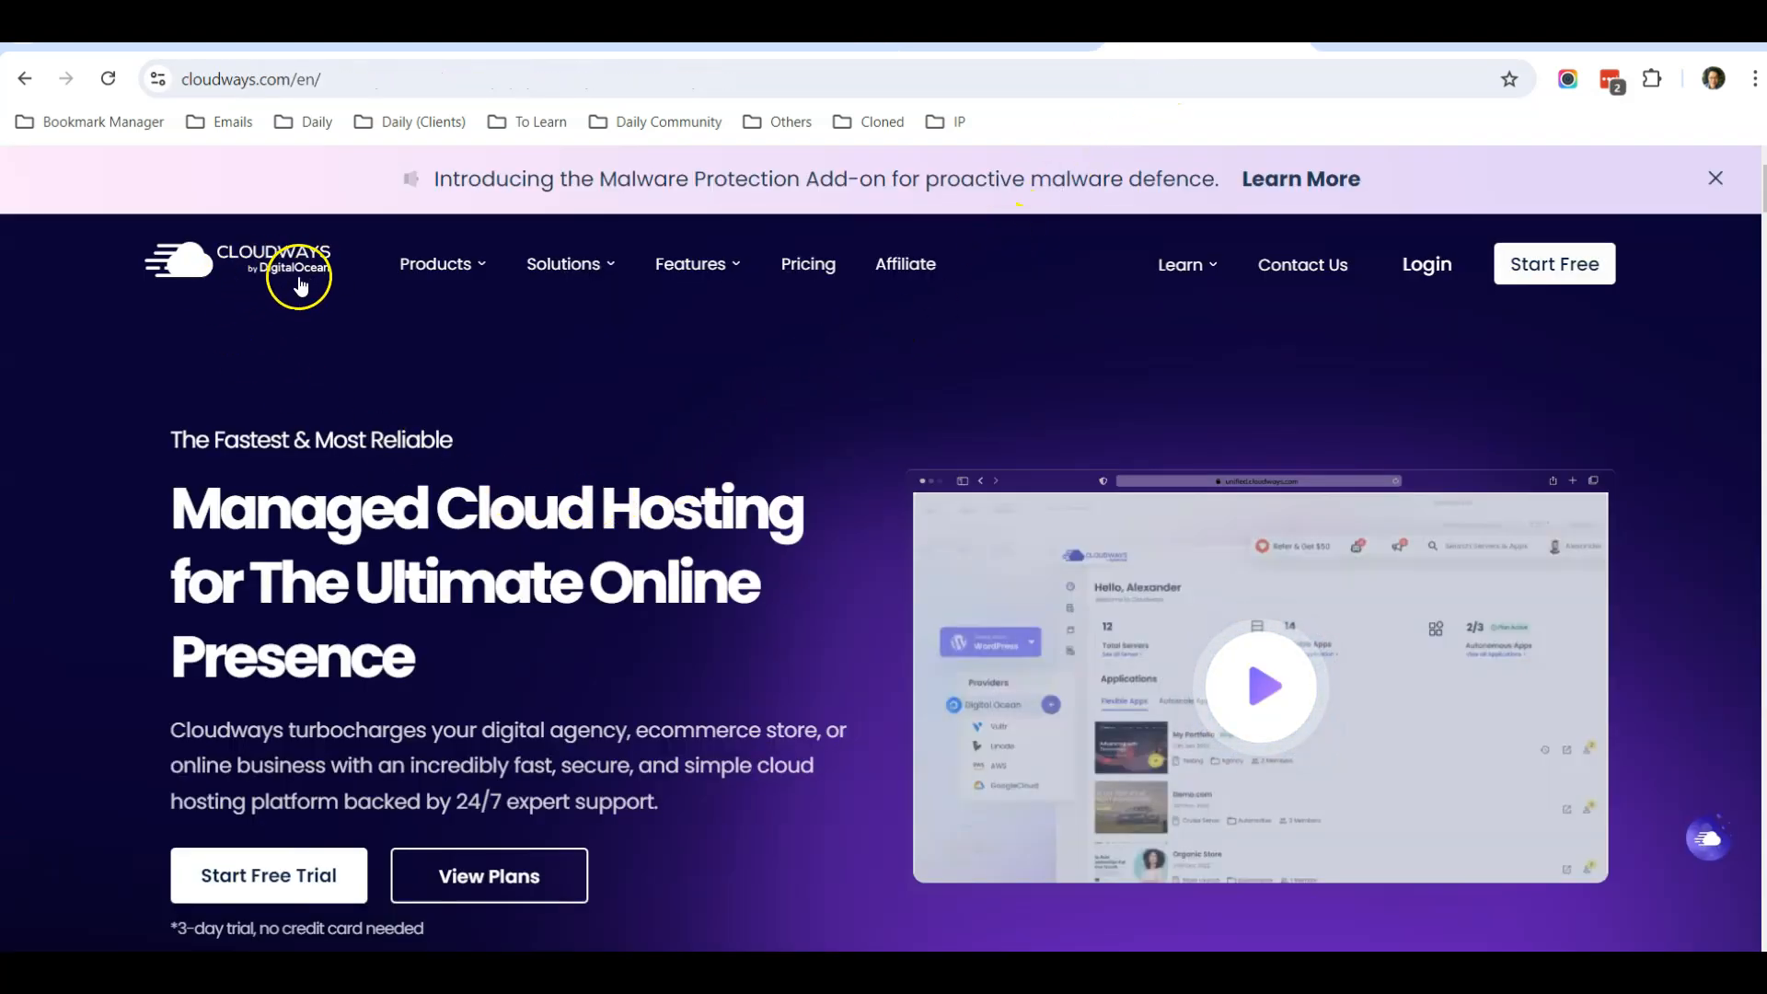
mouse_move(434, 263)
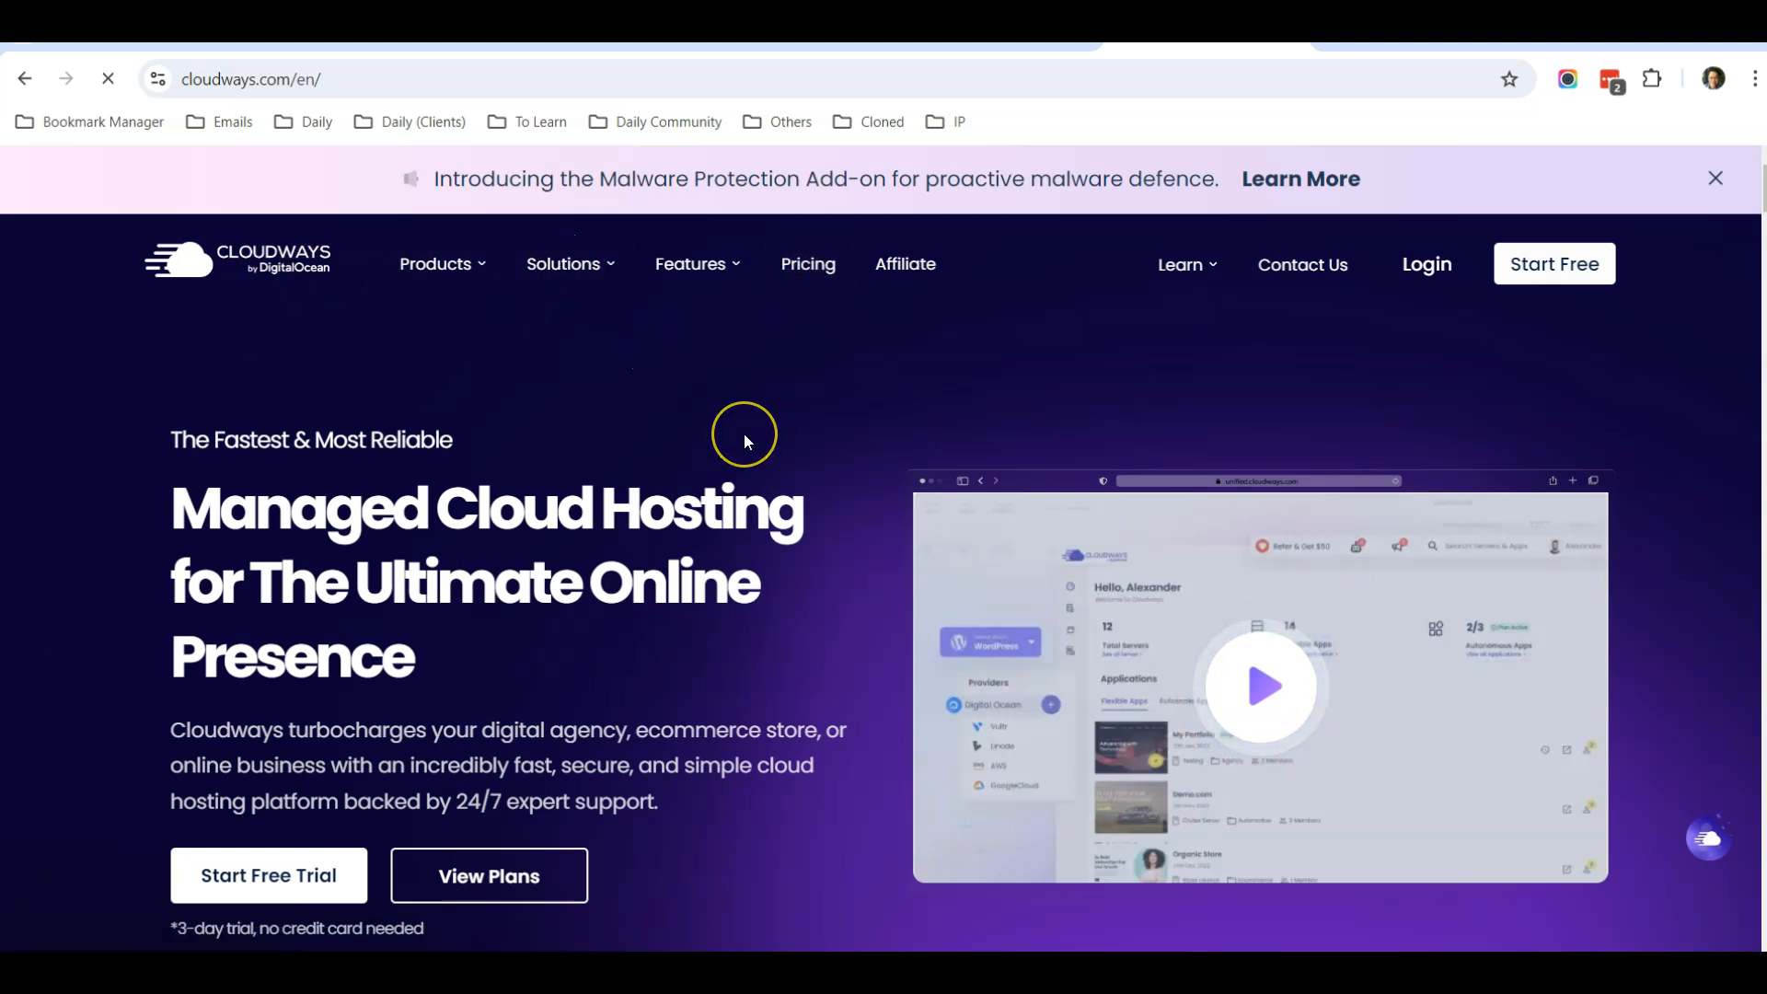
click(806, 263)
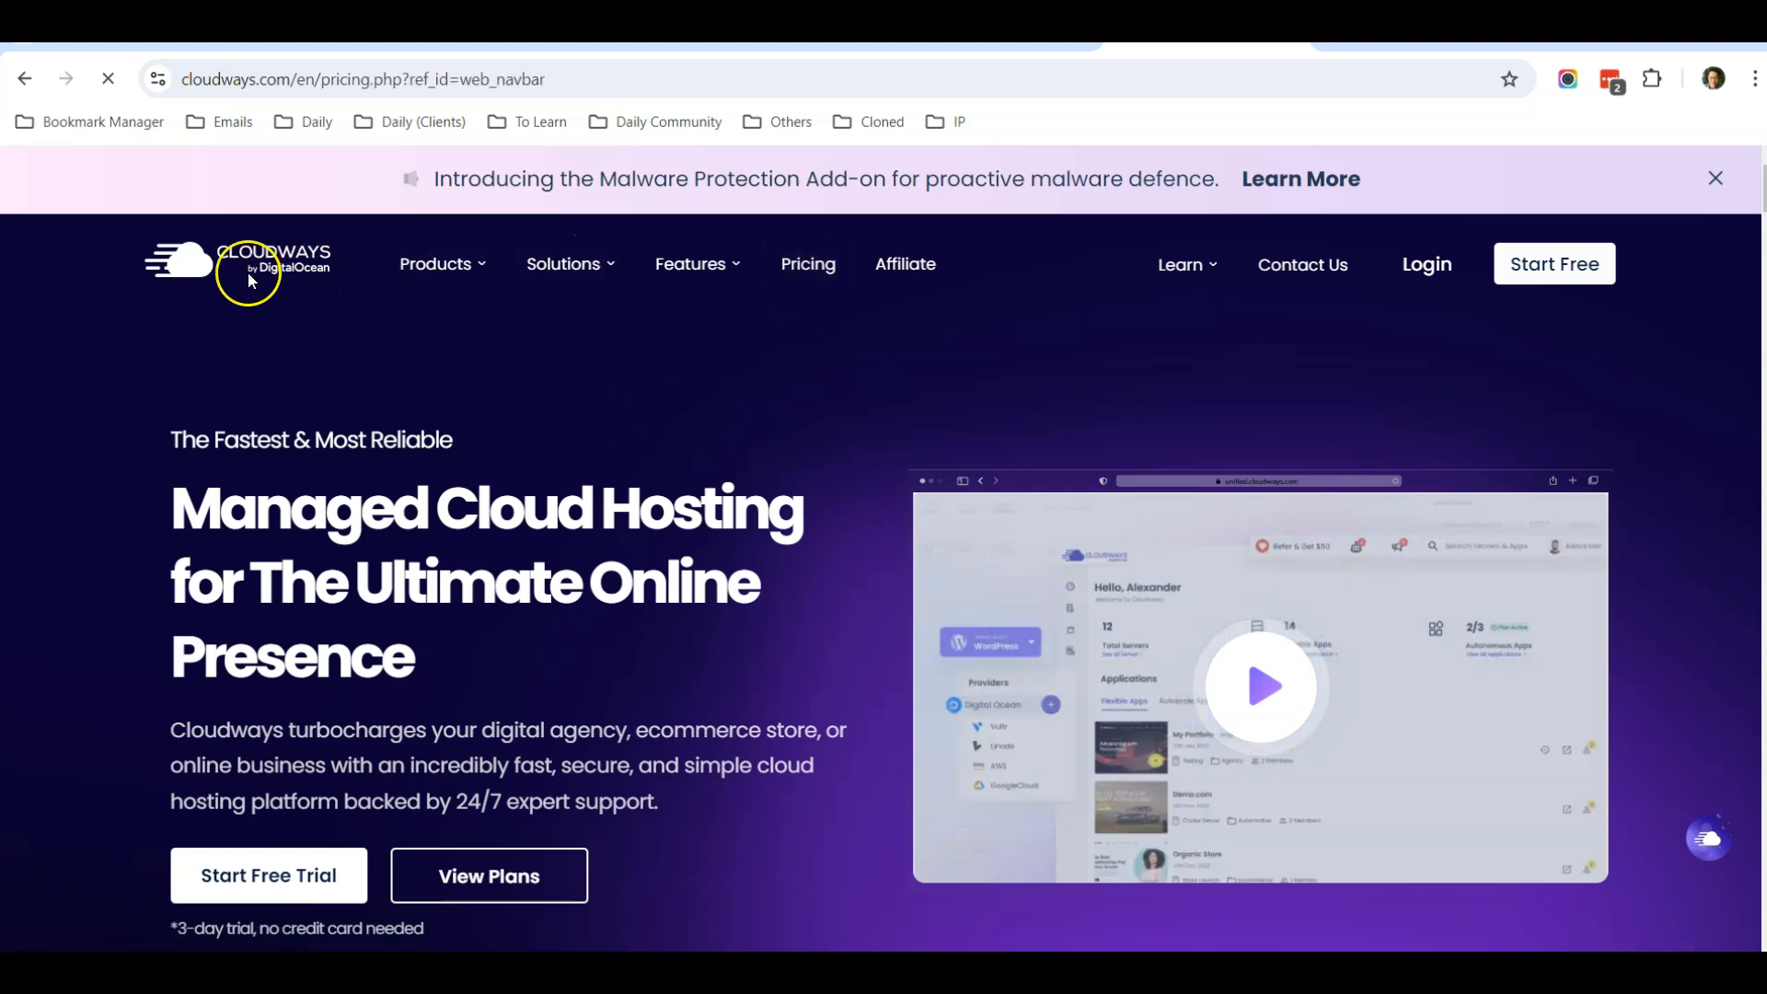
scroll(down, 3)
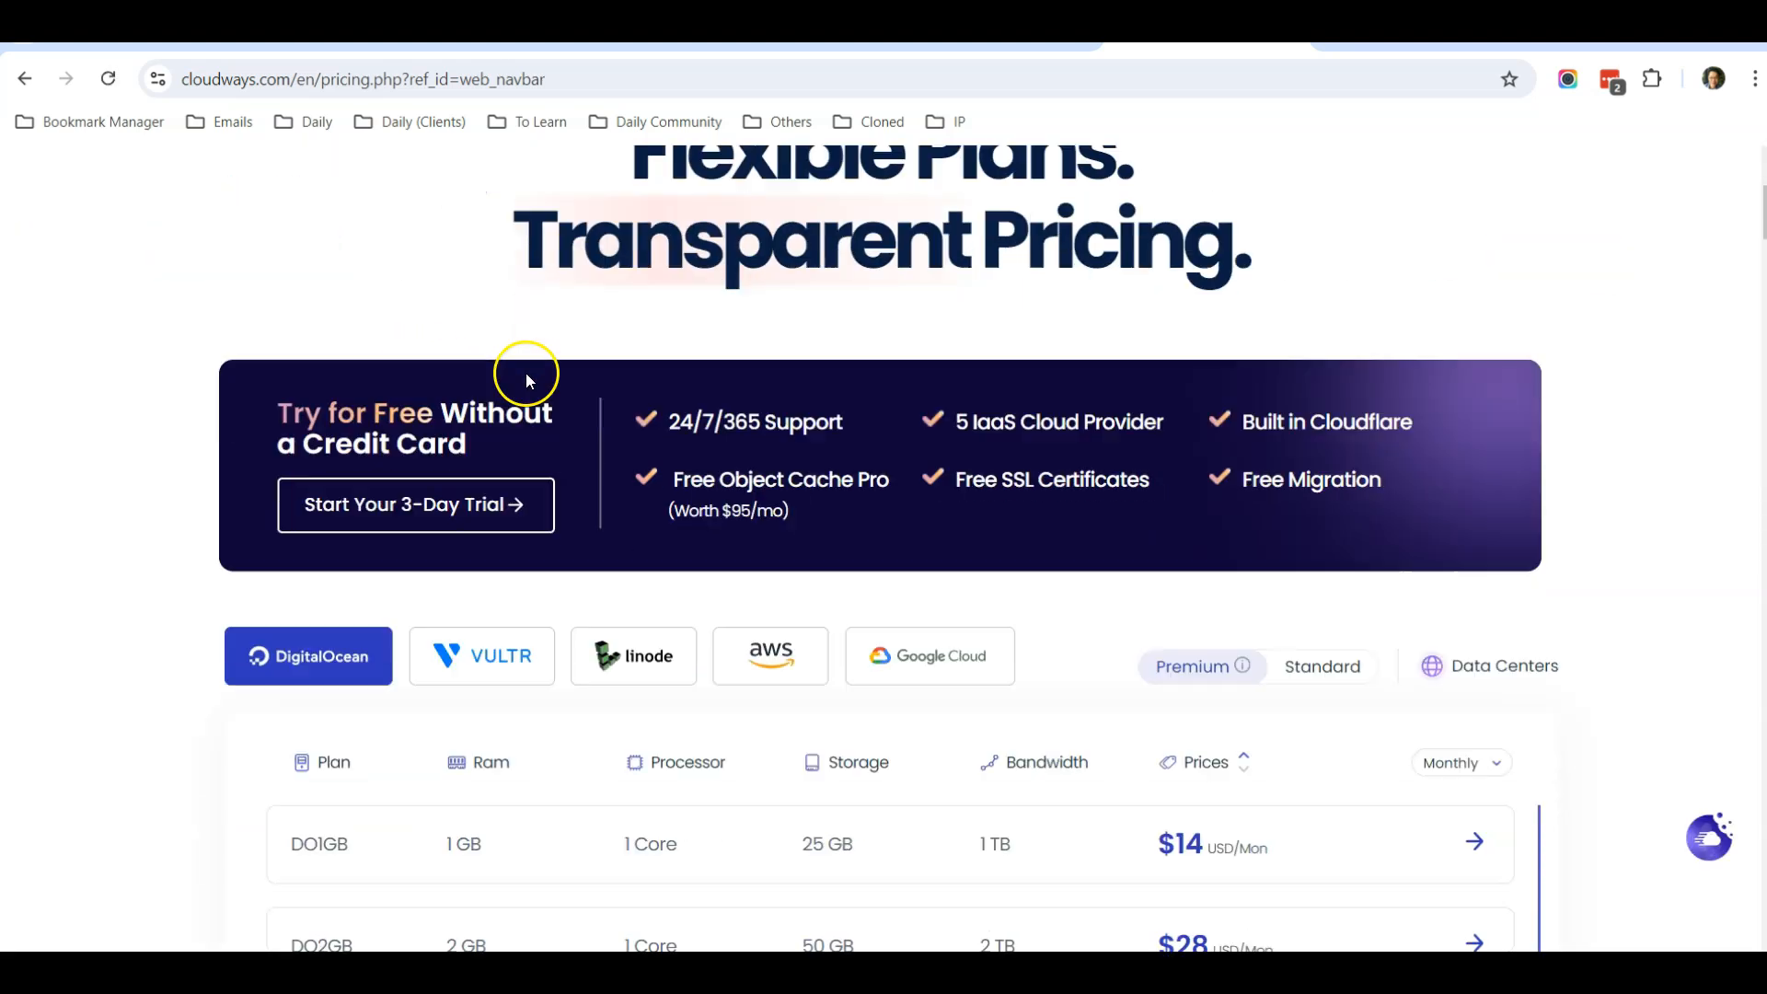
scroll(down, 3)
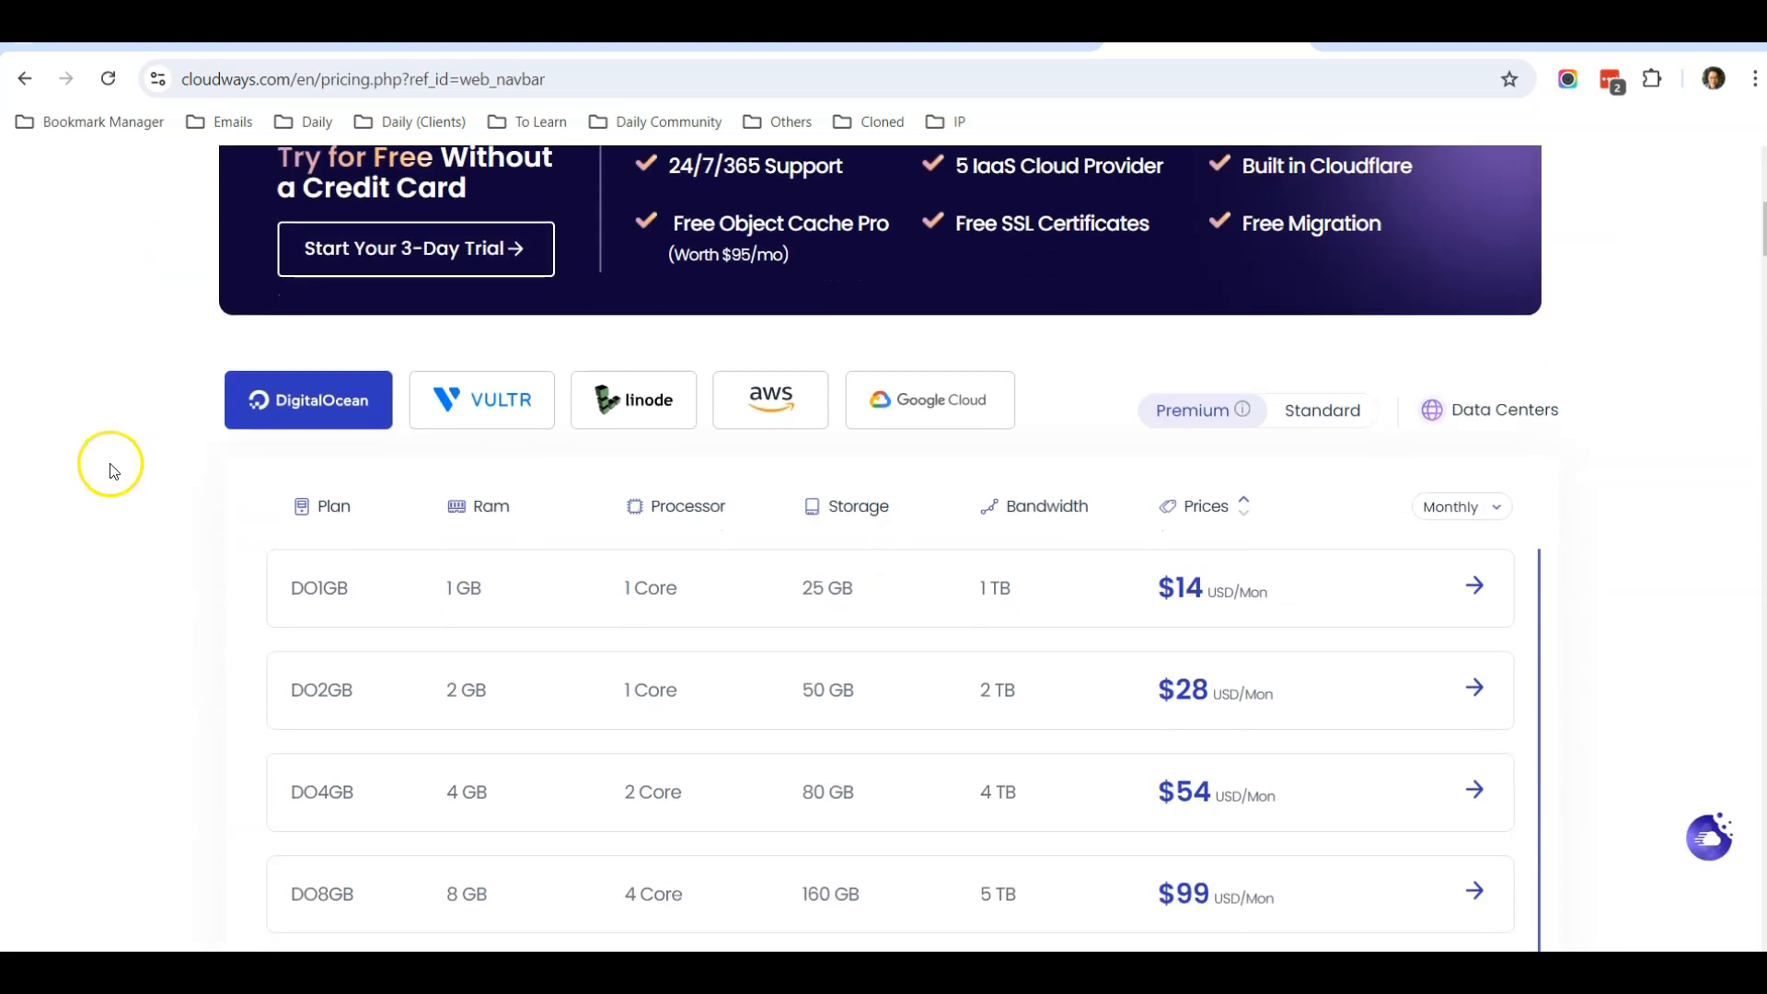
scroll(down, 3)
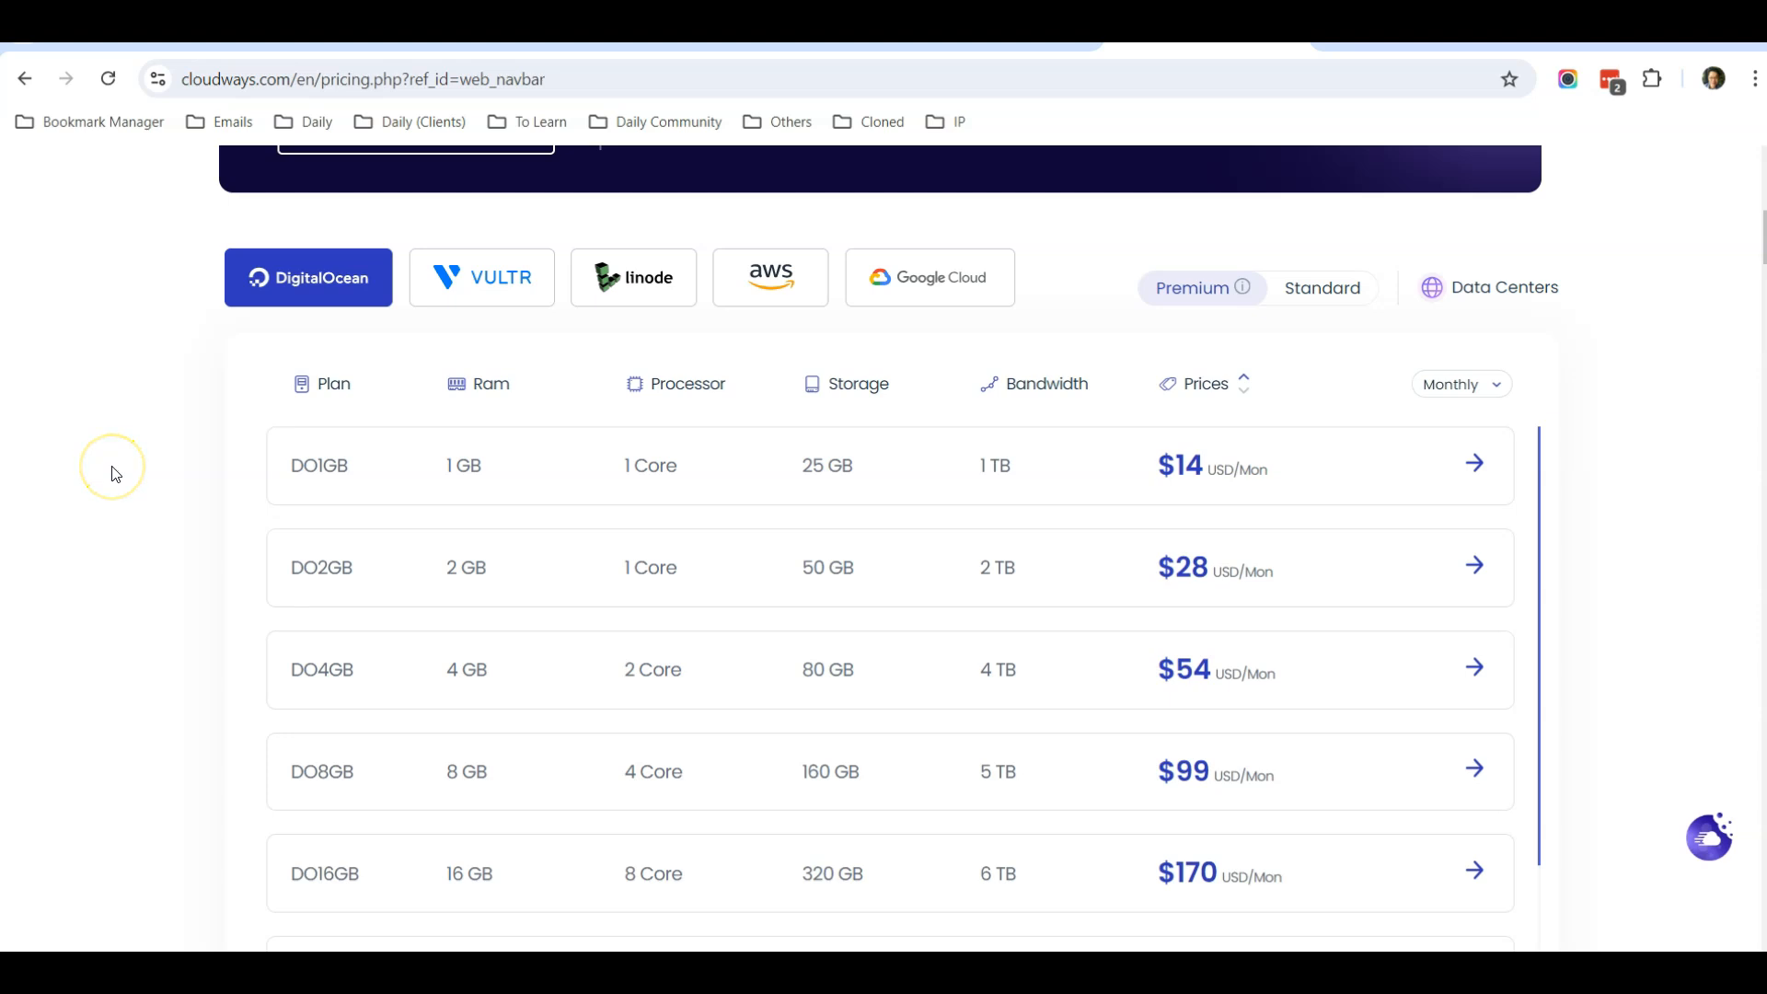
mouse_move(124, 466)
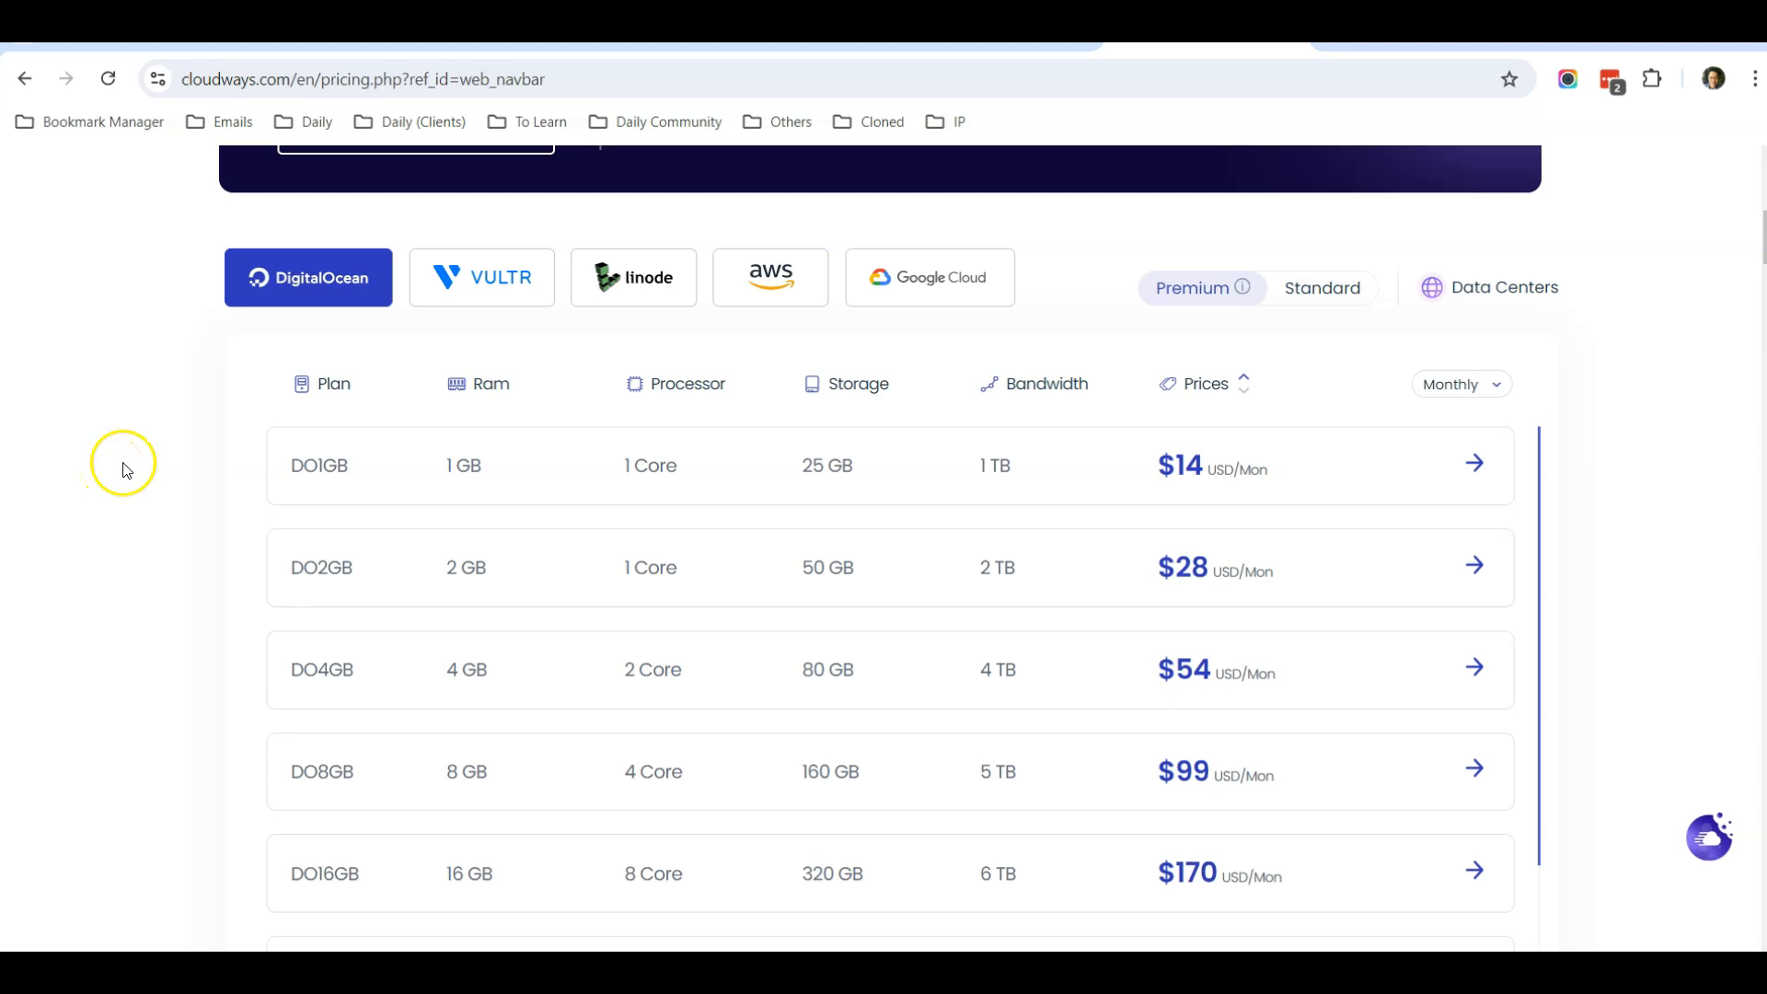
mouse_move(1277, 484)
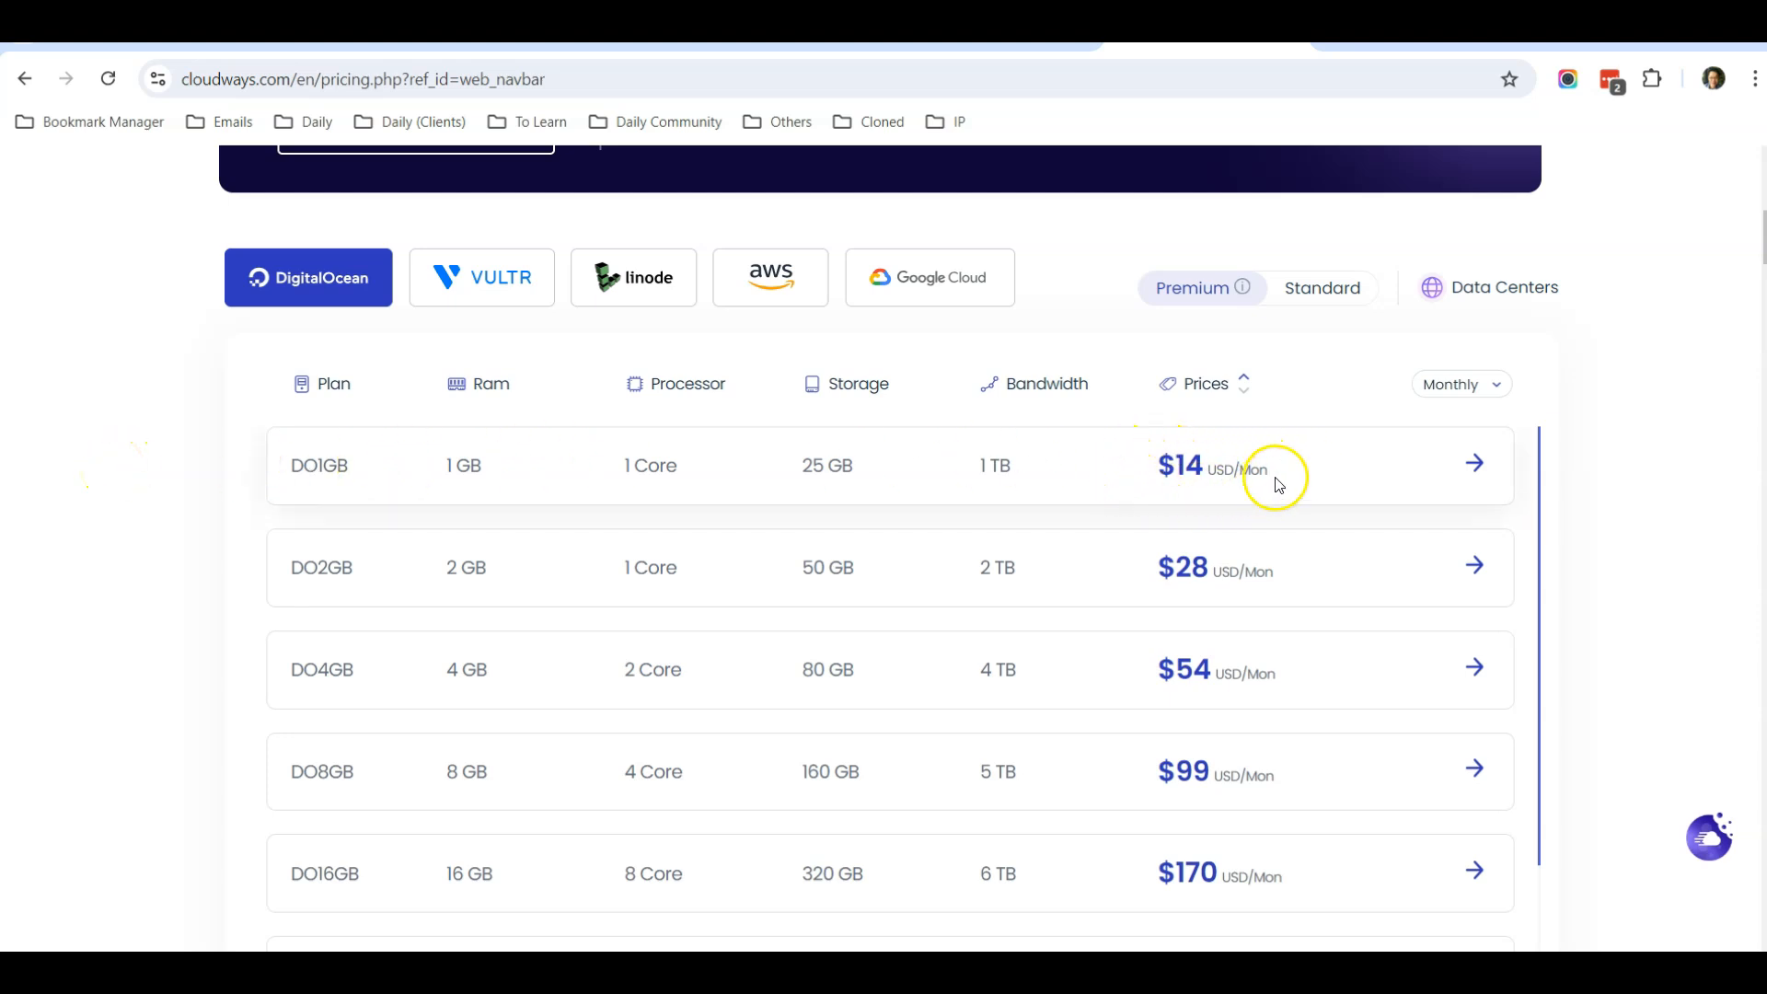
mouse_move(1257, 470)
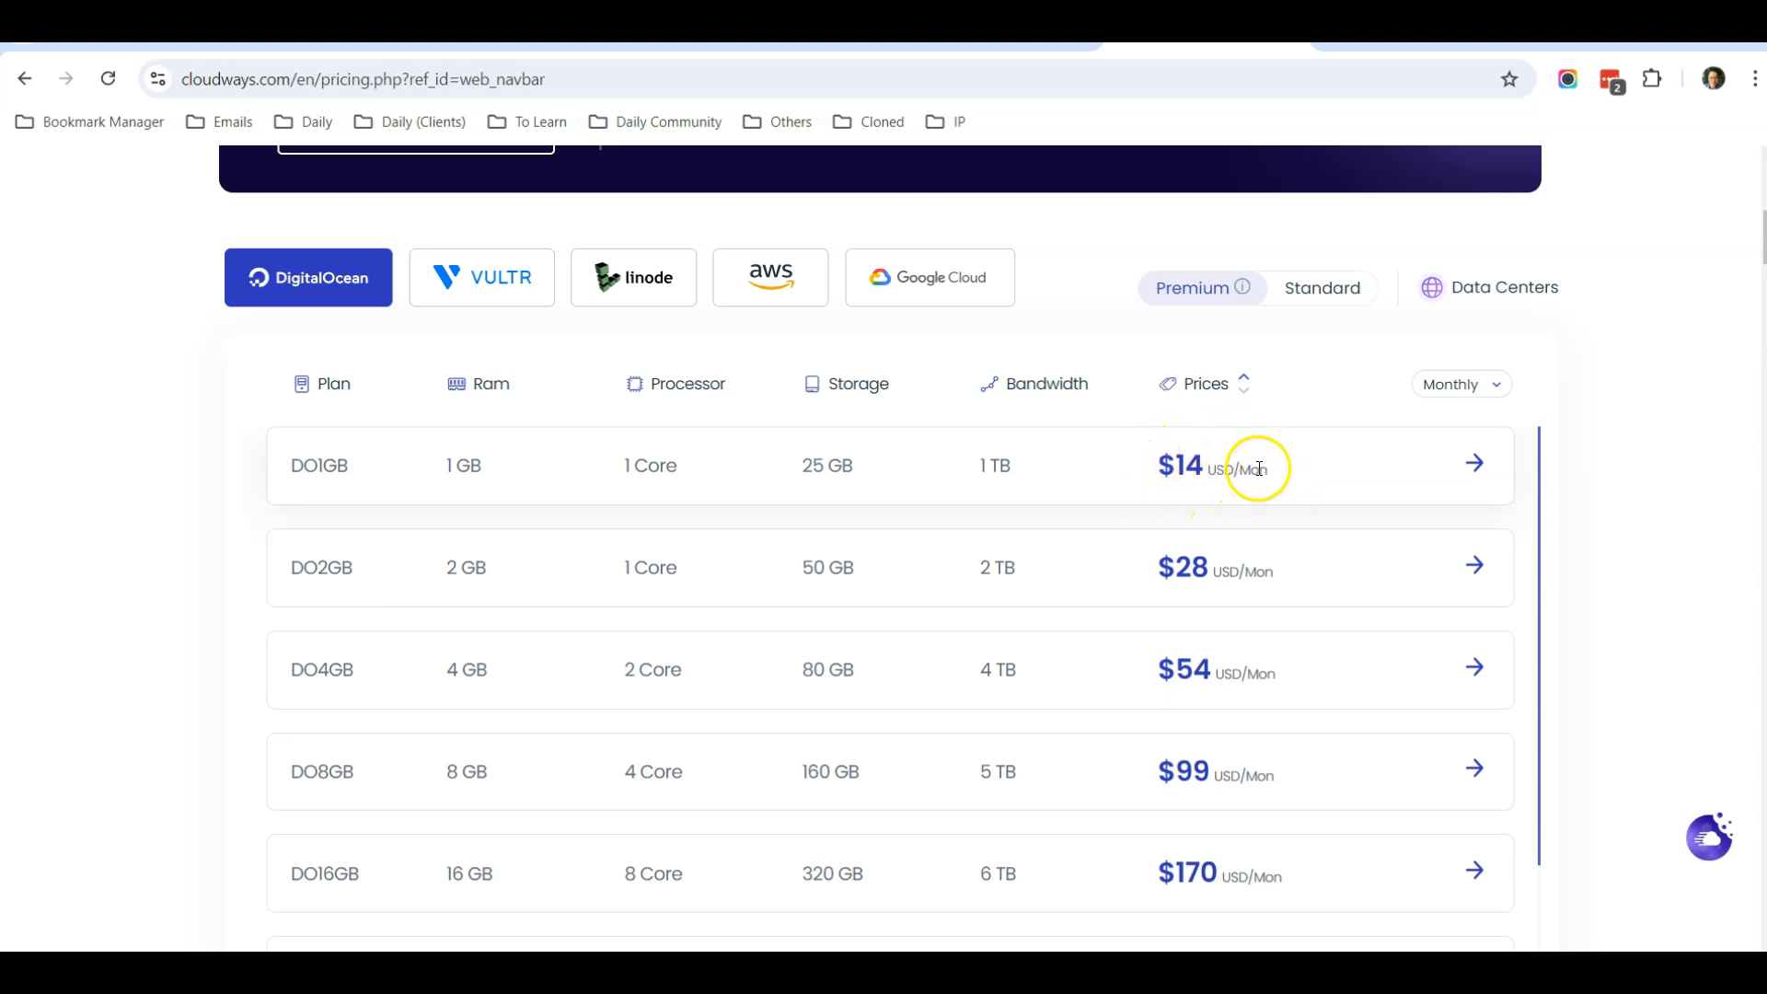
mouse_move(1238, 484)
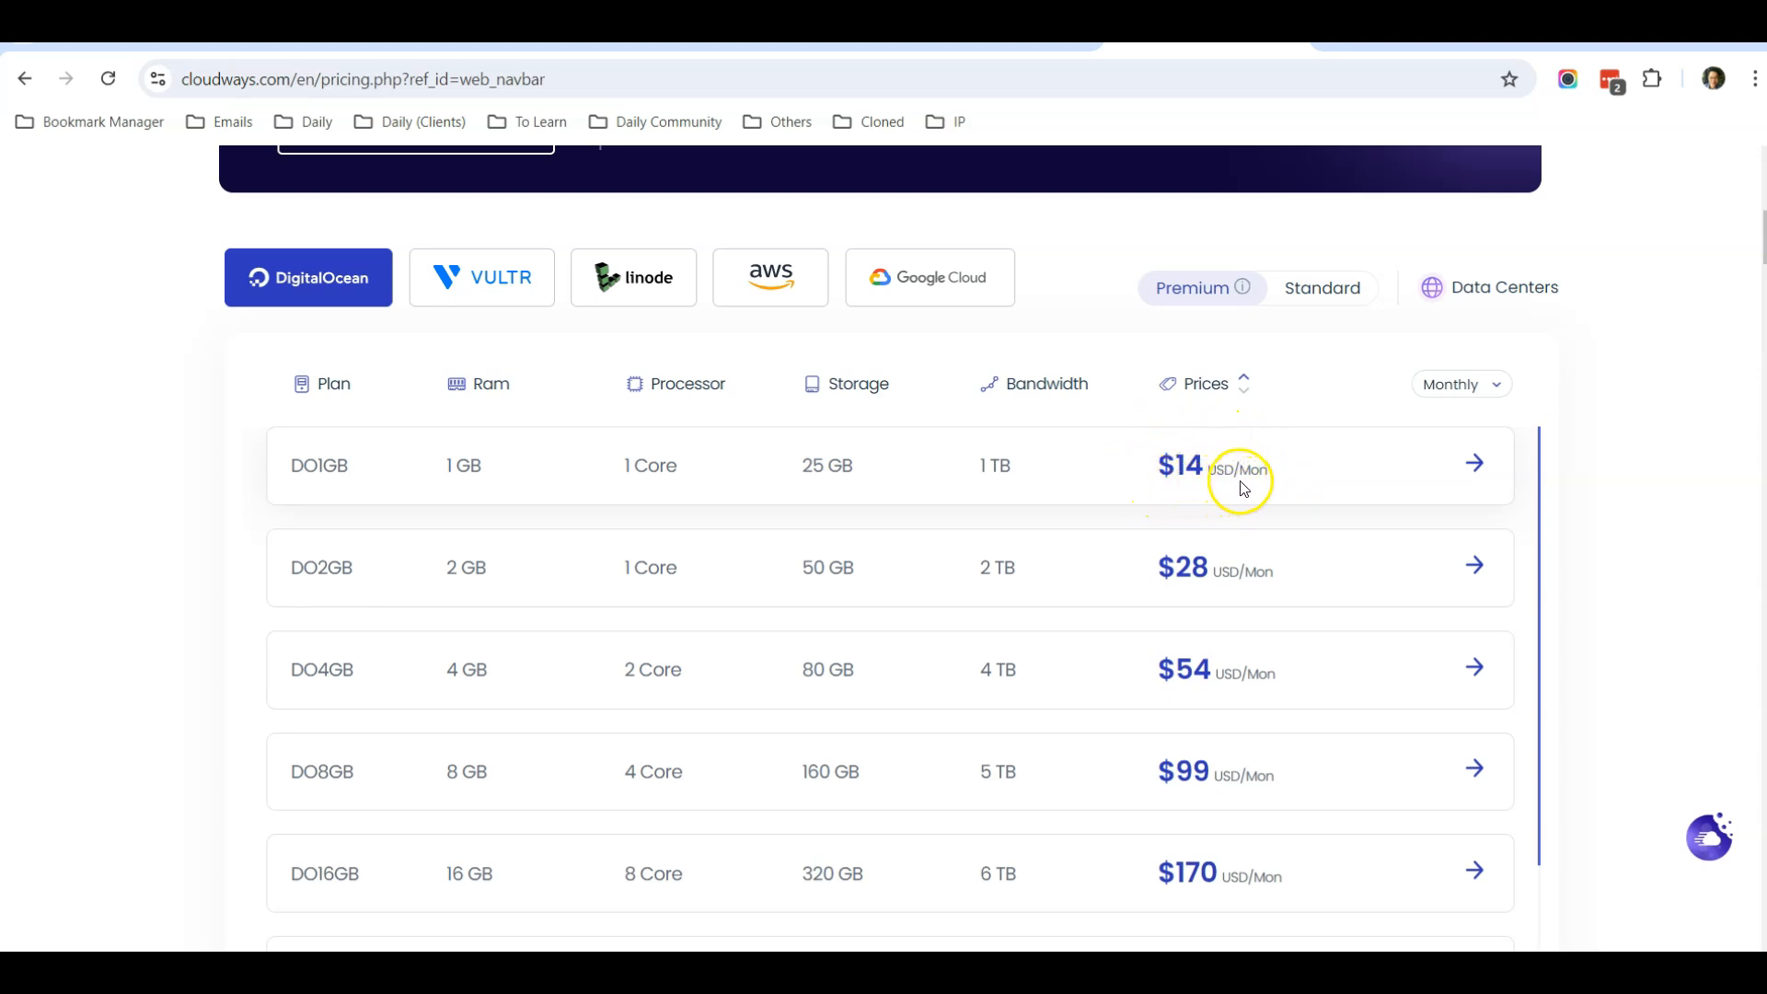
mouse_move(1143, 575)
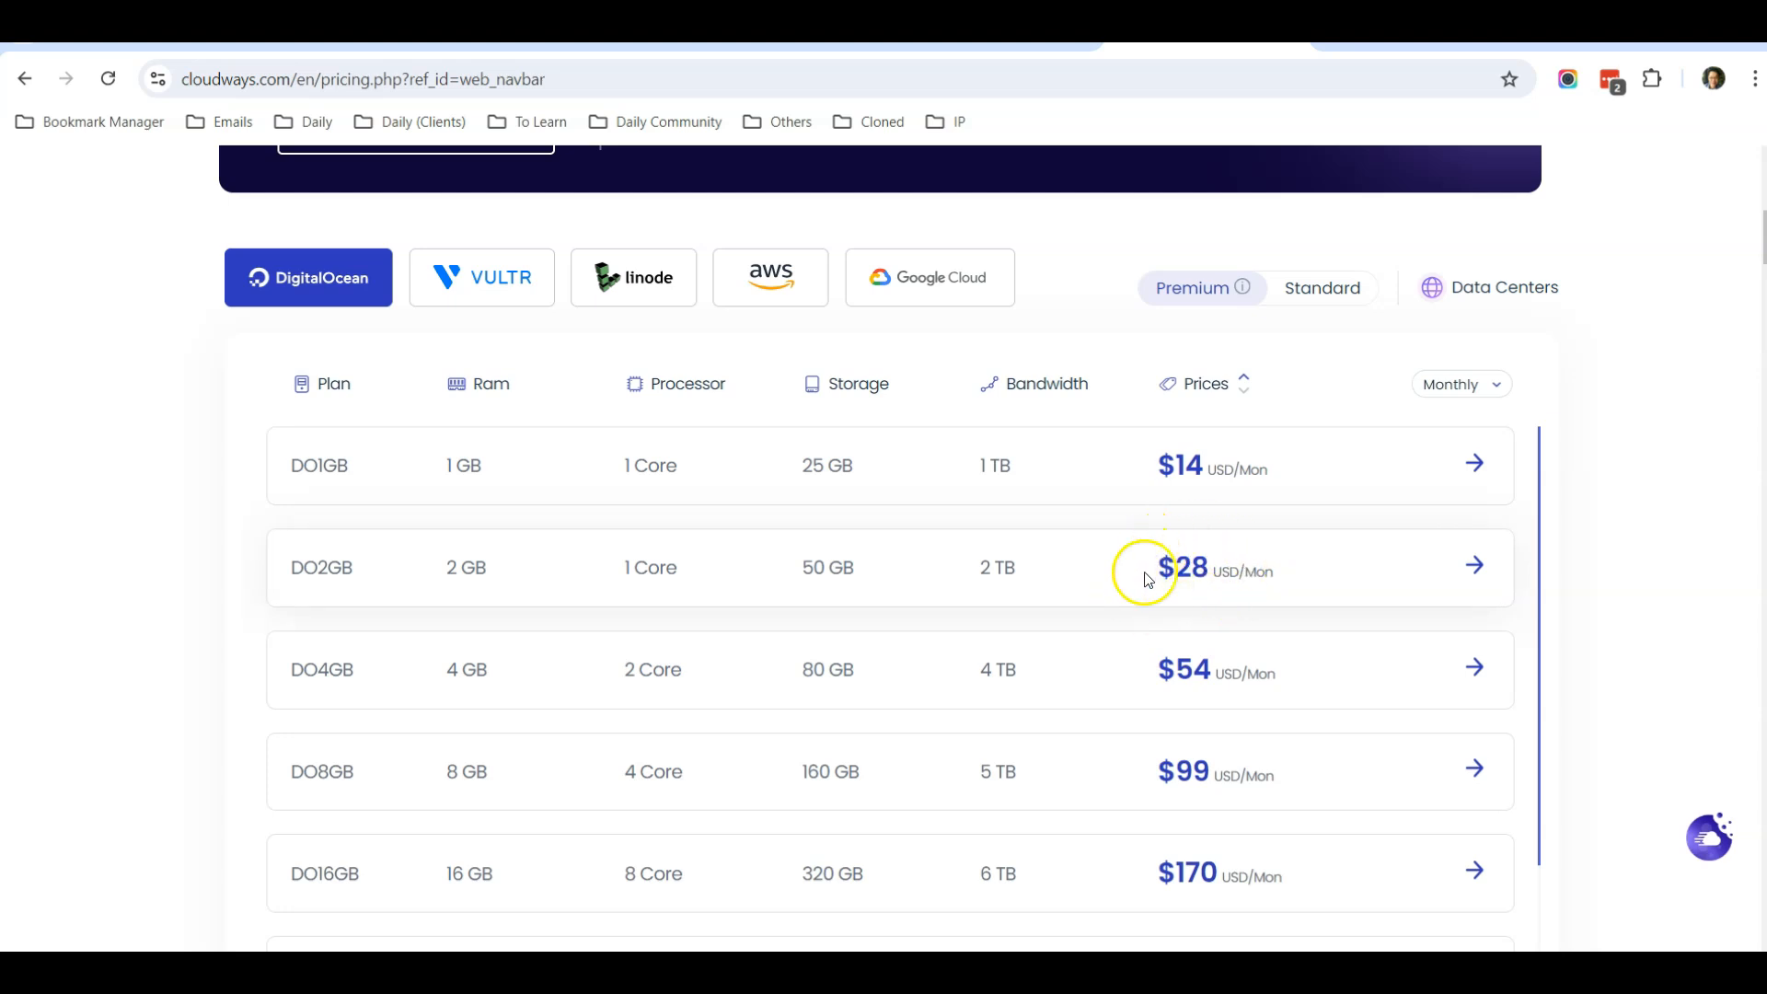
mouse_move(1178, 595)
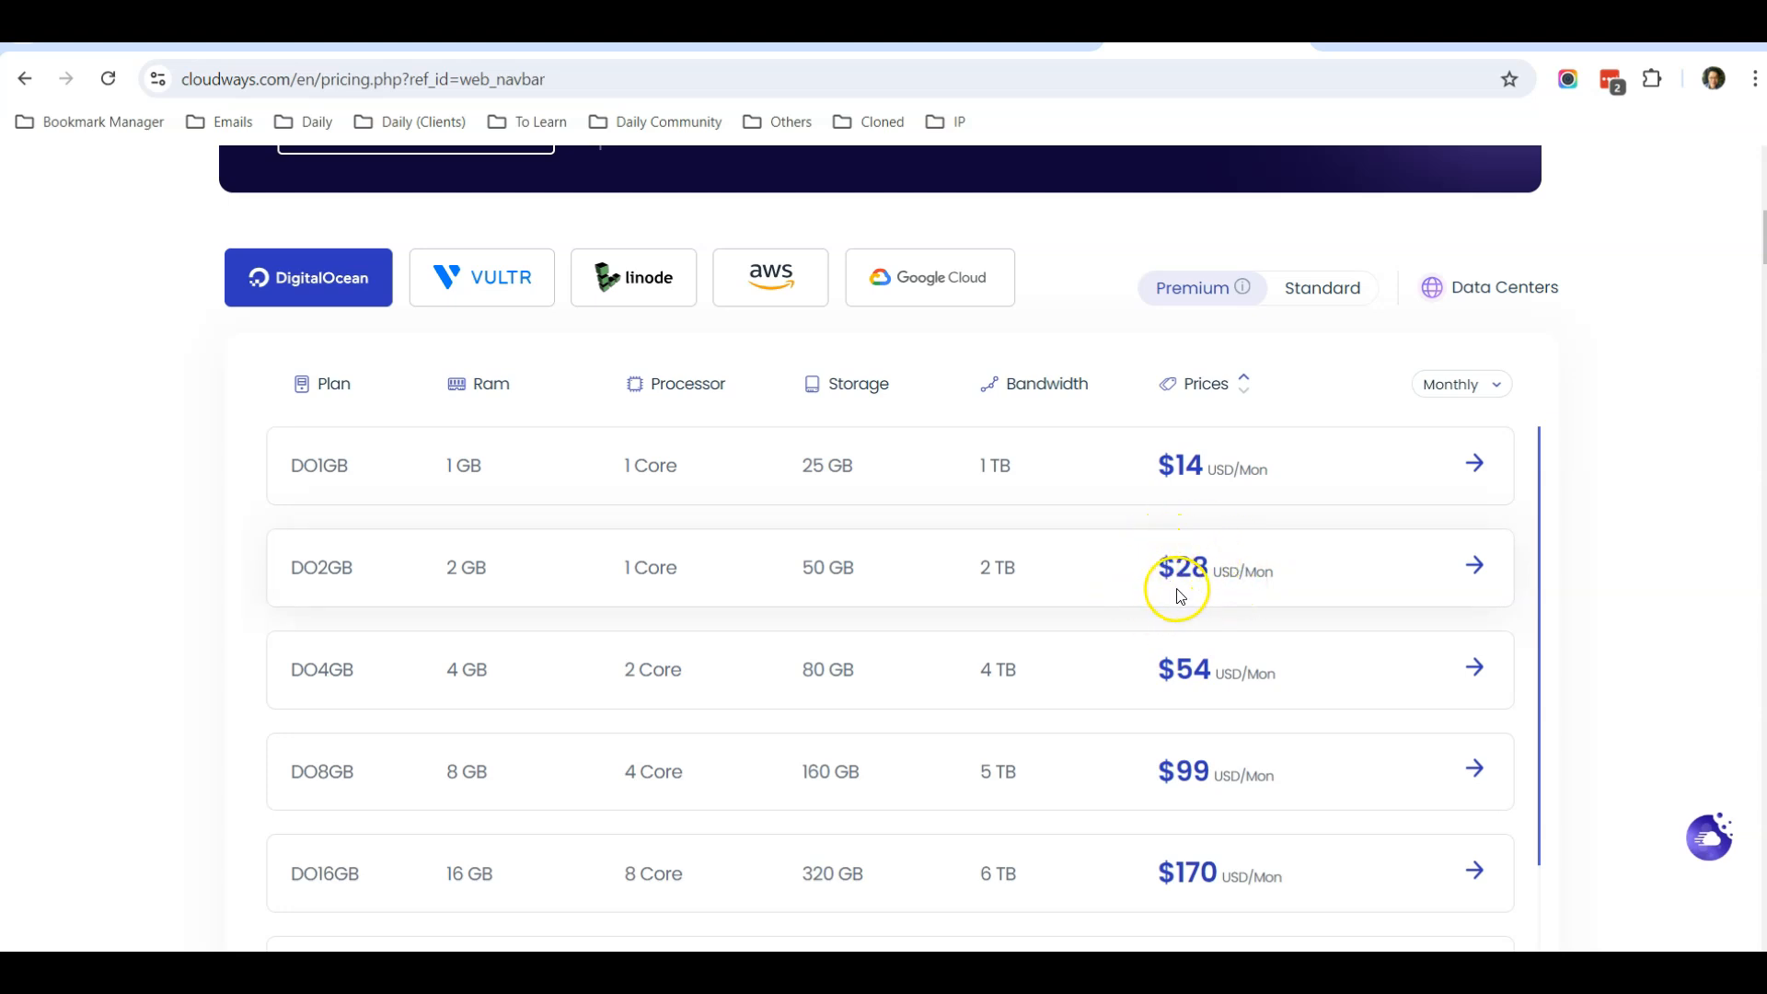
mouse_move(1219, 605)
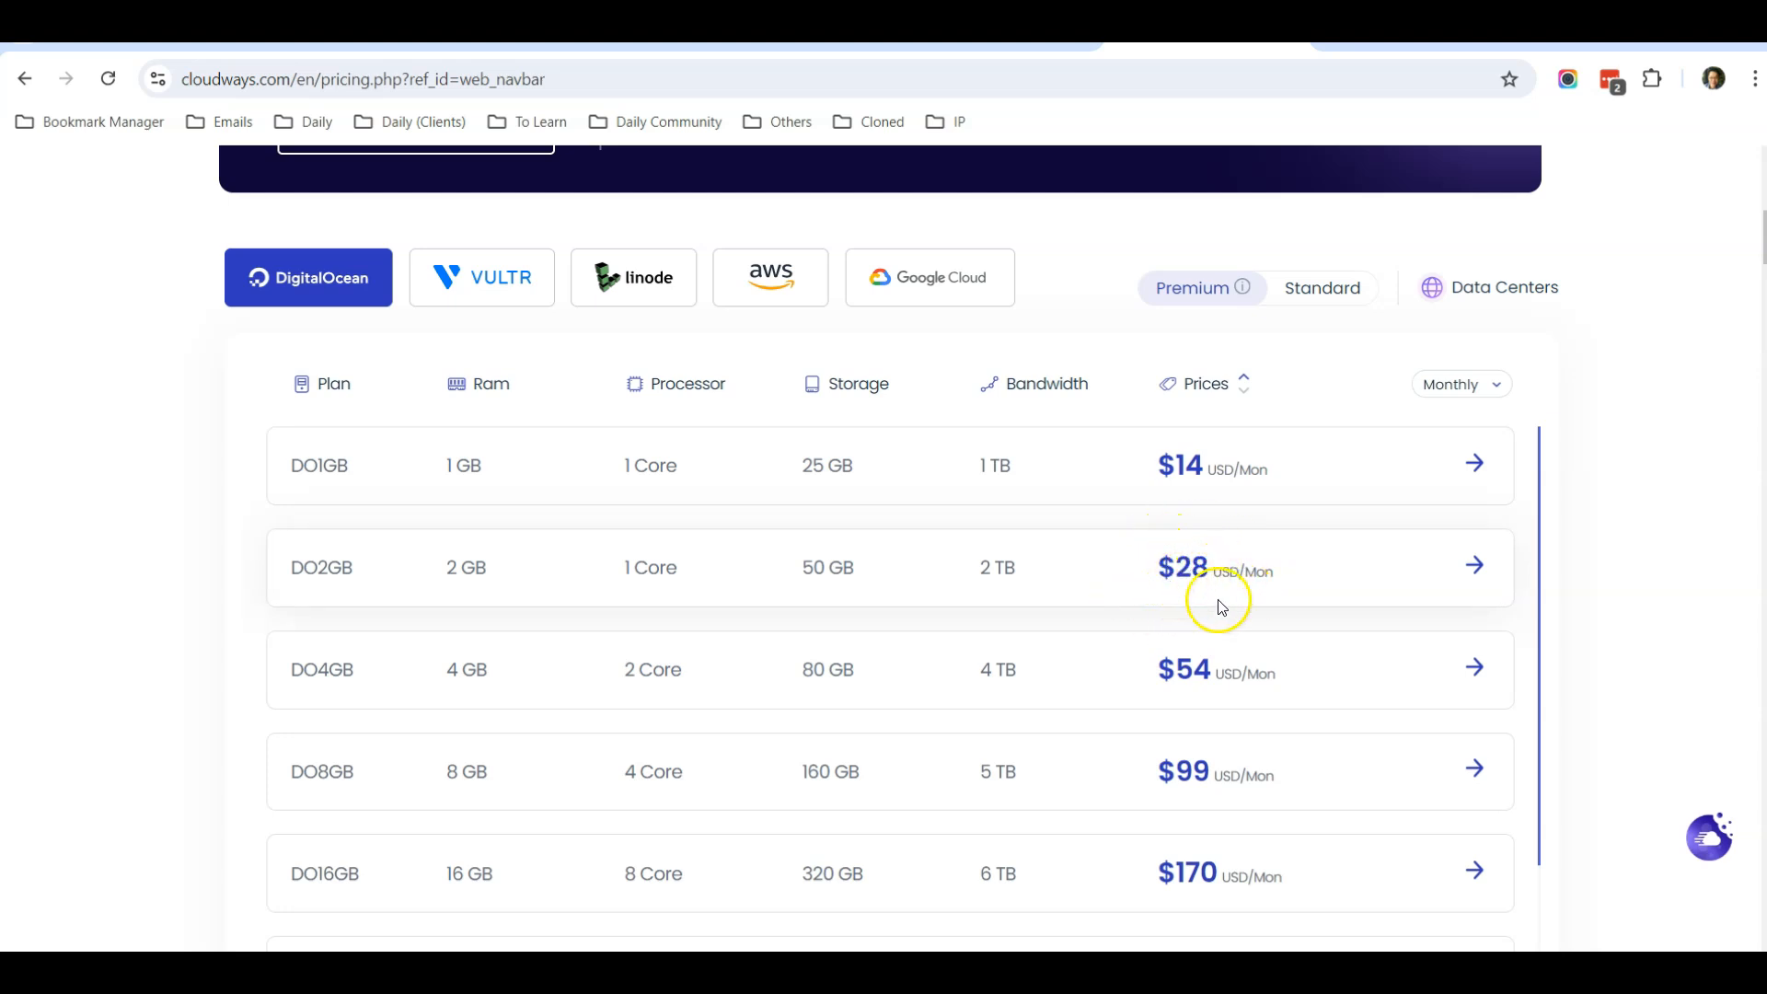
mouse_move(1202, 773)
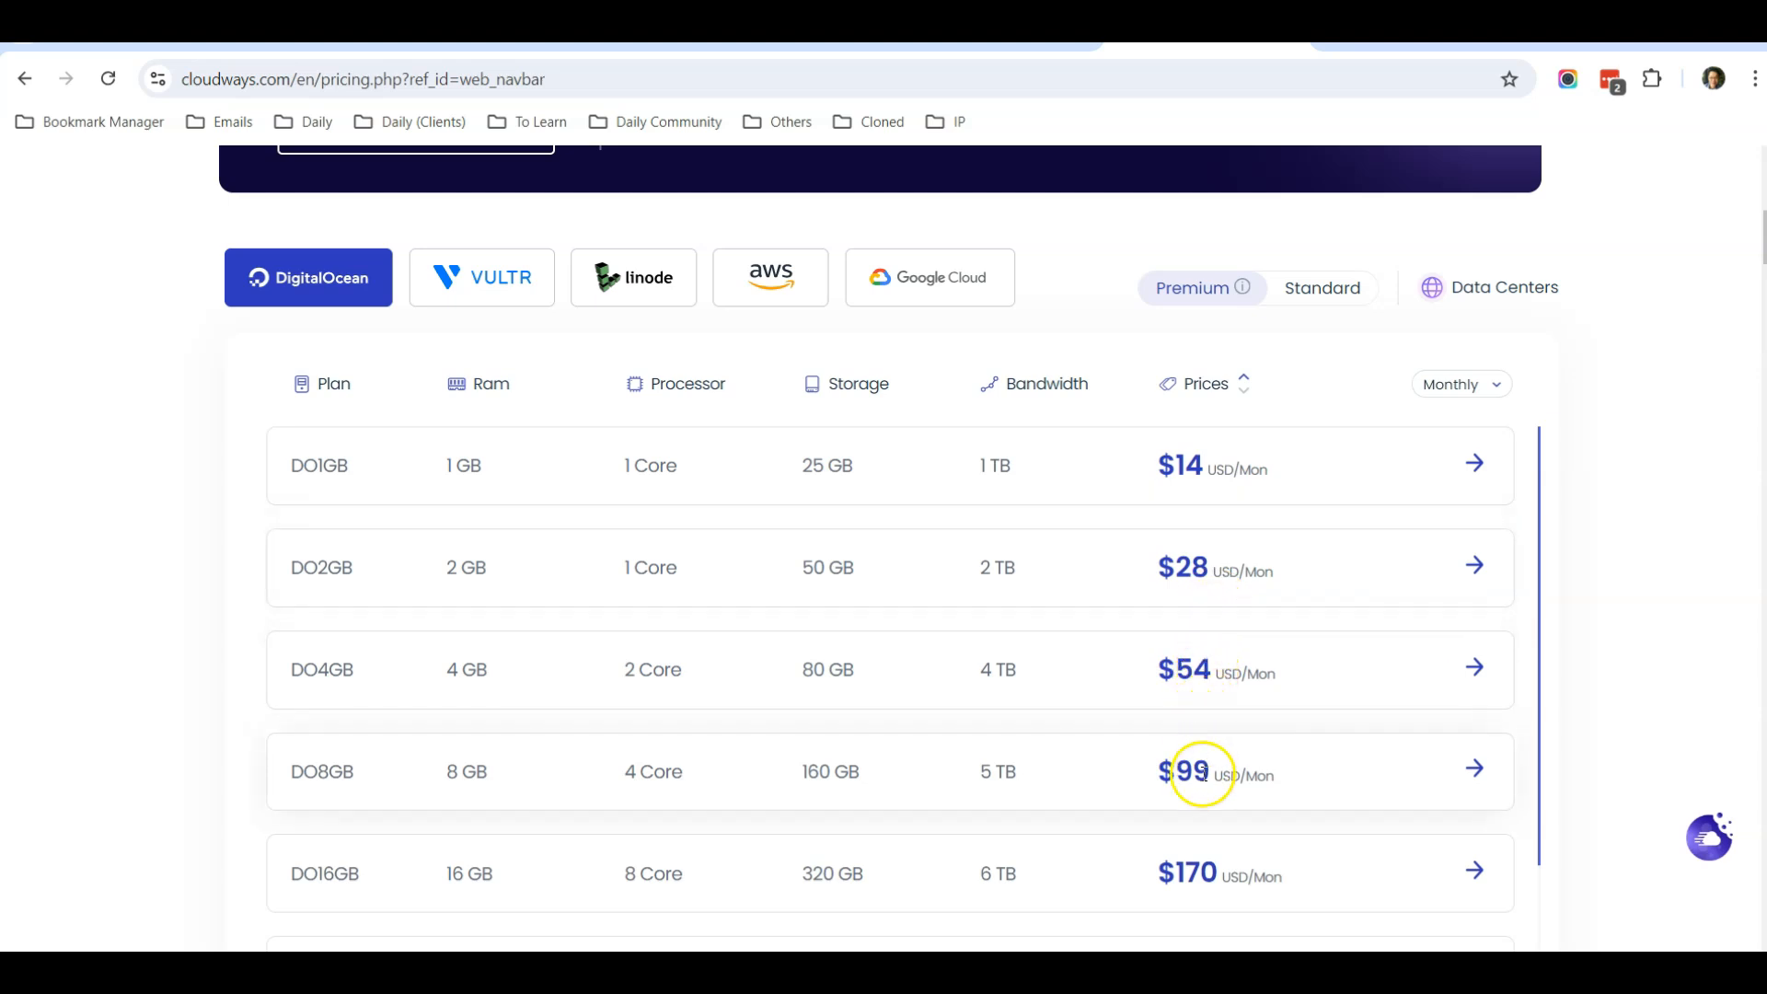
mouse_move(1189, 644)
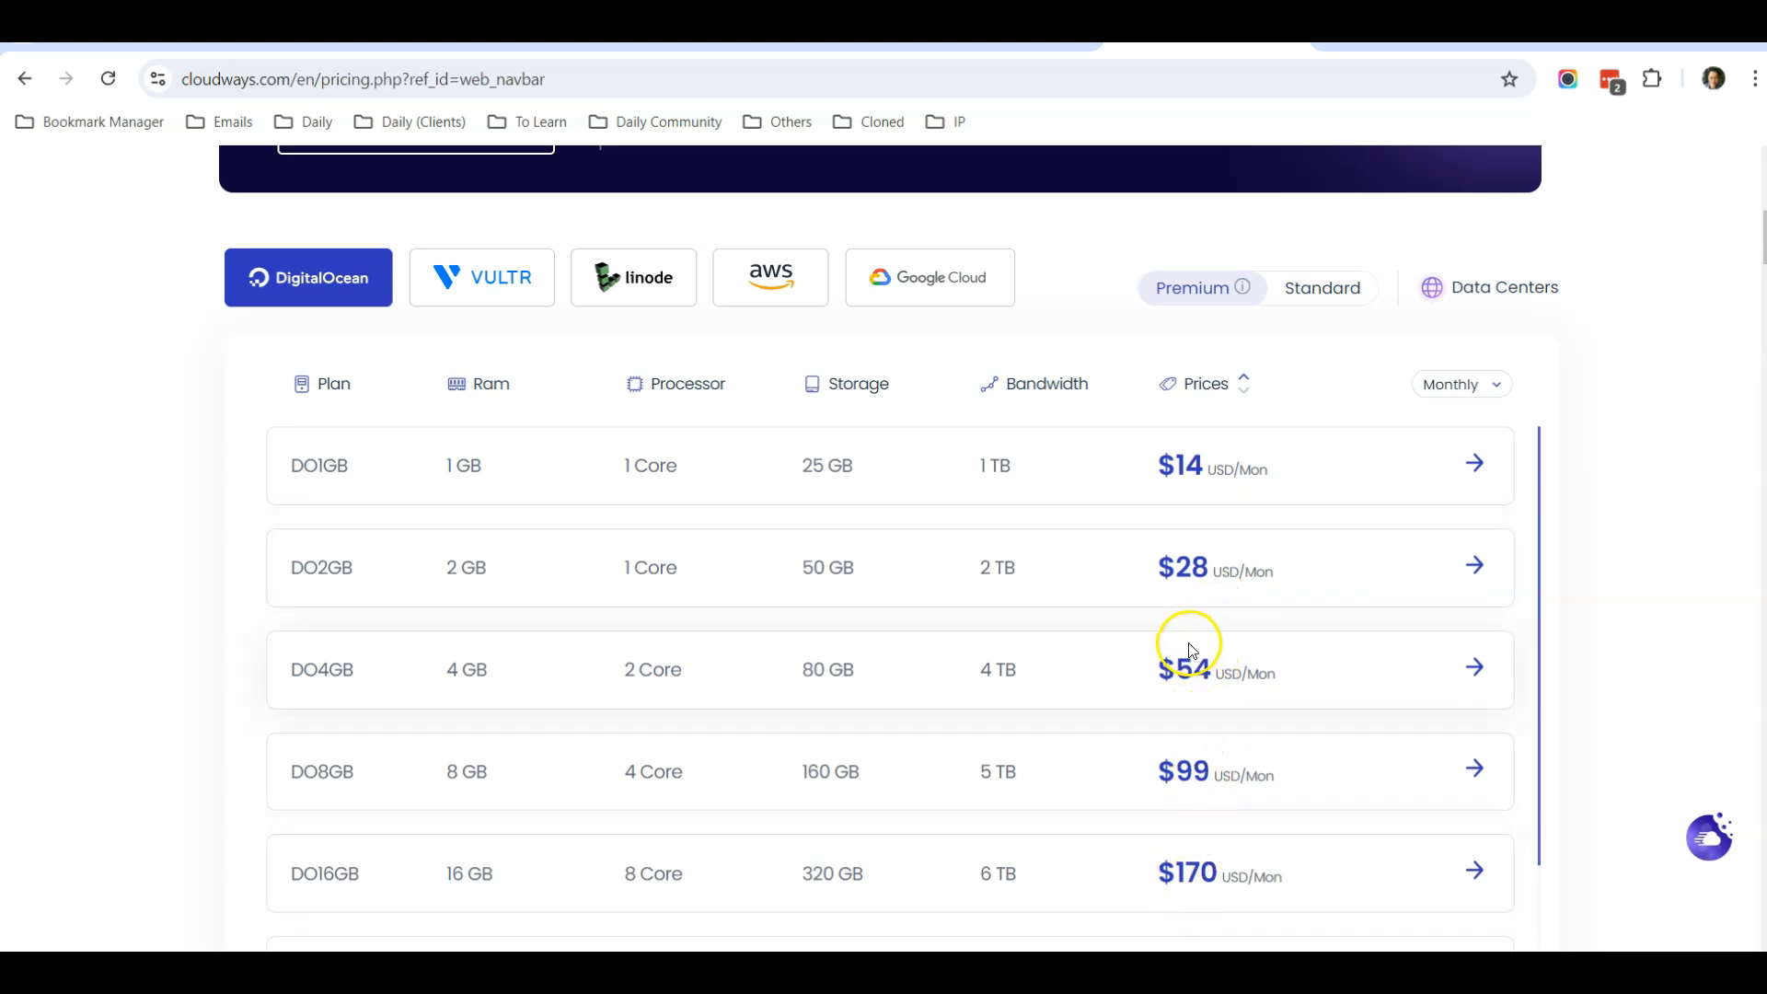
mouse_move(1184, 872)
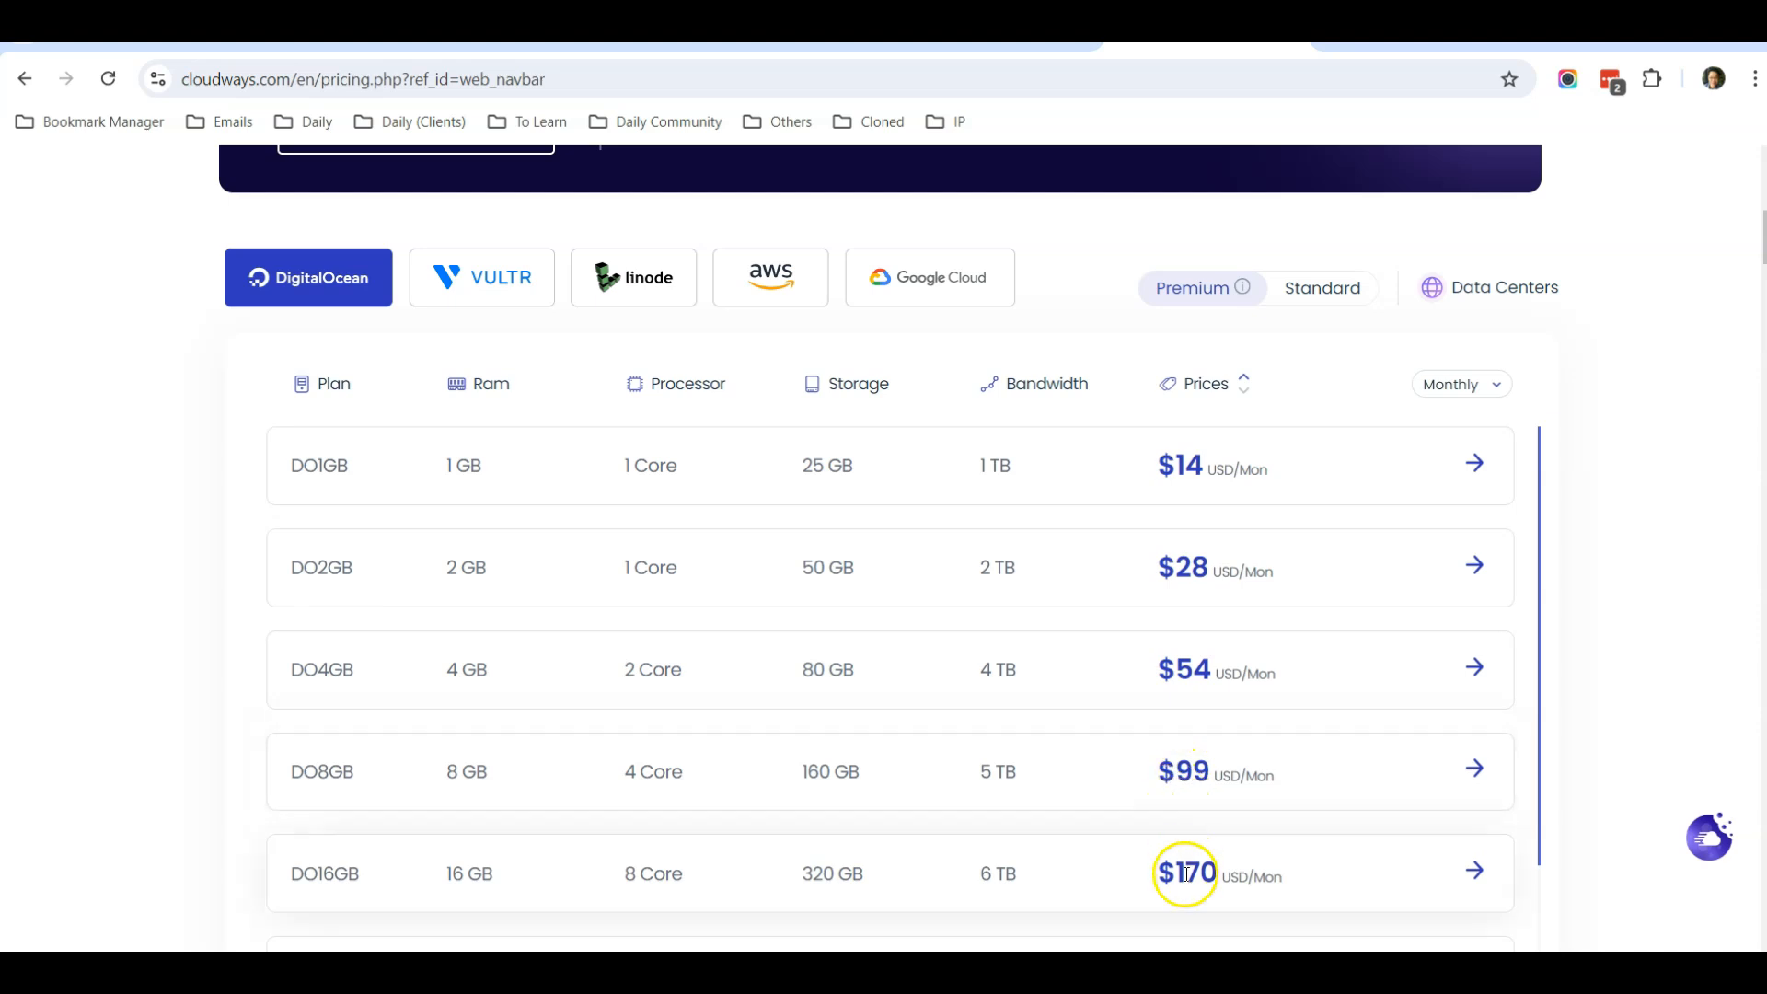
scroll(up, 3)
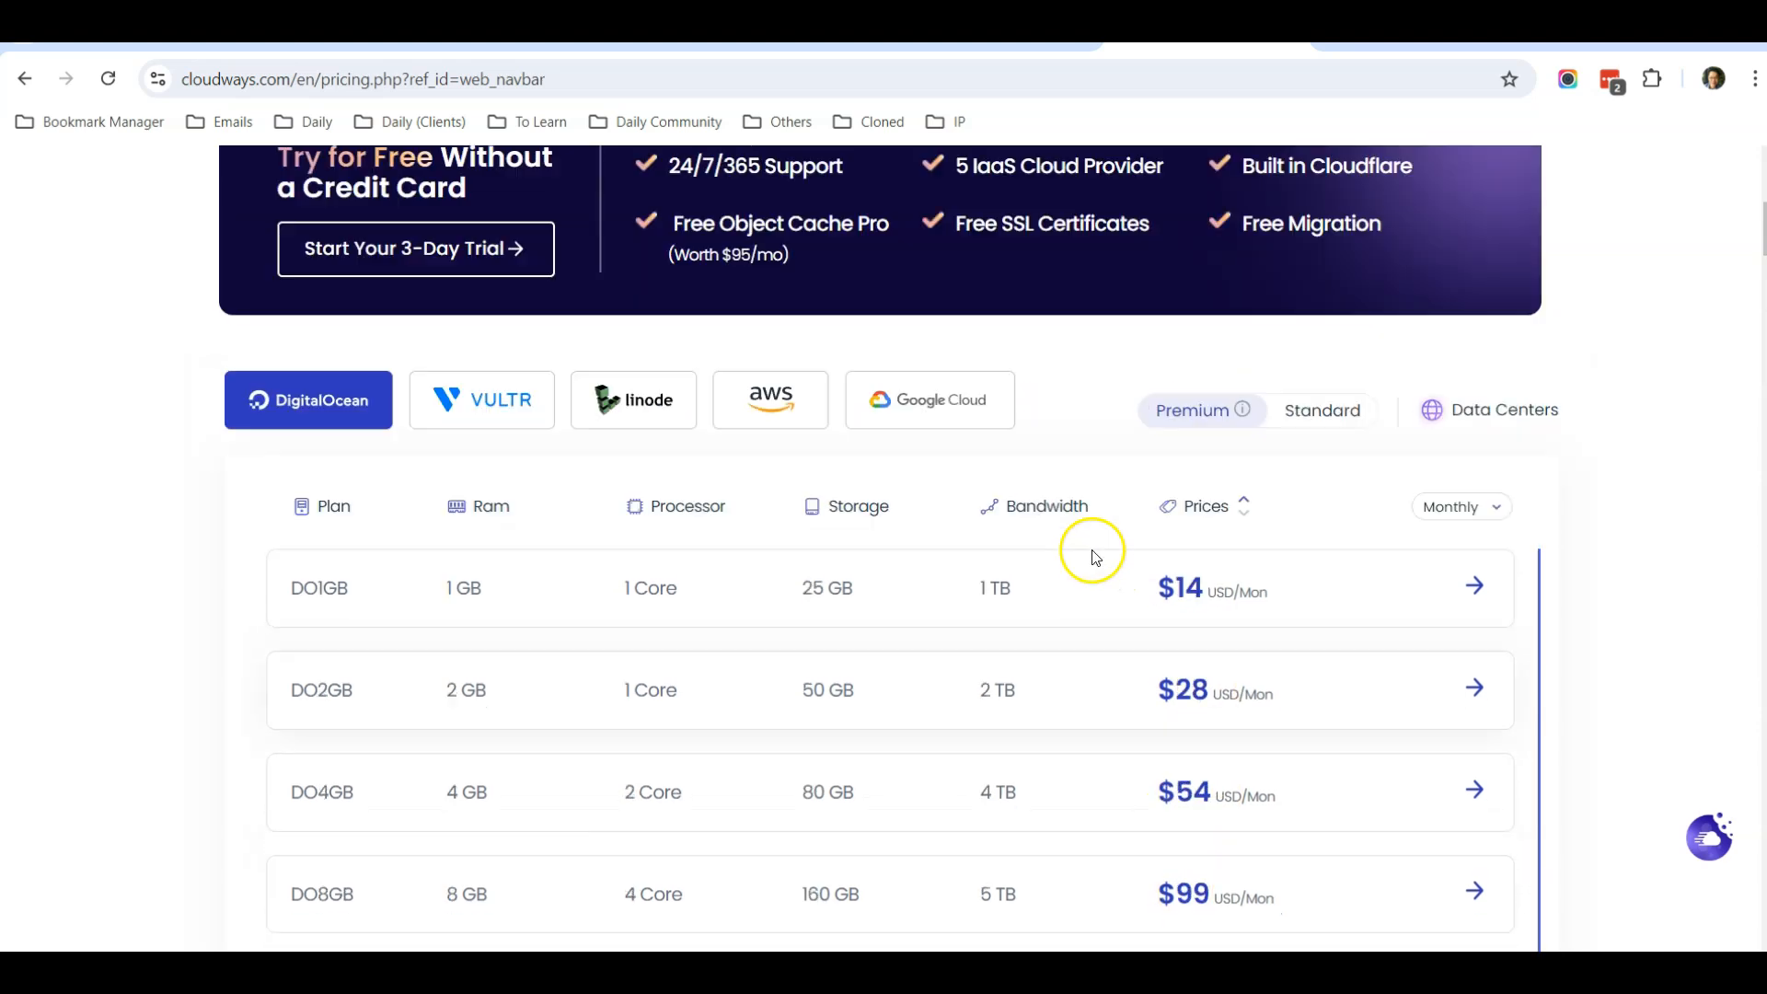
scroll(up, 3)
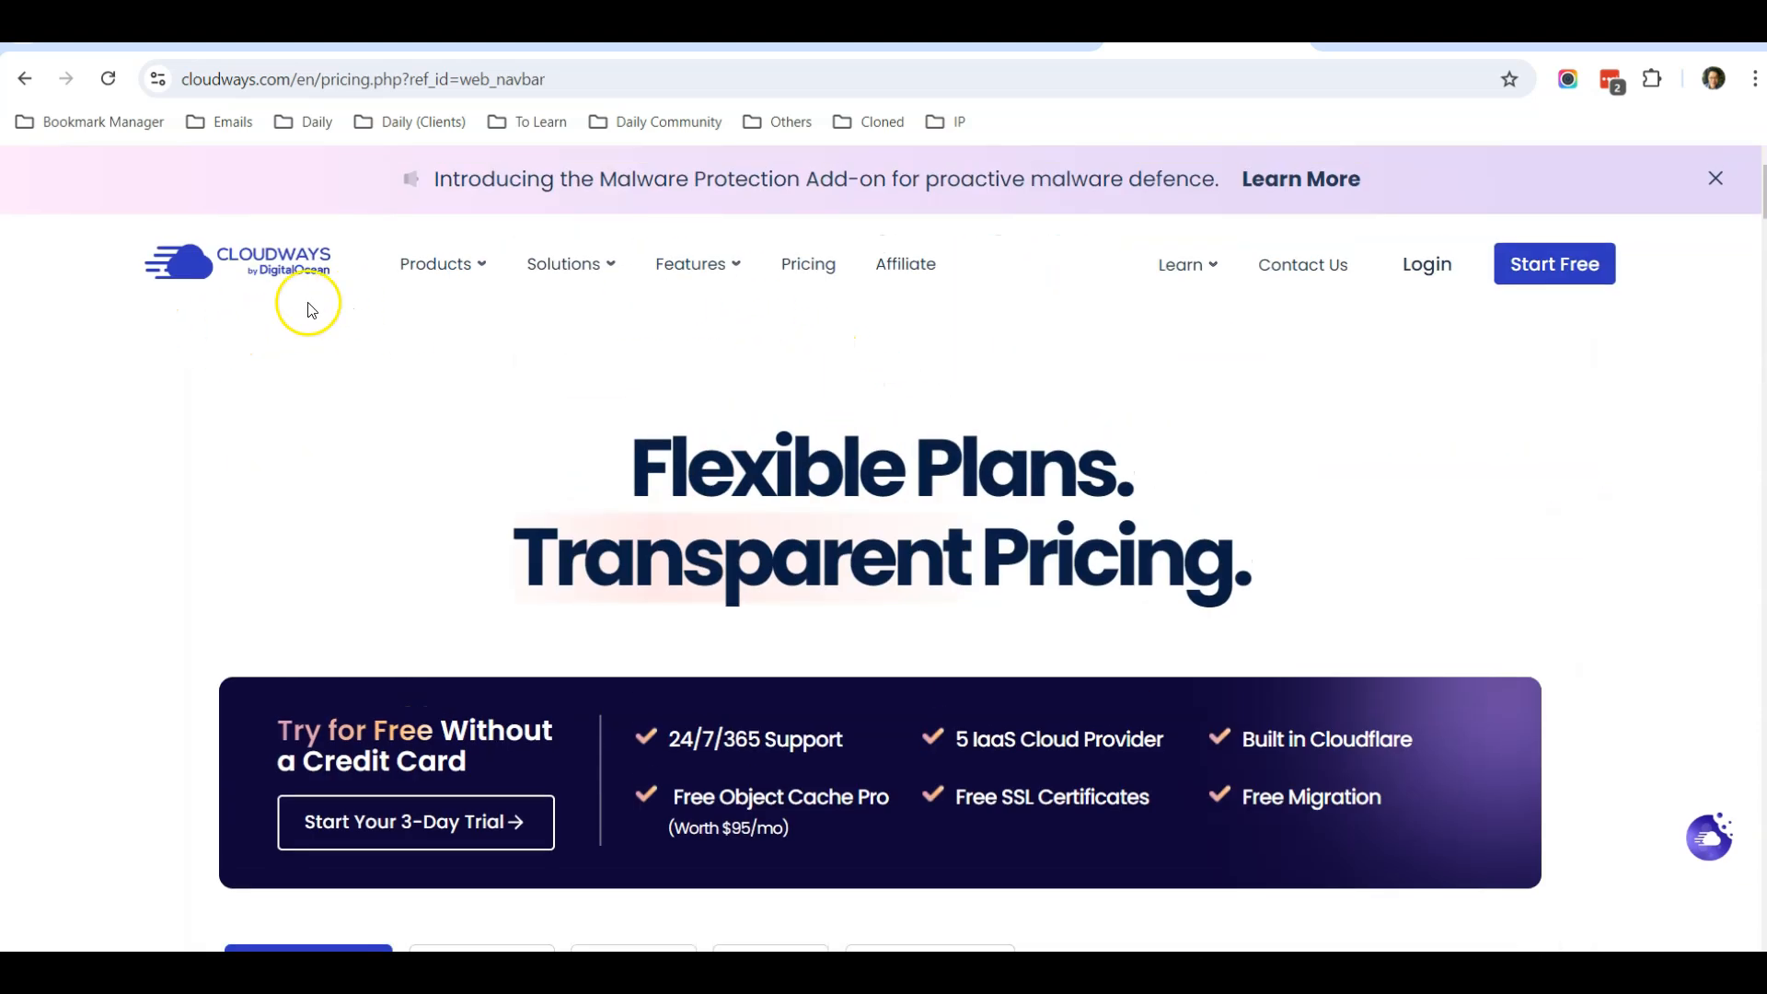
scroll(down, 3)
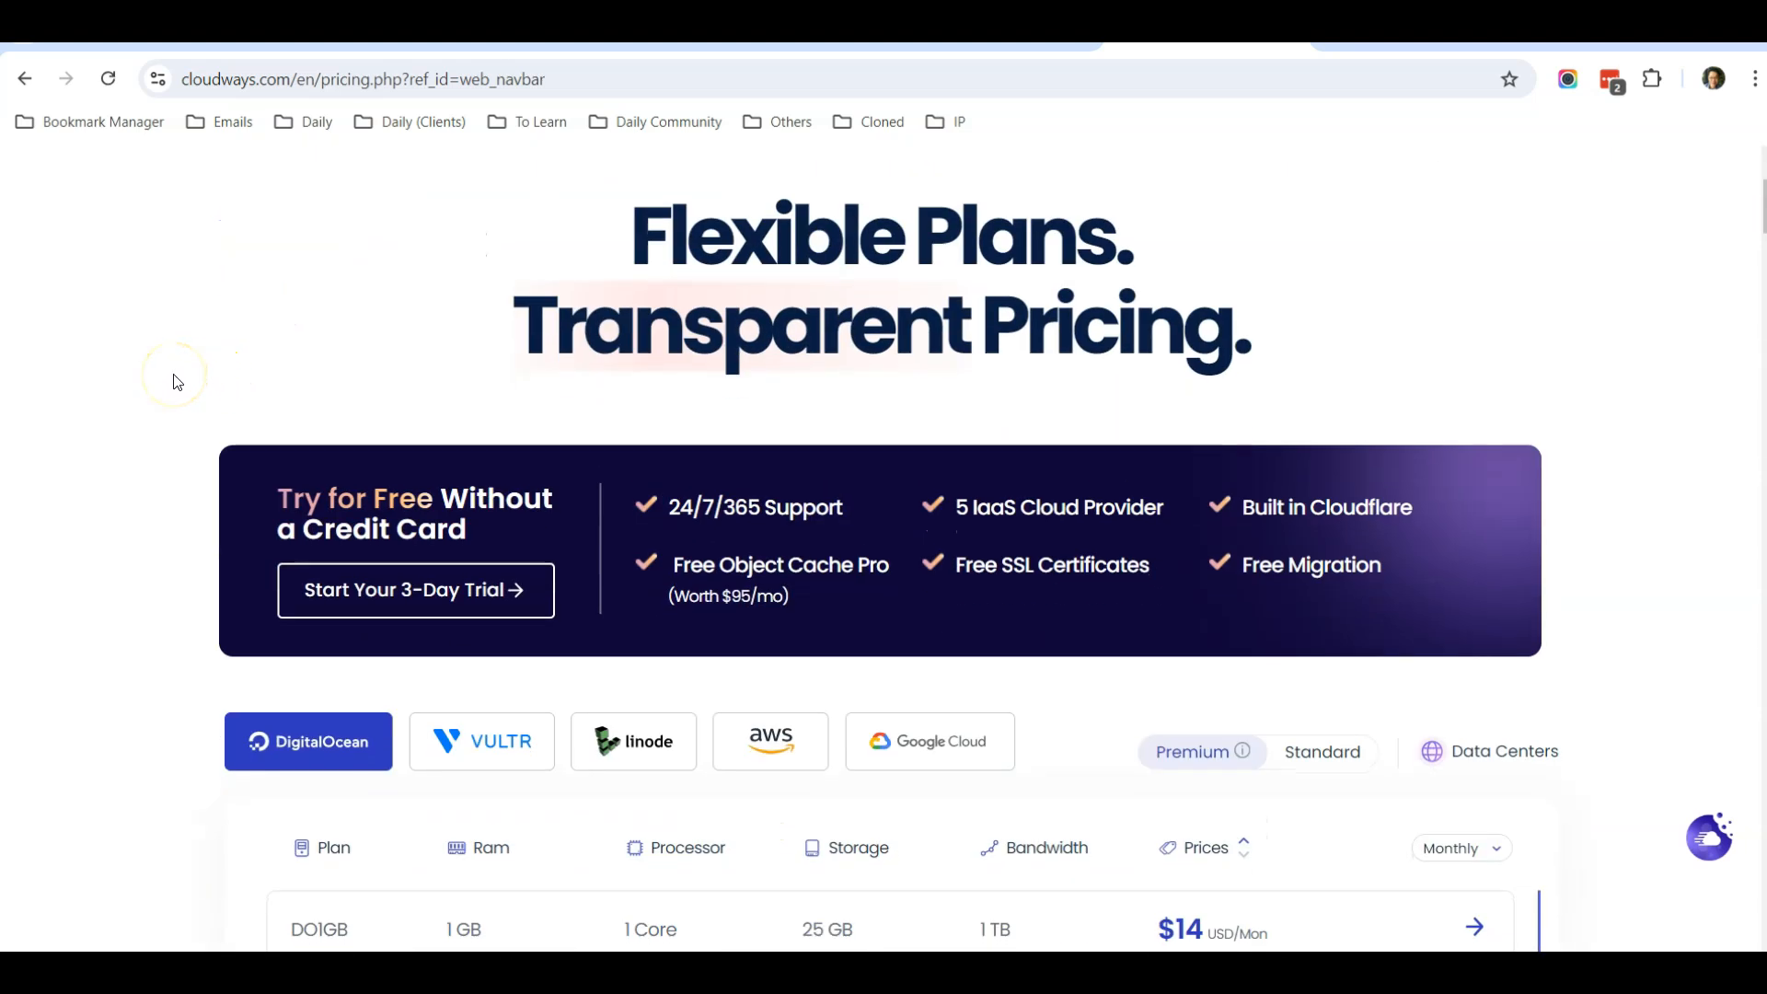
scroll(up, 3)
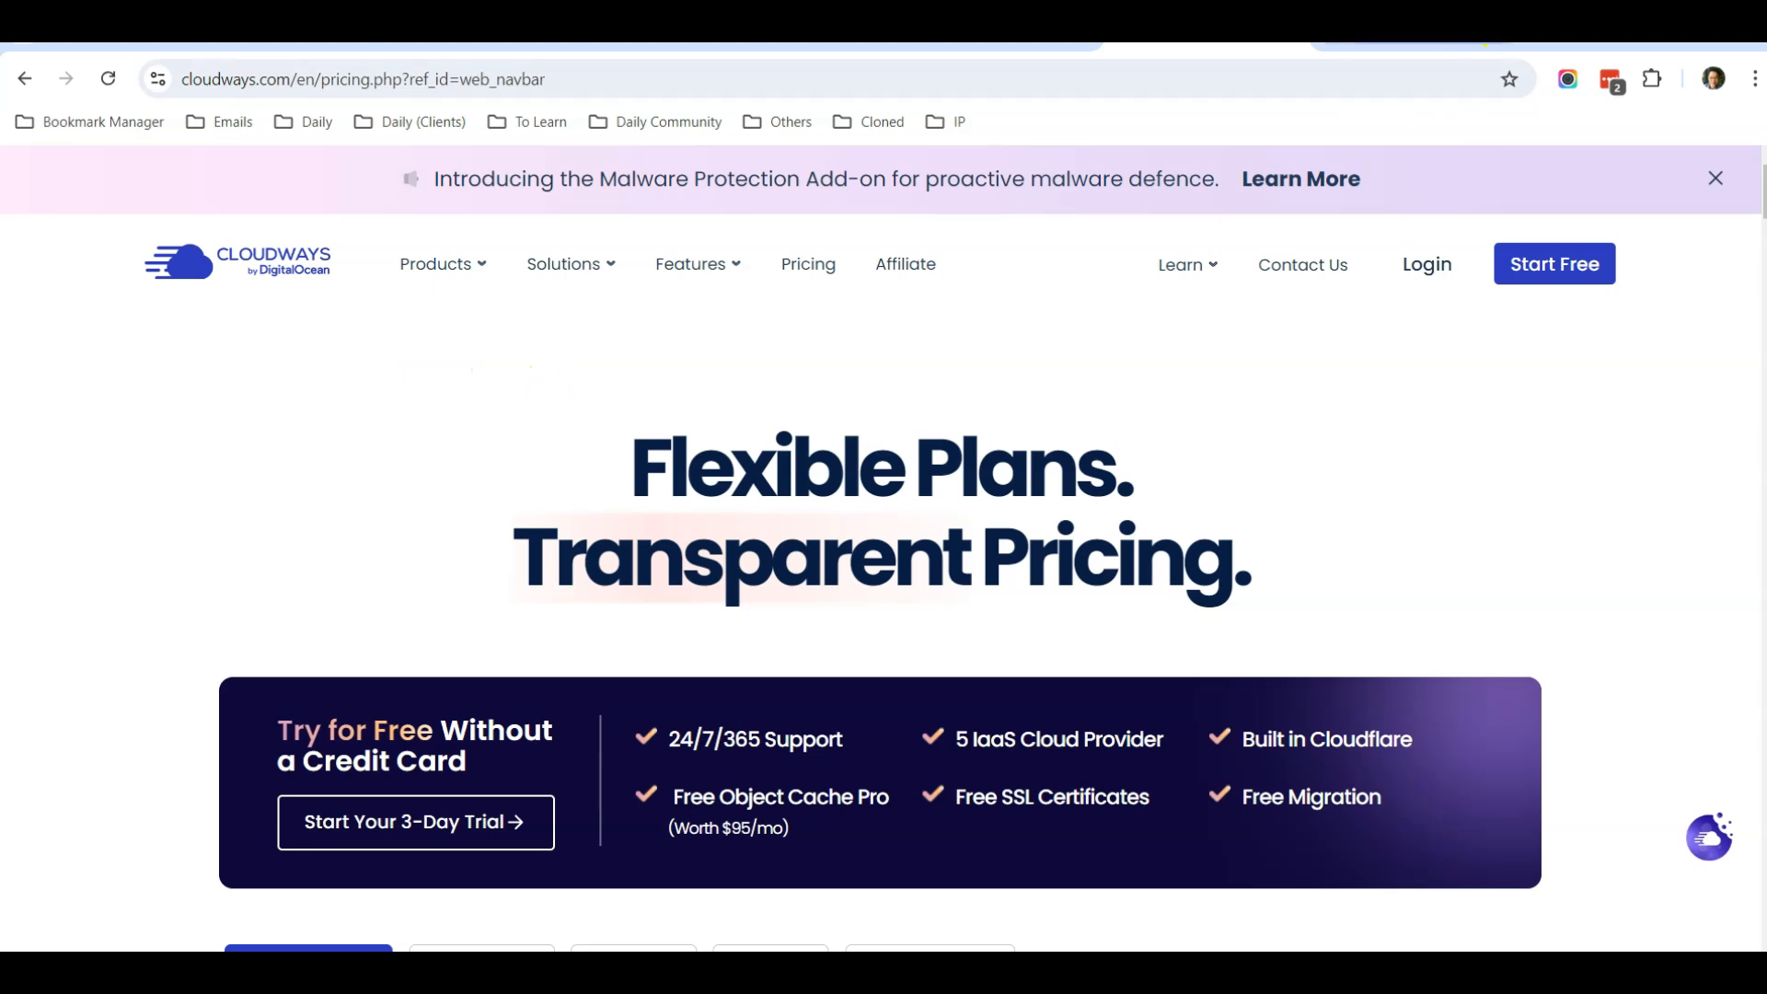
View SiteGround's StartUp $2.99, GrowBig $4.99 and GoGeek $7.99 hosting plan cards
click(360, 79)
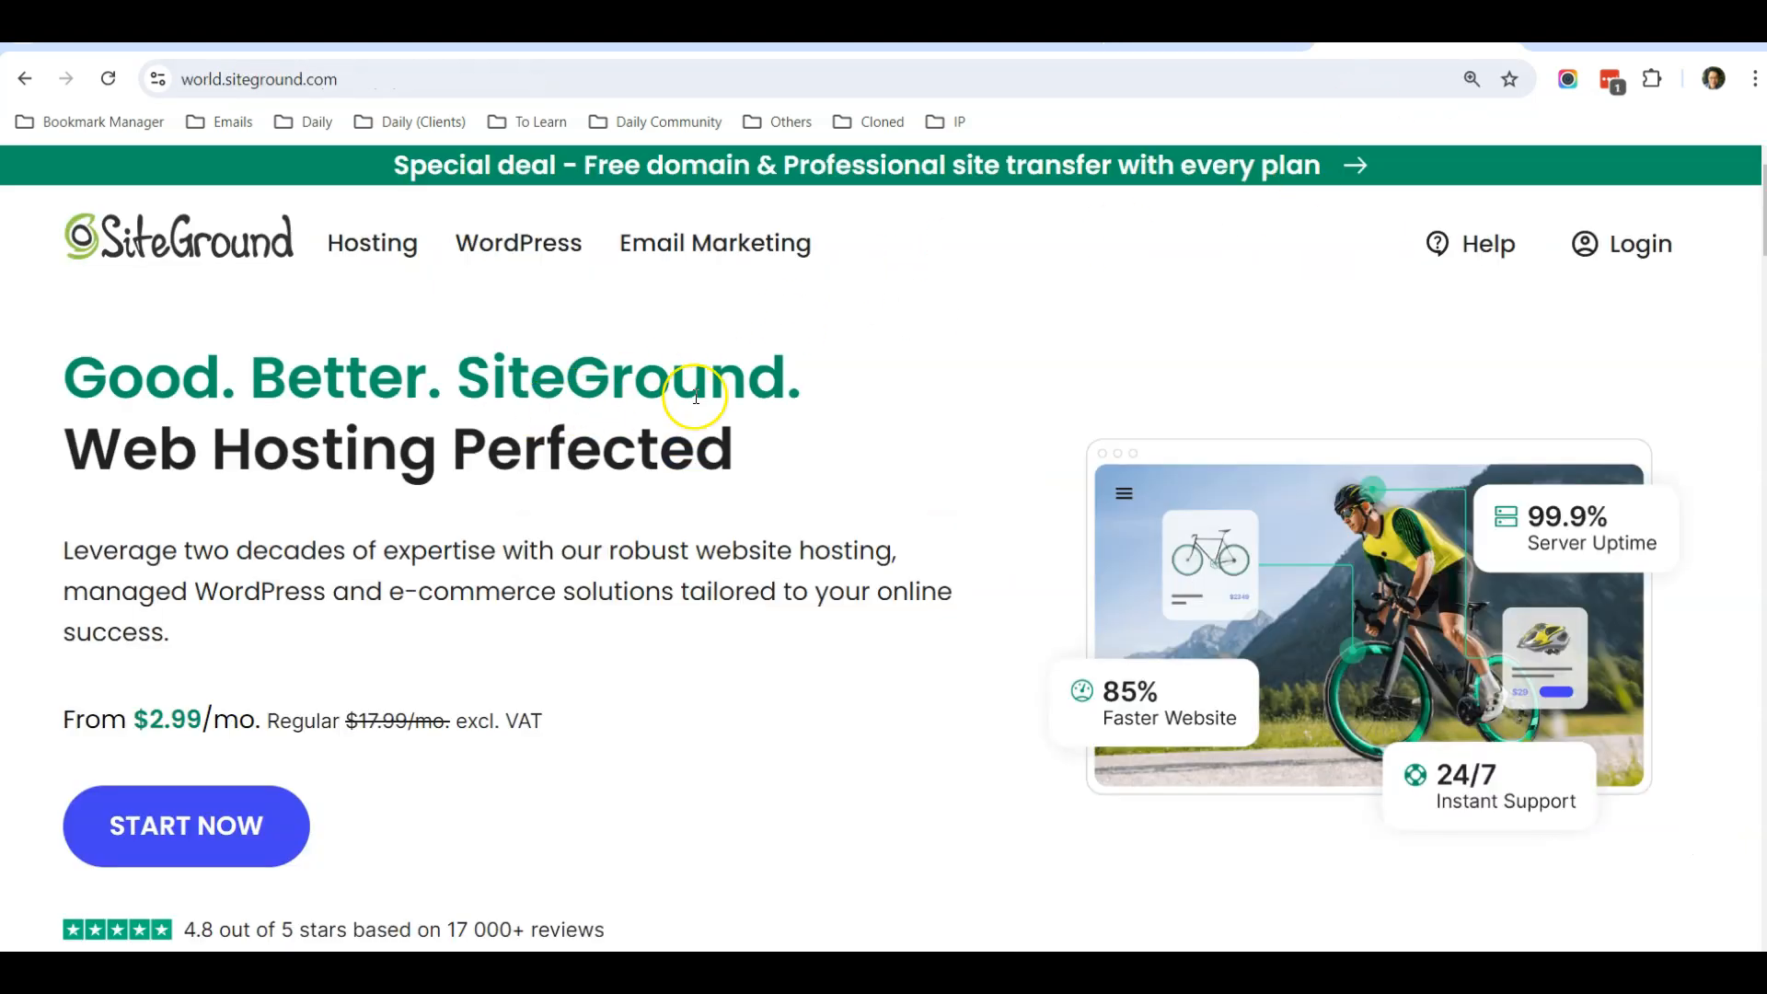
mouse_move(630, 190)
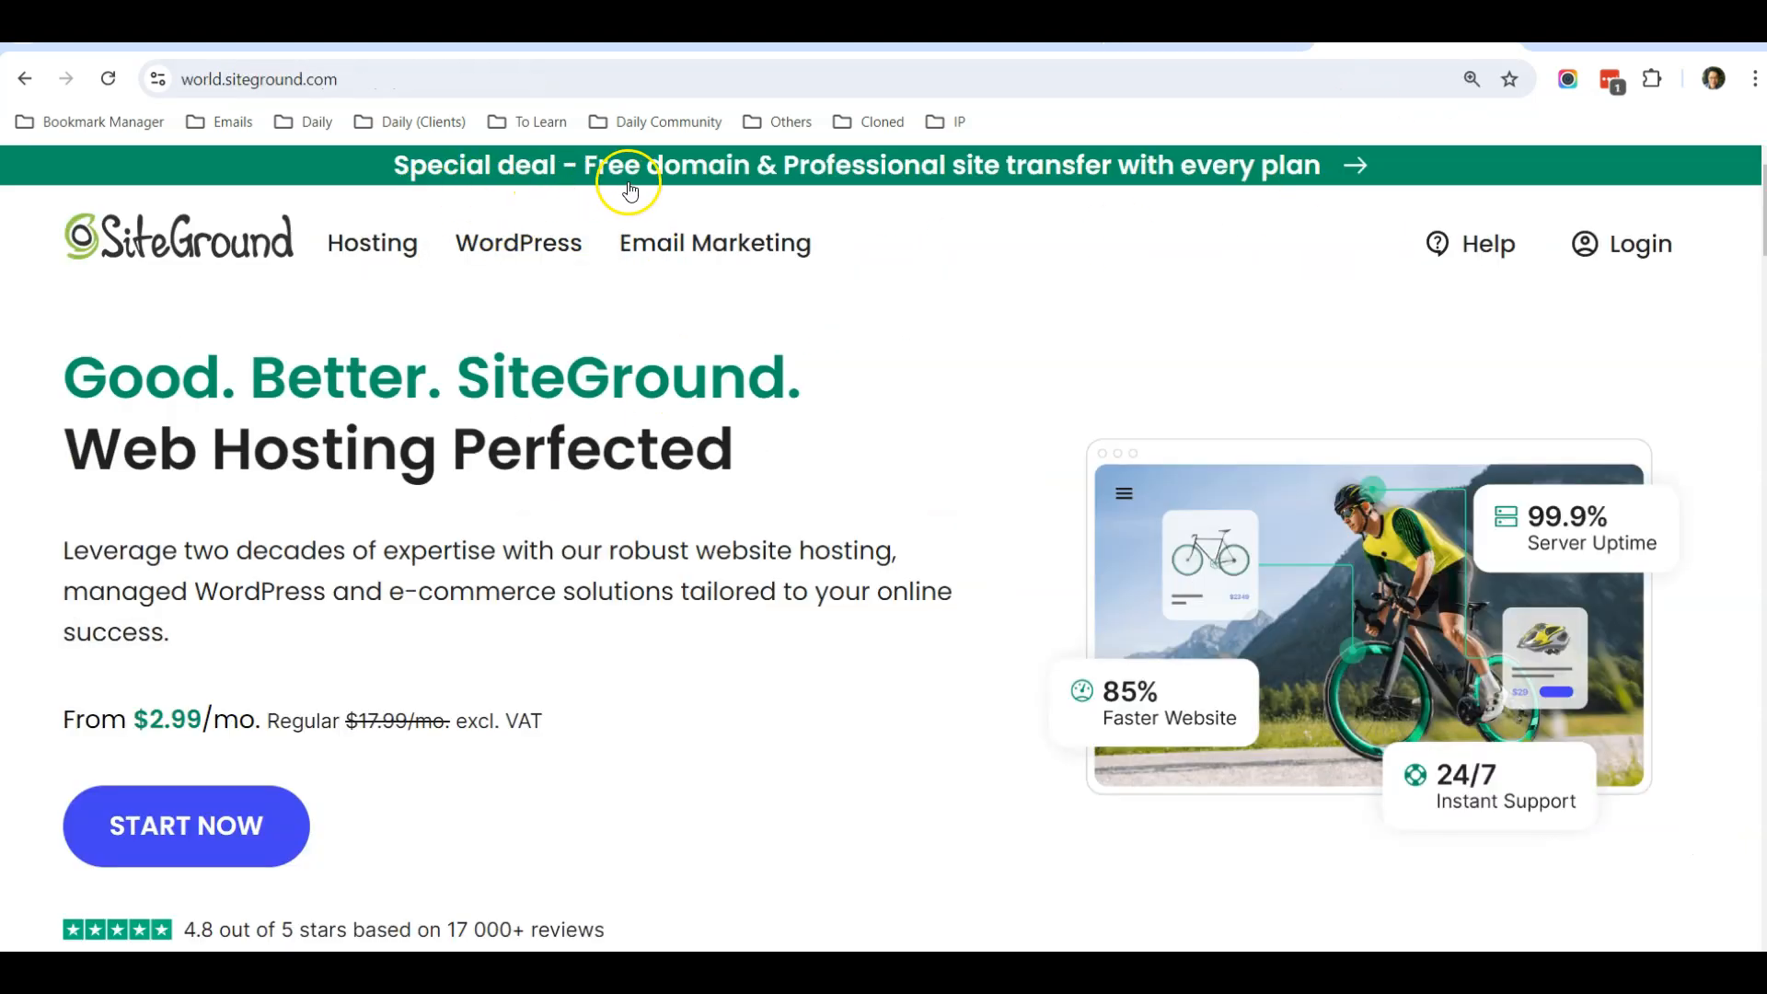
mouse_move(730, 186)
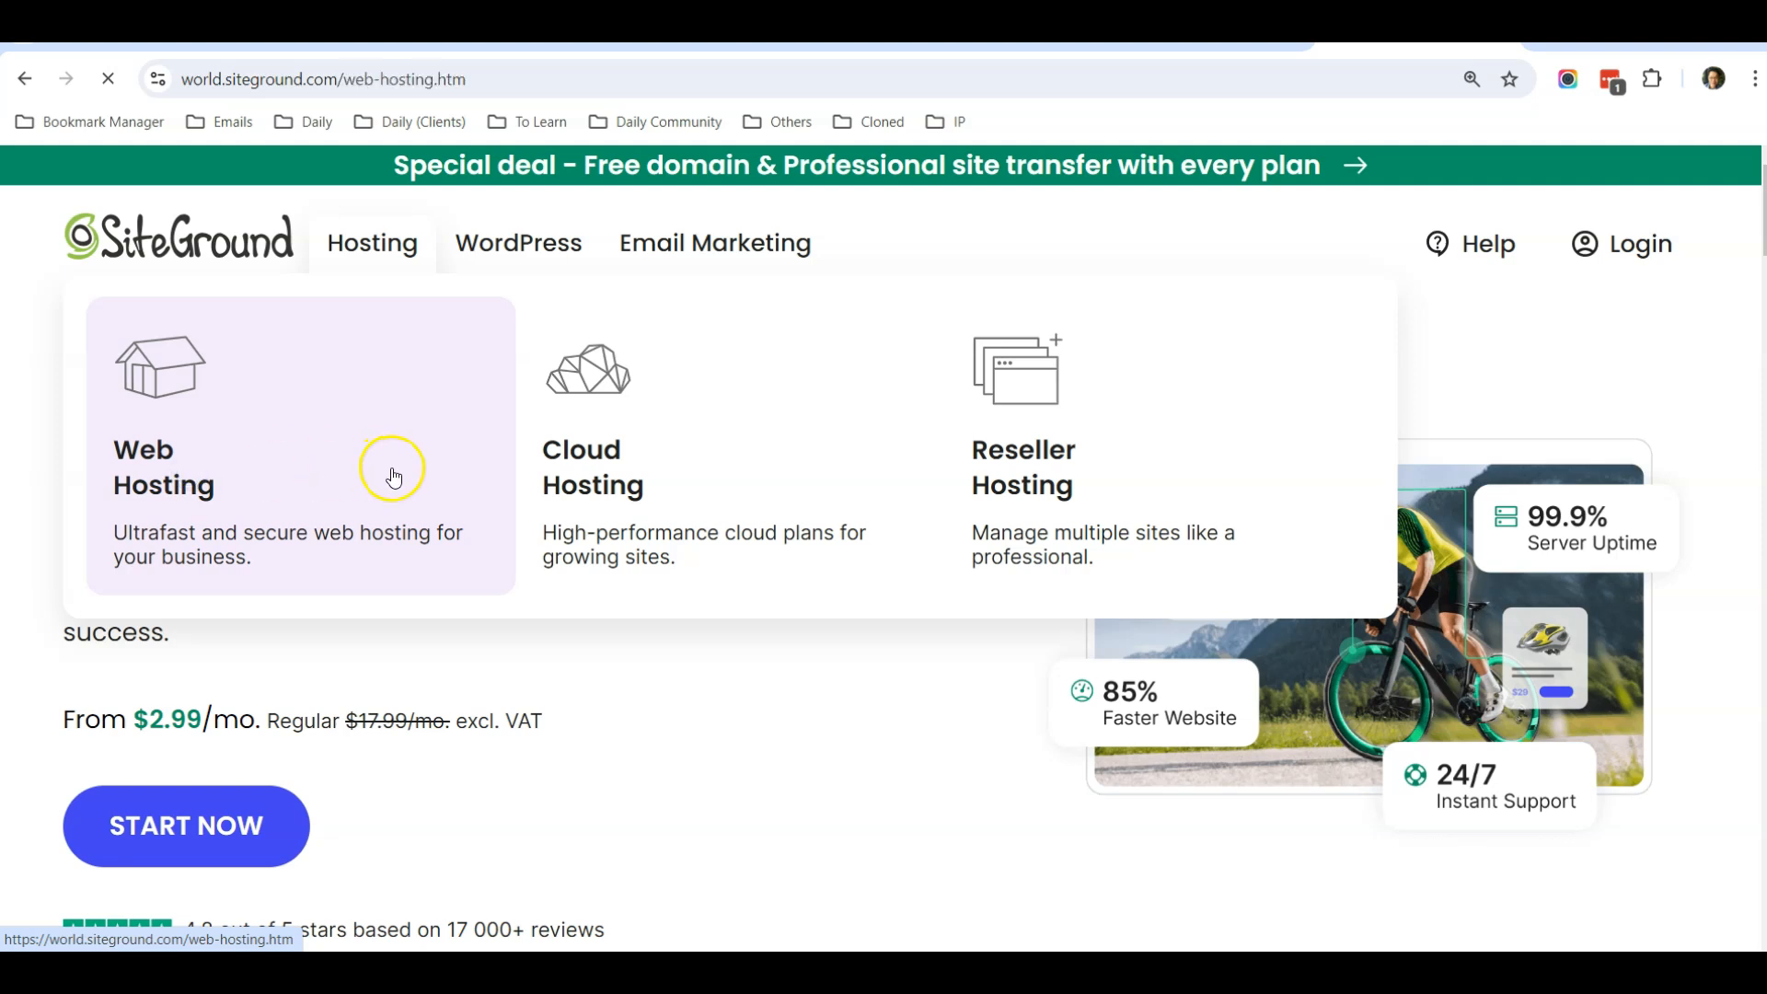
scroll(down, 3)
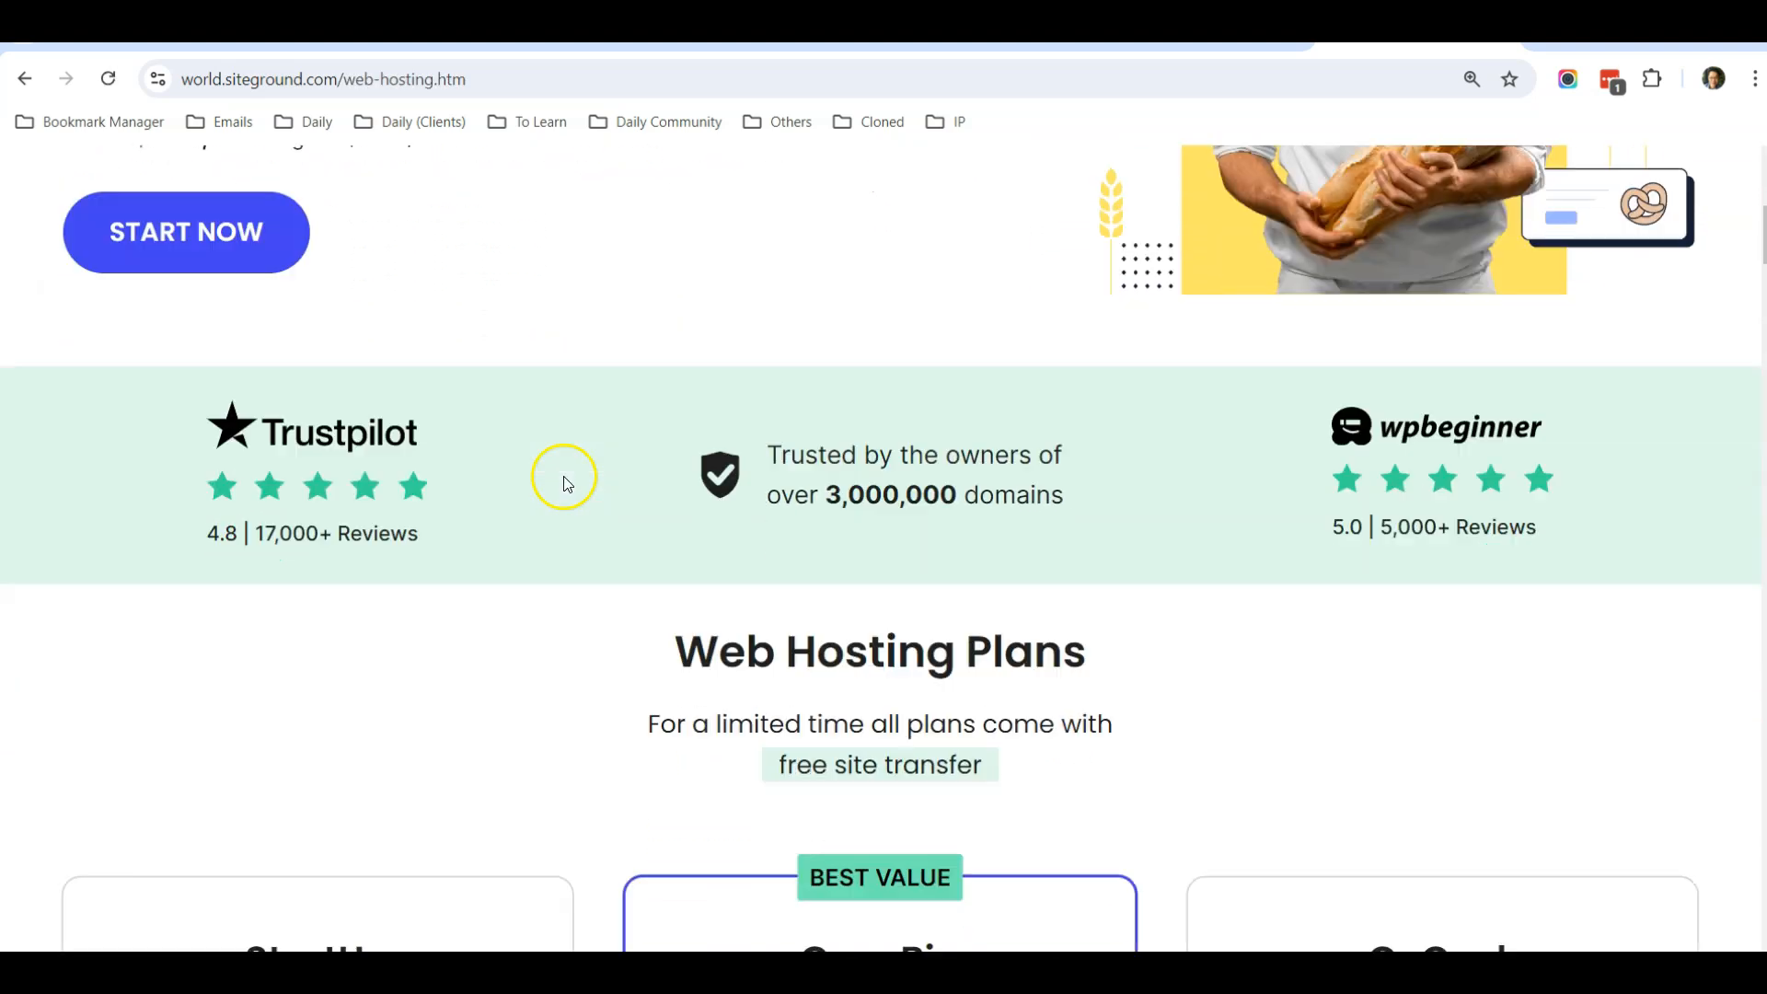
scroll(down, 3)
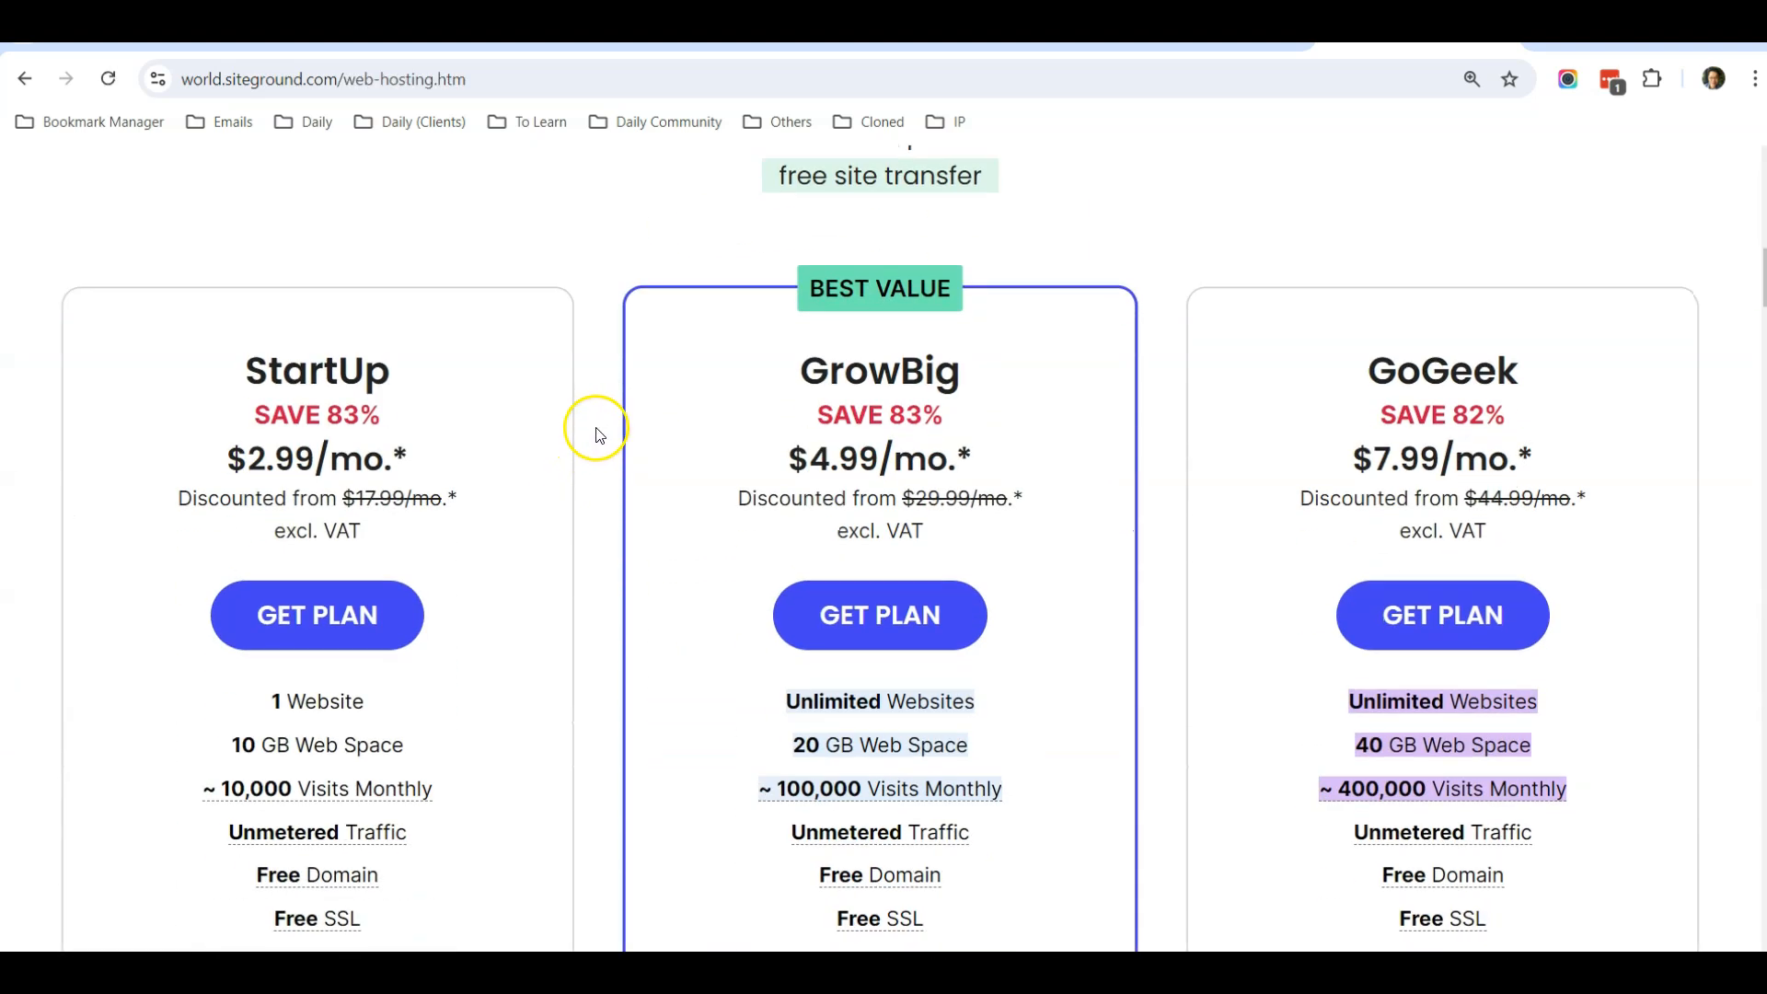
mouse_move(405, 520)
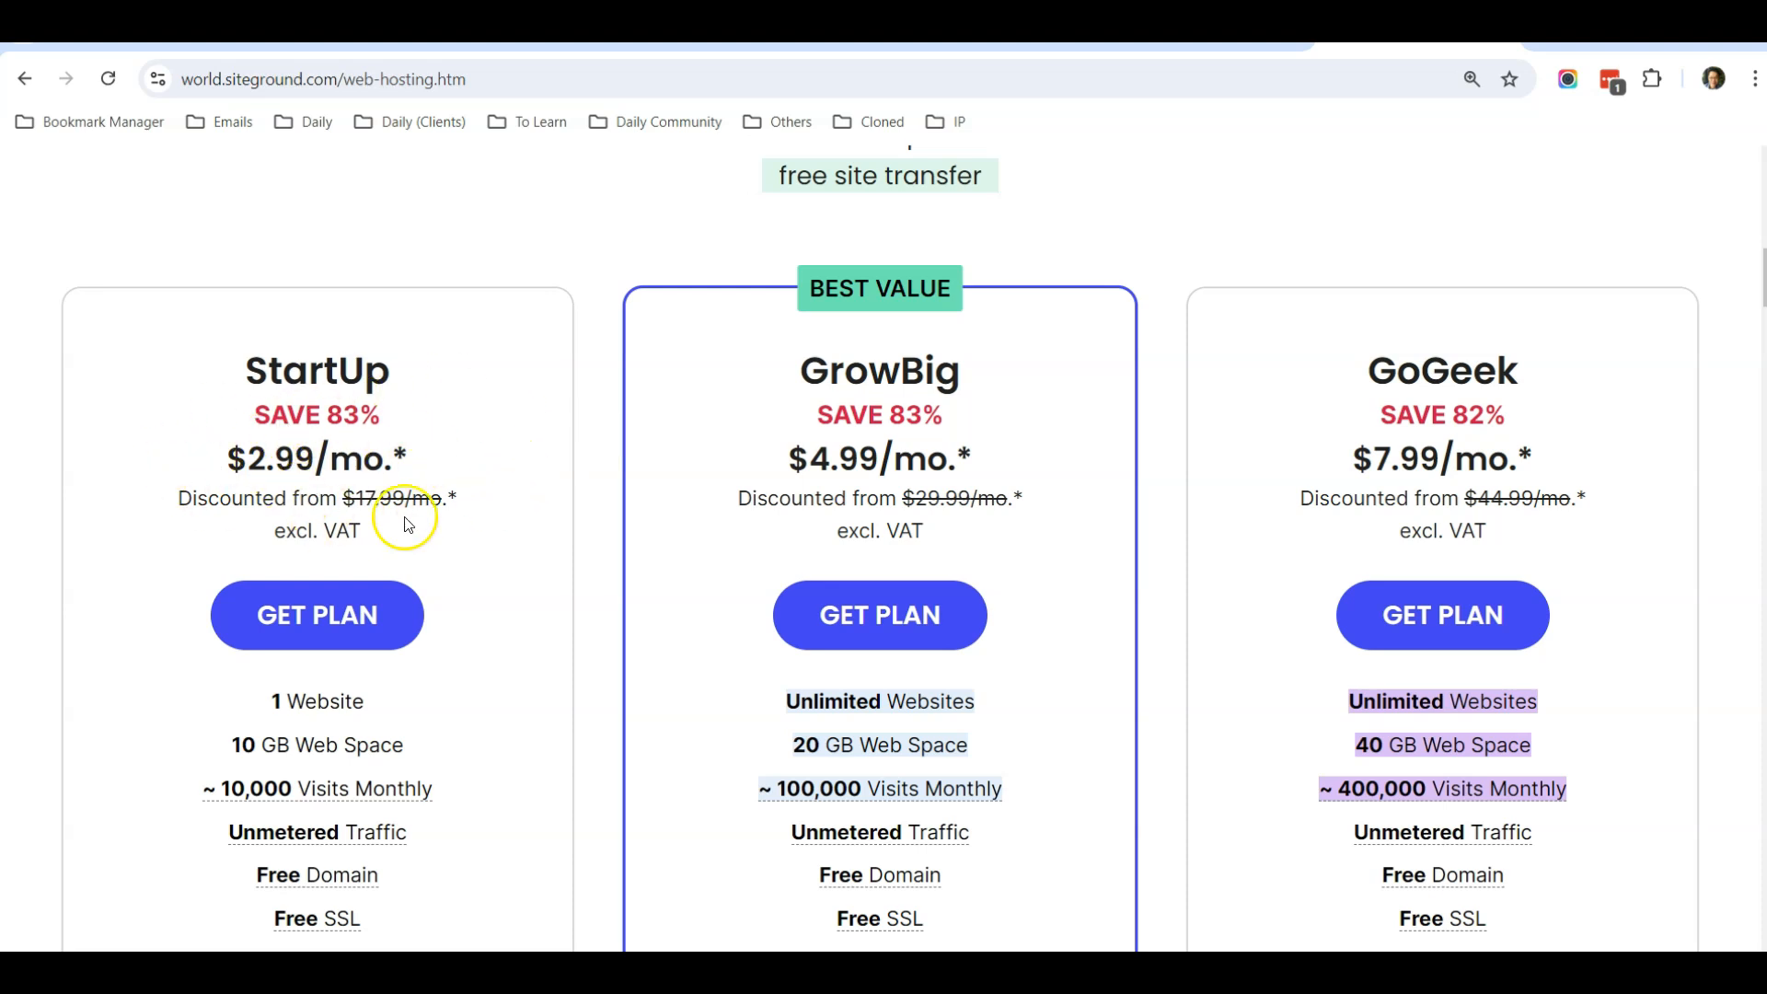
mouse_move(966, 447)
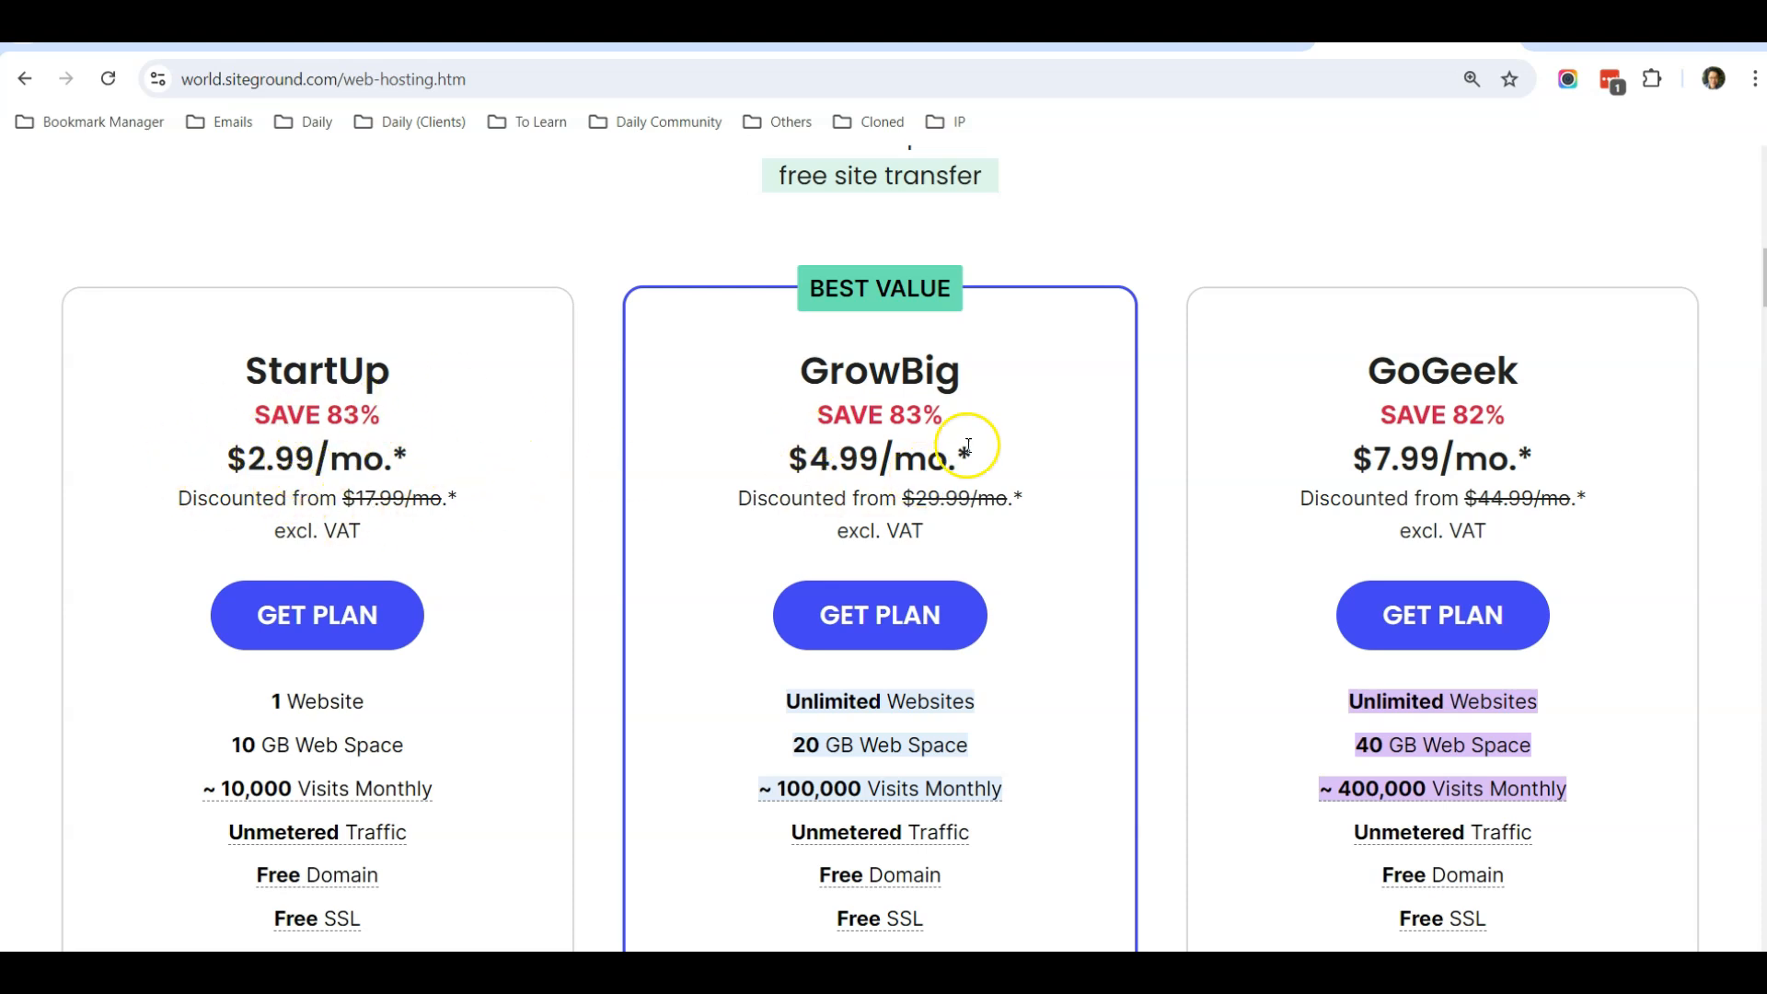
scroll(down, 3)
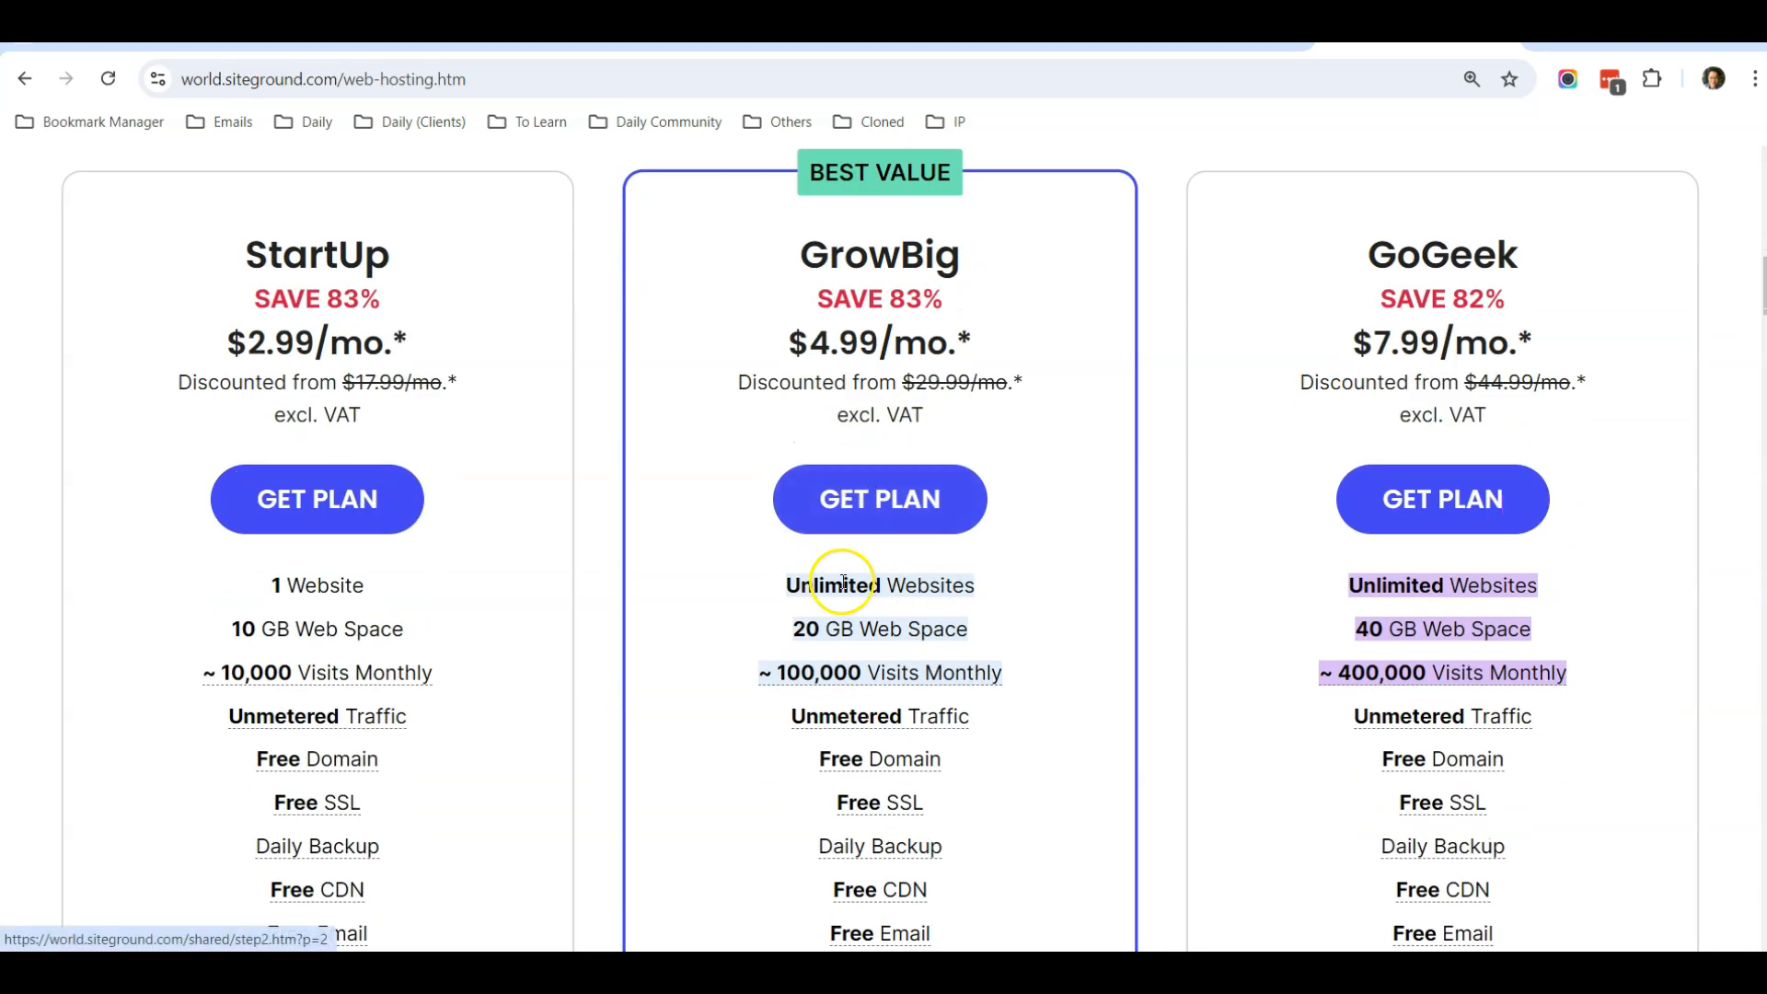
mouse_move(1023, 563)
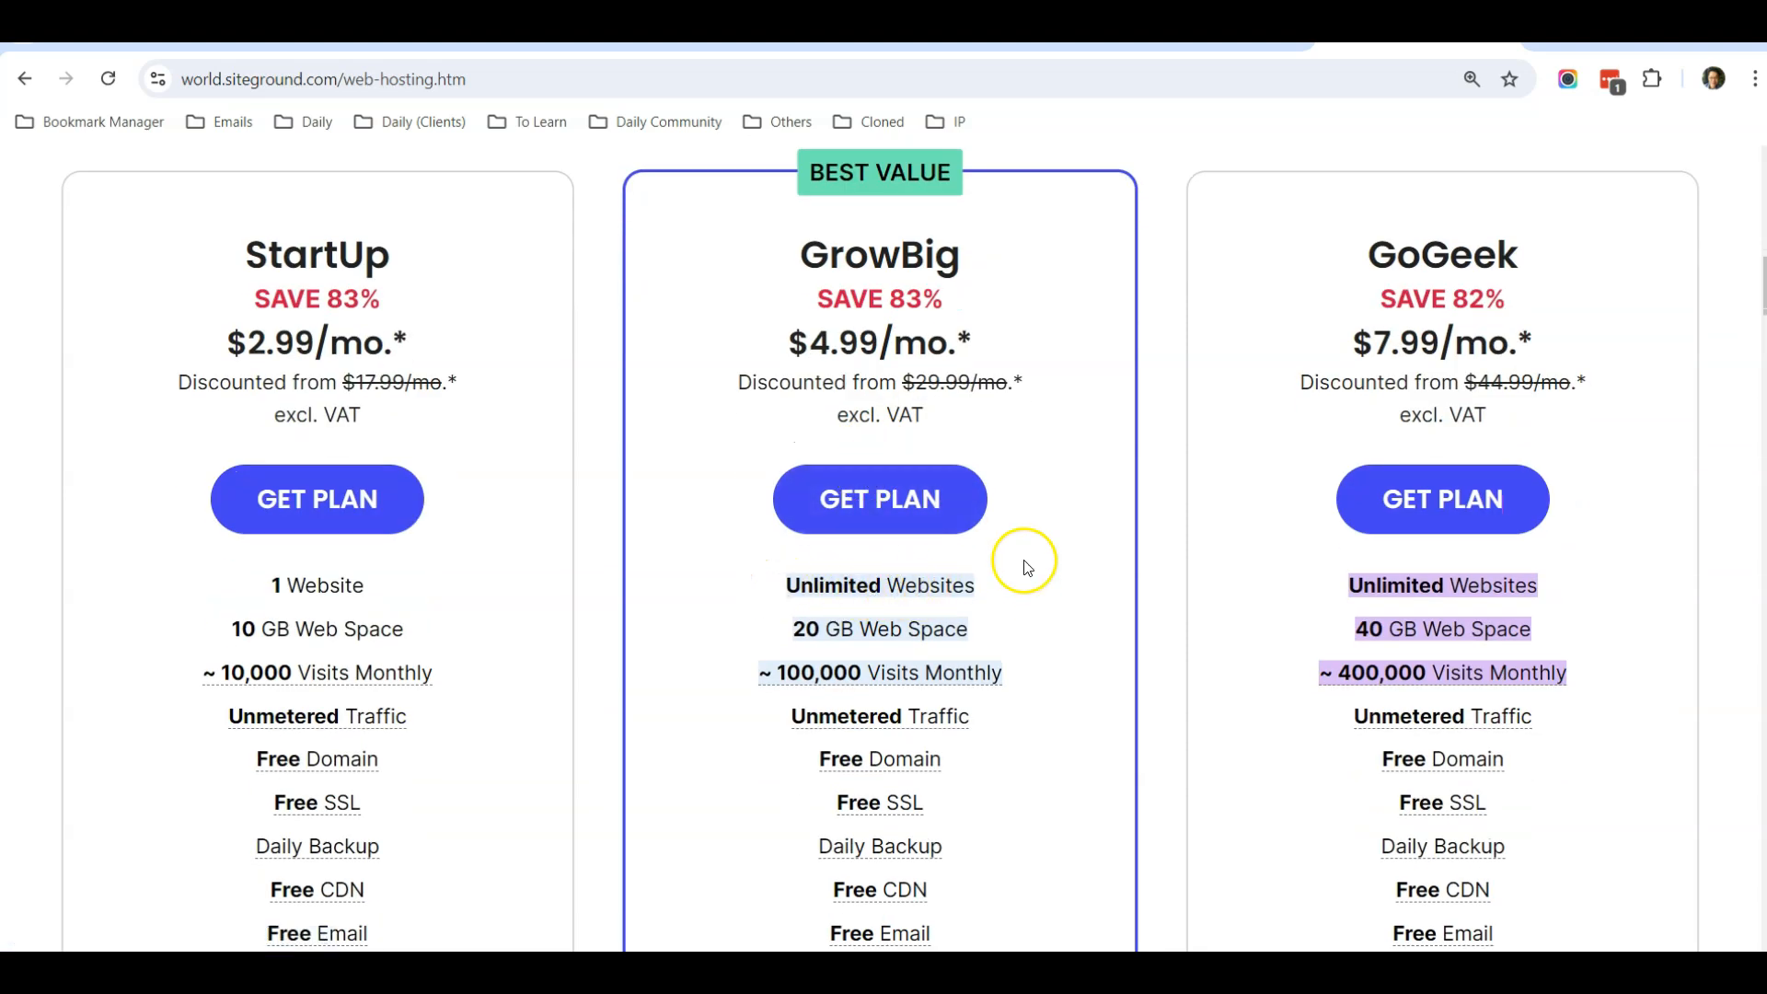
mouse_move(955, 364)
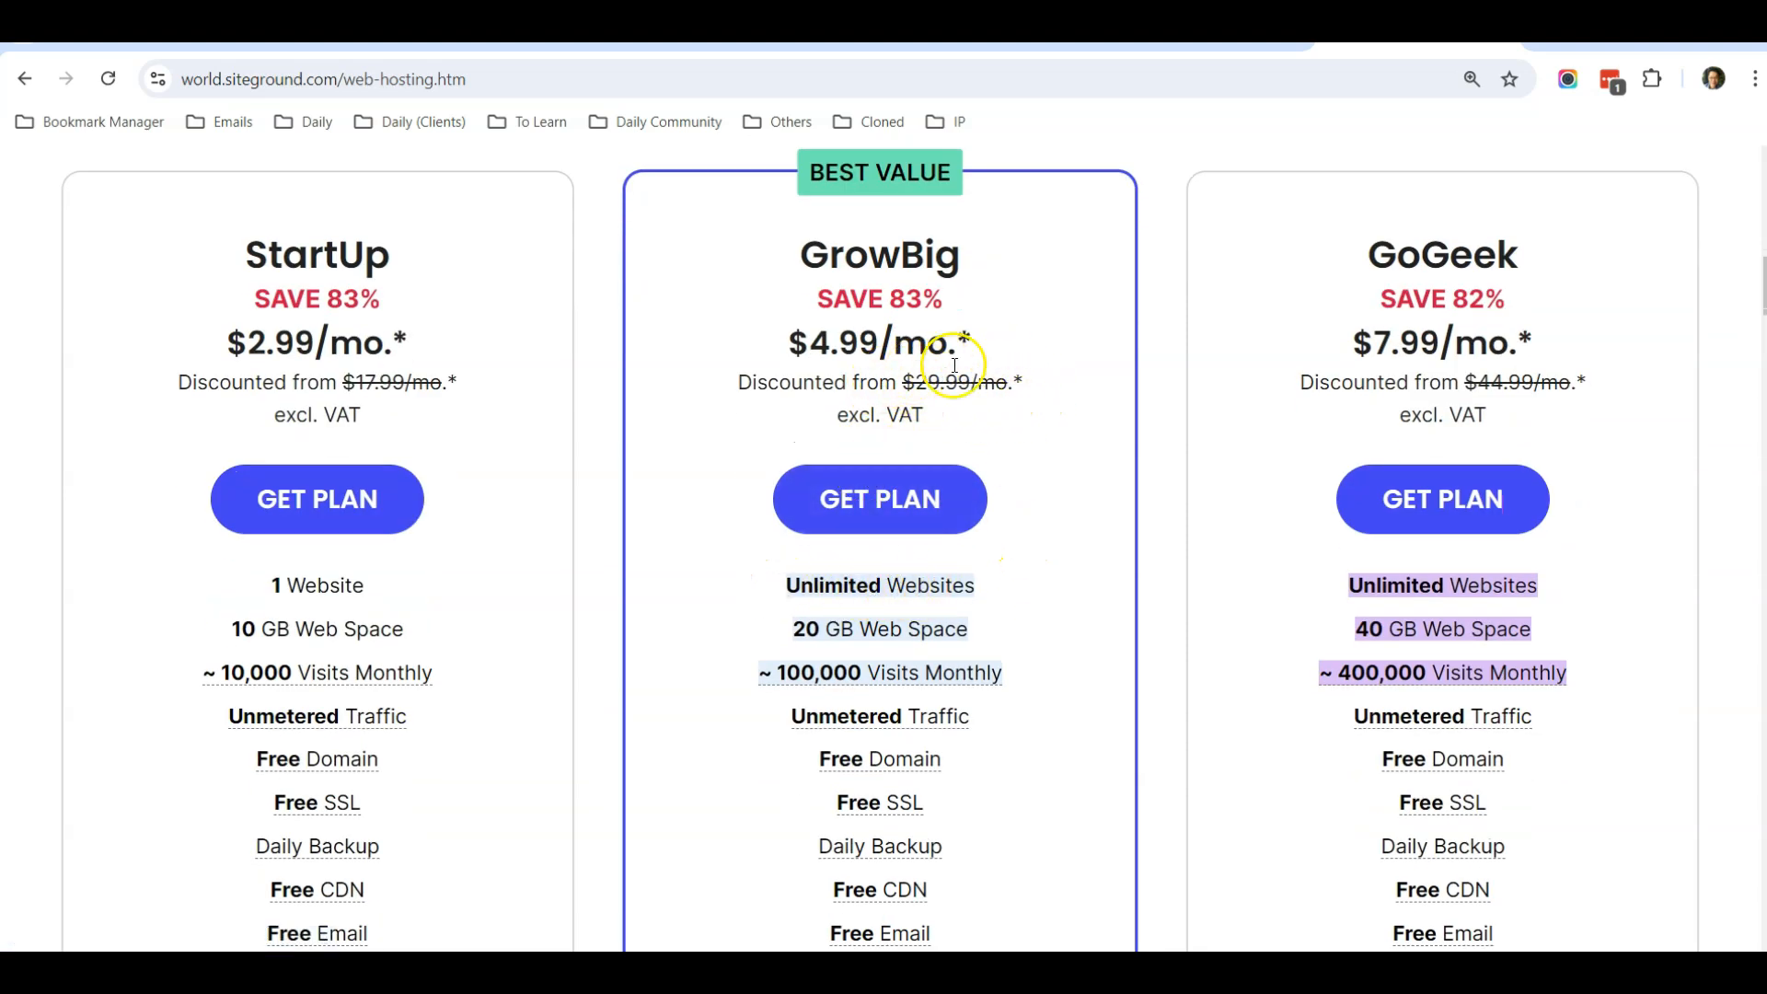
mouse_move(896, 389)
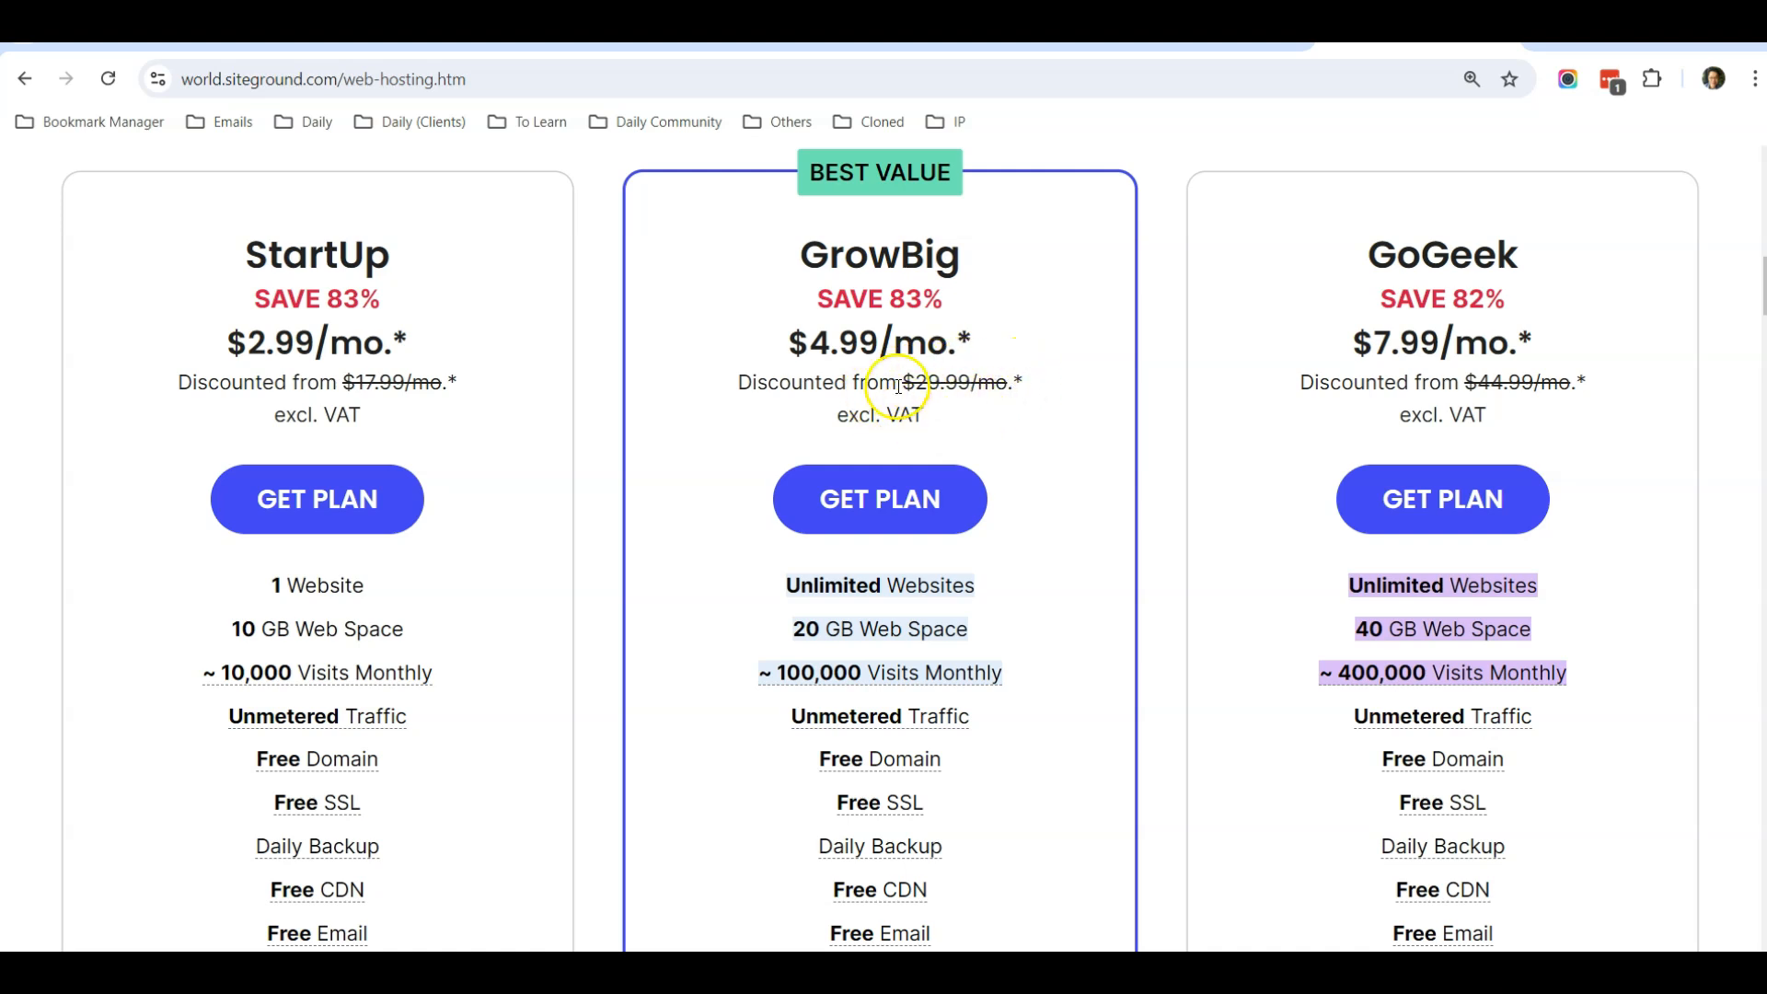
mouse_move(1119, 304)
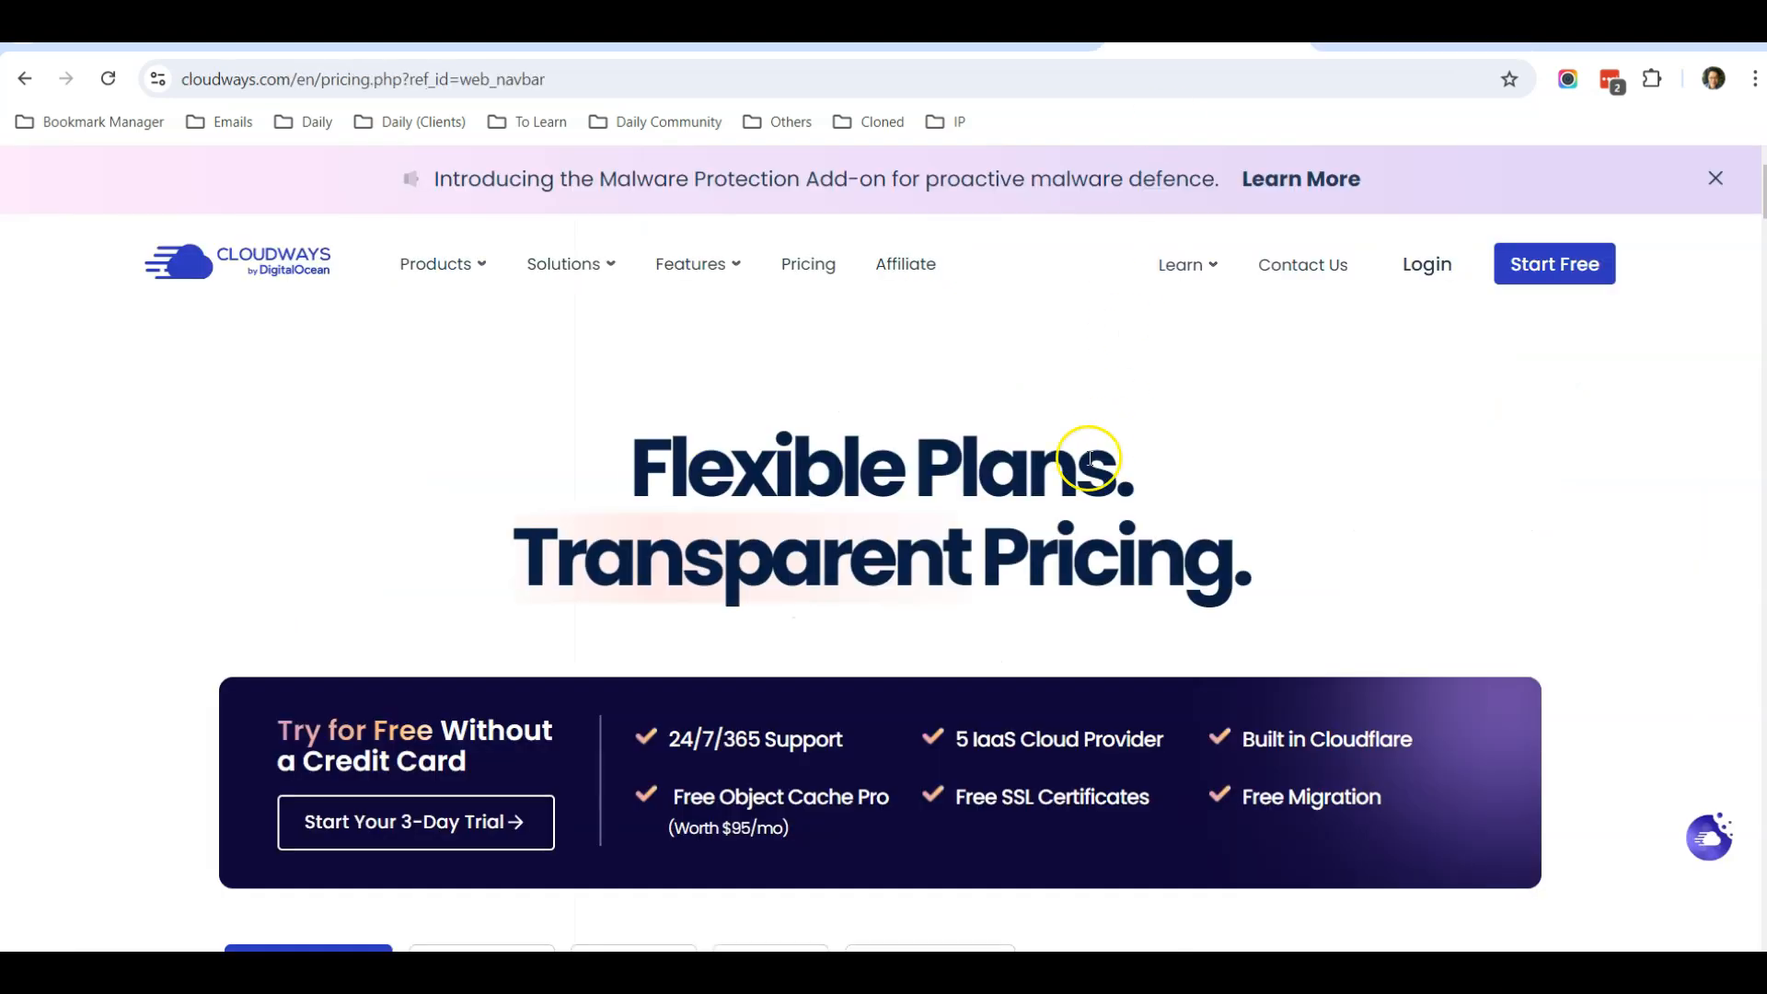
Scroll through the Cloudways pricing page's Flexible Plans table starting at $14/month
scroll(down, 3)
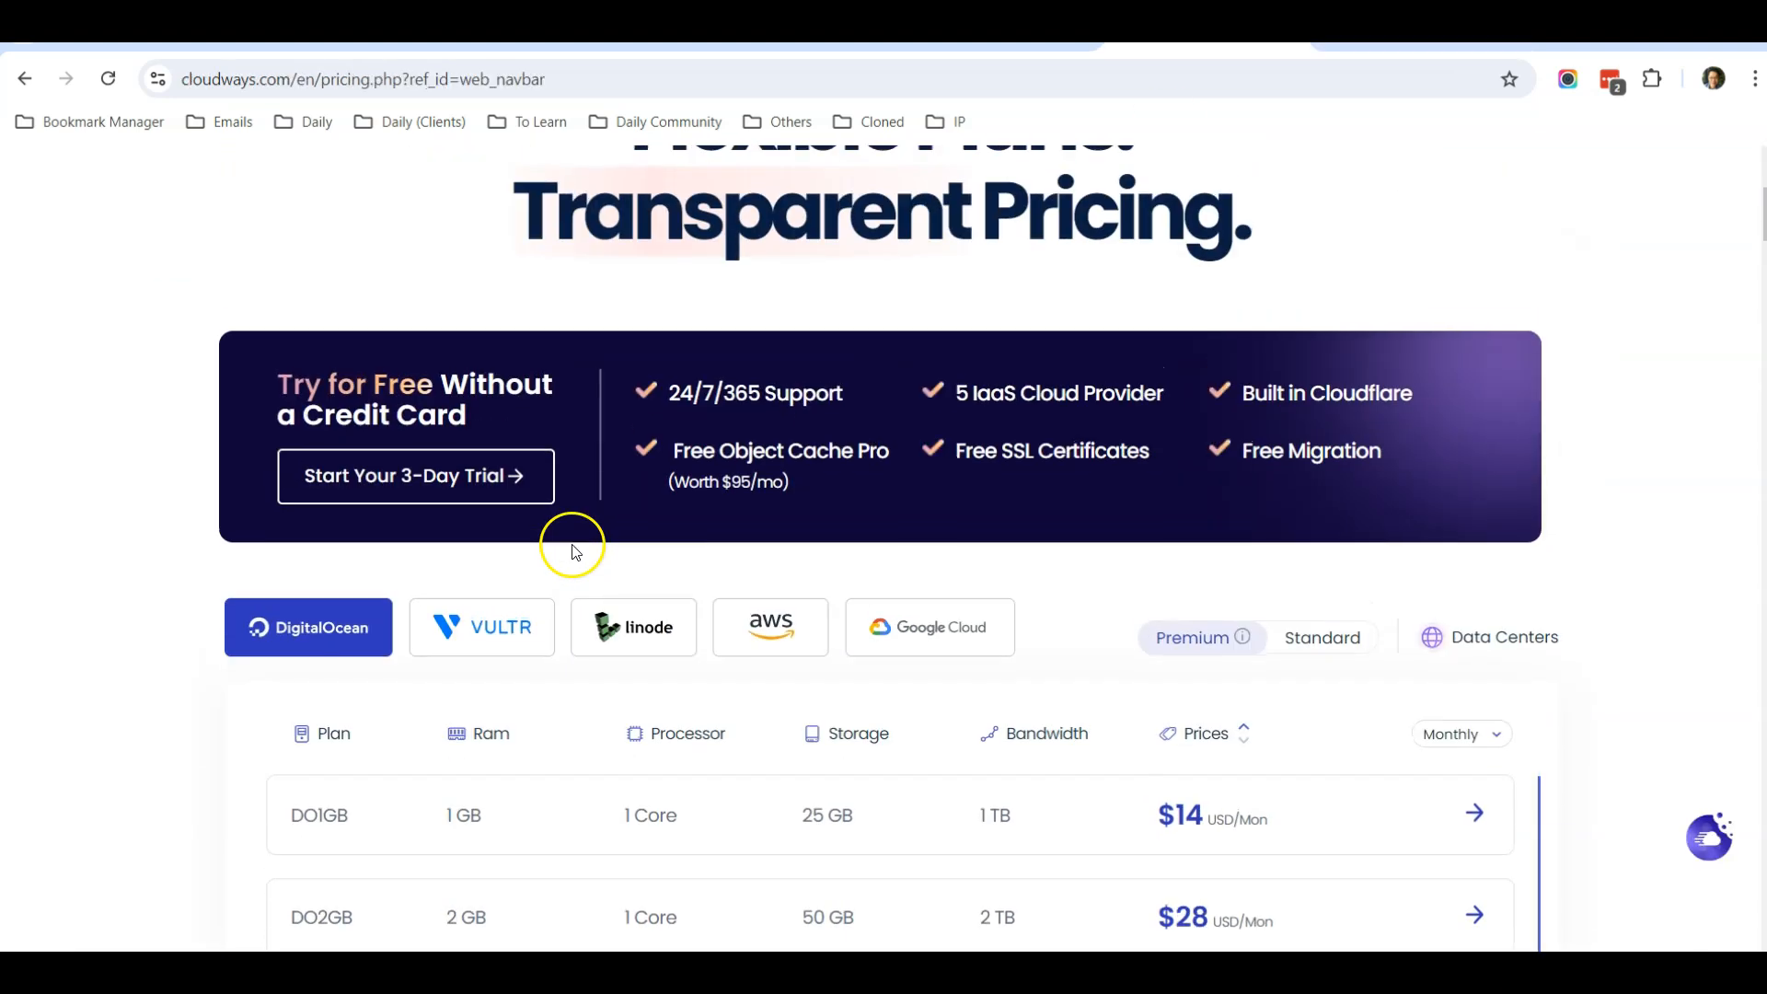
scroll(up, 3)
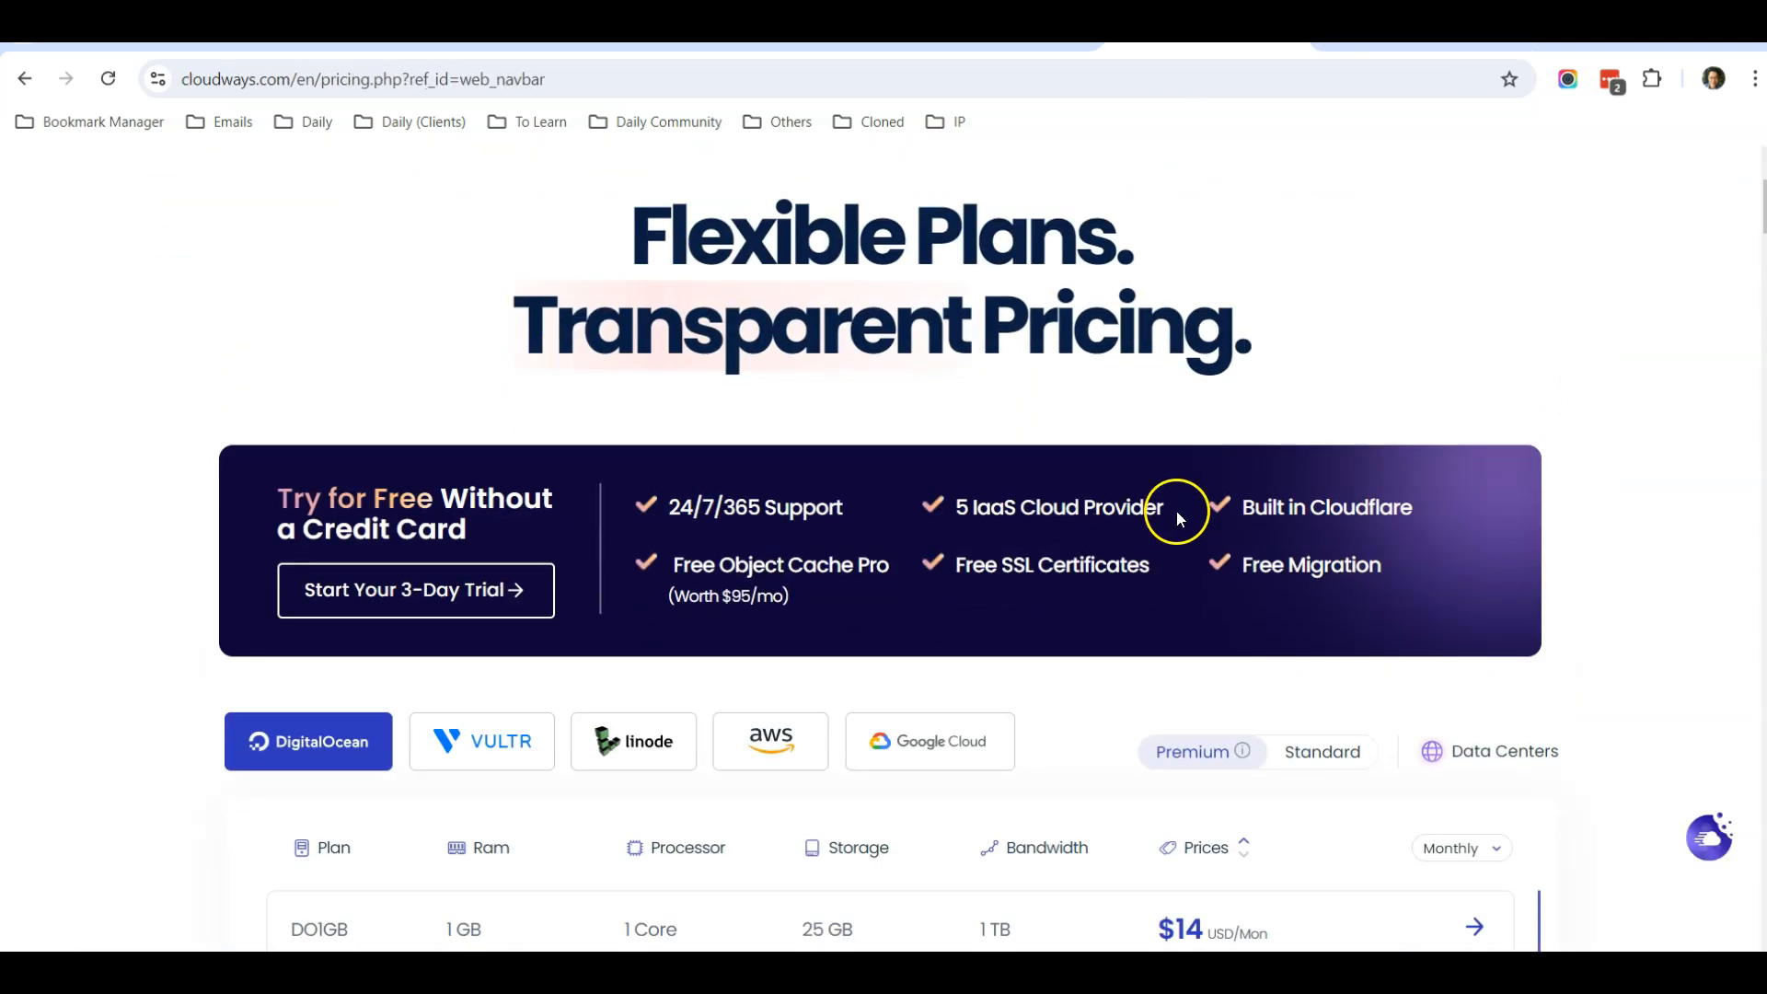
mouse_move(1294, 289)
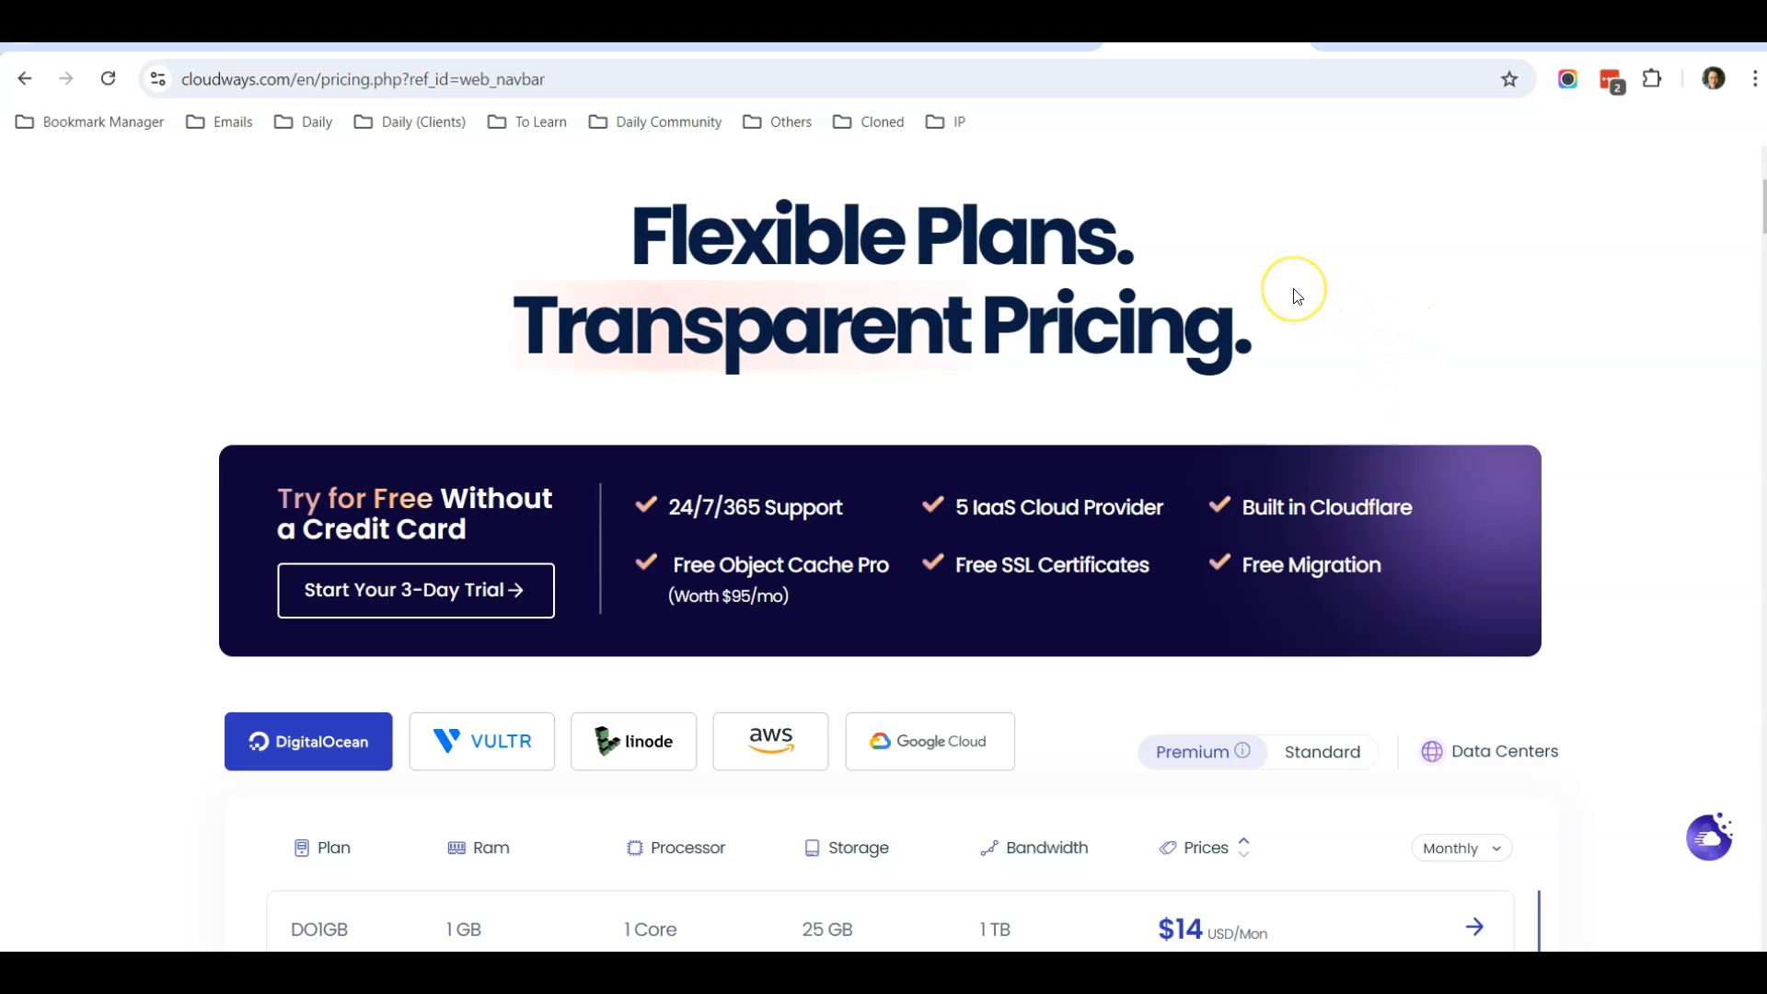
mouse_move(1295, 294)
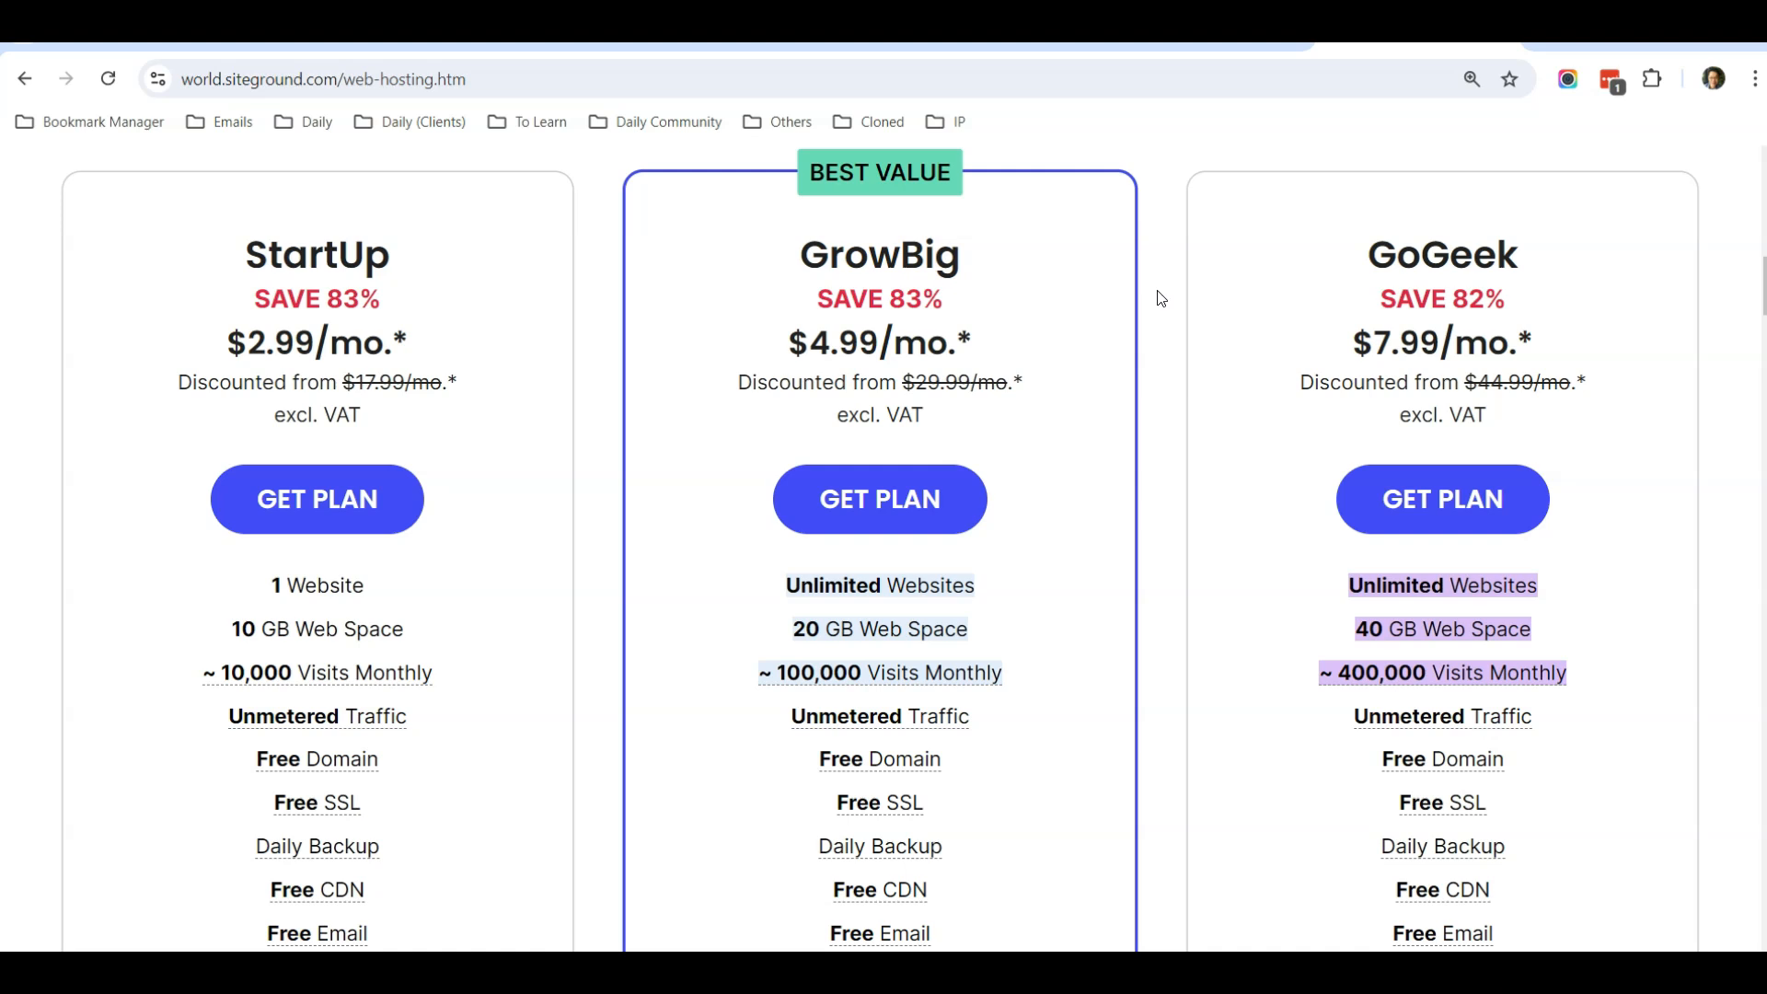
mouse_move(1152, 294)
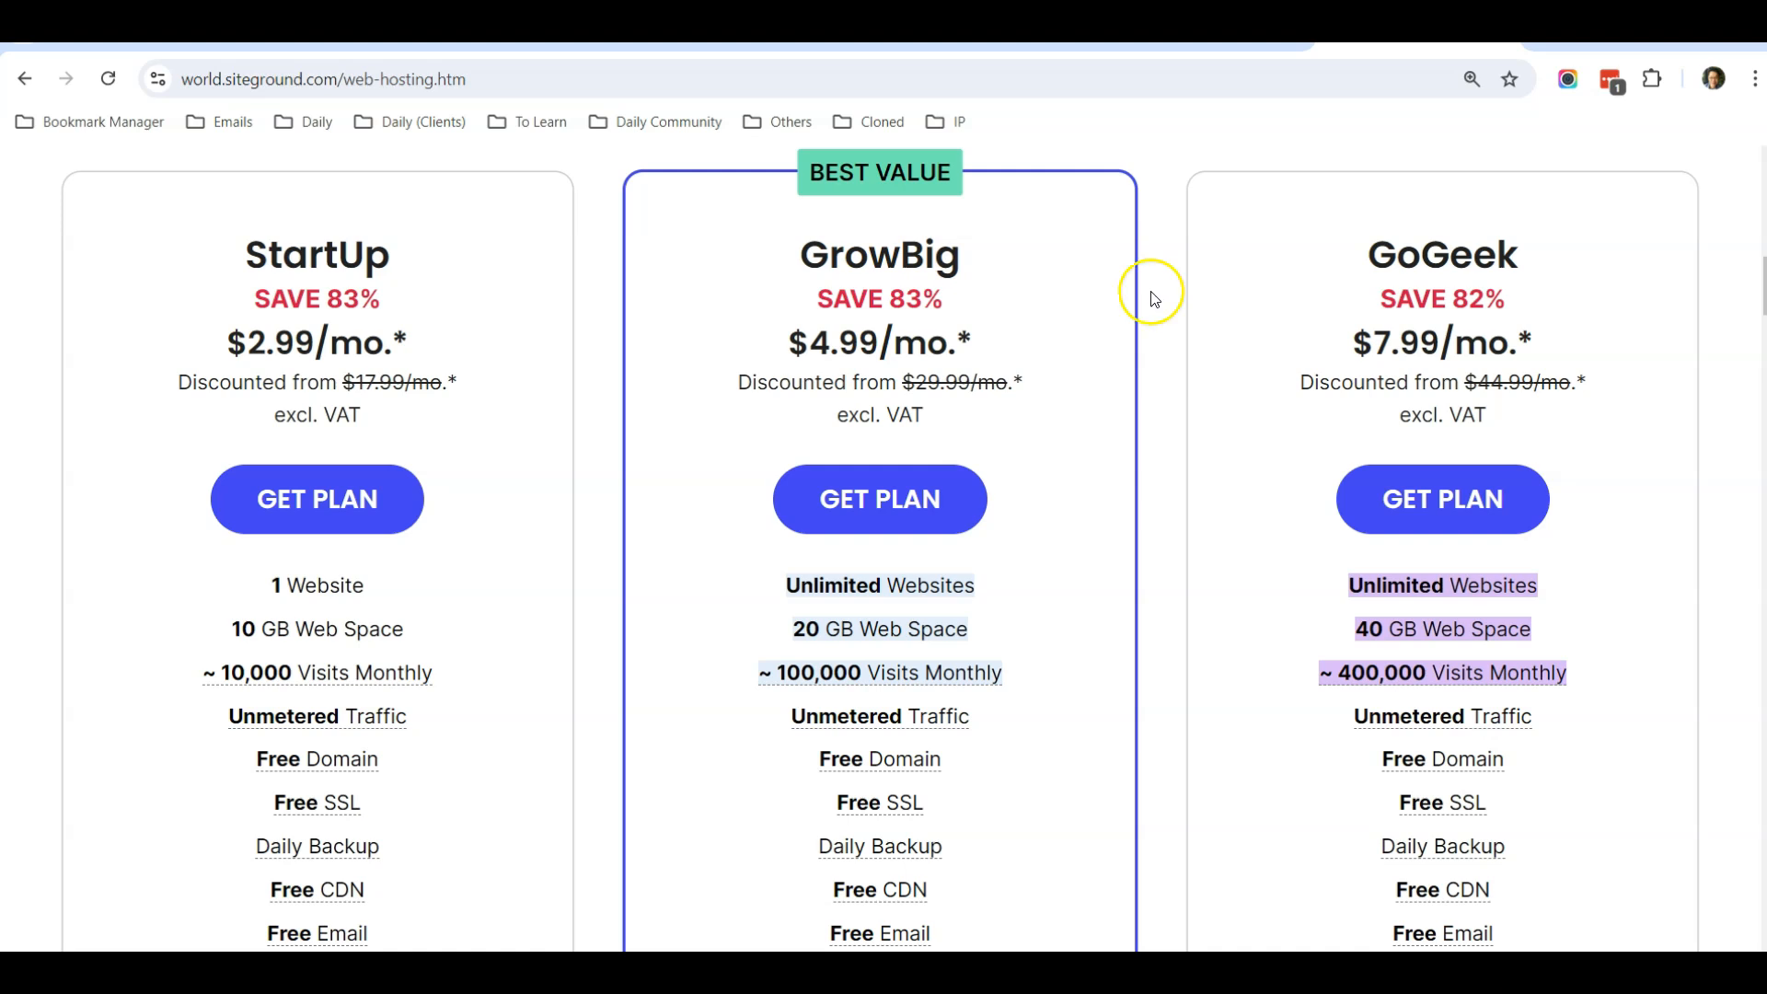